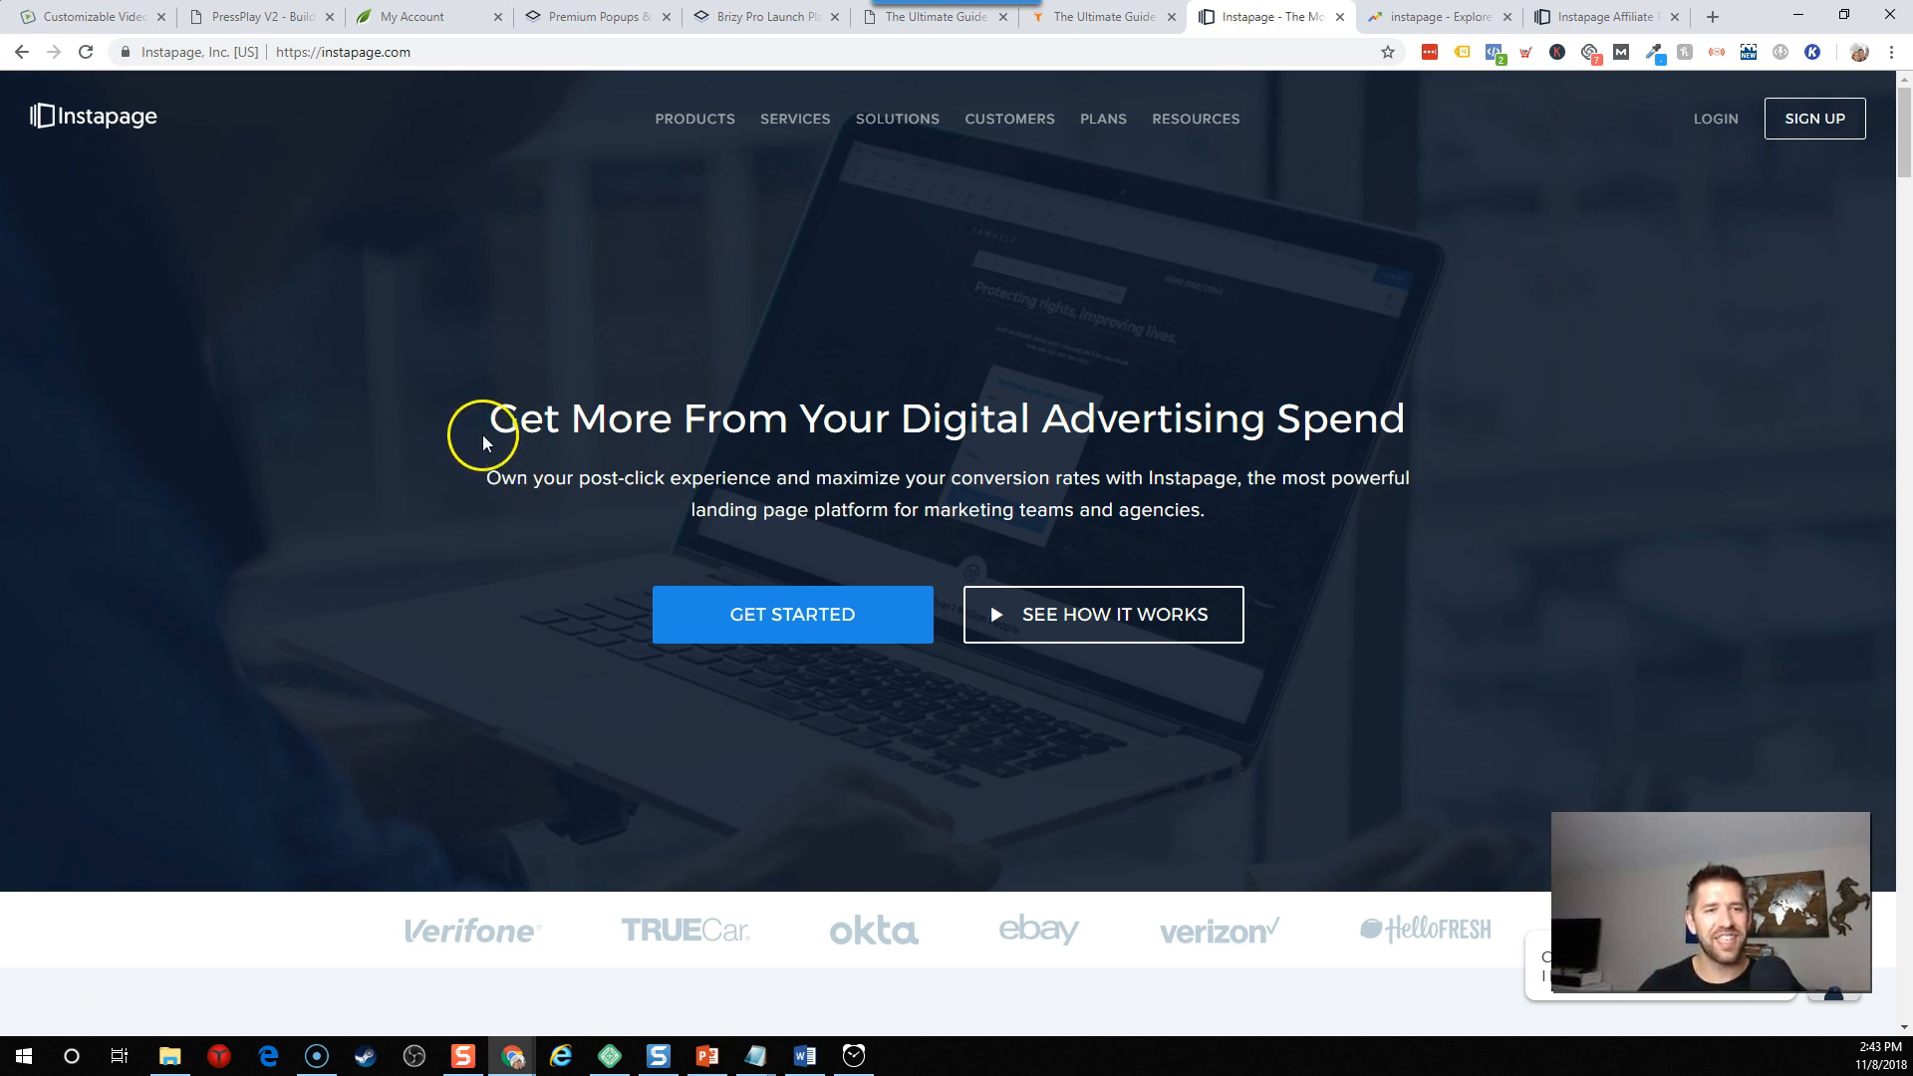
mouse_move(1219, 414)
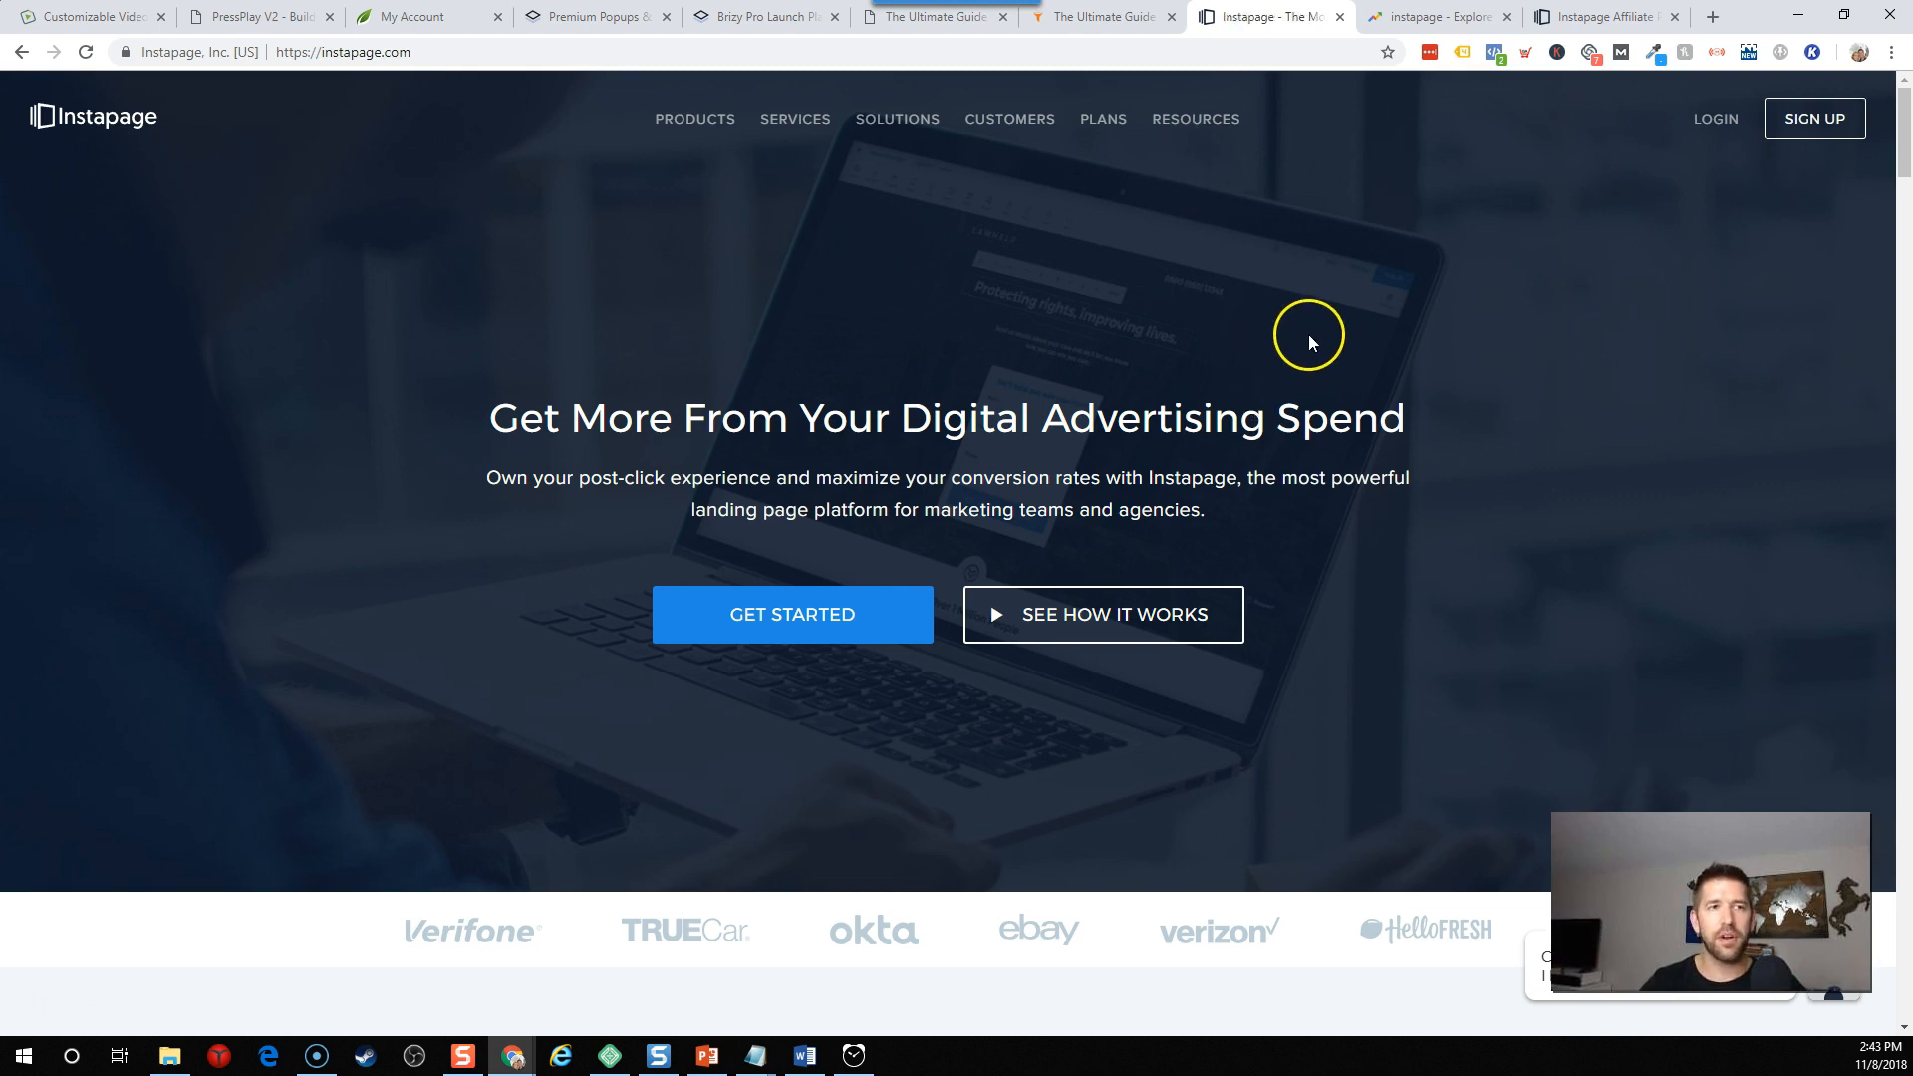
mouse_move(1311, 337)
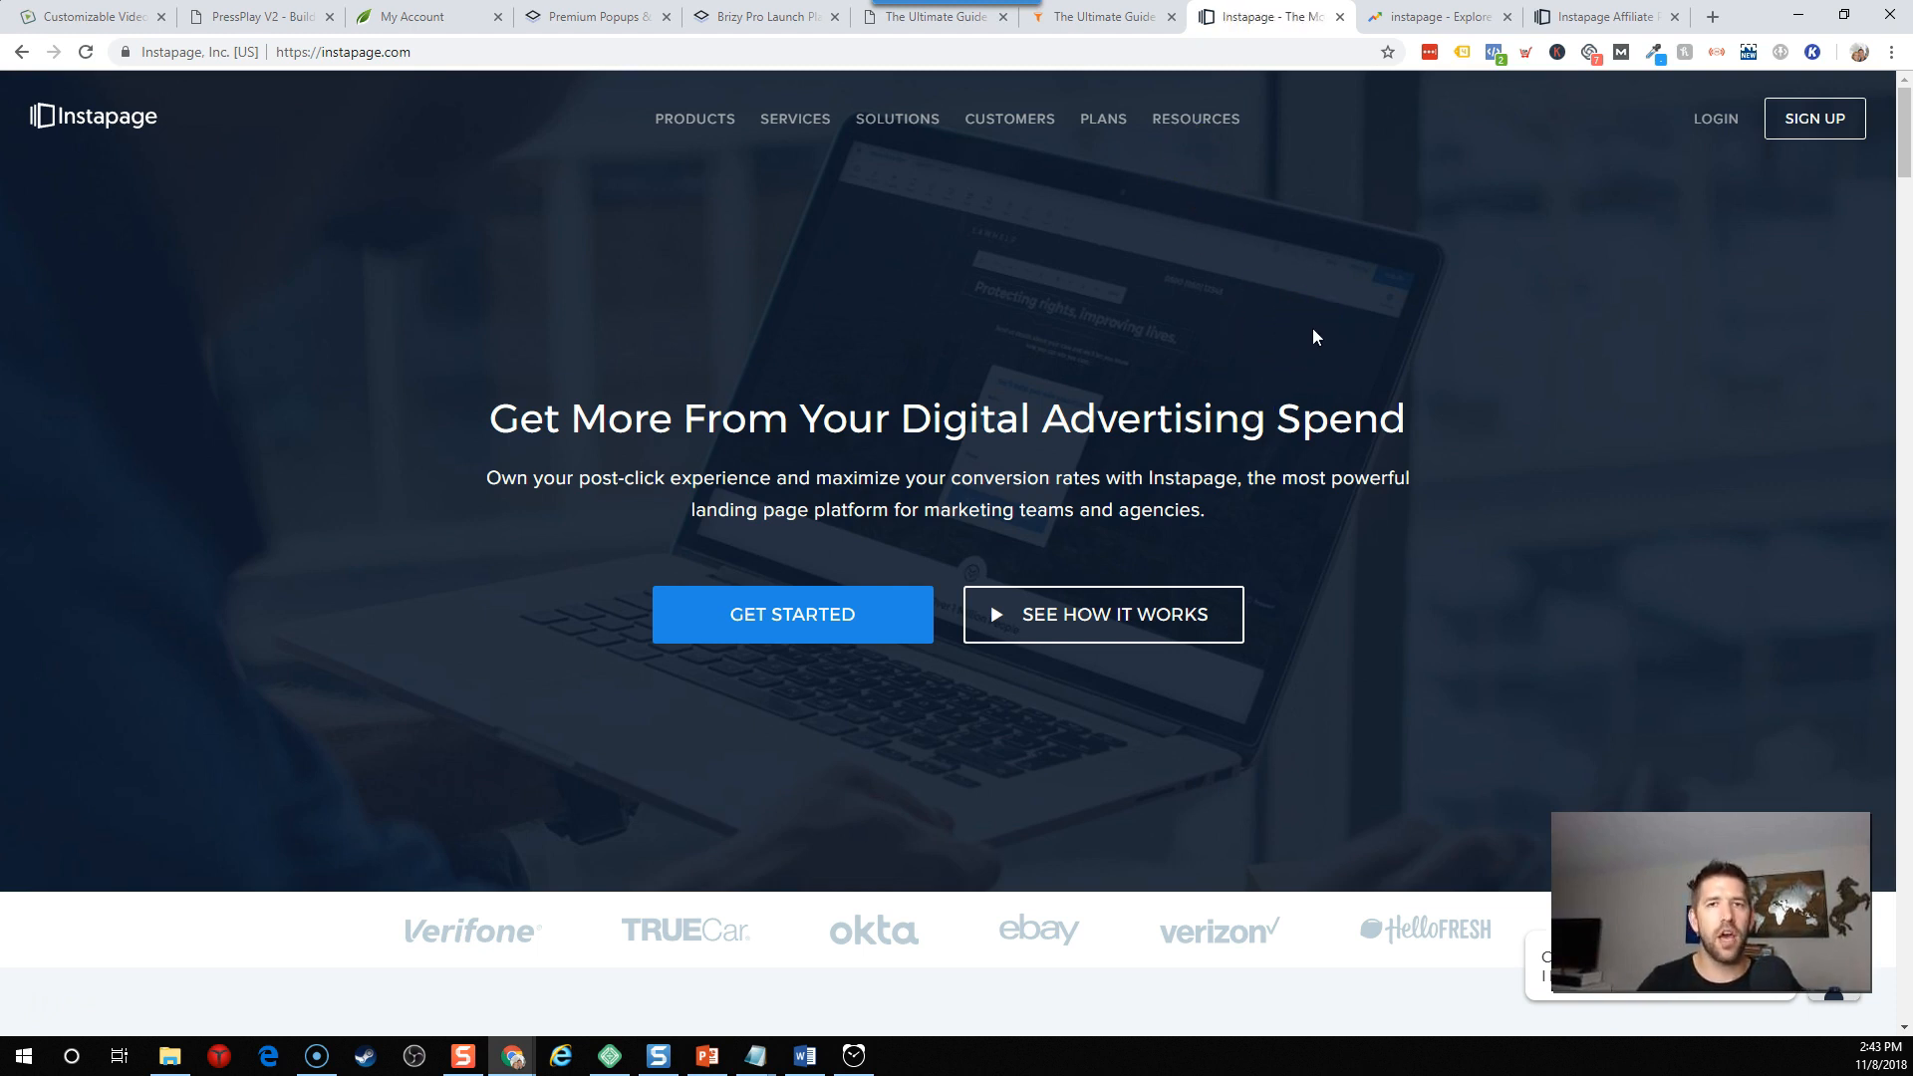
Scroll the Instapage homepage and highlight 'Marketing Stack' in the heading.
scroll("down", 3)
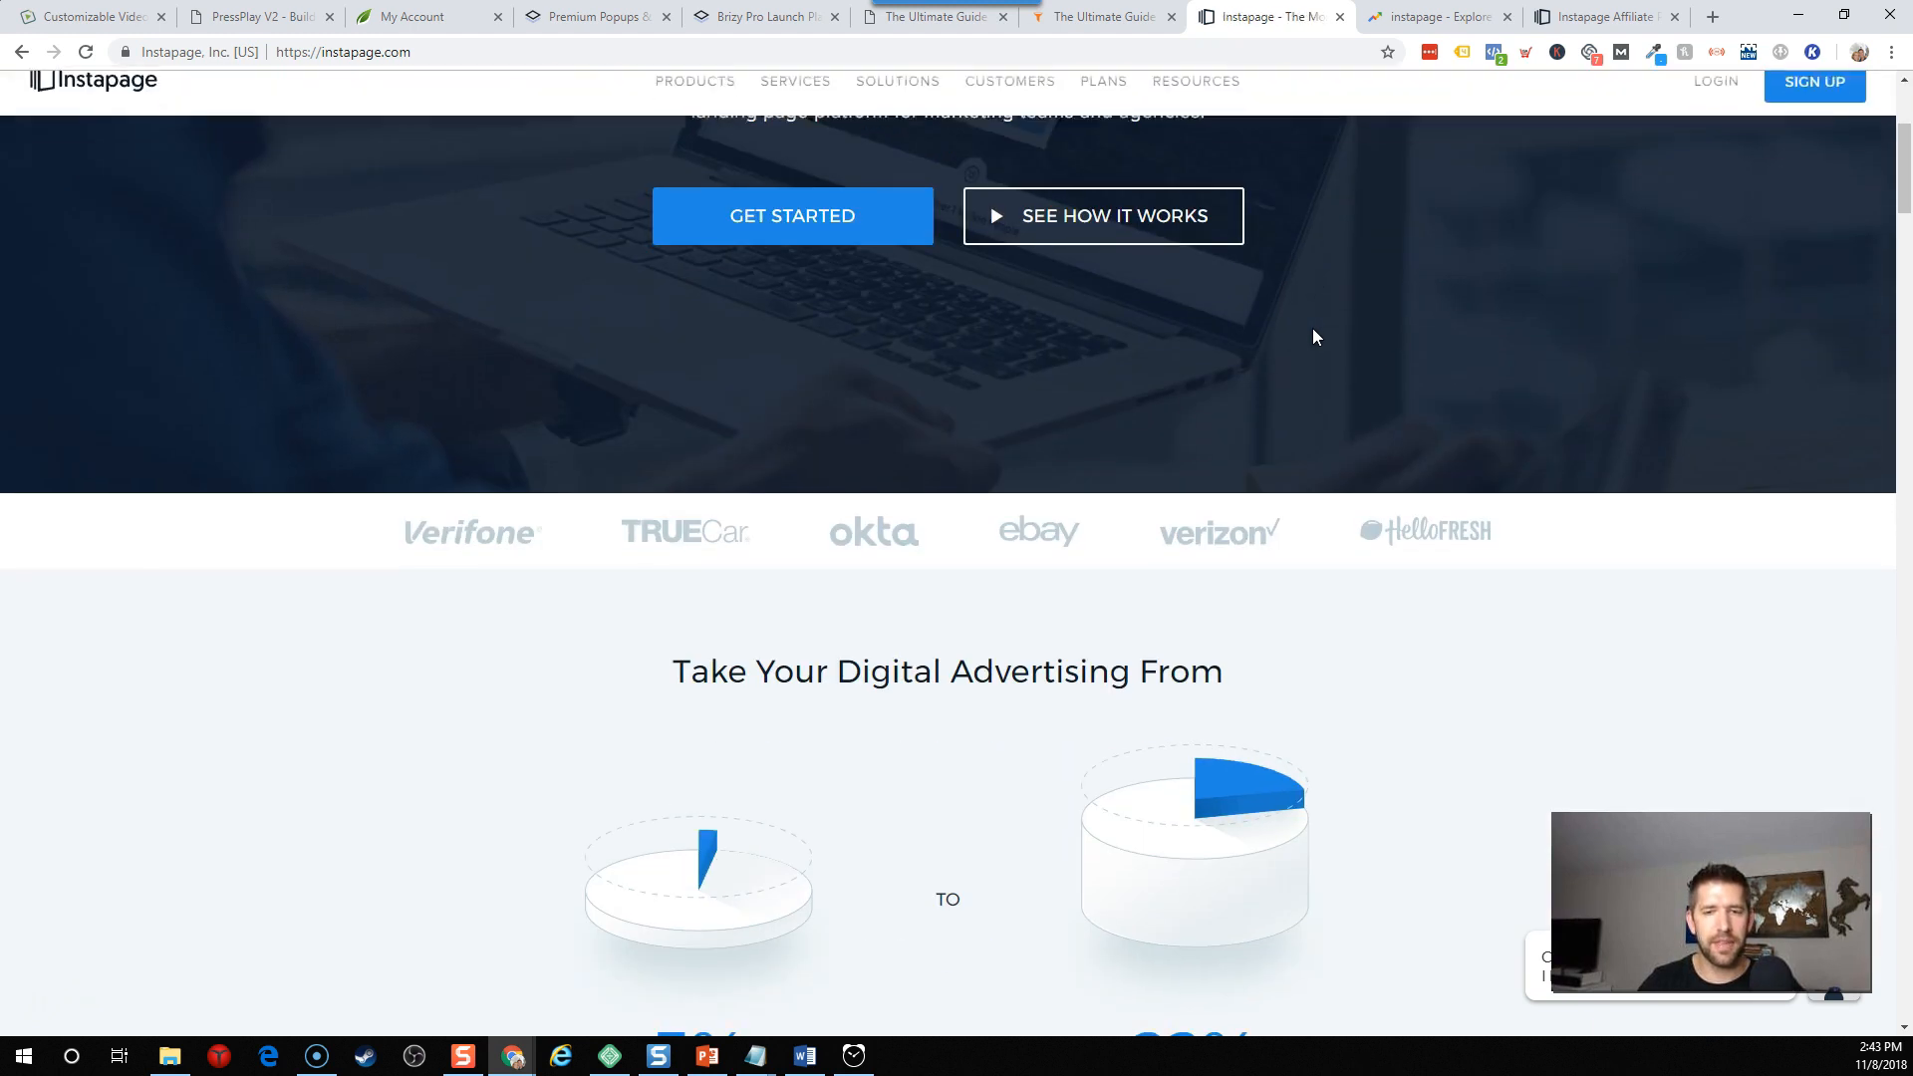
scroll("down", 3)
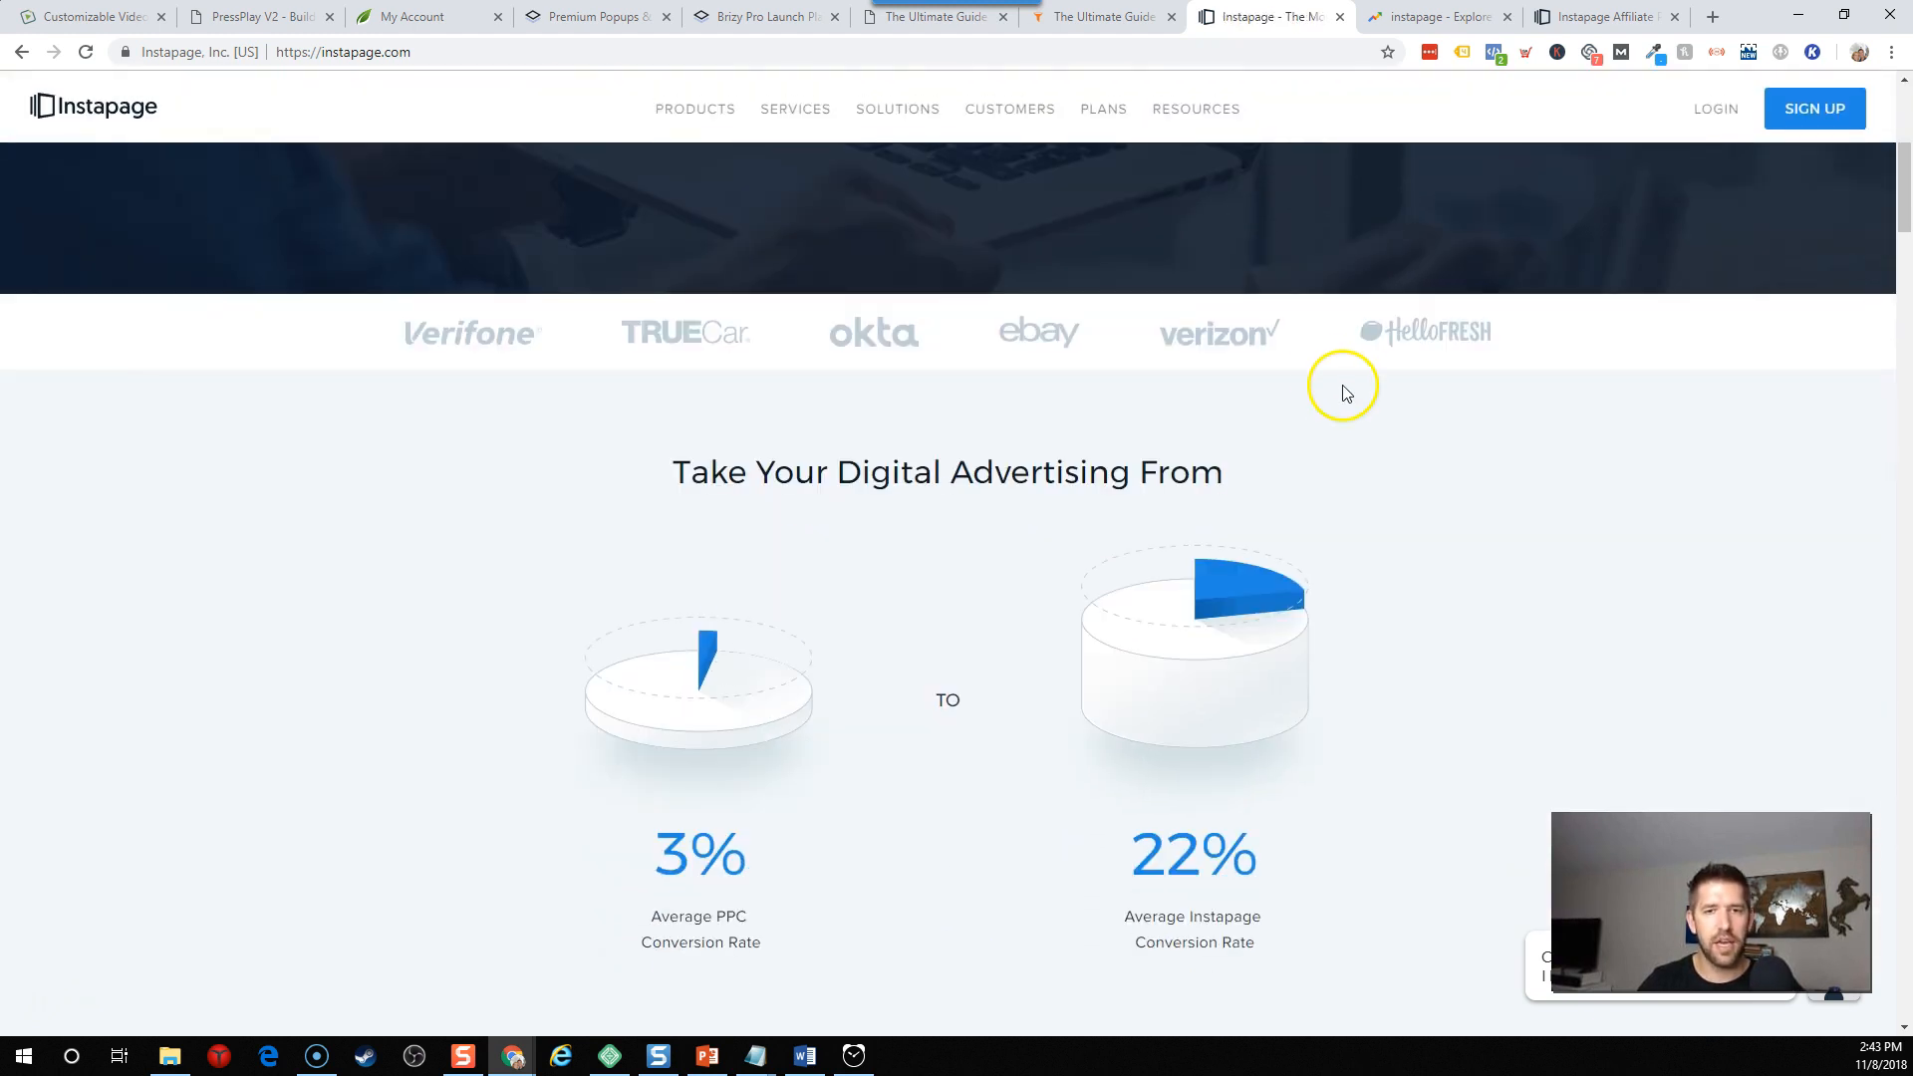
scroll("down", 3)
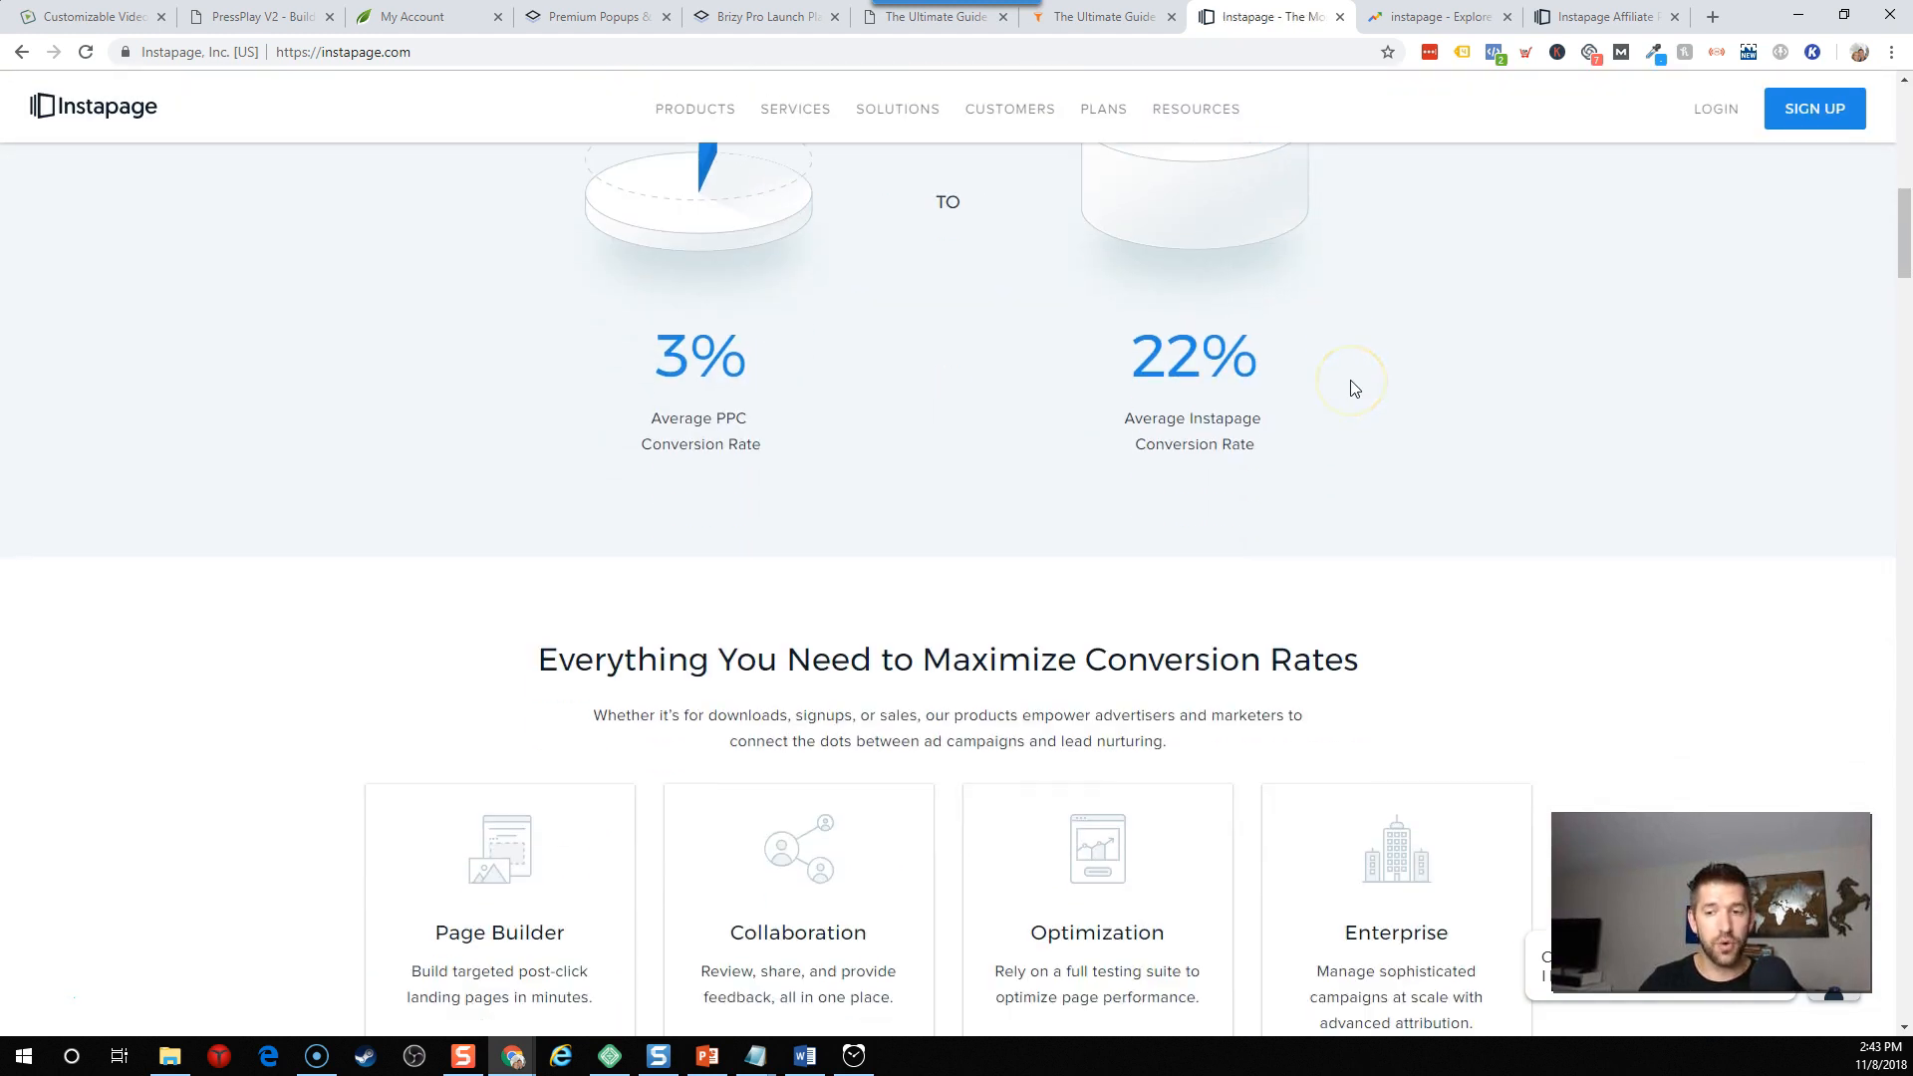
scroll("down", 3)
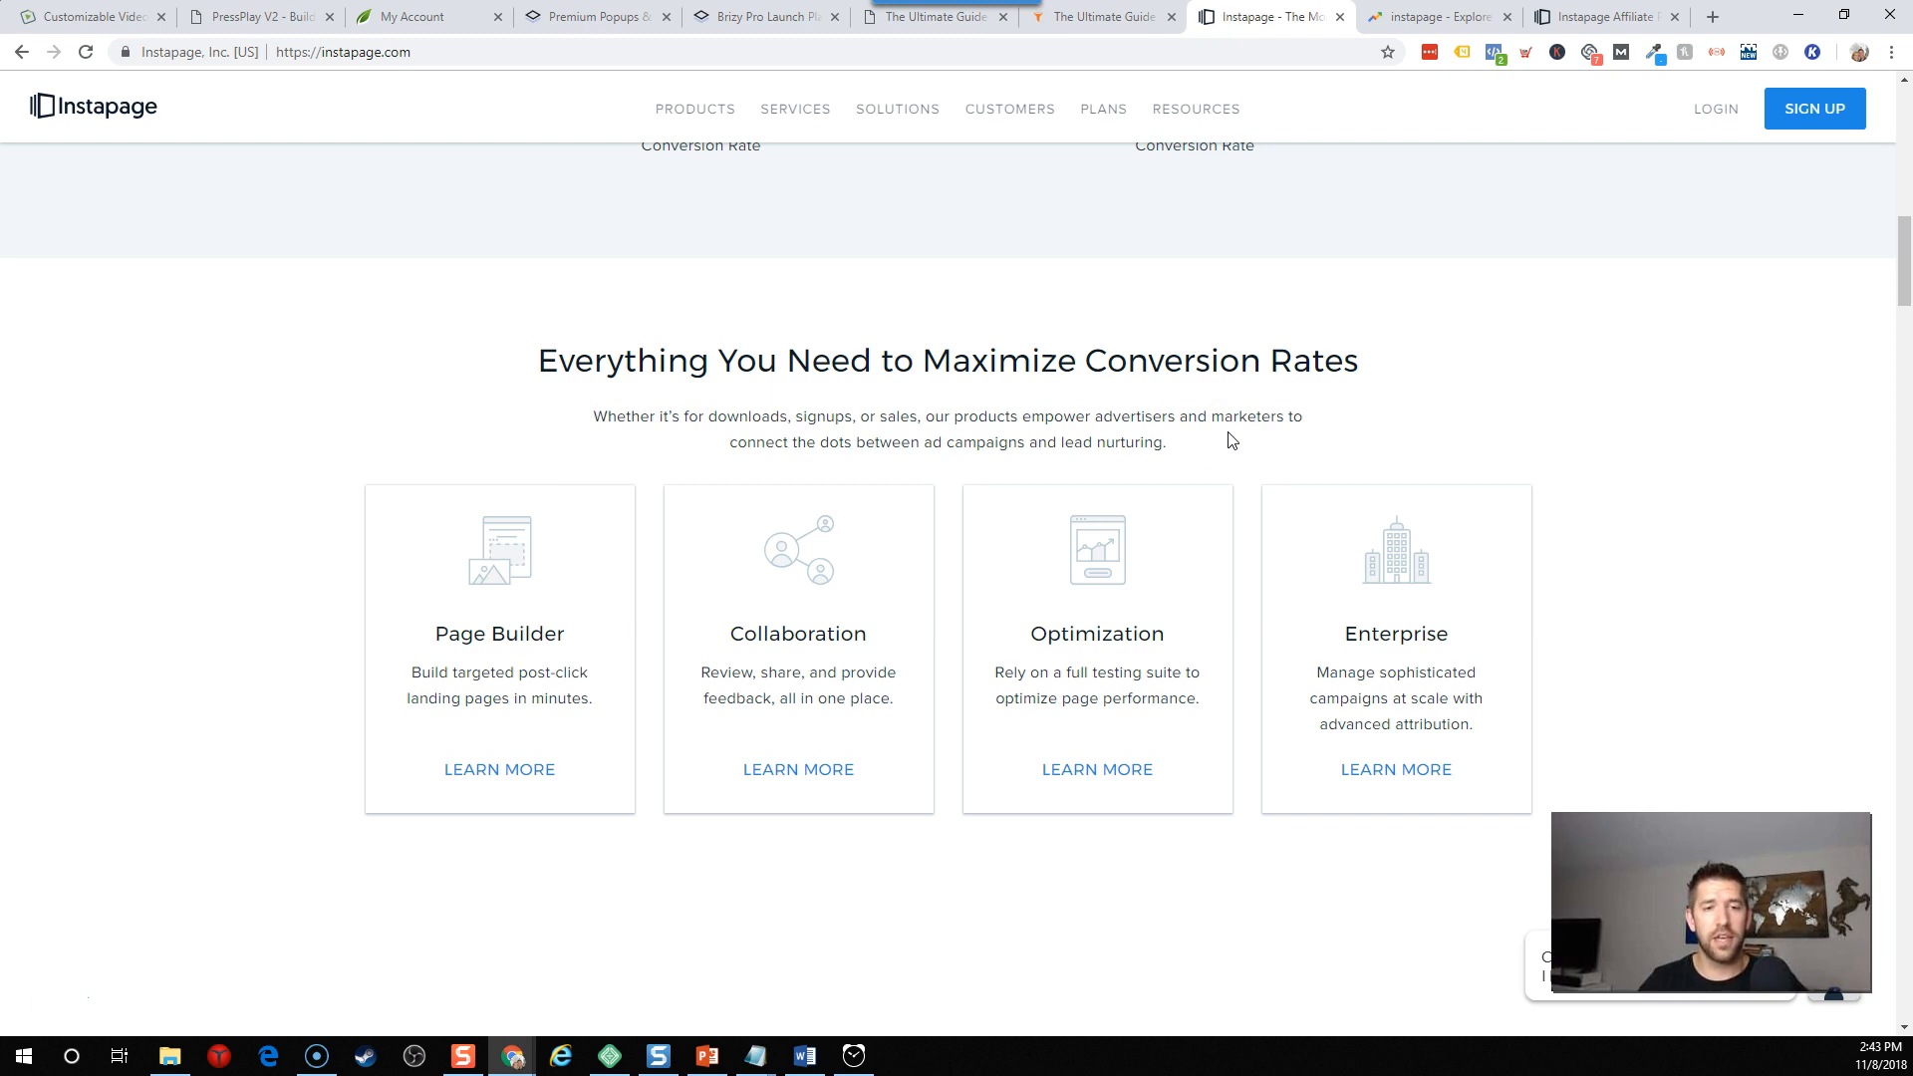
scroll("down", 3)
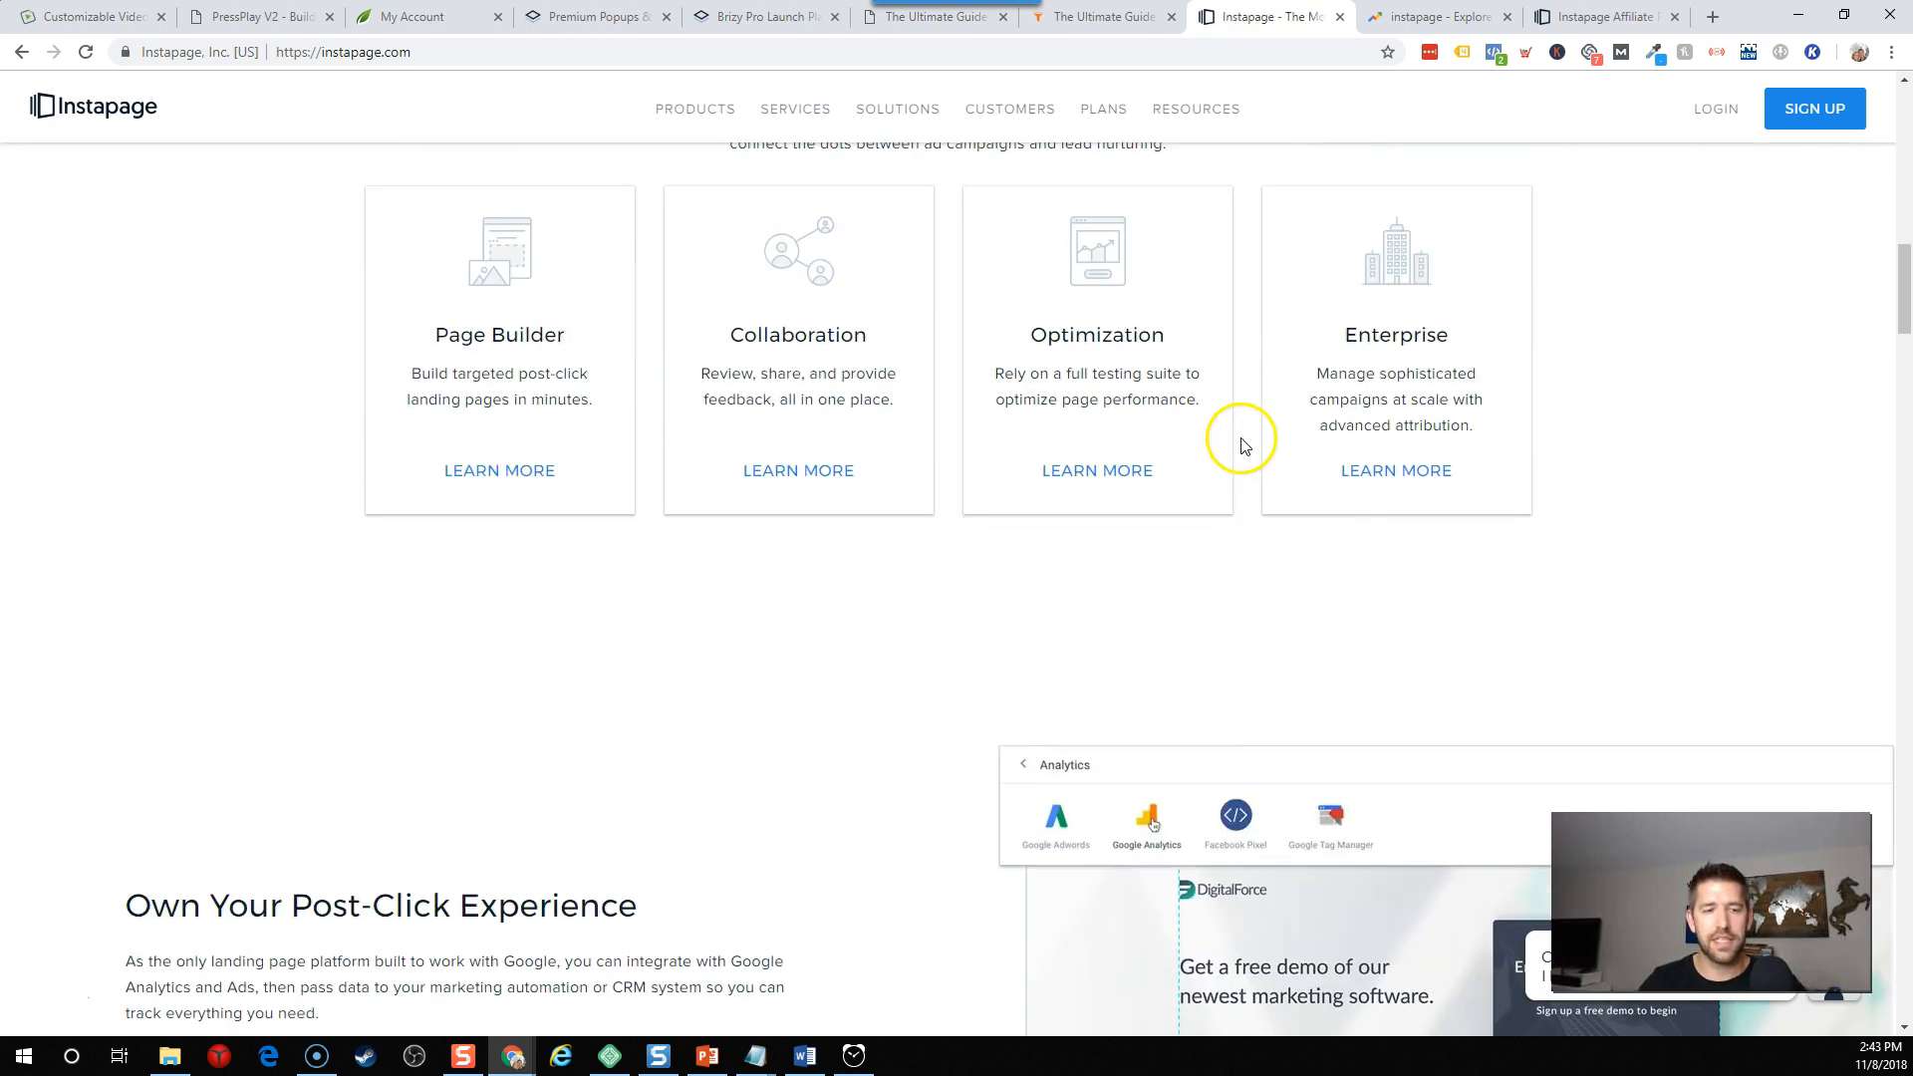
scroll("down", 3)
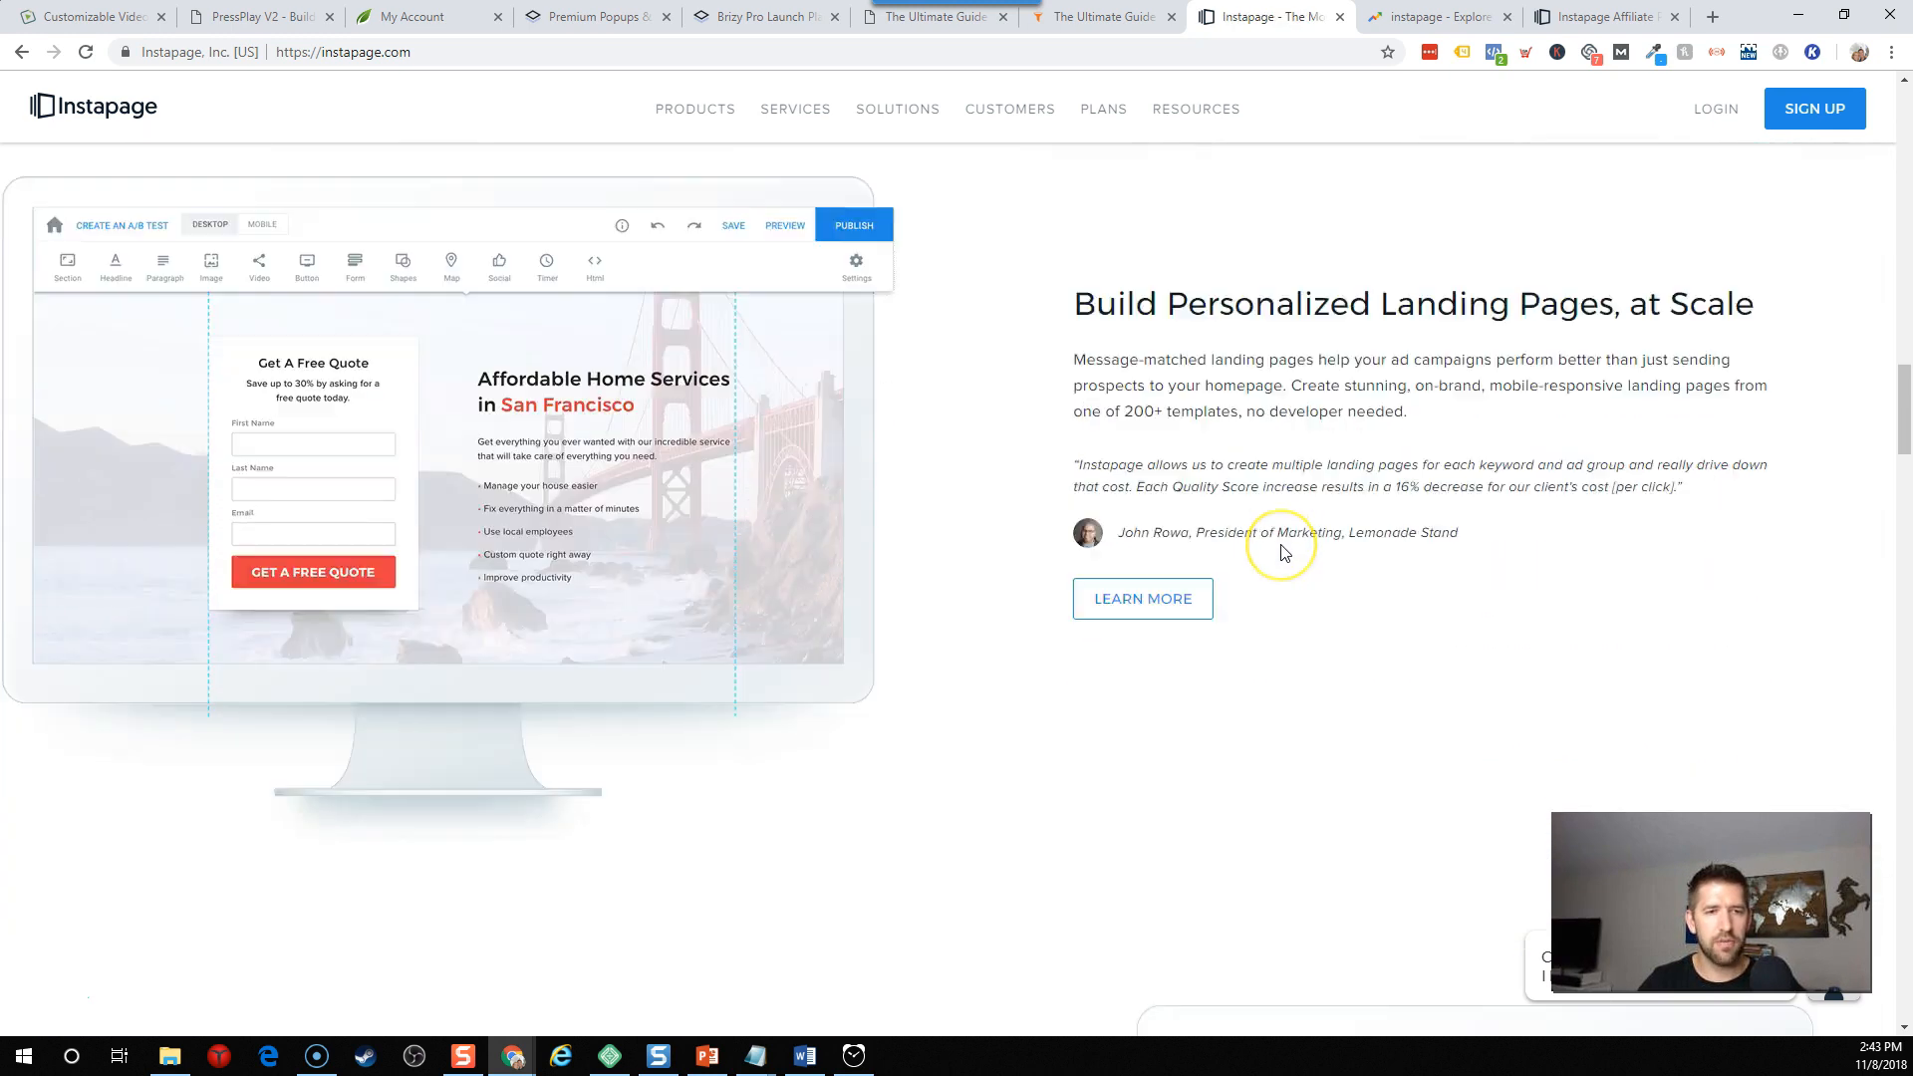
scroll("down", 3)
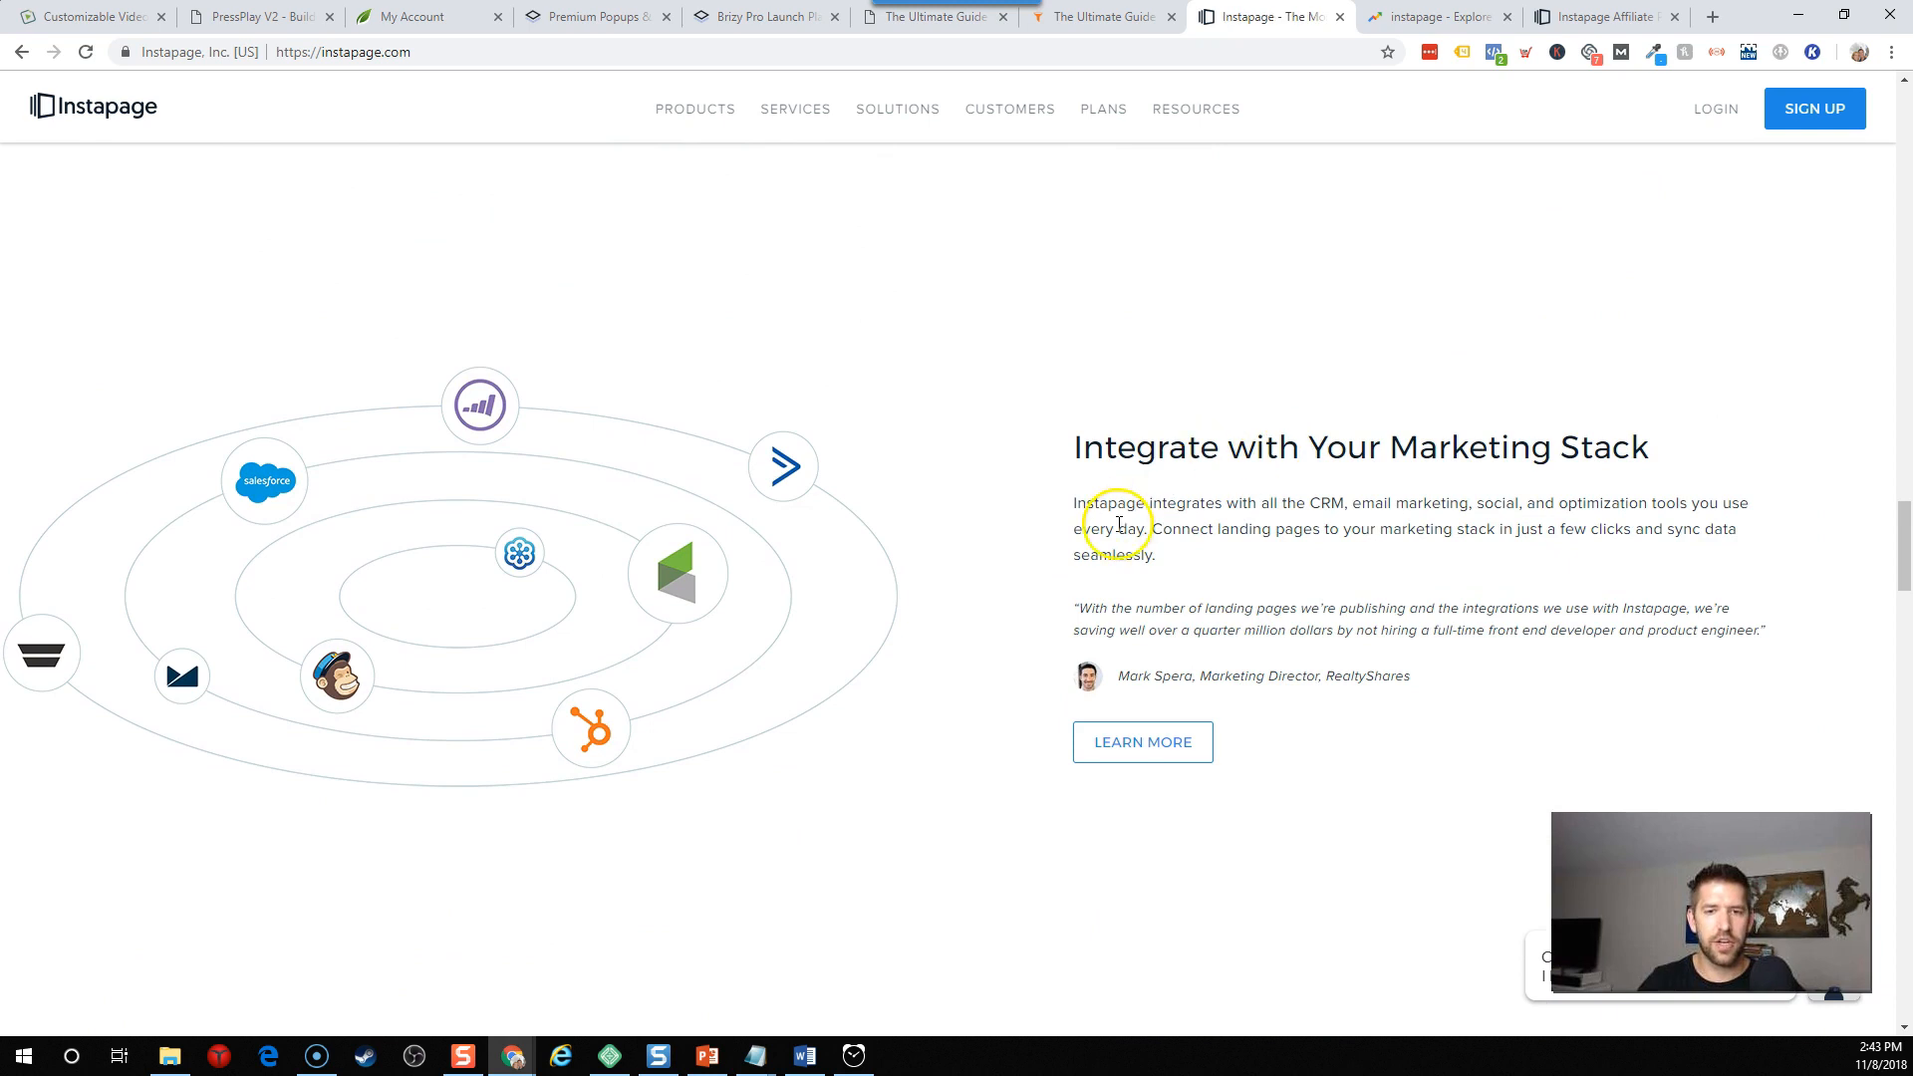
double_click(1517, 447)
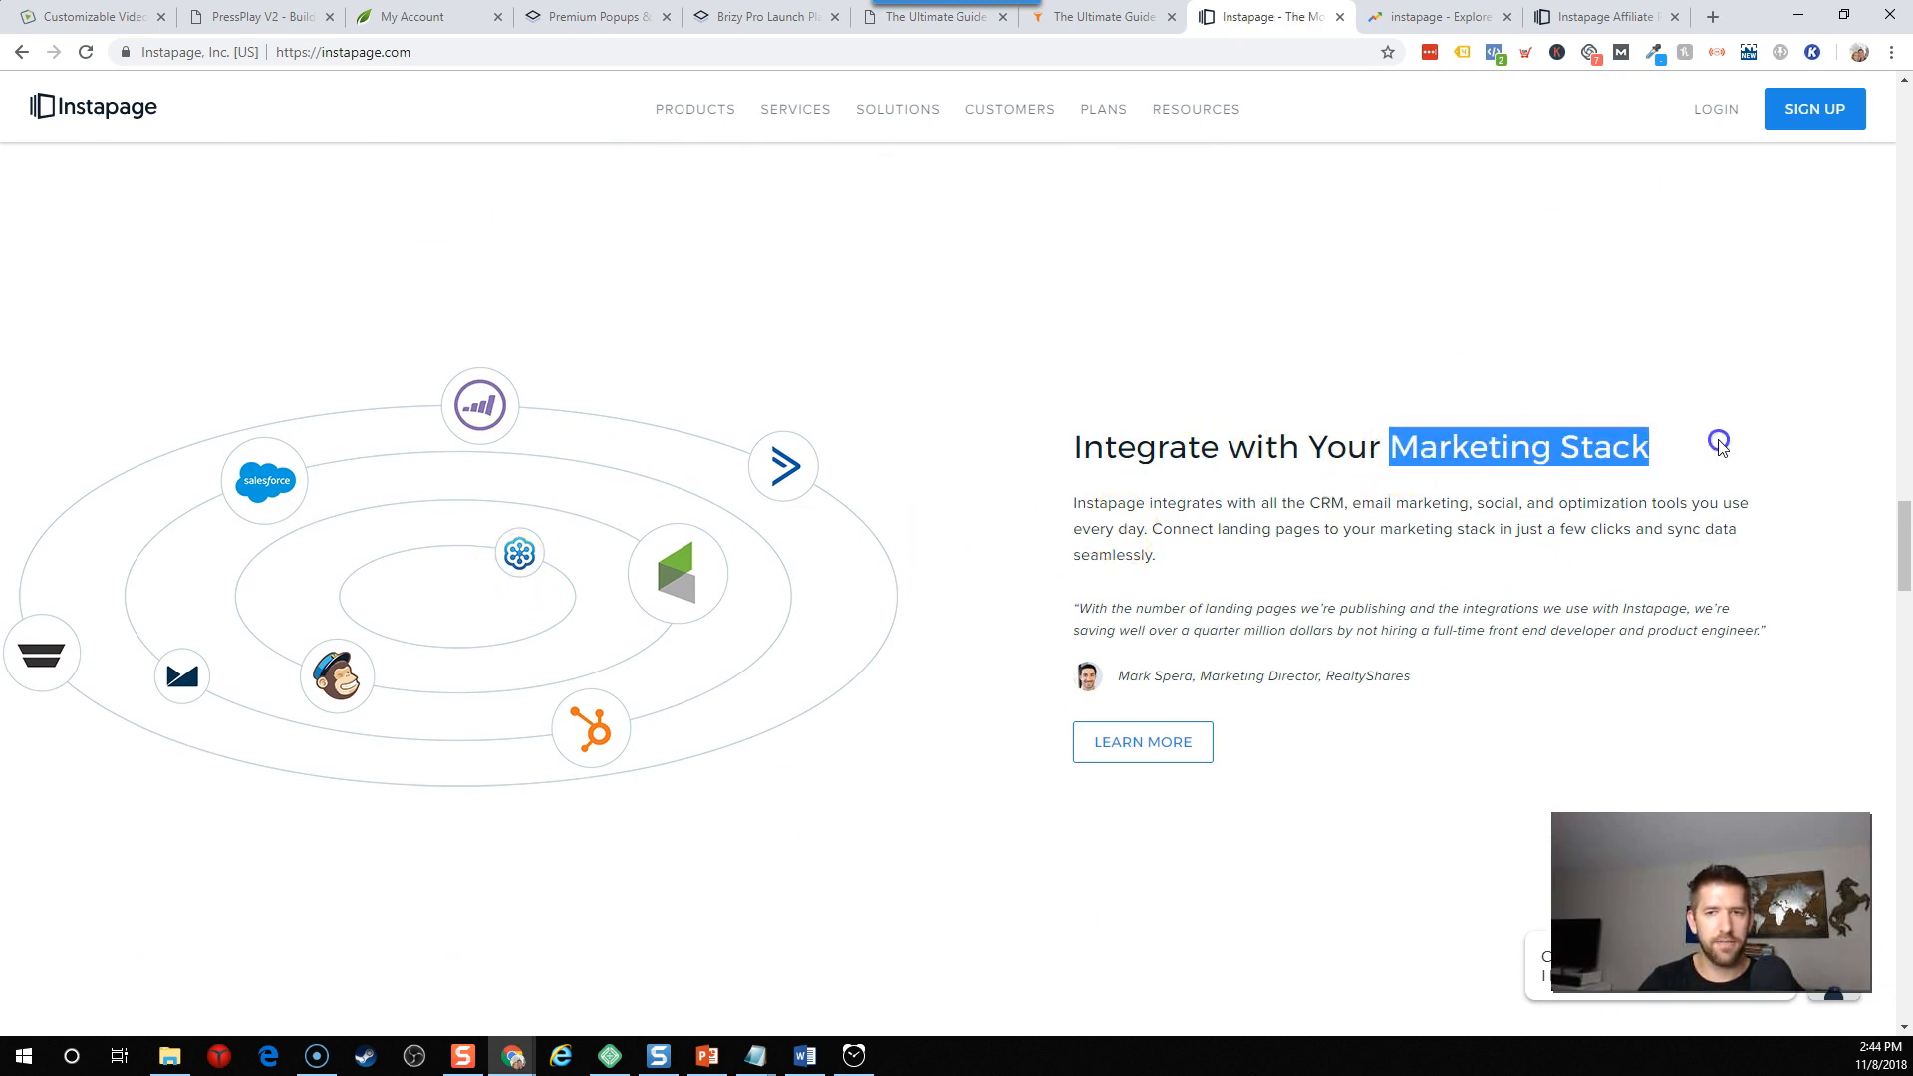
mouse_move(338, 675)
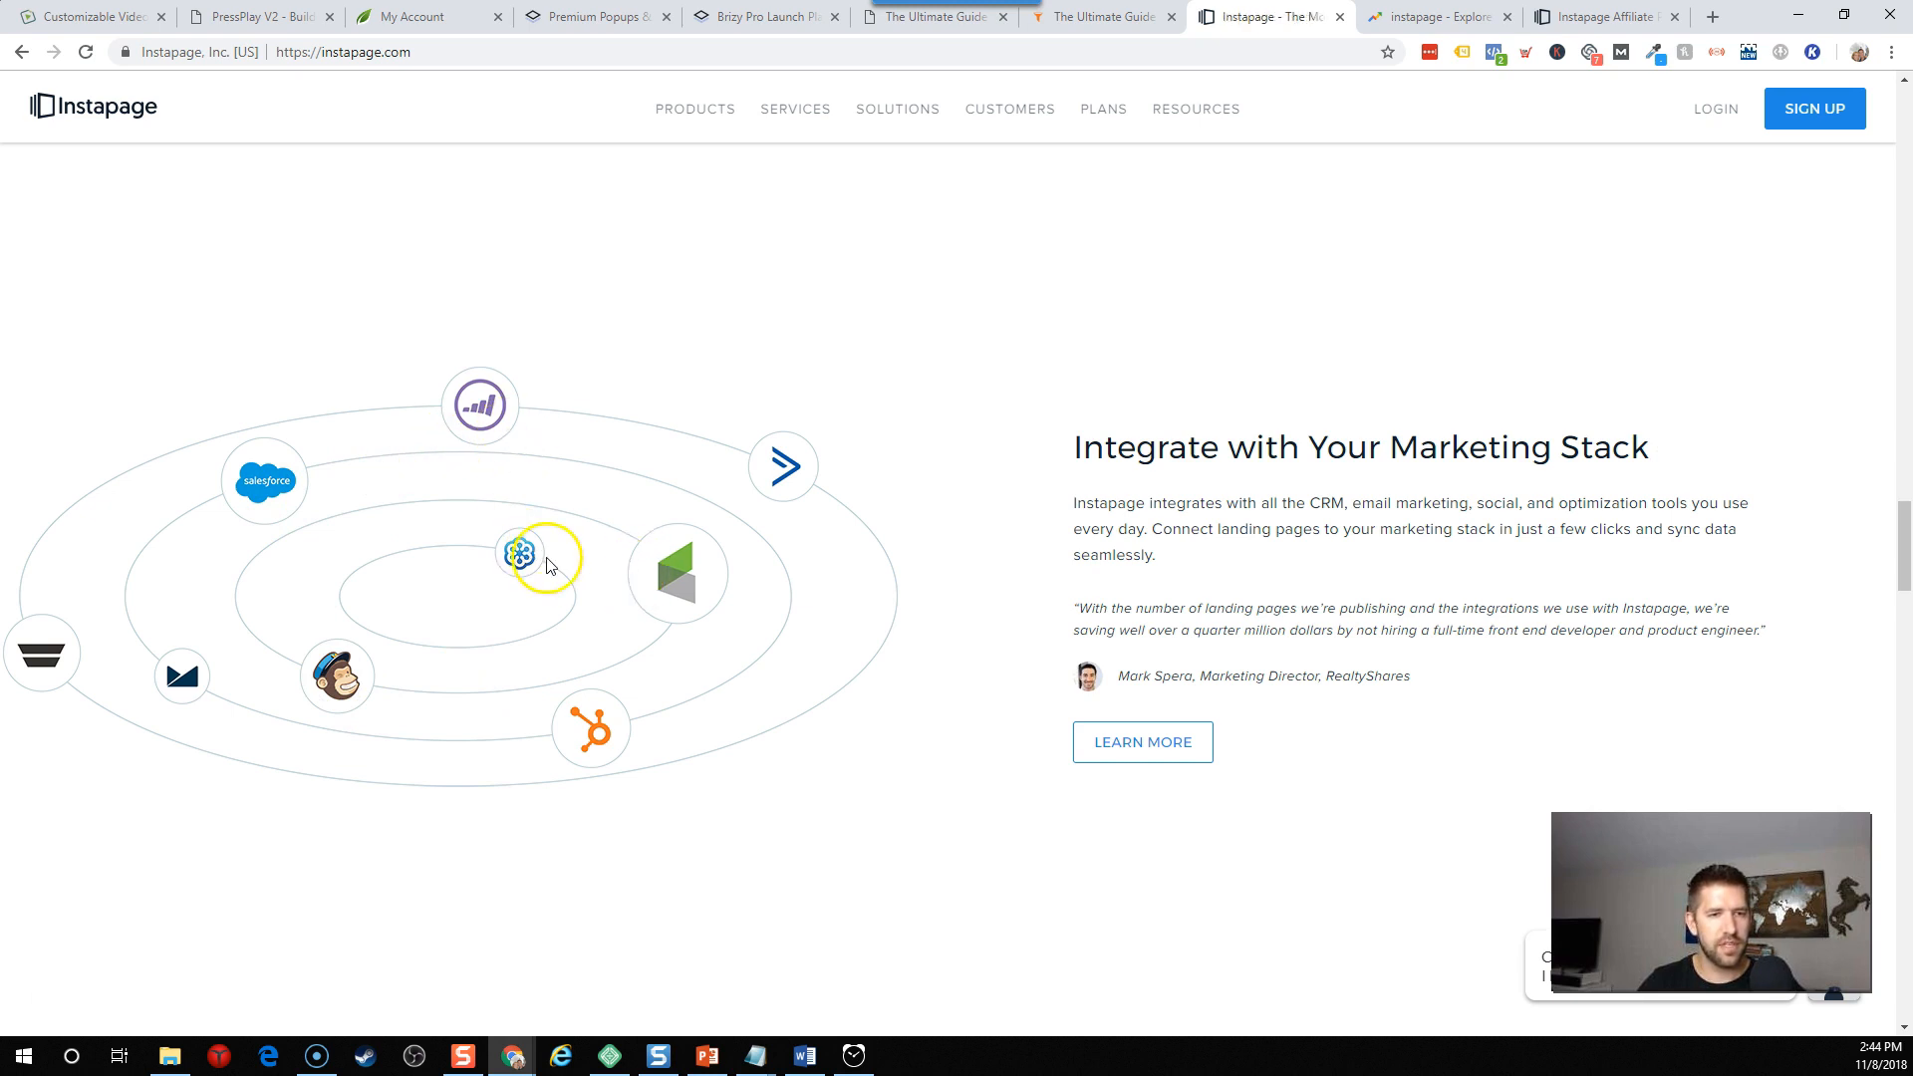
mouse_move(280, 716)
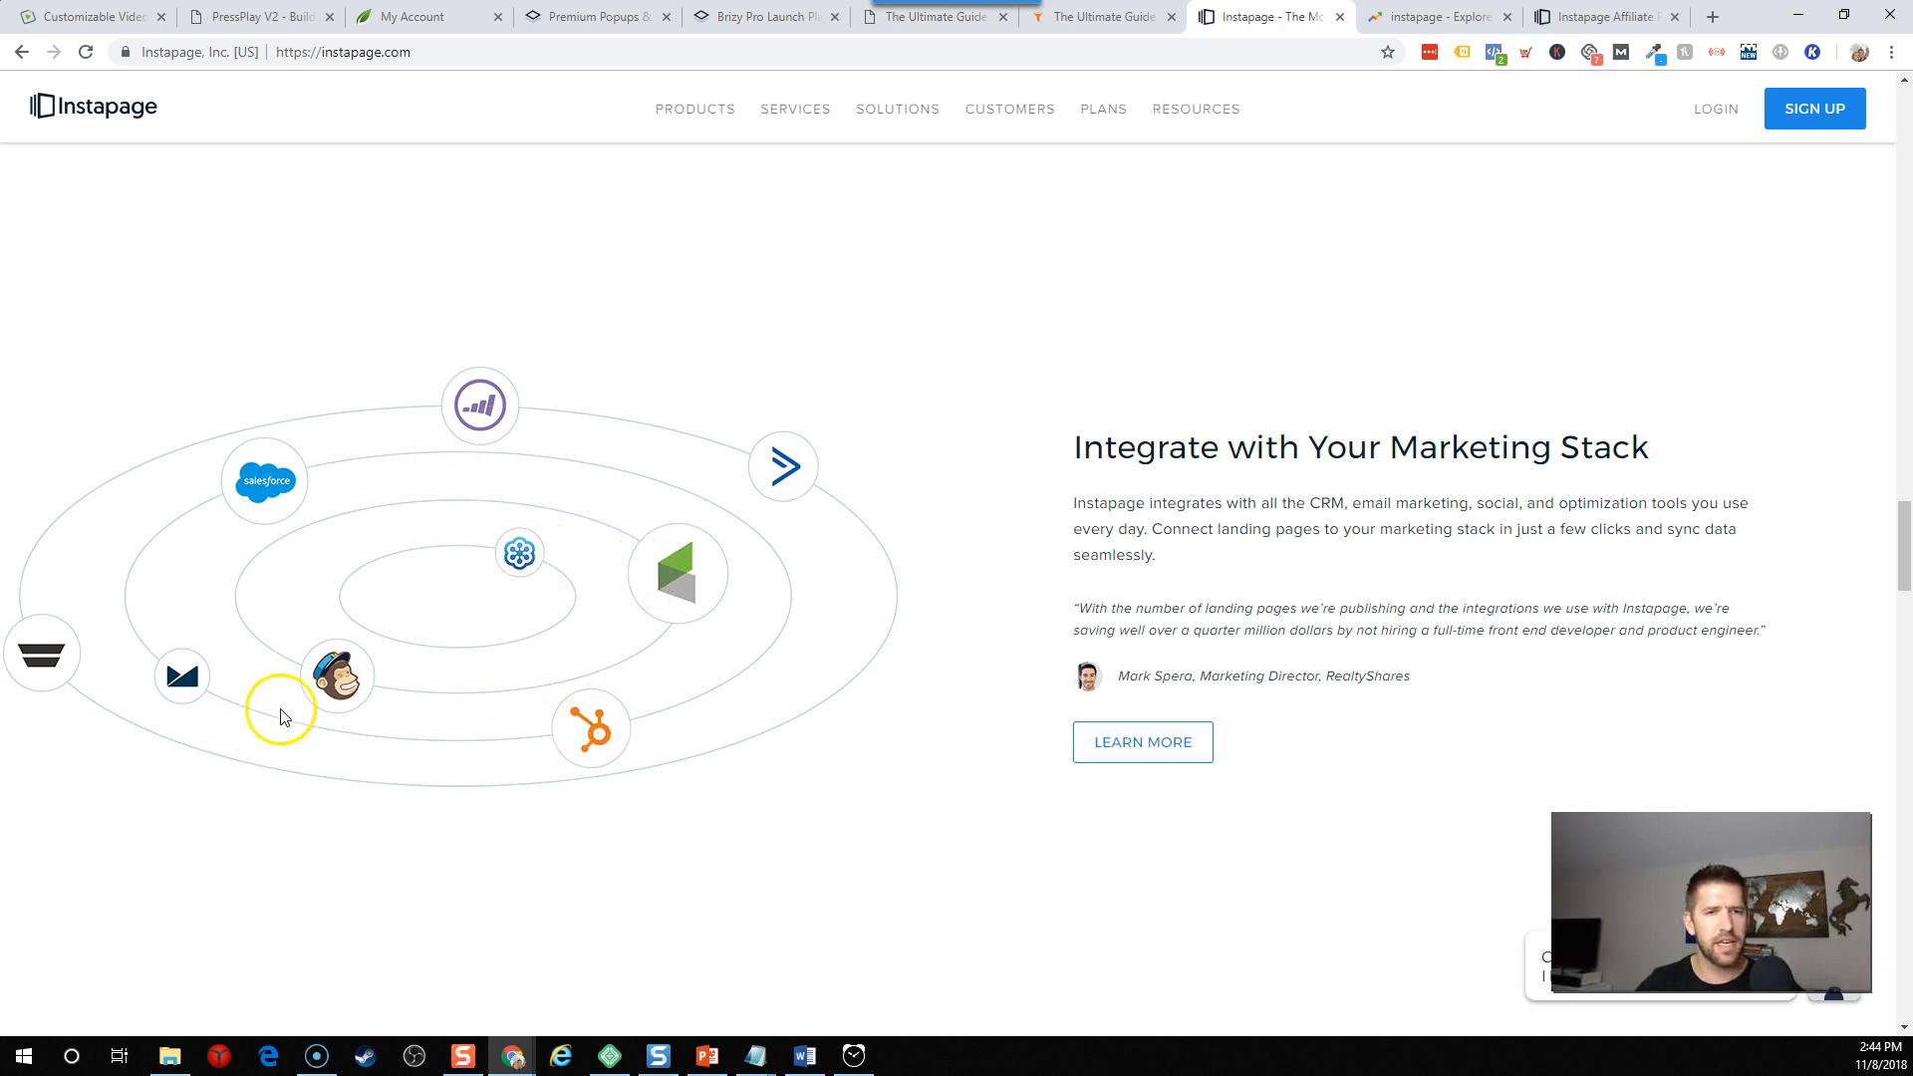
scroll("down", 3)
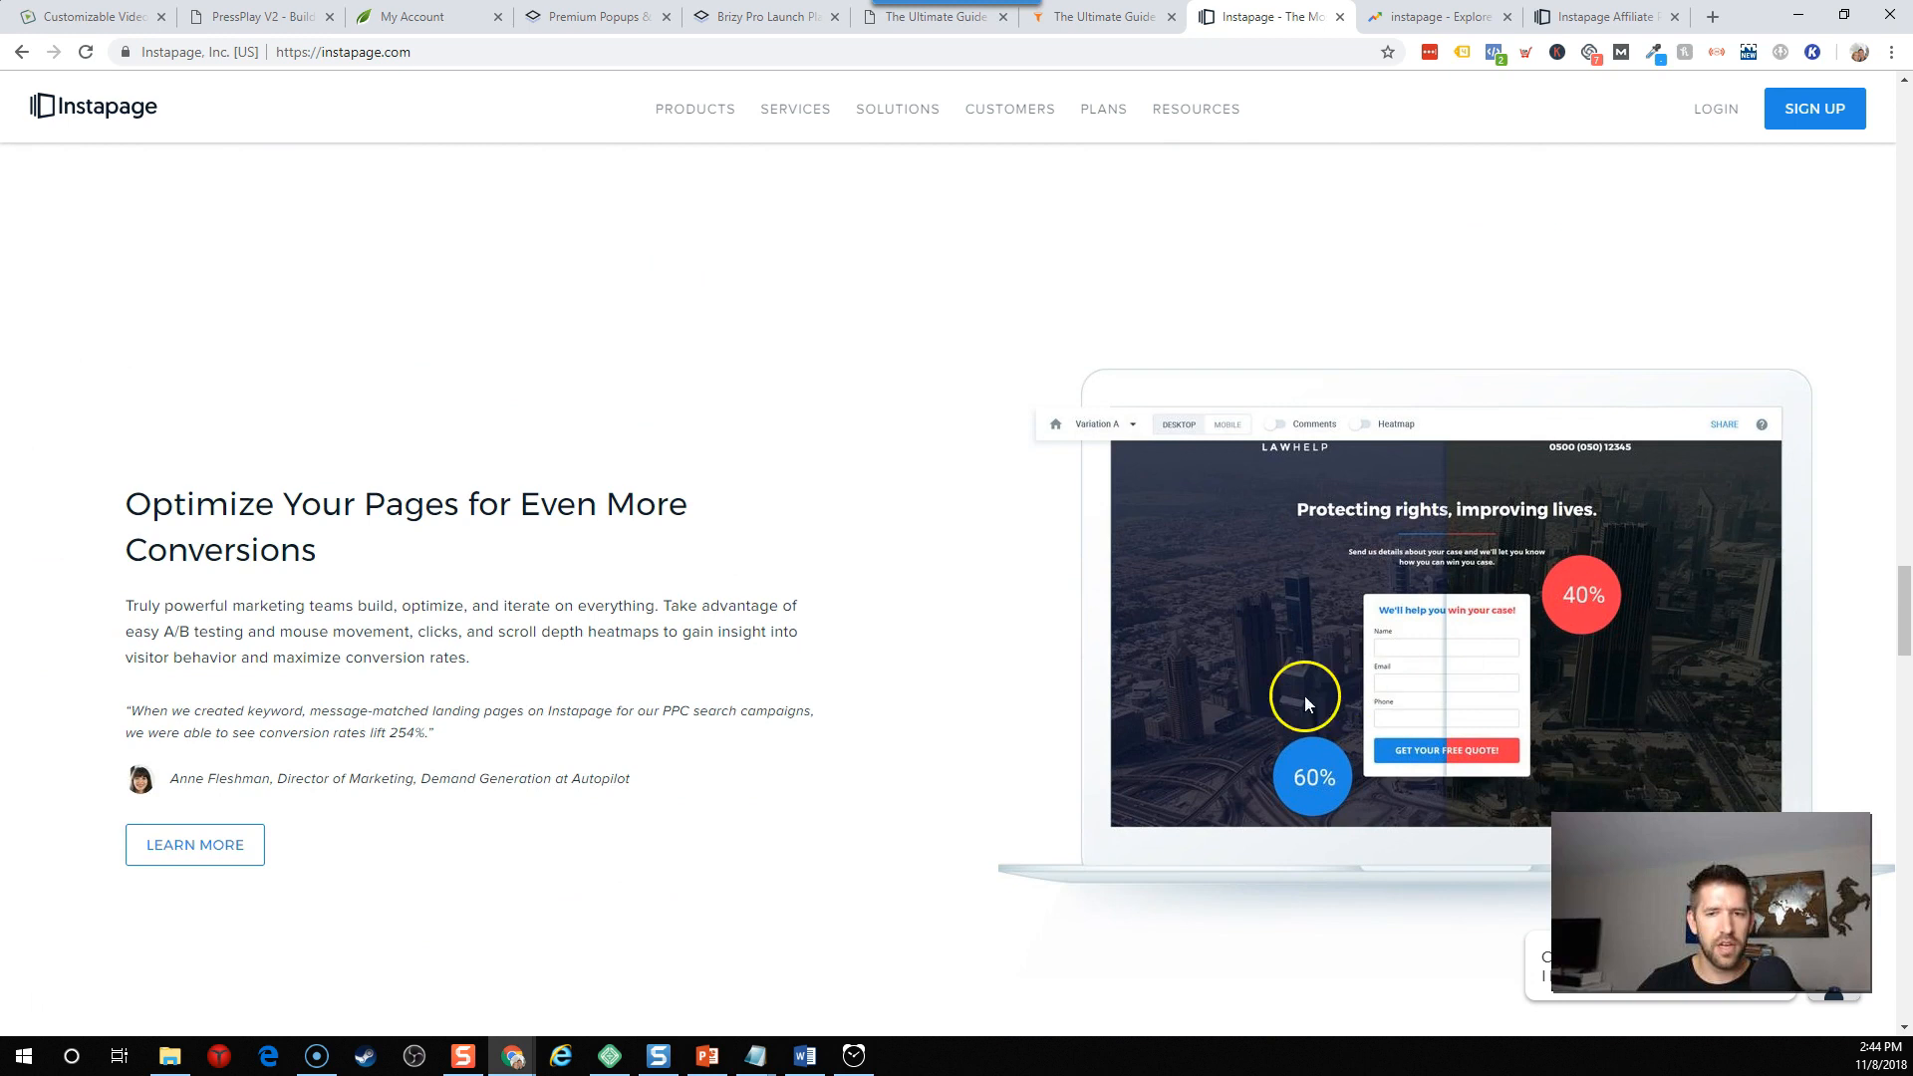
scroll("down", 3)
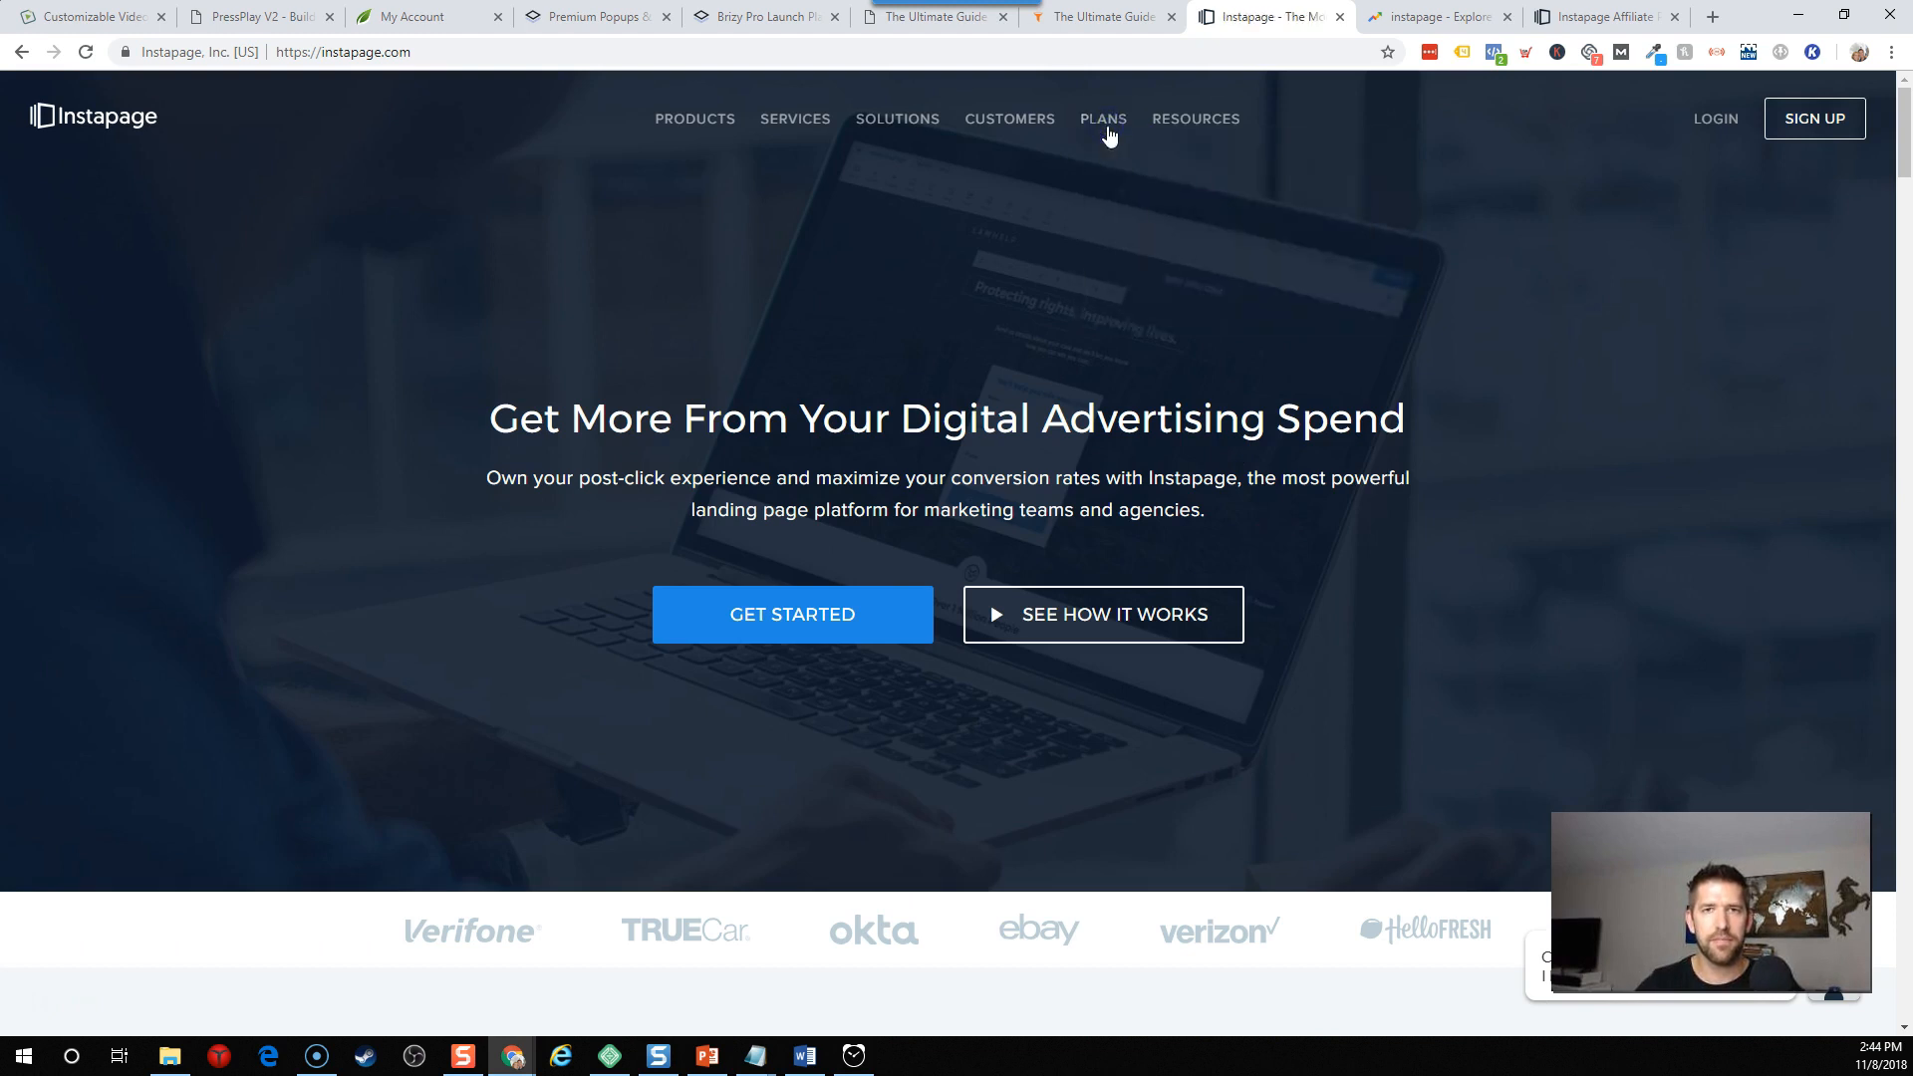
Show monthly plan prices, with Core at $129, and review the free-trial details.
left_click(1101, 119)
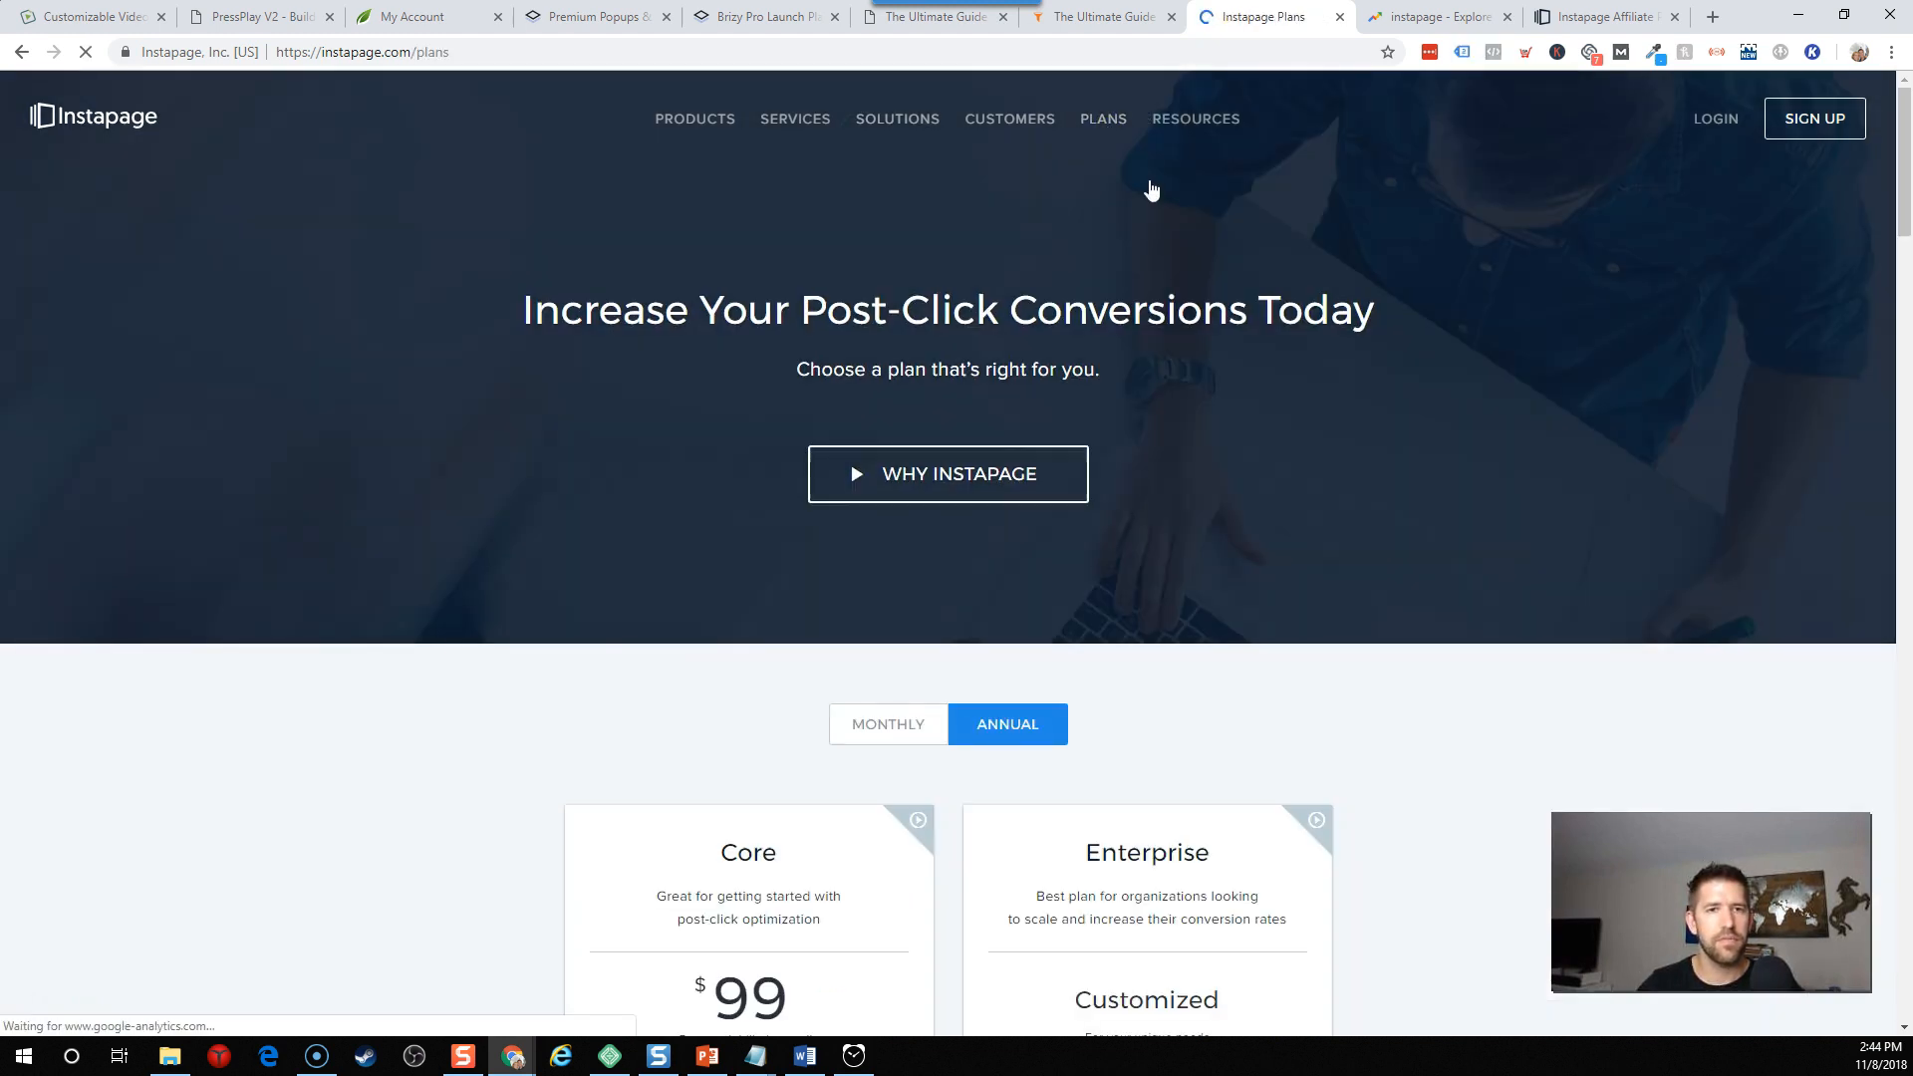
scroll("down", 3)
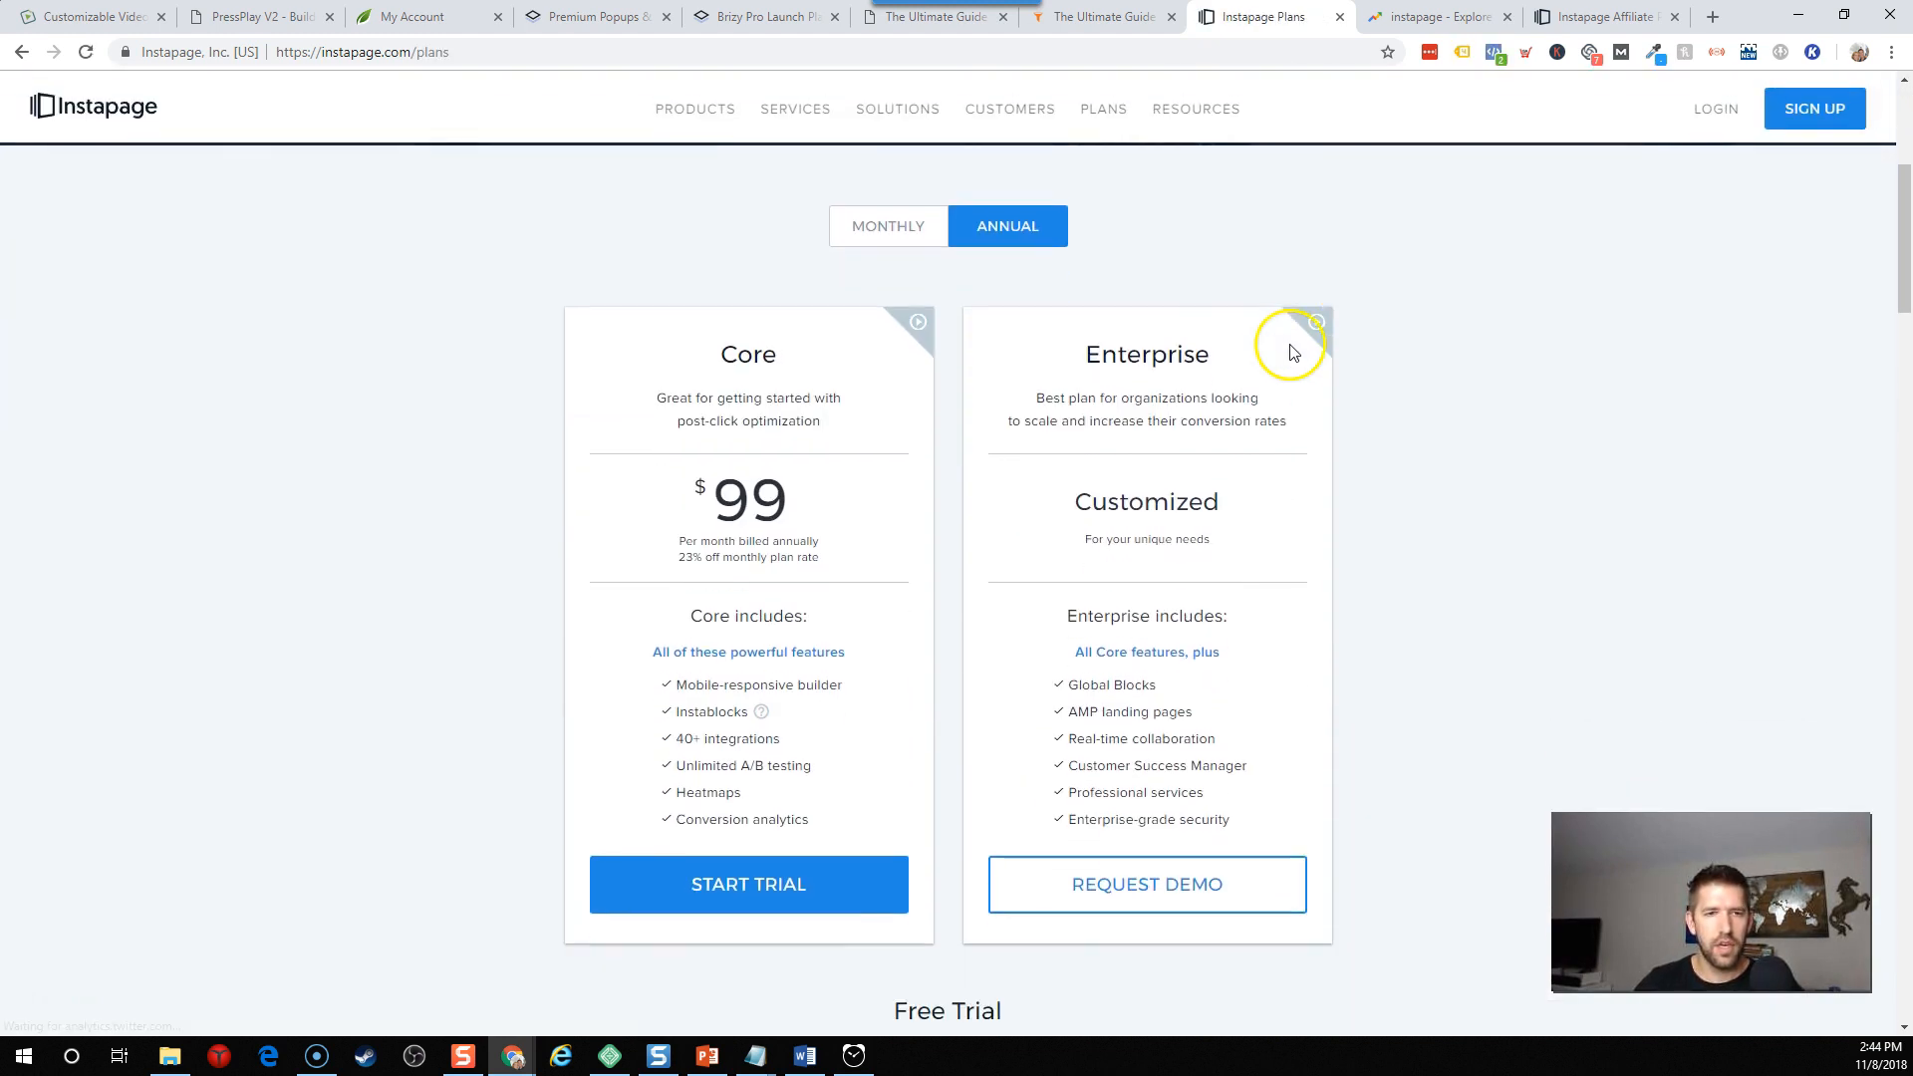
left_click(888, 226)
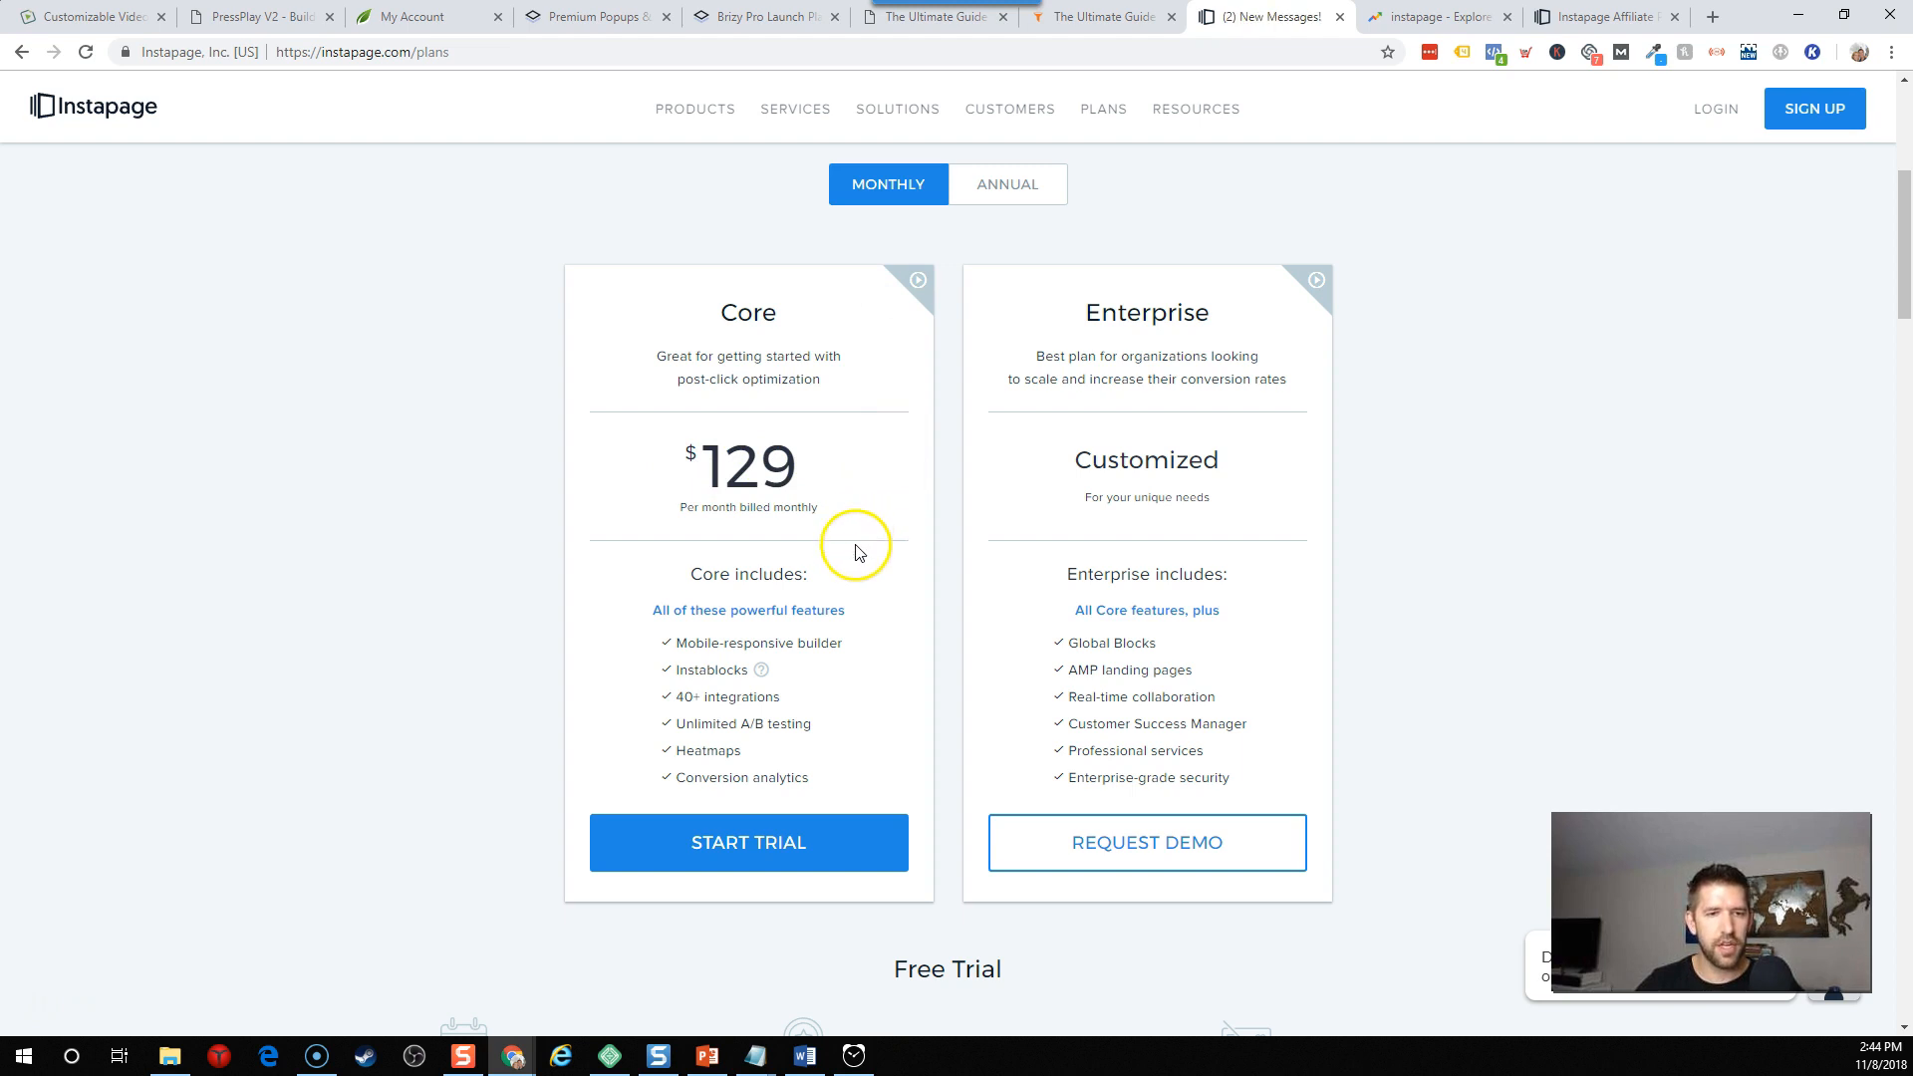
mouse_move(689, 737)
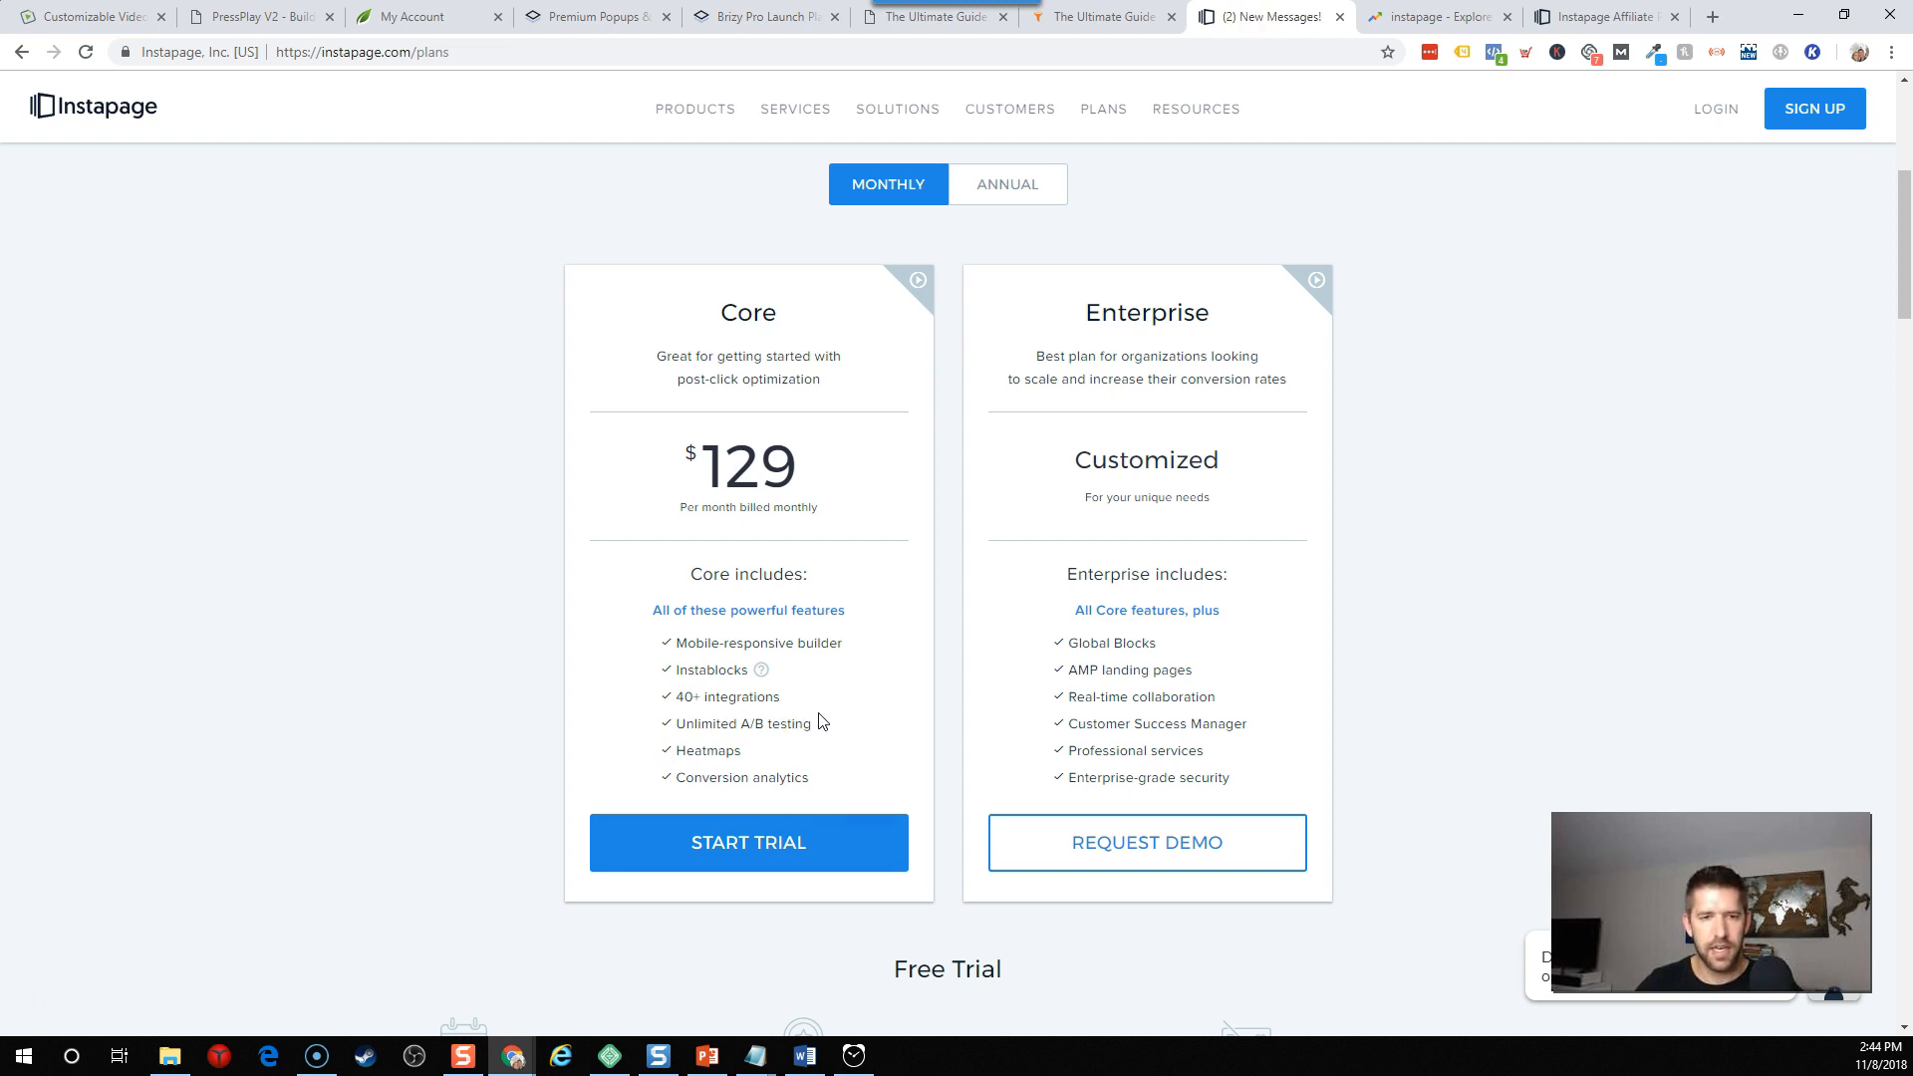
left_click(805, 476)
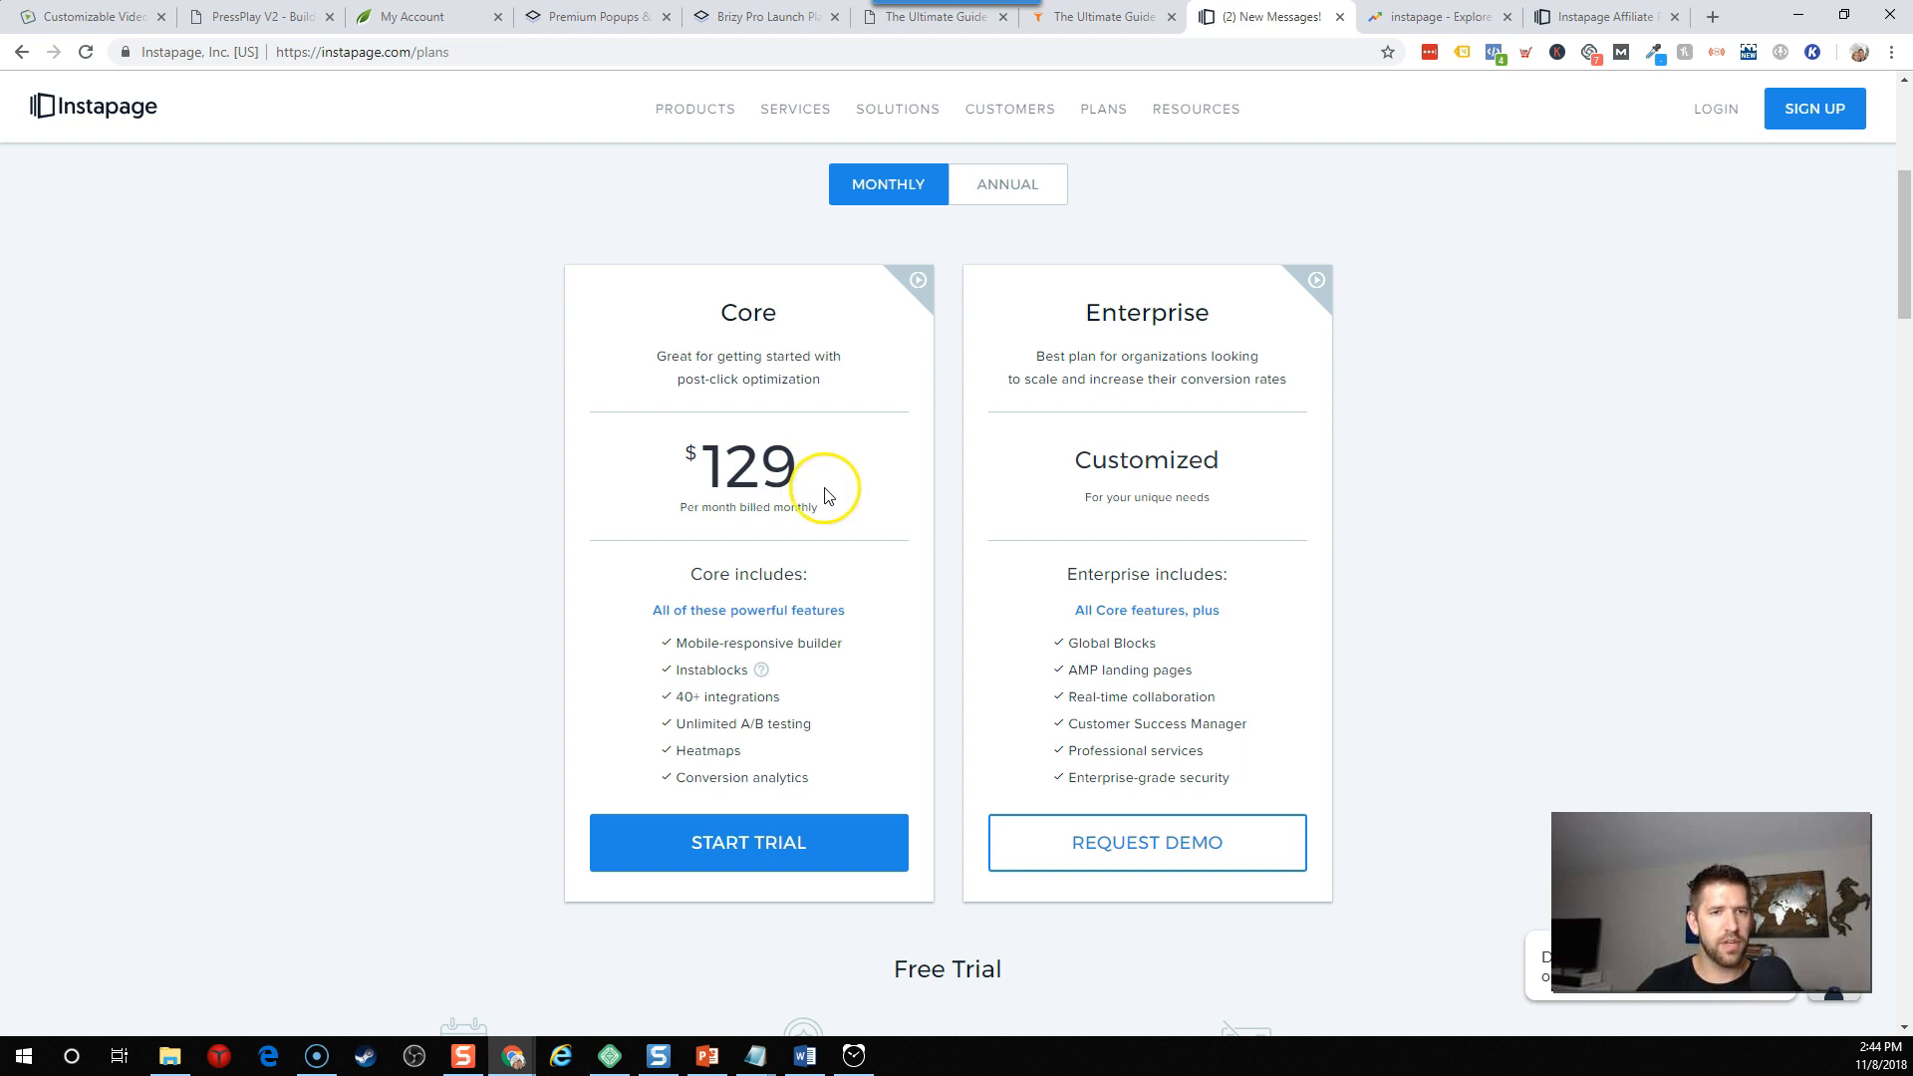
scroll("down", 3)
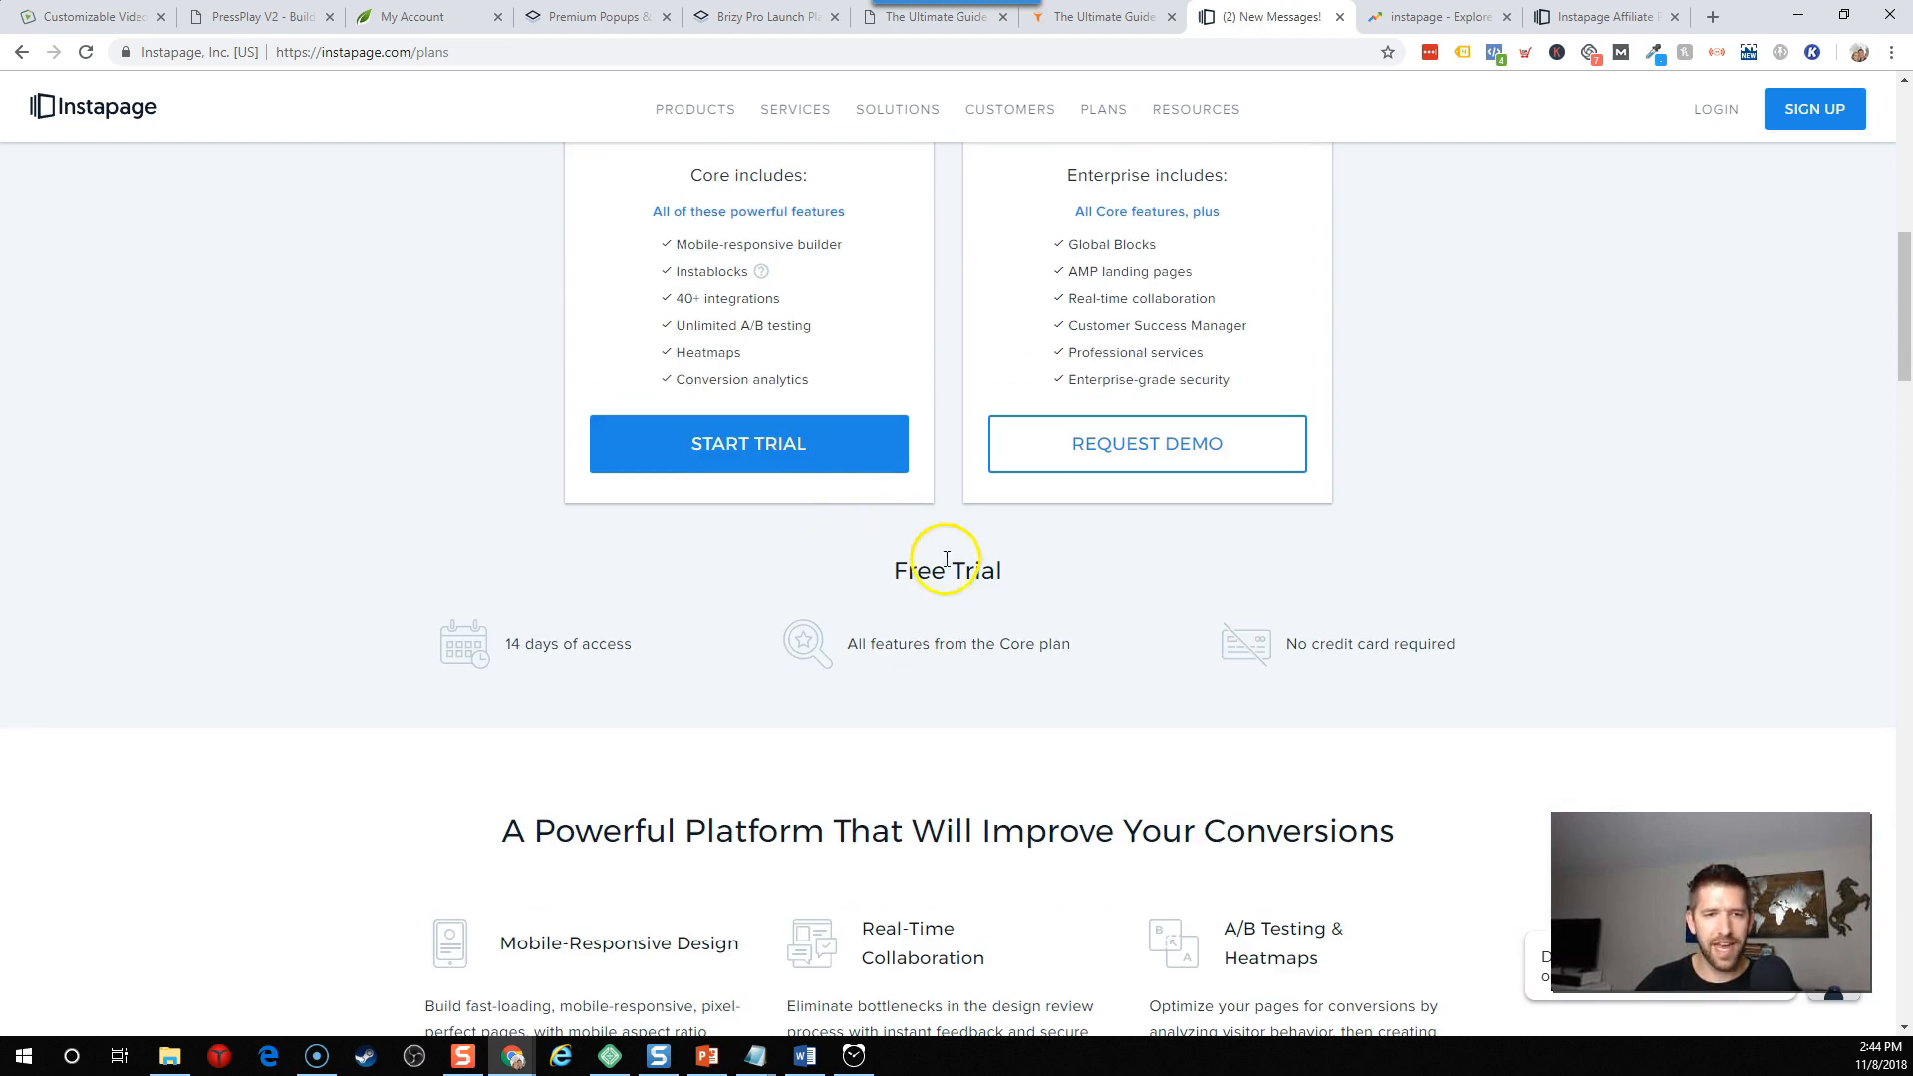
scroll("down", 3)
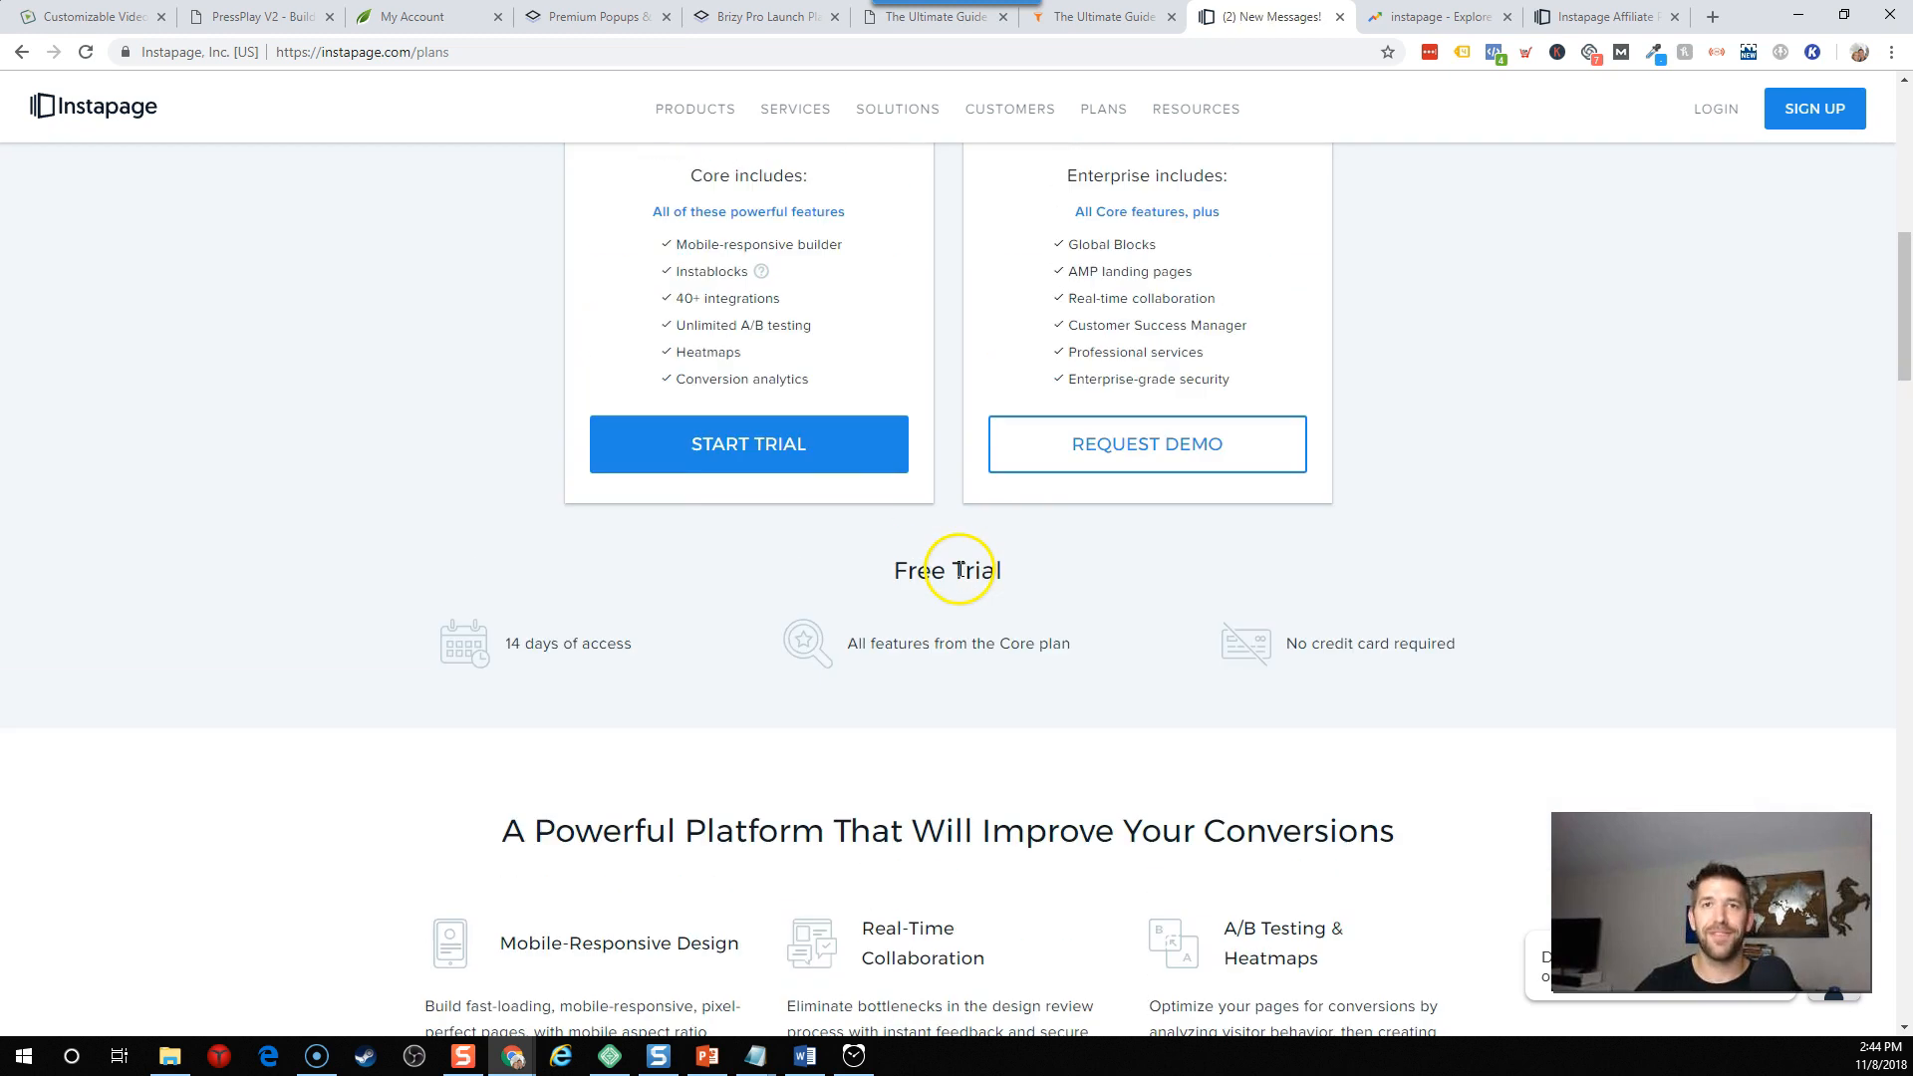
left_click(1814, 108)
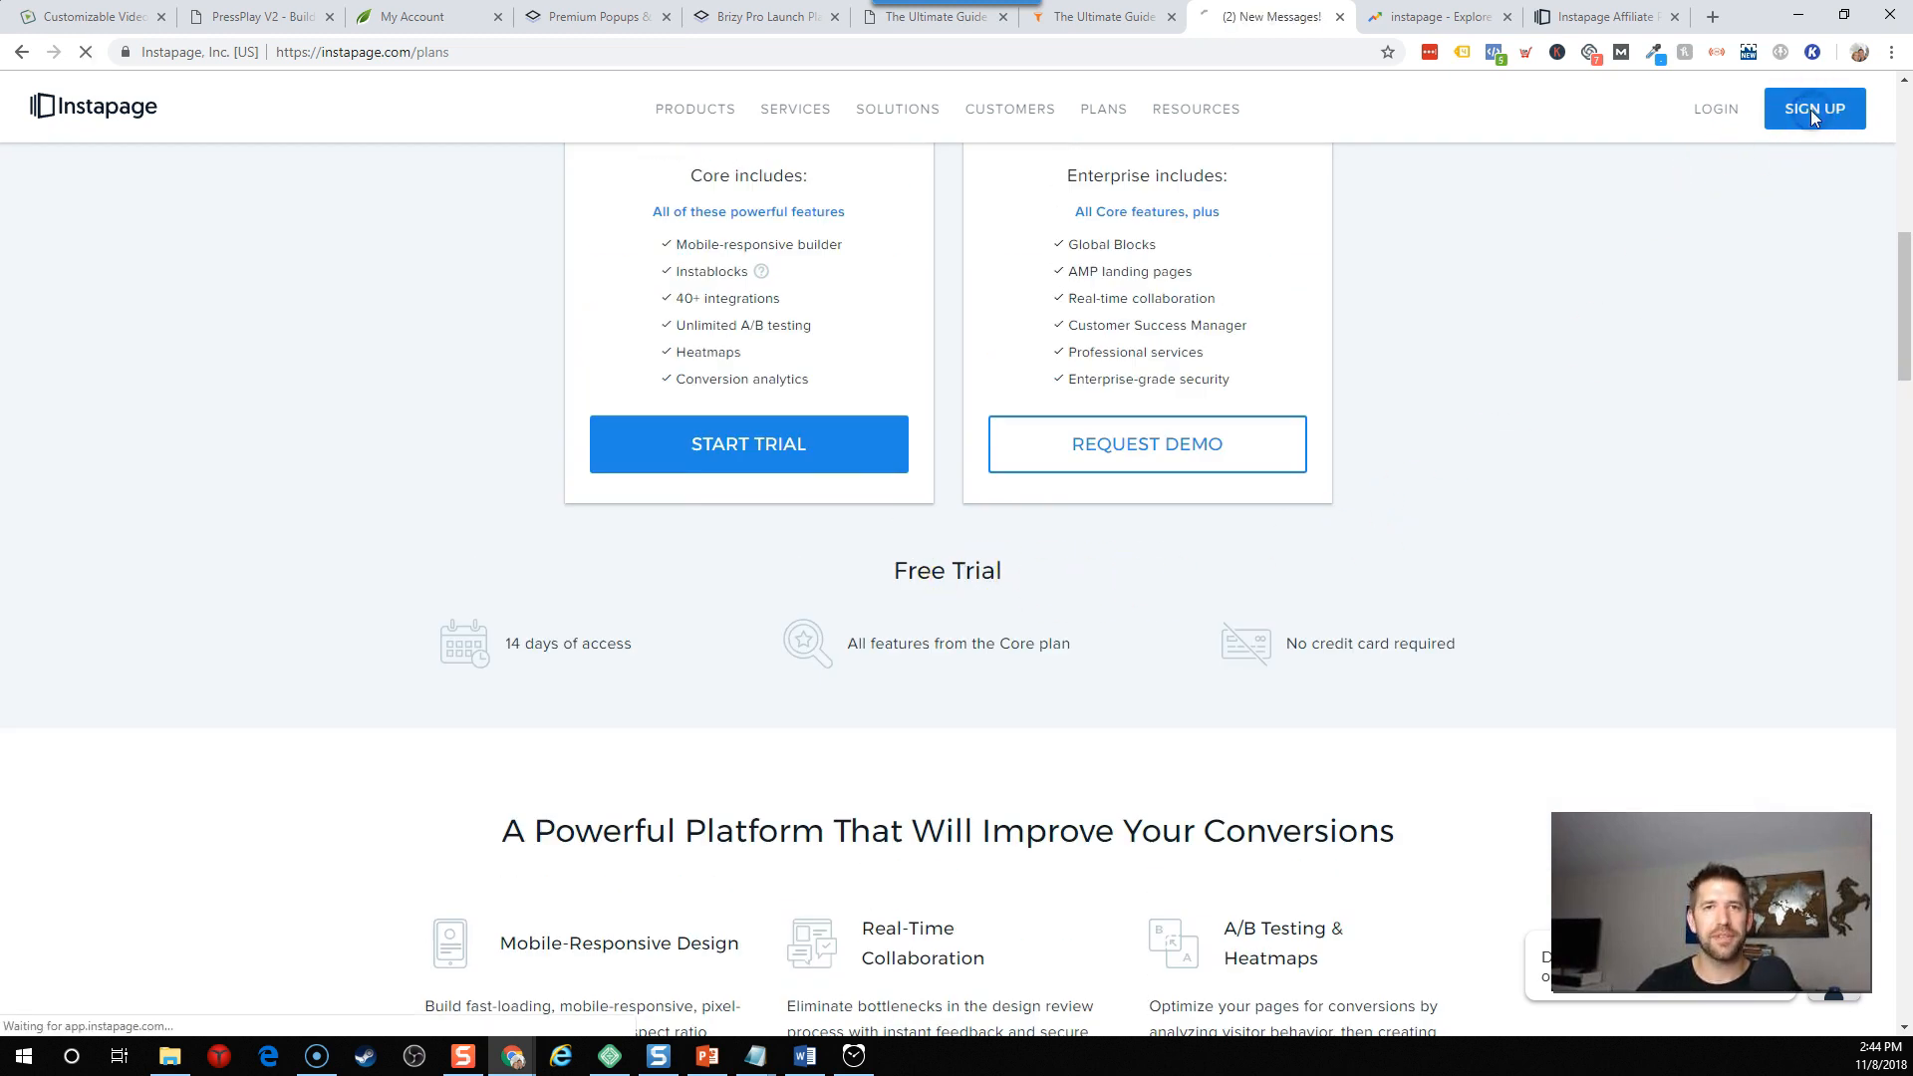
Sign up for the 14-day trial, pick 'Capture free traffic/leads', and choose Create My Page.
left_click(1814, 108)
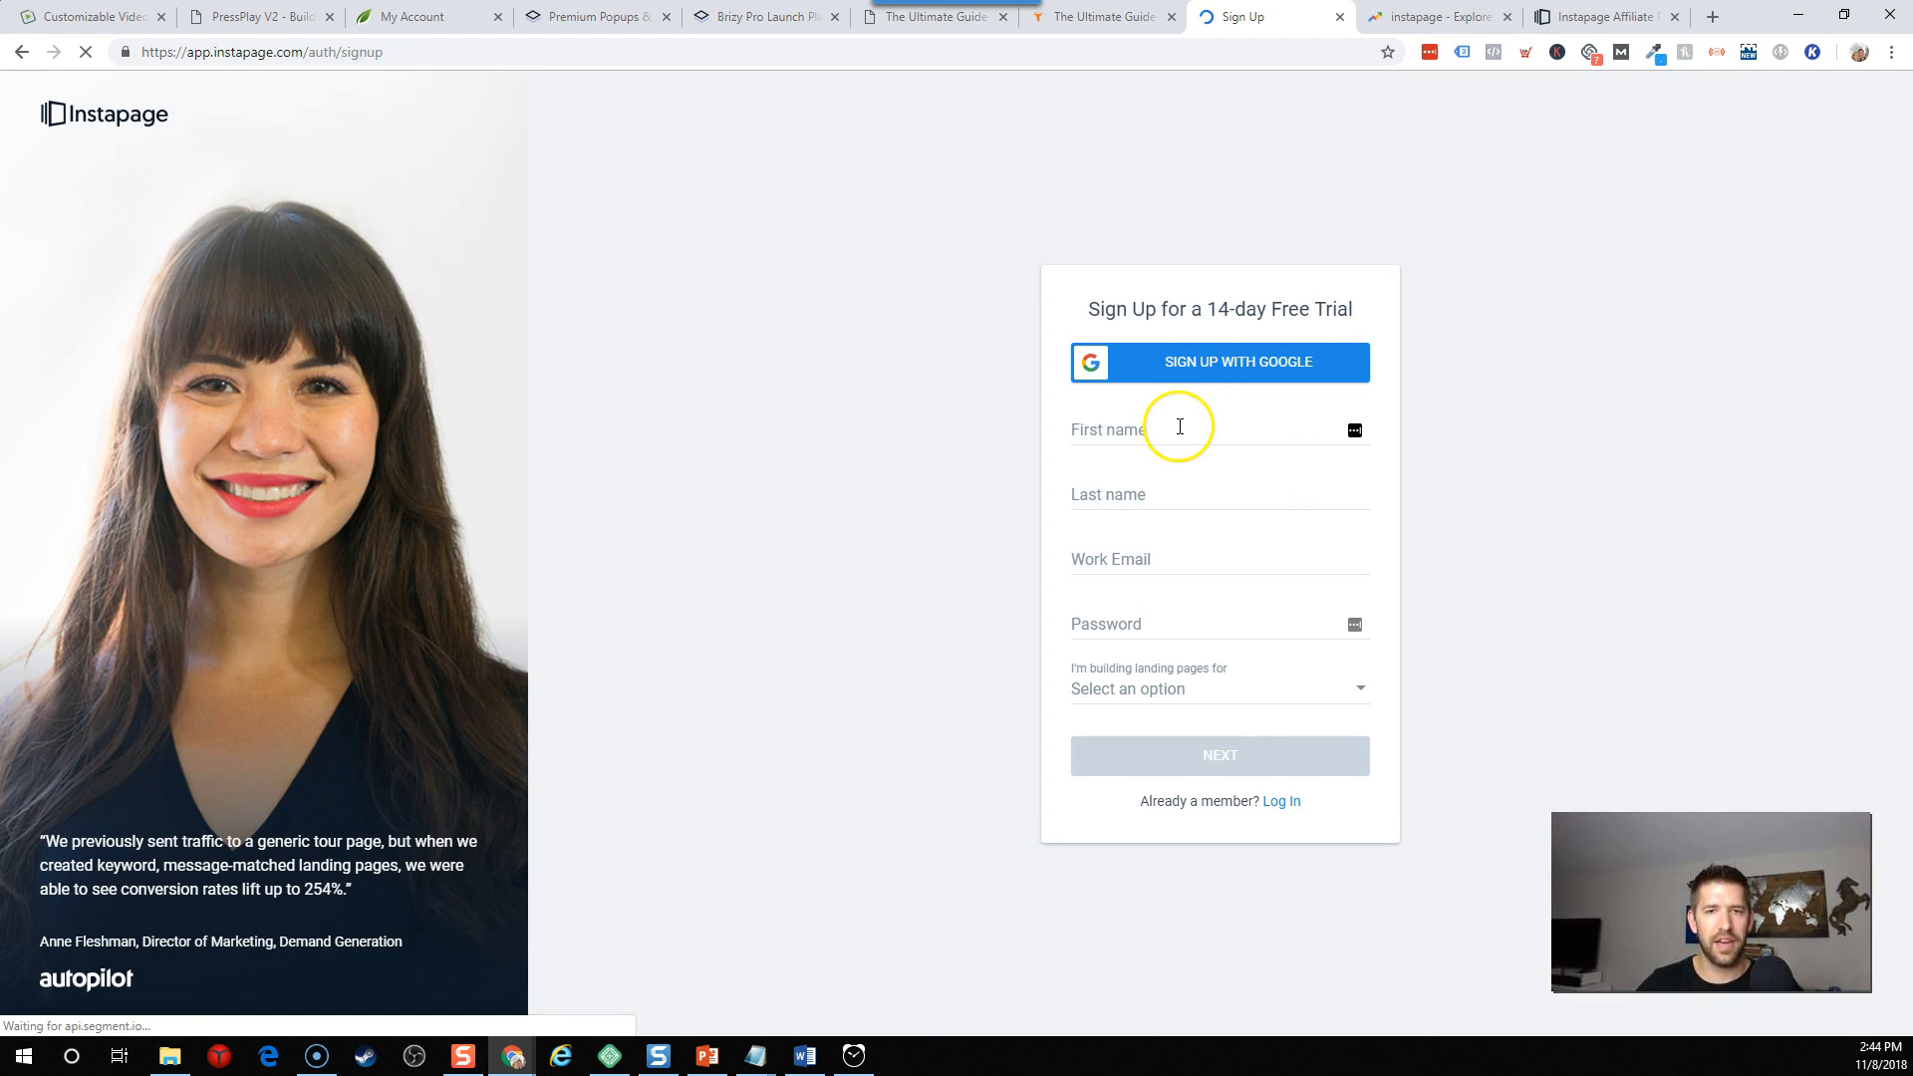
left_click(1201, 429)
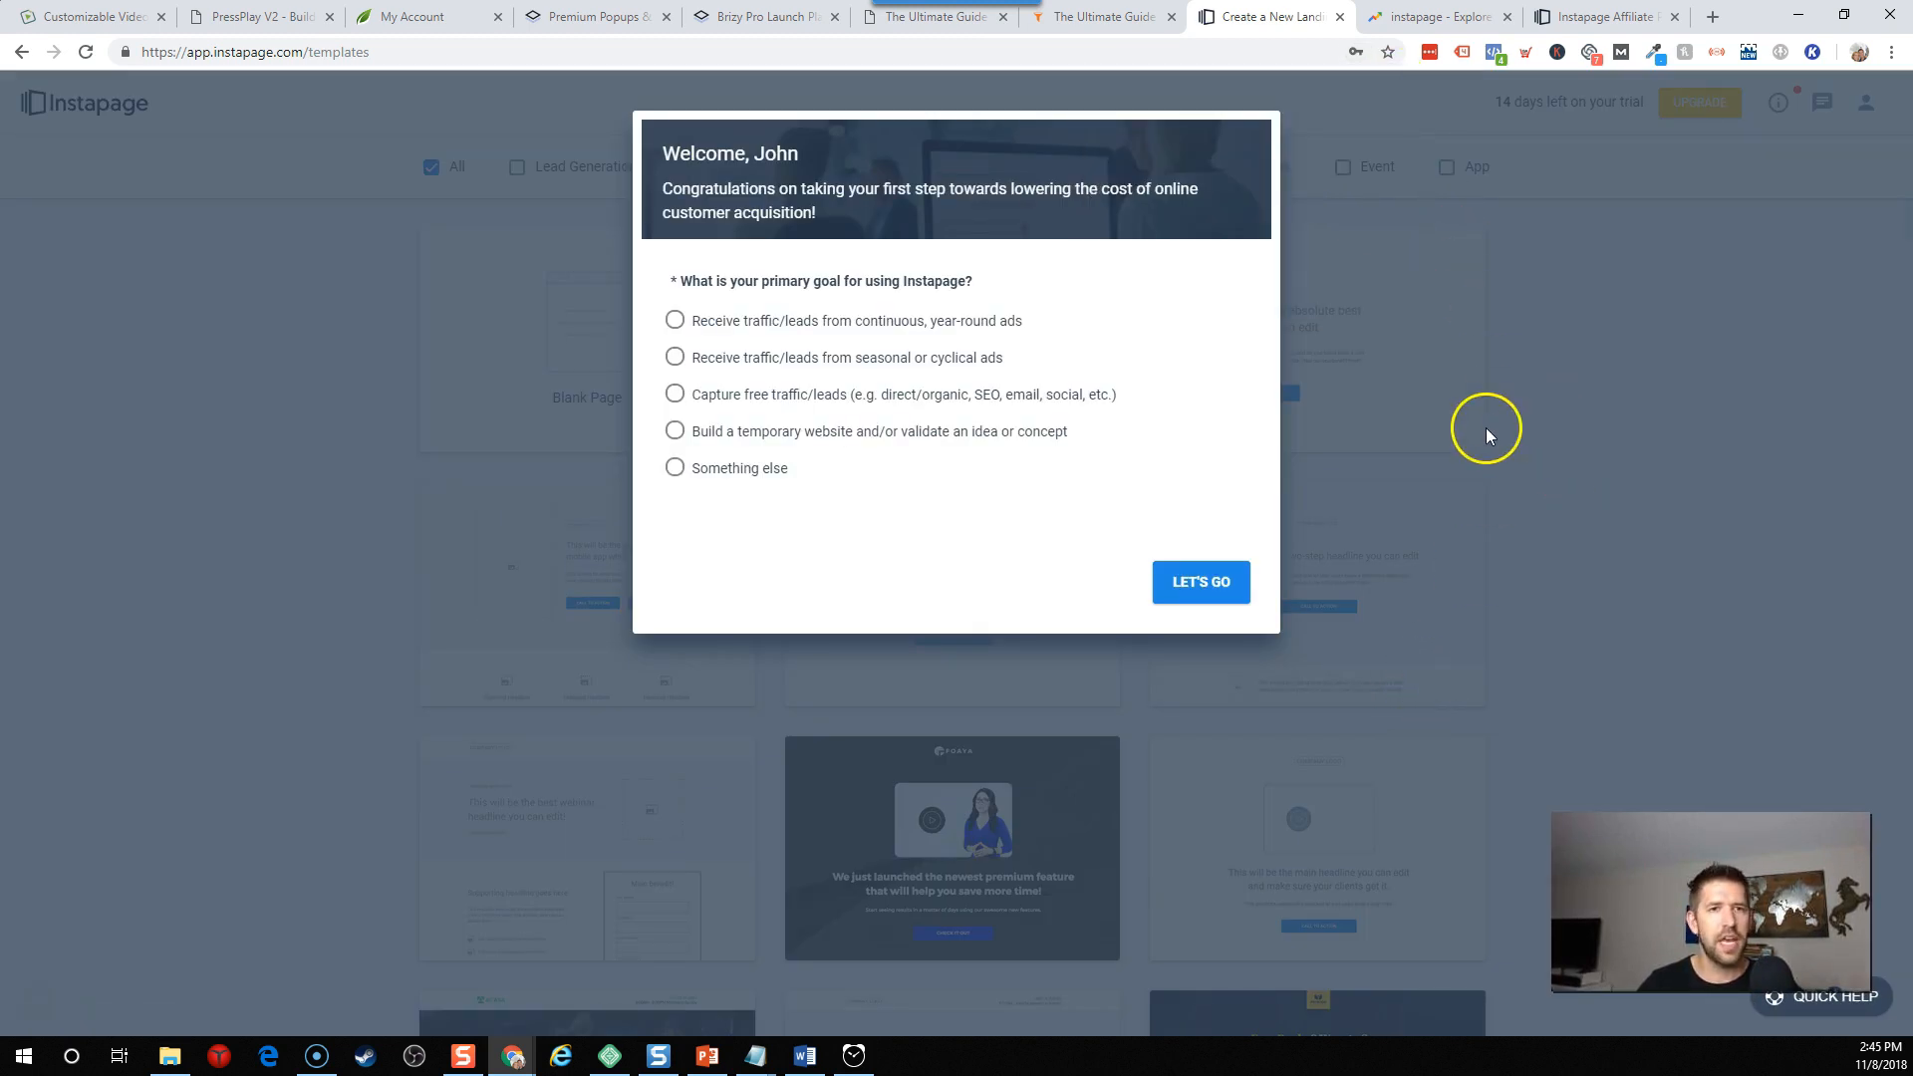
mouse_move(992, 284)
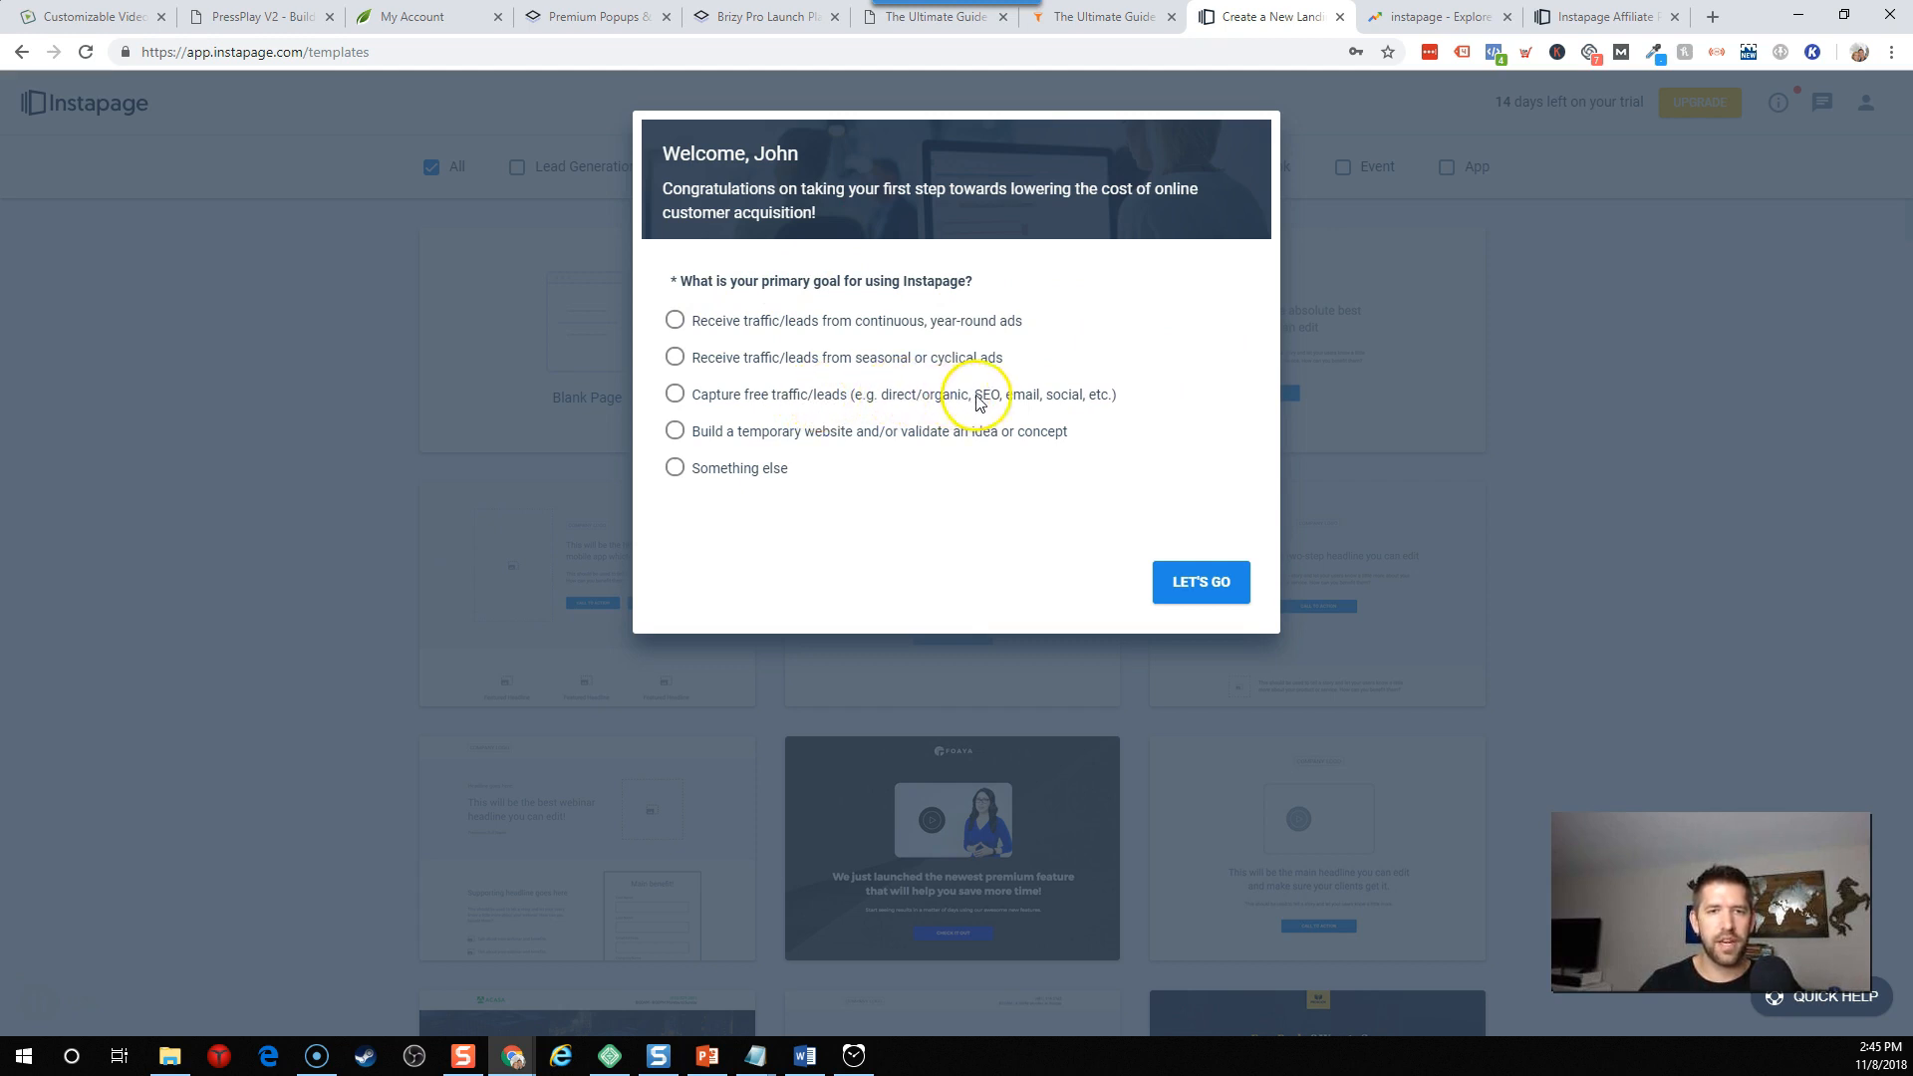
left_click(674, 394)
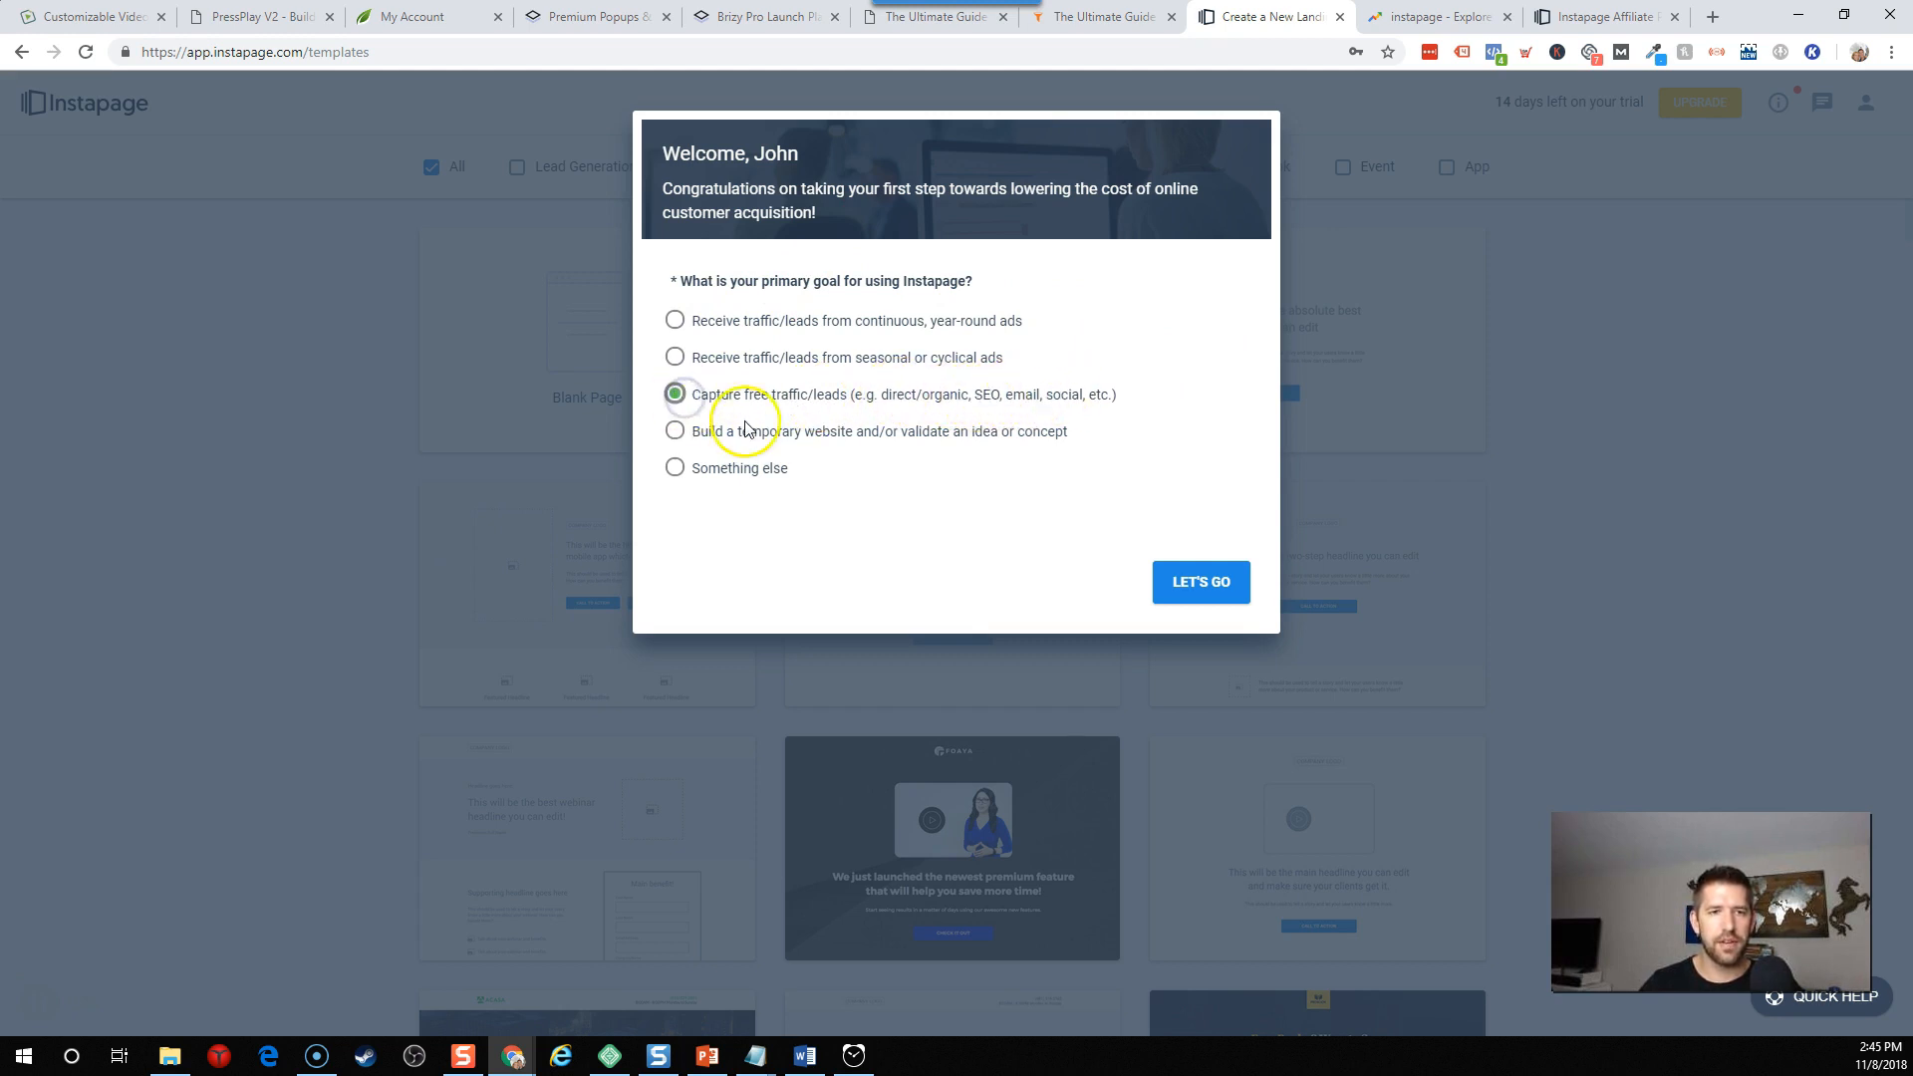
left_click(1199, 582)
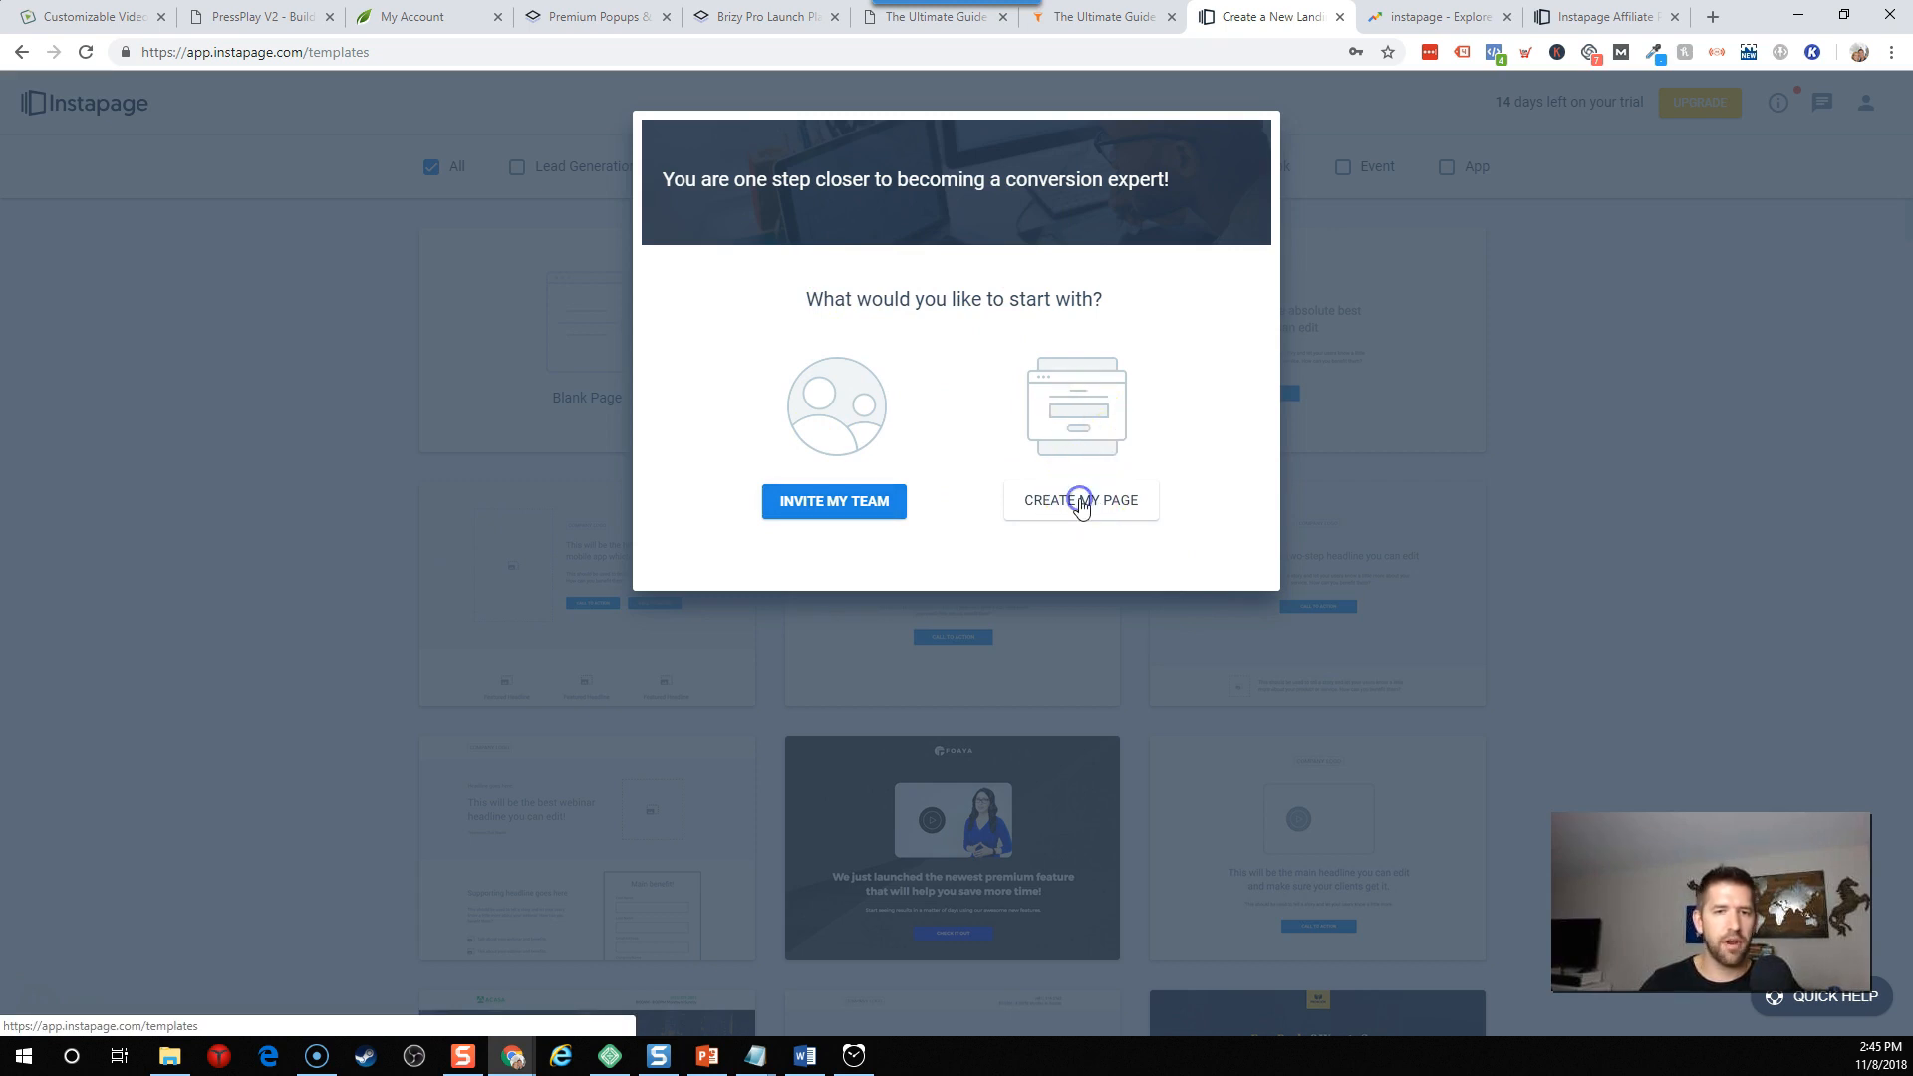
left_click(1078, 500)
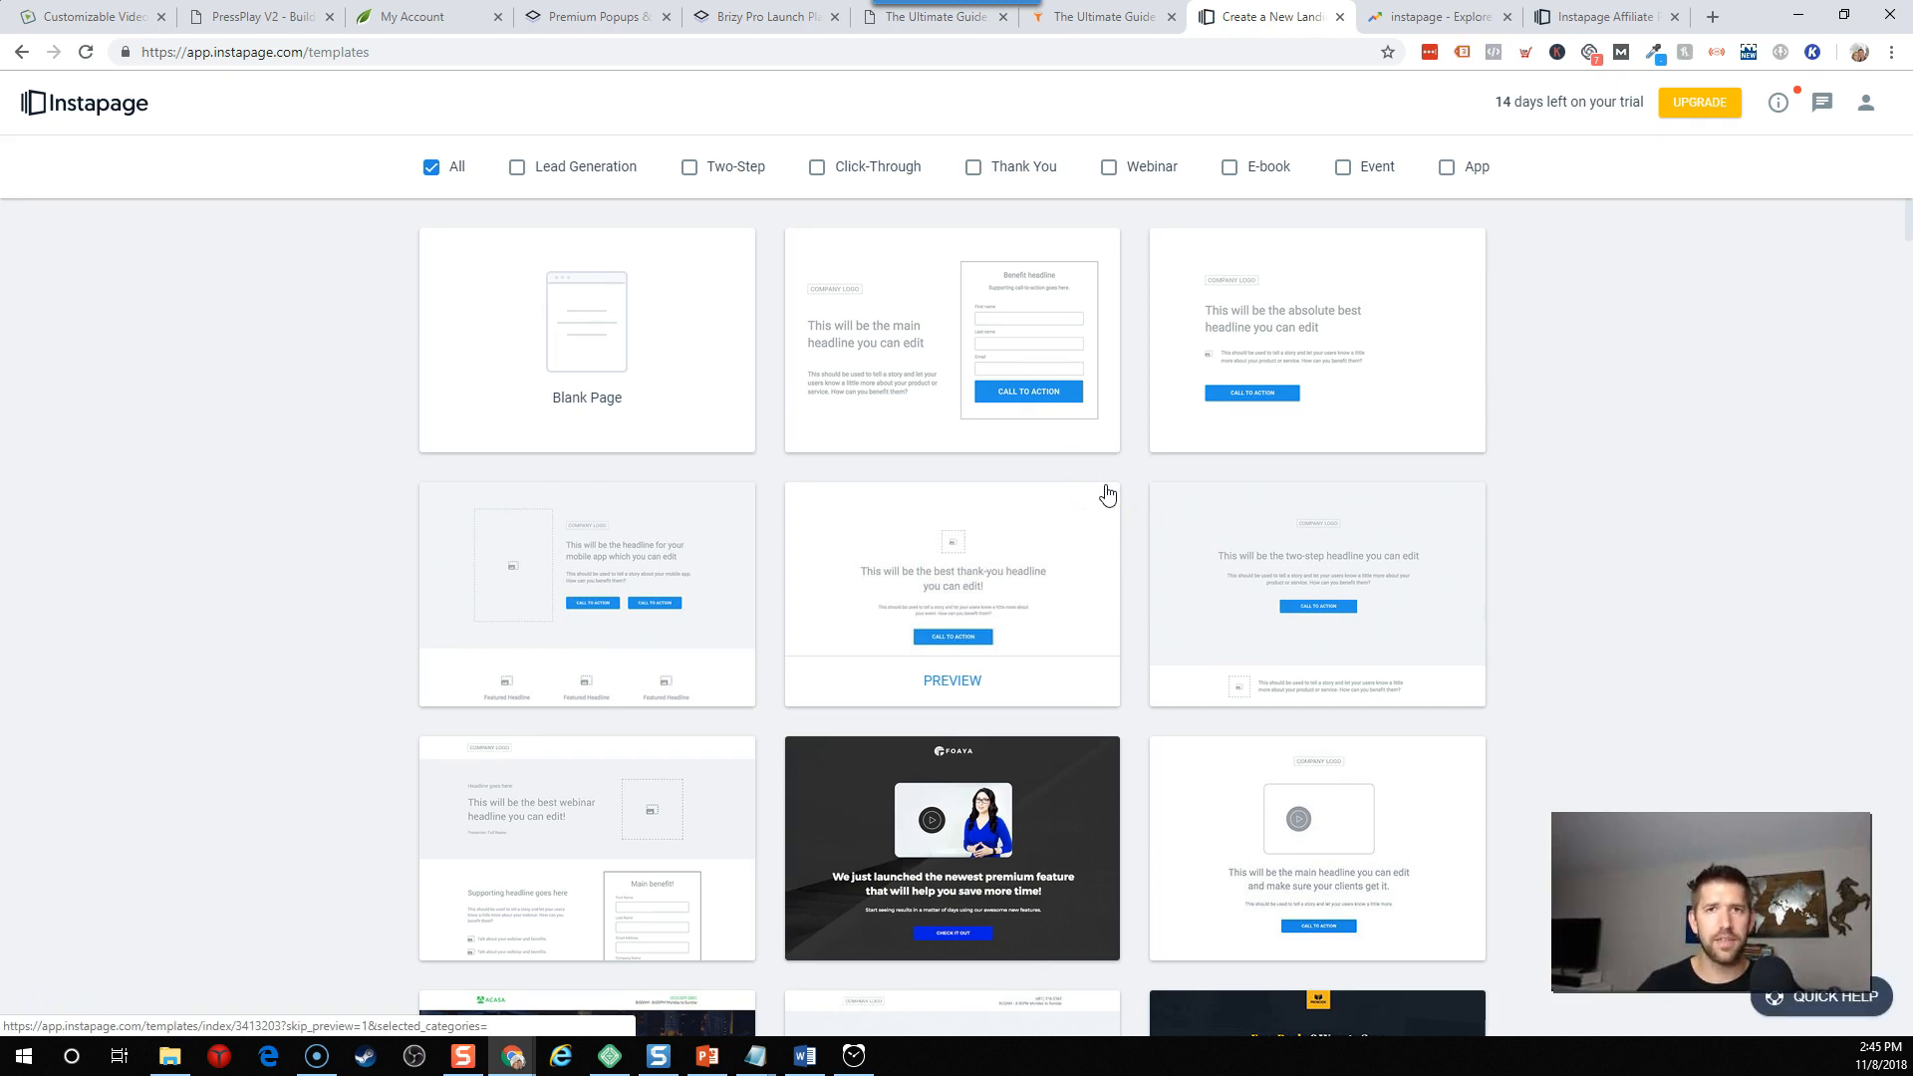
mouse_move(1171, 350)
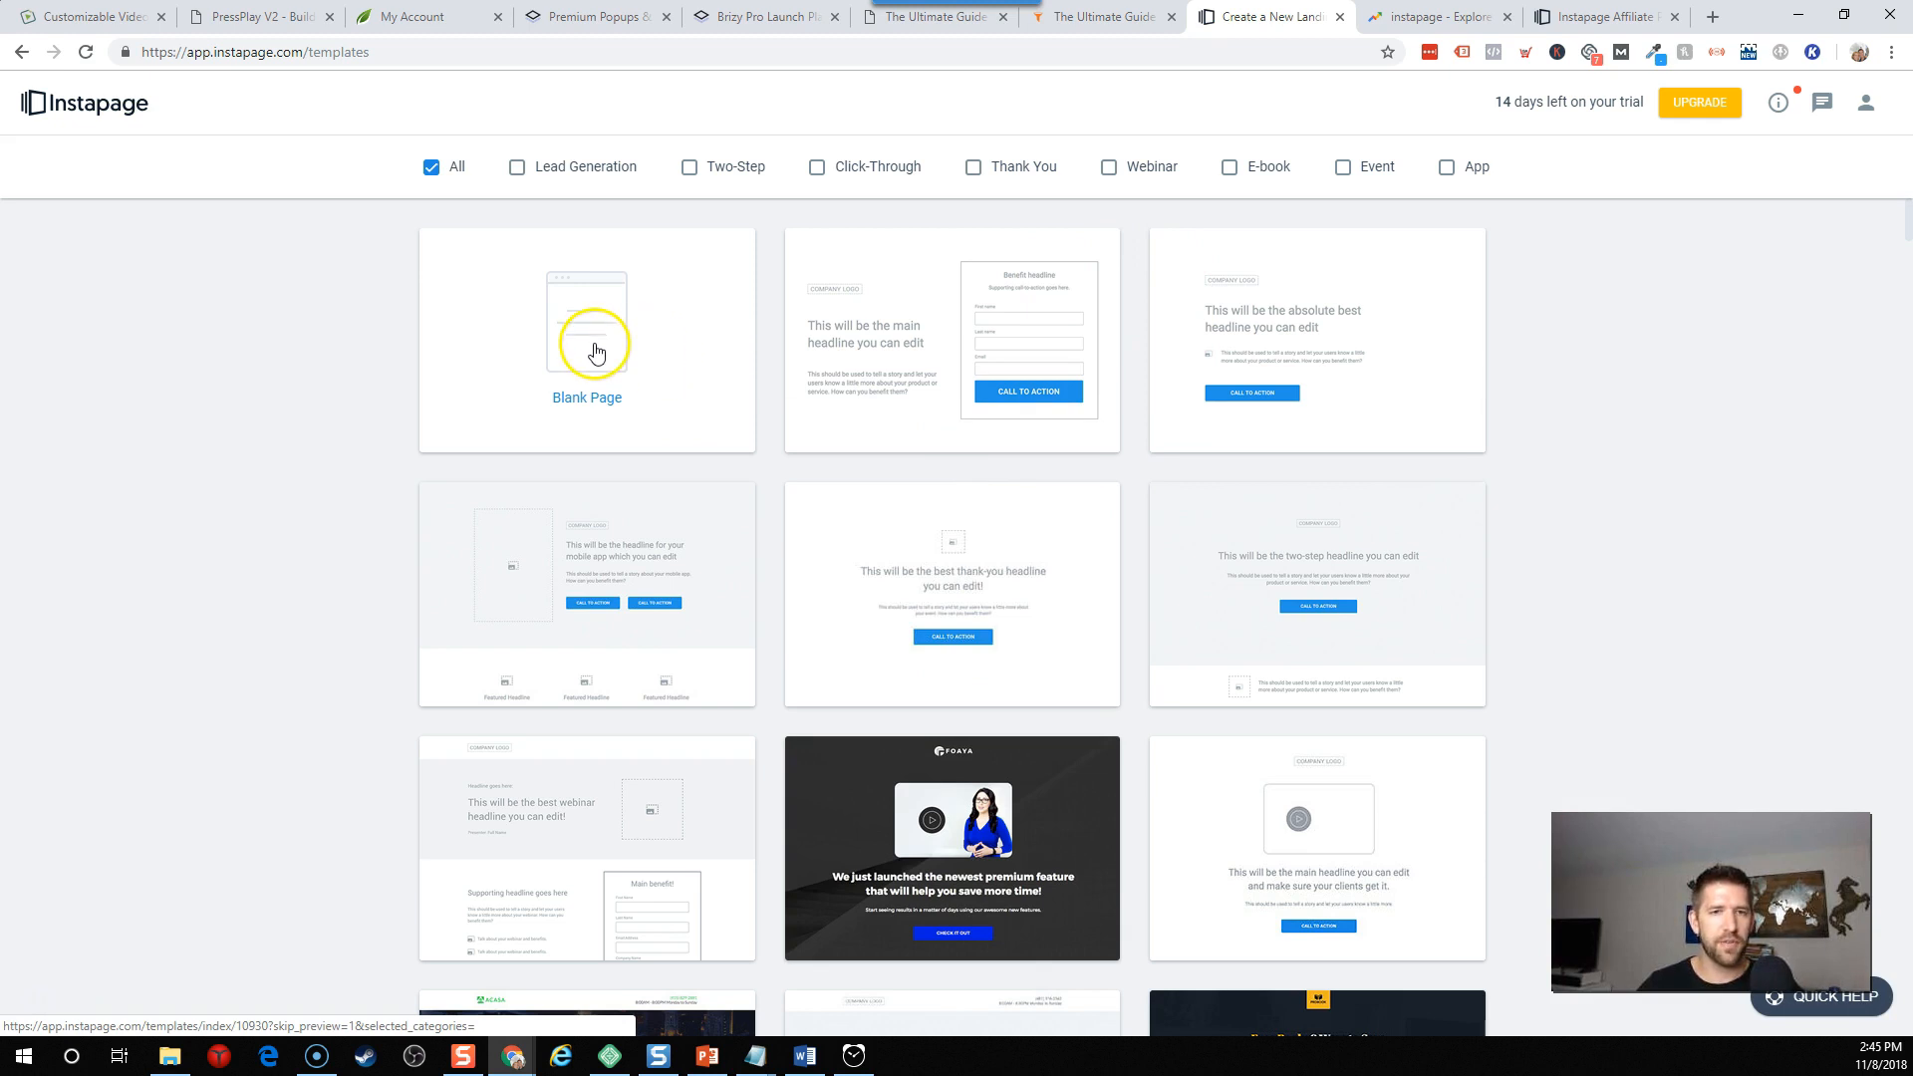
mouse_move(890, 366)
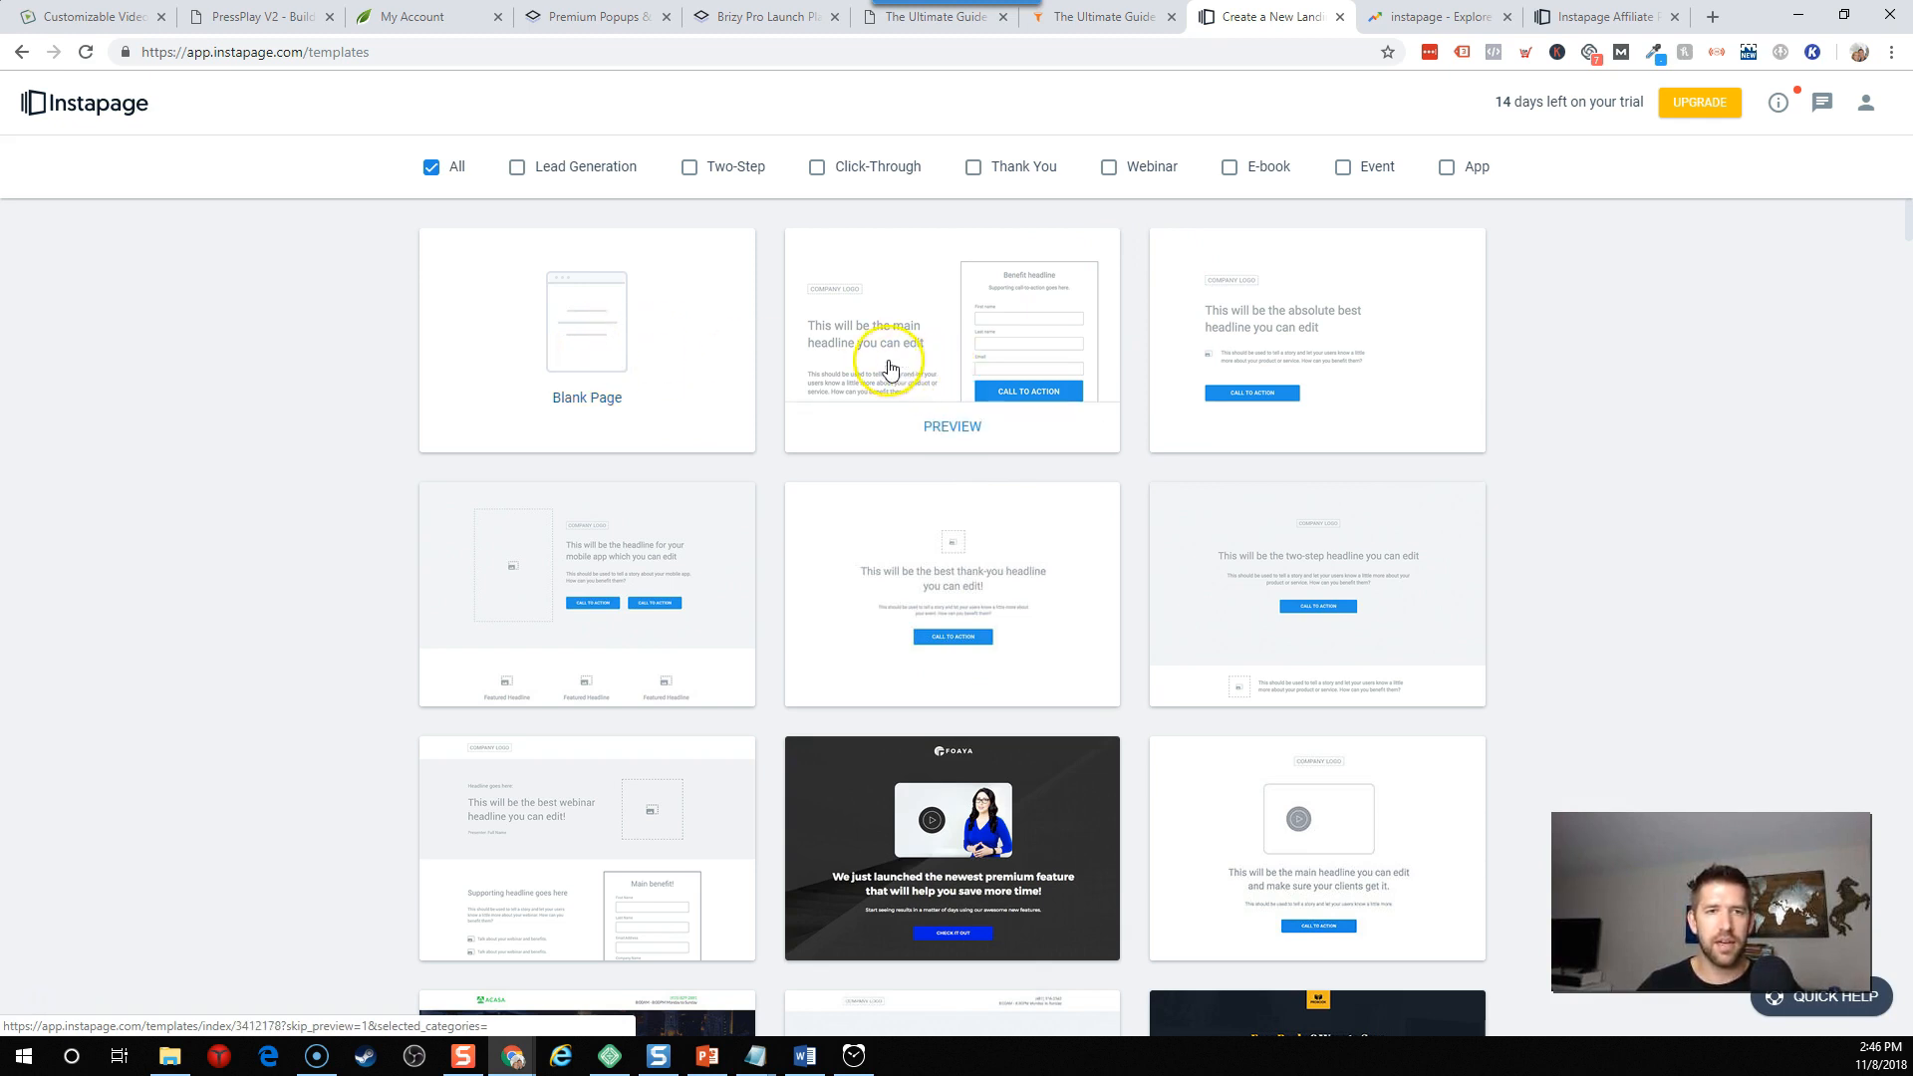
Filter templates to Lead Generation and Two-Step, then preview the webinar strategies template.
scroll("down", 3)
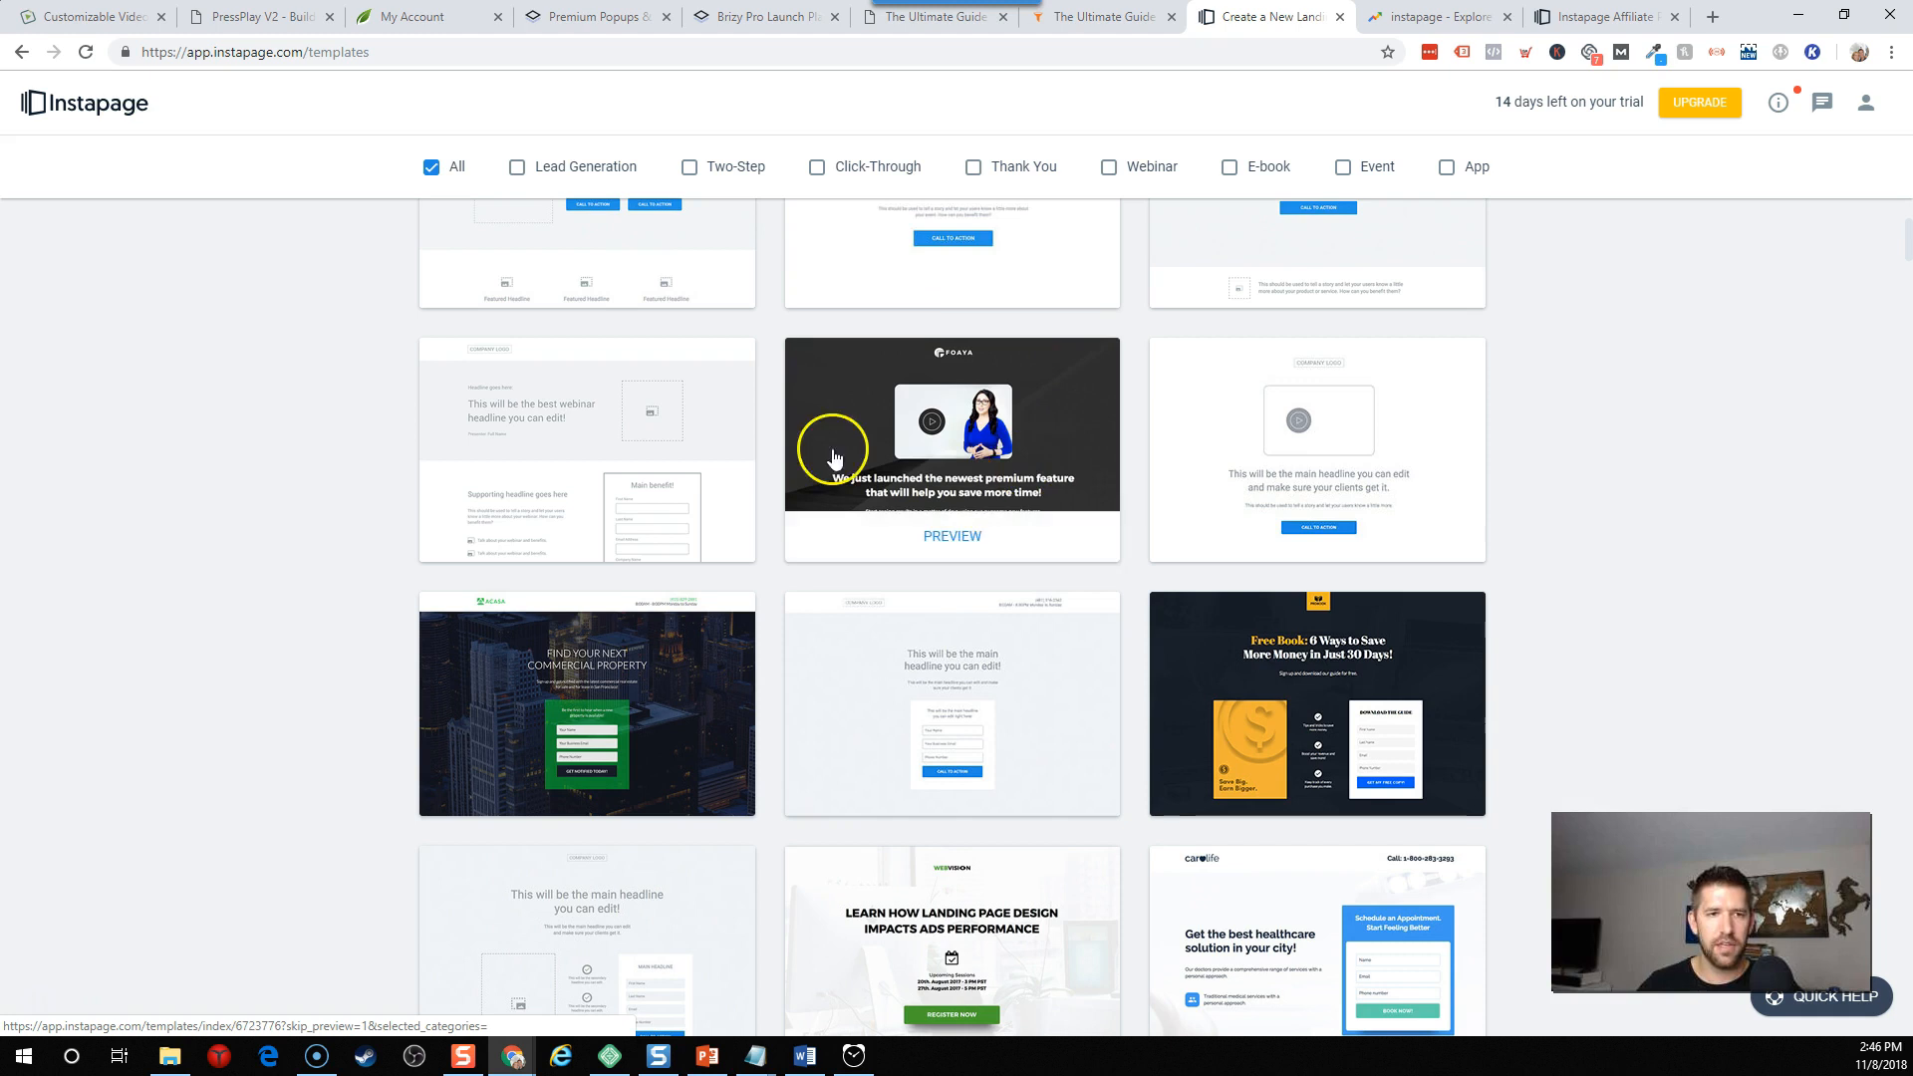
mouse_move(604, 441)
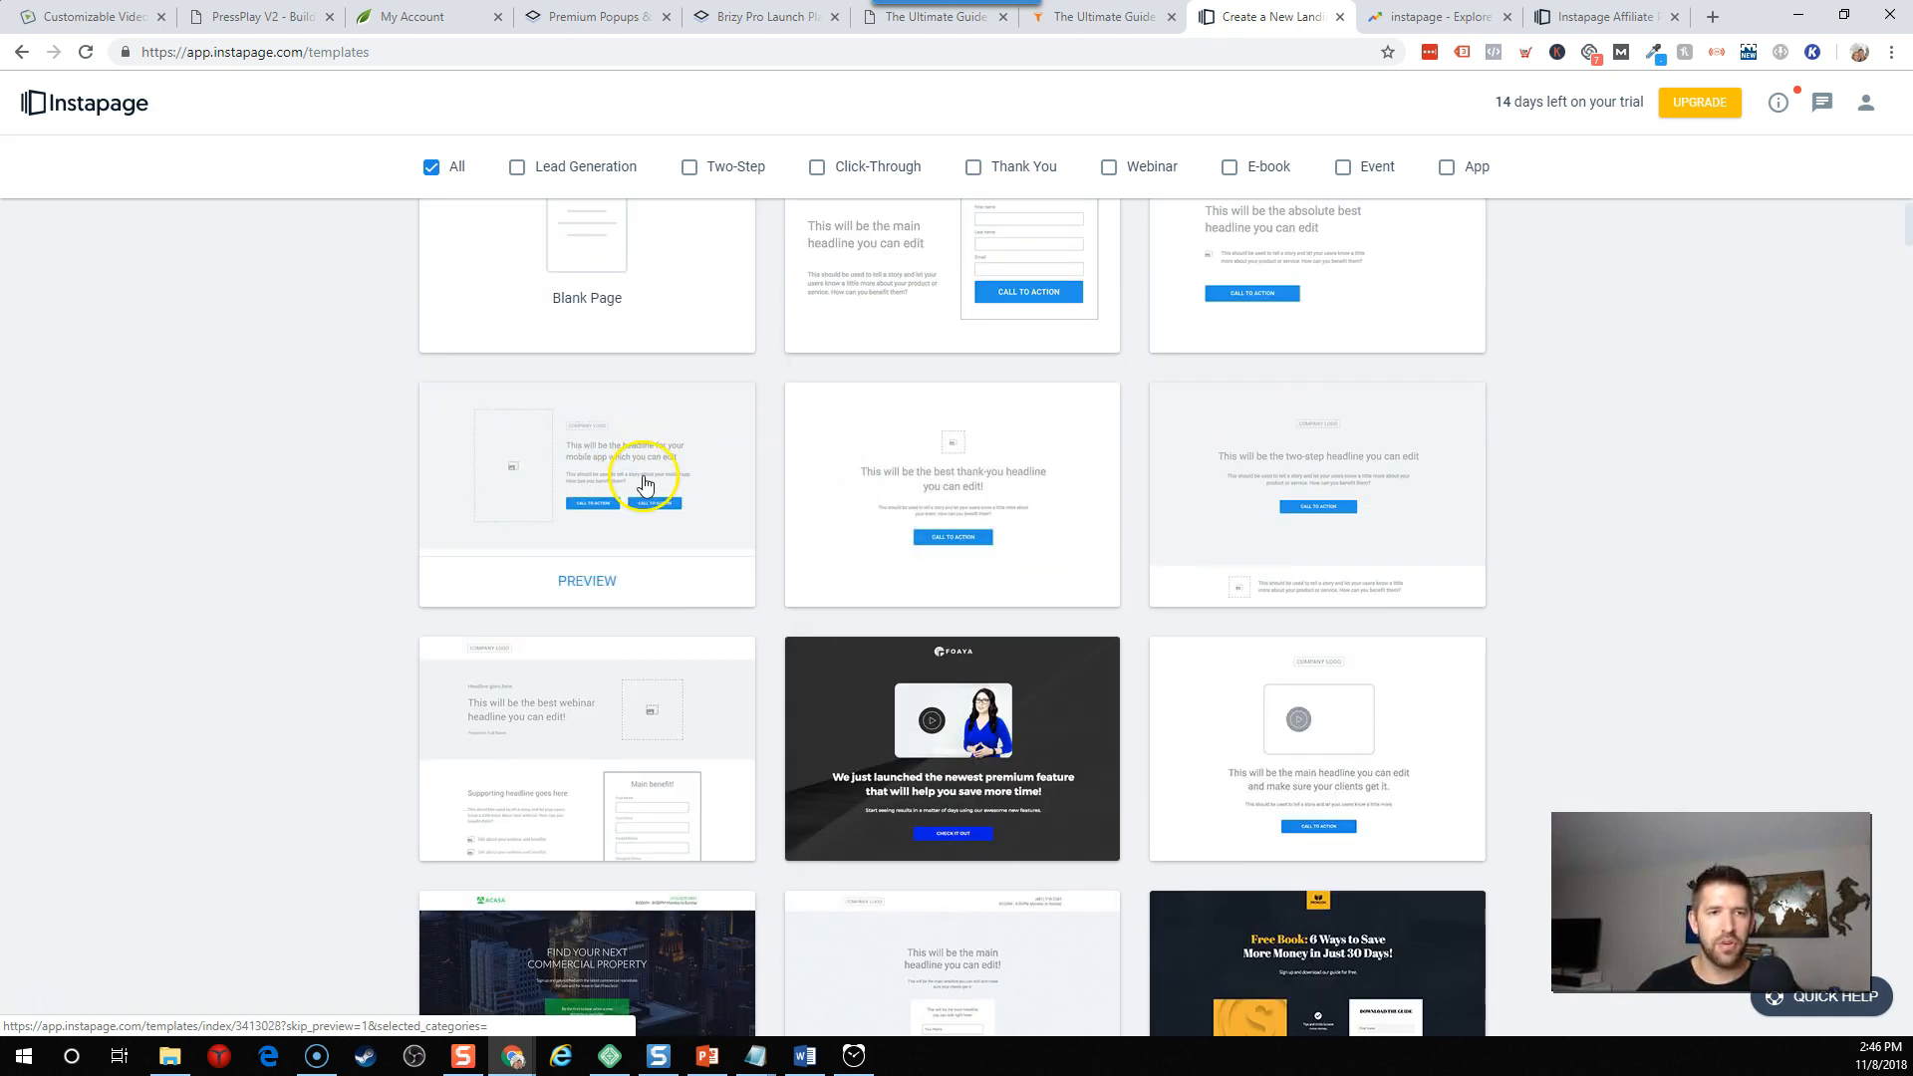
scroll("down", 3)
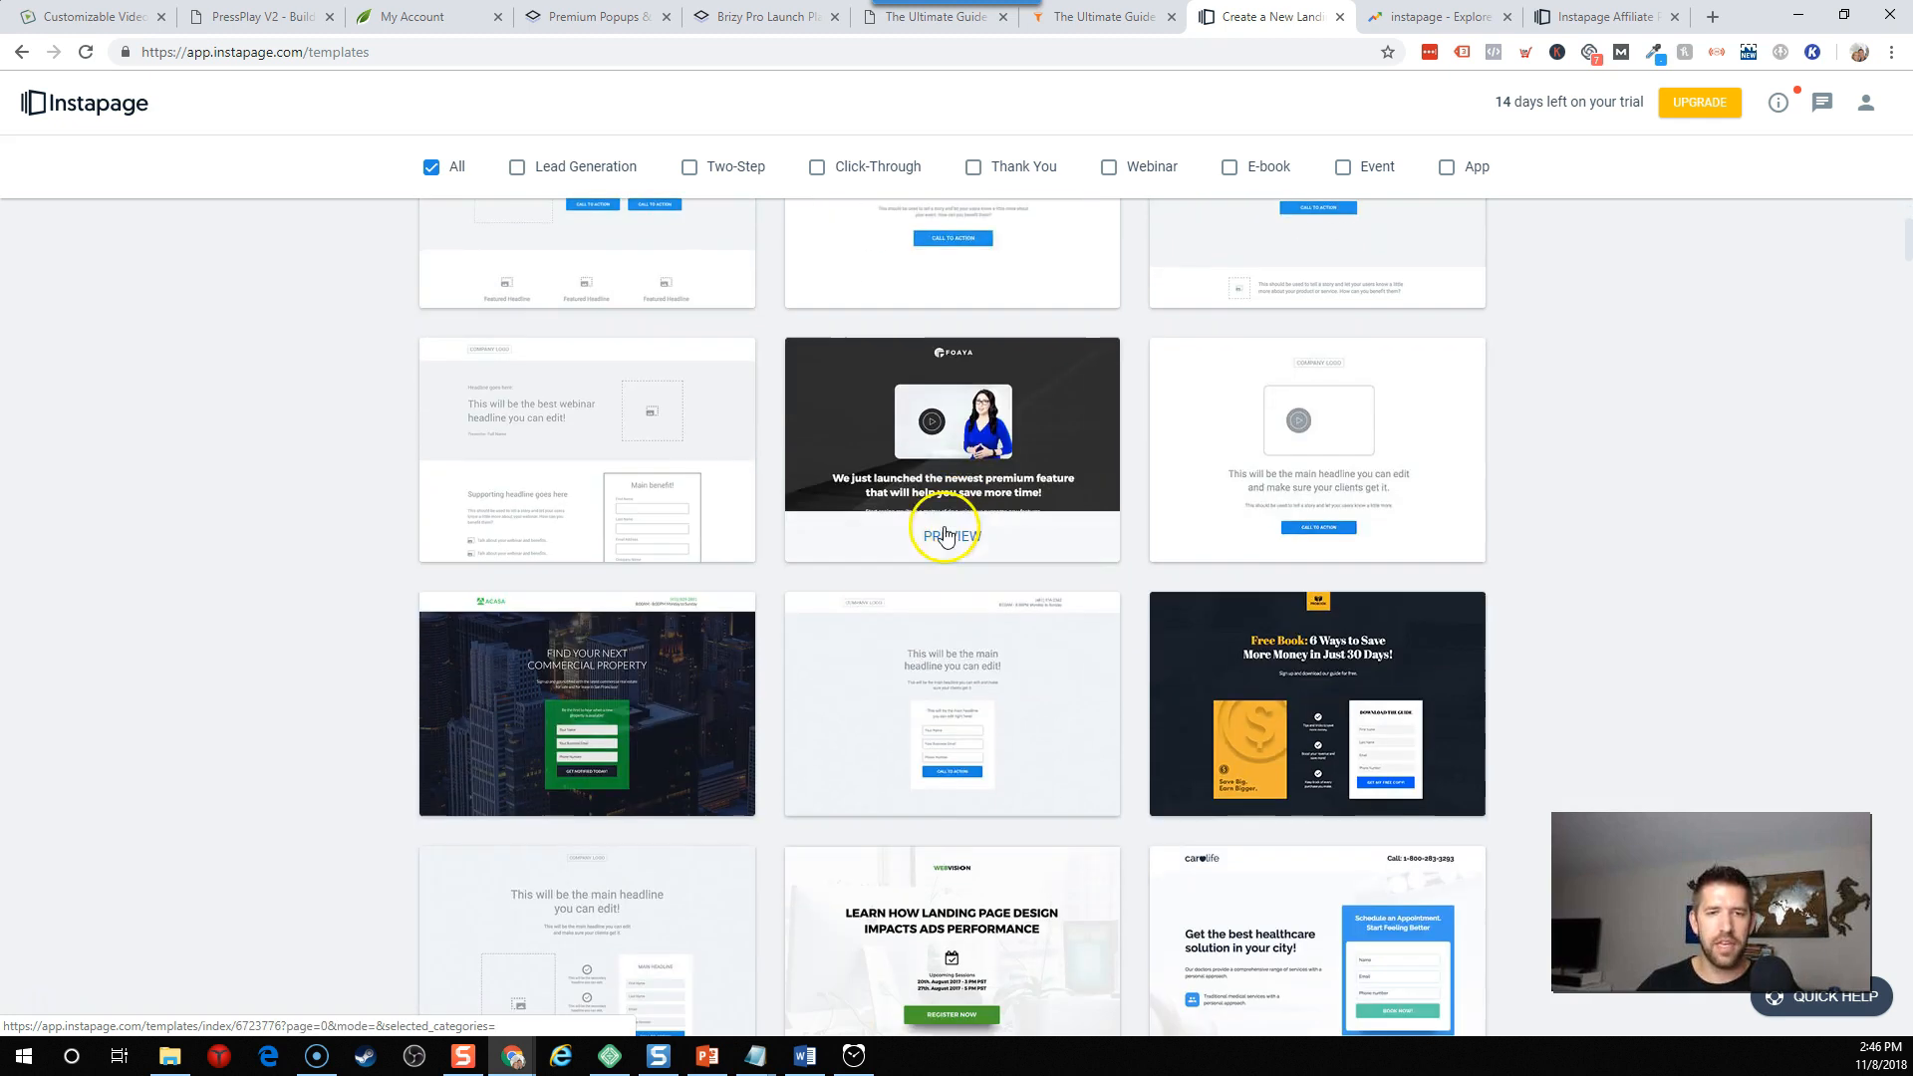
scroll("down", 3)
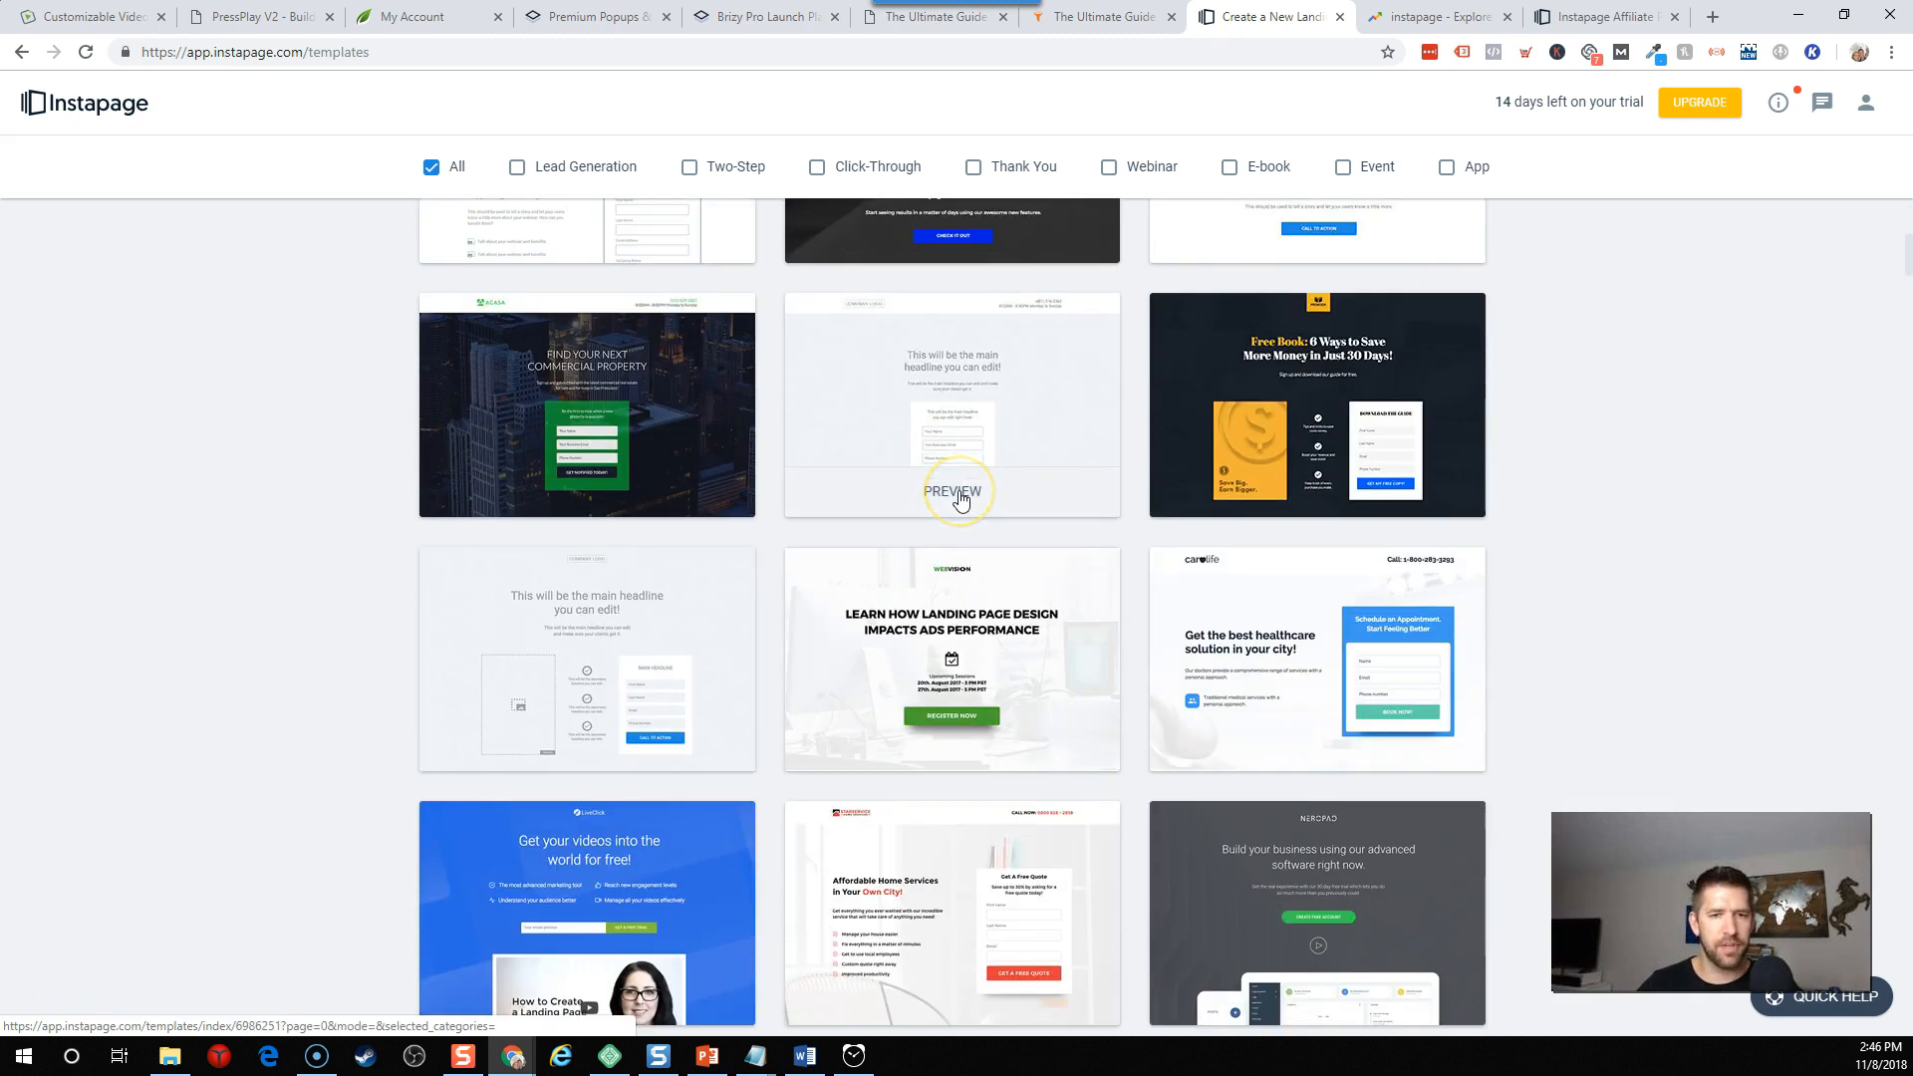
scroll("down", 3)
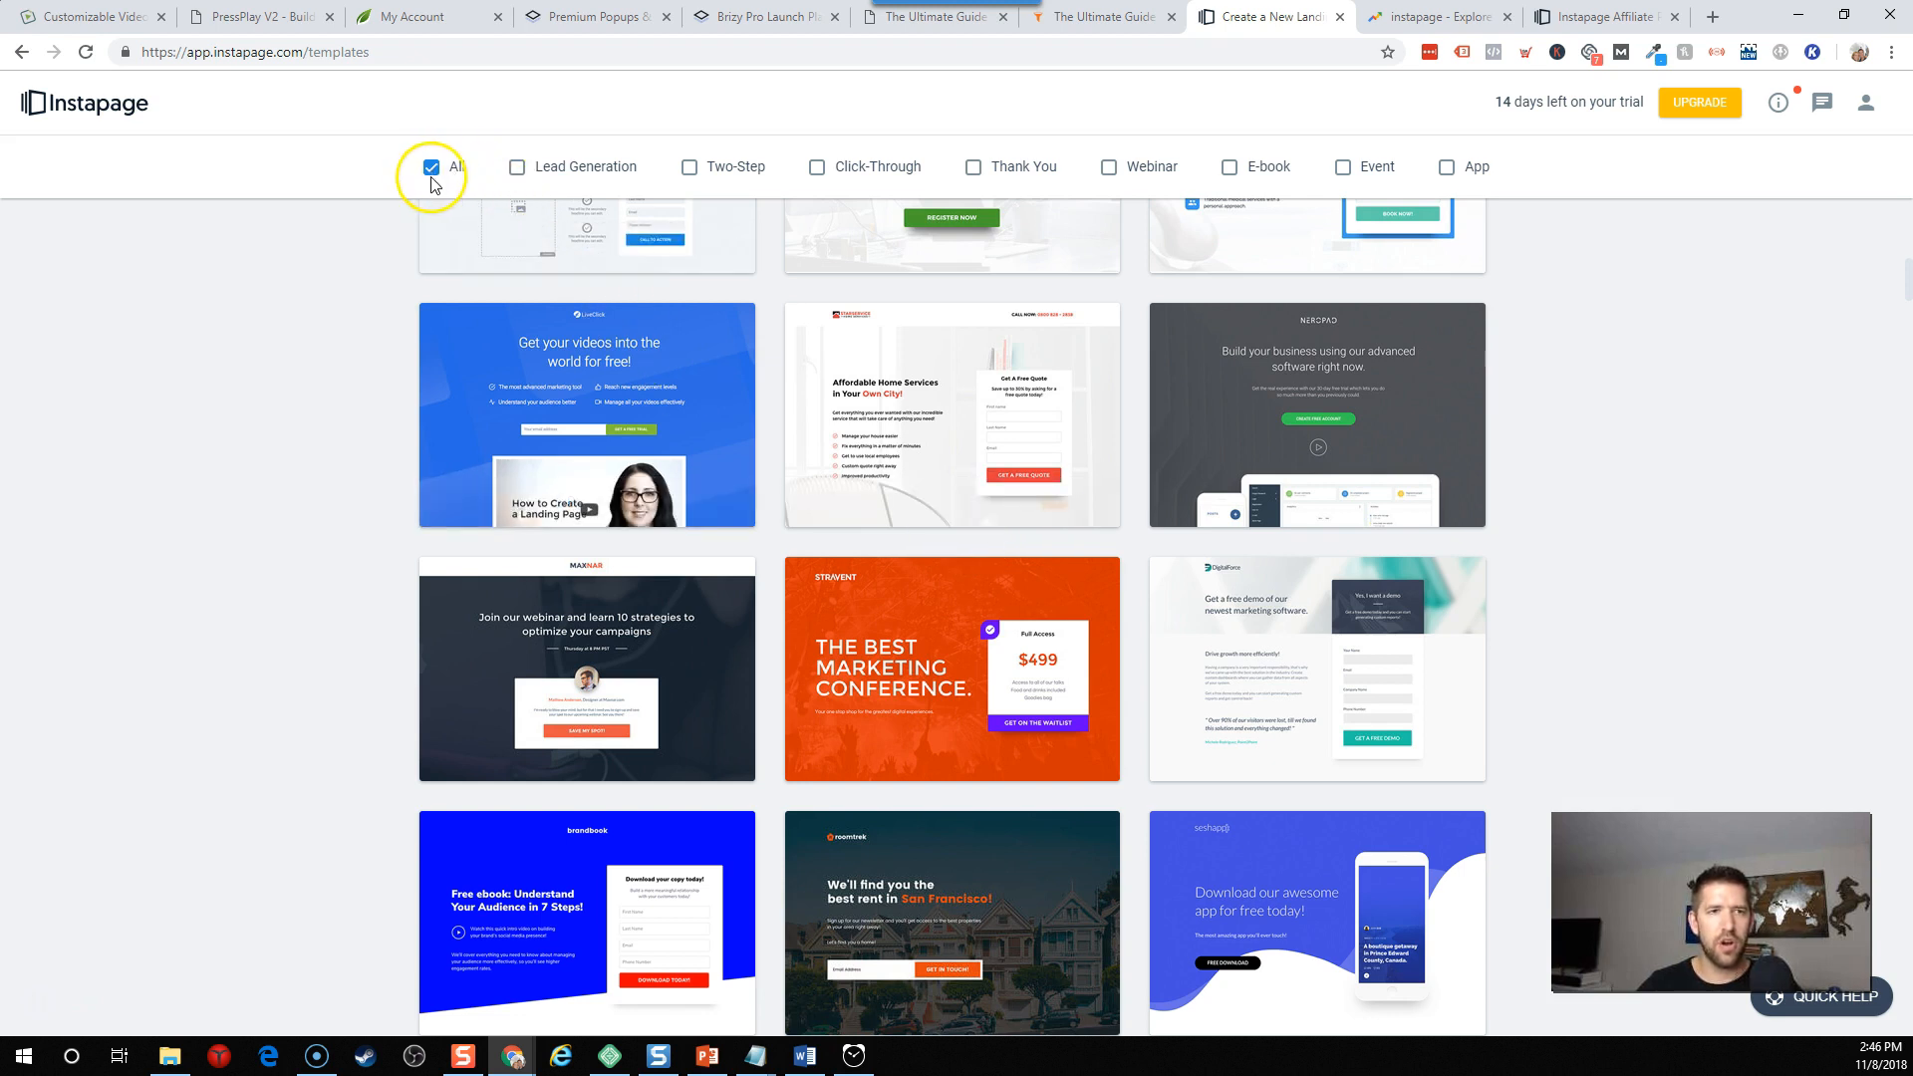
left_click(516, 168)
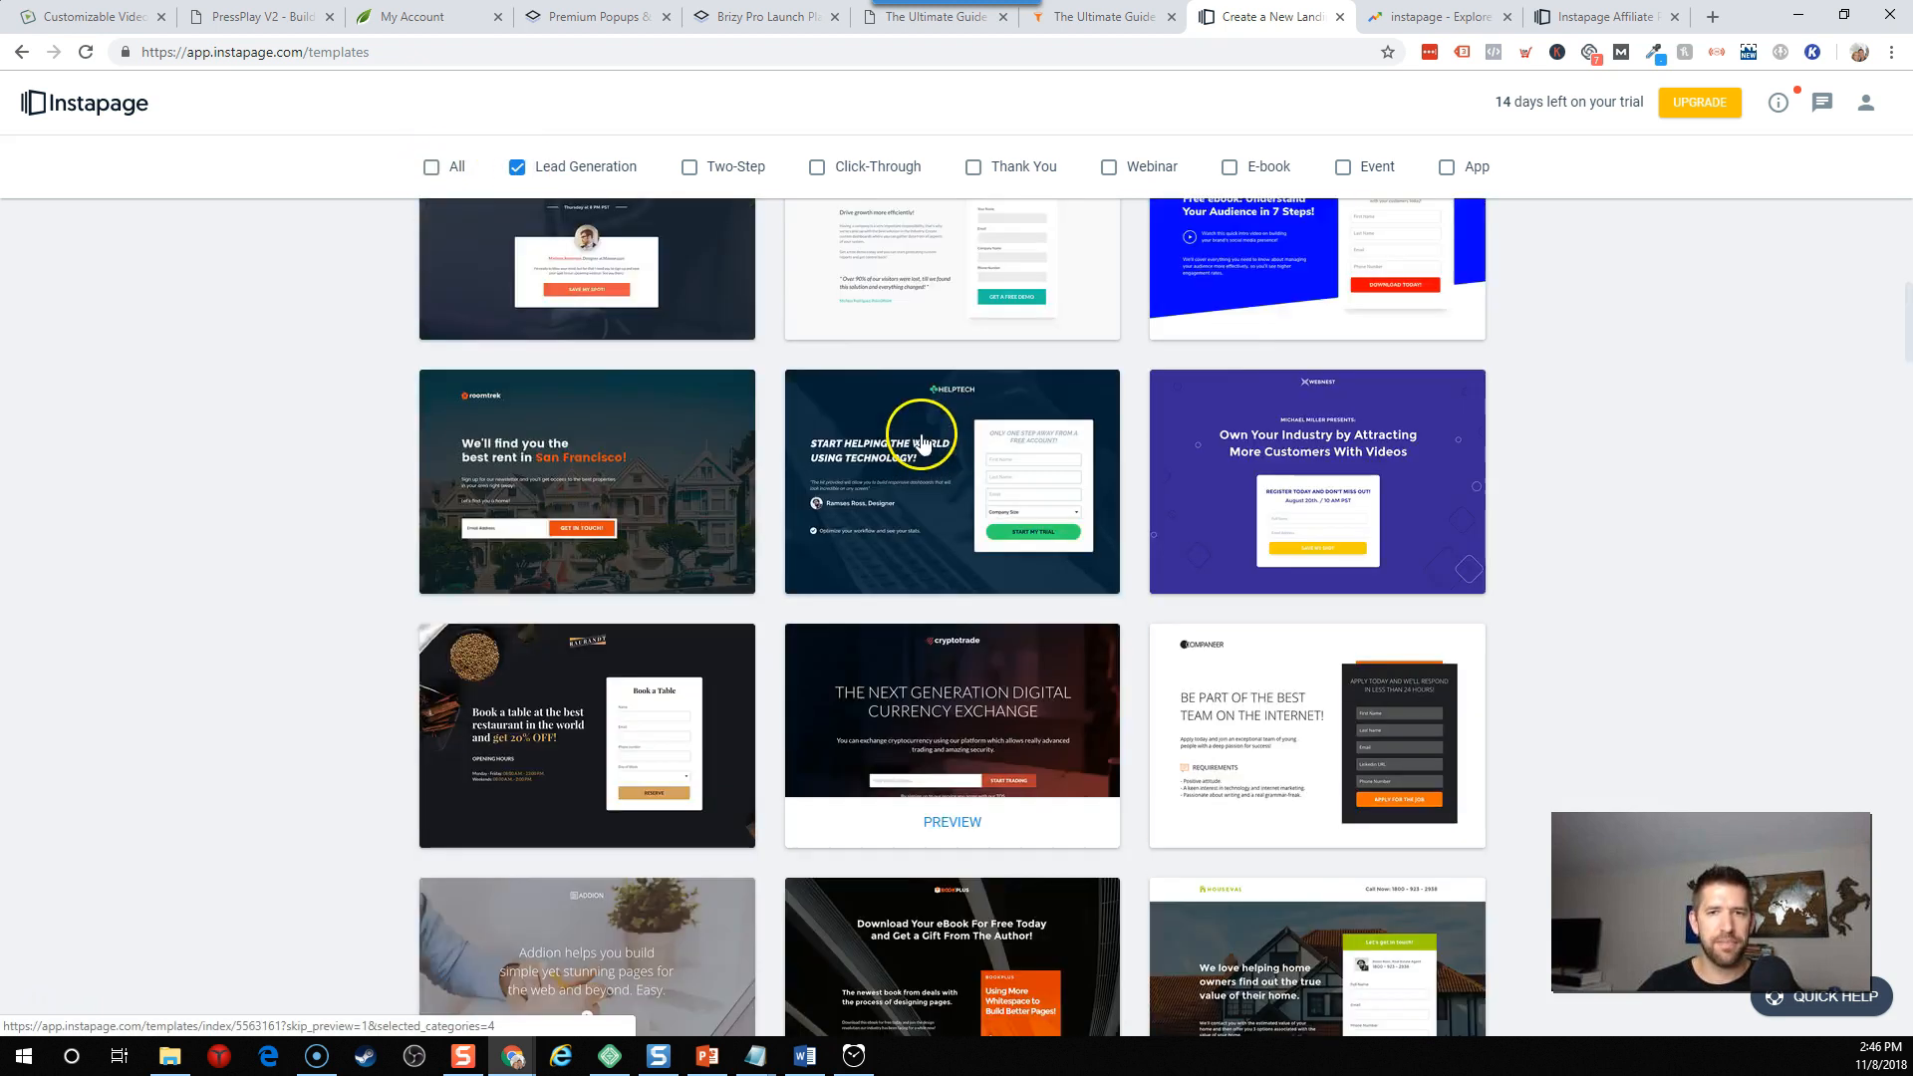
left_click(686, 167)
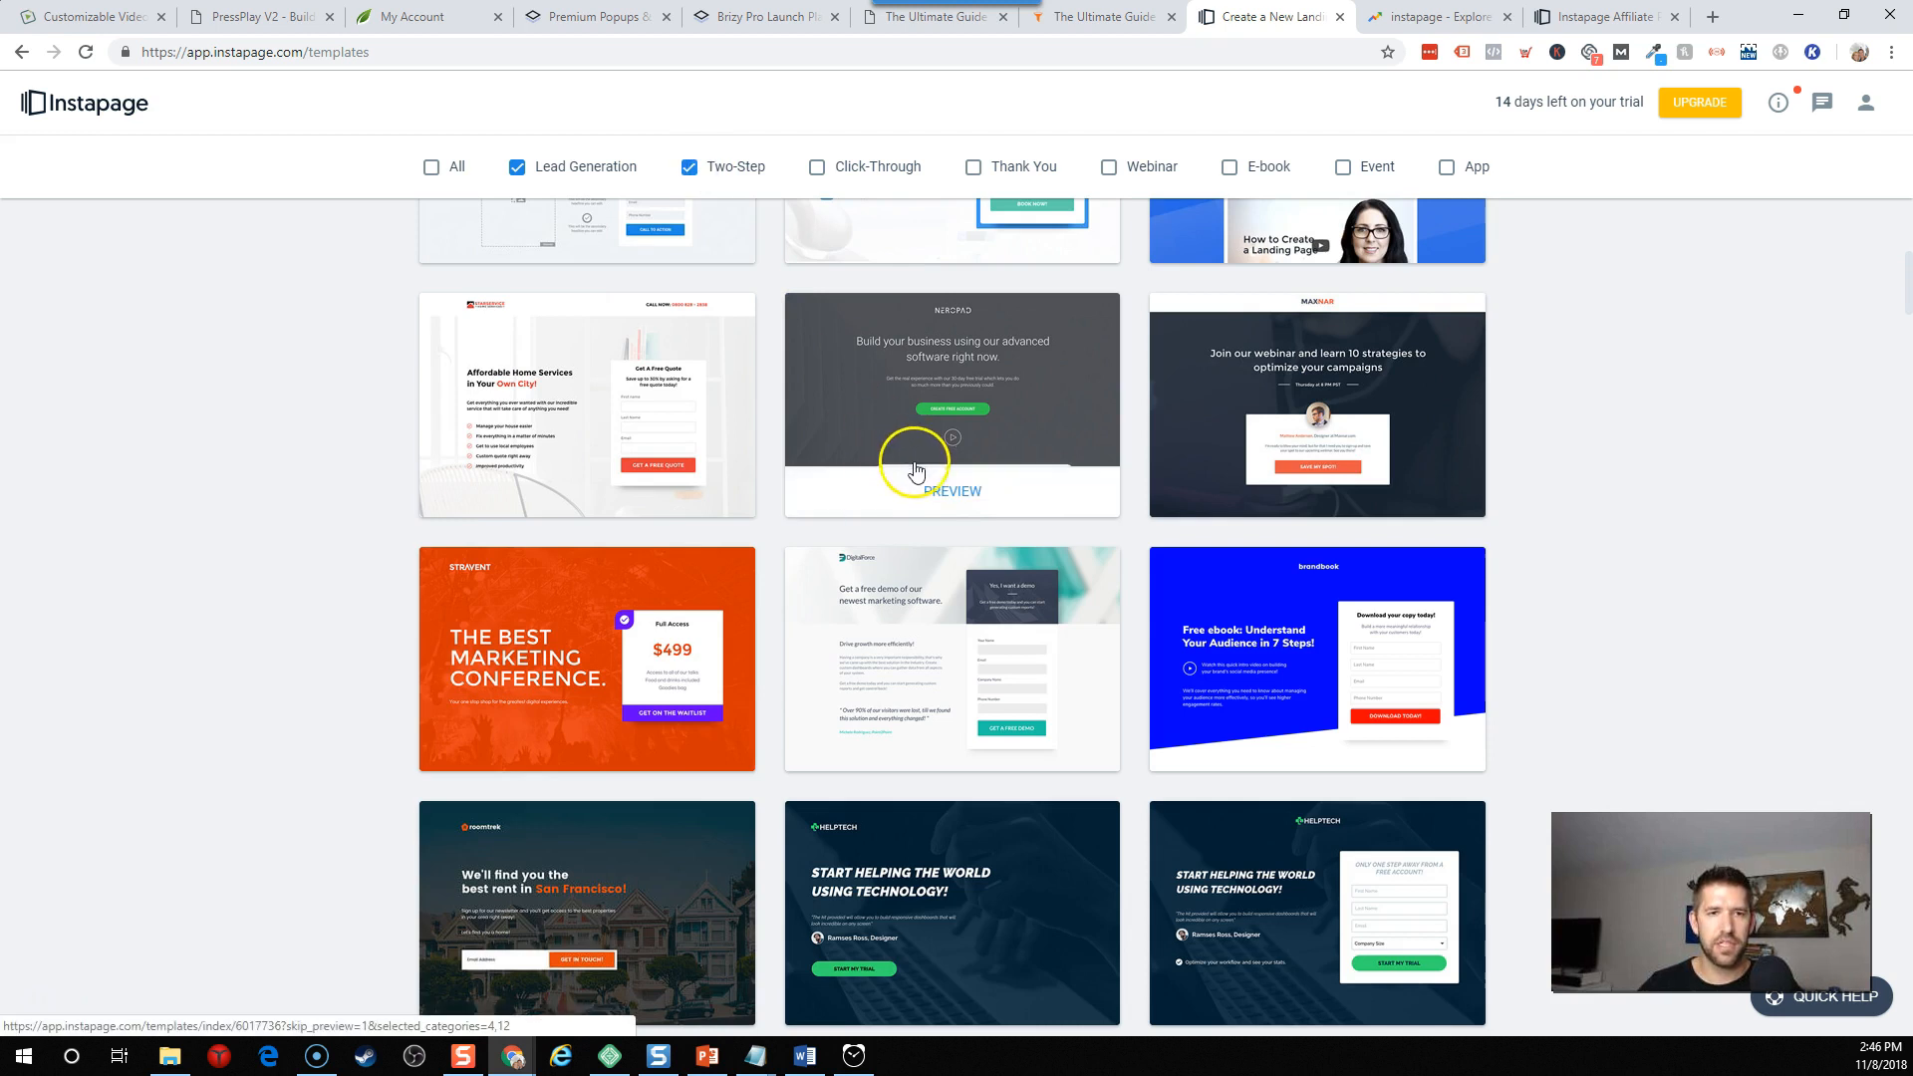
mouse_move(1268, 479)
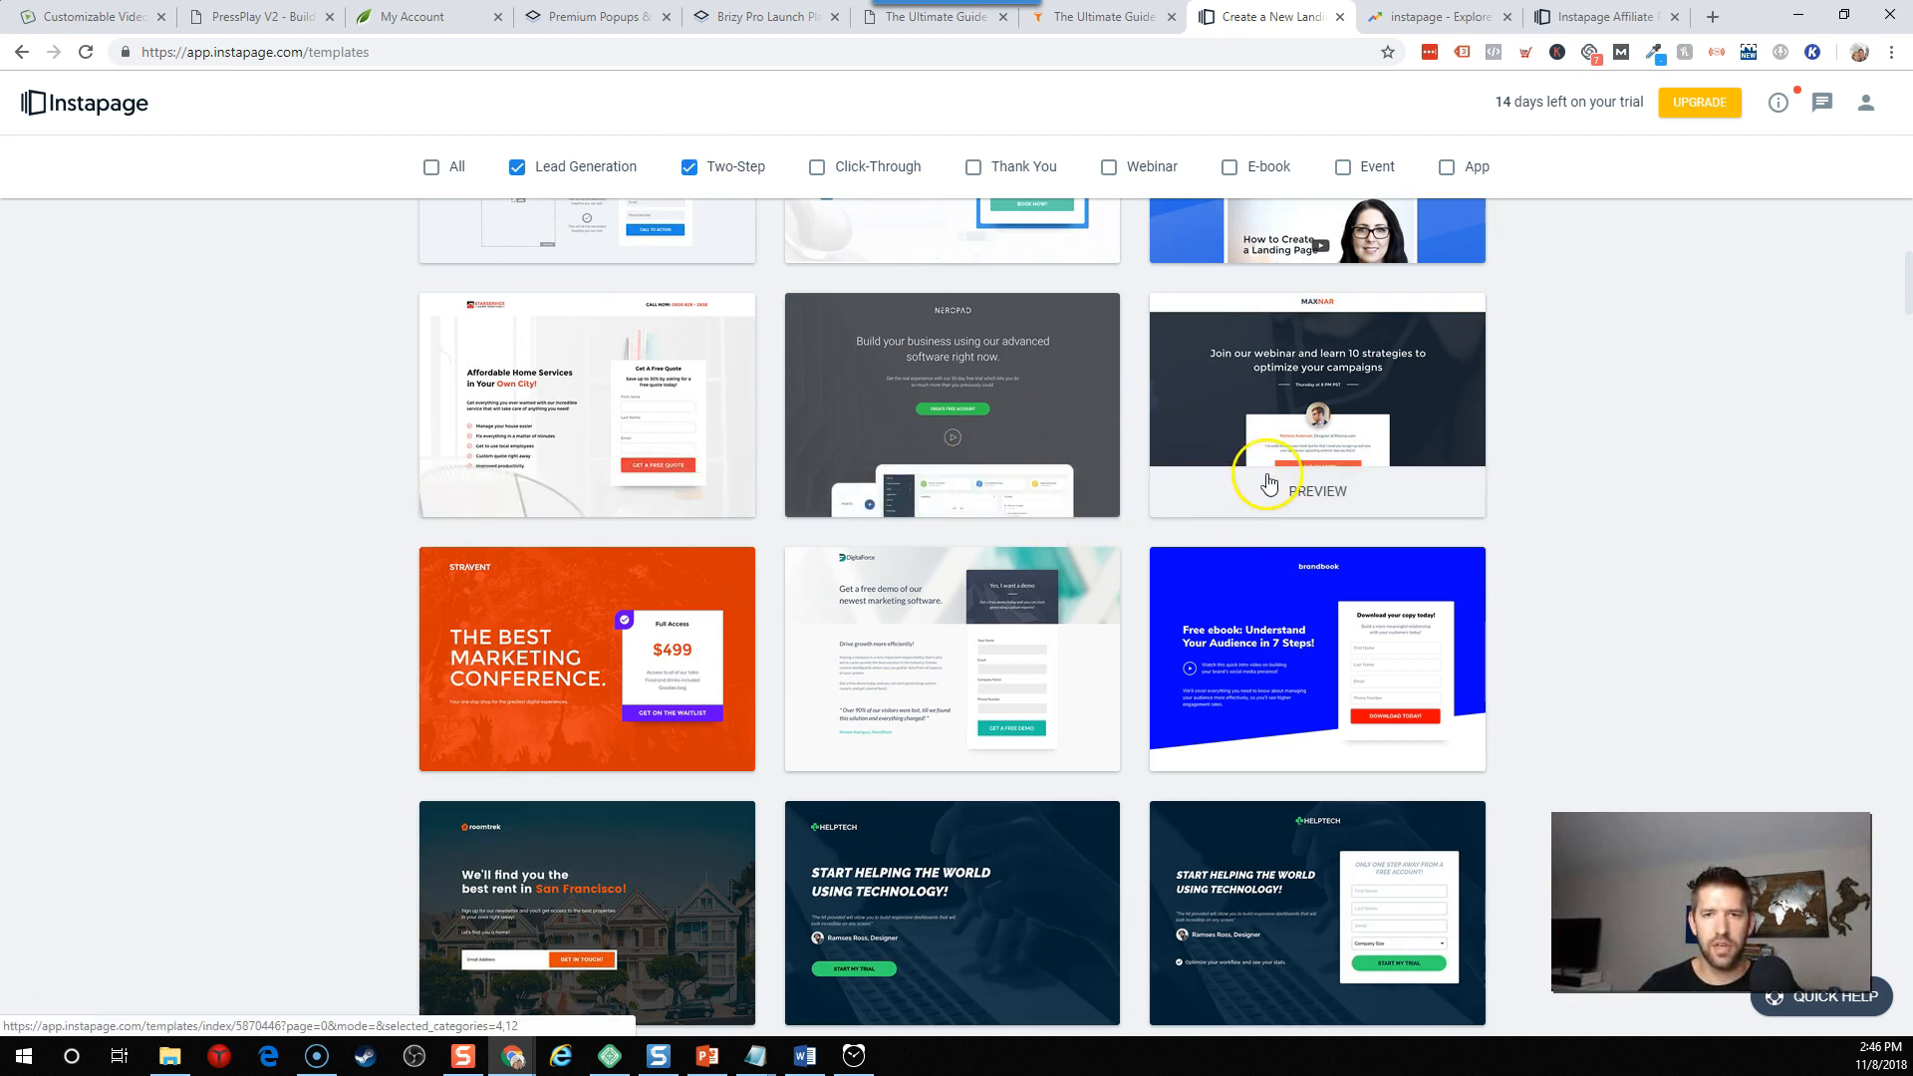
left_click(1316, 490)
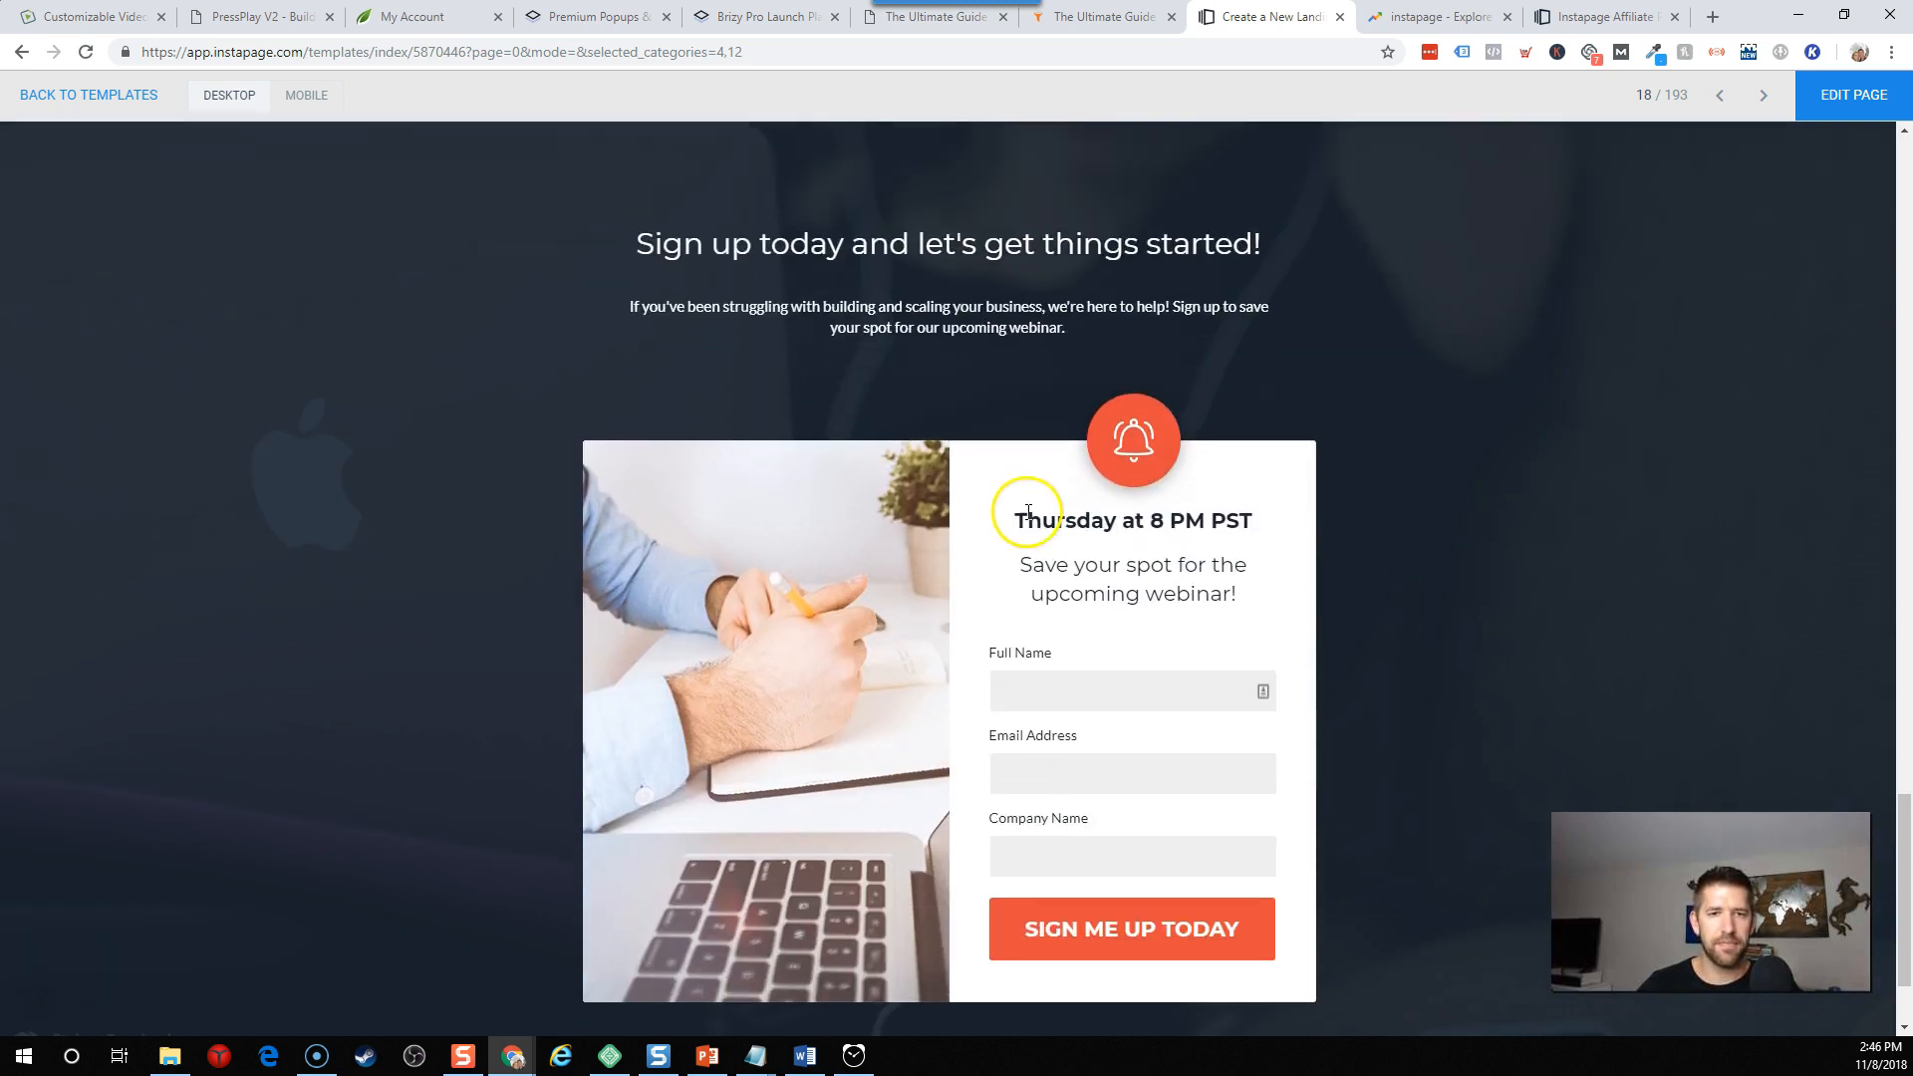
Page through the conference event and free-demo template previews, then return to the gallery.
scroll("down", 3)
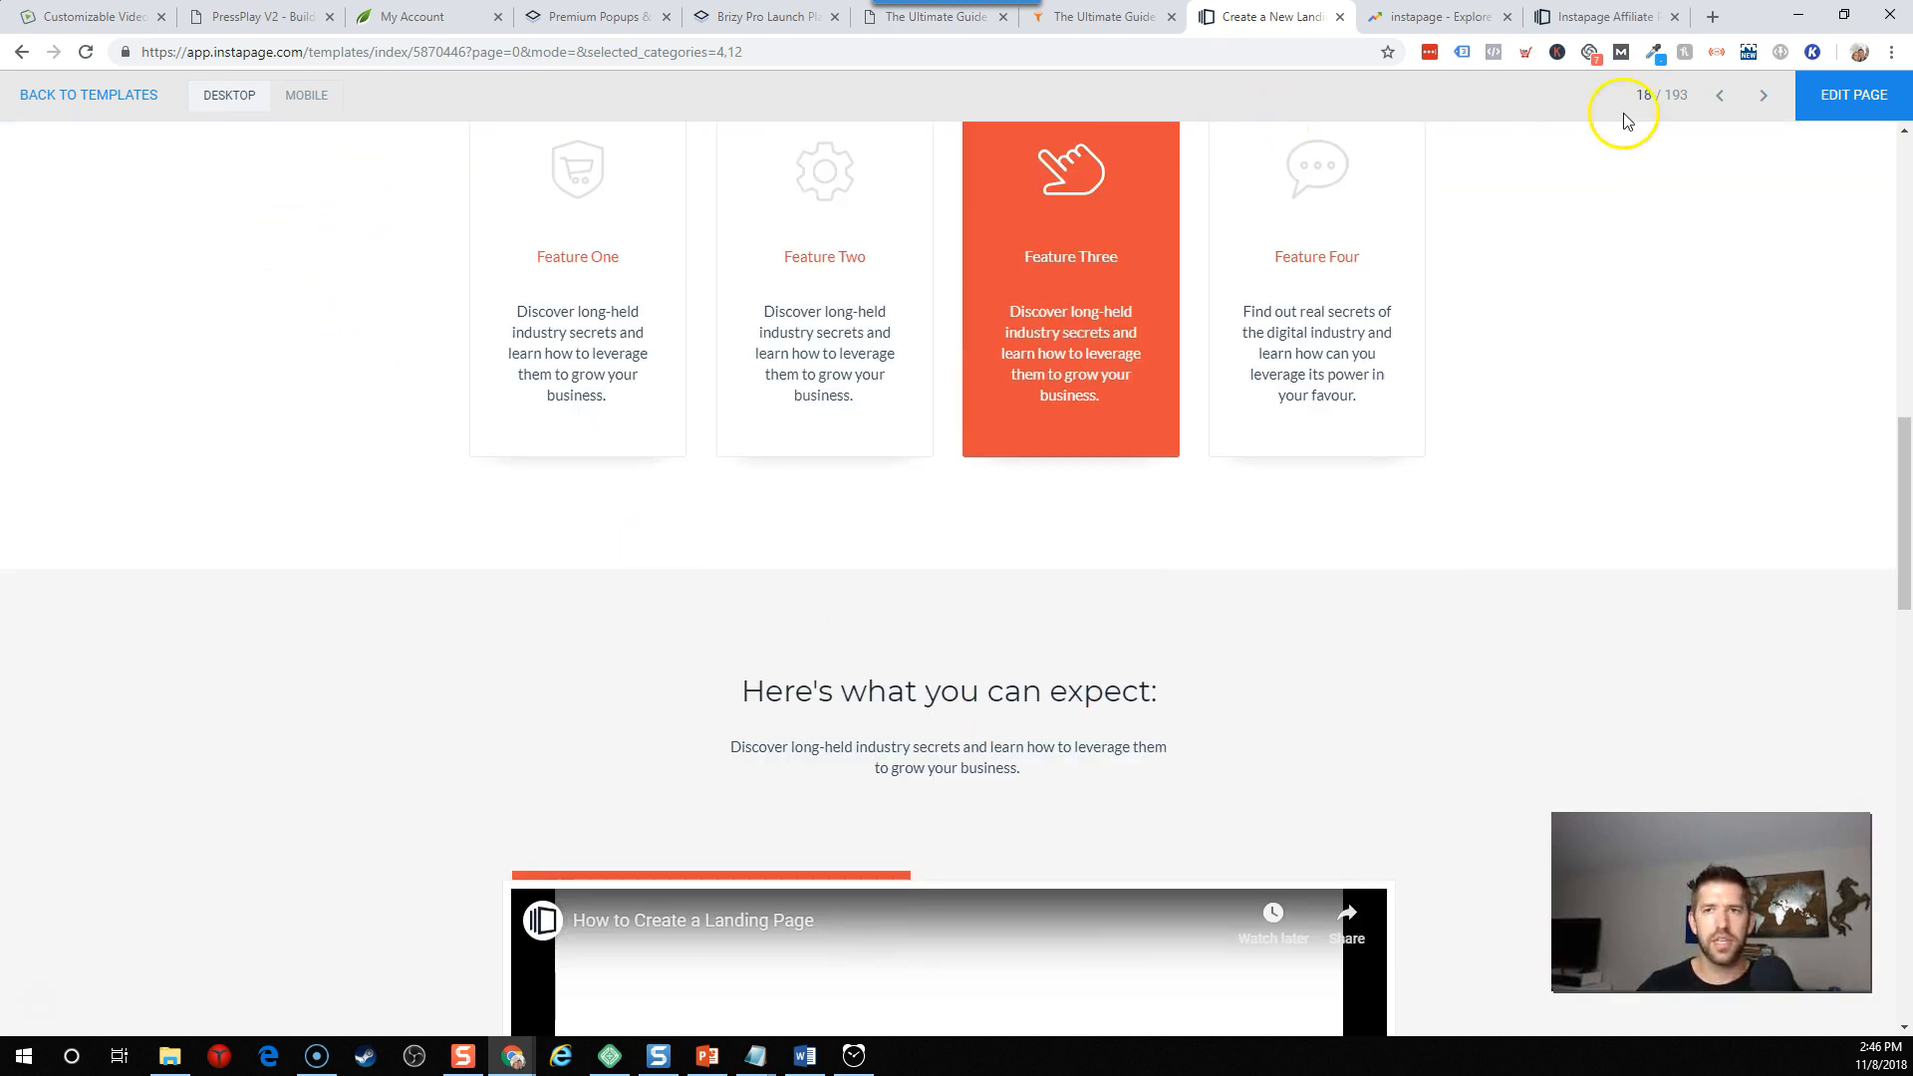
left_click(1761, 95)
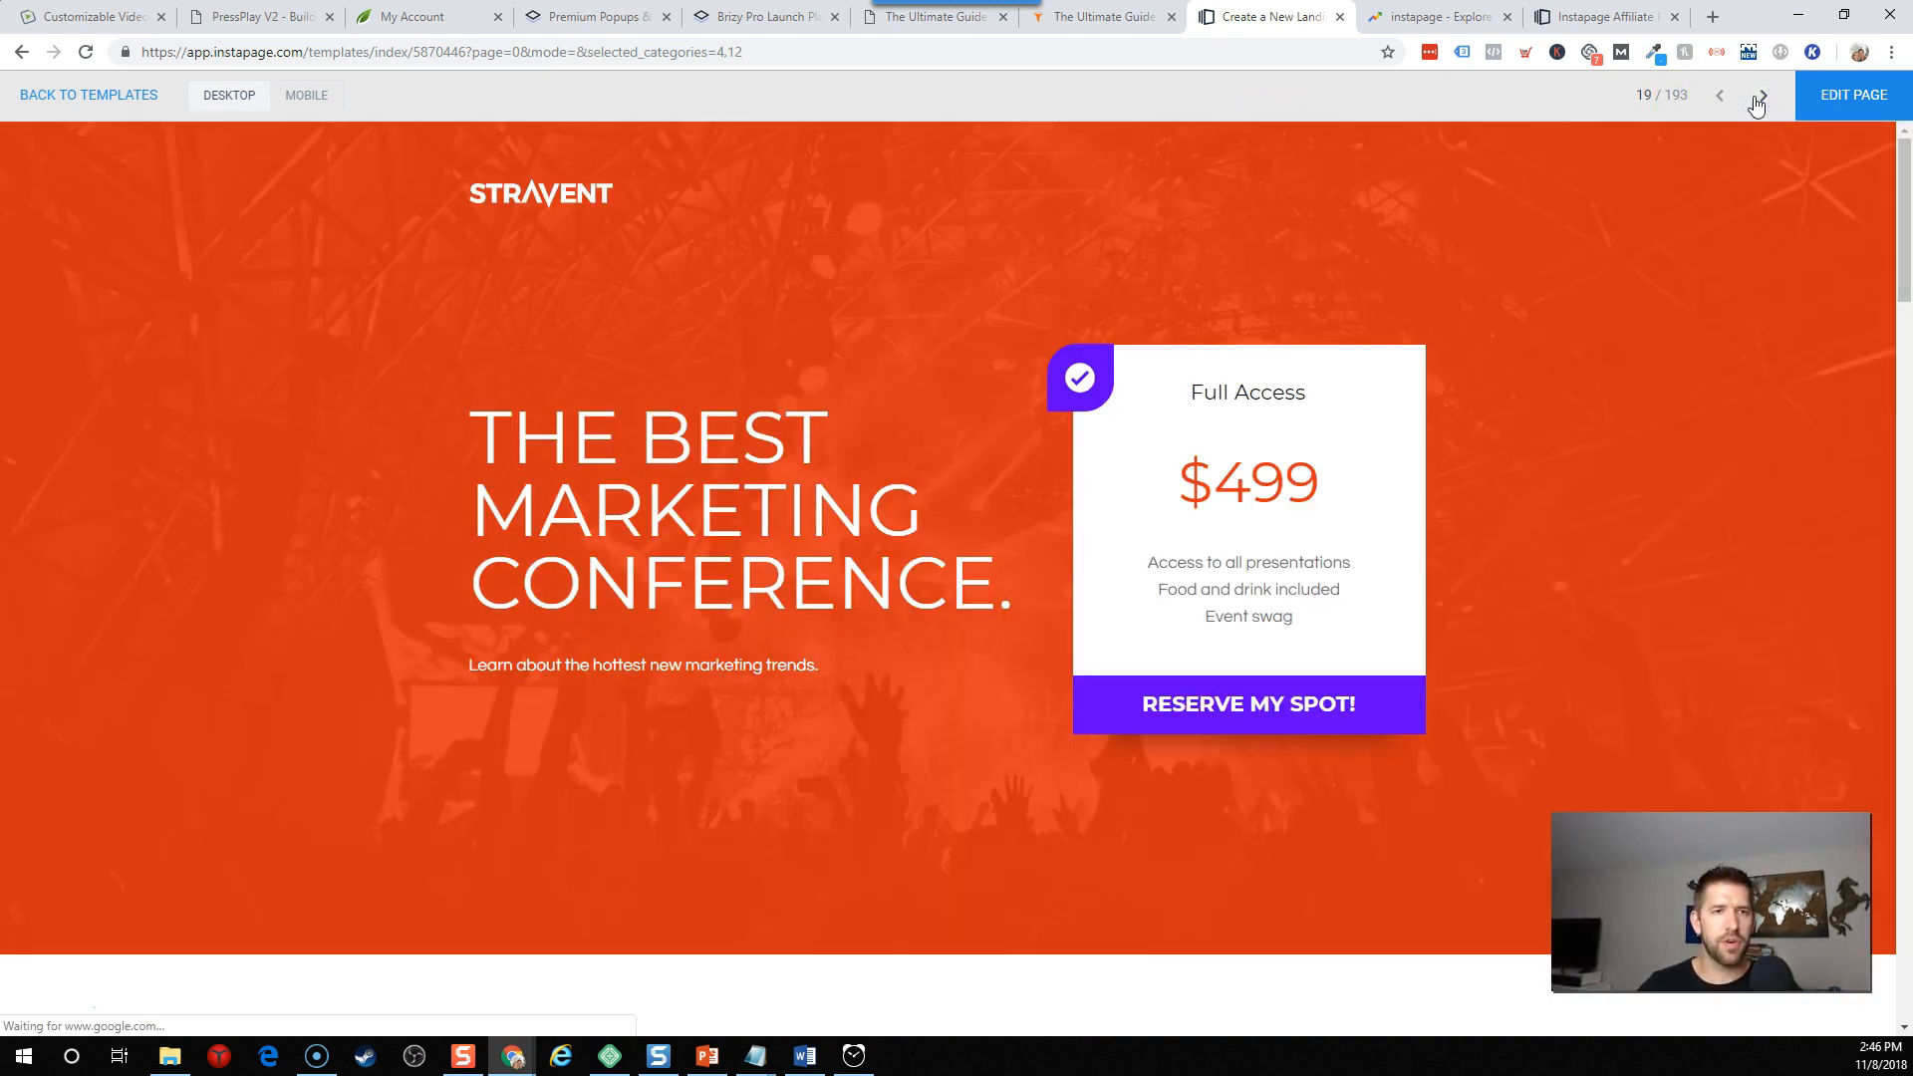
scroll("down", 3)
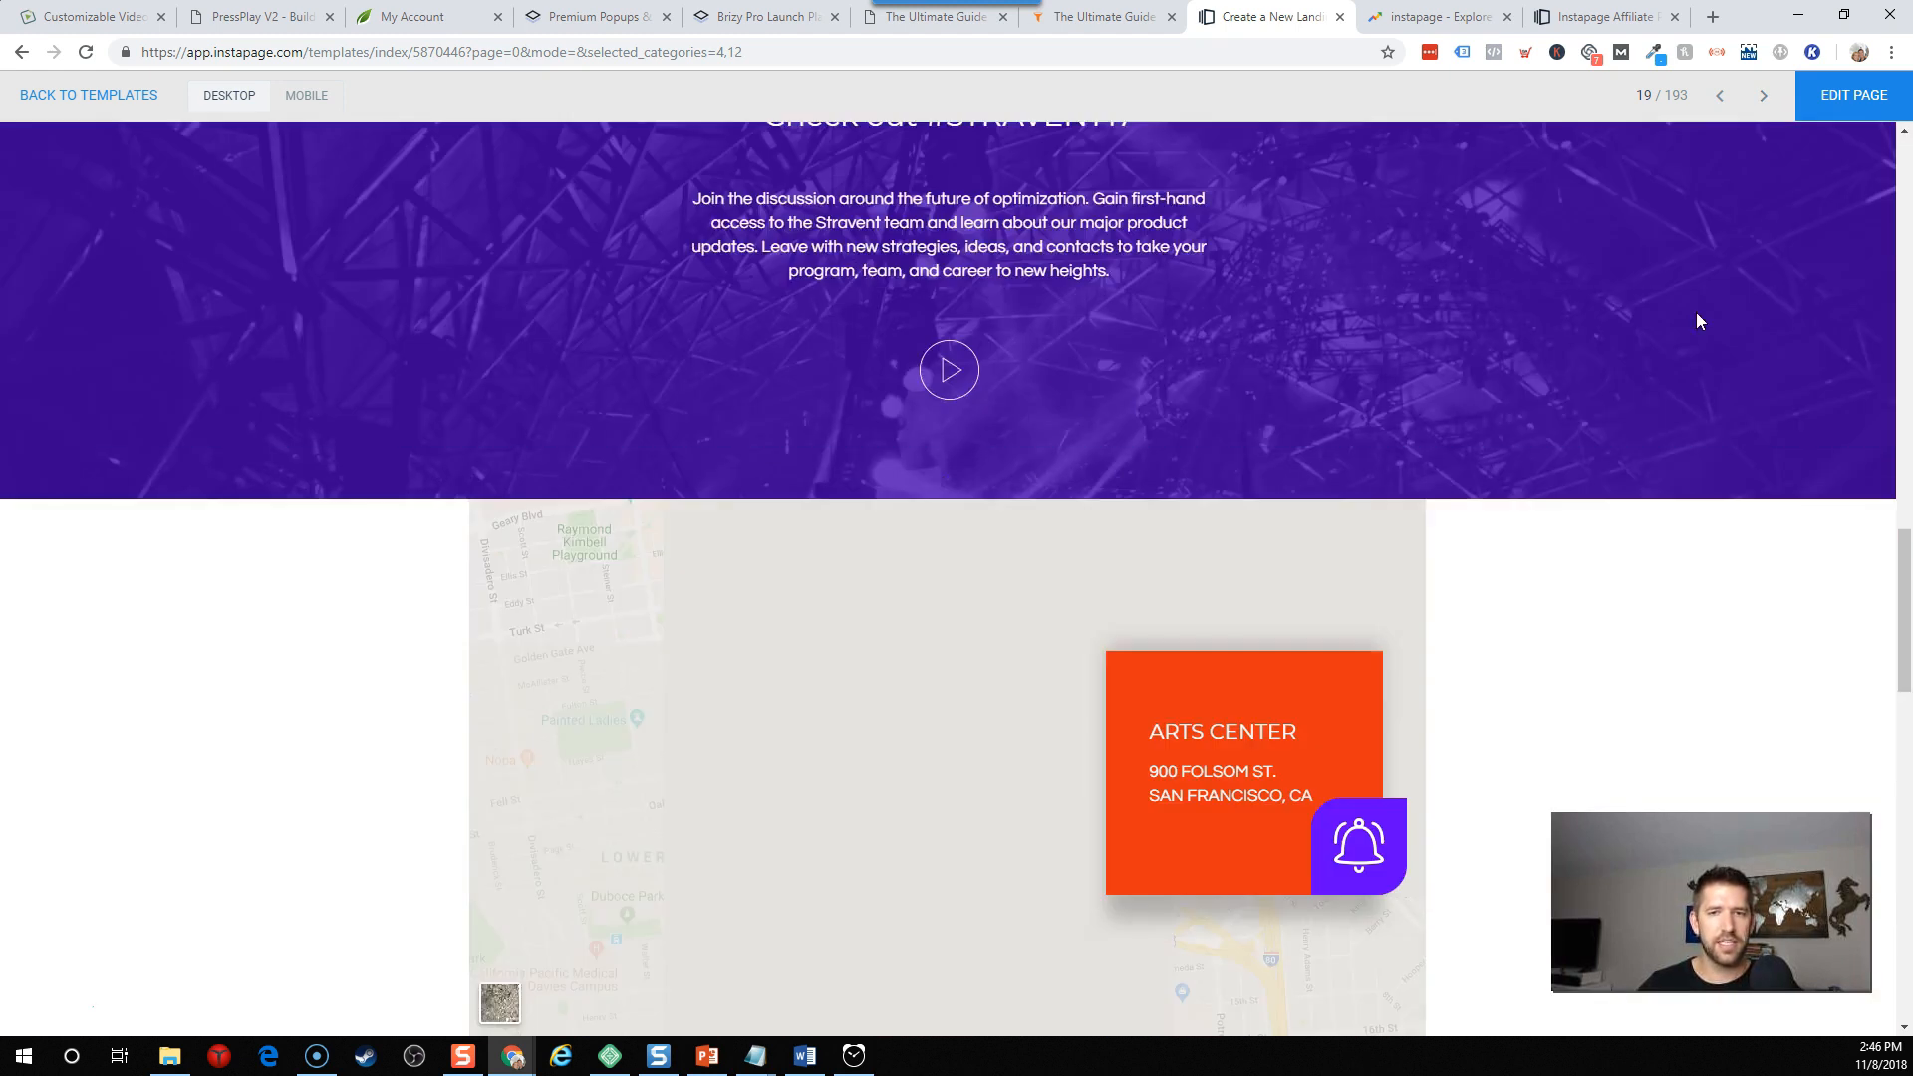
scroll("down", 3)
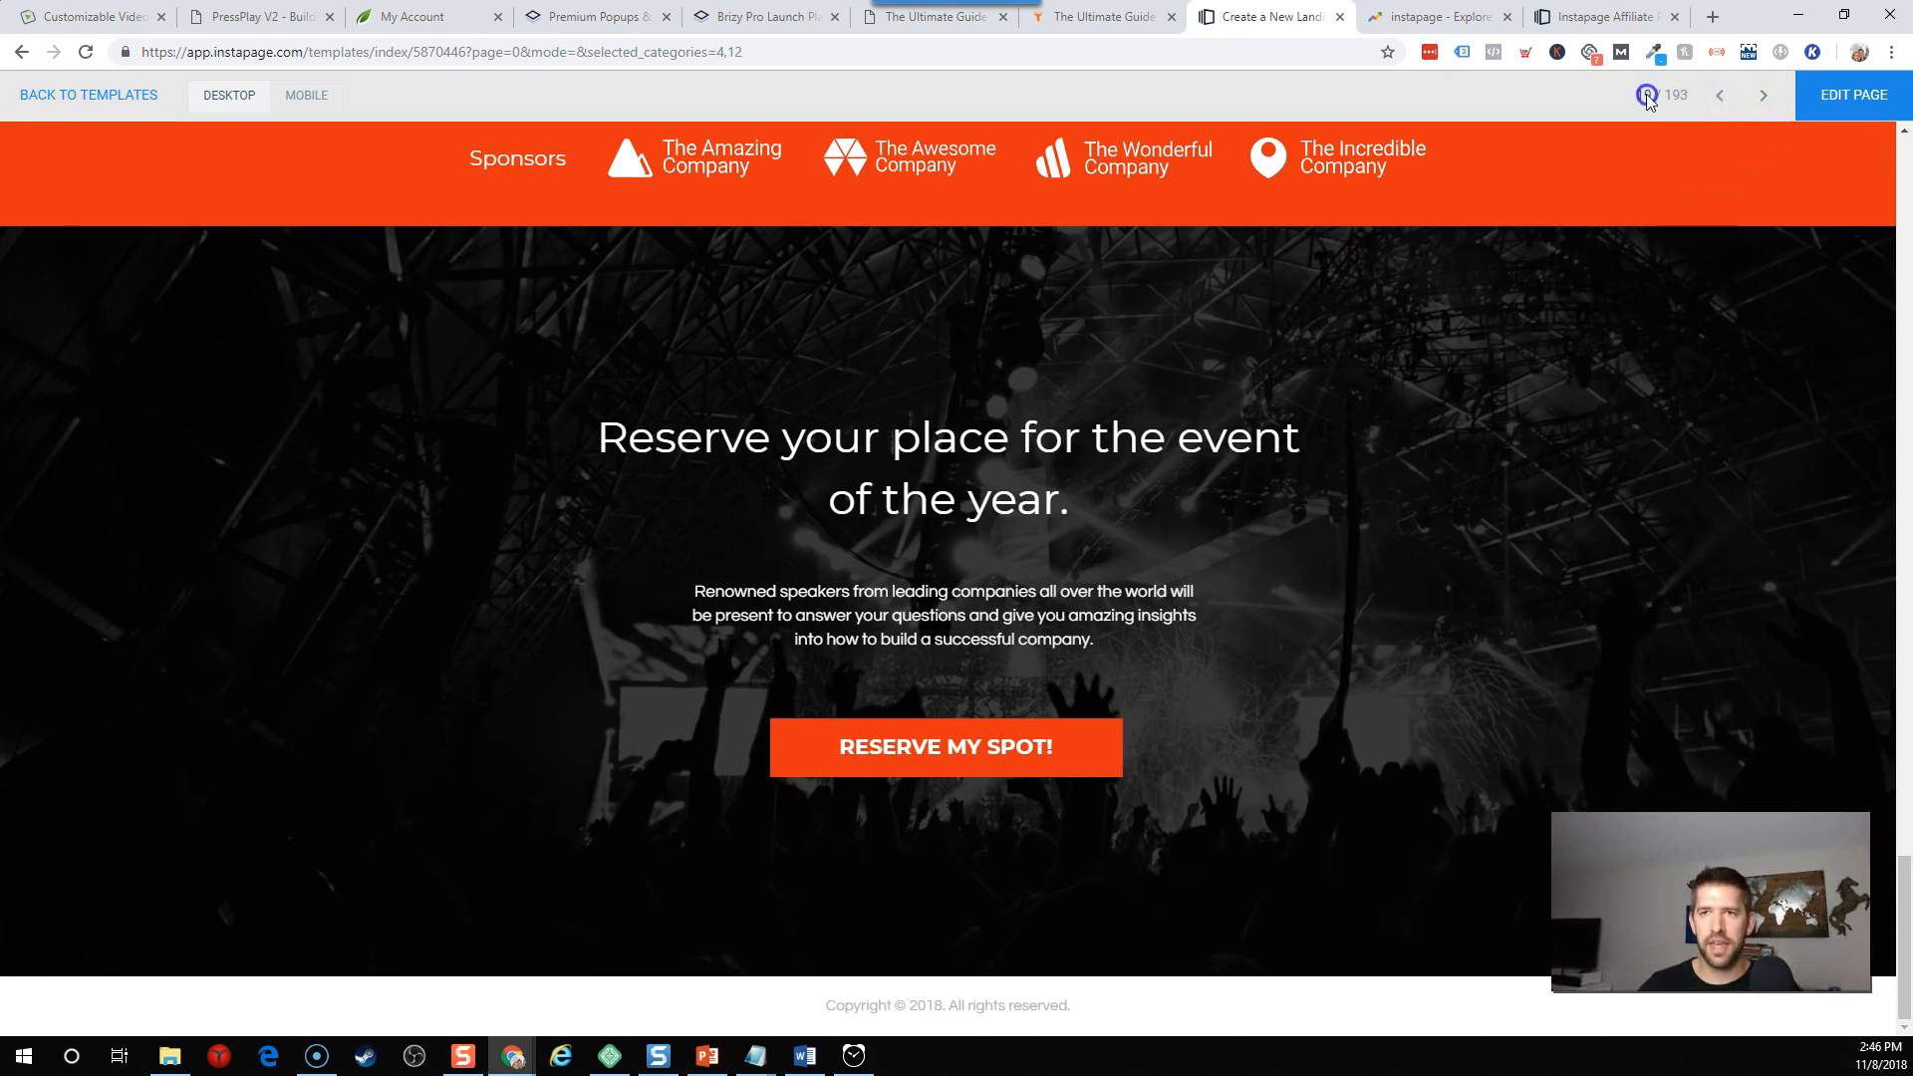
left_click(1760, 96)
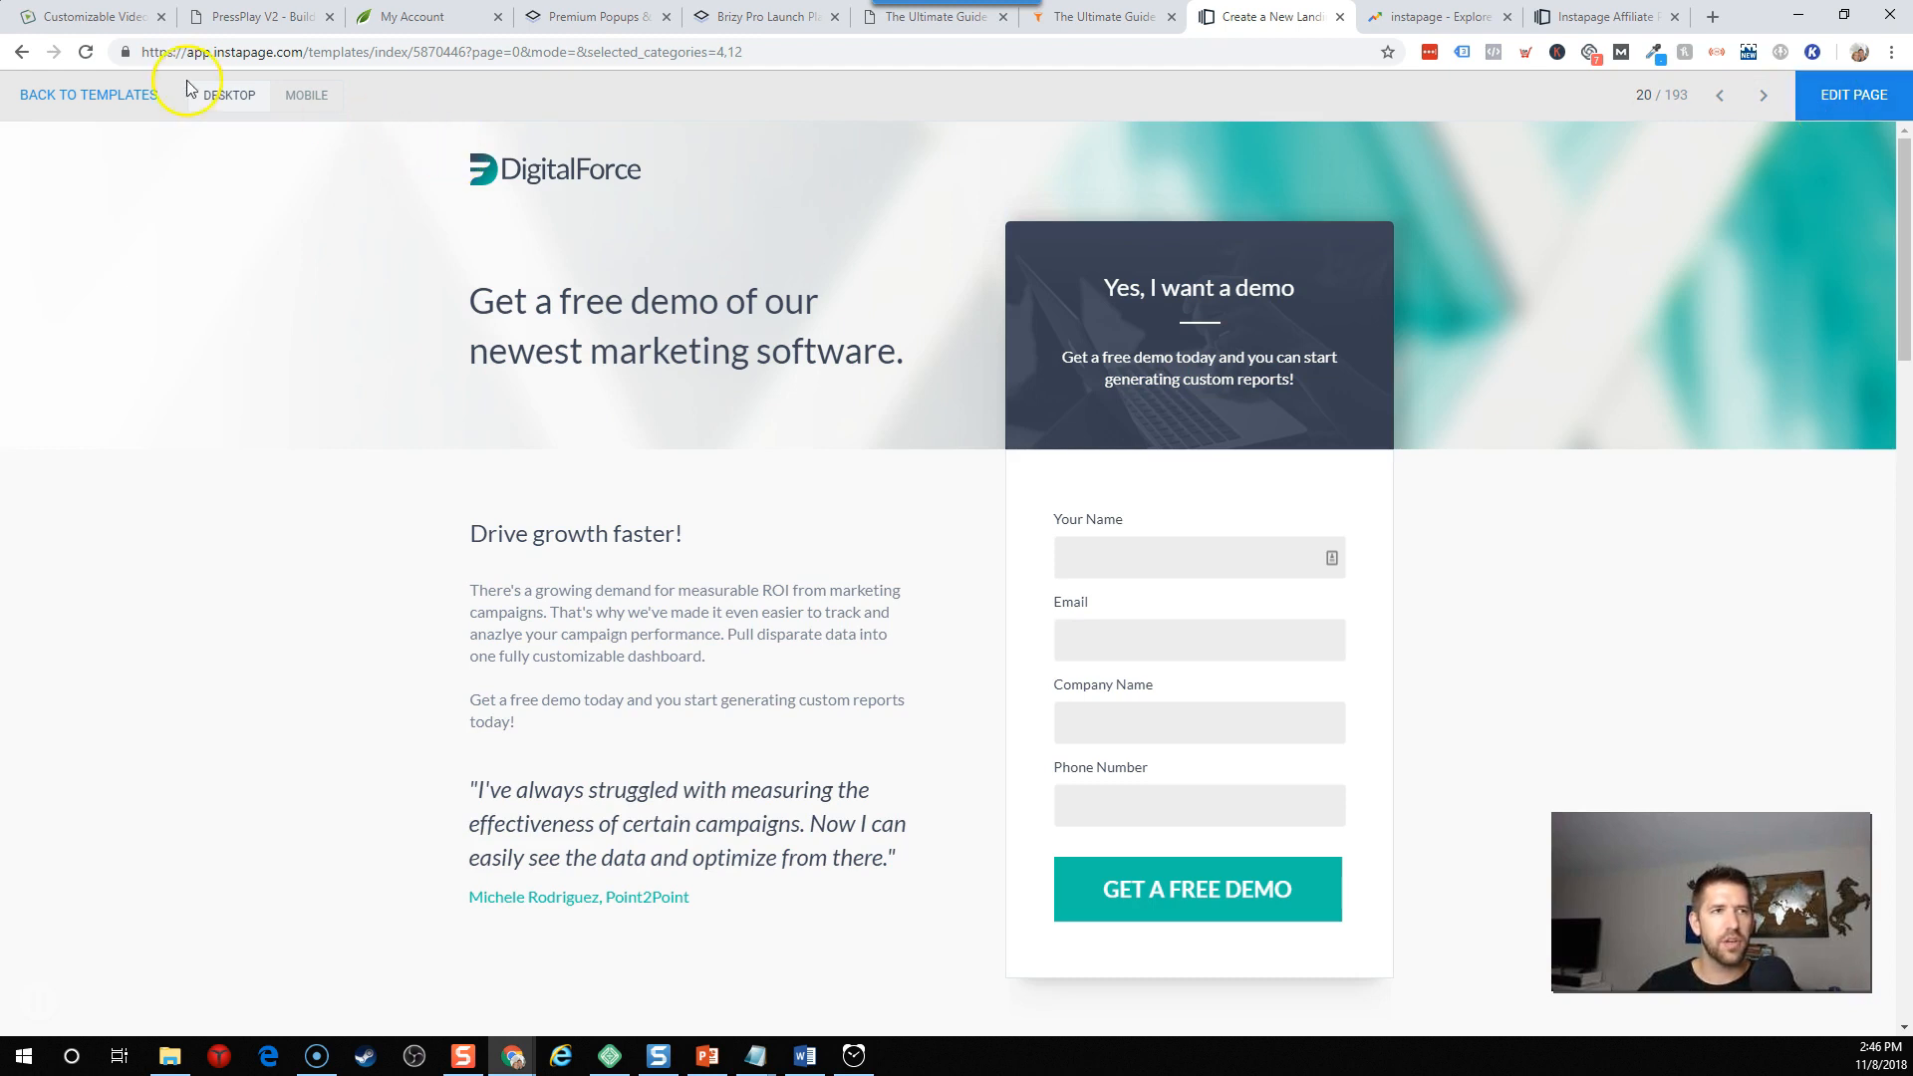
left_click(86, 96)
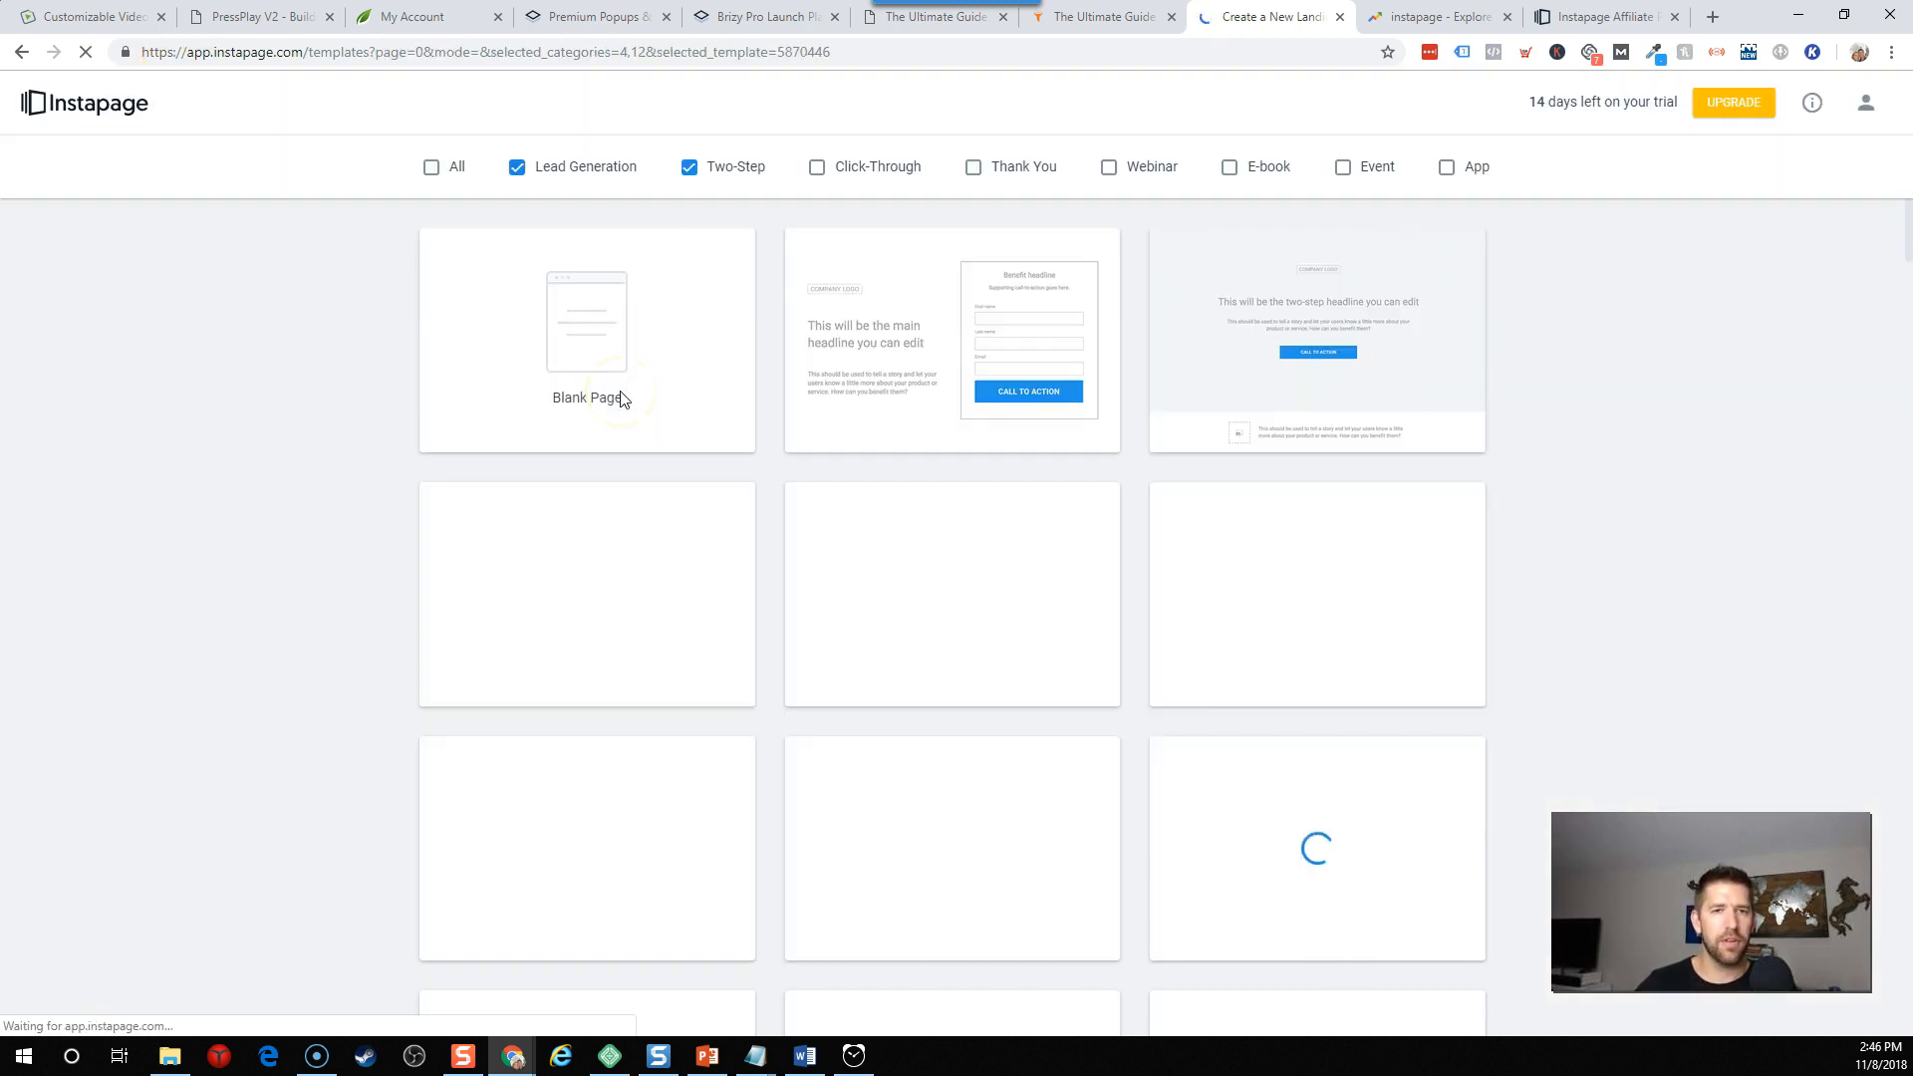
Try the Click-Through and Thank You template category filters.
left_click(816, 167)
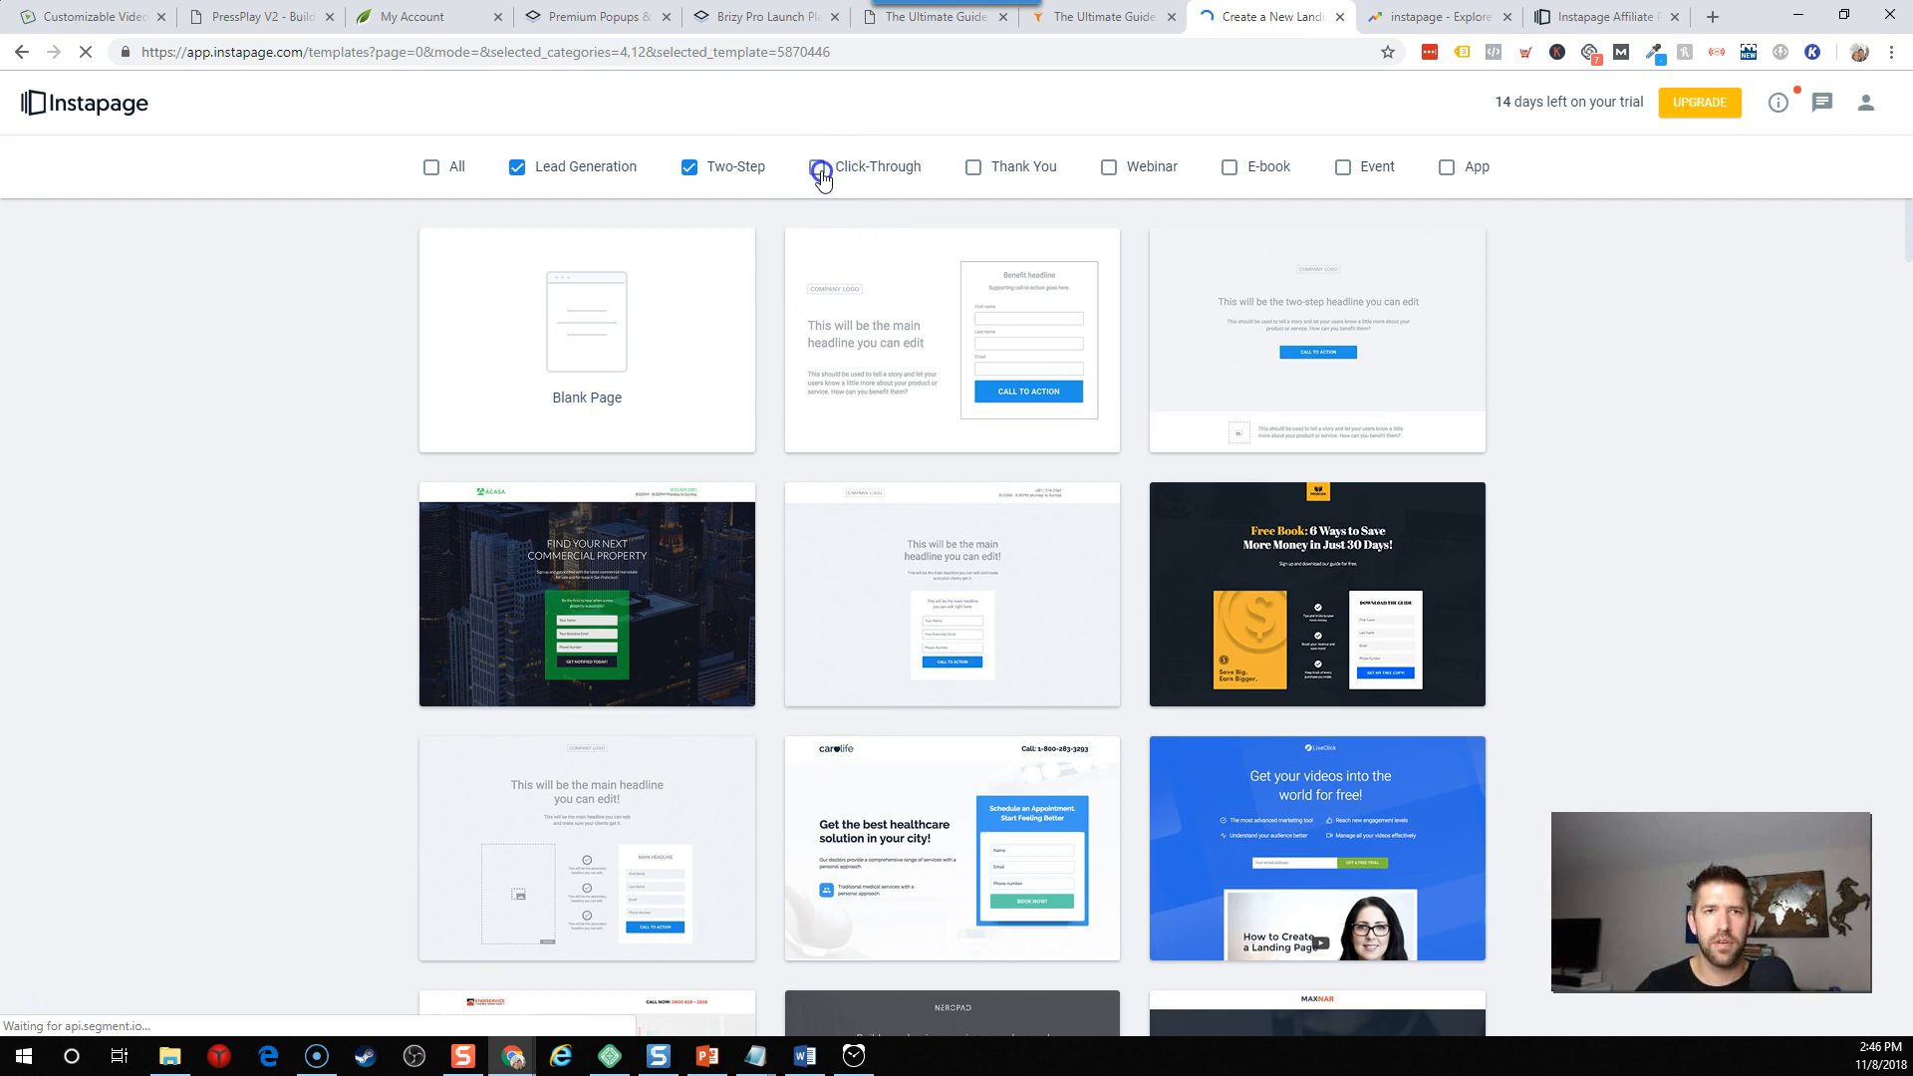
left_click(816, 167)
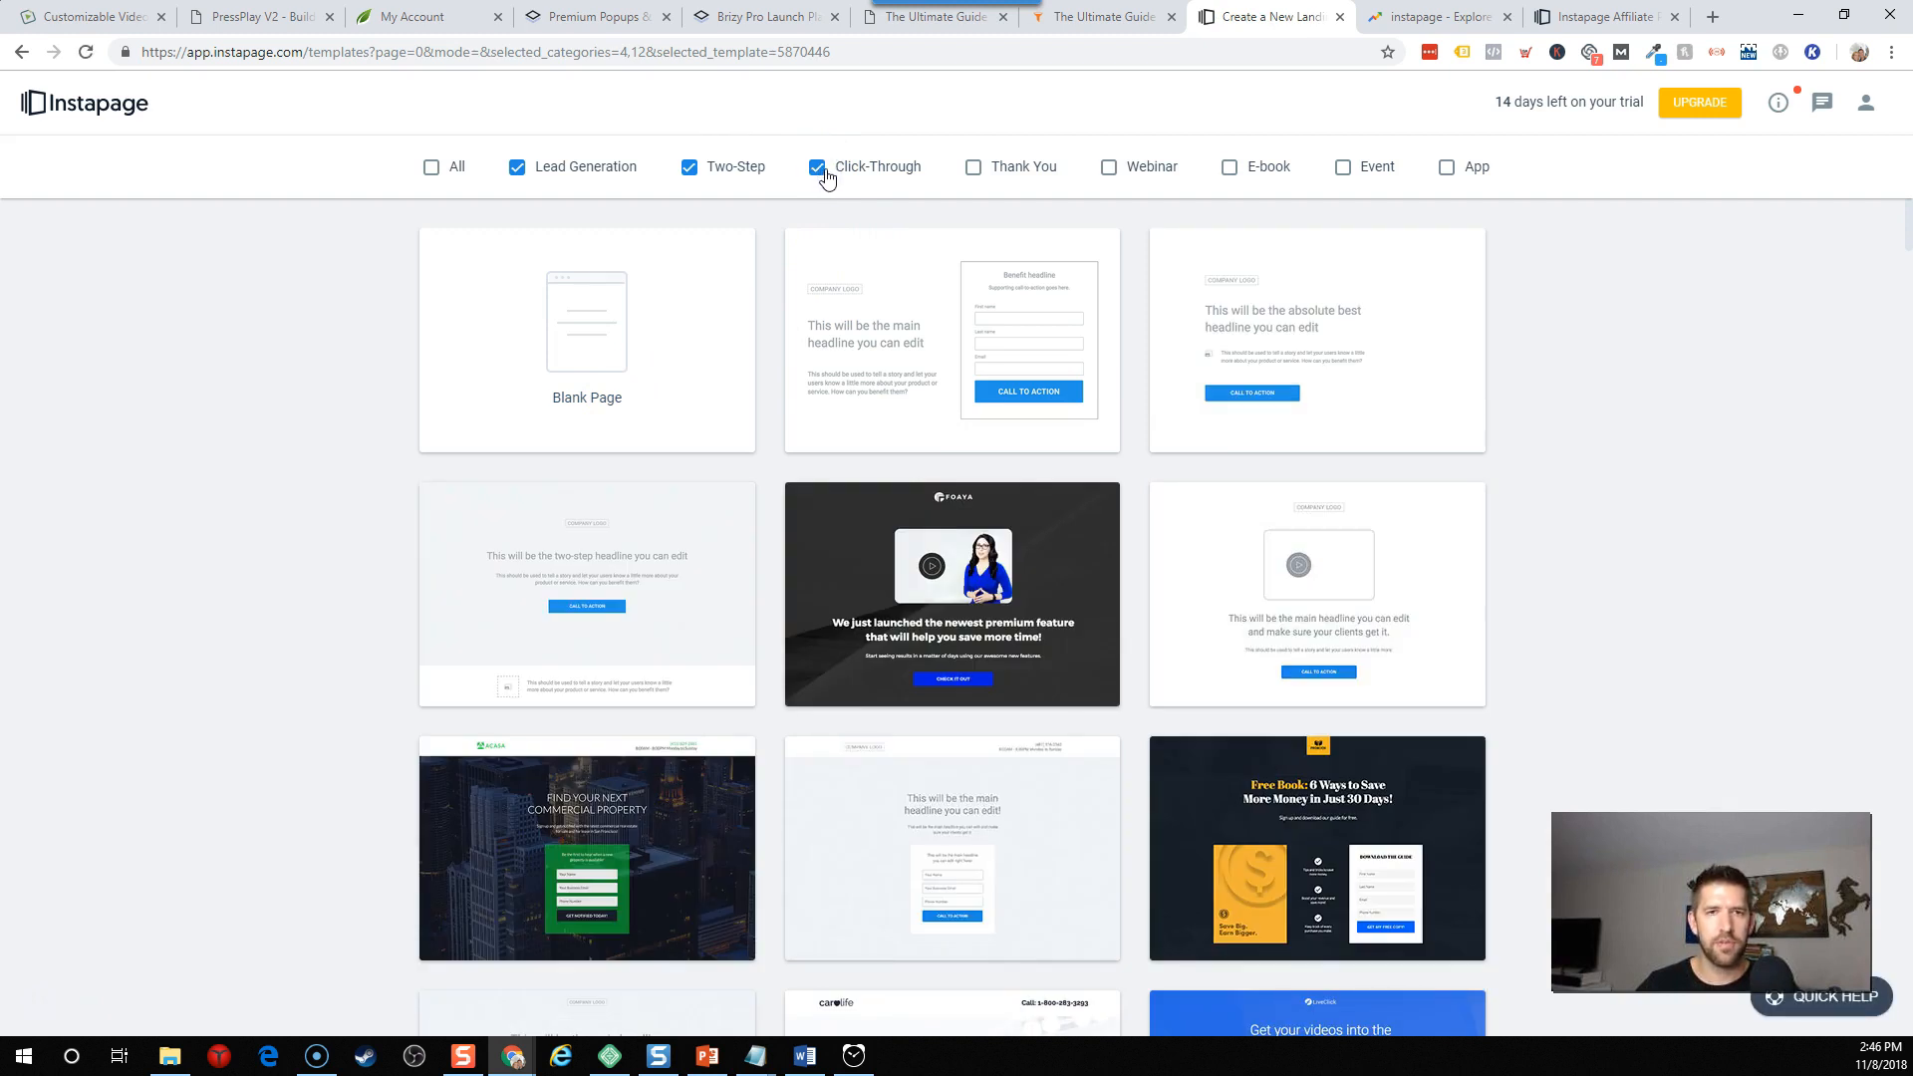
left_click(515, 167)
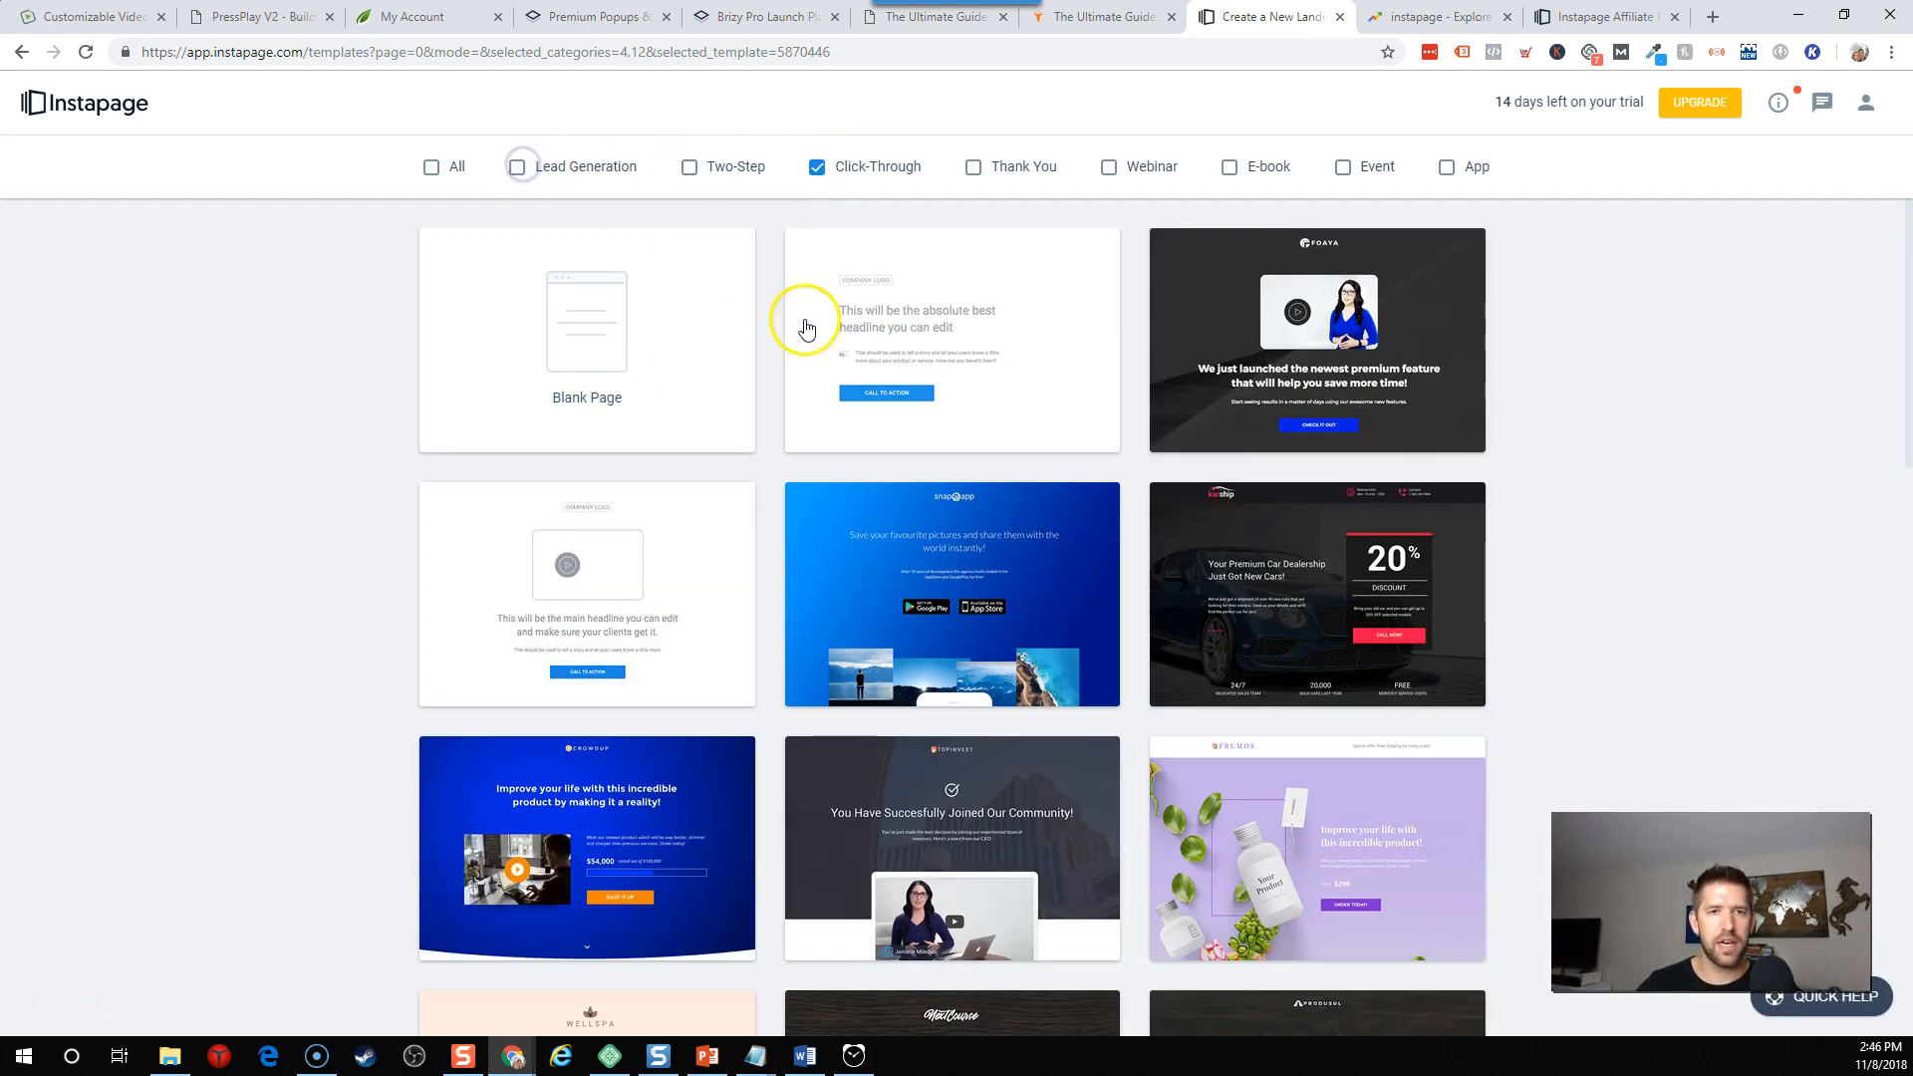
scroll("down", 3)
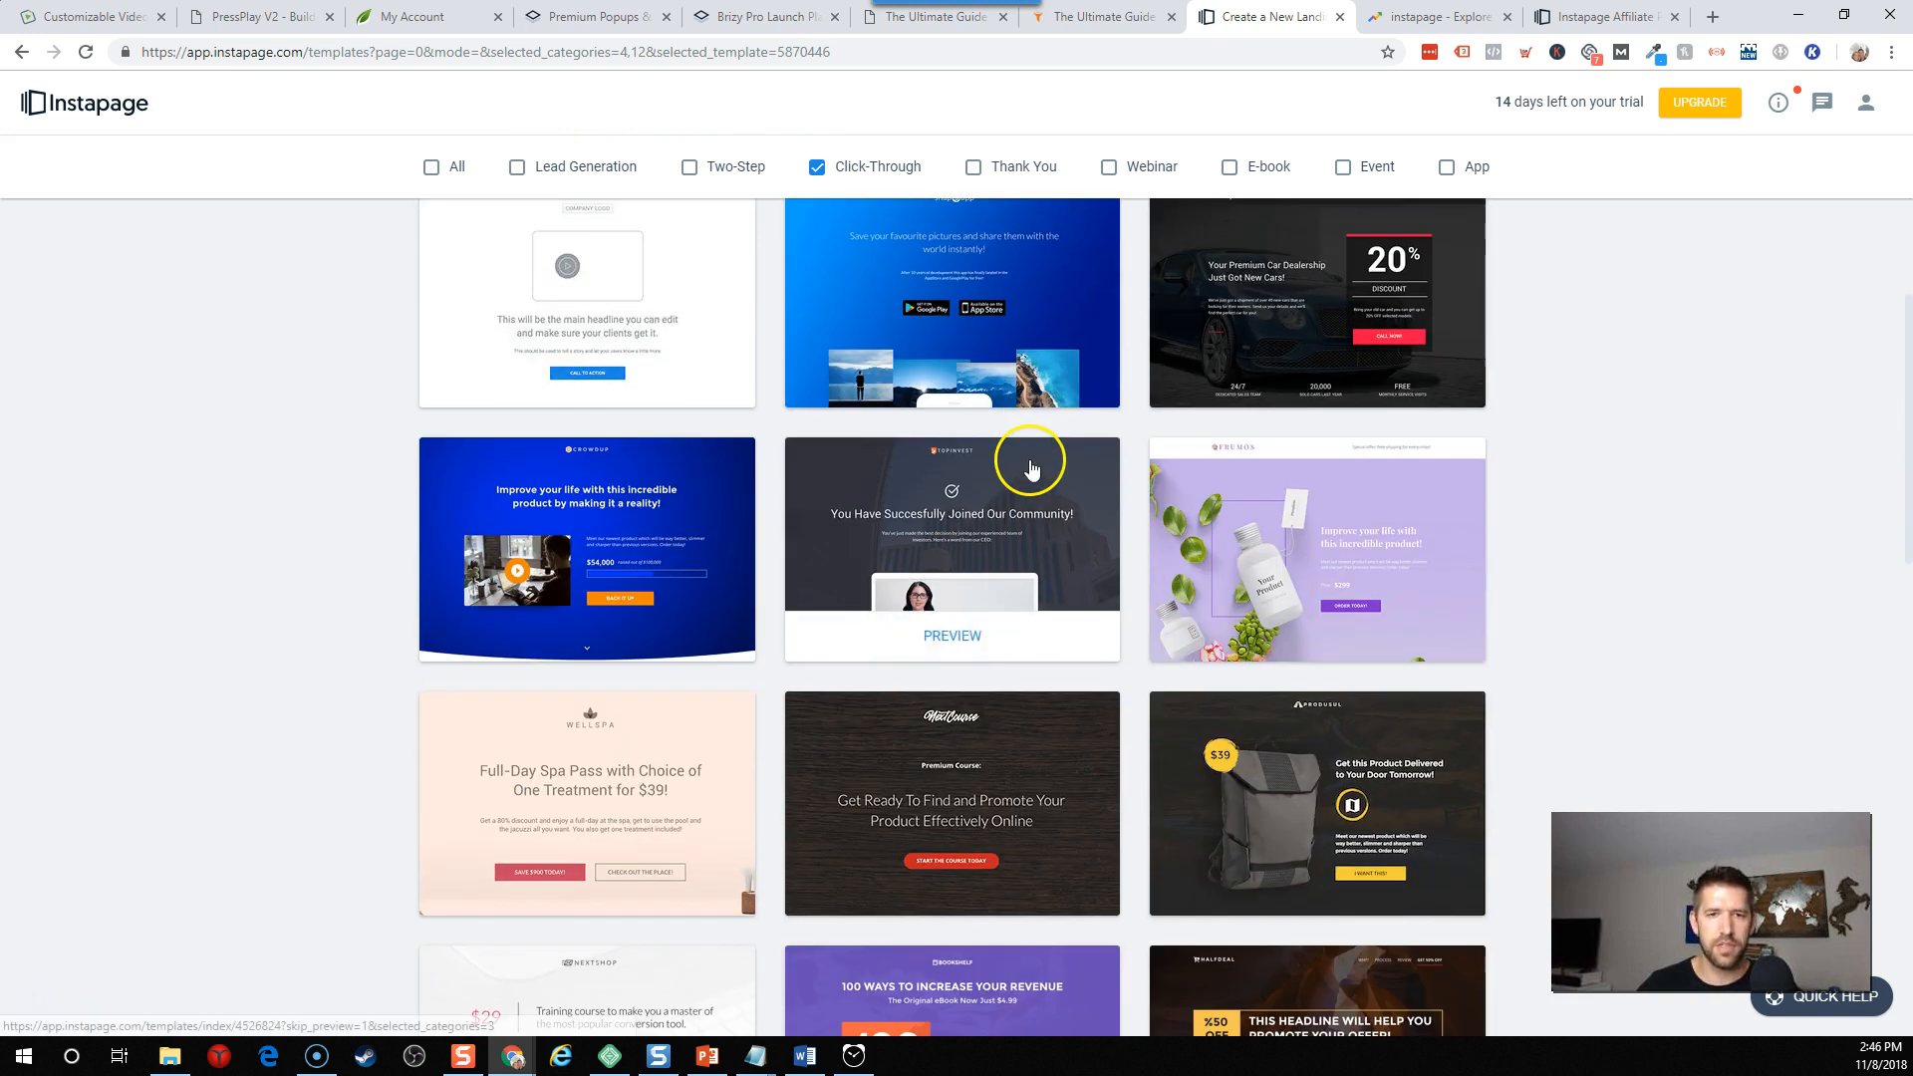
left_click(430, 166)
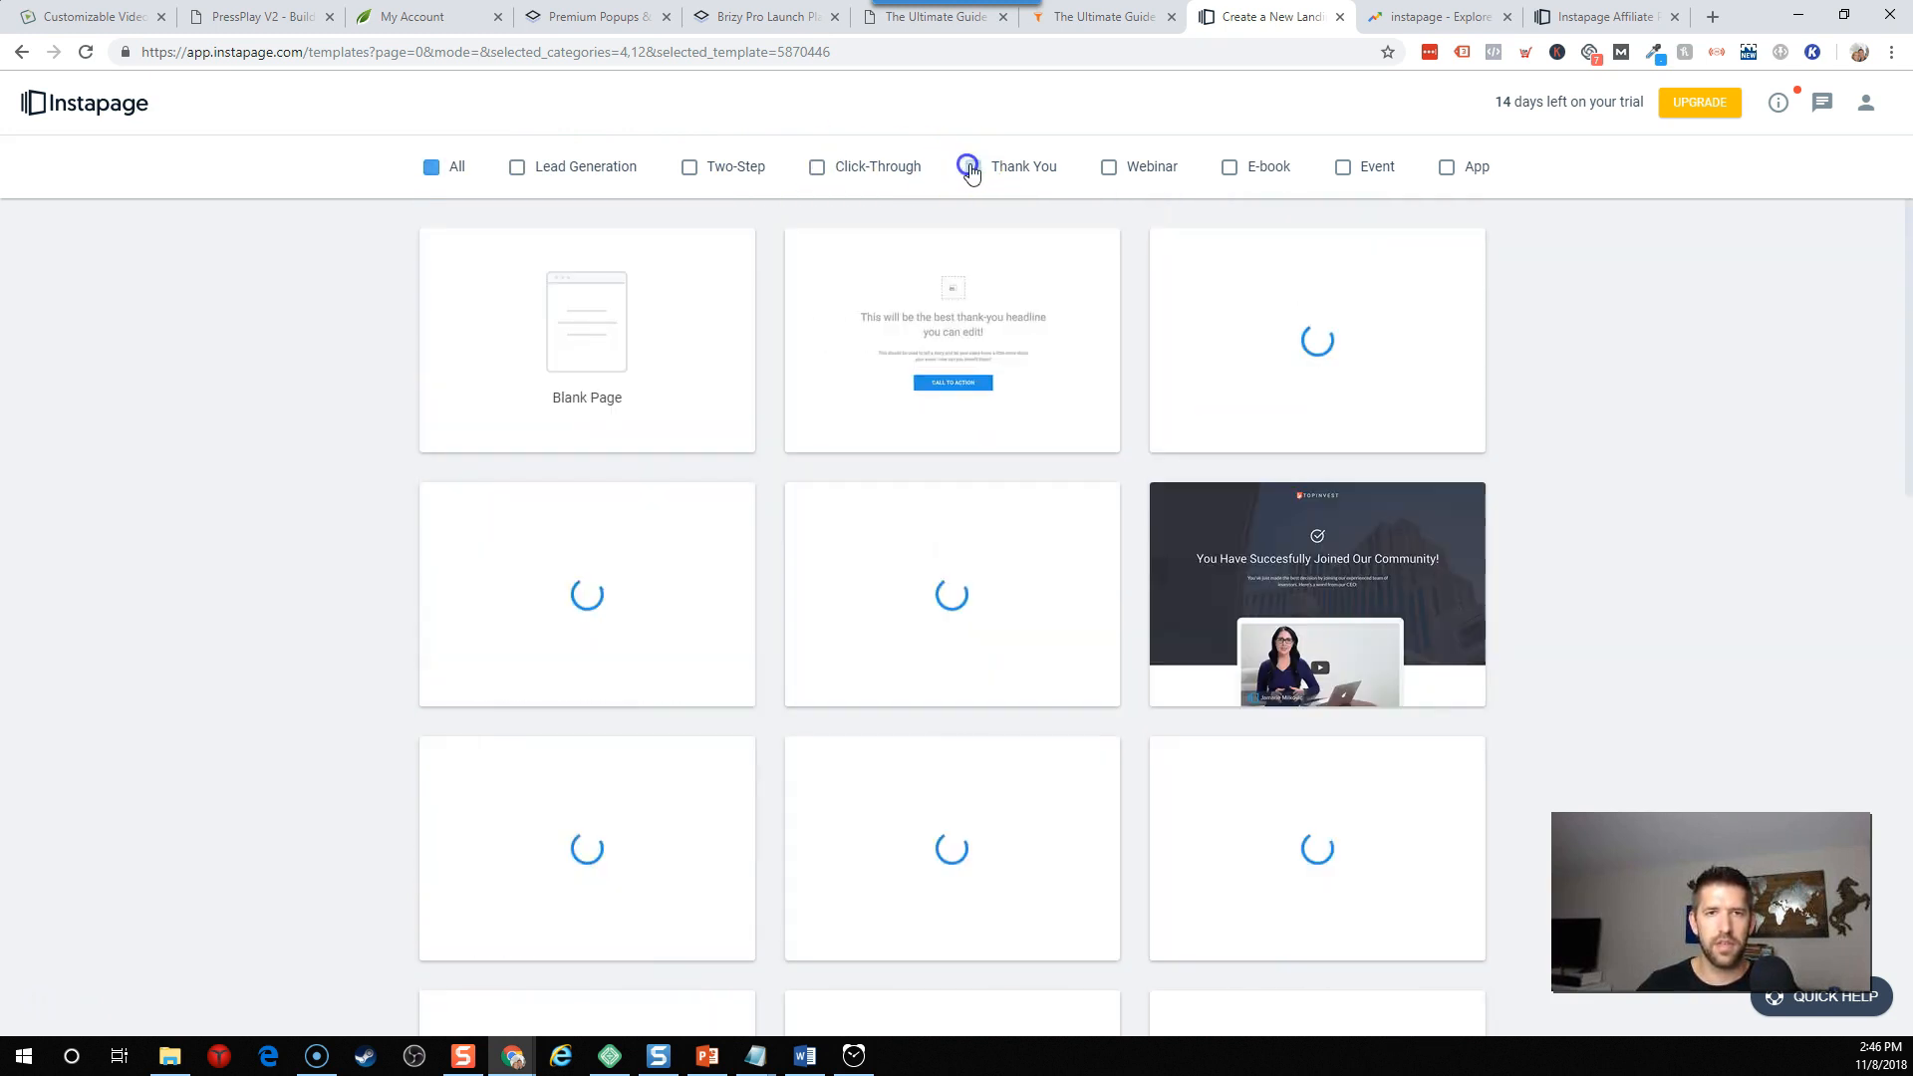
left_click(967, 166)
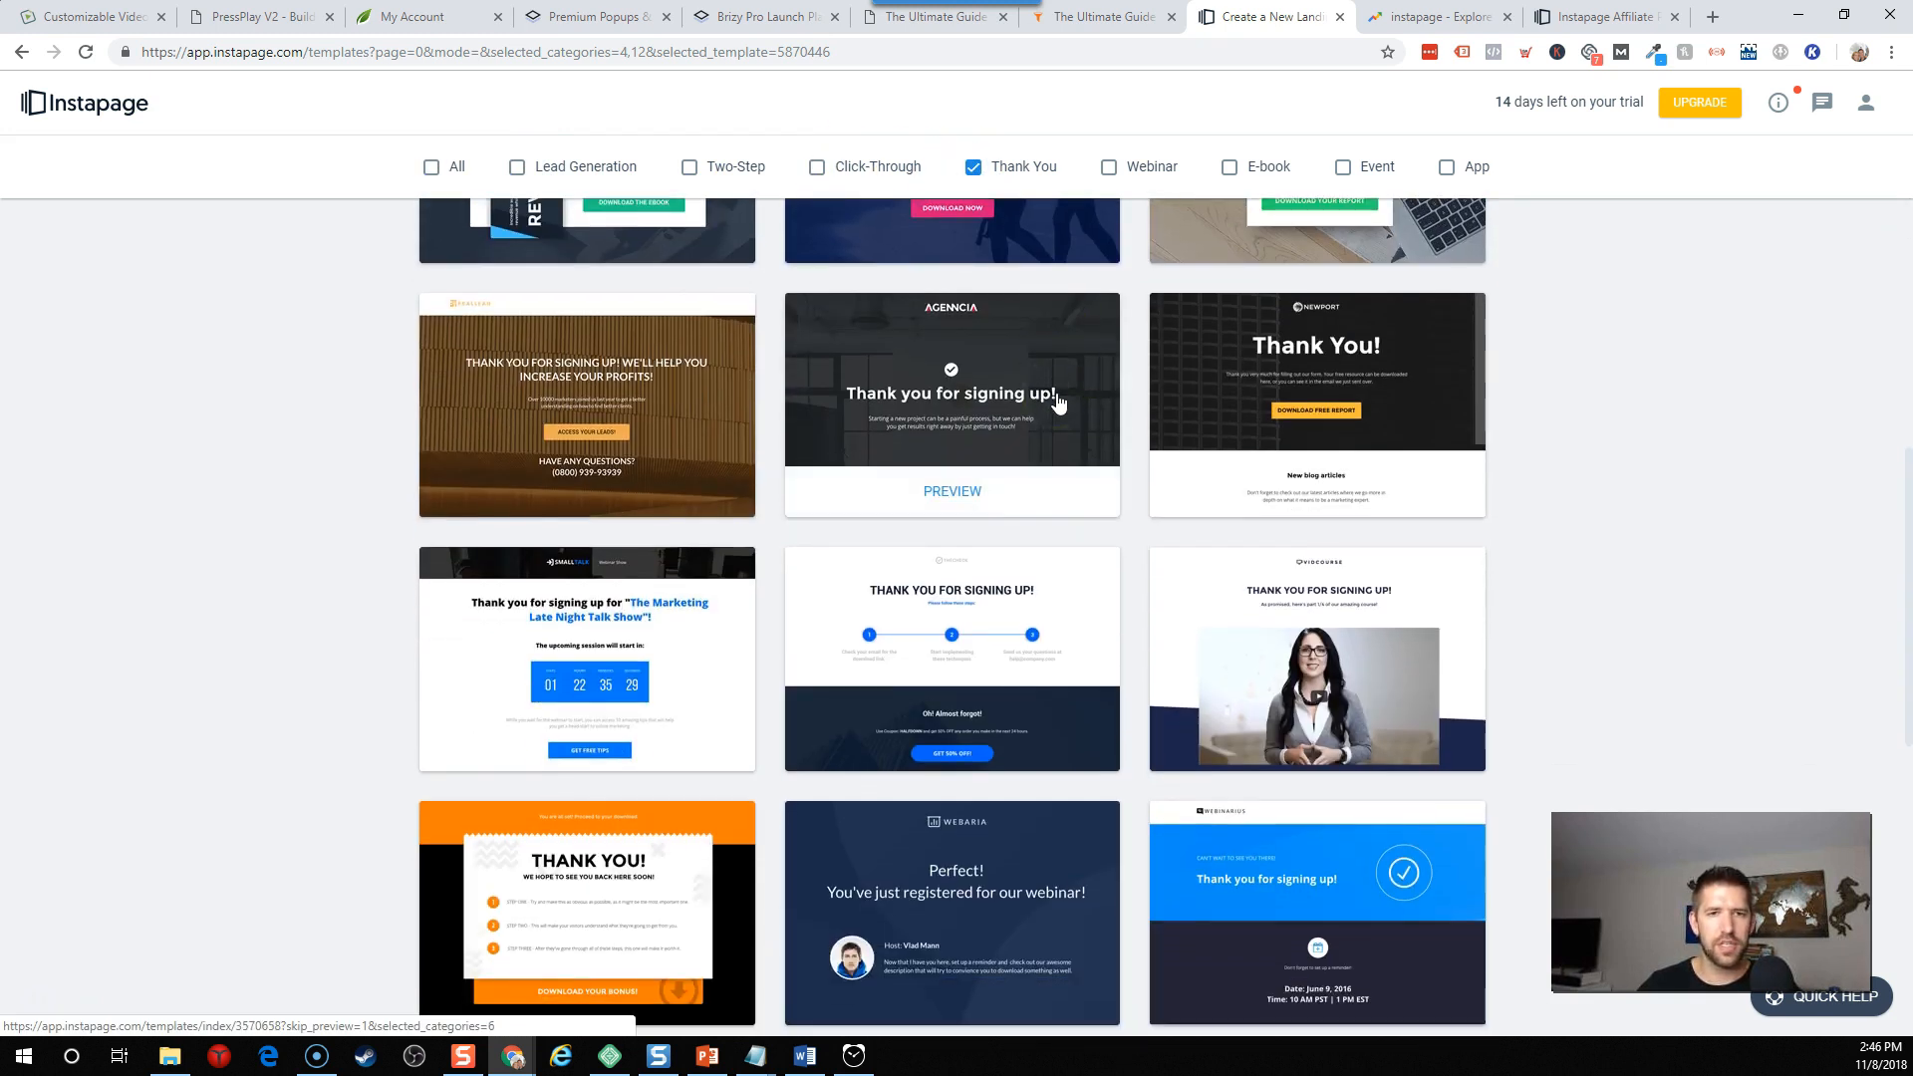
scroll("down", 3)
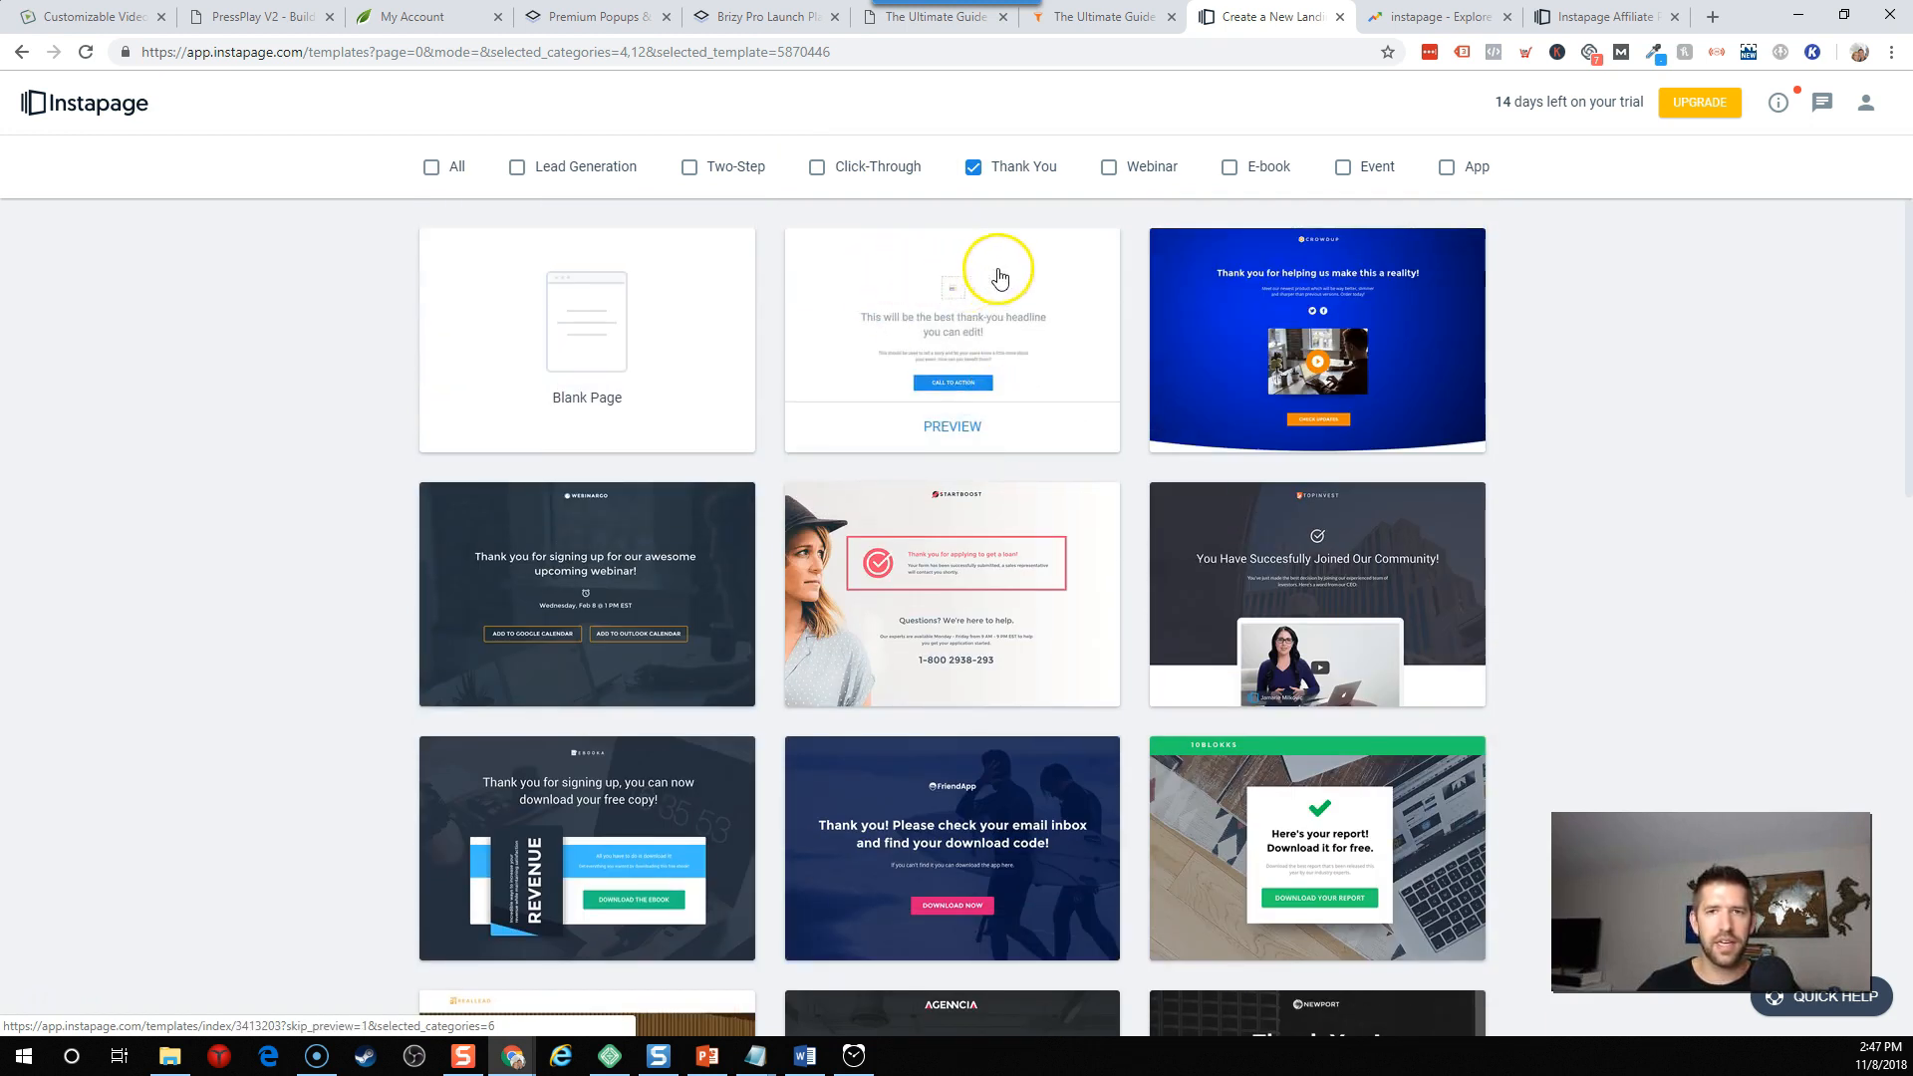
Narrow the gallery back to Lead Generation templates only.
left_click(515, 166)
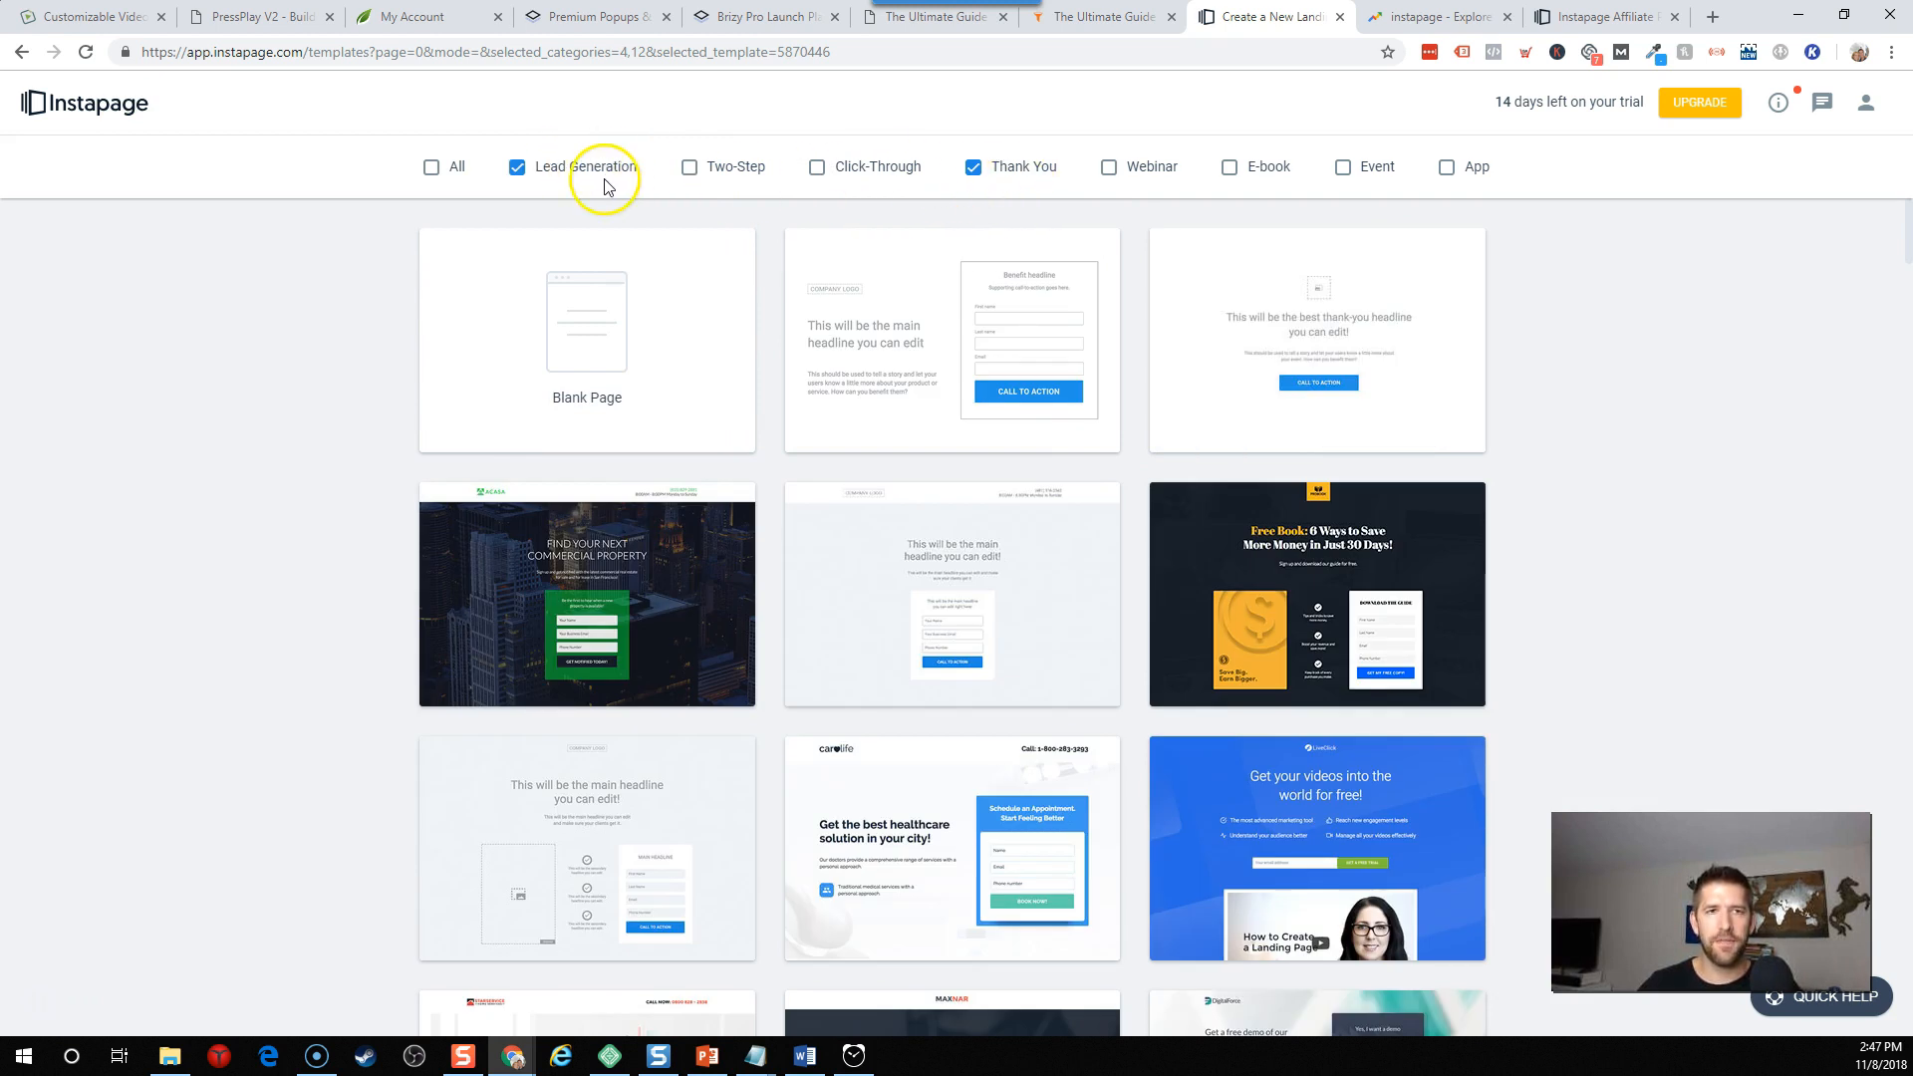
left_click(515, 167)
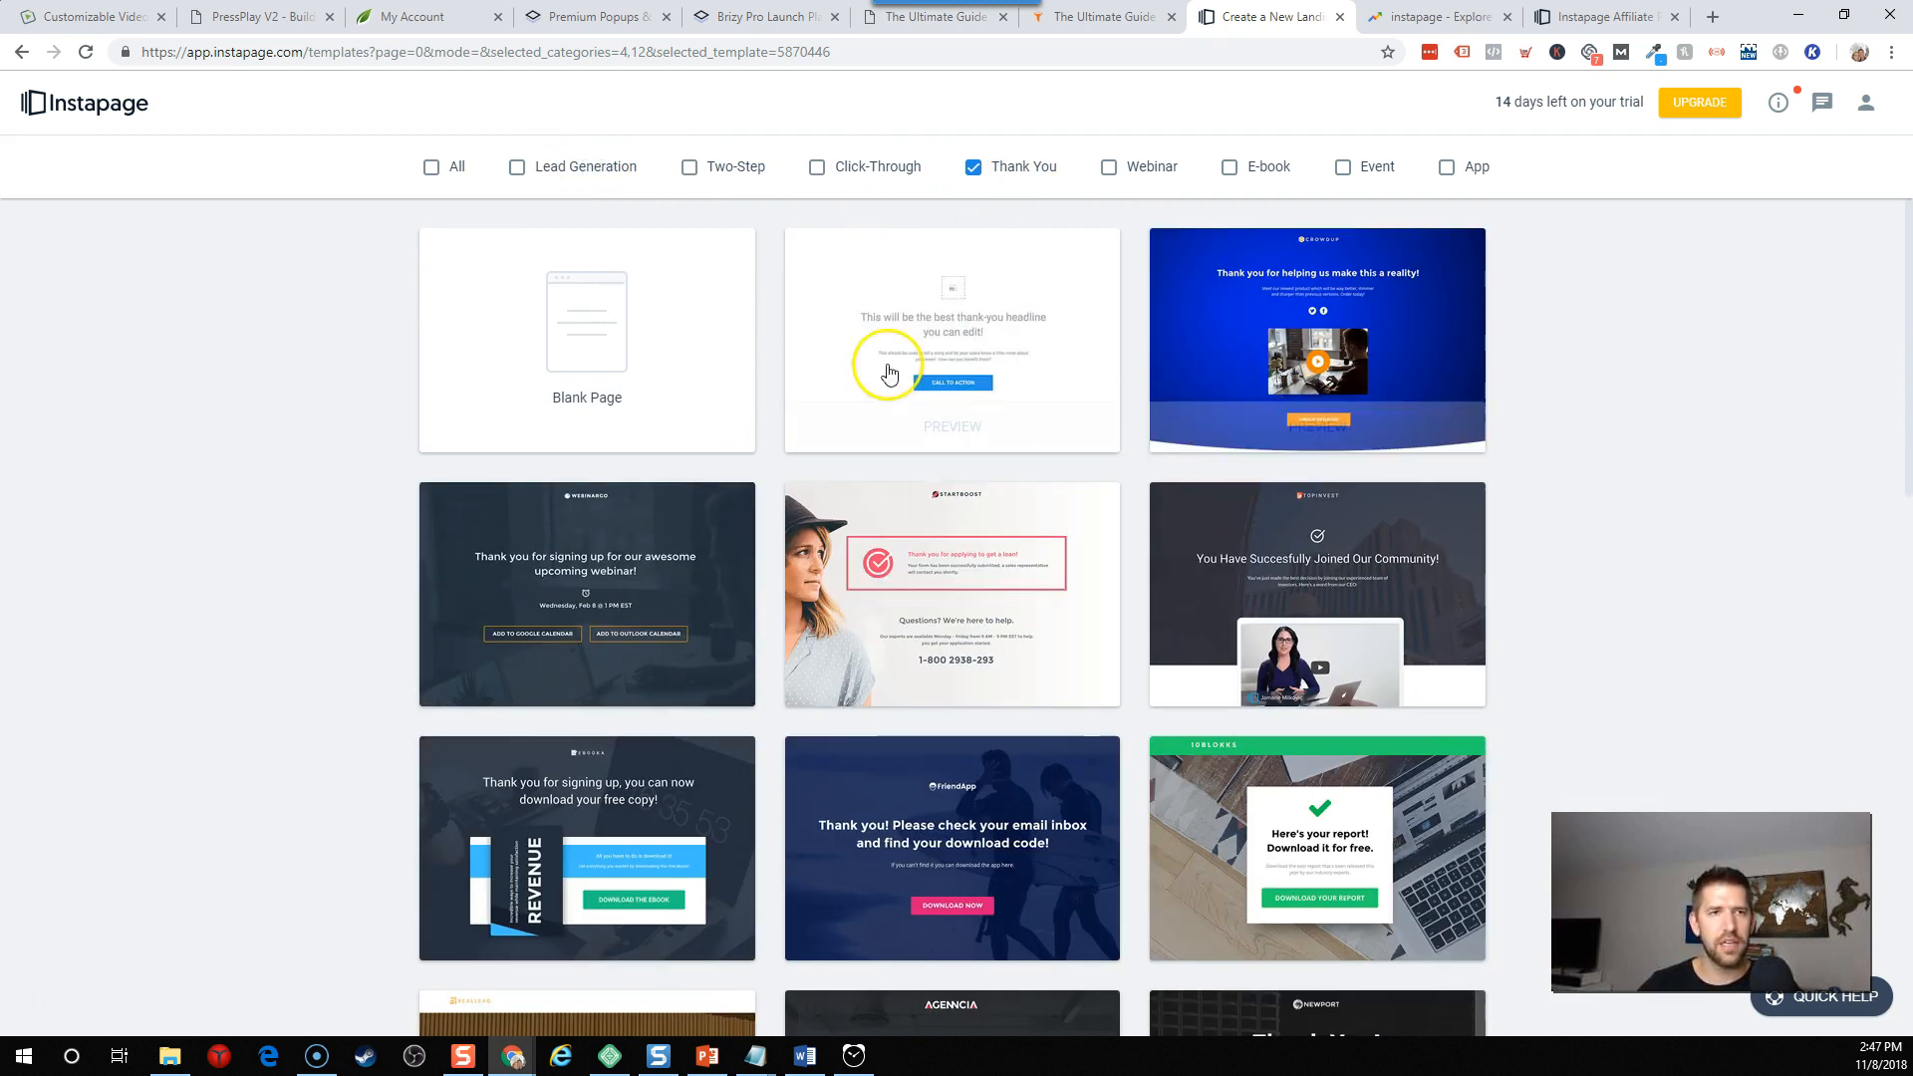
left_click(515, 166)
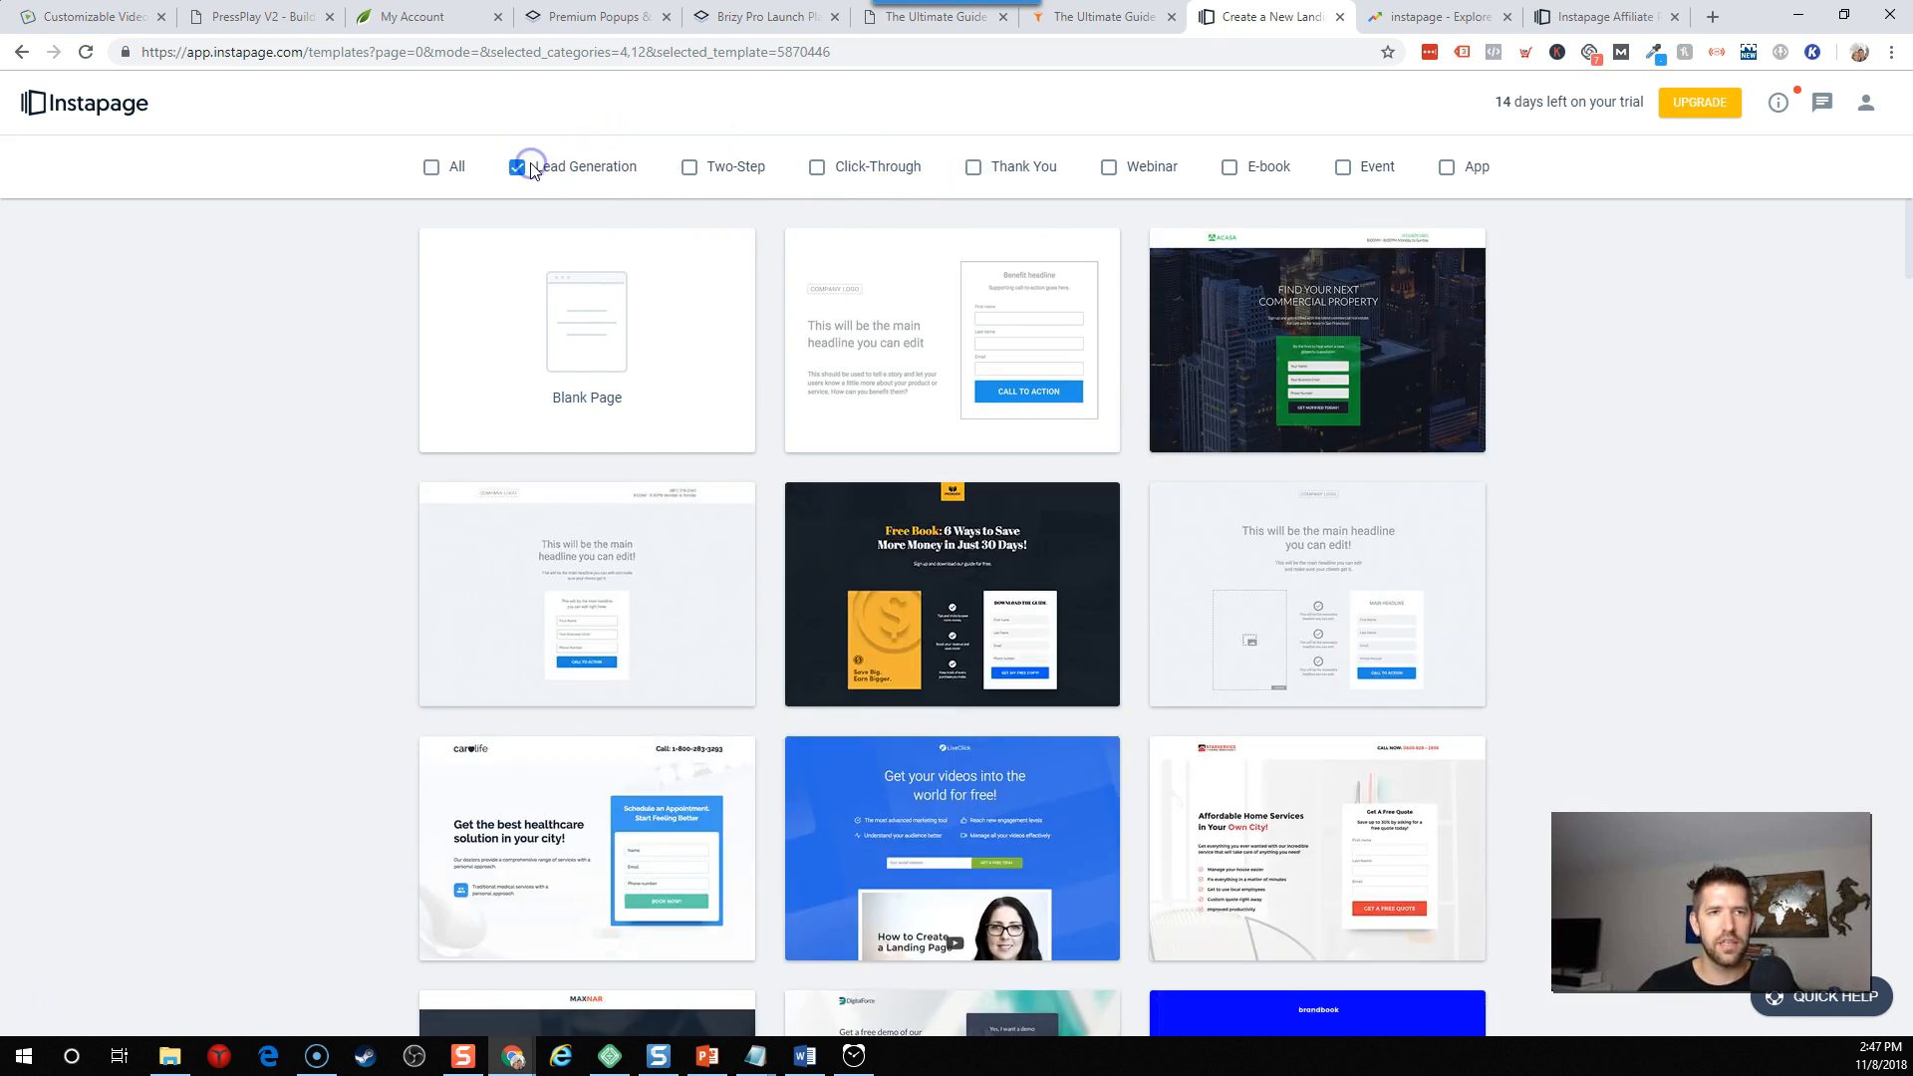
scroll("down", 3)
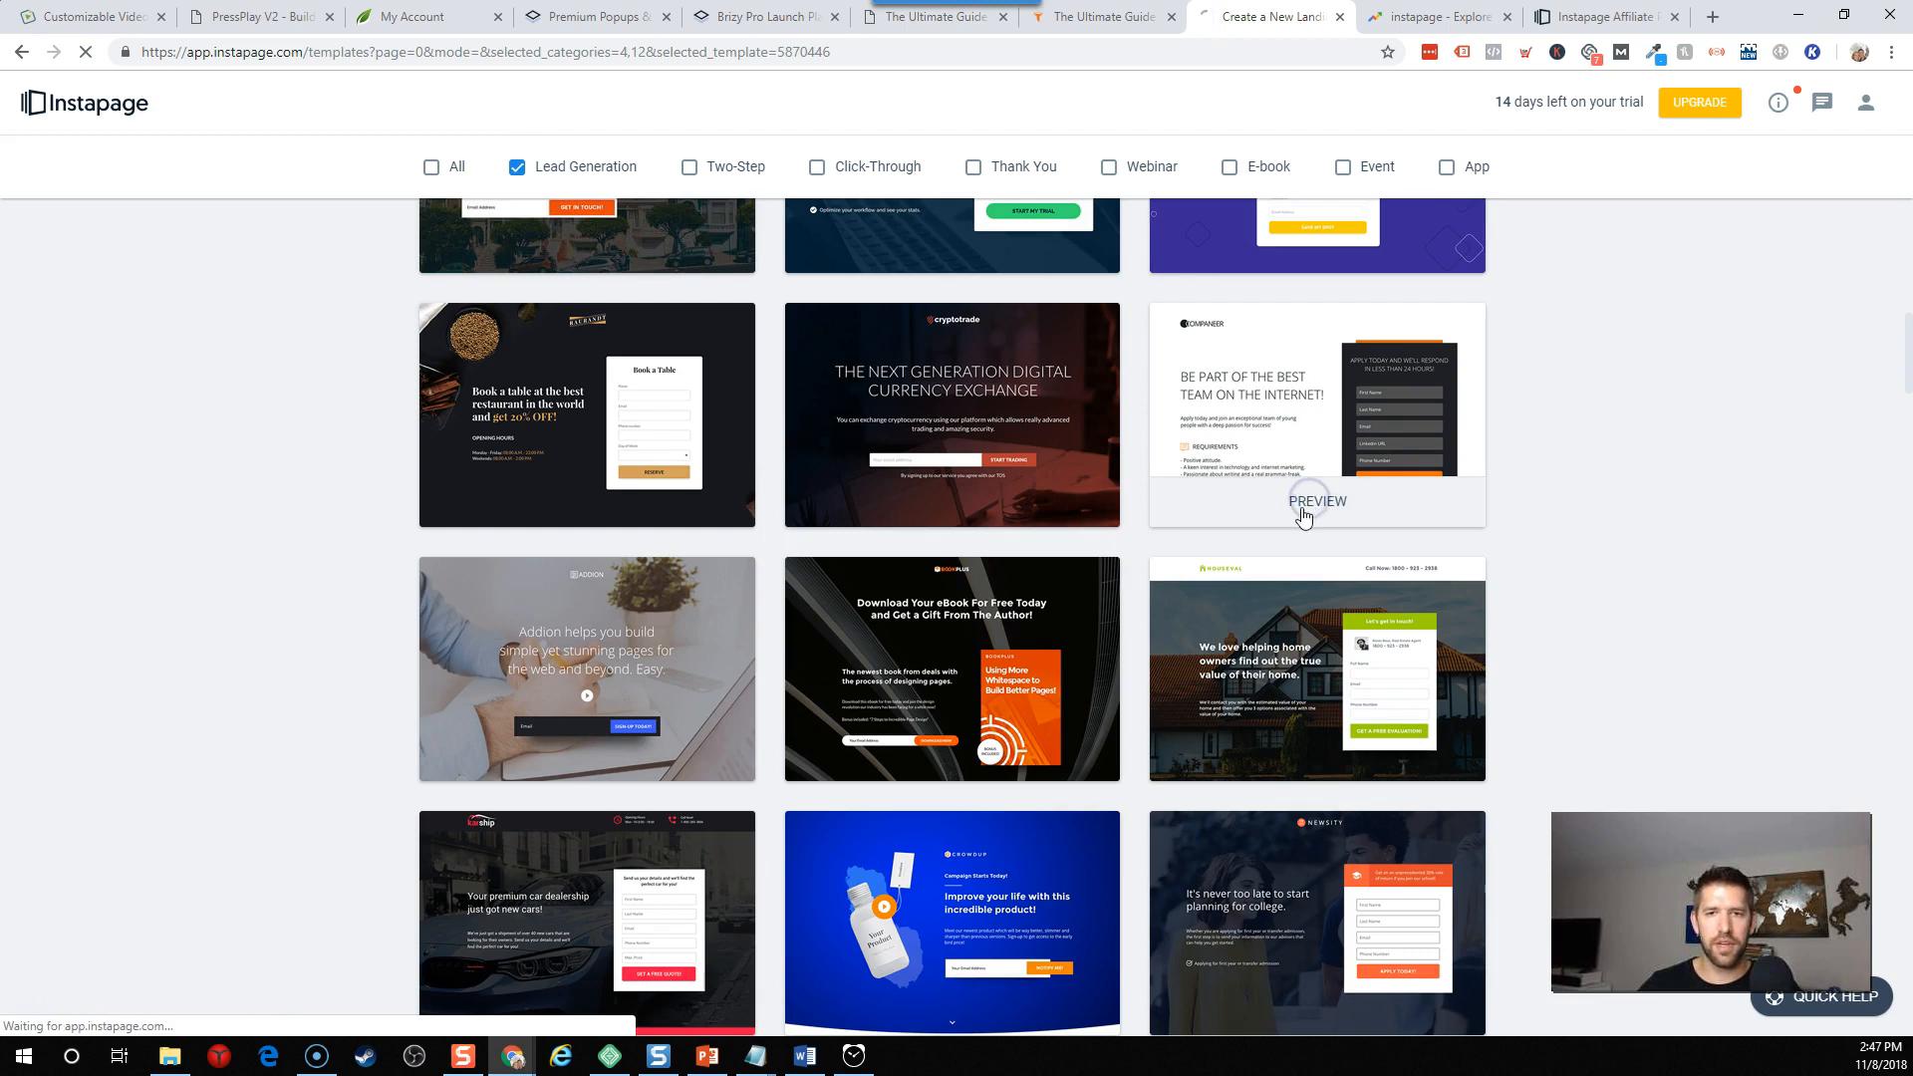
Use the Companeer job-application template and name the page 'First Opt in Page for Income Mesh'.
left_click(1316, 501)
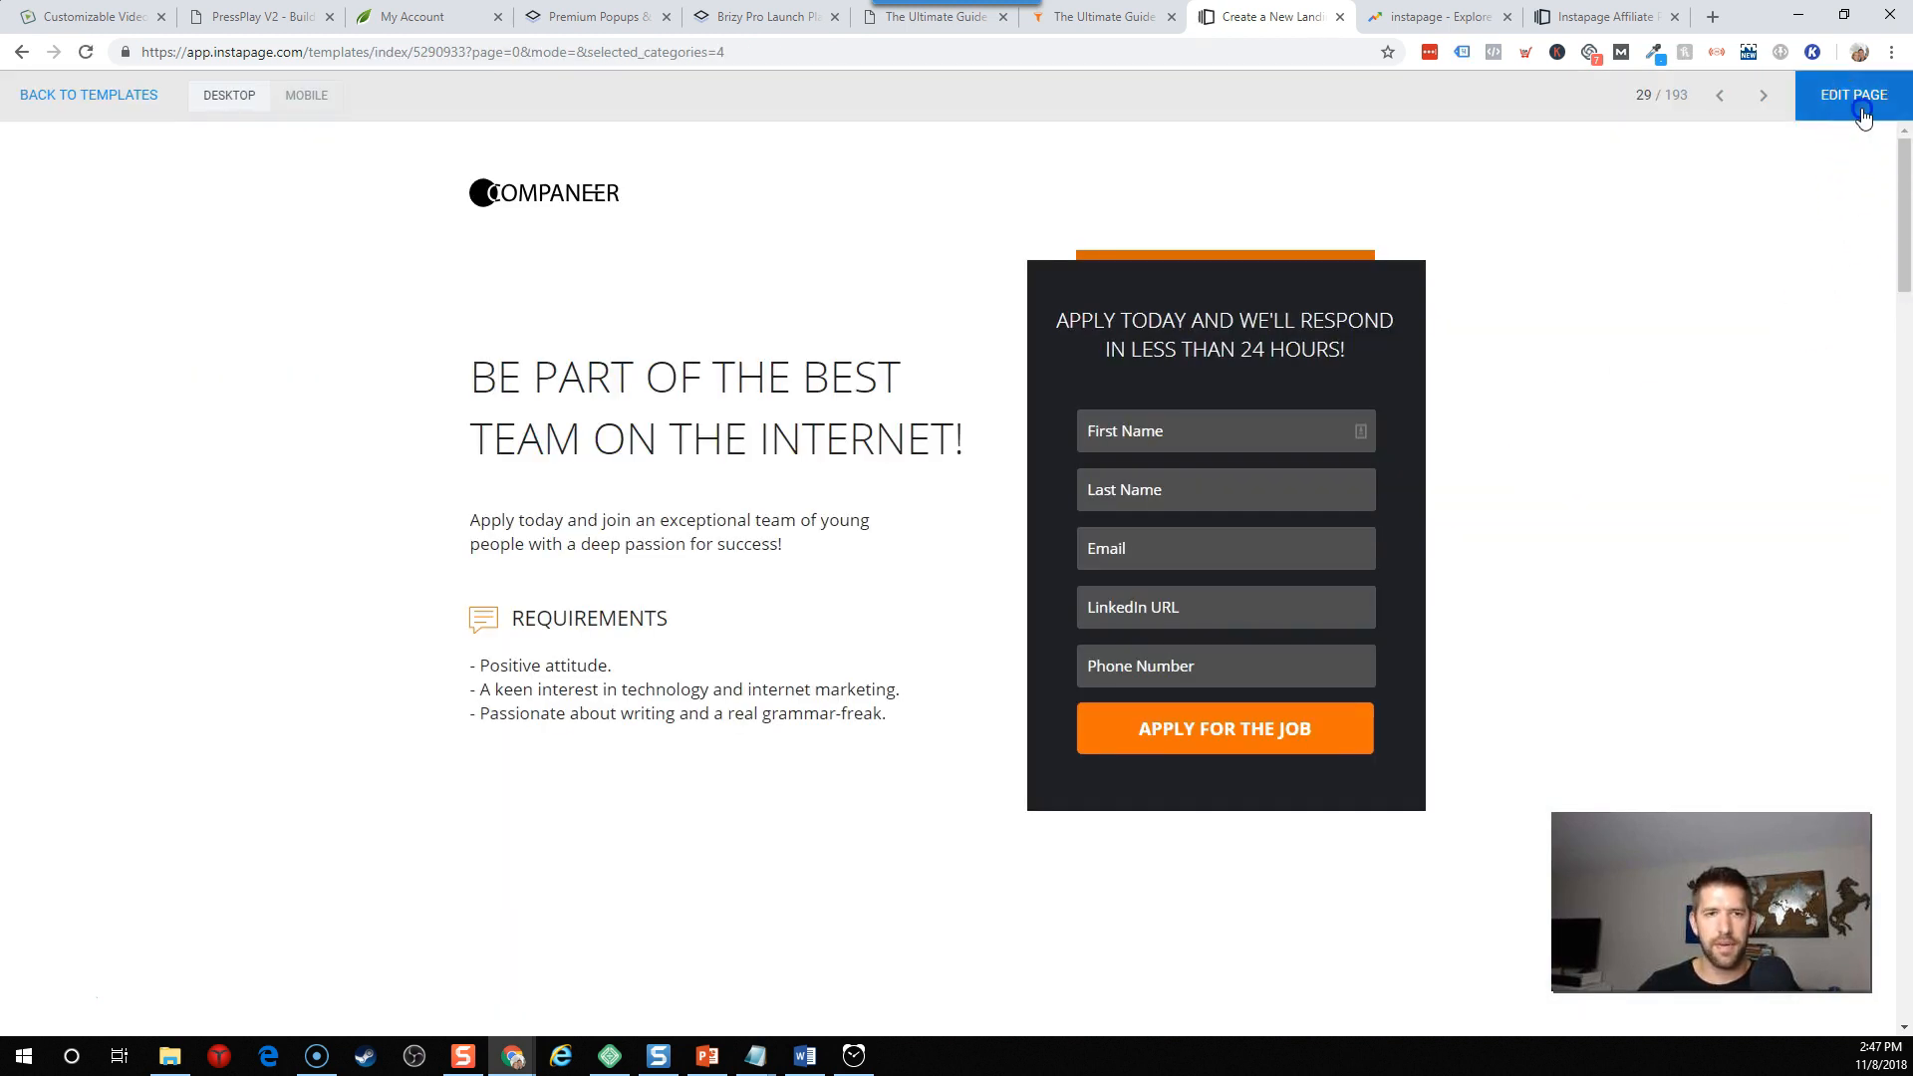
left_click(1851, 96)
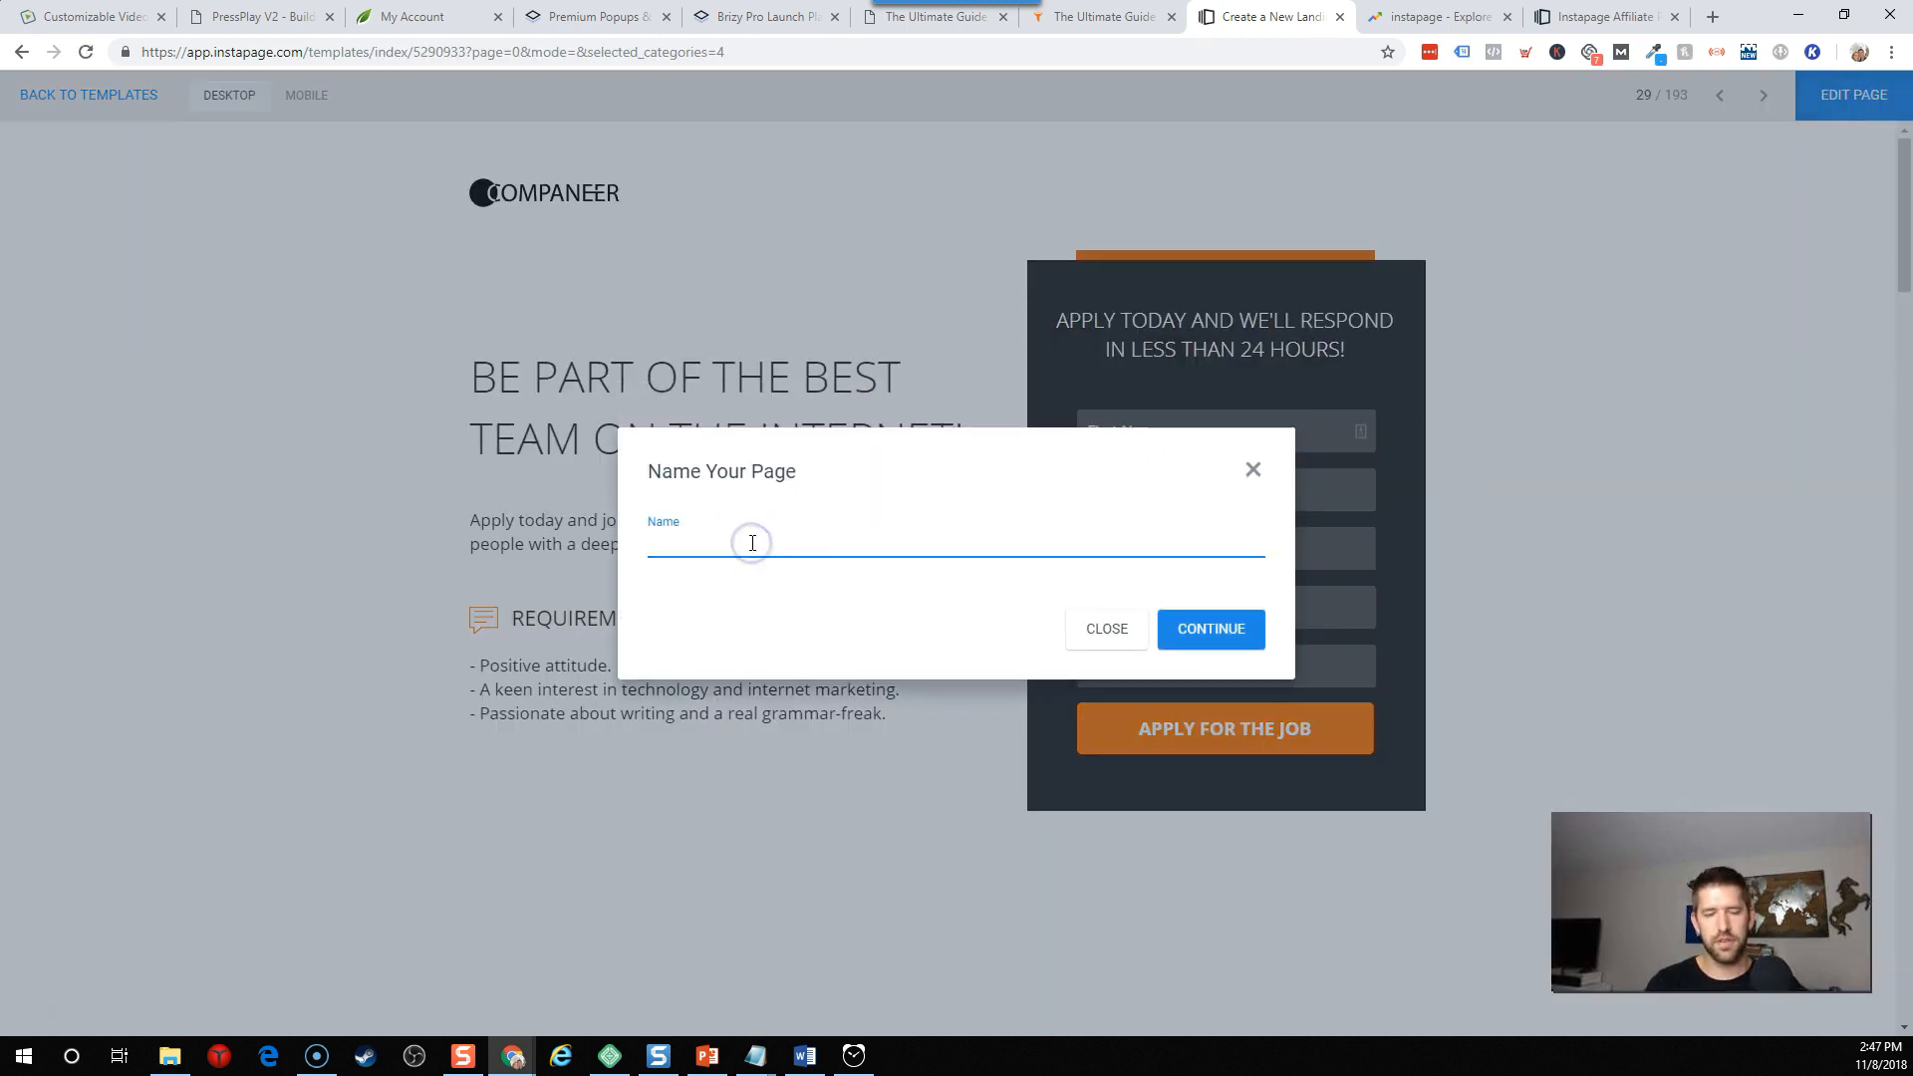
type("First Opt in Page")
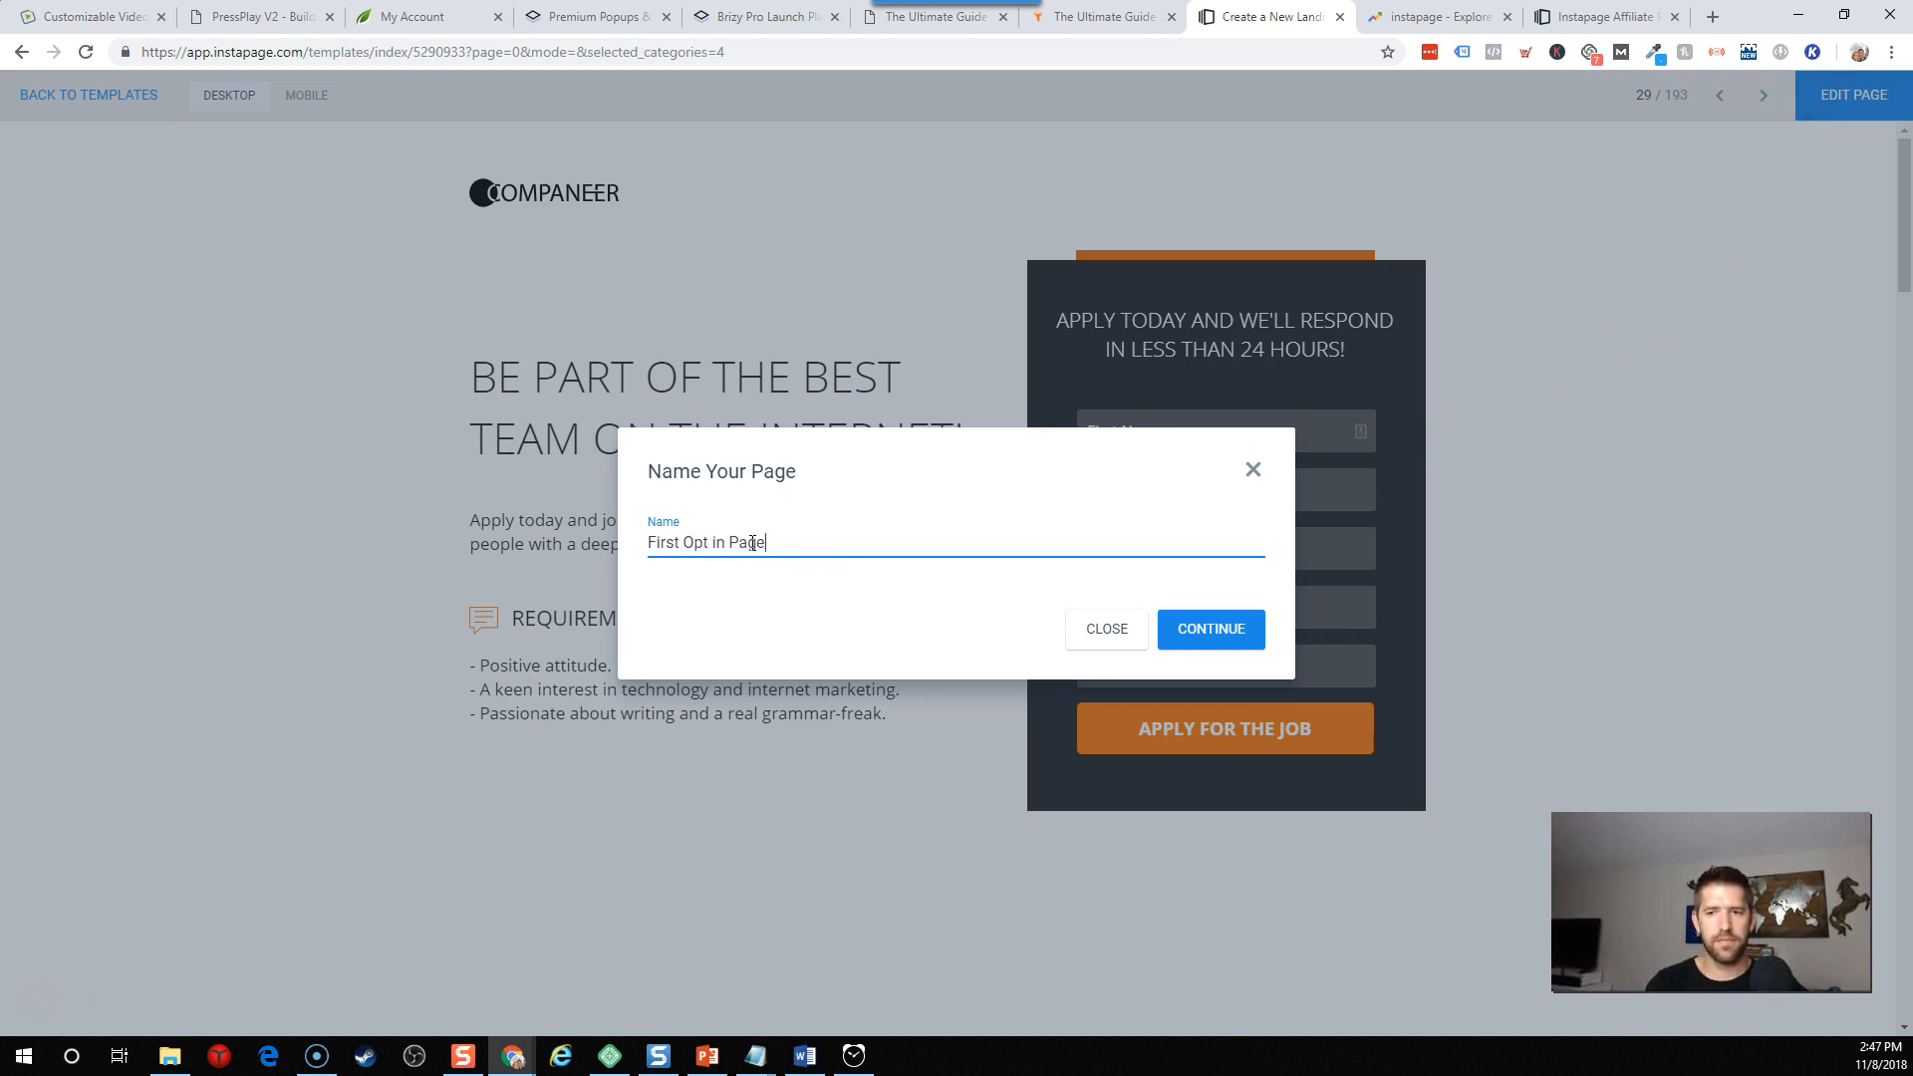
type("for Income Mesh")
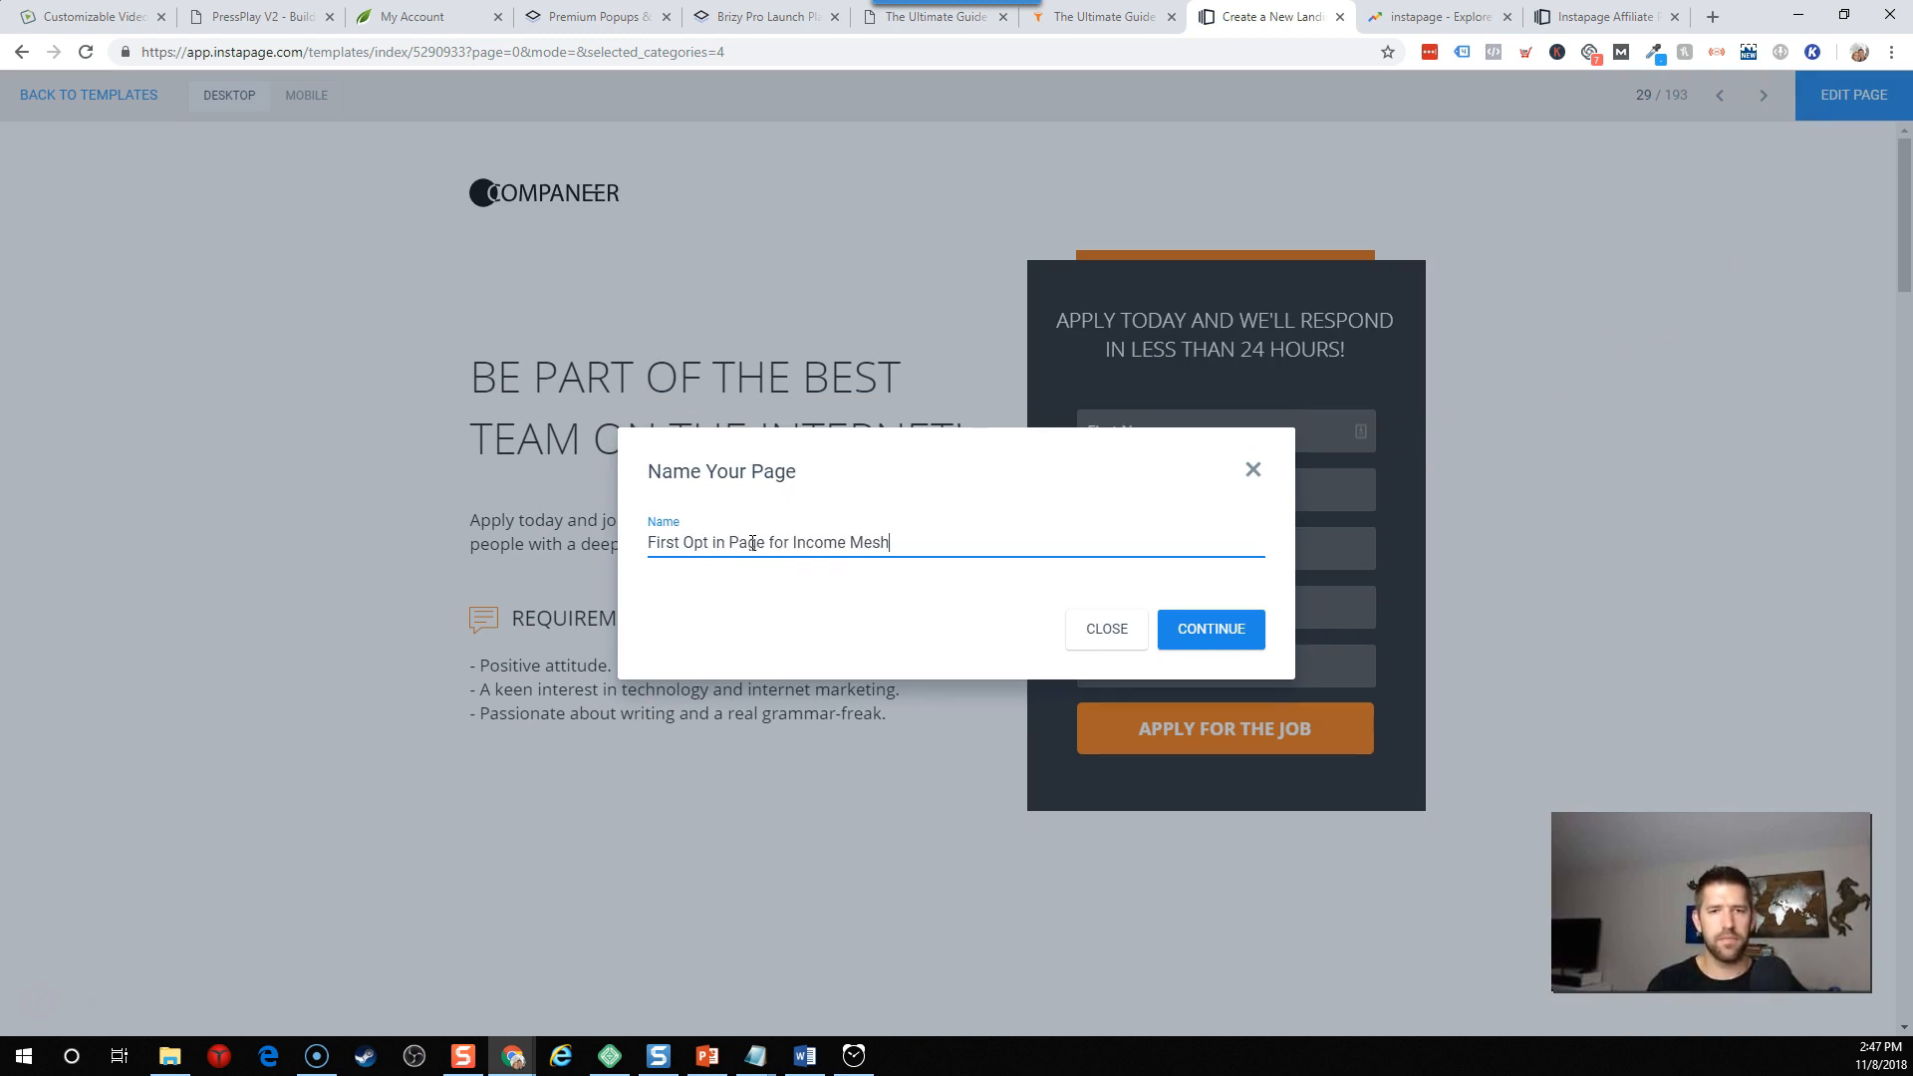
left_click(1208, 629)
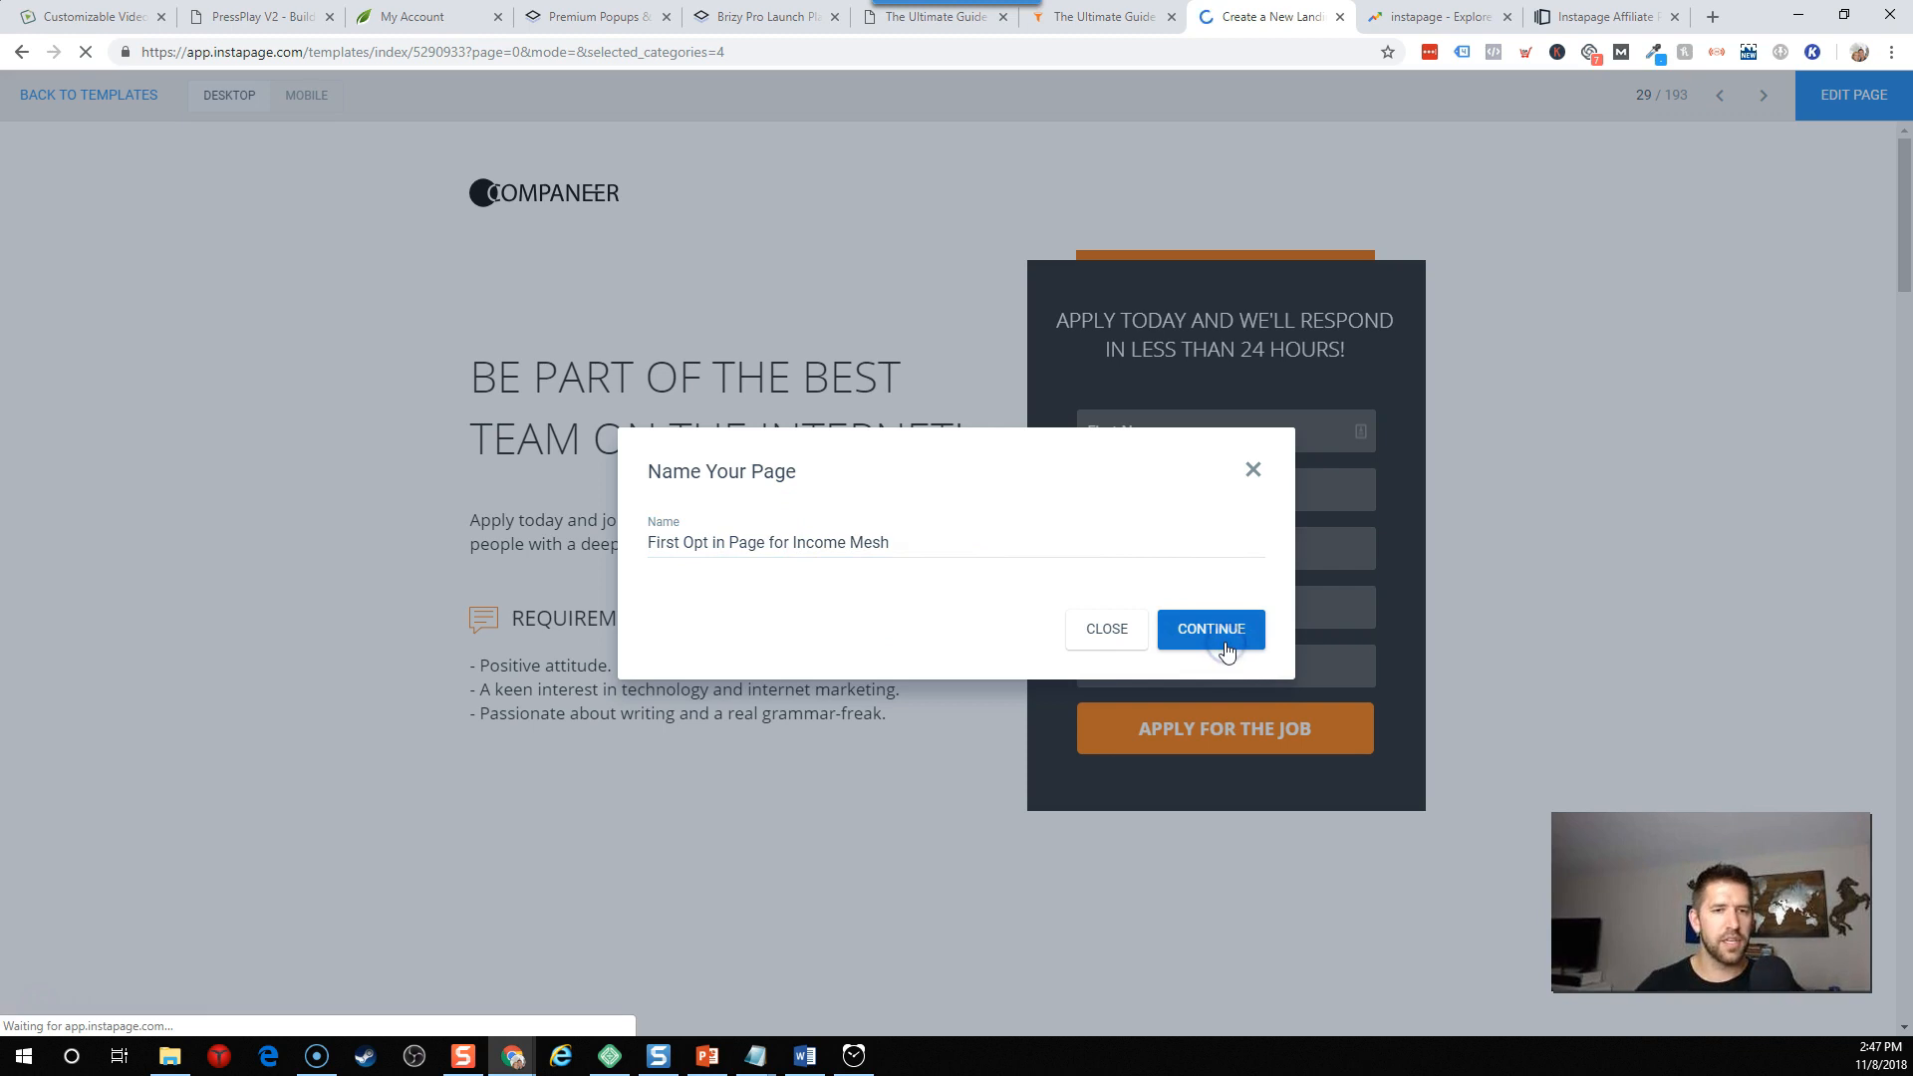
left_click(1209, 629)
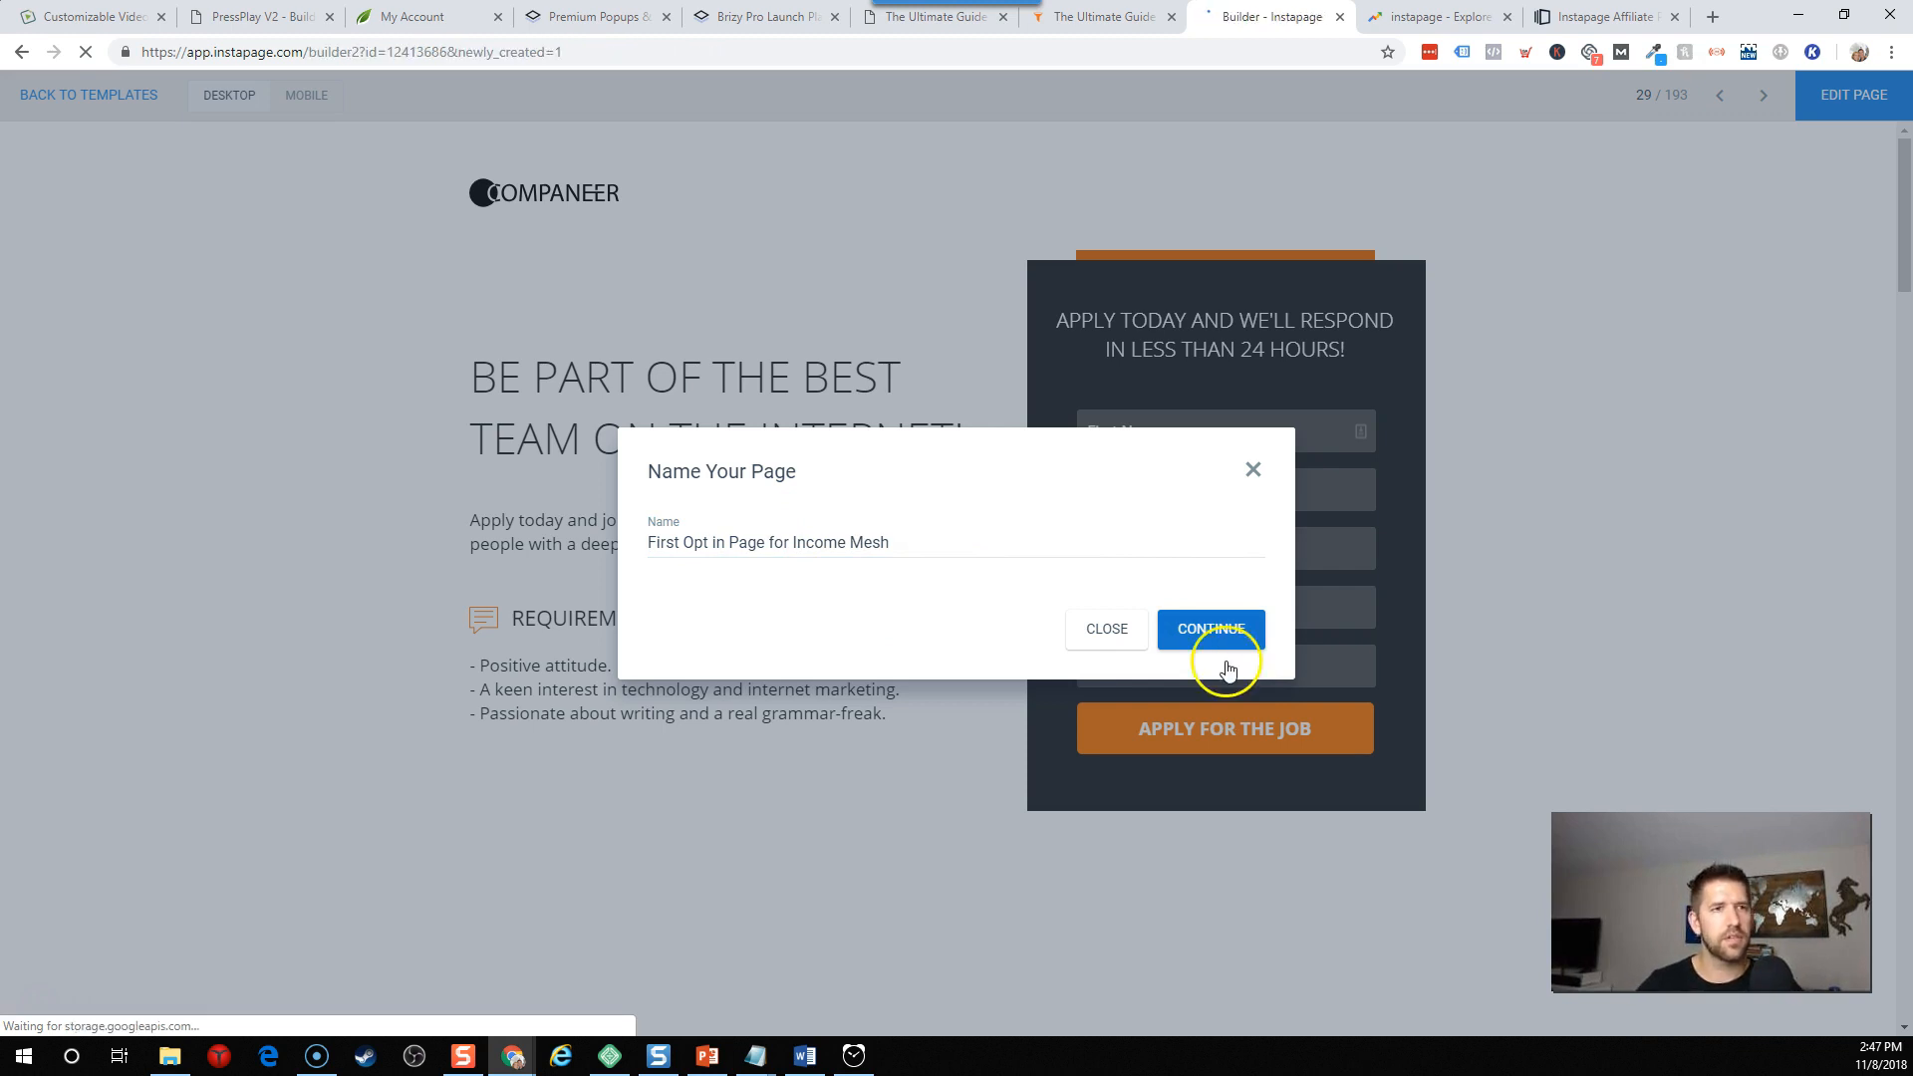
Scroll the loaded builder to Key Responsibilities and select its first icon image.
left_click(1208, 629)
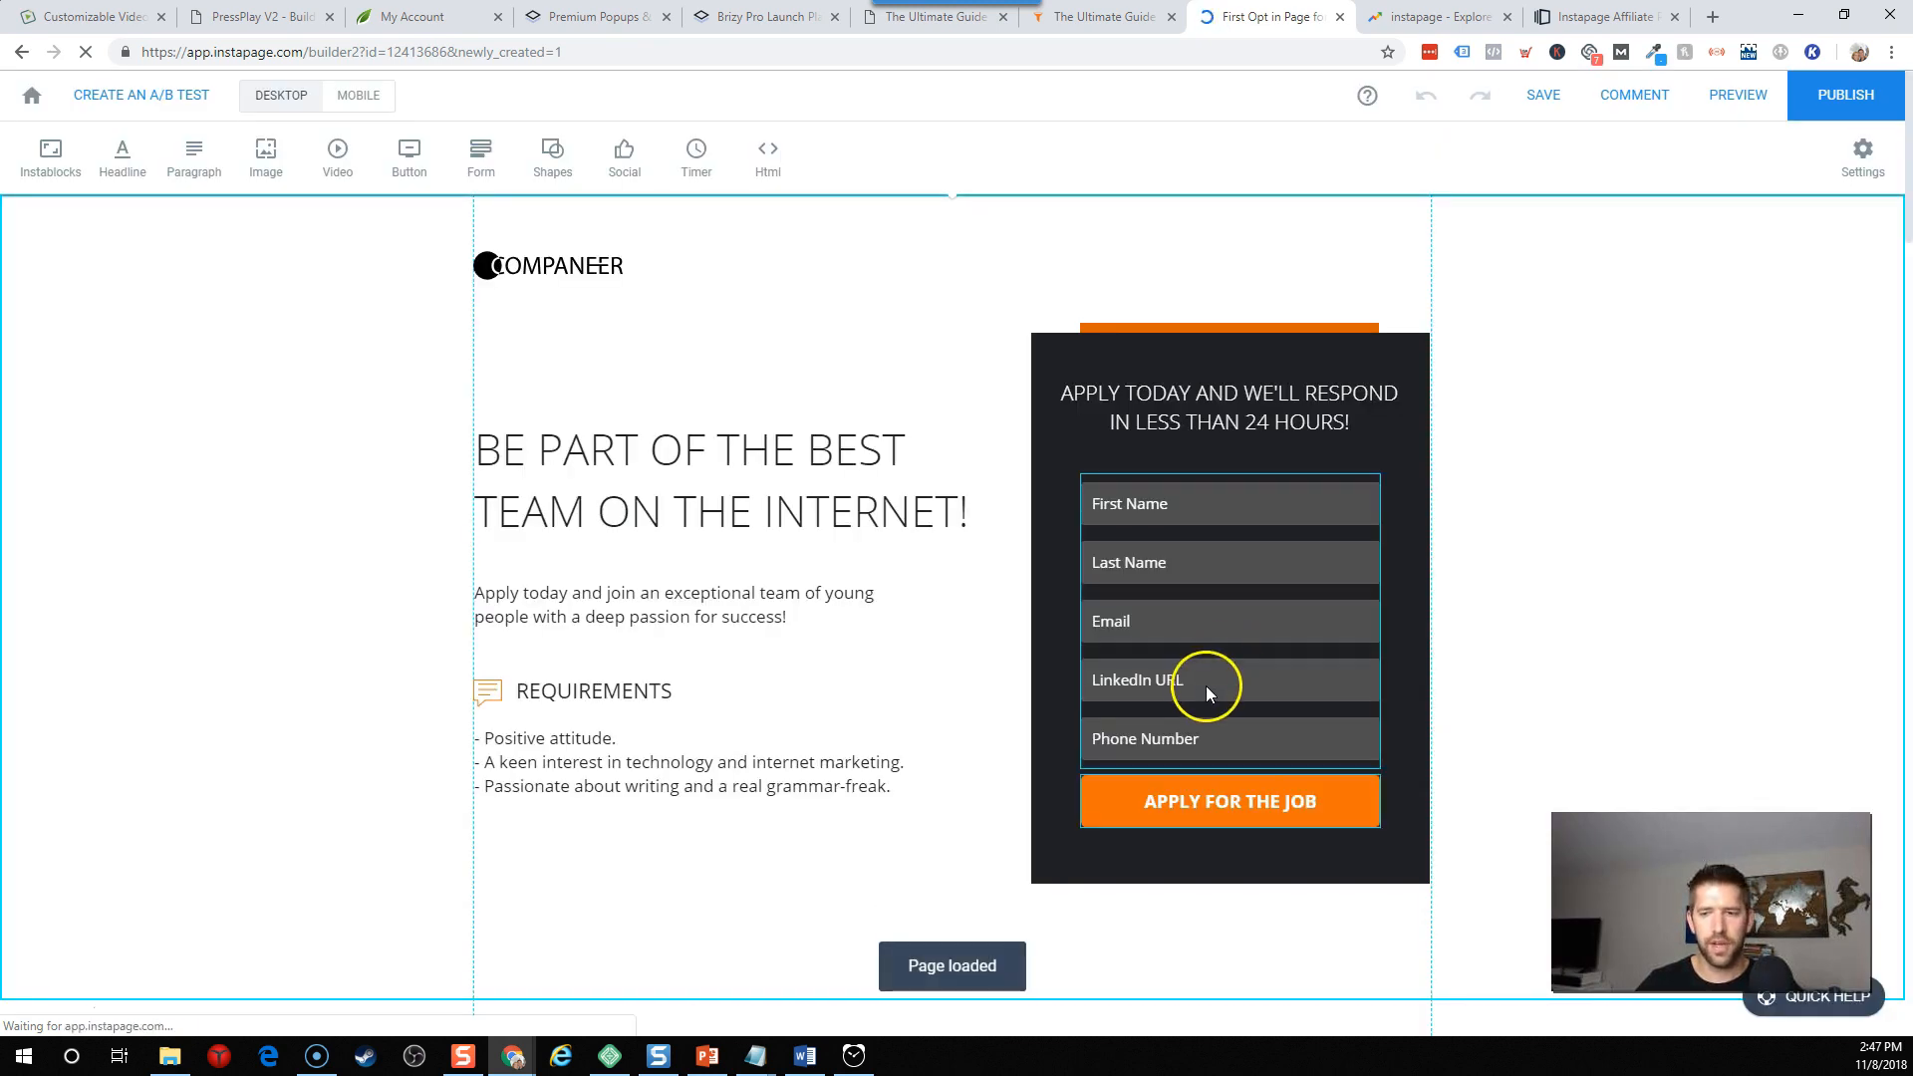
scroll("down", 3)
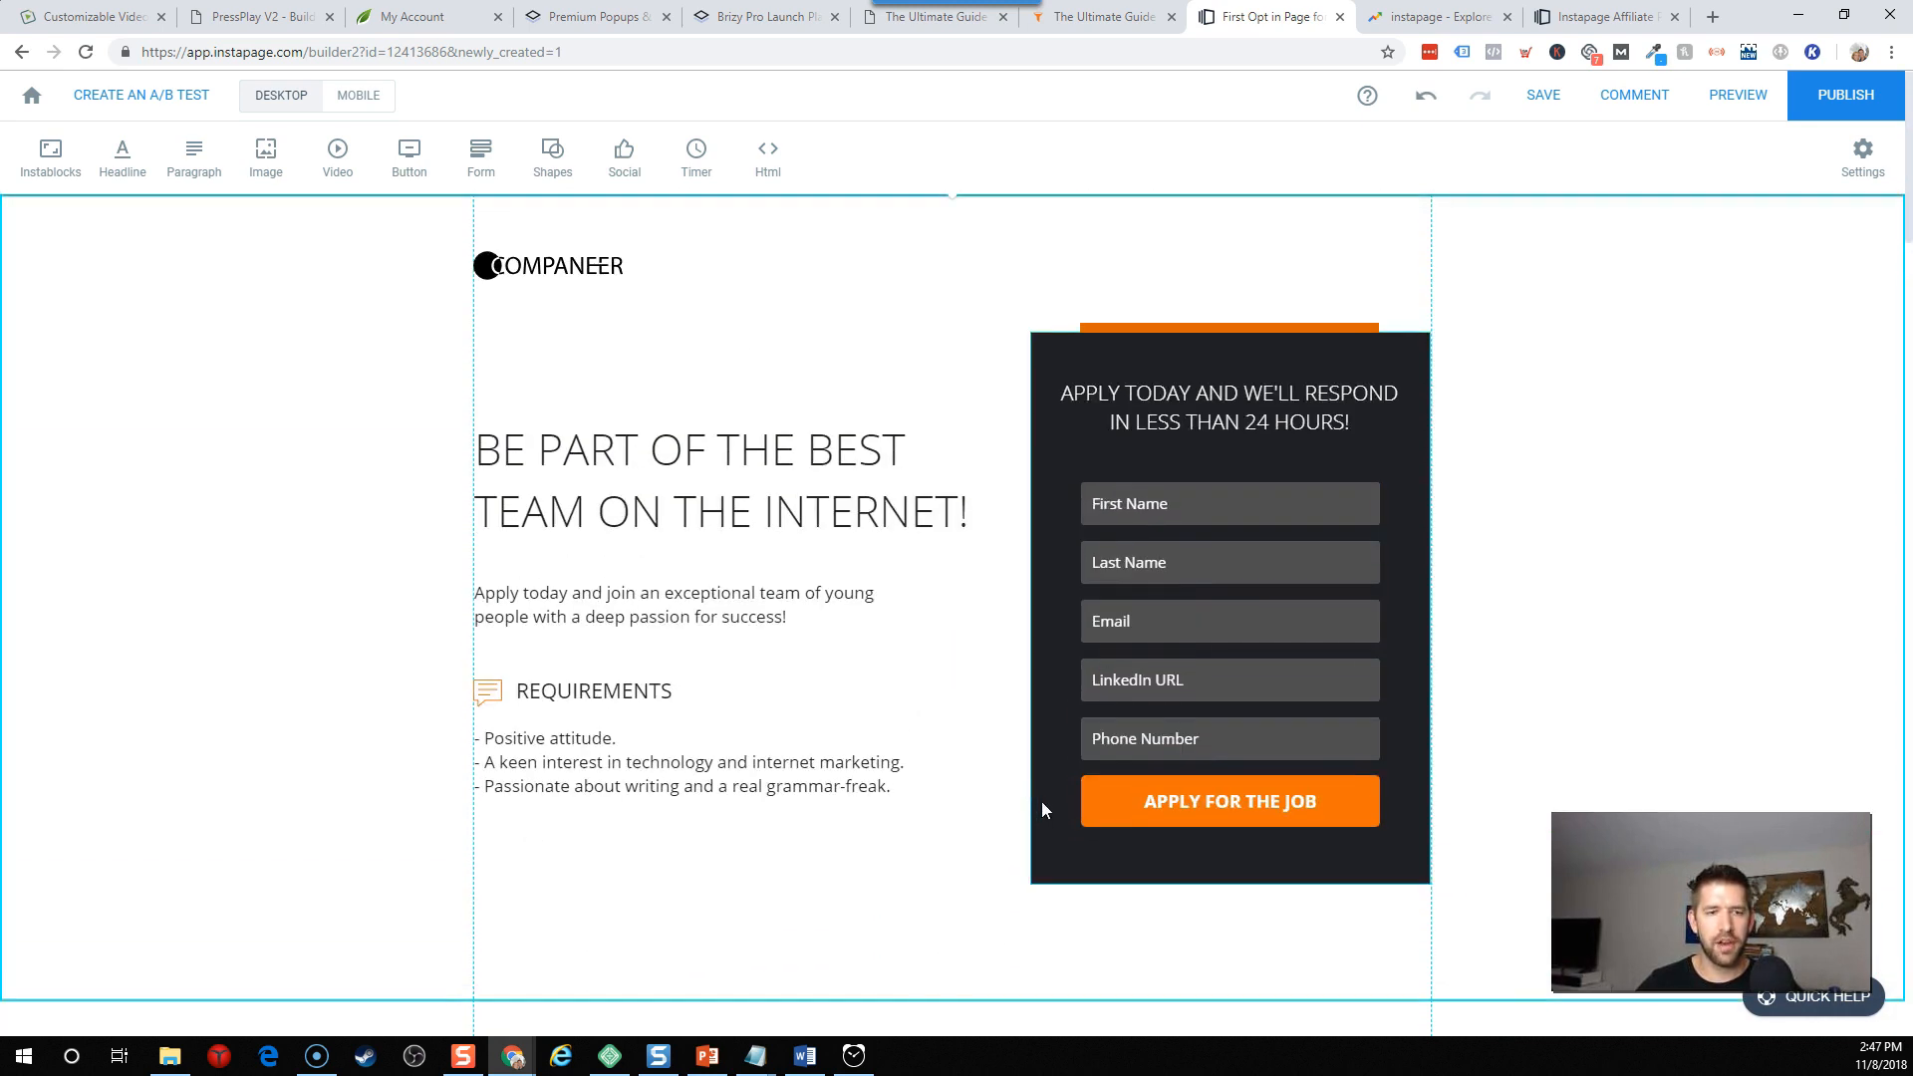
scroll("down", 3)
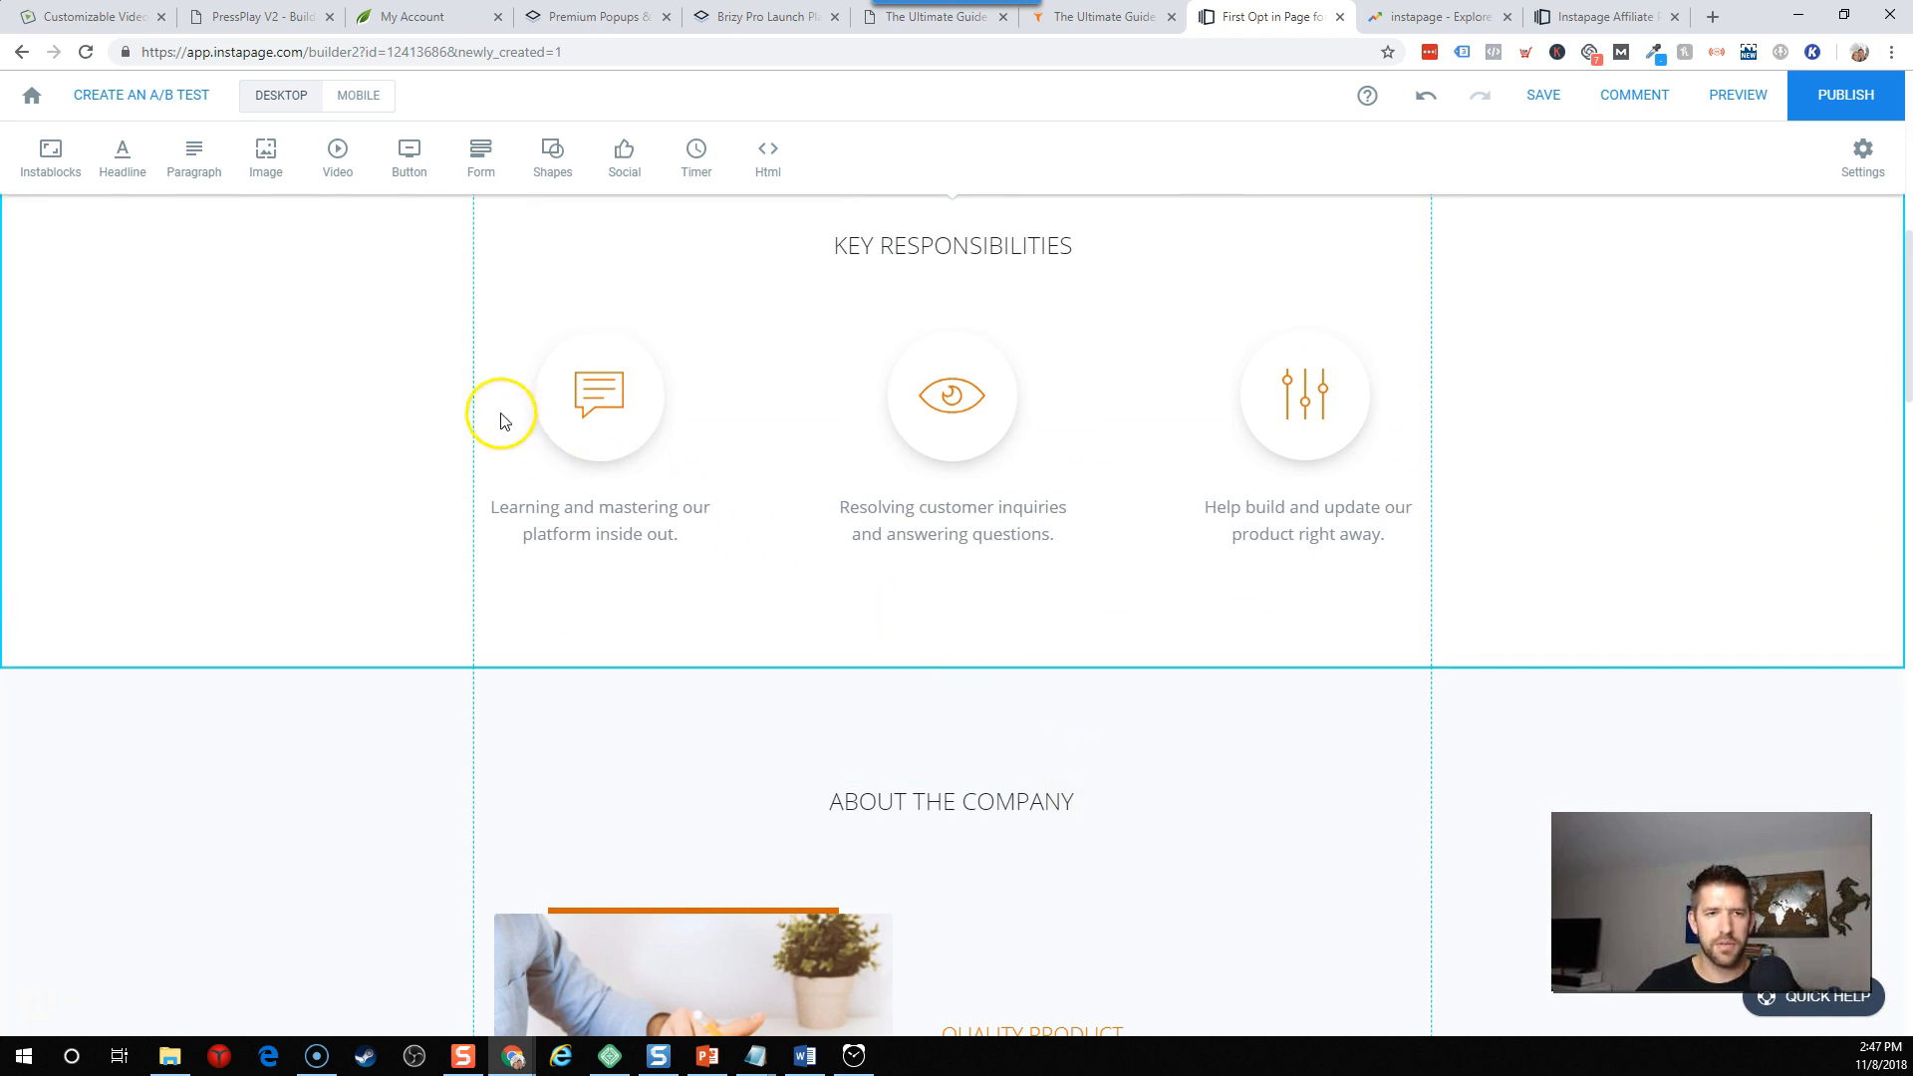
left_click(599, 392)
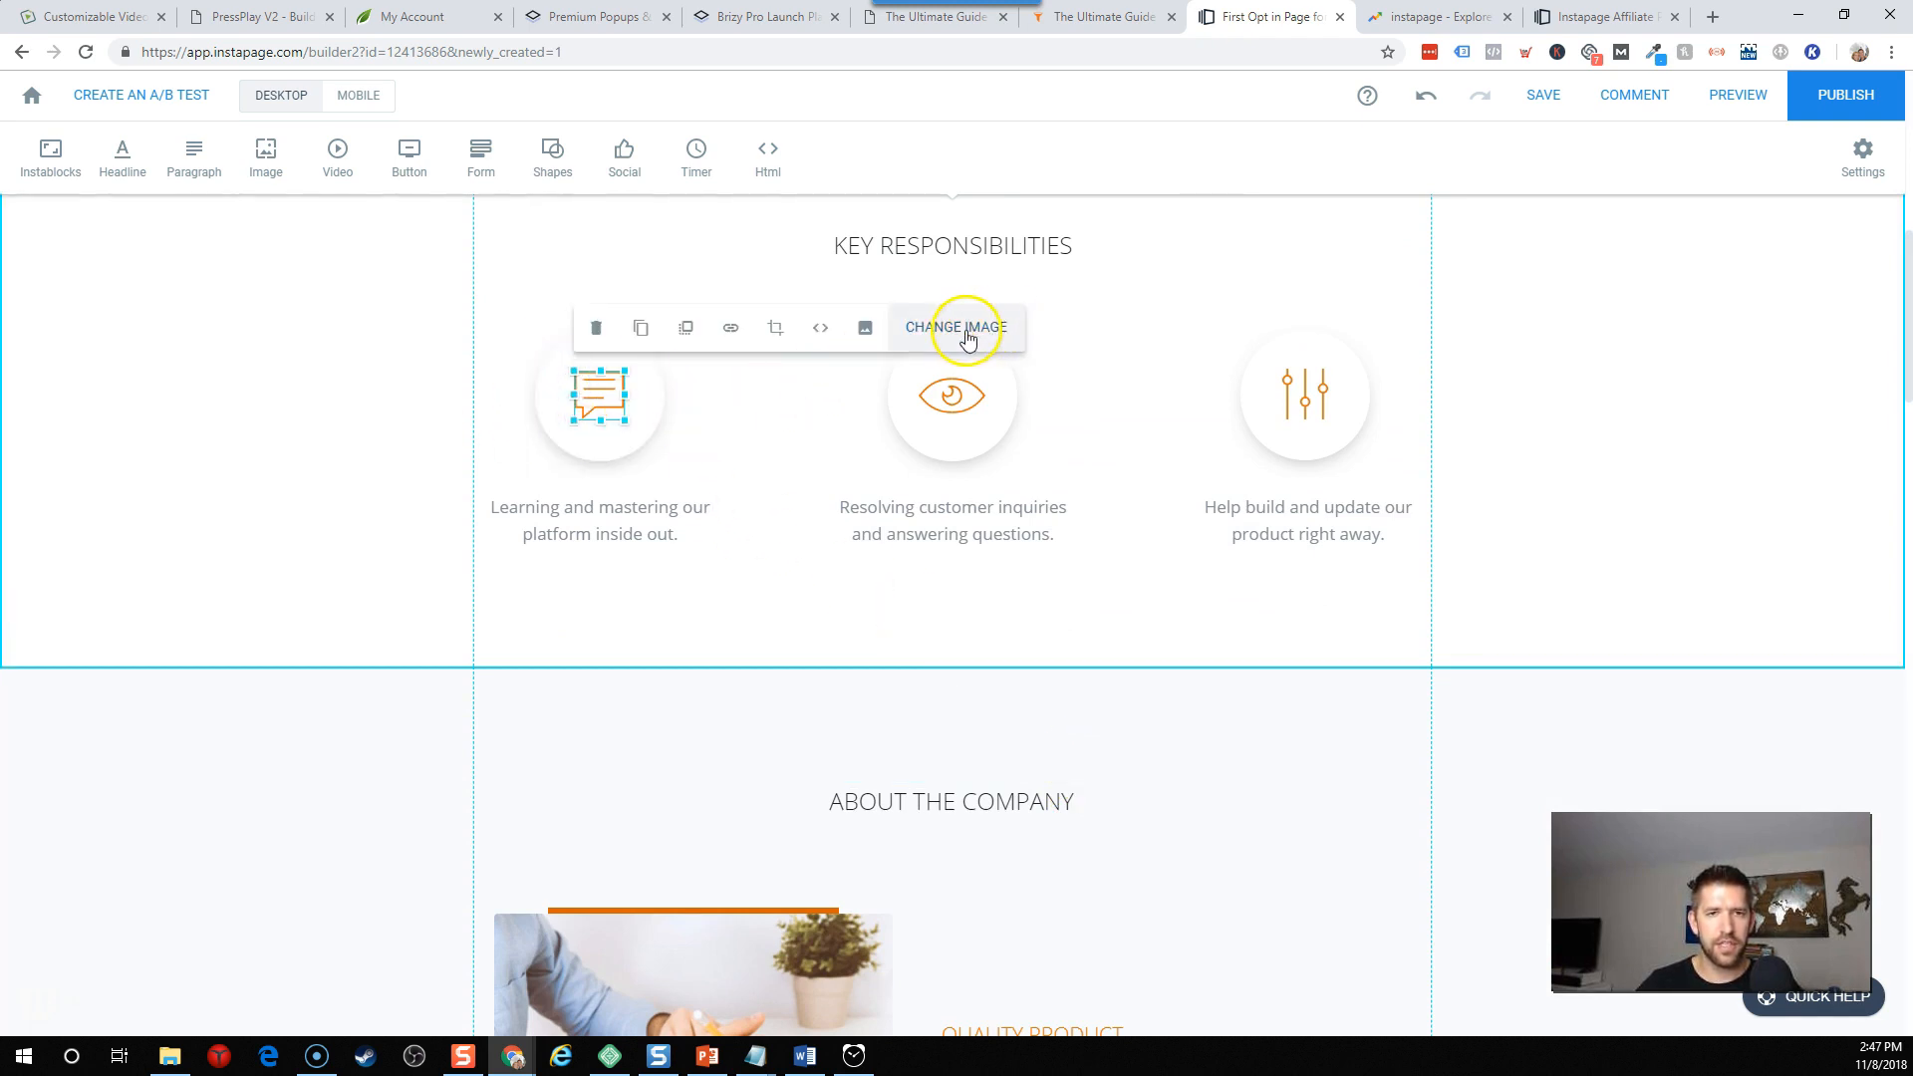
Search the Bigstock stock photo library for 'thumbs up'.
left_click(954, 327)
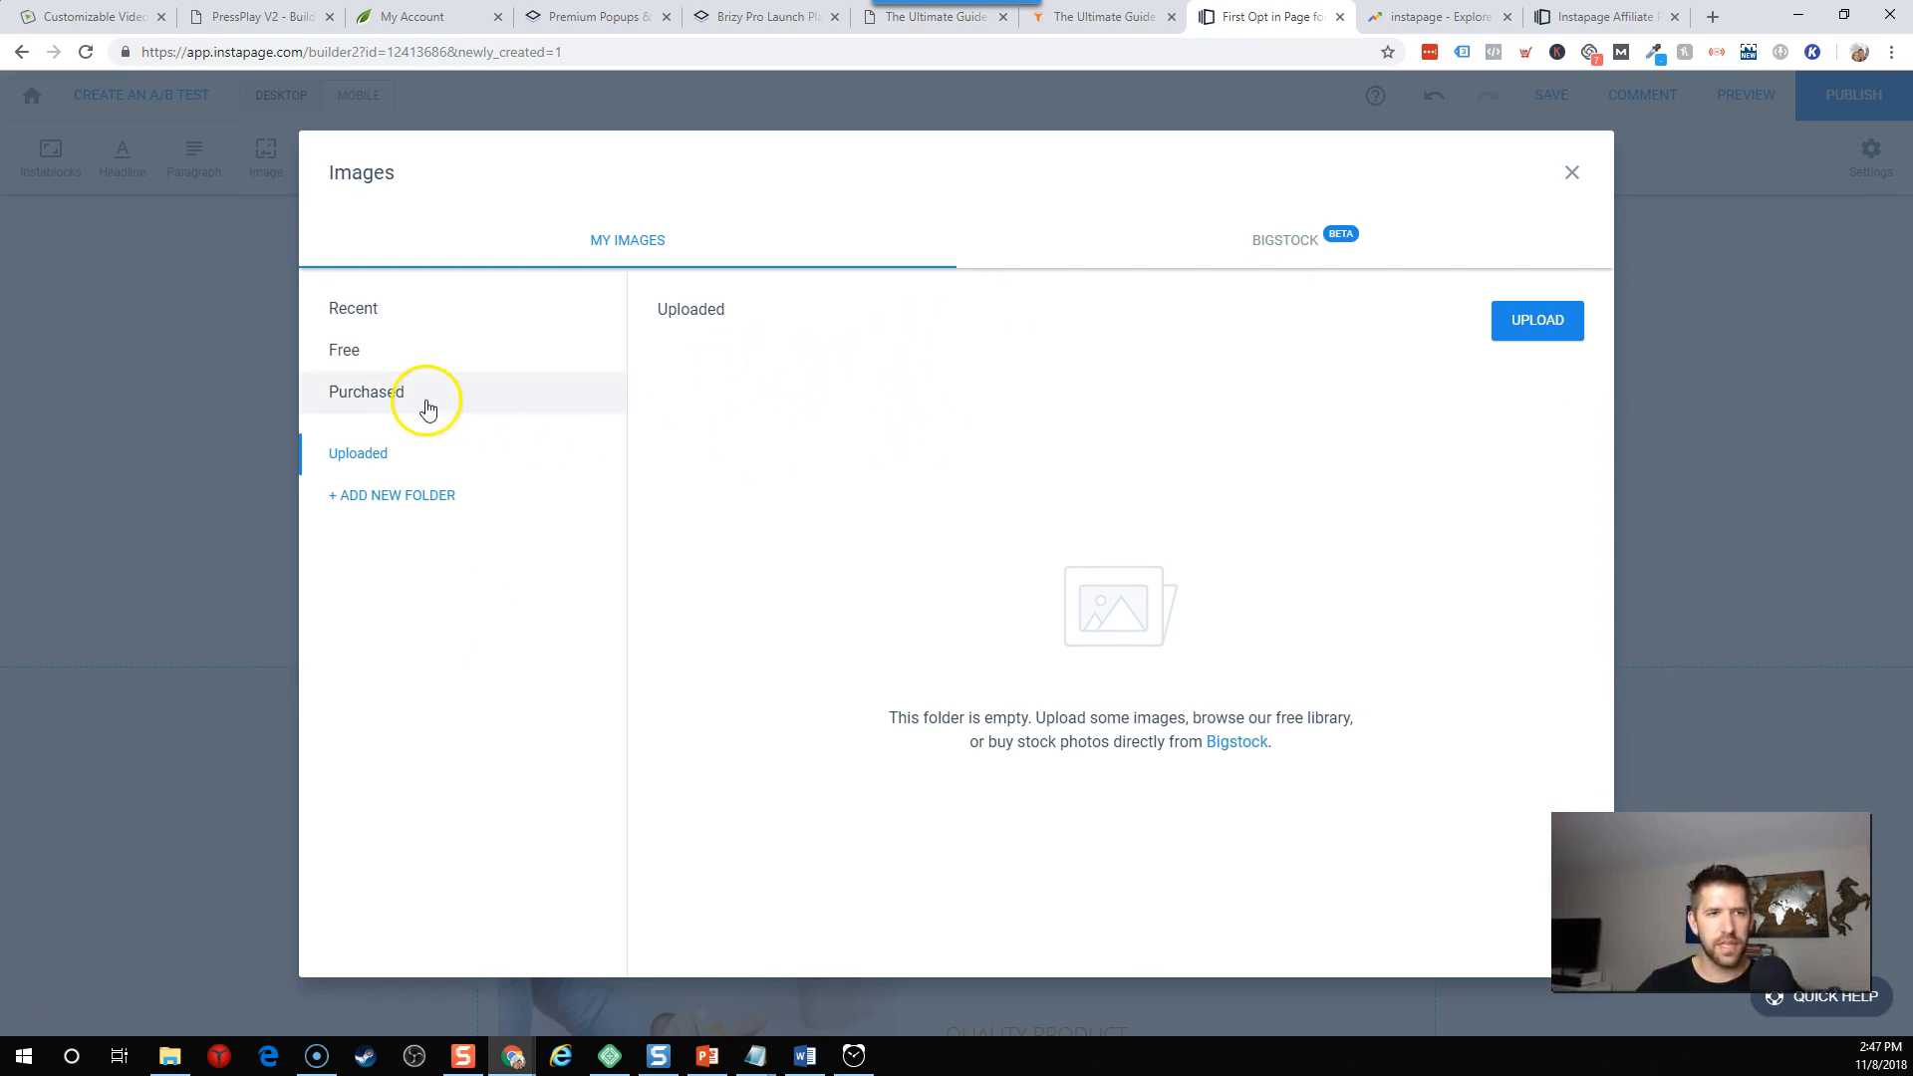
left_click(1283, 239)
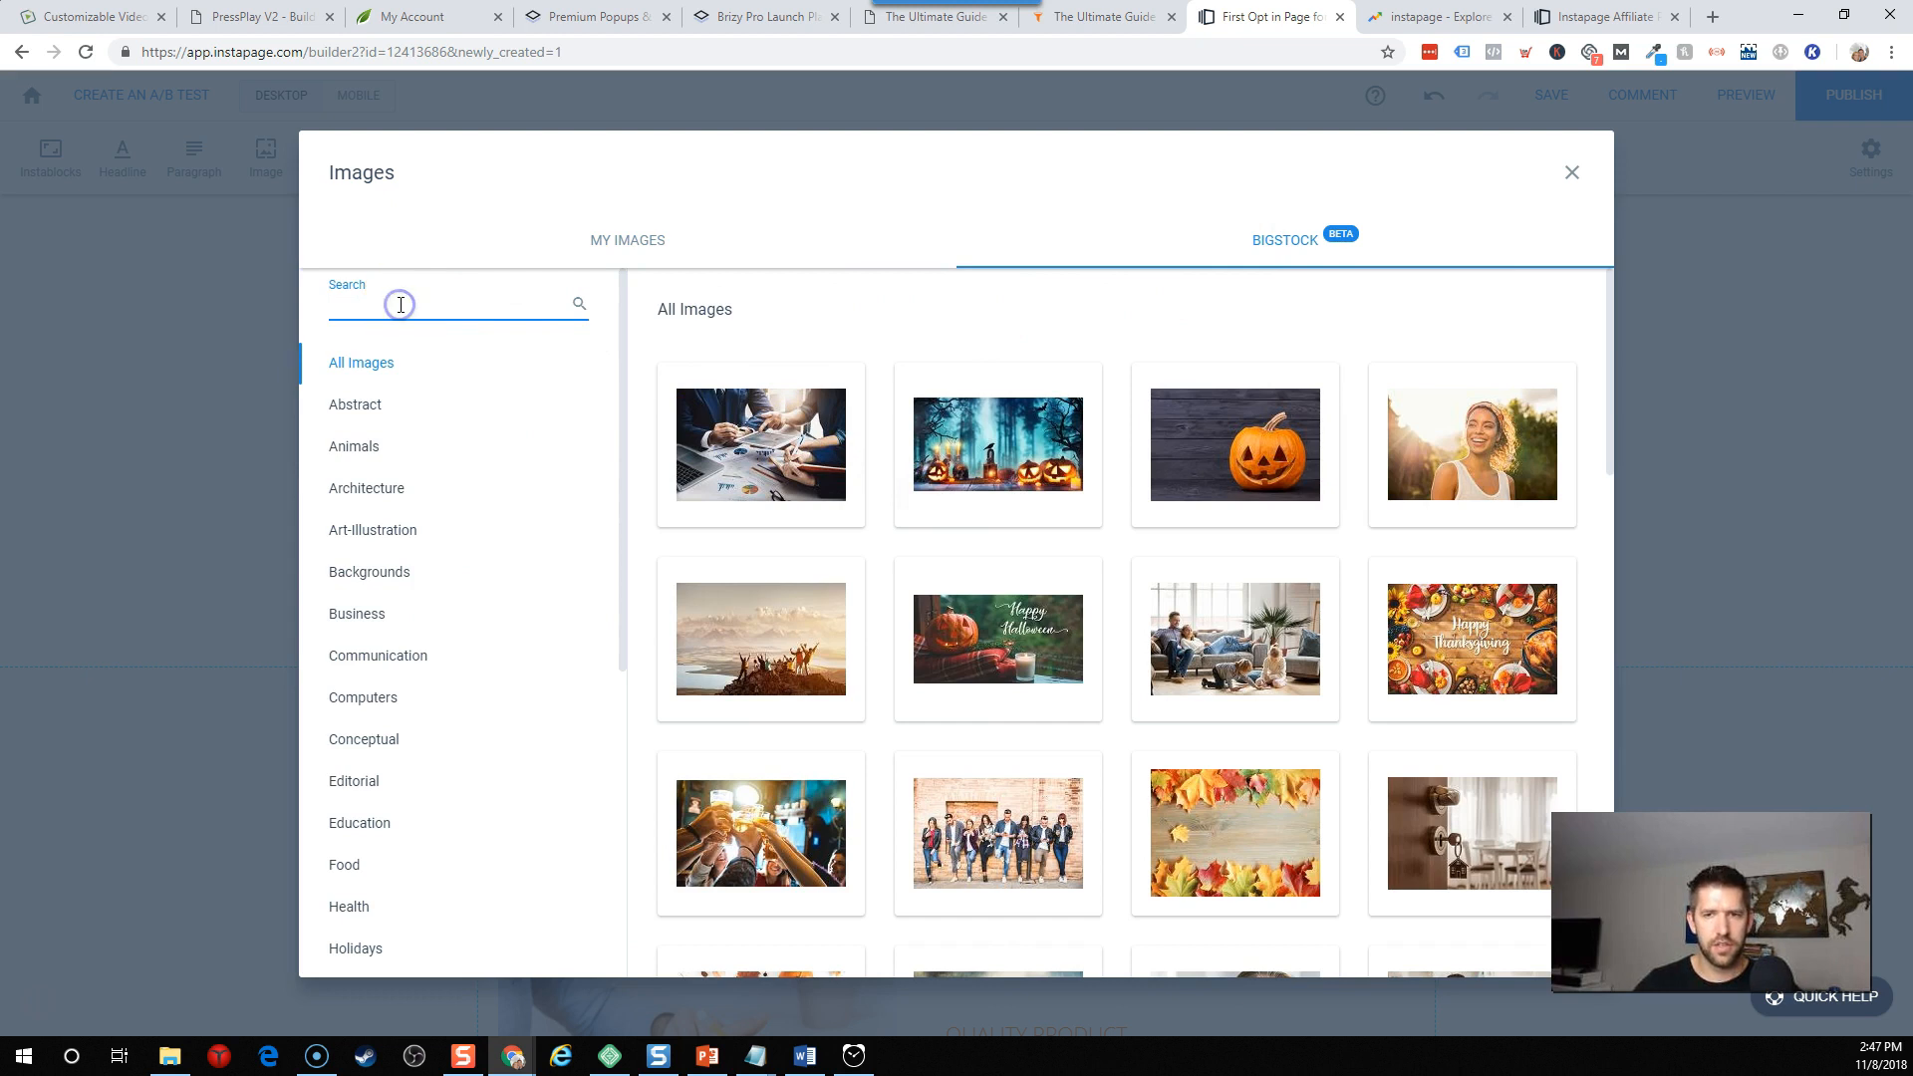
type("th")
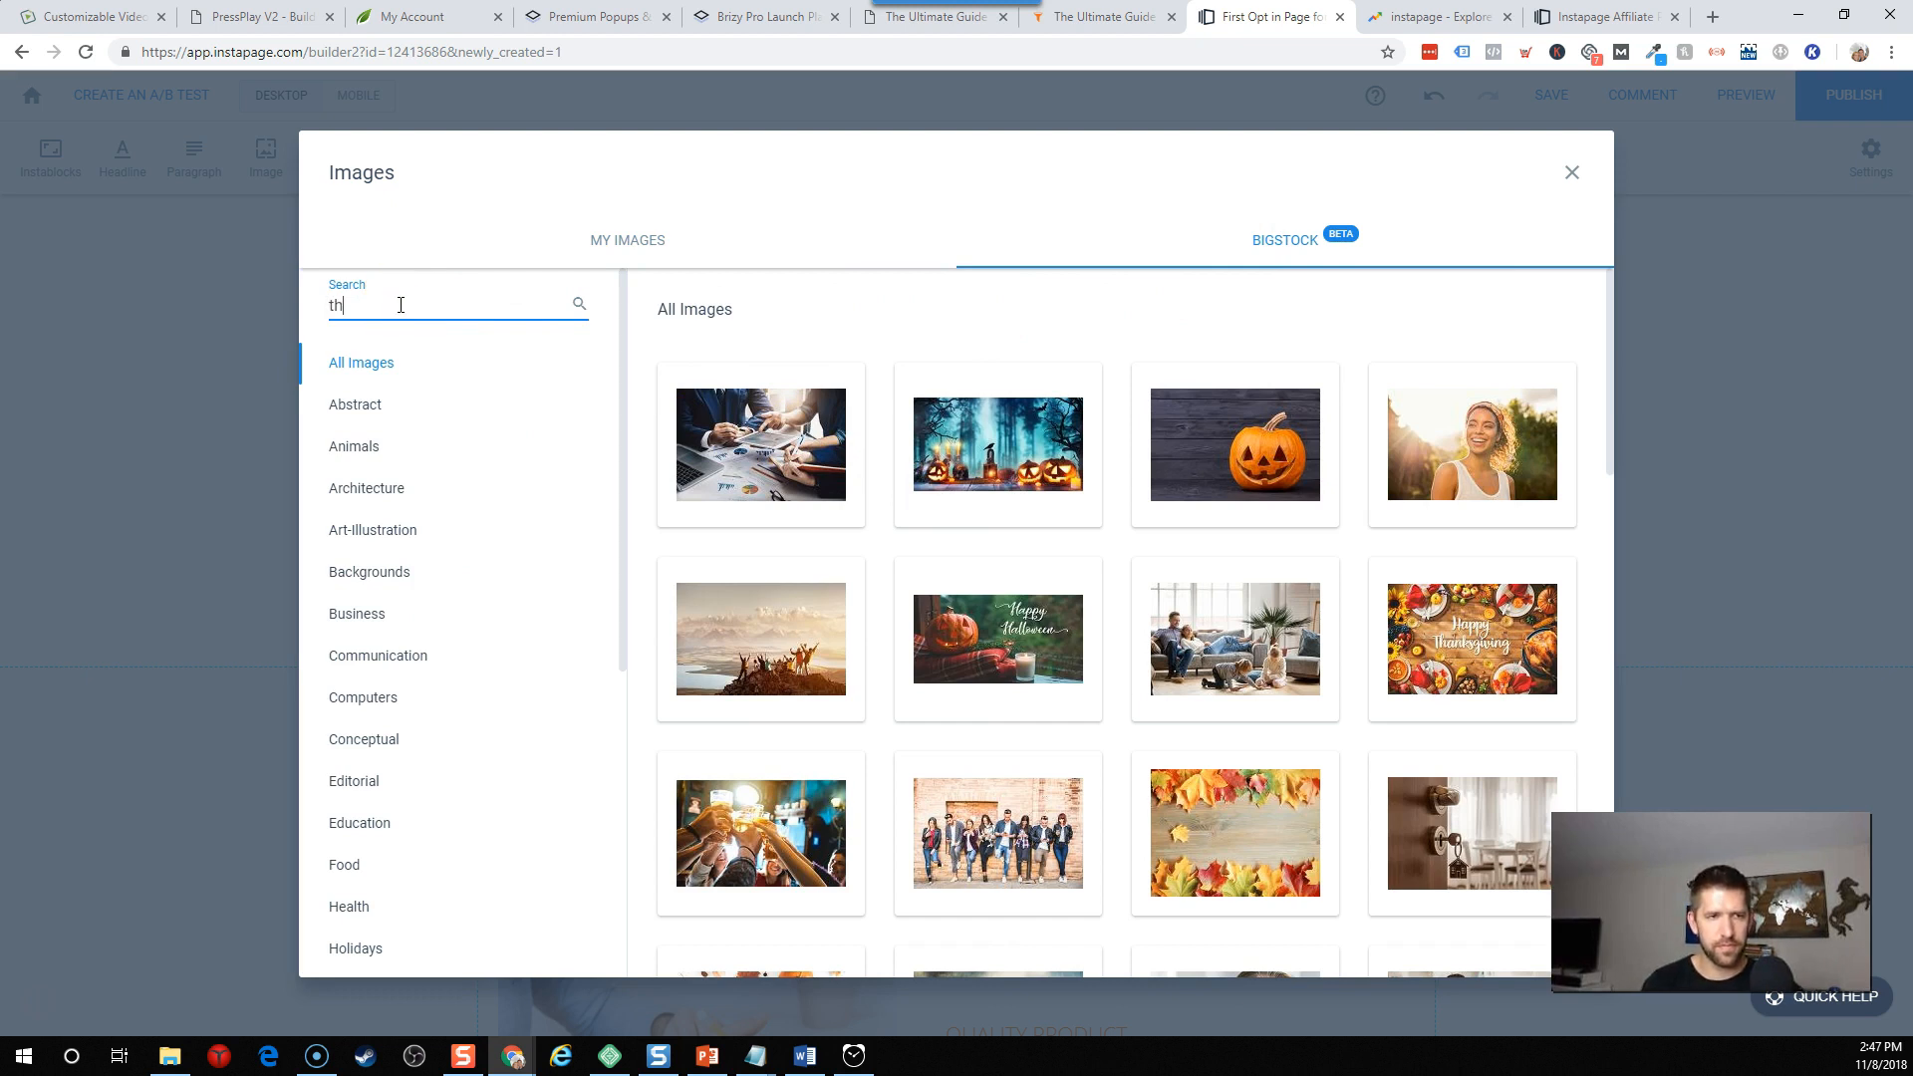
type("thumbs up")
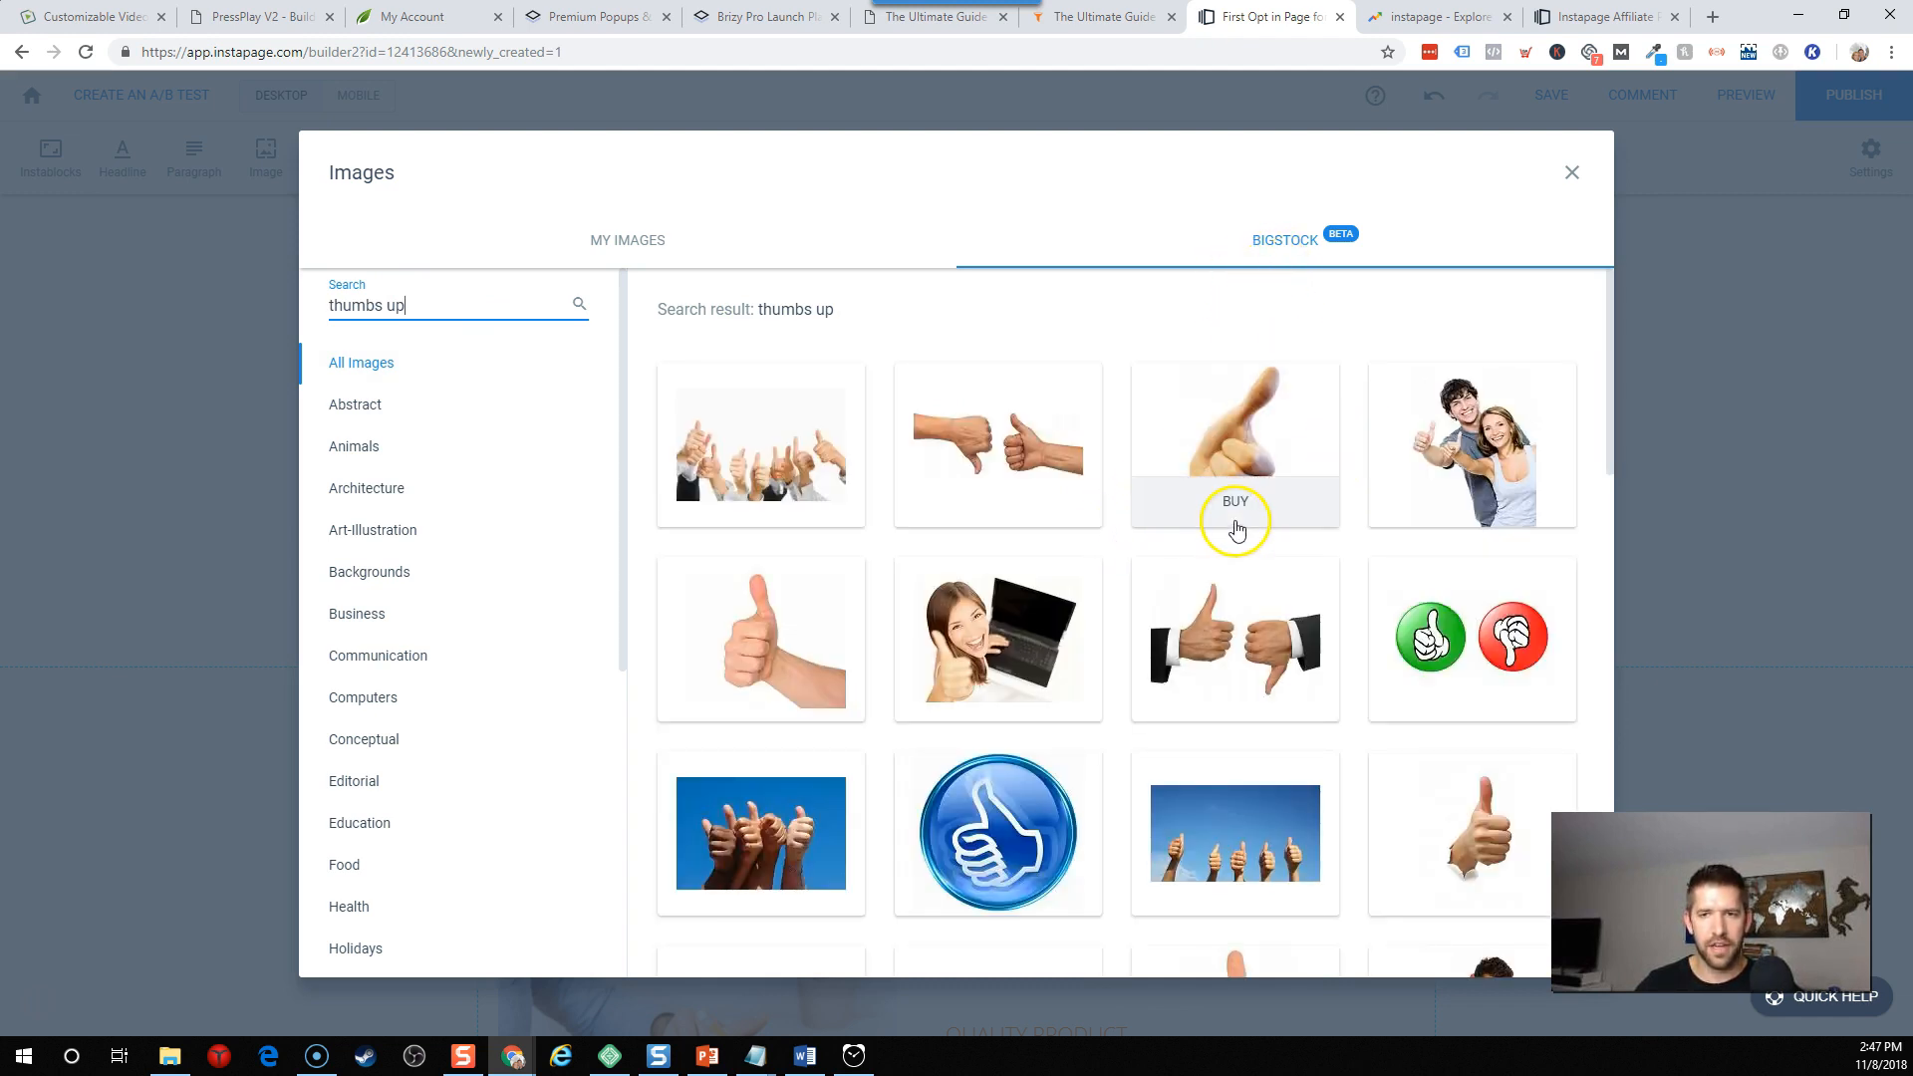
scroll("down", 3)
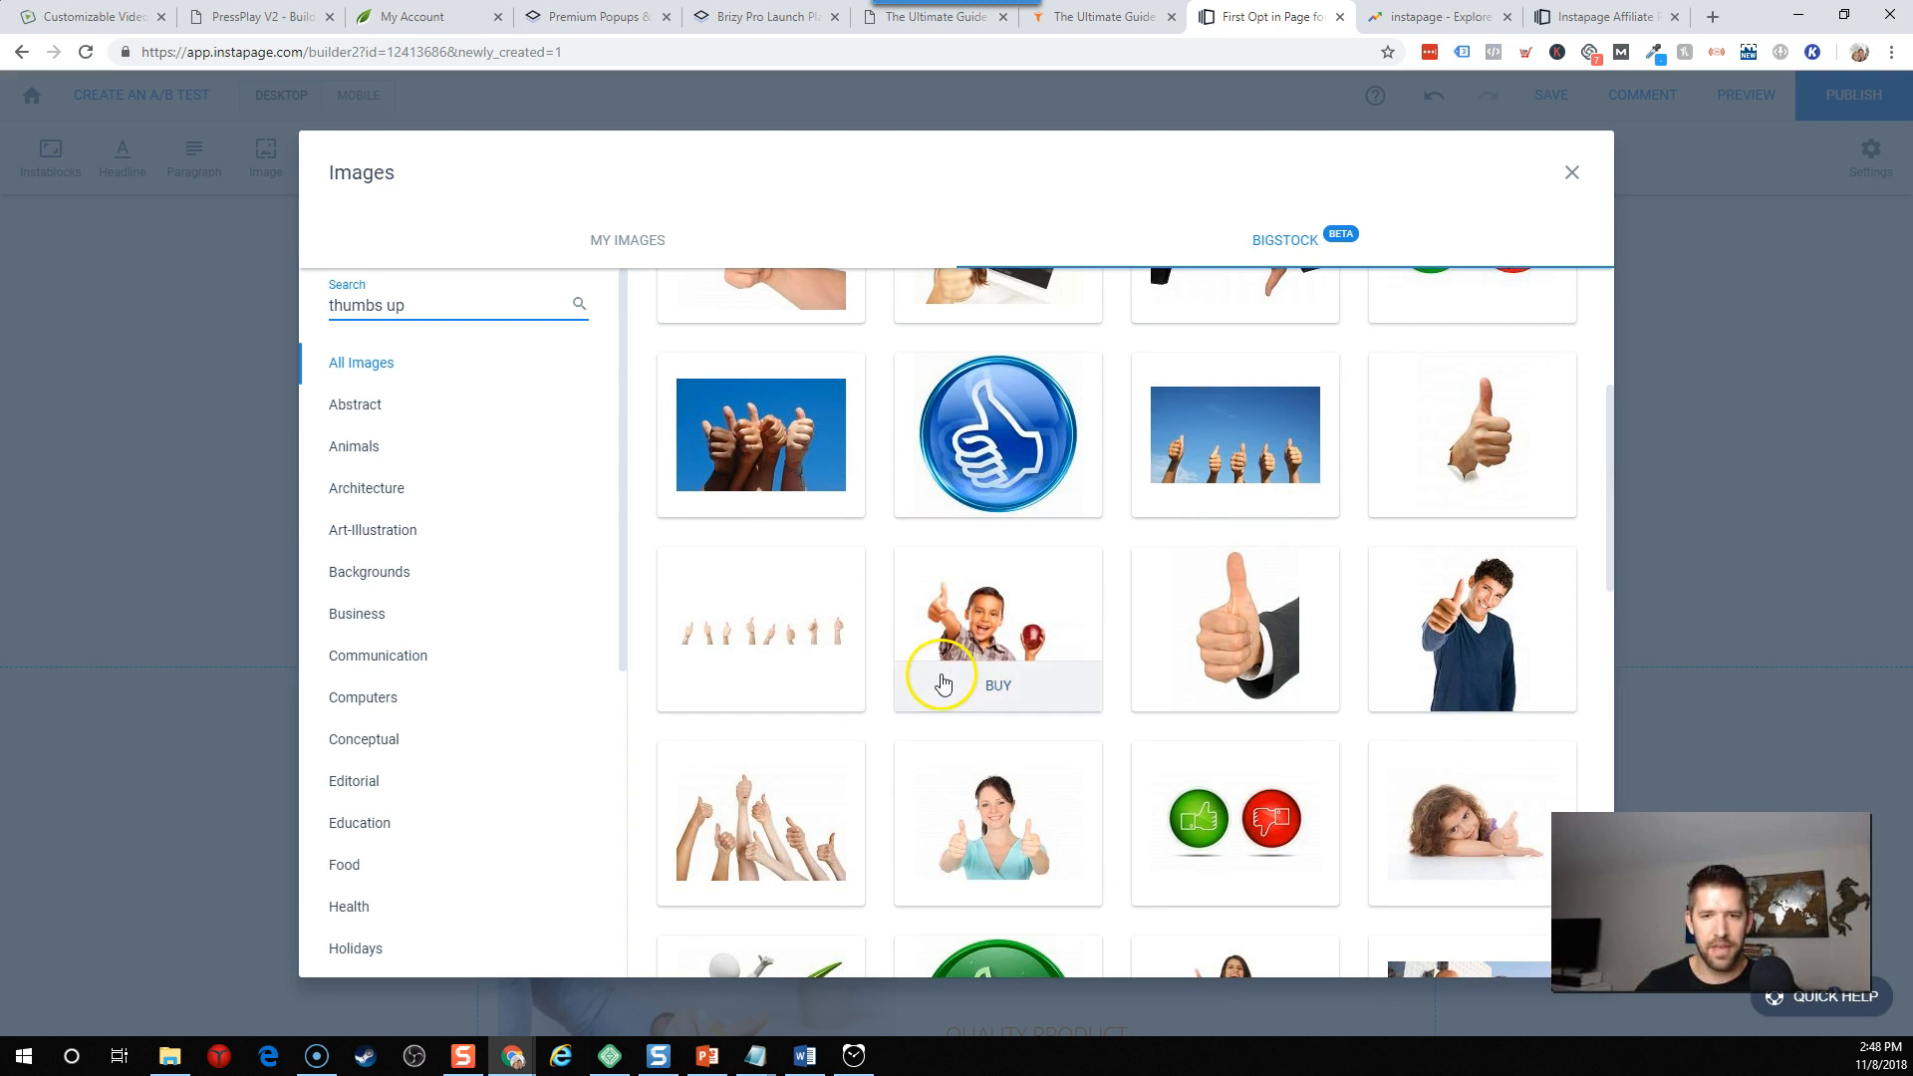
scroll("down", 3)
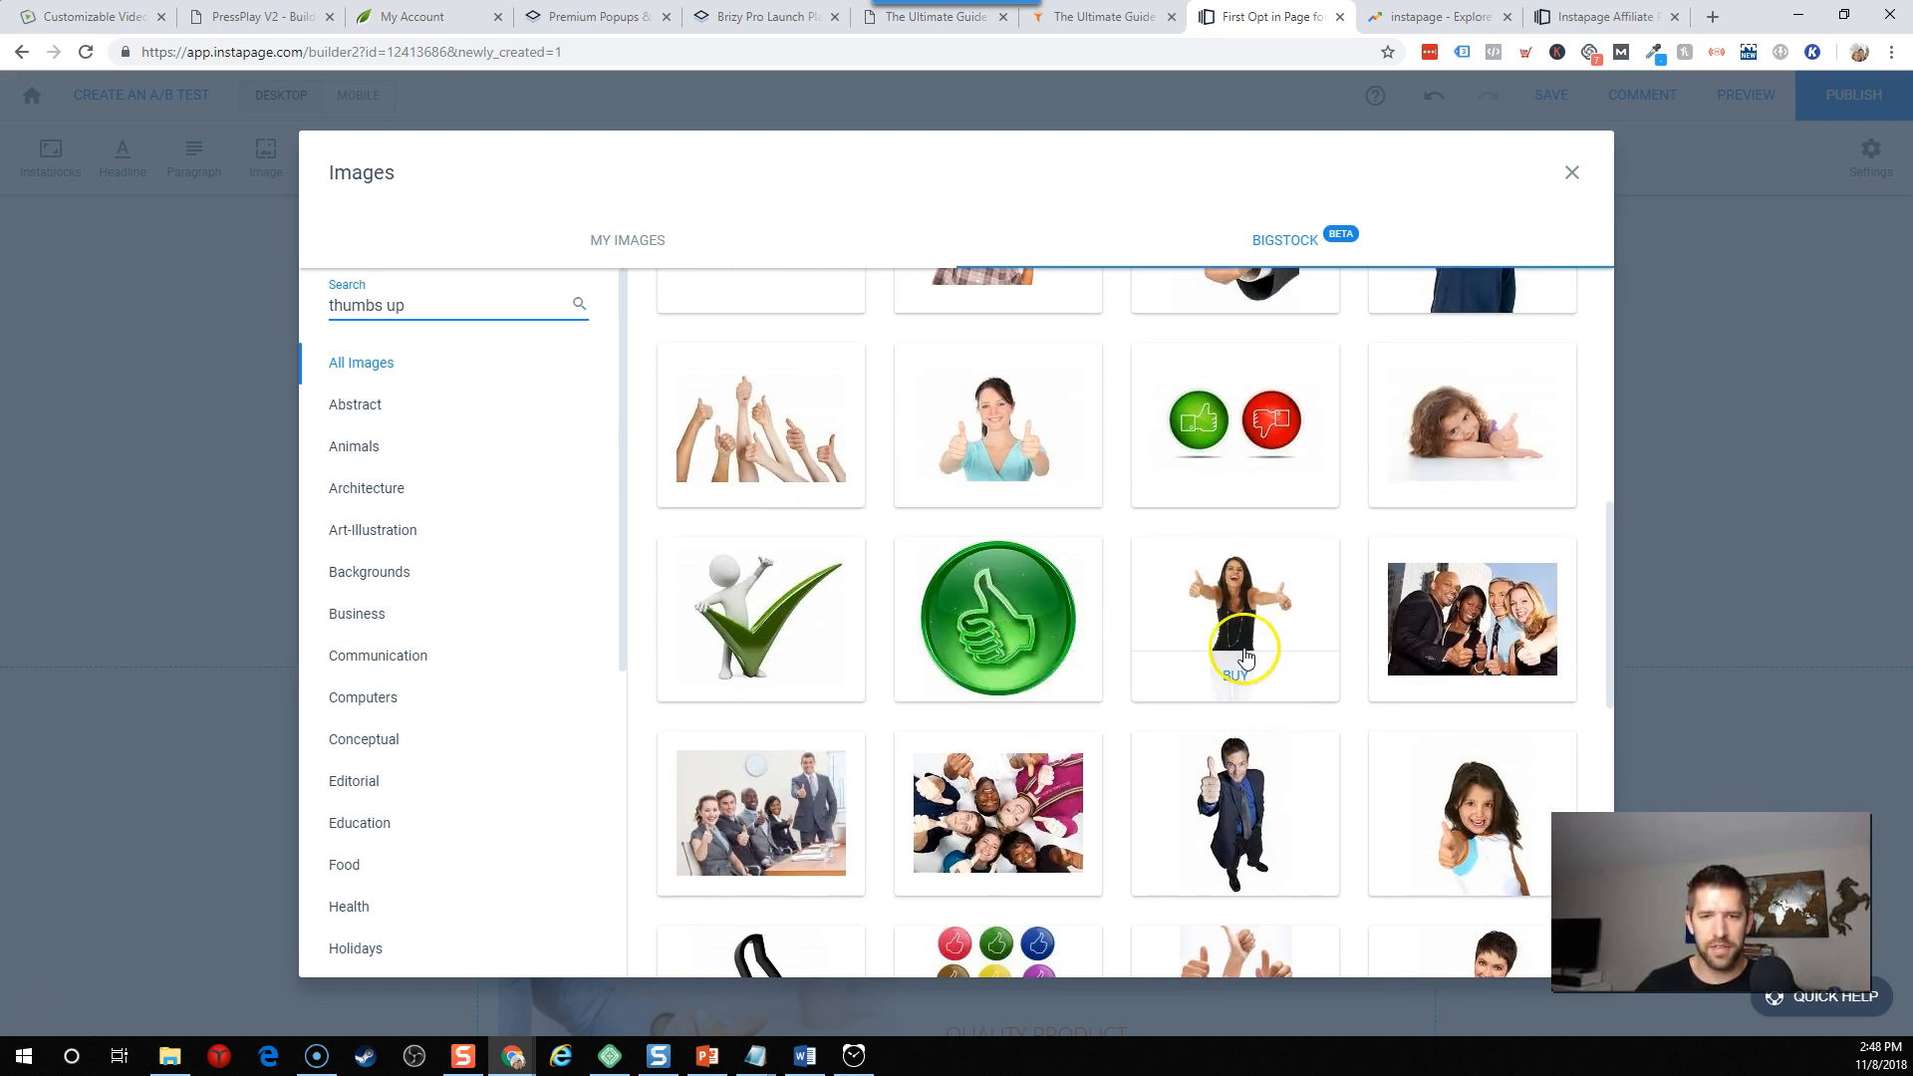
Preview two thumbs-up photos, then go back to My Images.
left_click(1233, 618)
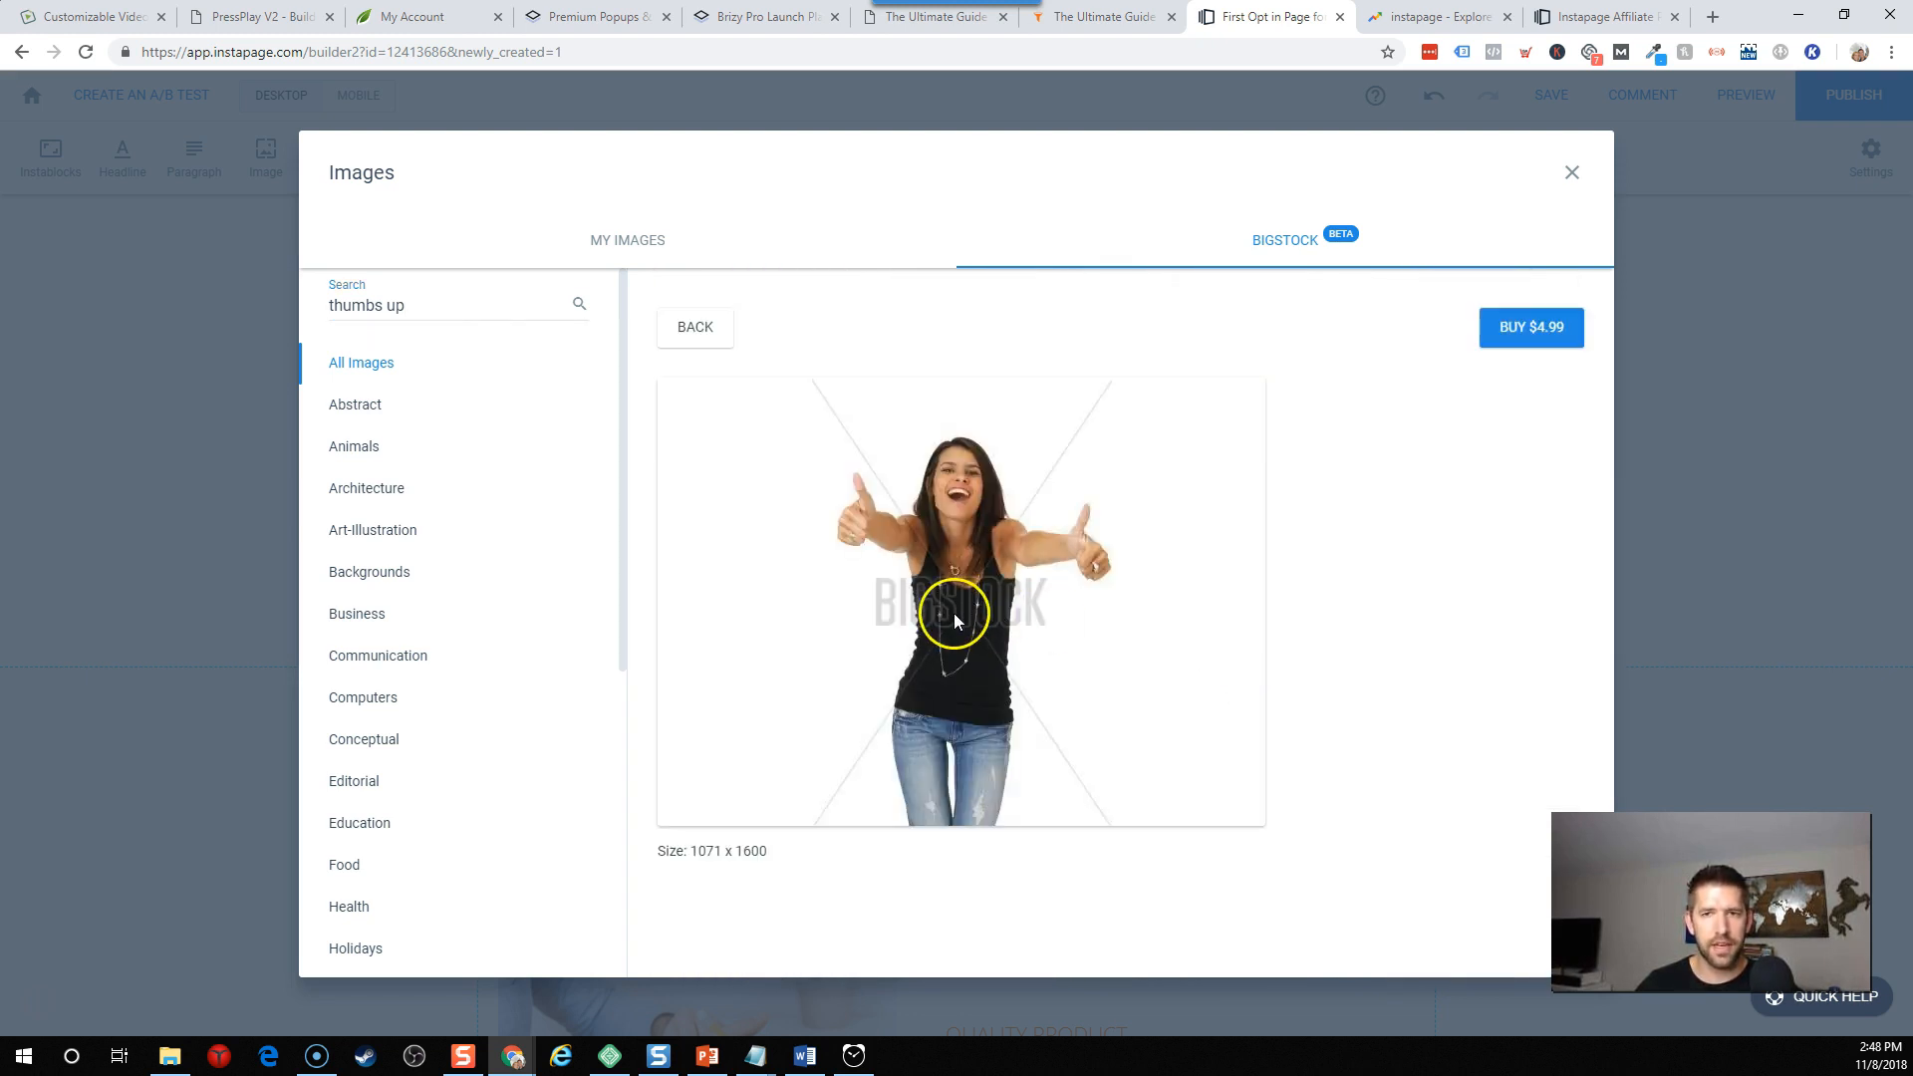
mouse_move(909, 293)
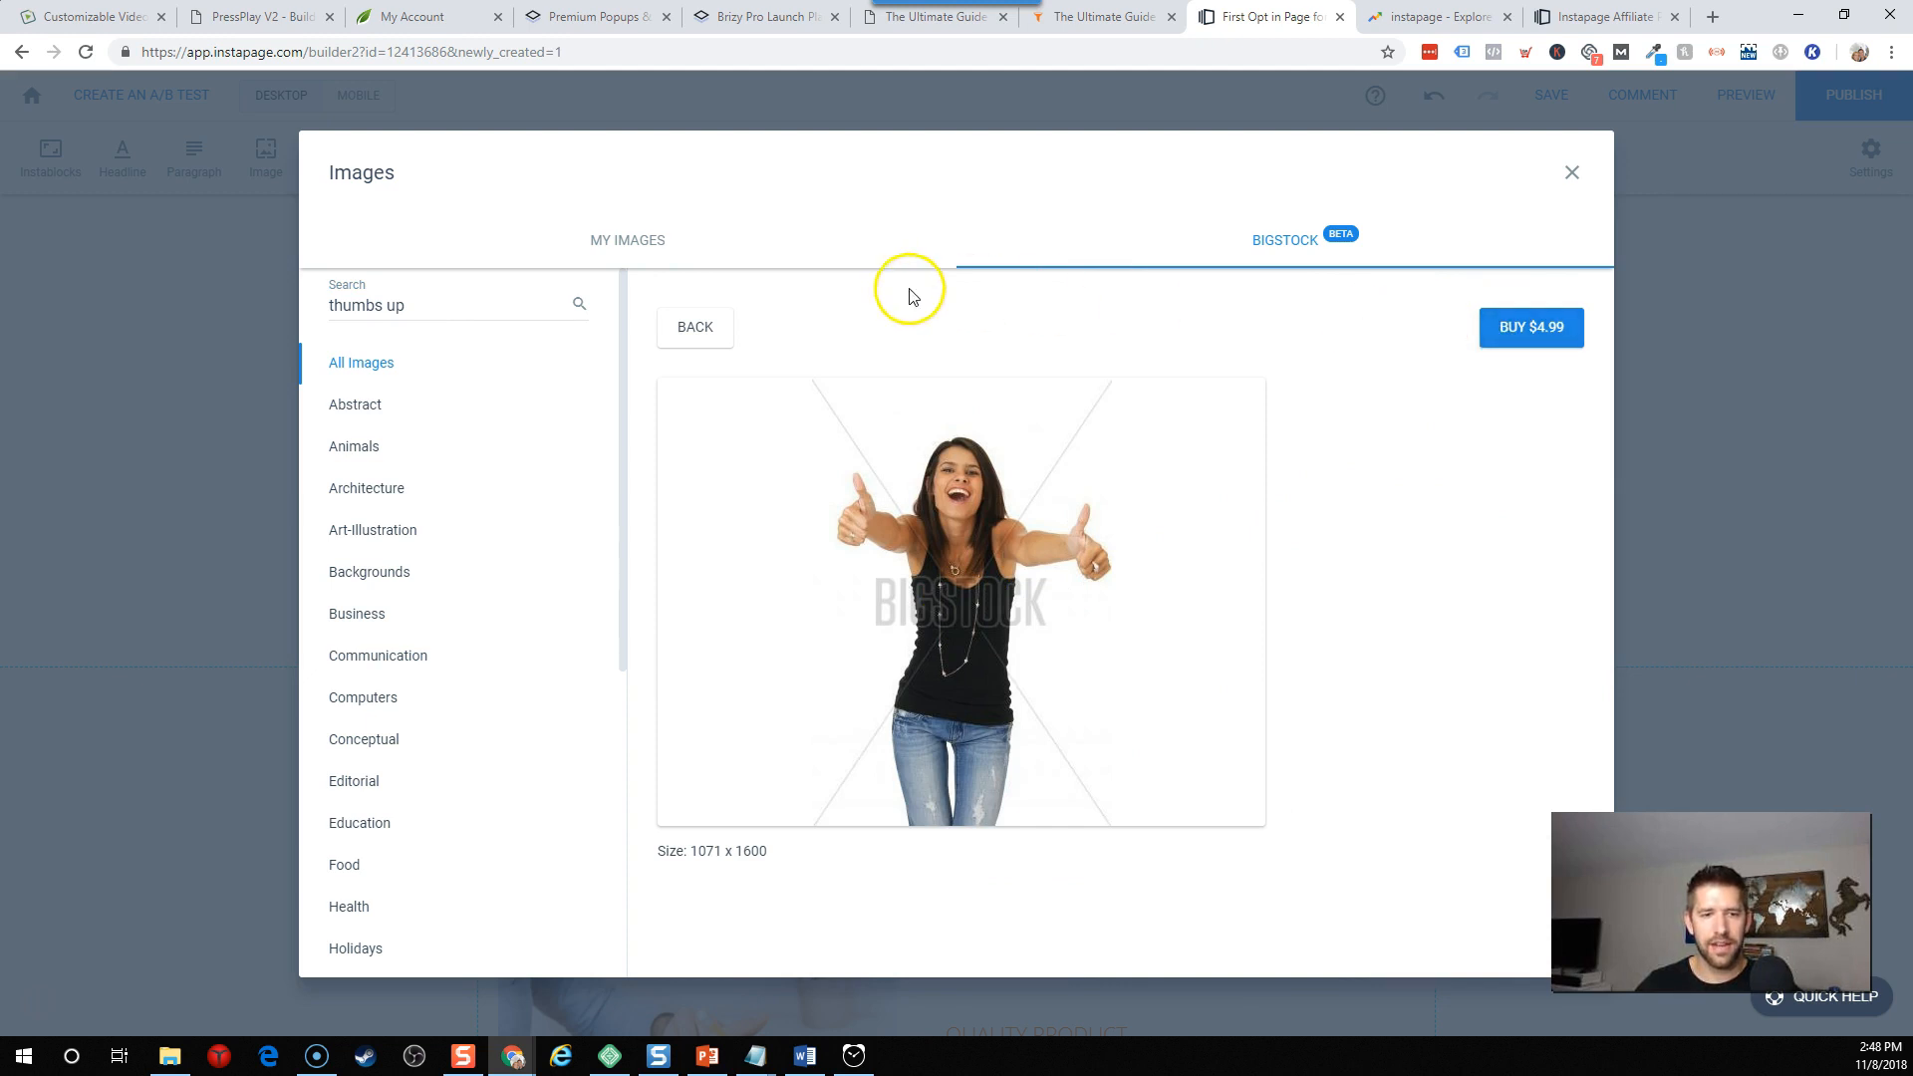
mouse_move(1330, 374)
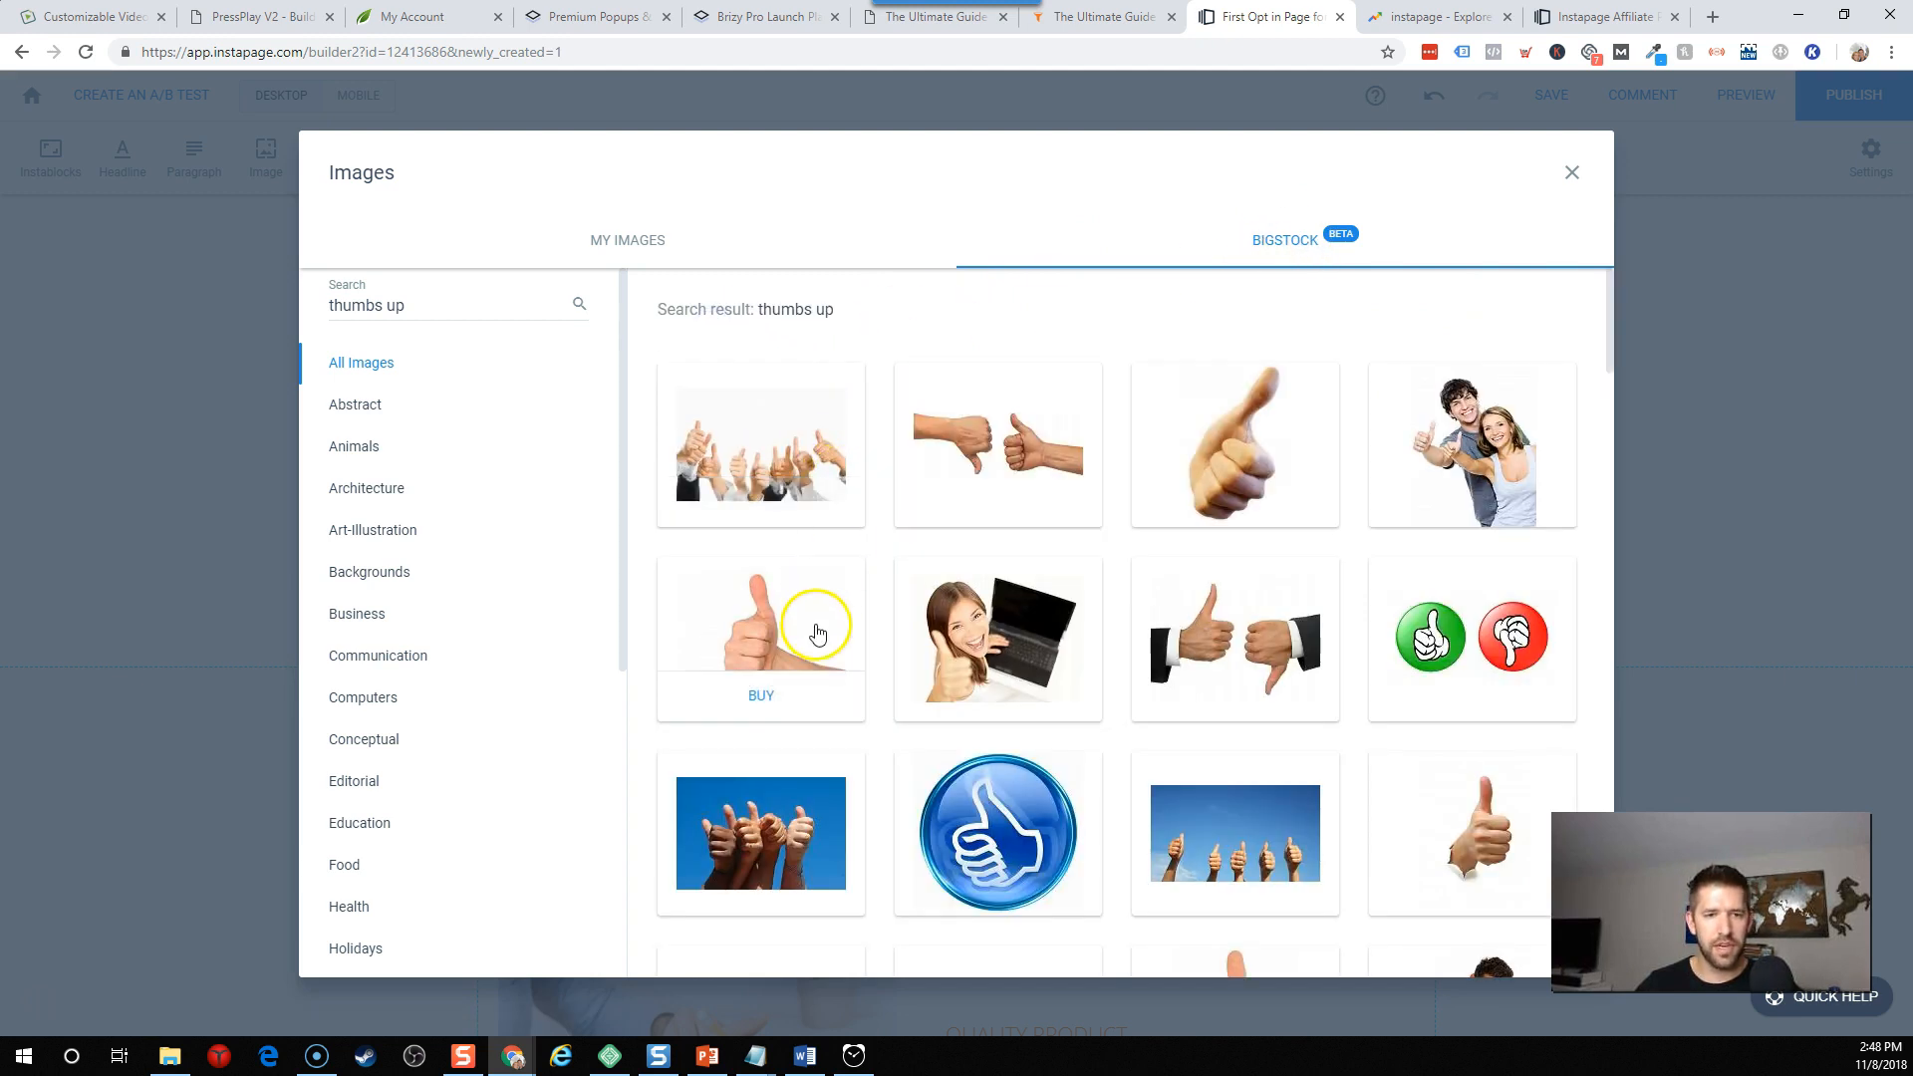
mouse_move(646, 354)
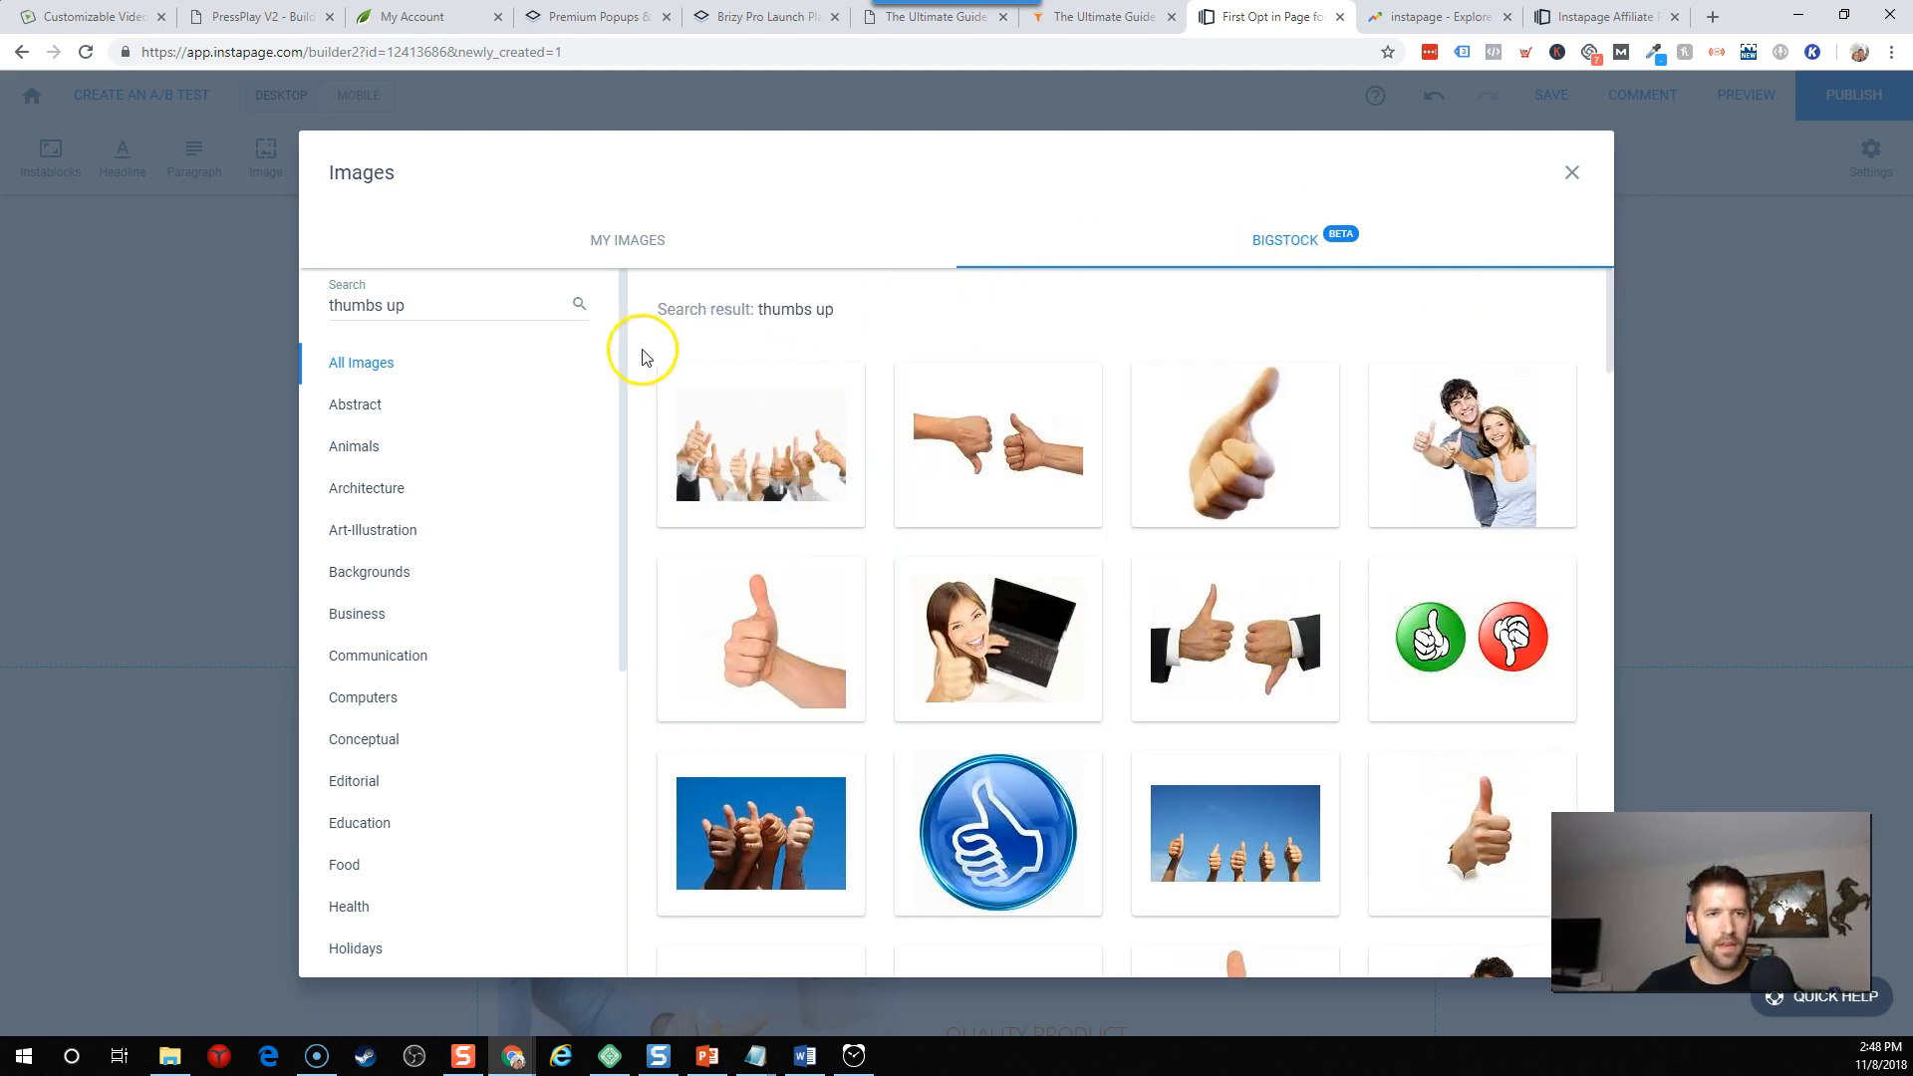
scroll("down", 3)
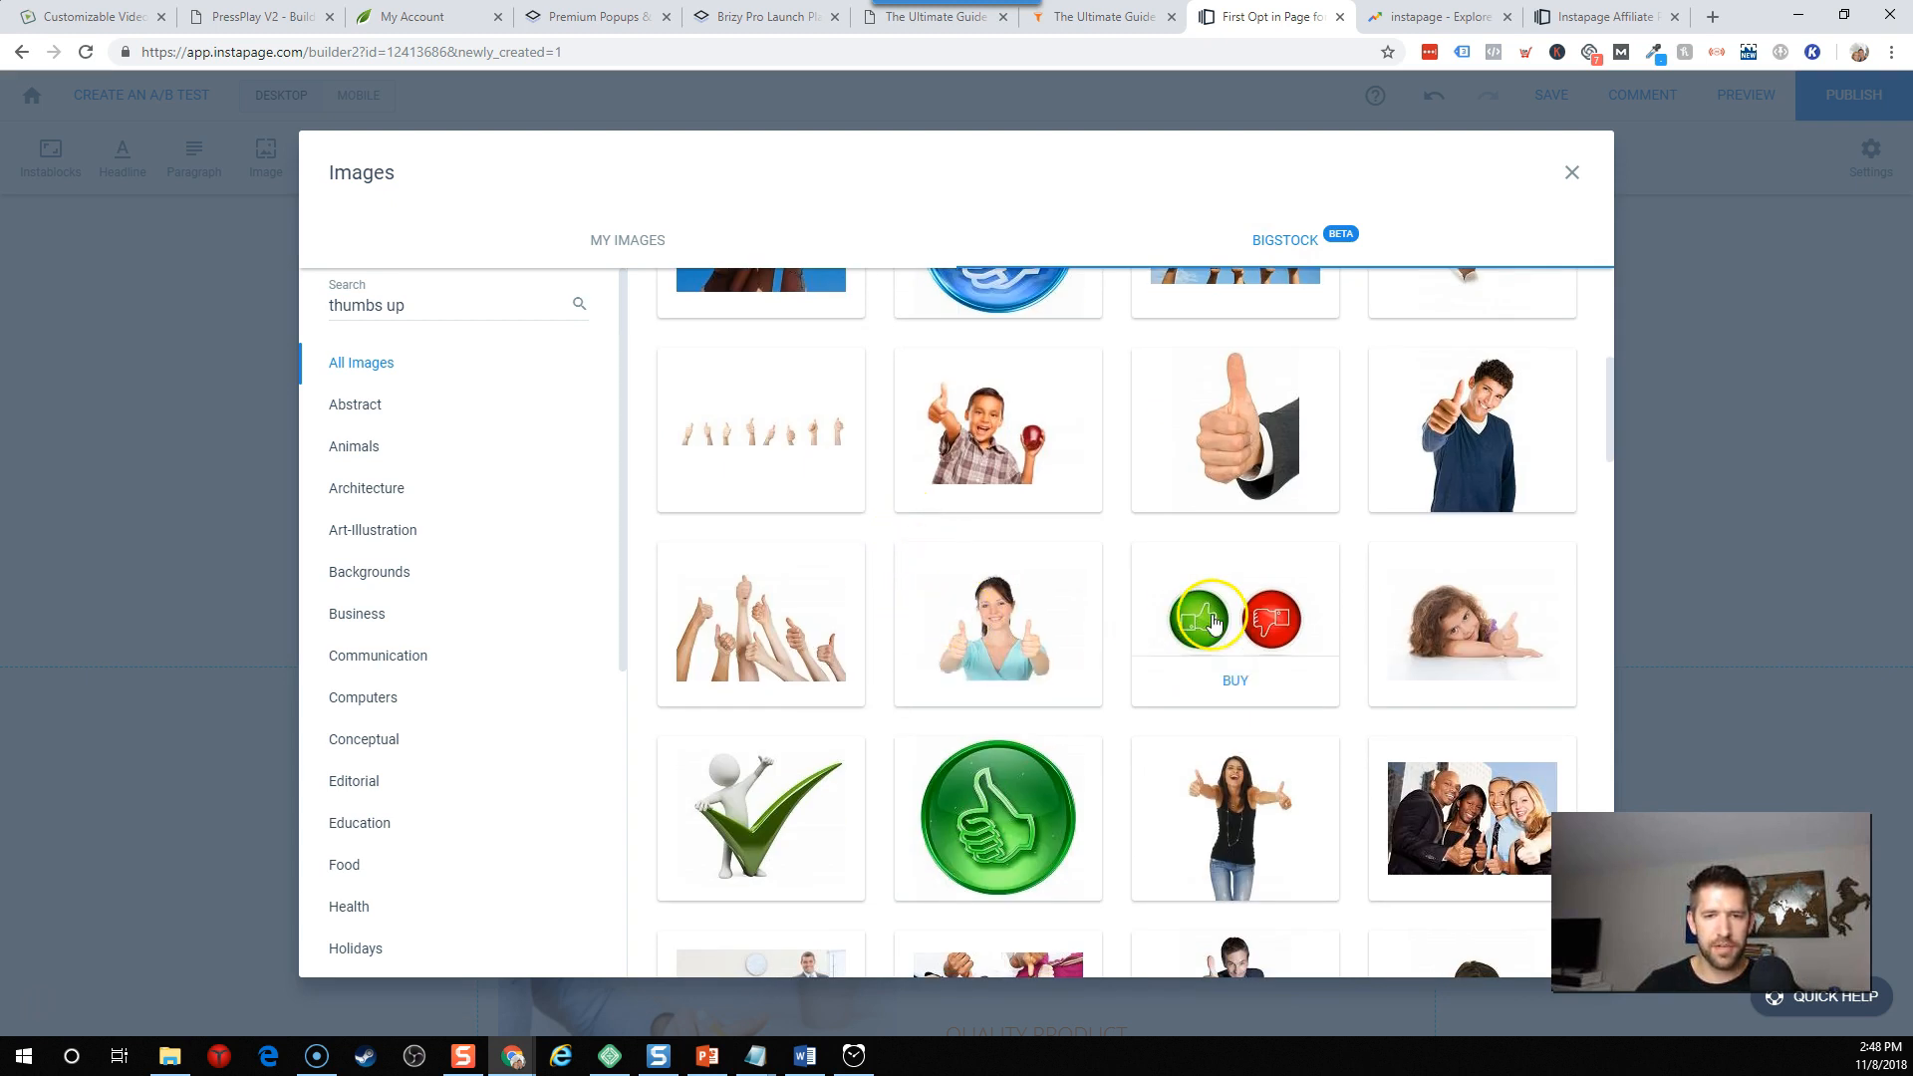
left_click(1472, 621)
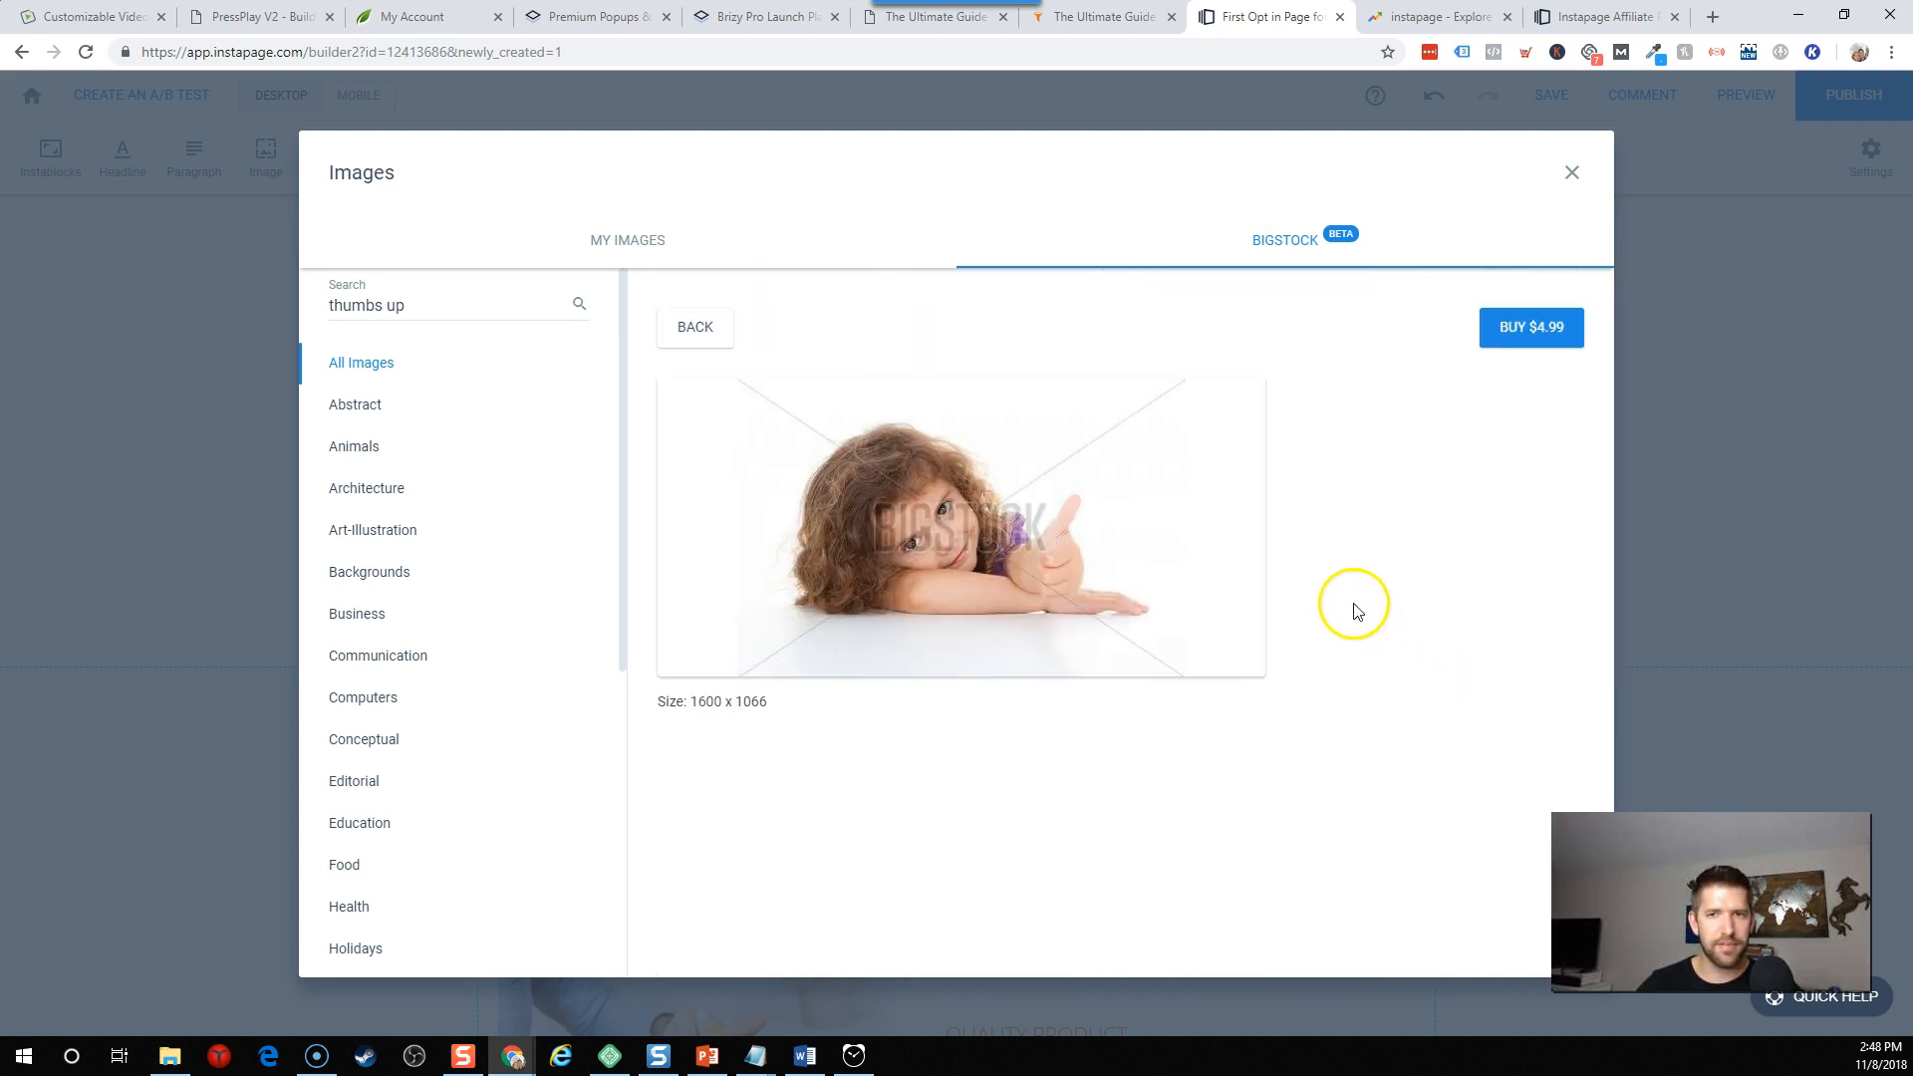
mouse_move(839, 525)
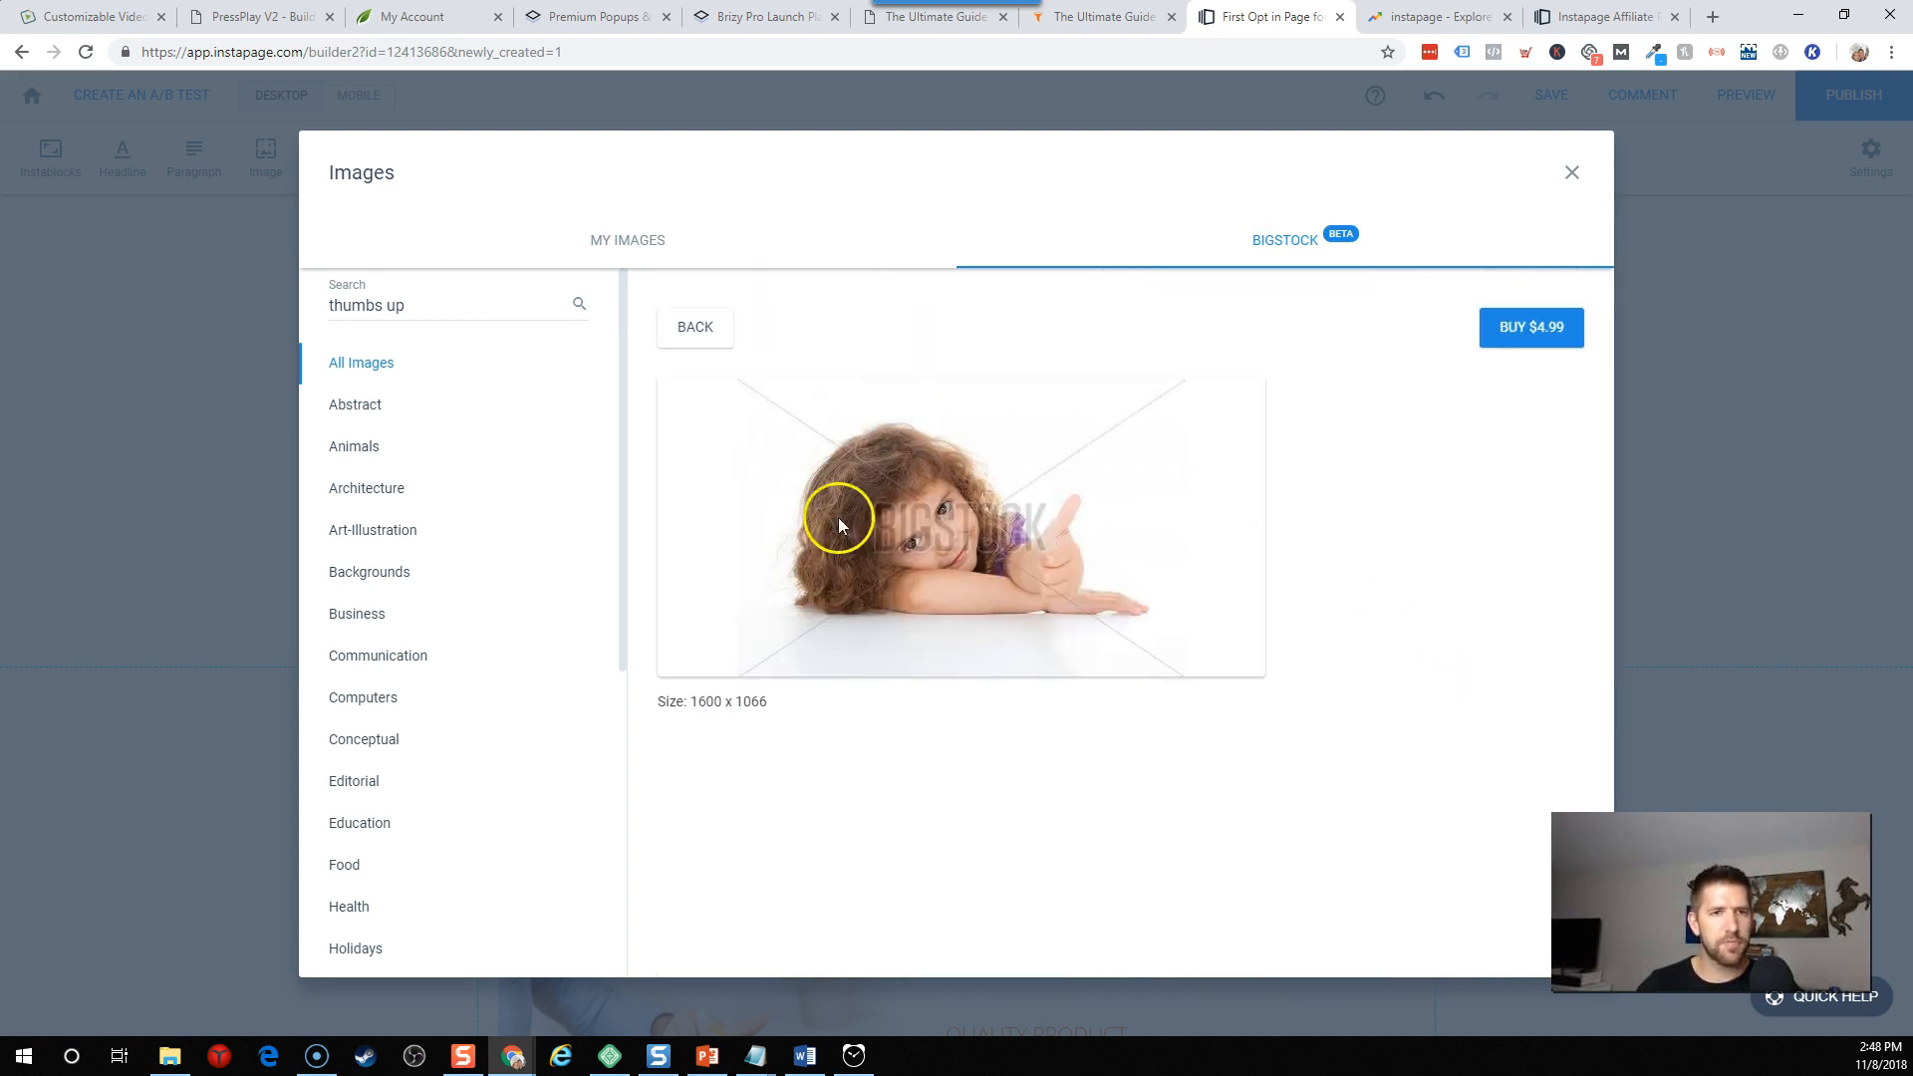
left_click(578, 304)
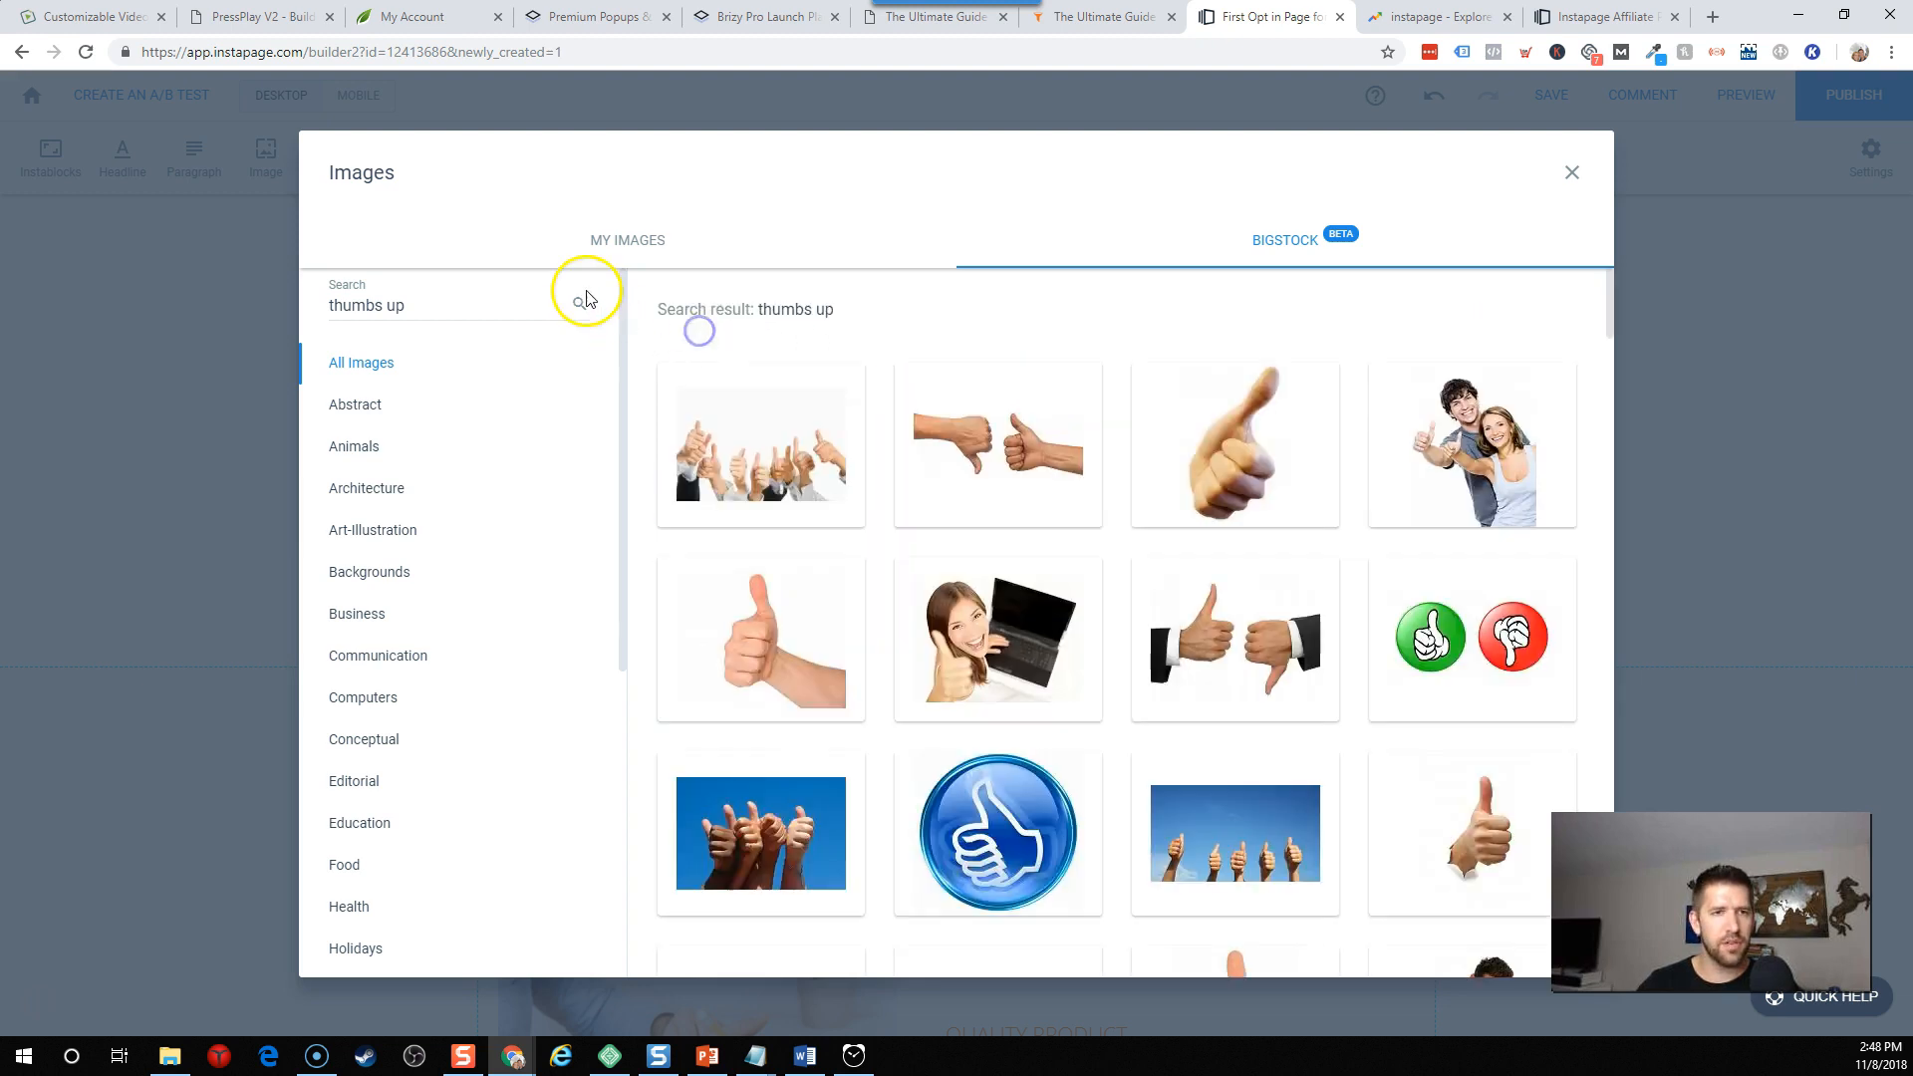
left_click(626, 239)
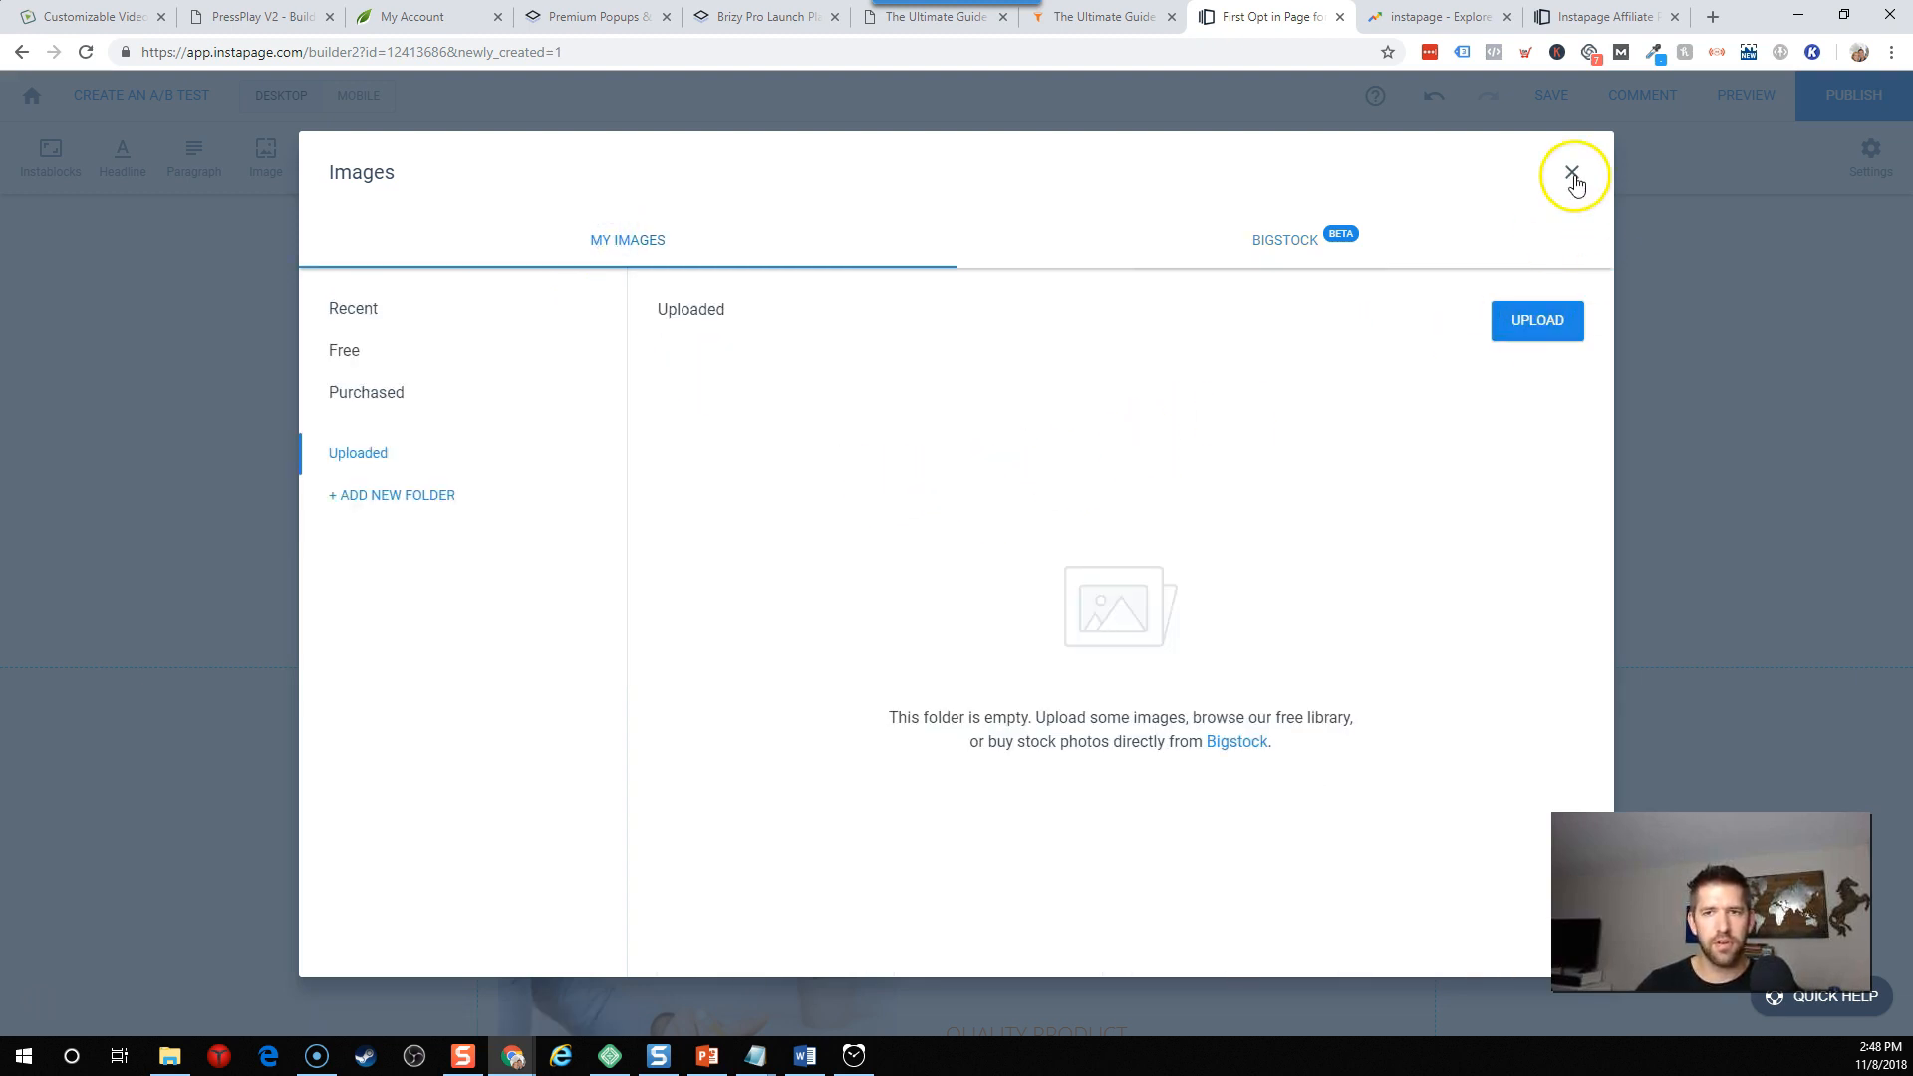
Insert the free black coffee-cup photo in place of the first responsibility icon.
left_click(343, 350)
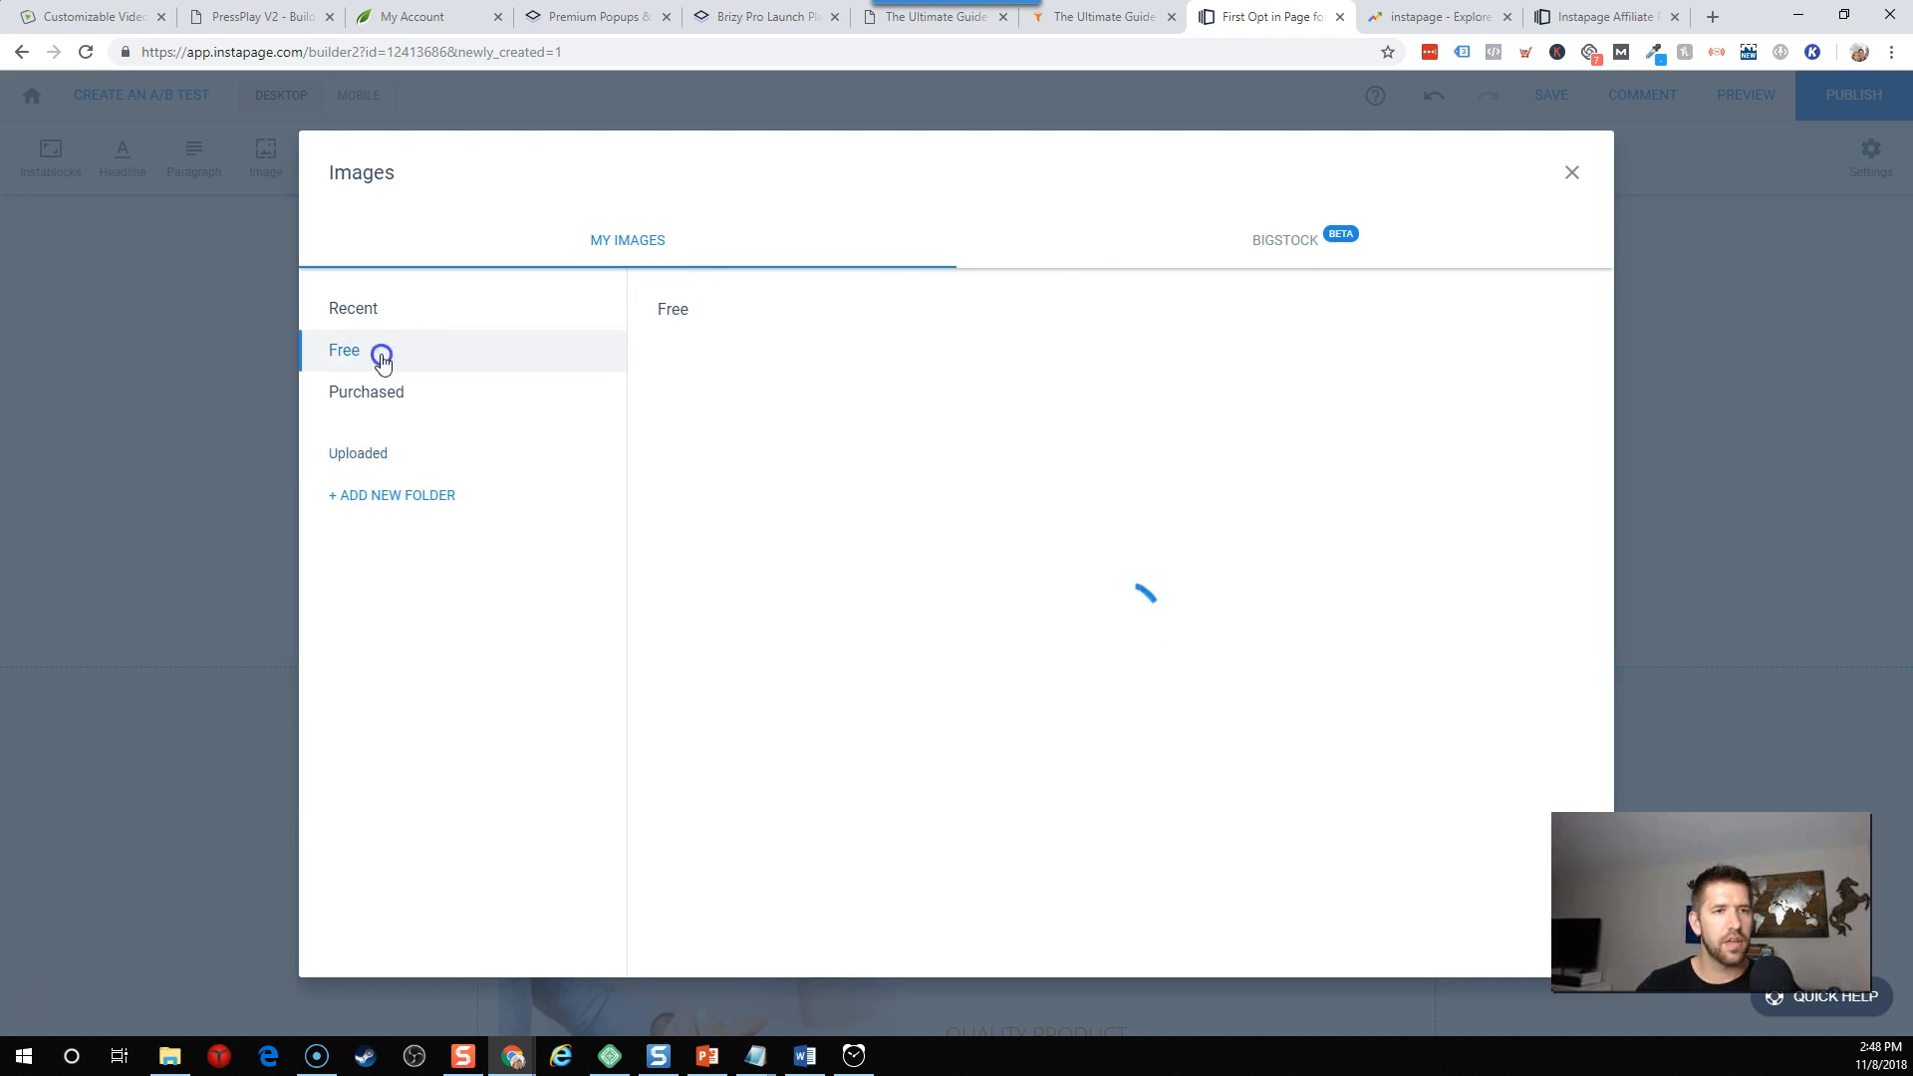
left_click(343, 350)
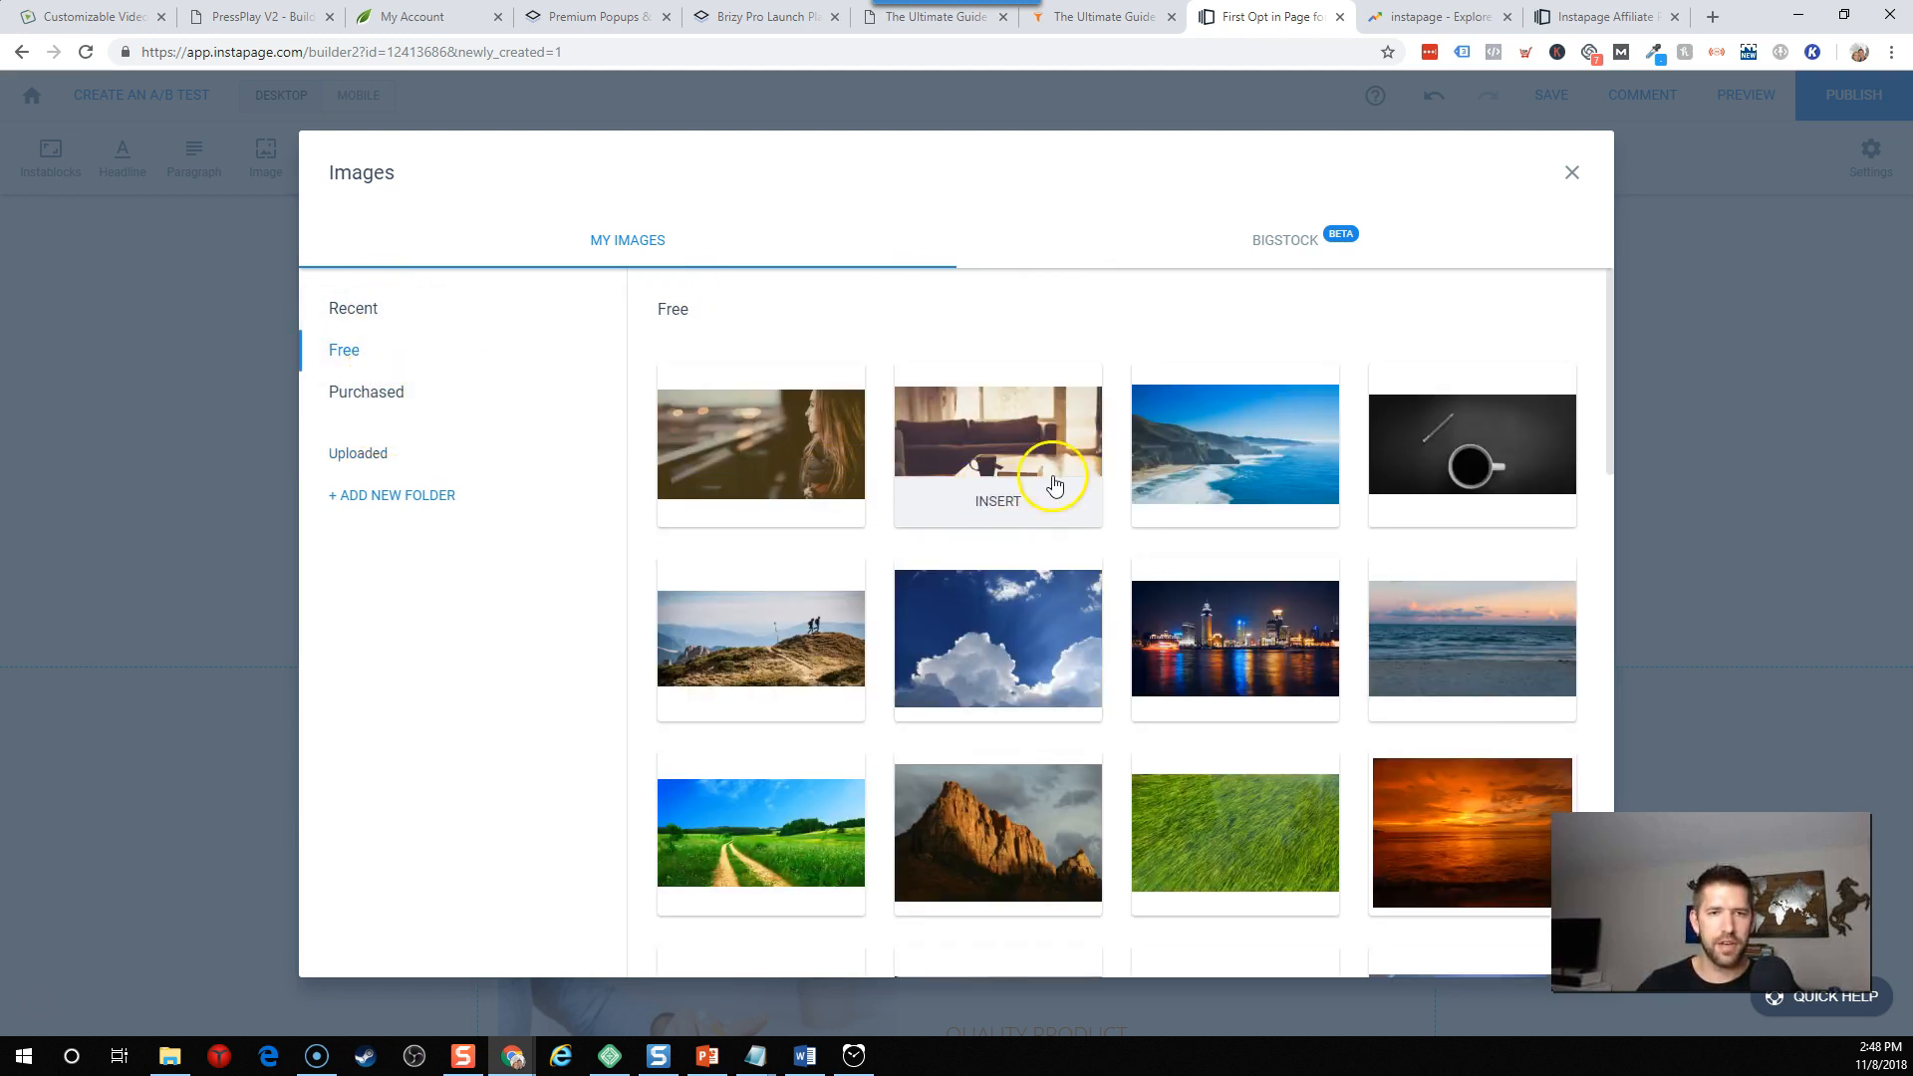
scroll("down", 3)
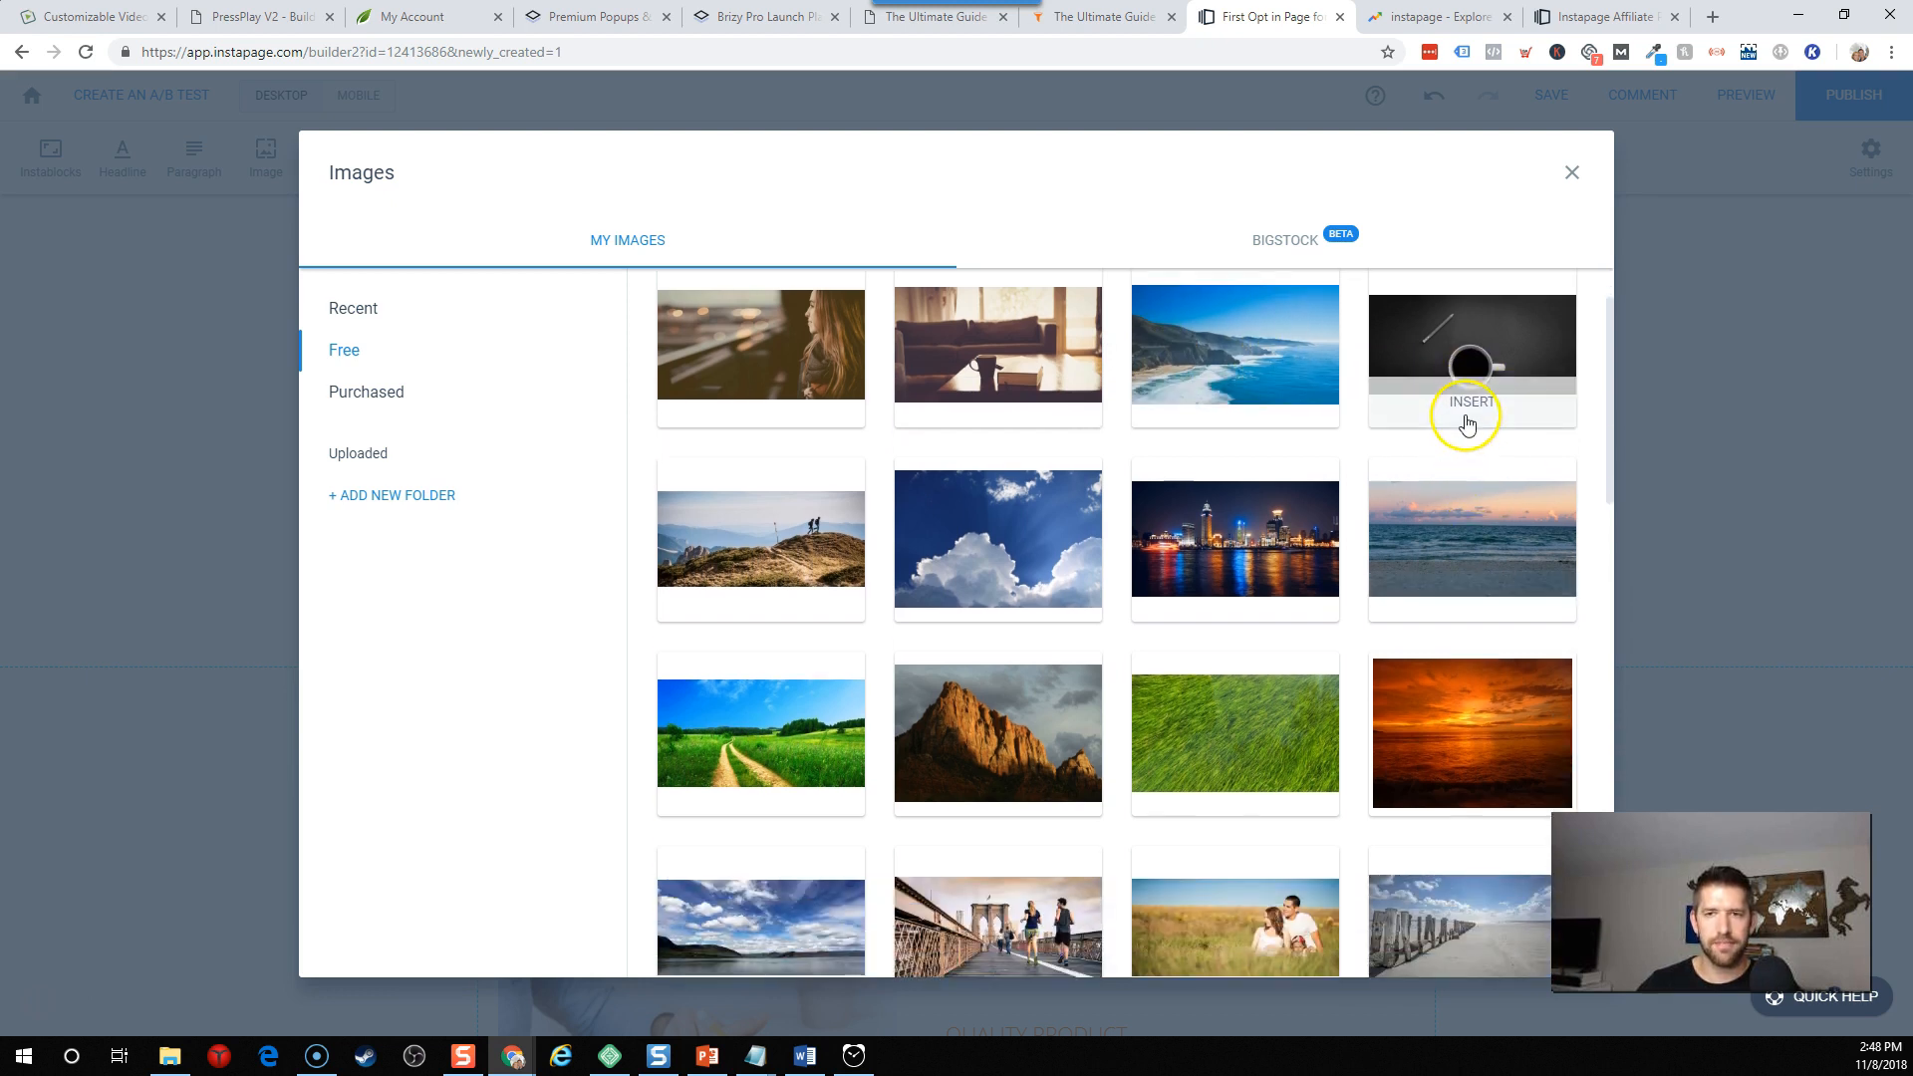
left_click(1471, 401)
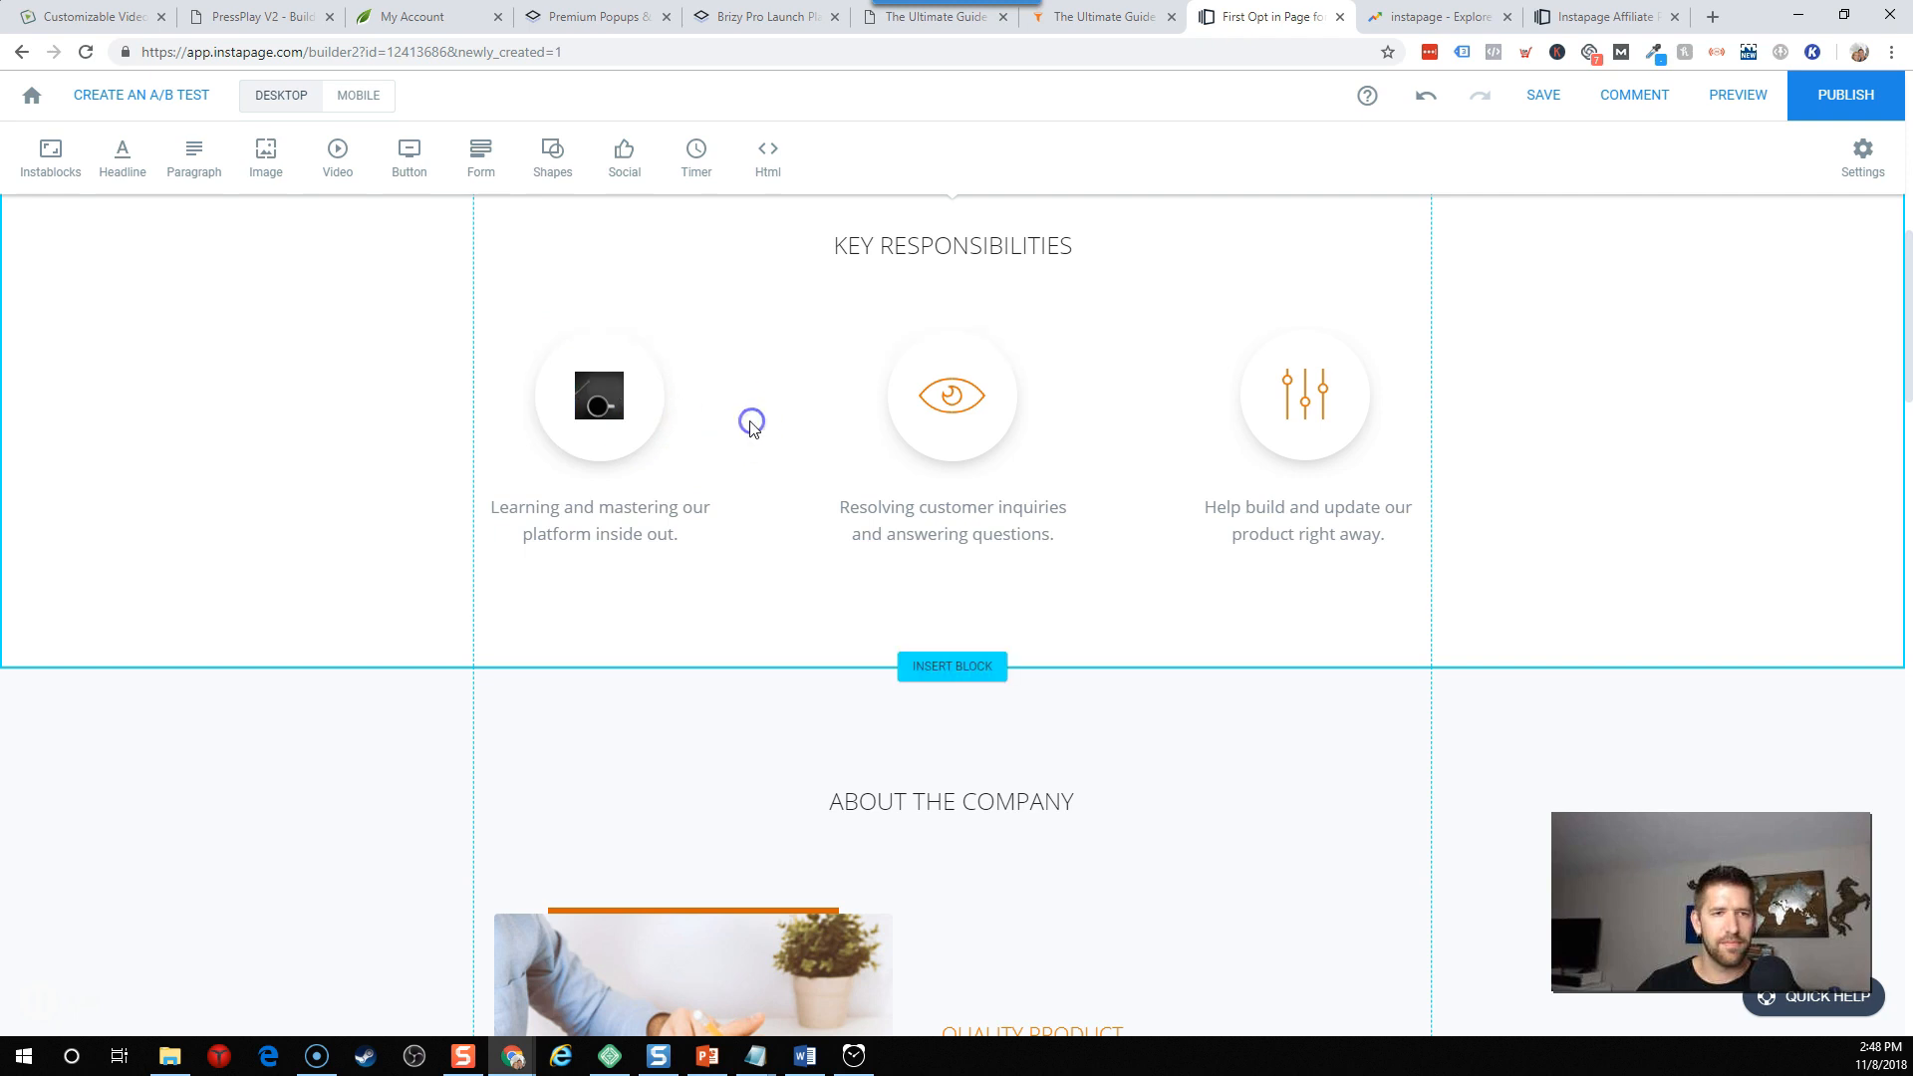
left_click(597, 395)
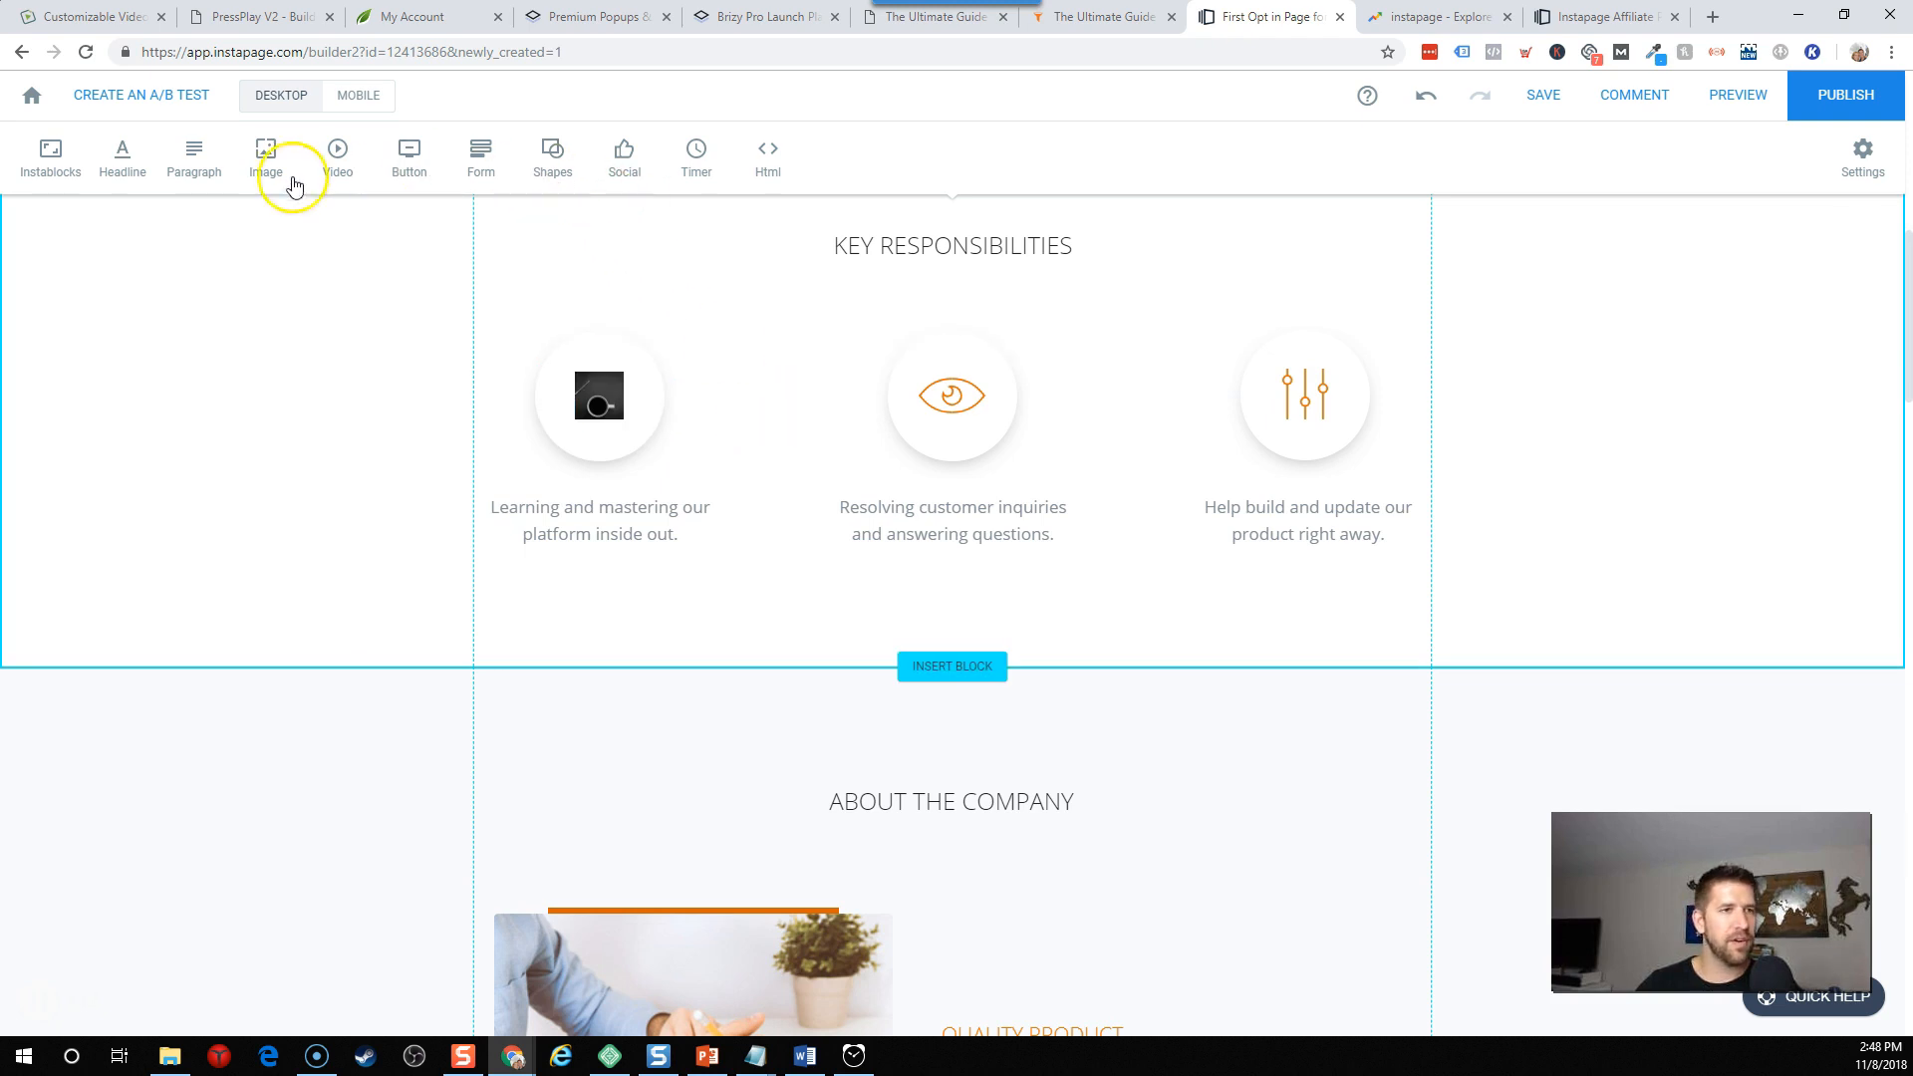
Insert the Instablocks header template with headline, checkmarks, image and lead form.
left_click(50, 157)
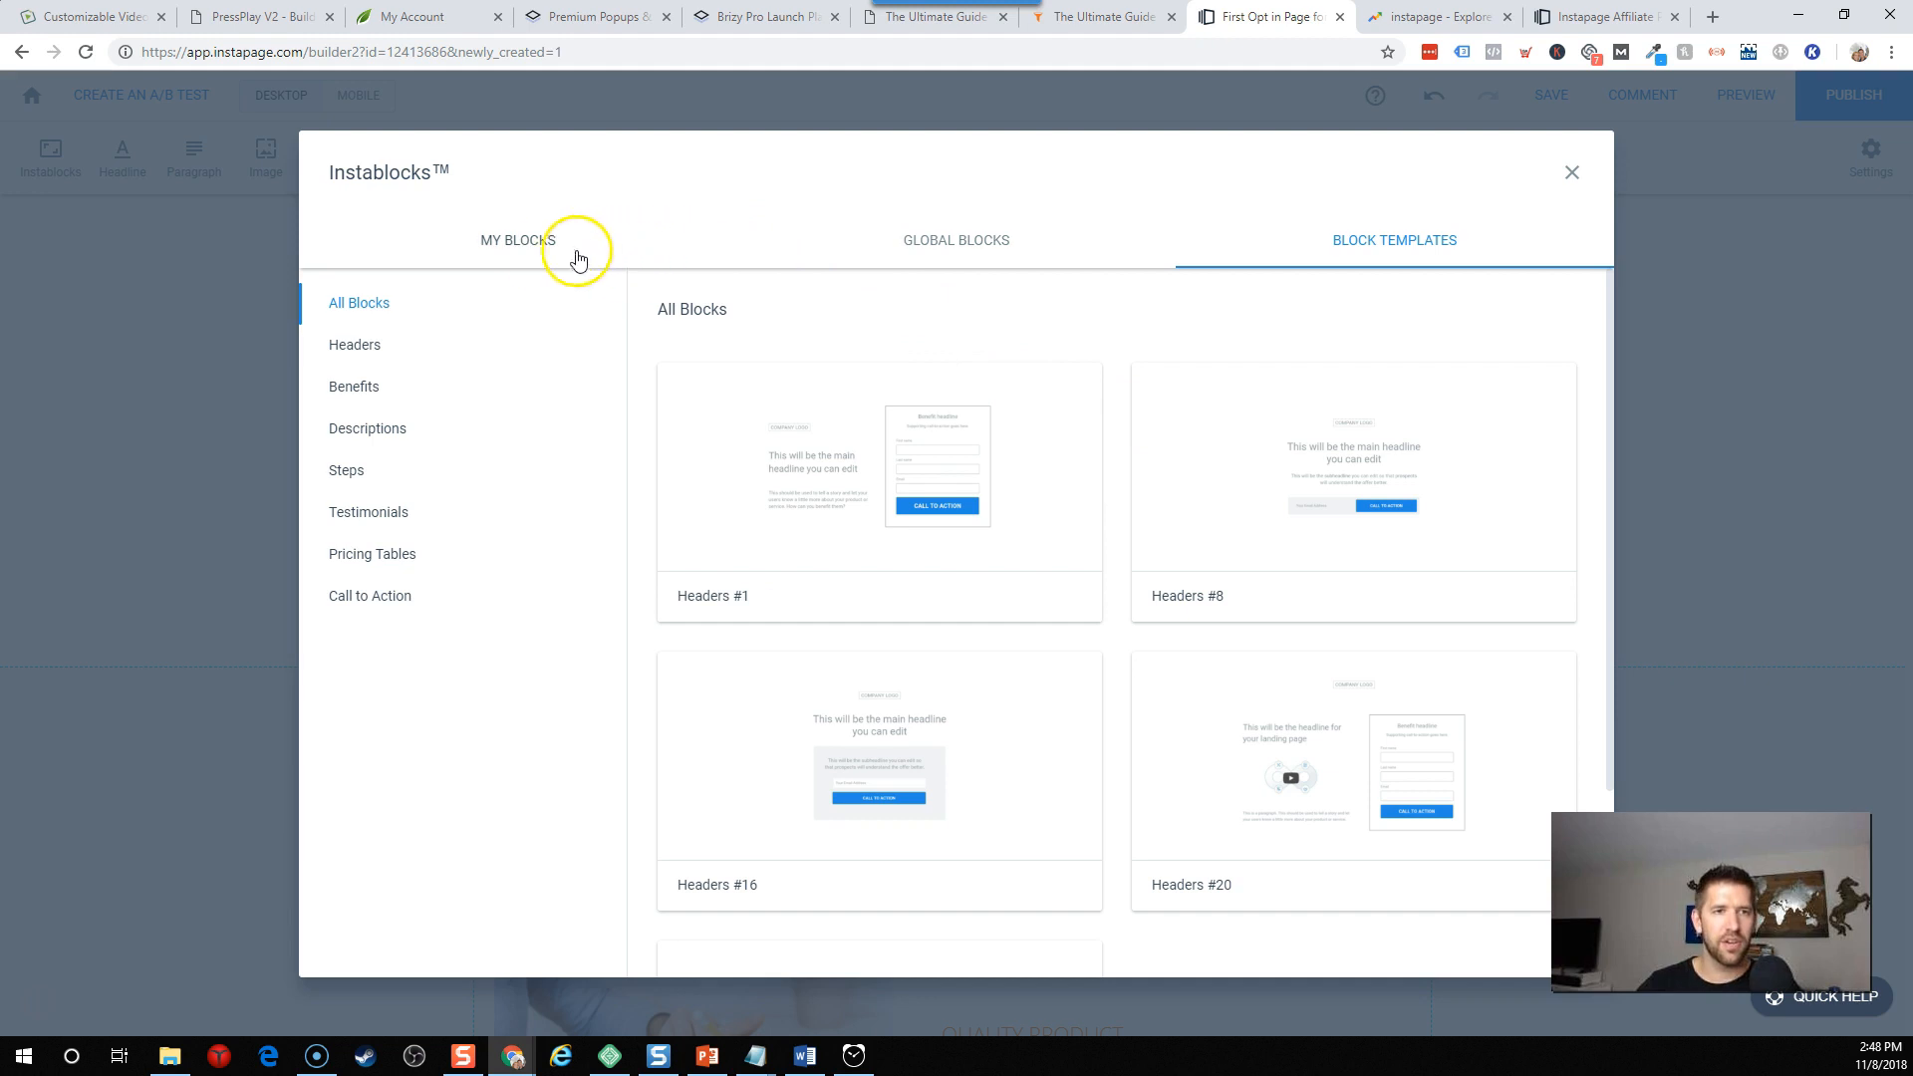
scroll("down", 3)
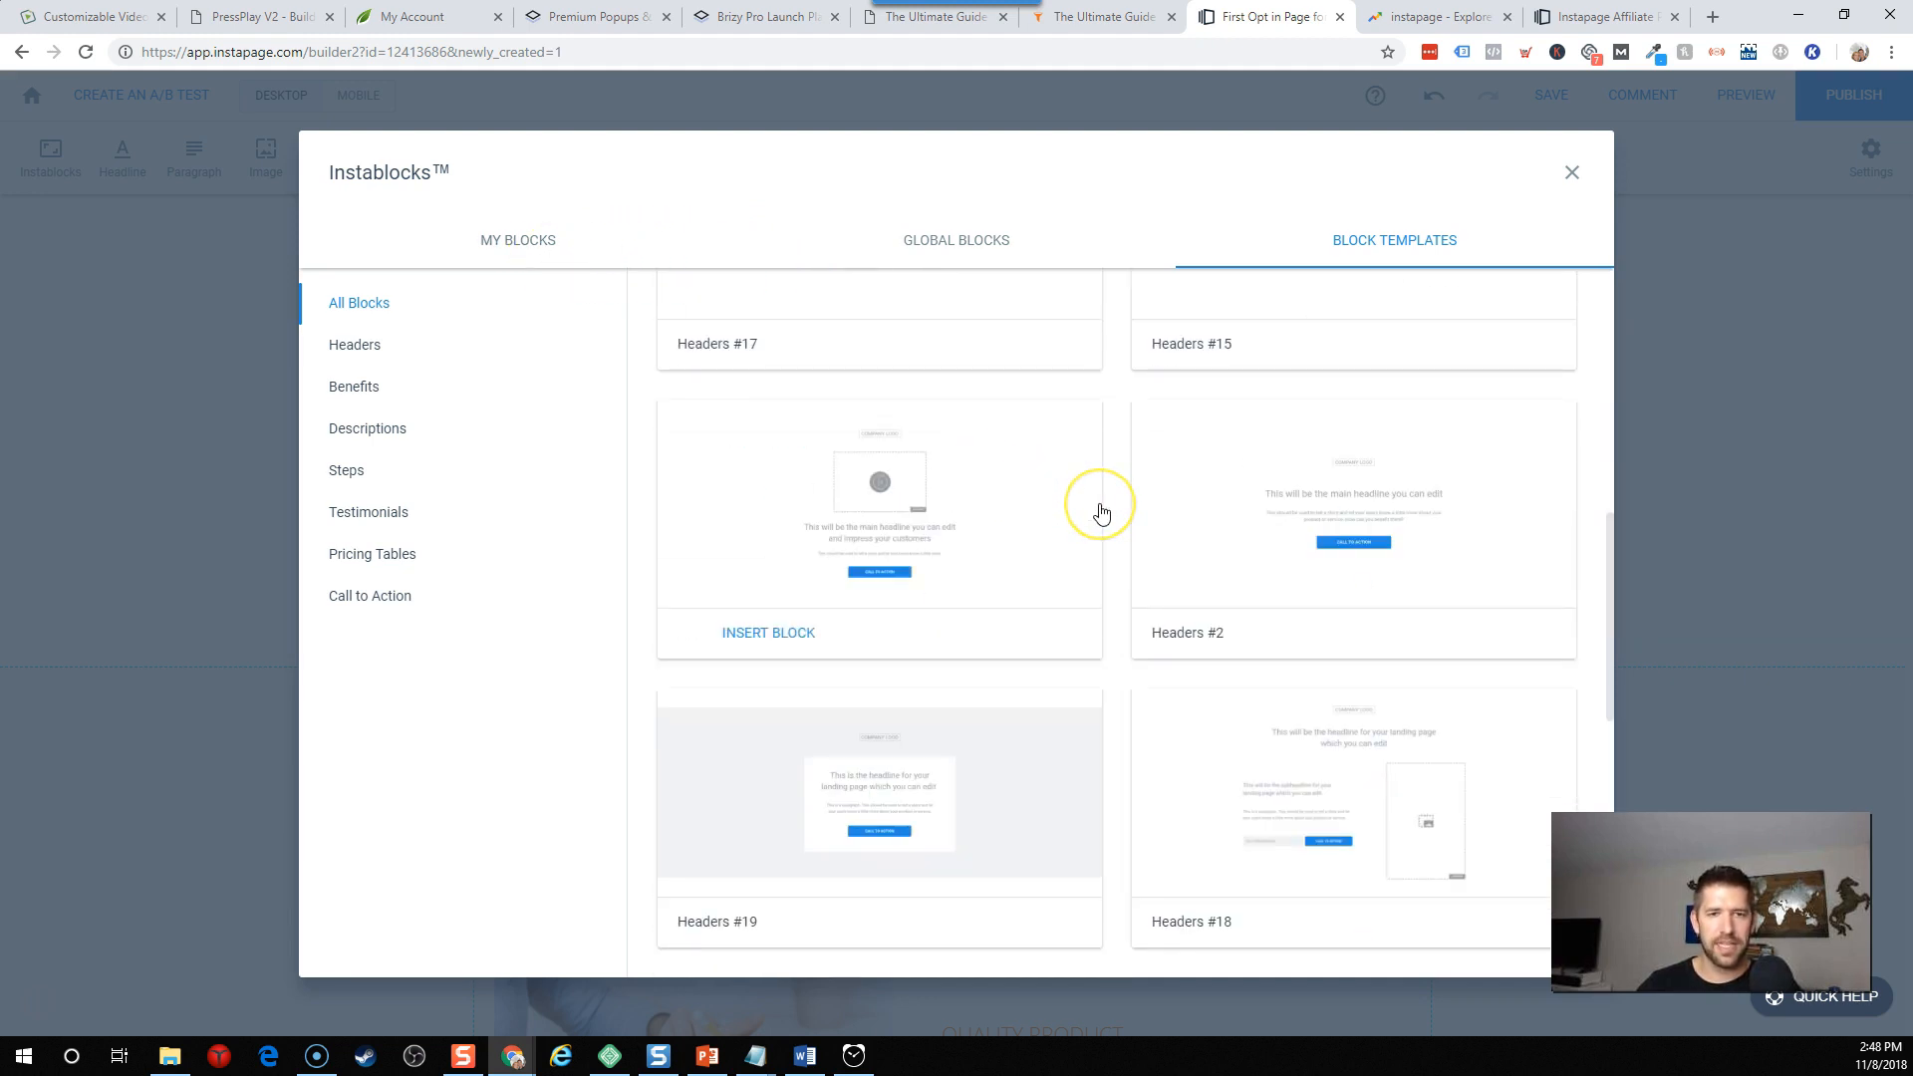
scroll("down", 3)
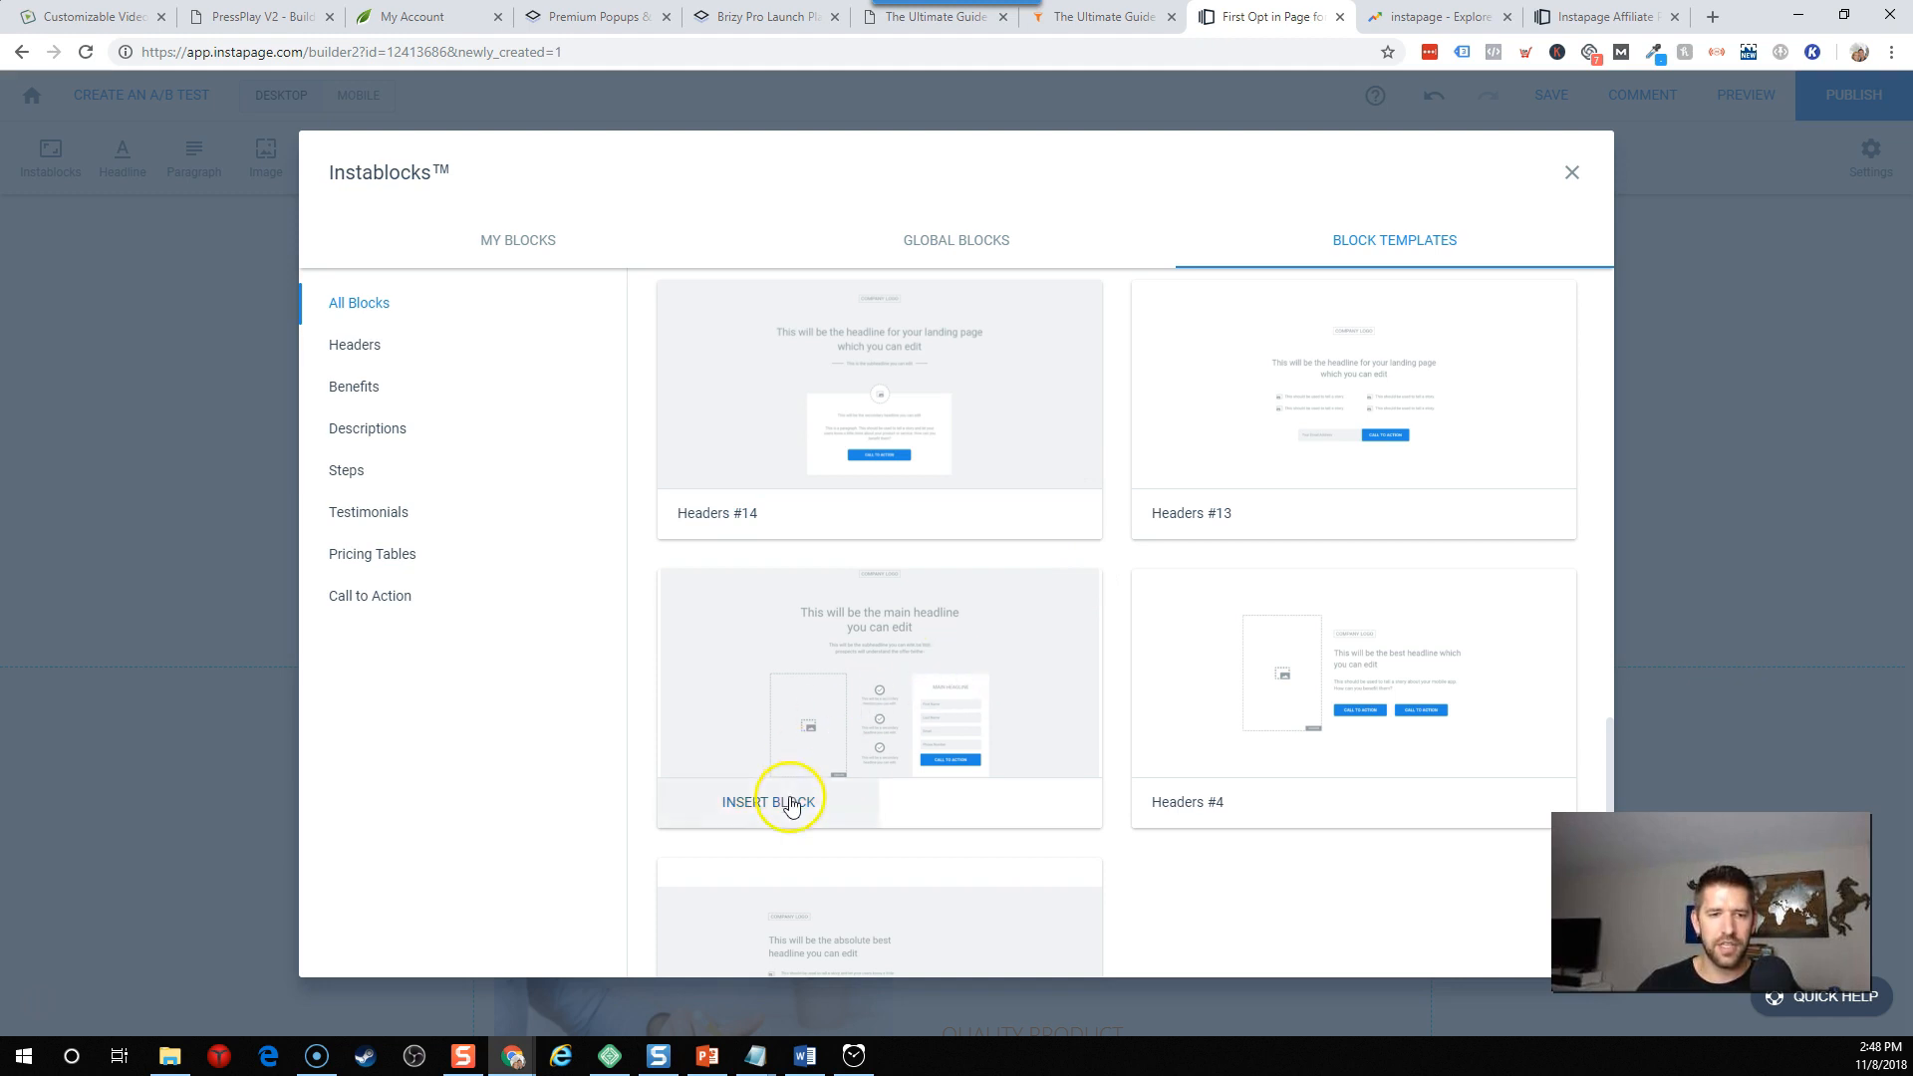
left_click(790, 801)
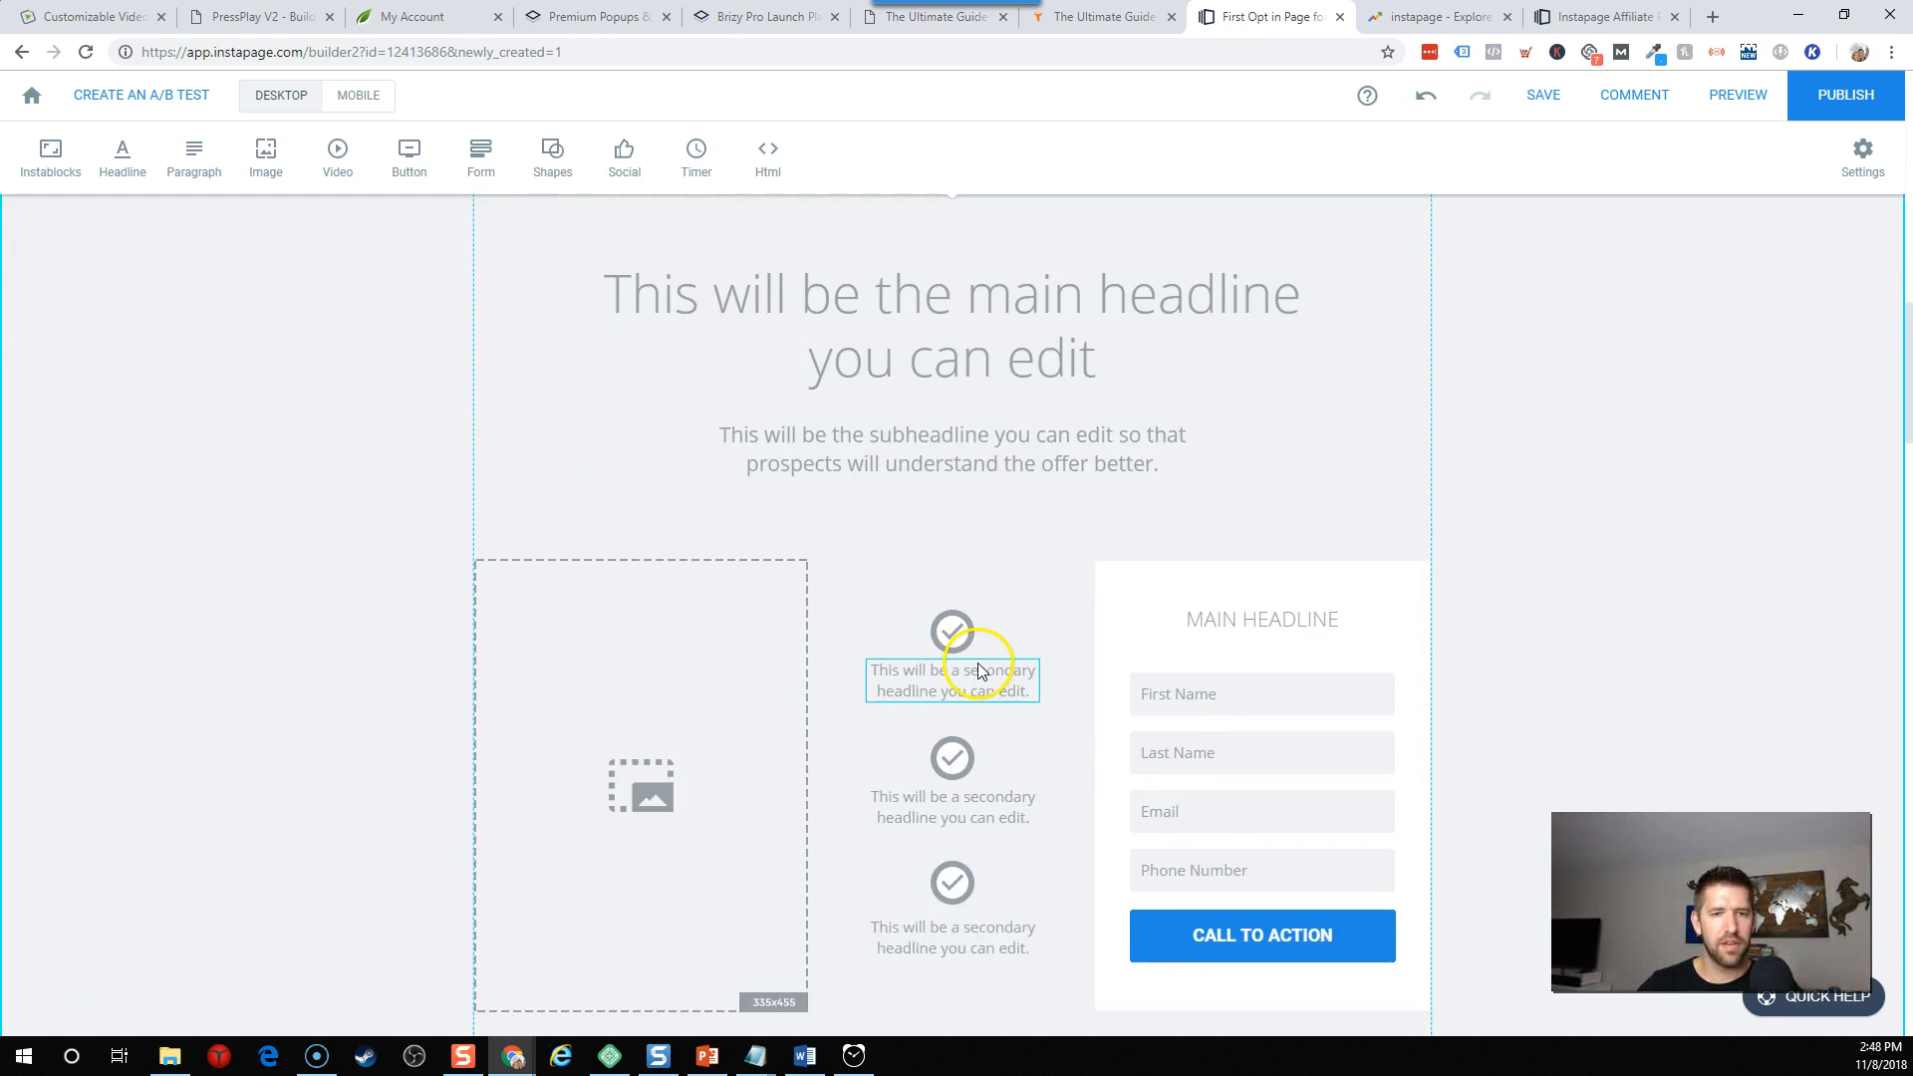
Remove the inserted opt-in block with the company logo and headline via Delete Block.
scroll("down", 3)
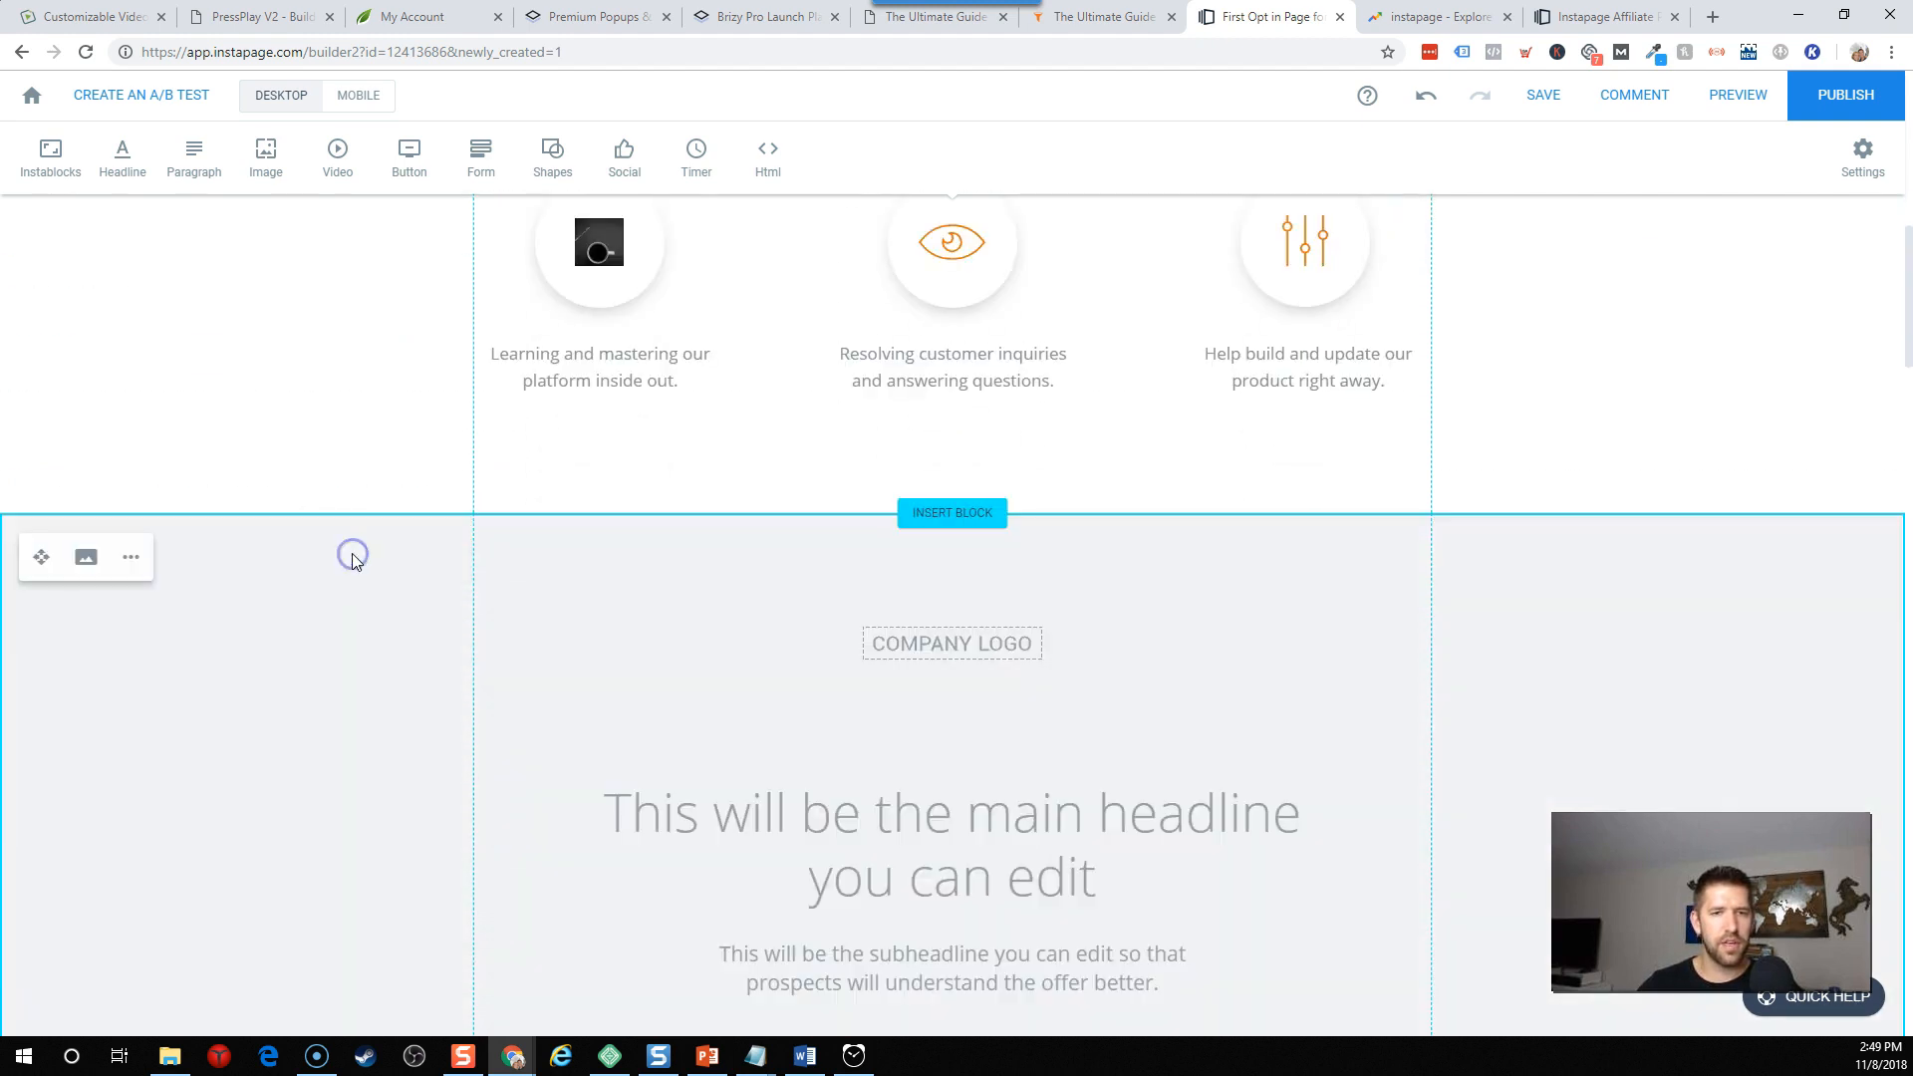
scroll("down", 3)
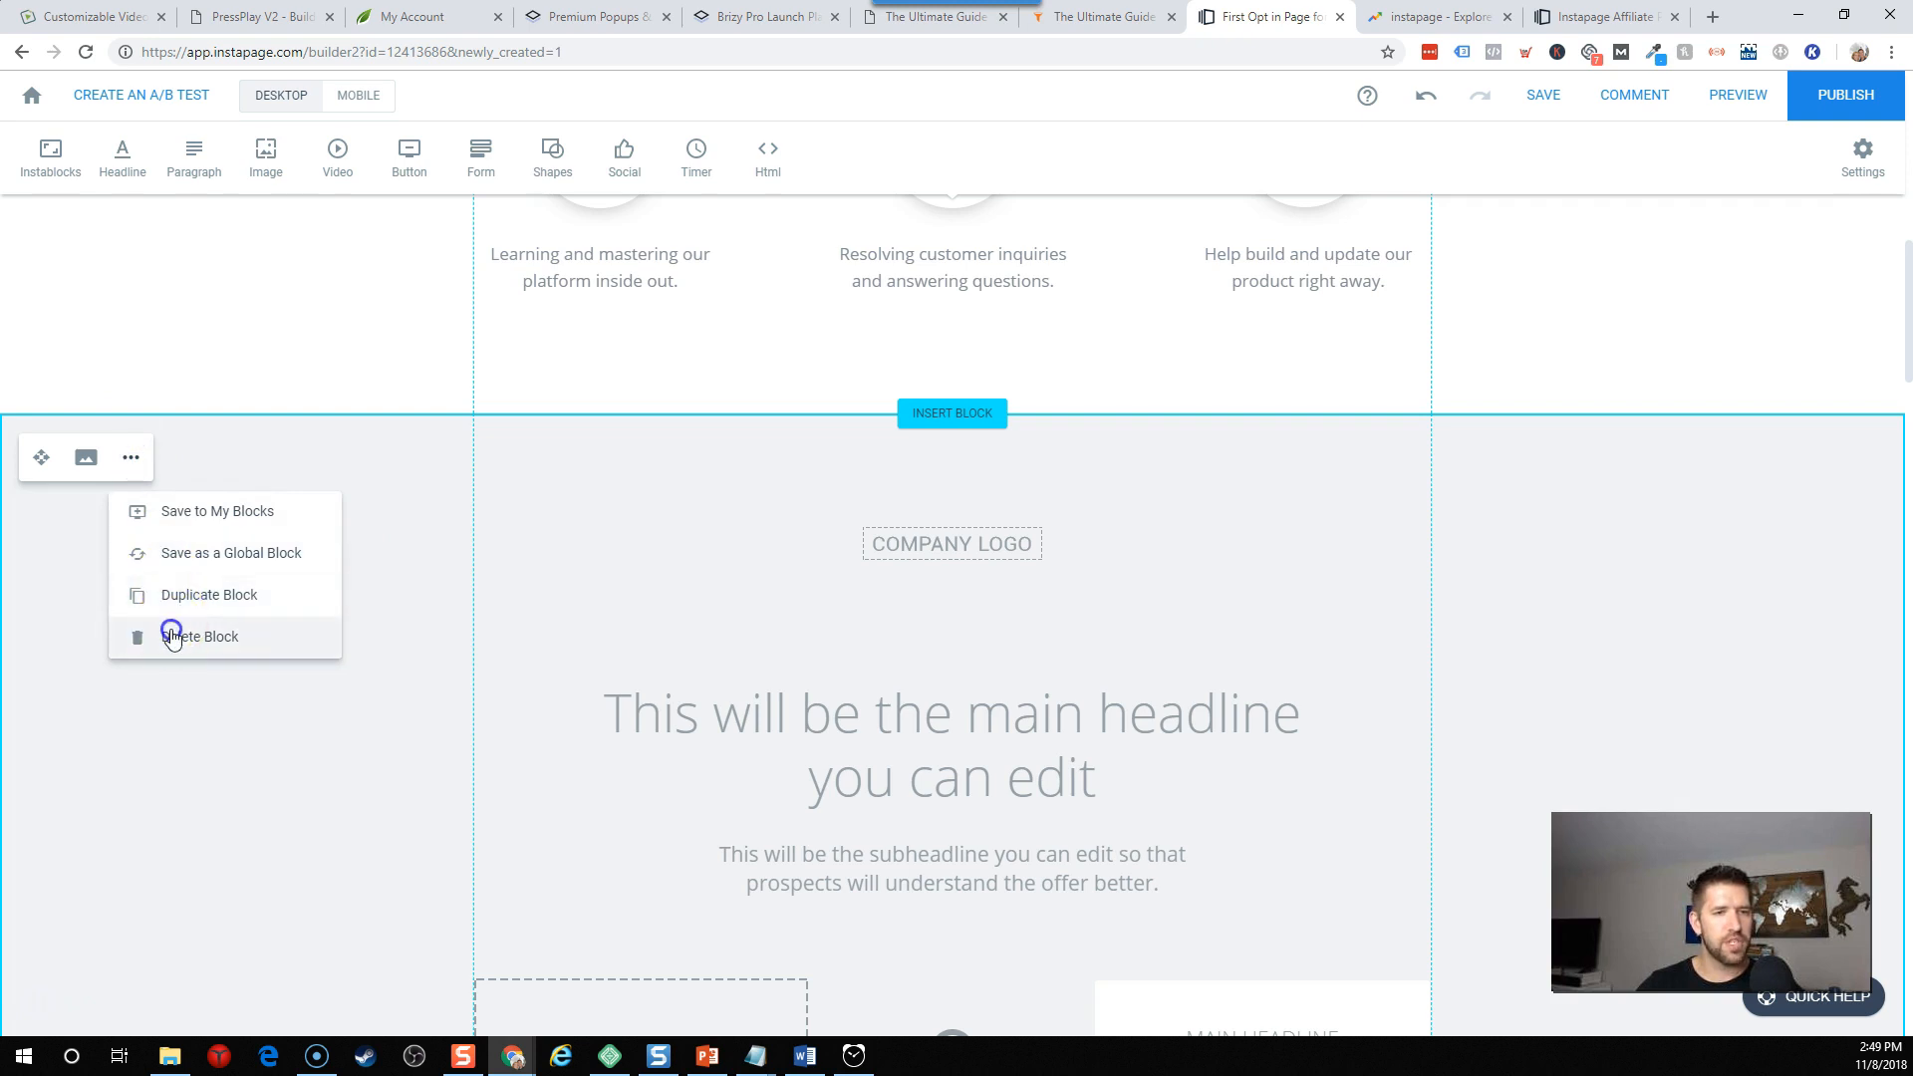
left_click(201, 636)
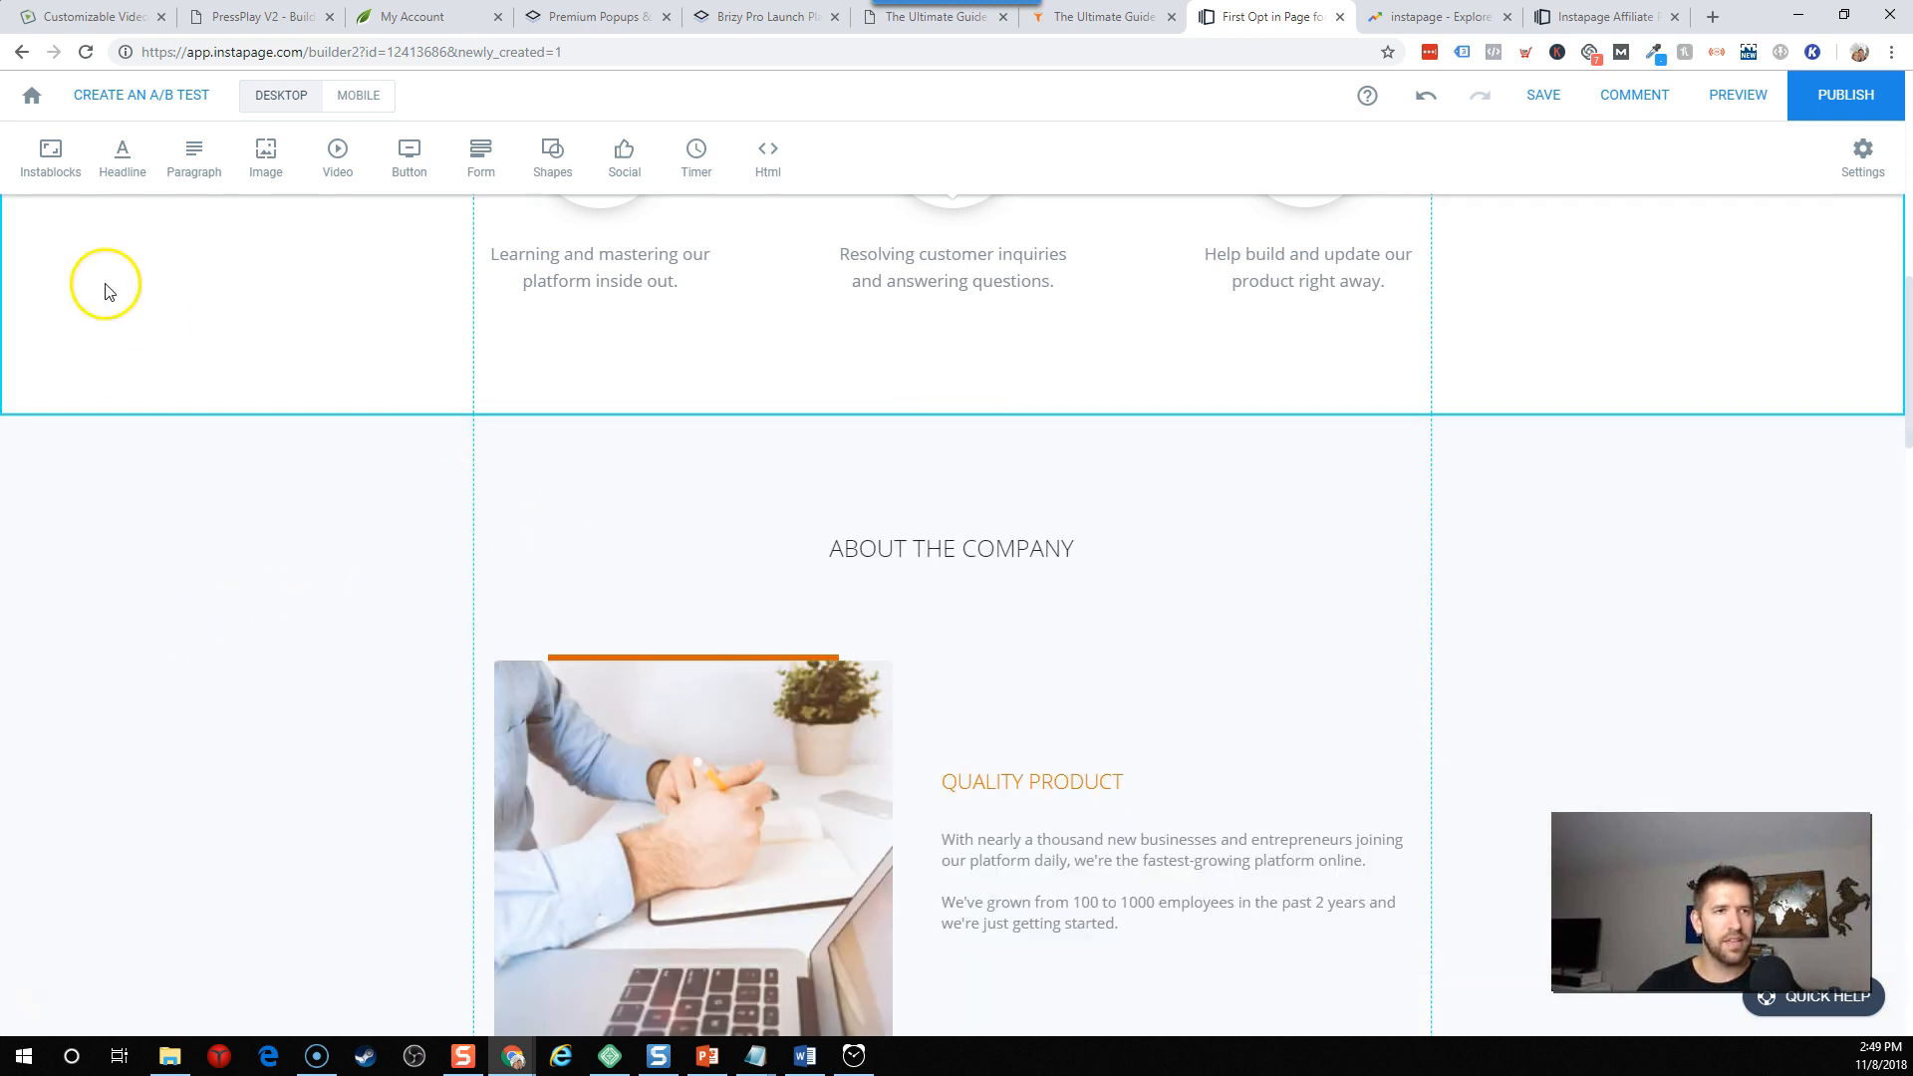
mouse_move(695, 153)
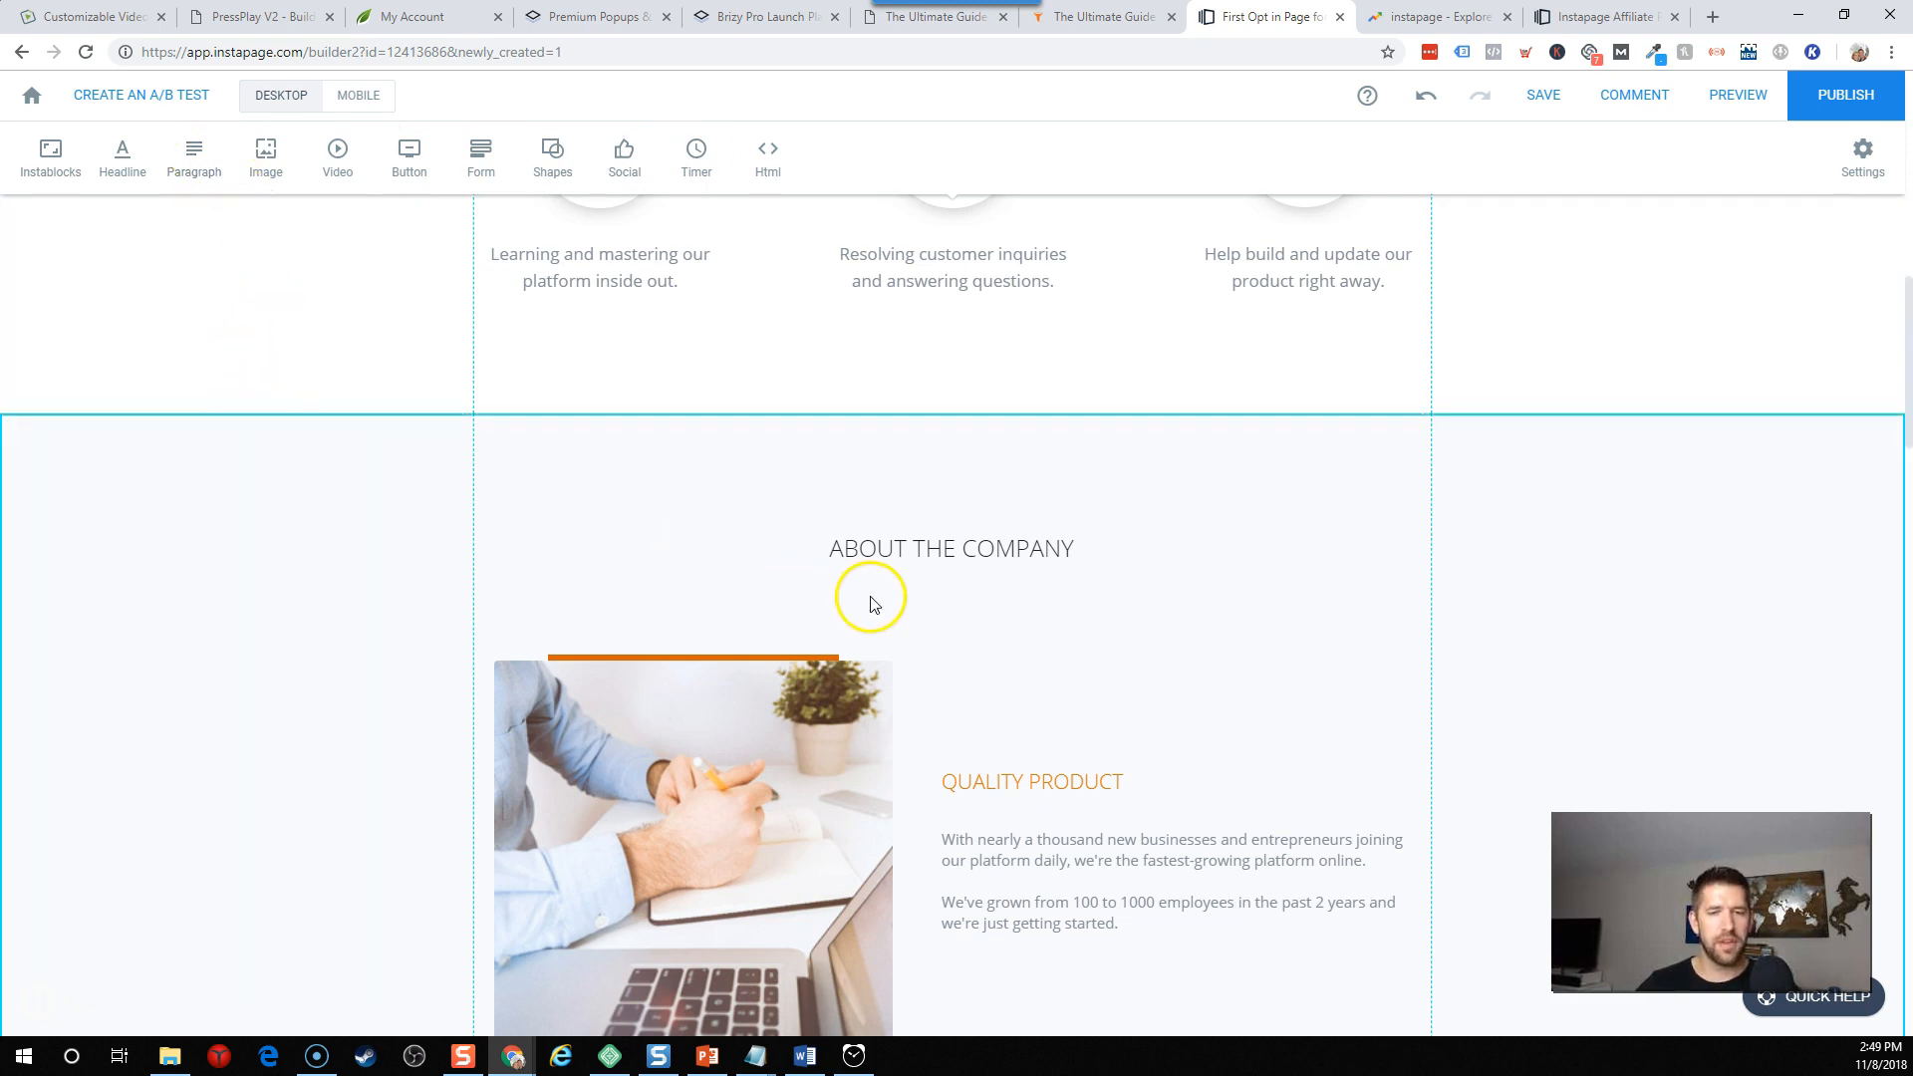
Drag the left and right Requirements bullet lists into one stacked, centred column.
scroll("down", 3)
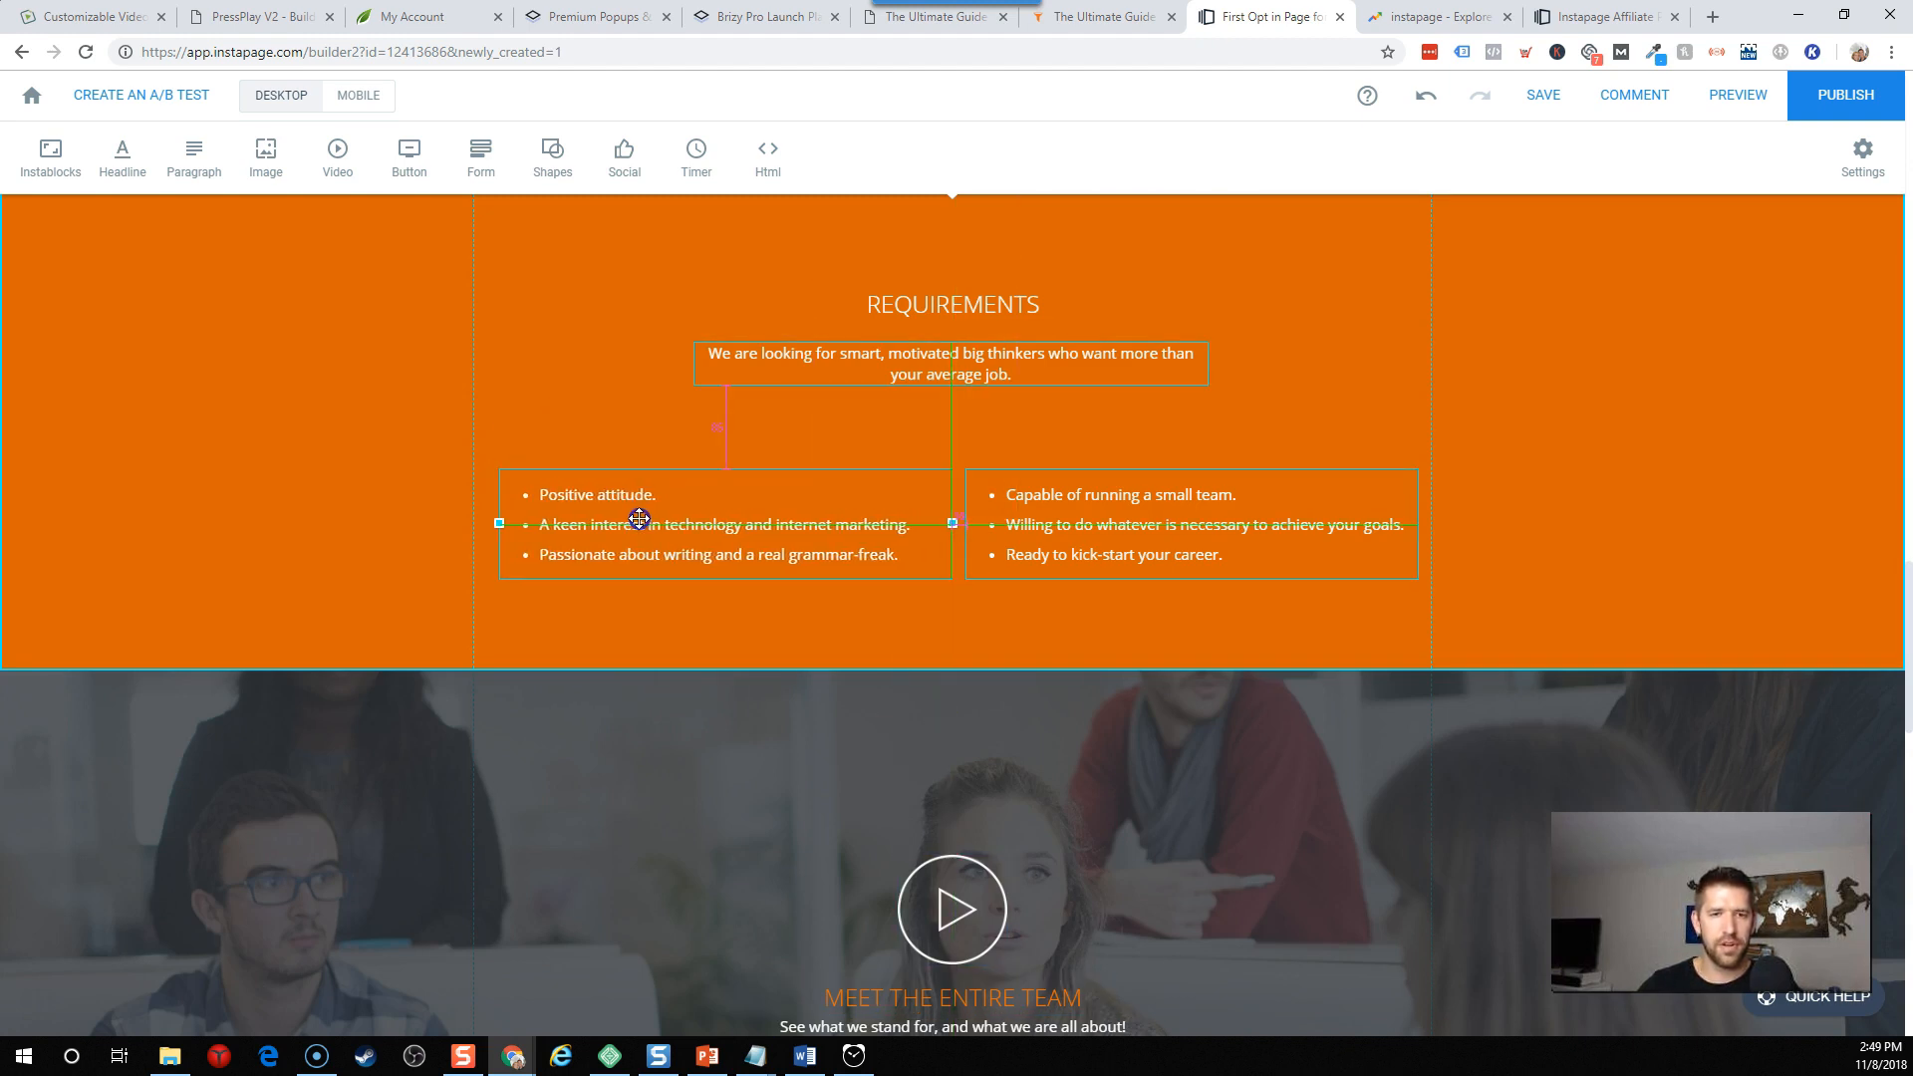
left_click(1077, 523)
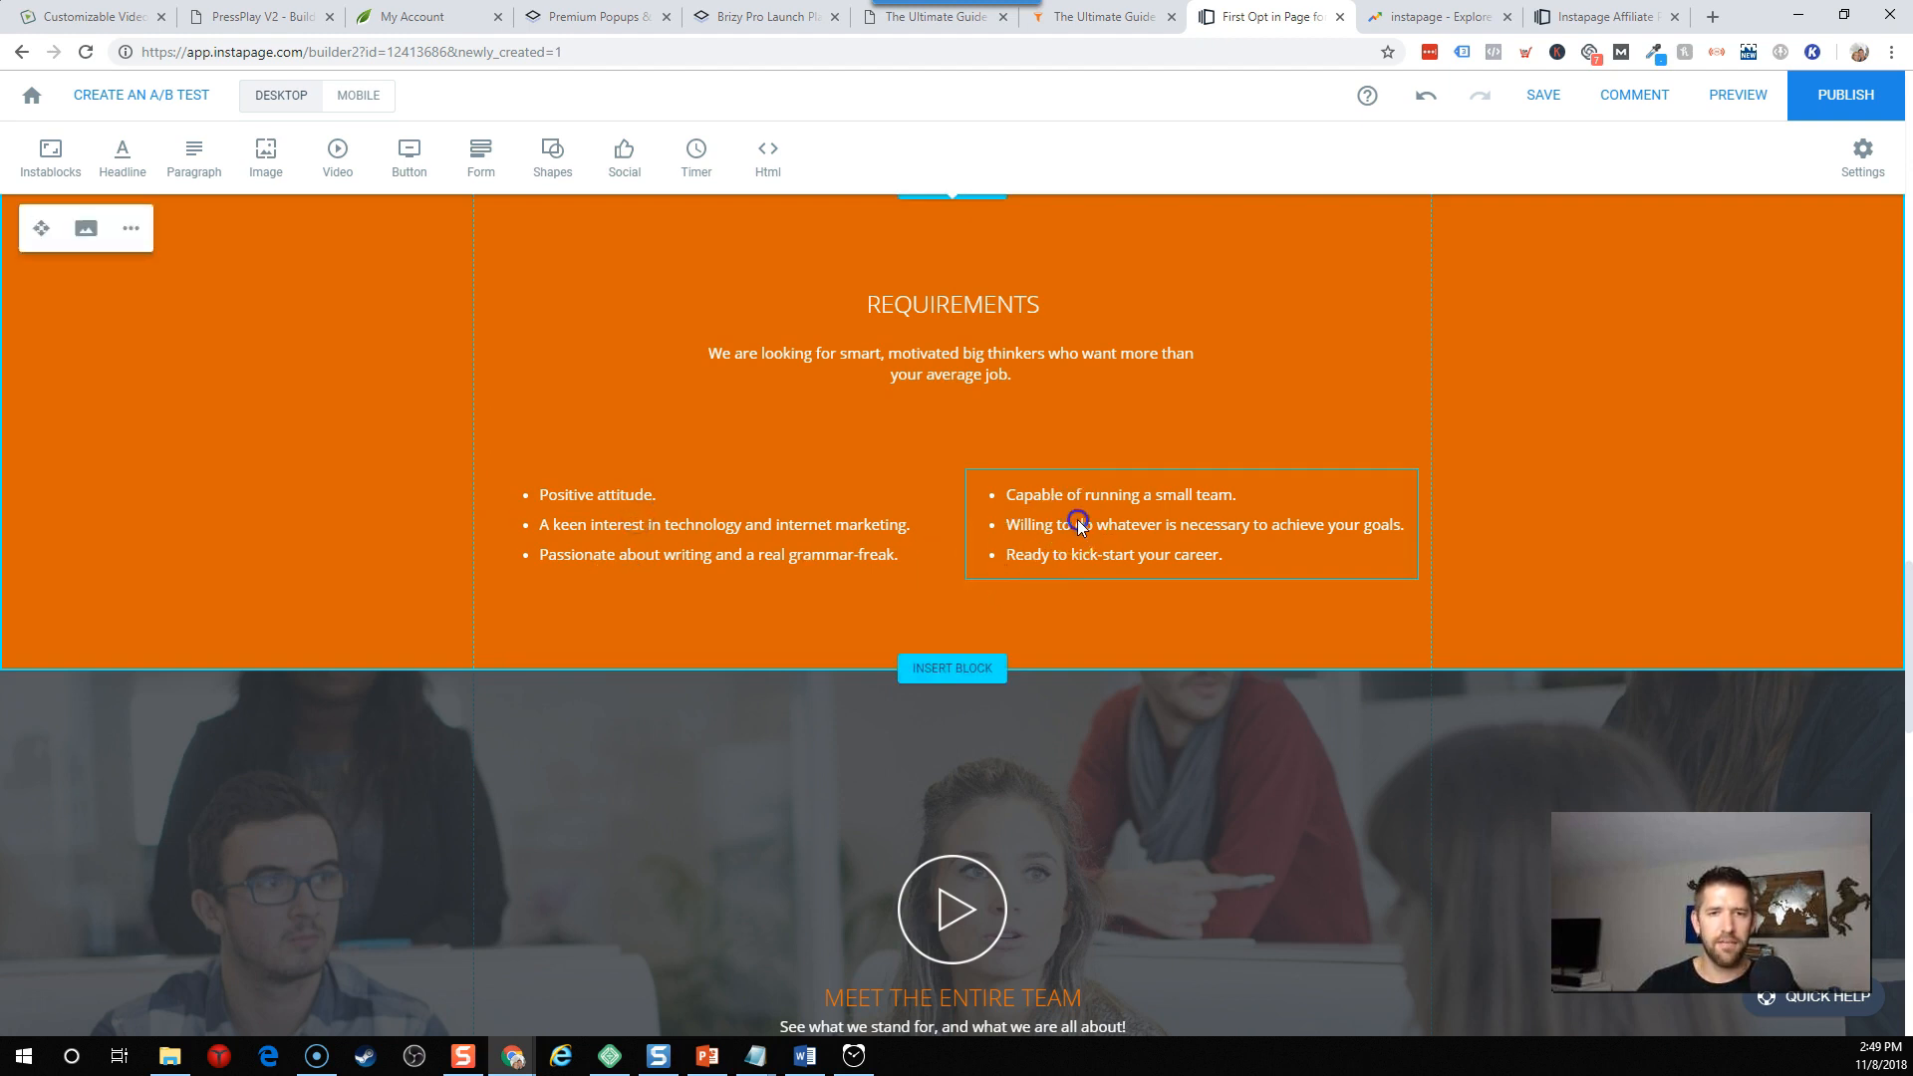
left_click(1119, 523)
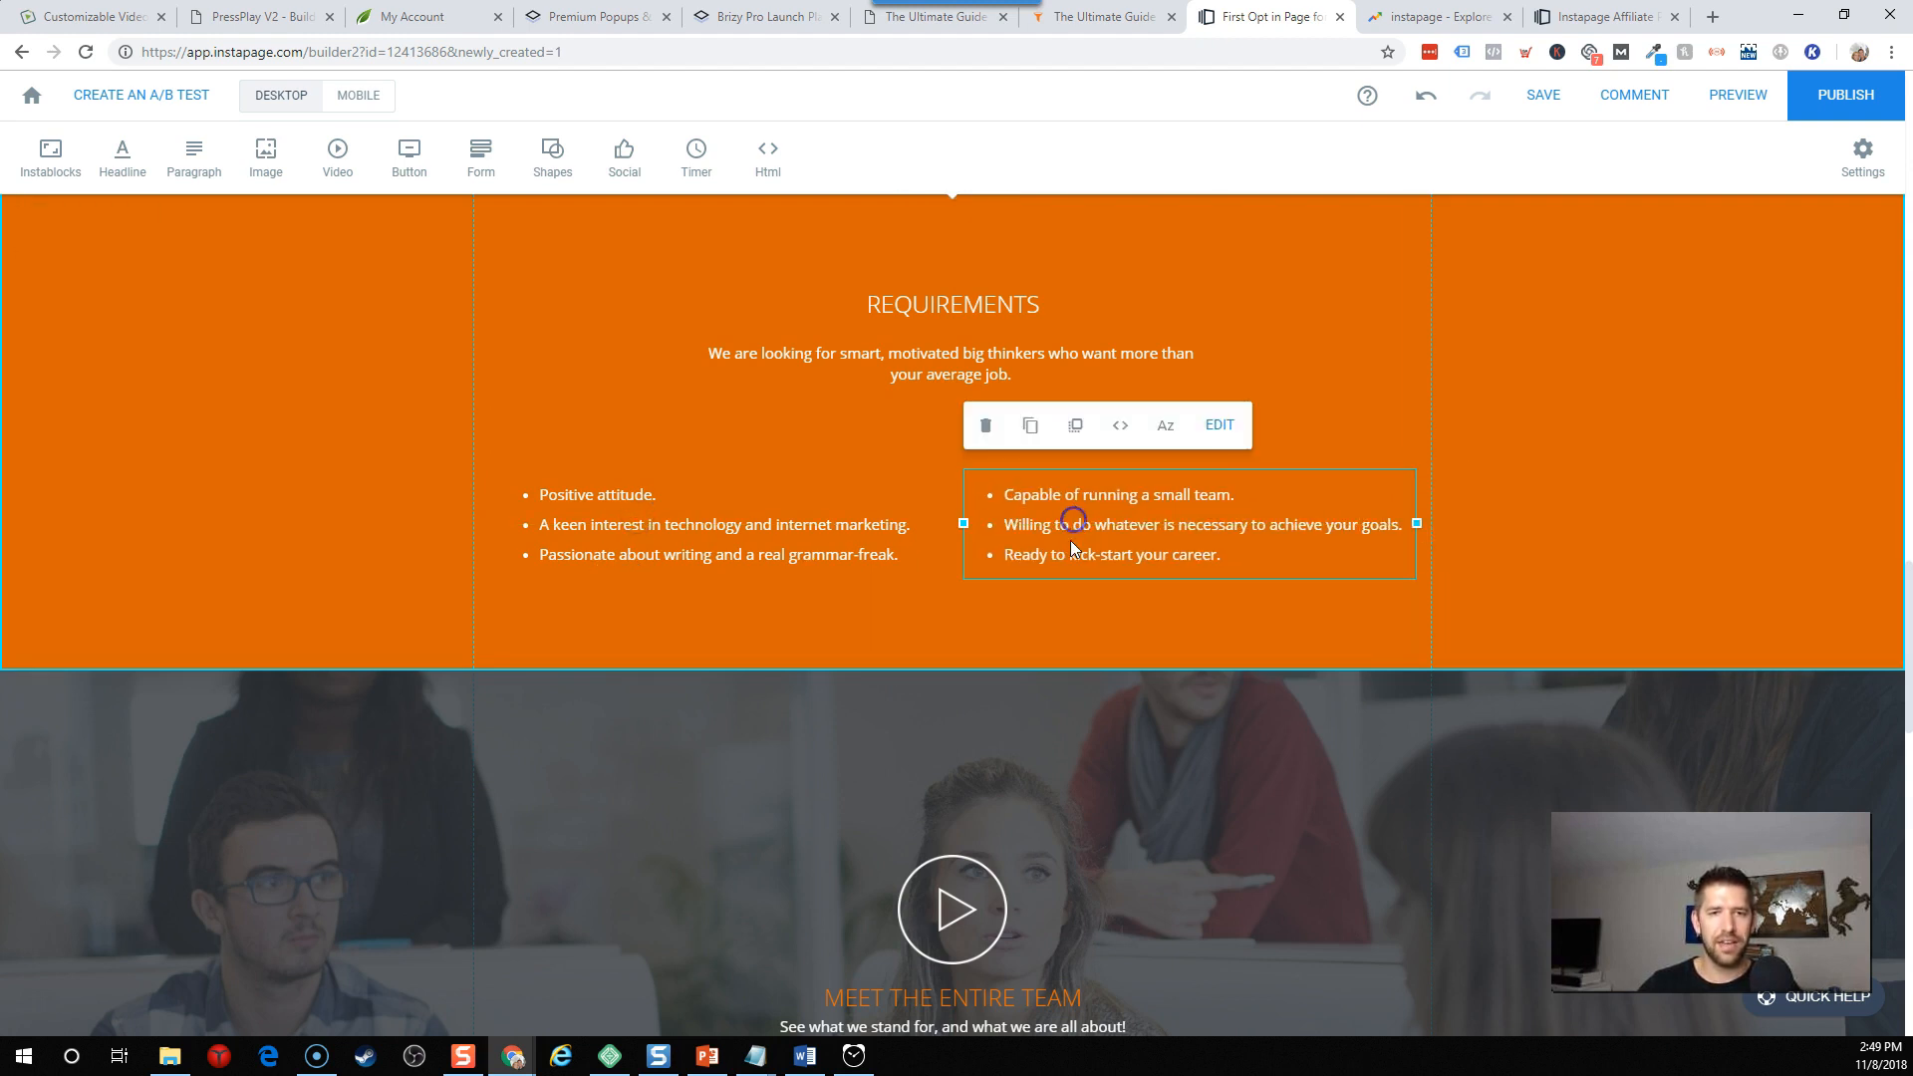
left_click(616, 525)
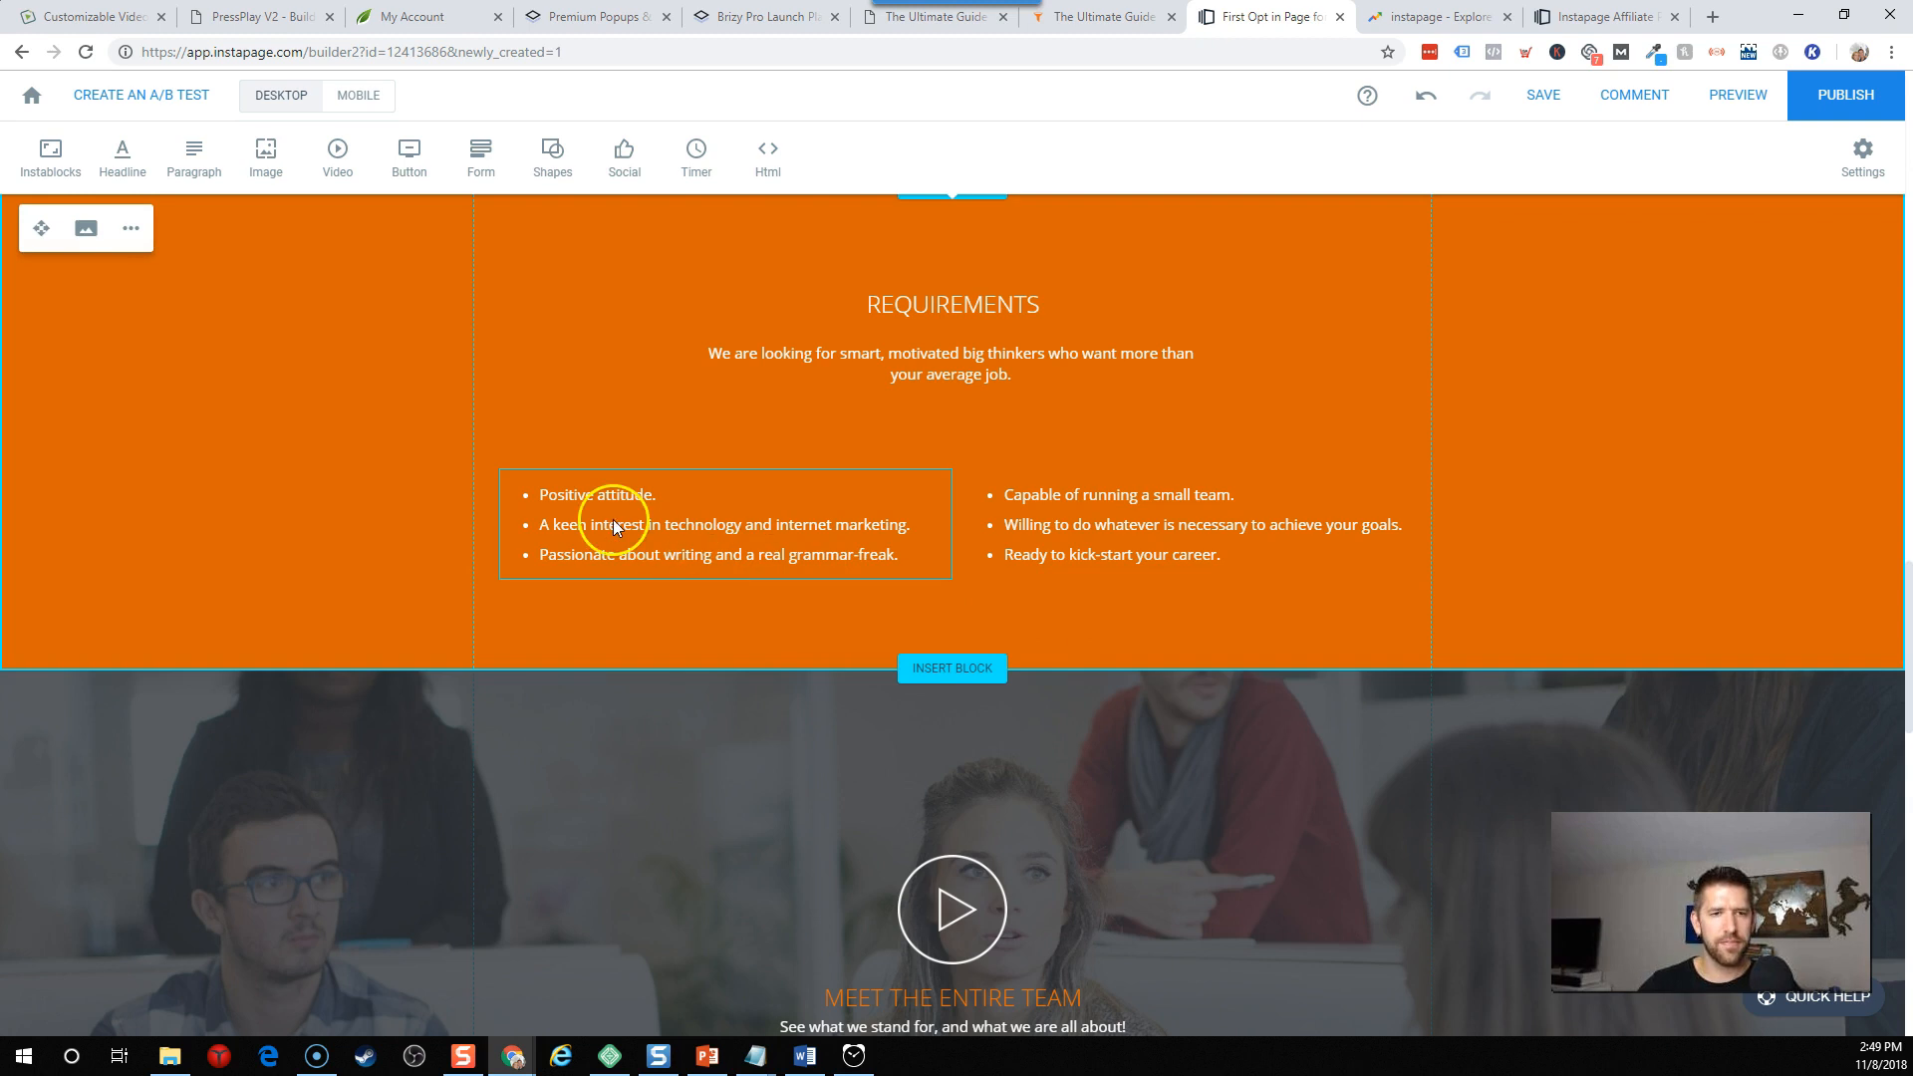
left_click(616, 525)
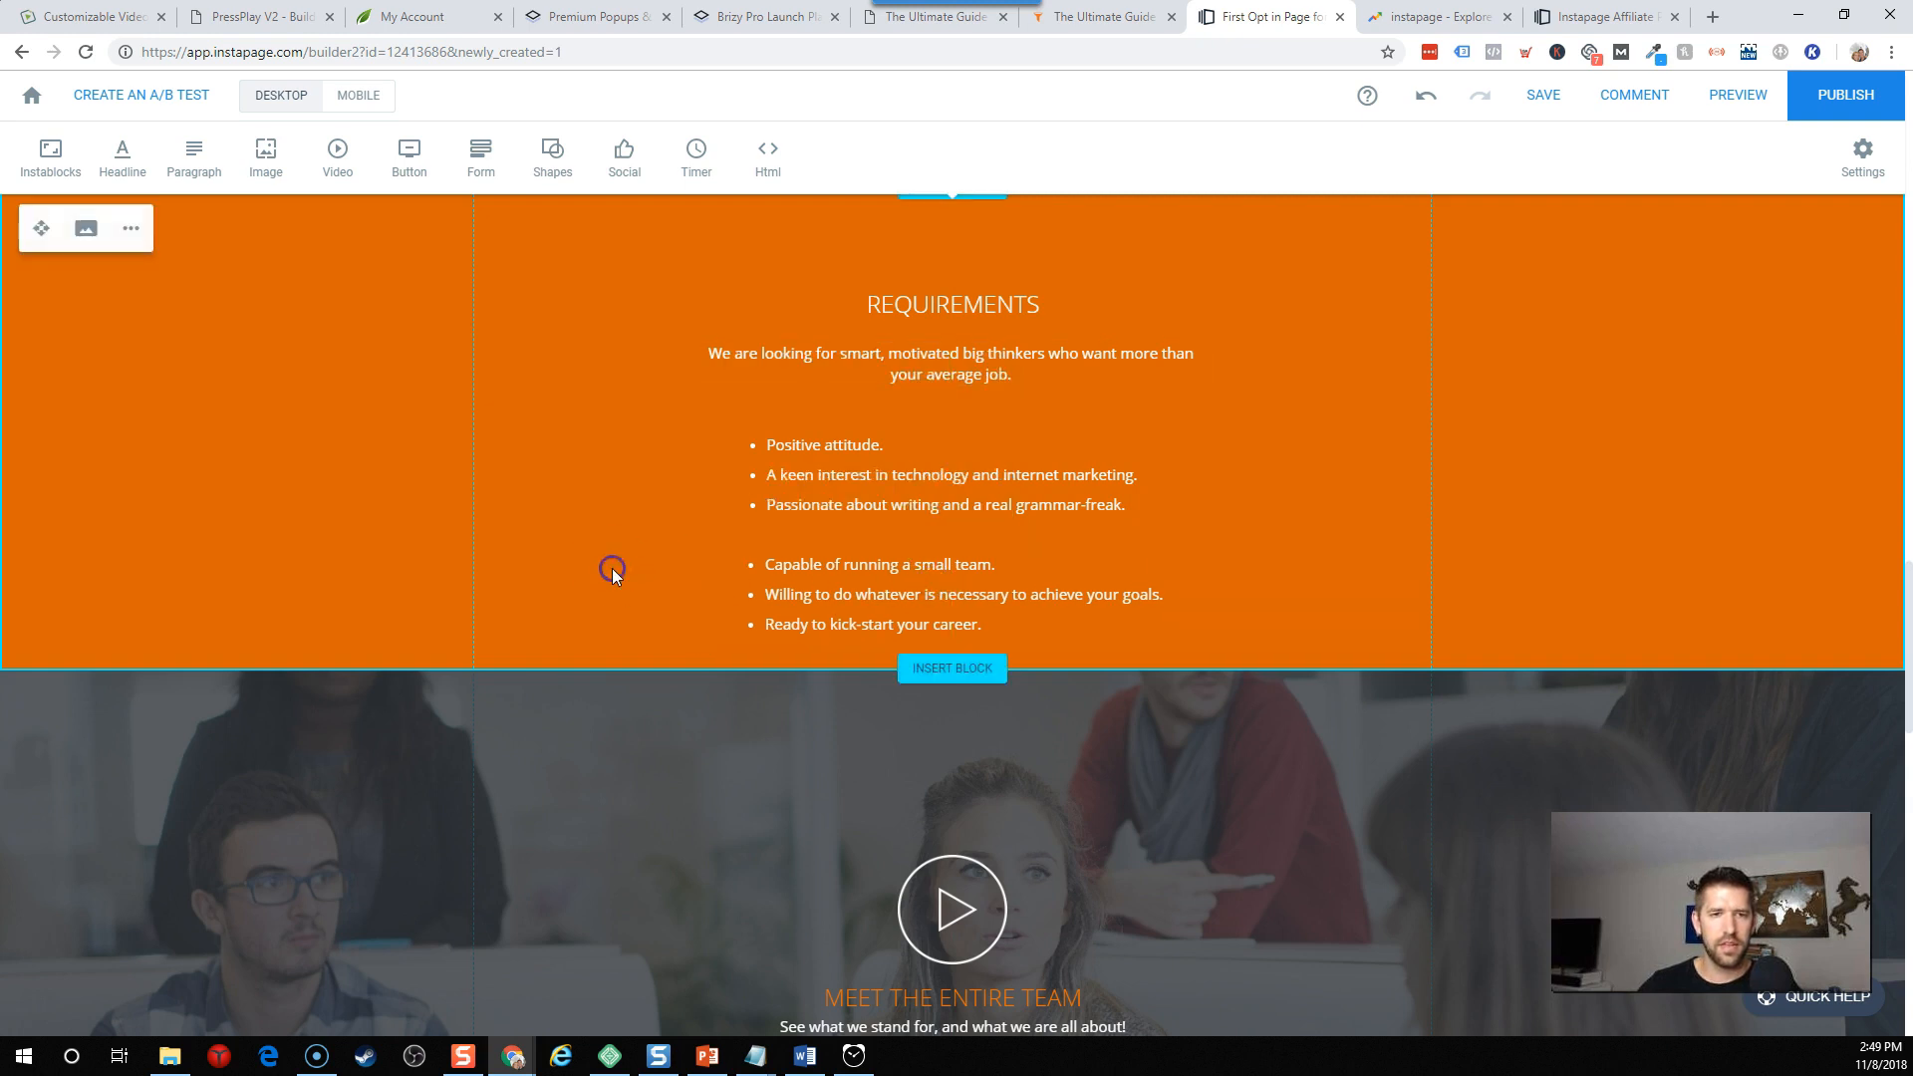
left_click(358, 96)
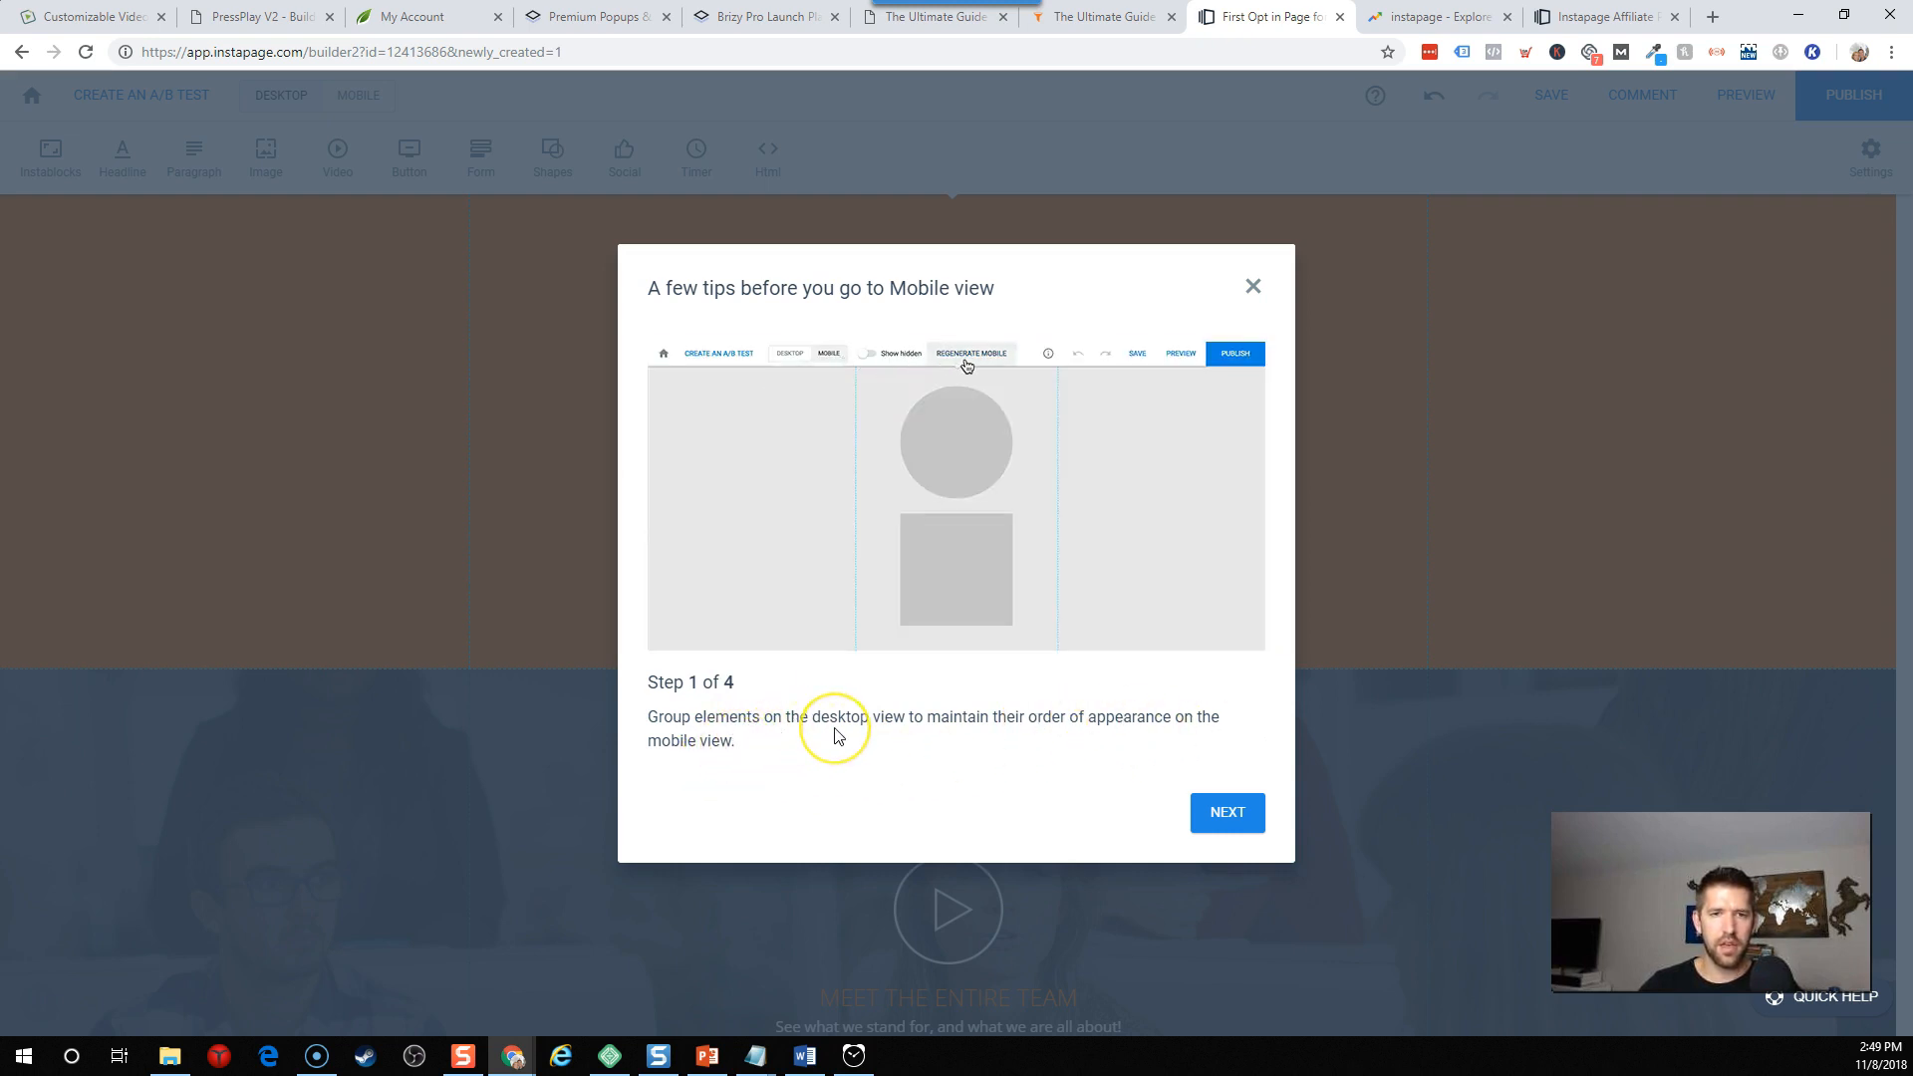
Page through all four 'A few tips before you go to Mobile view' screens and finish.
left_click(1226, 813)
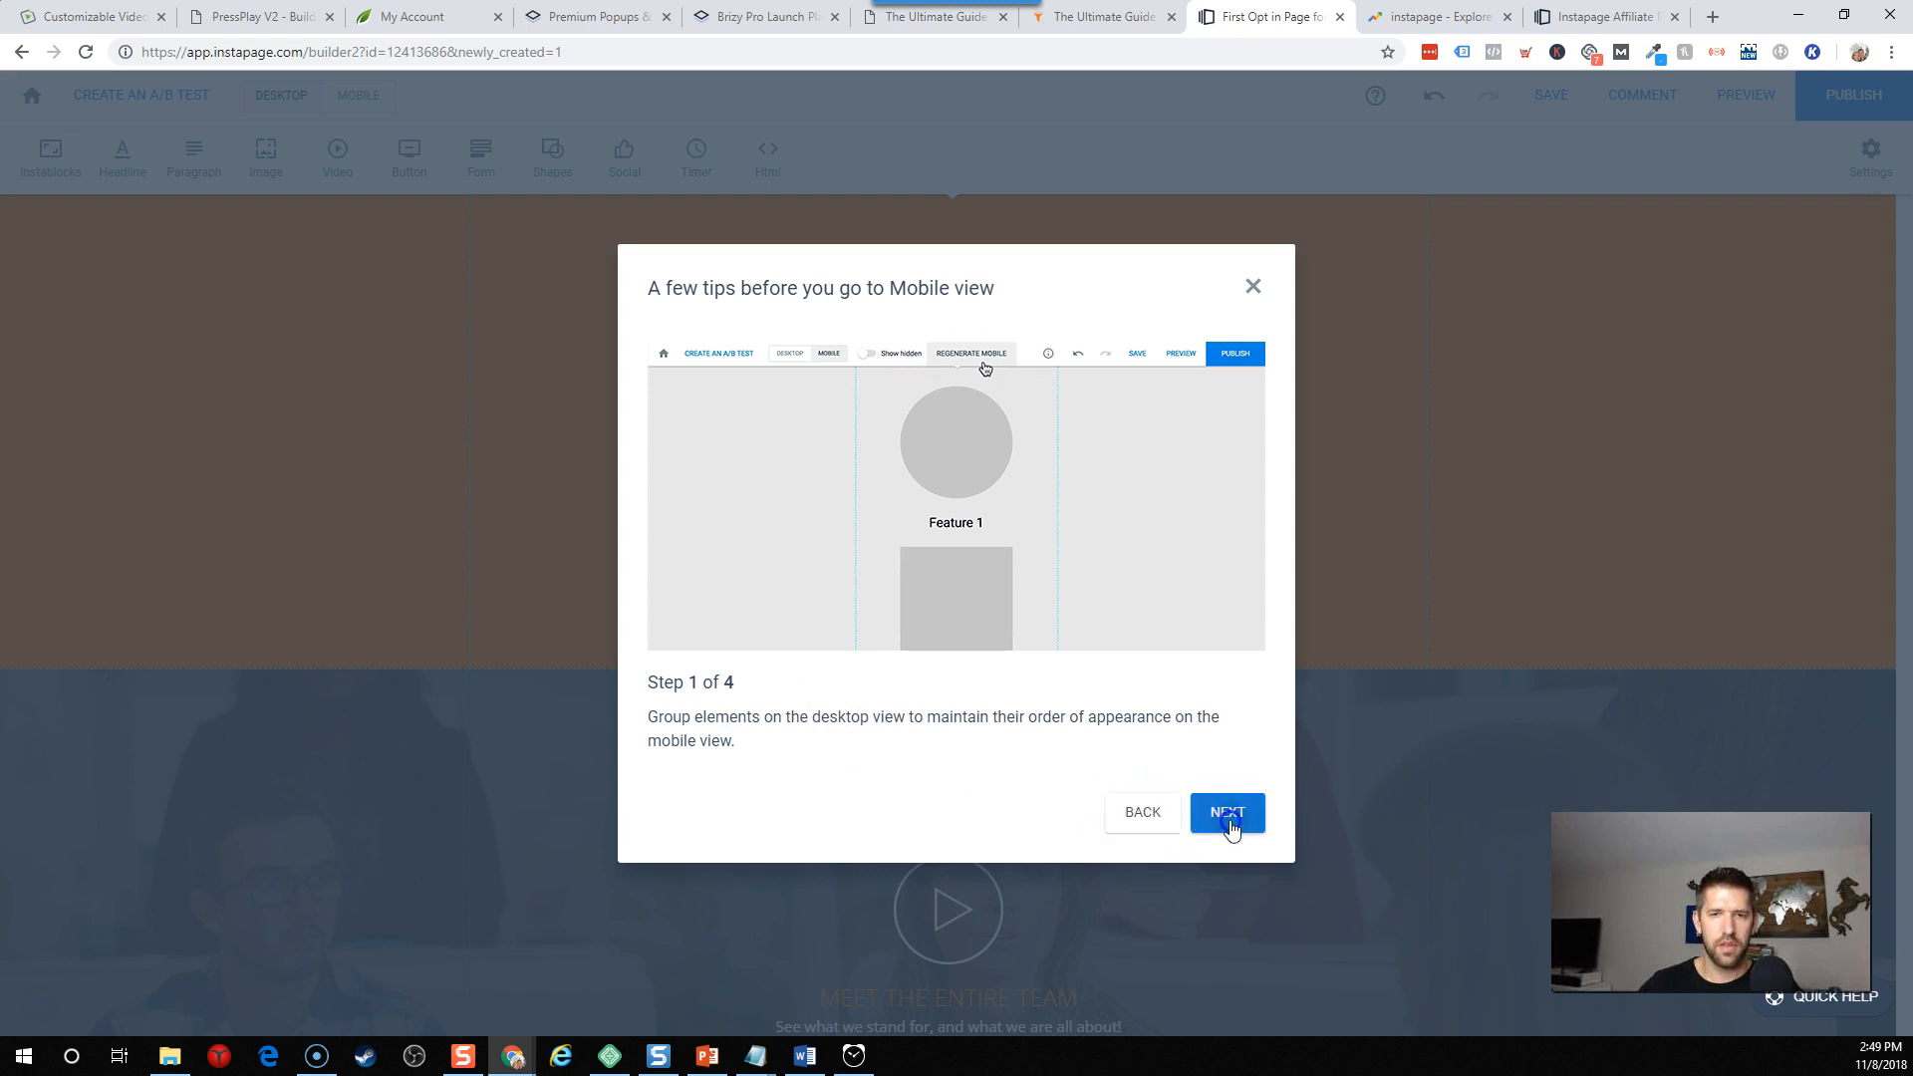
left_click(1226, 812)
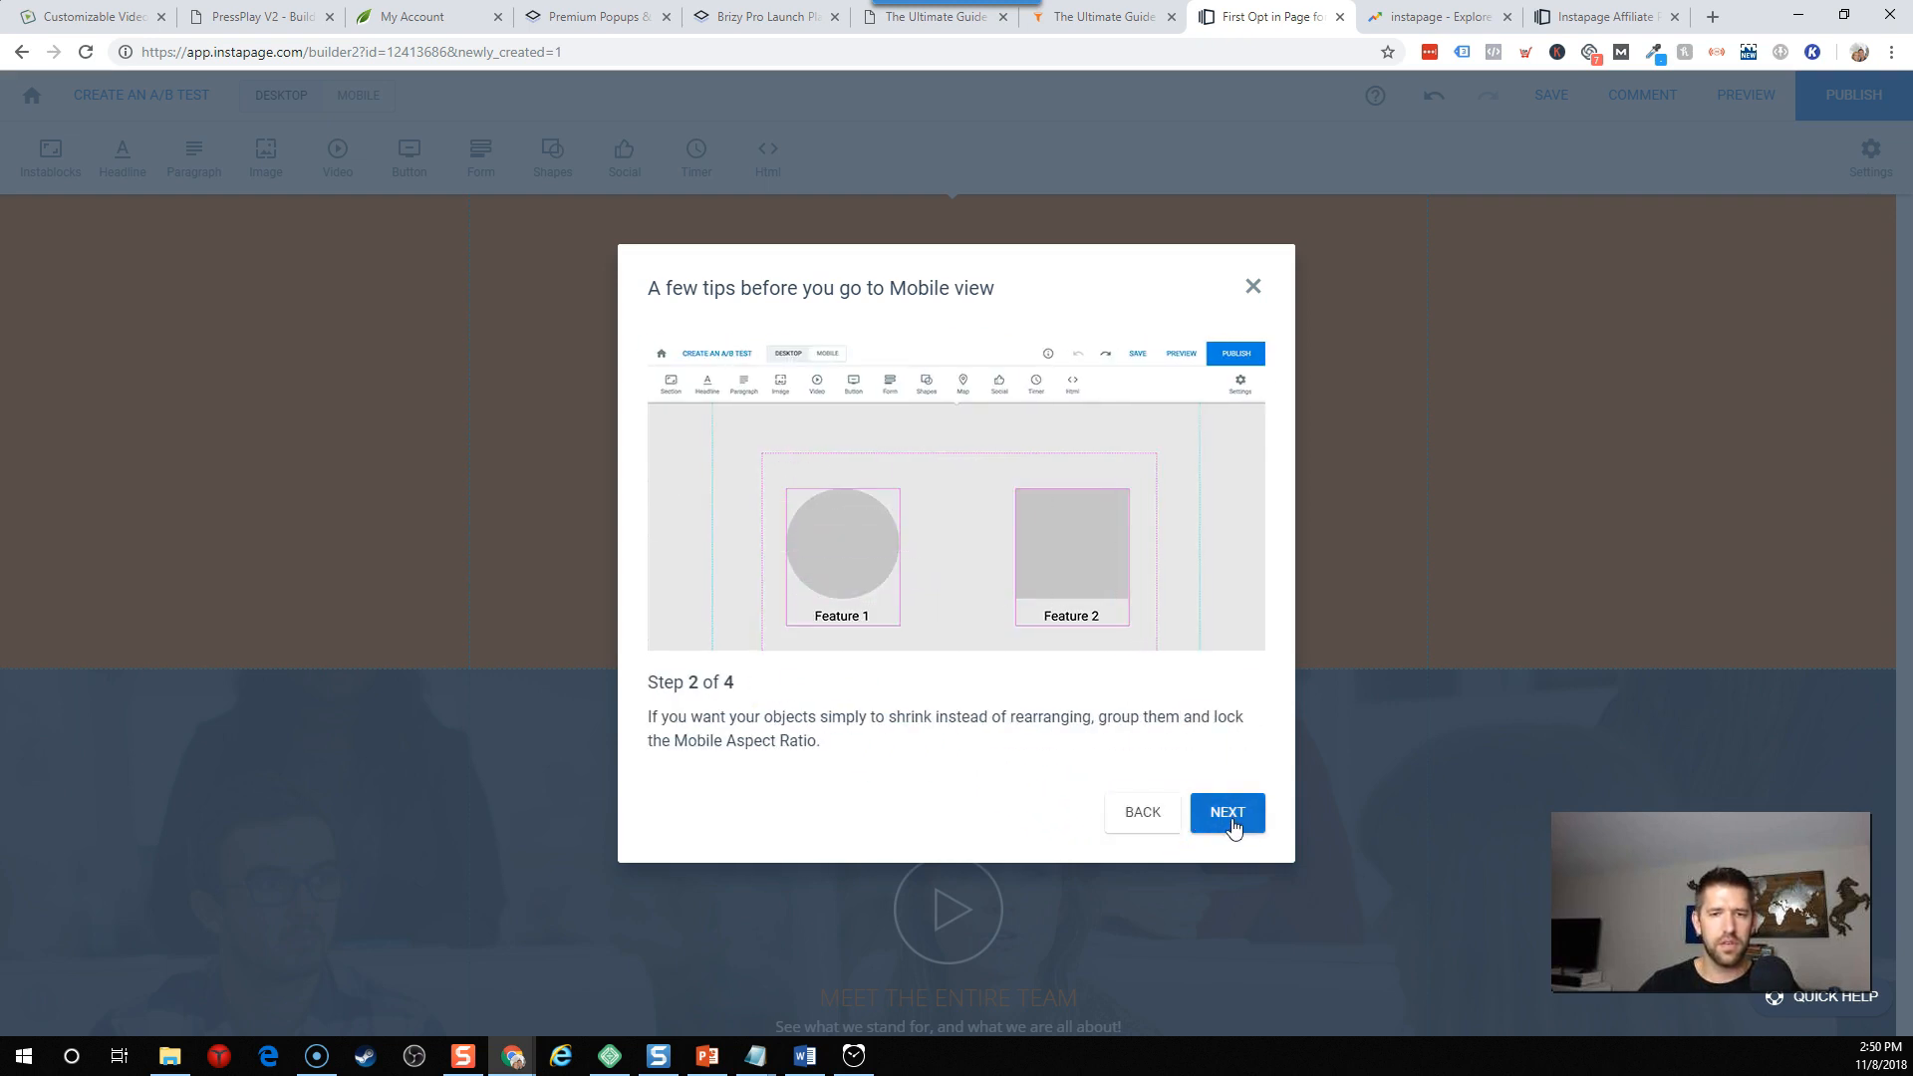
left_click(1226, 810)
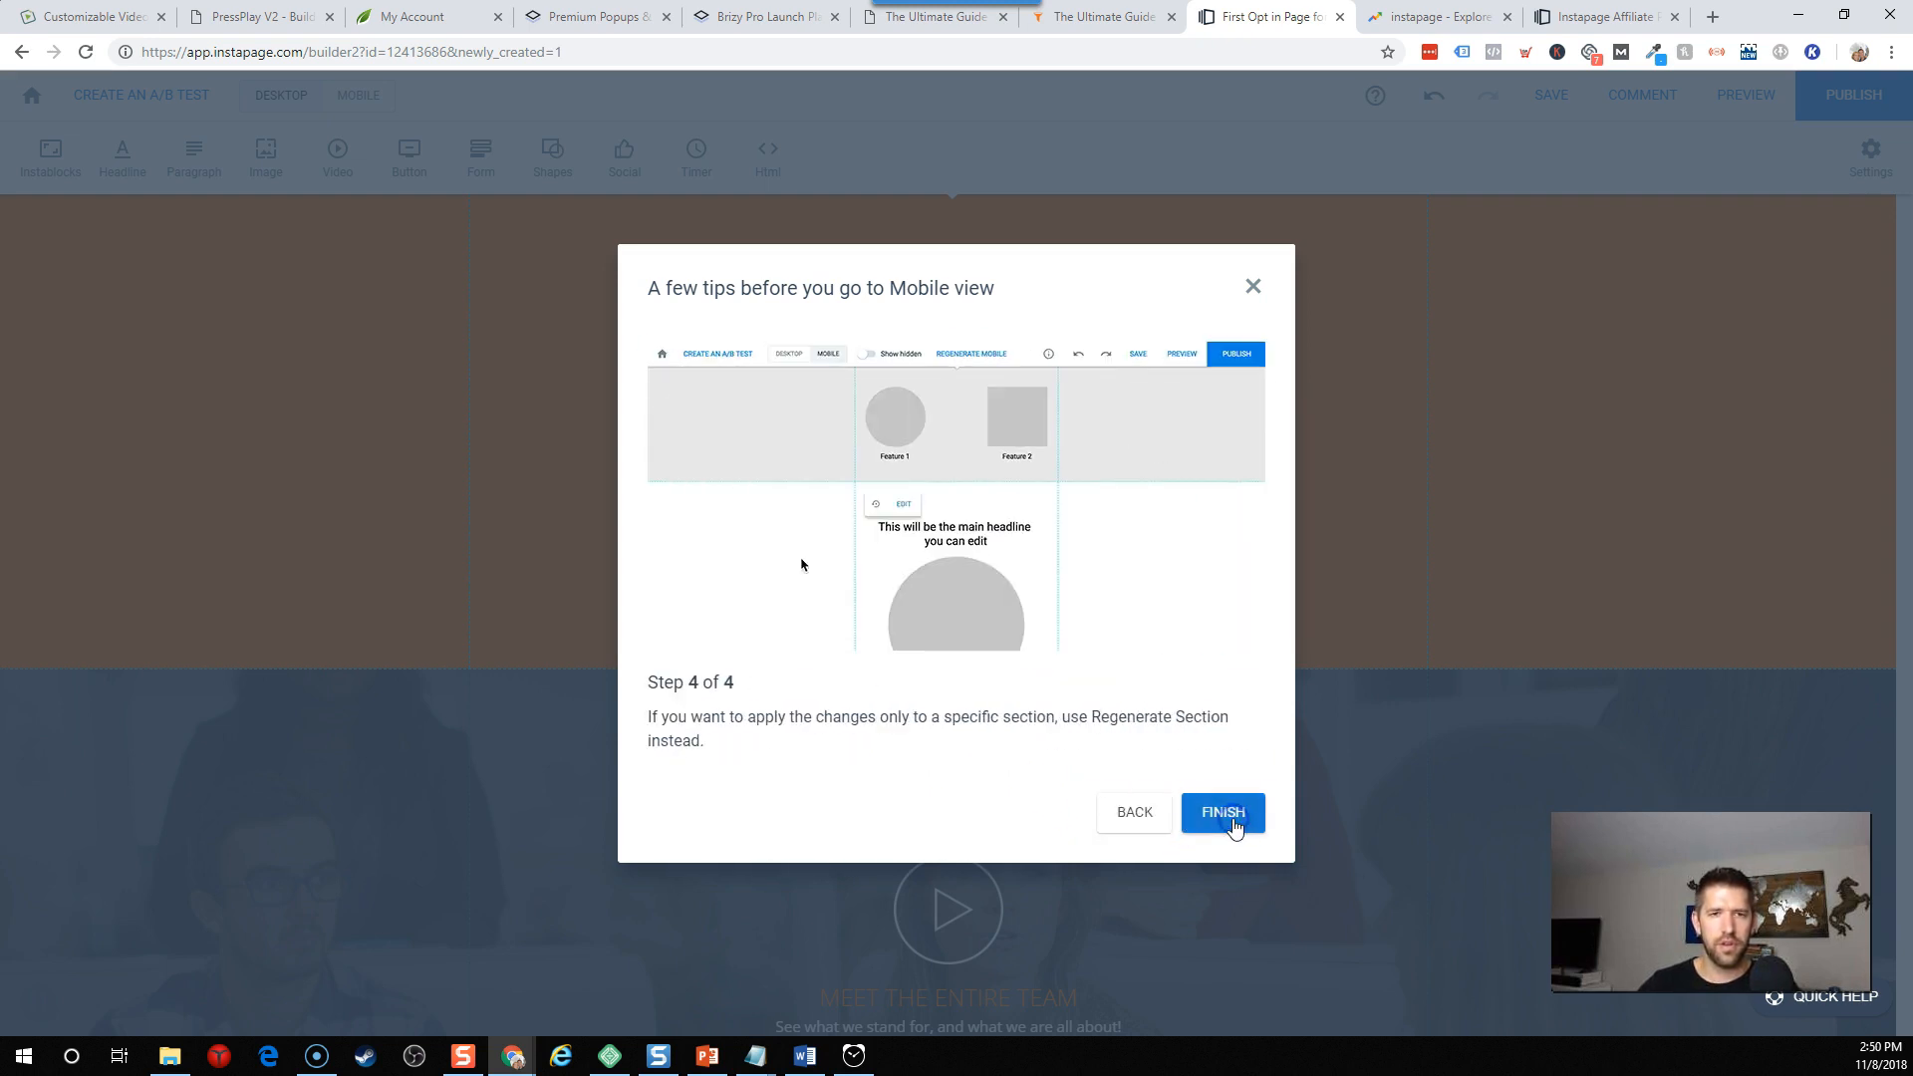
left_click(1221, 813)
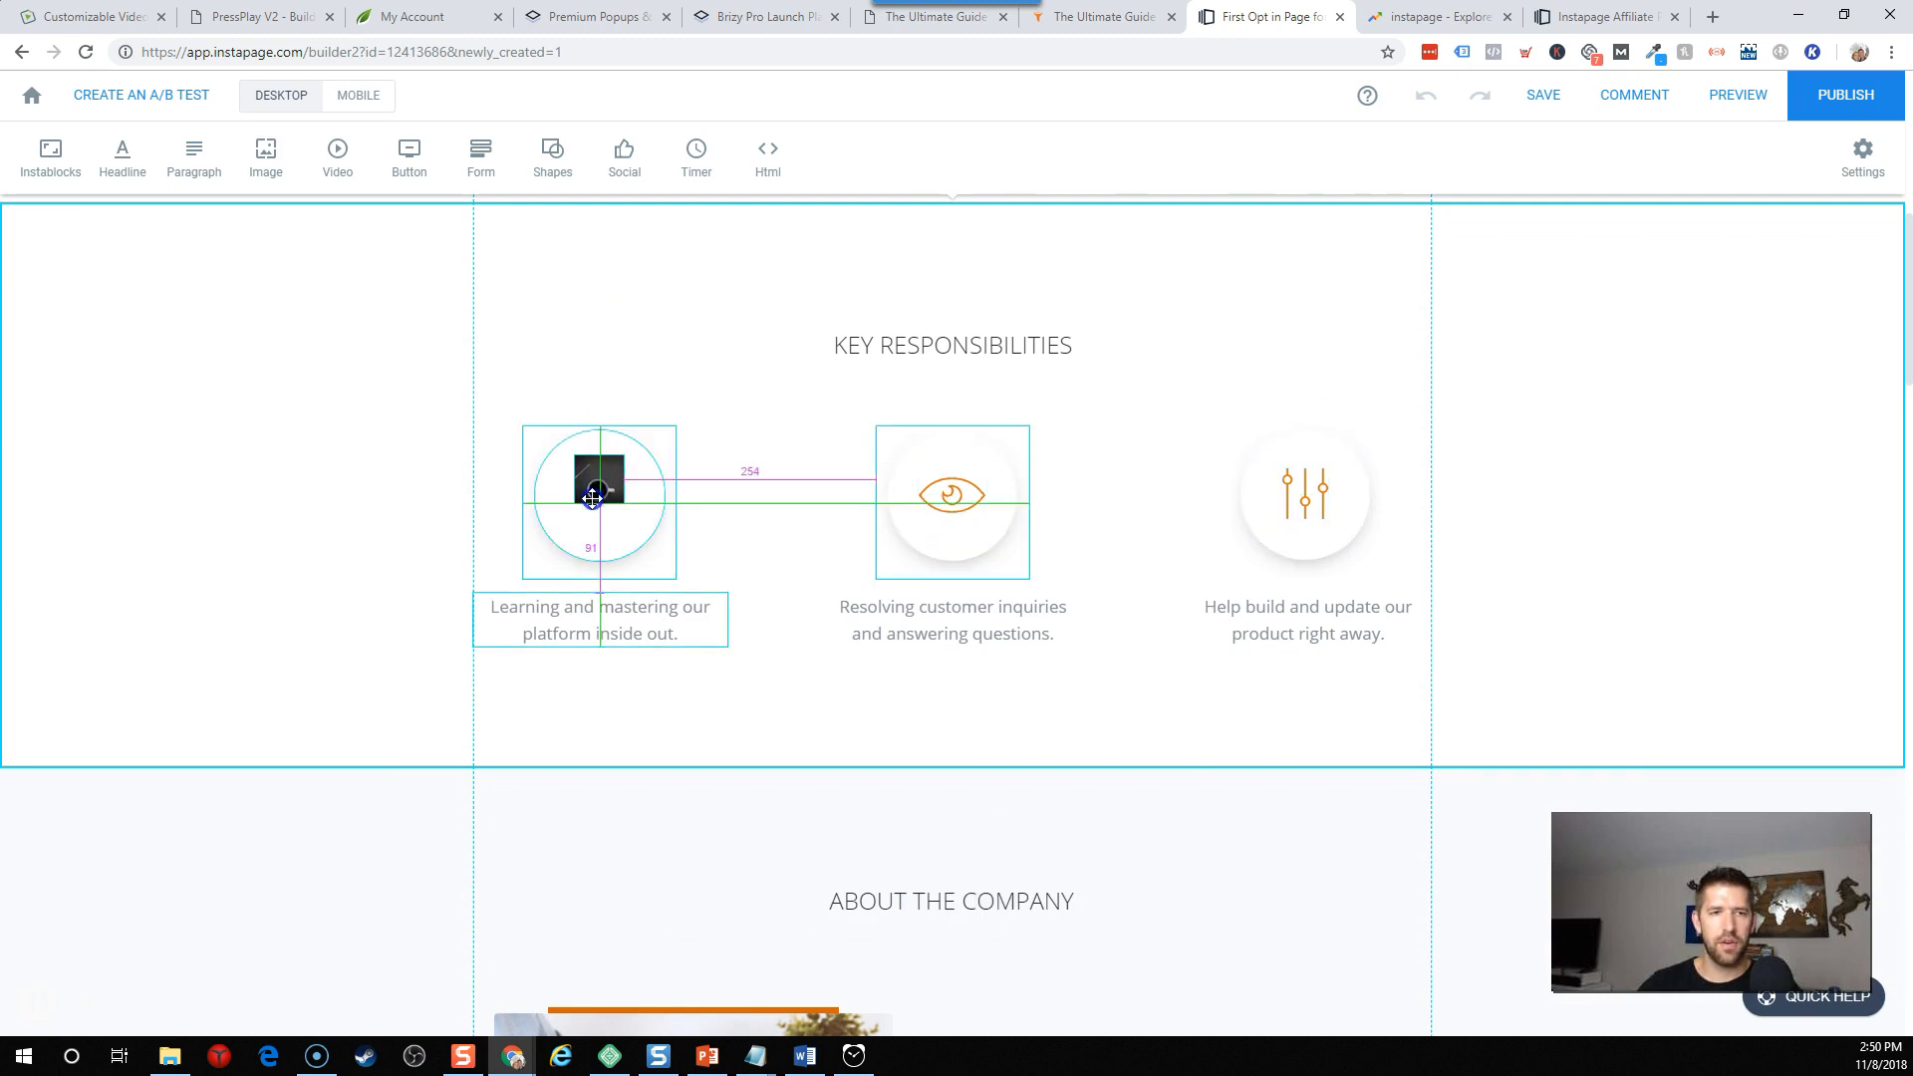
Group each responsibility icon with its caption and stagger the three groups diagonally.
left_click(598, 496)
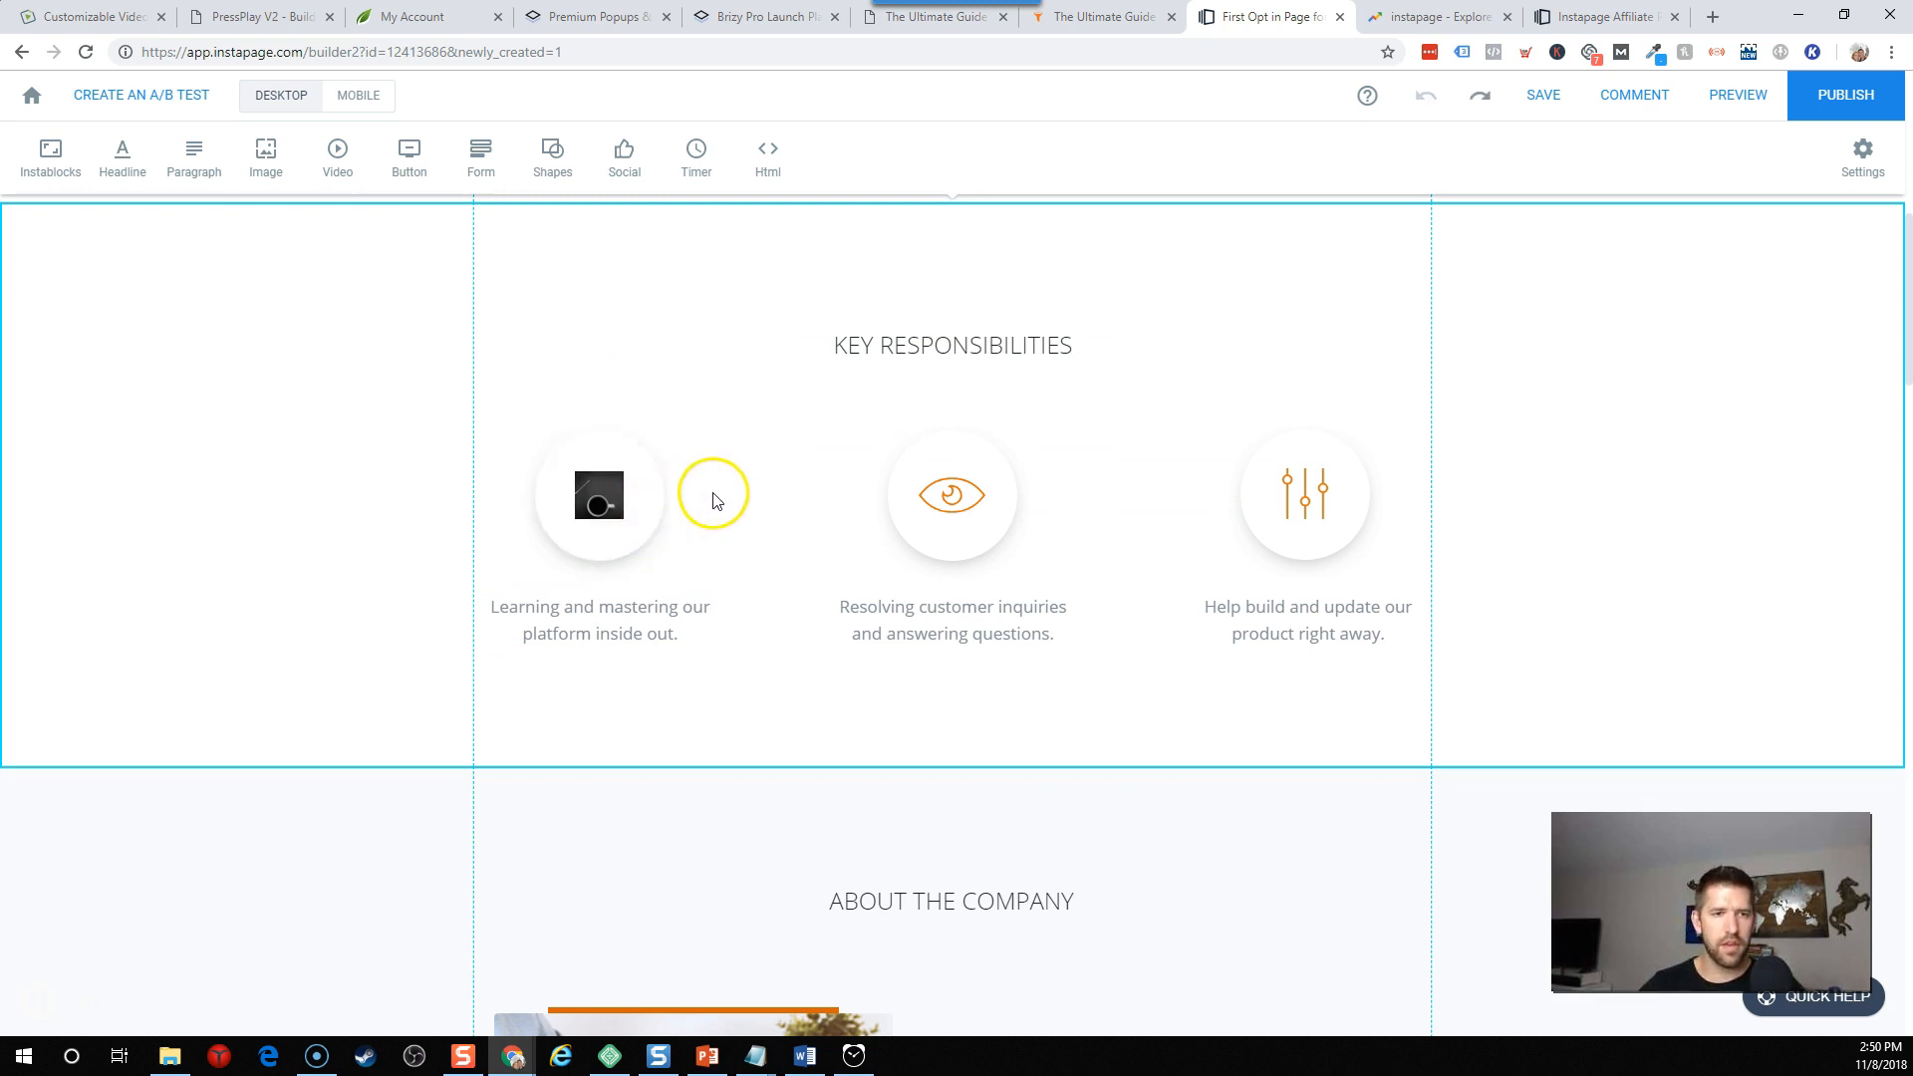
left_click(598, 495)
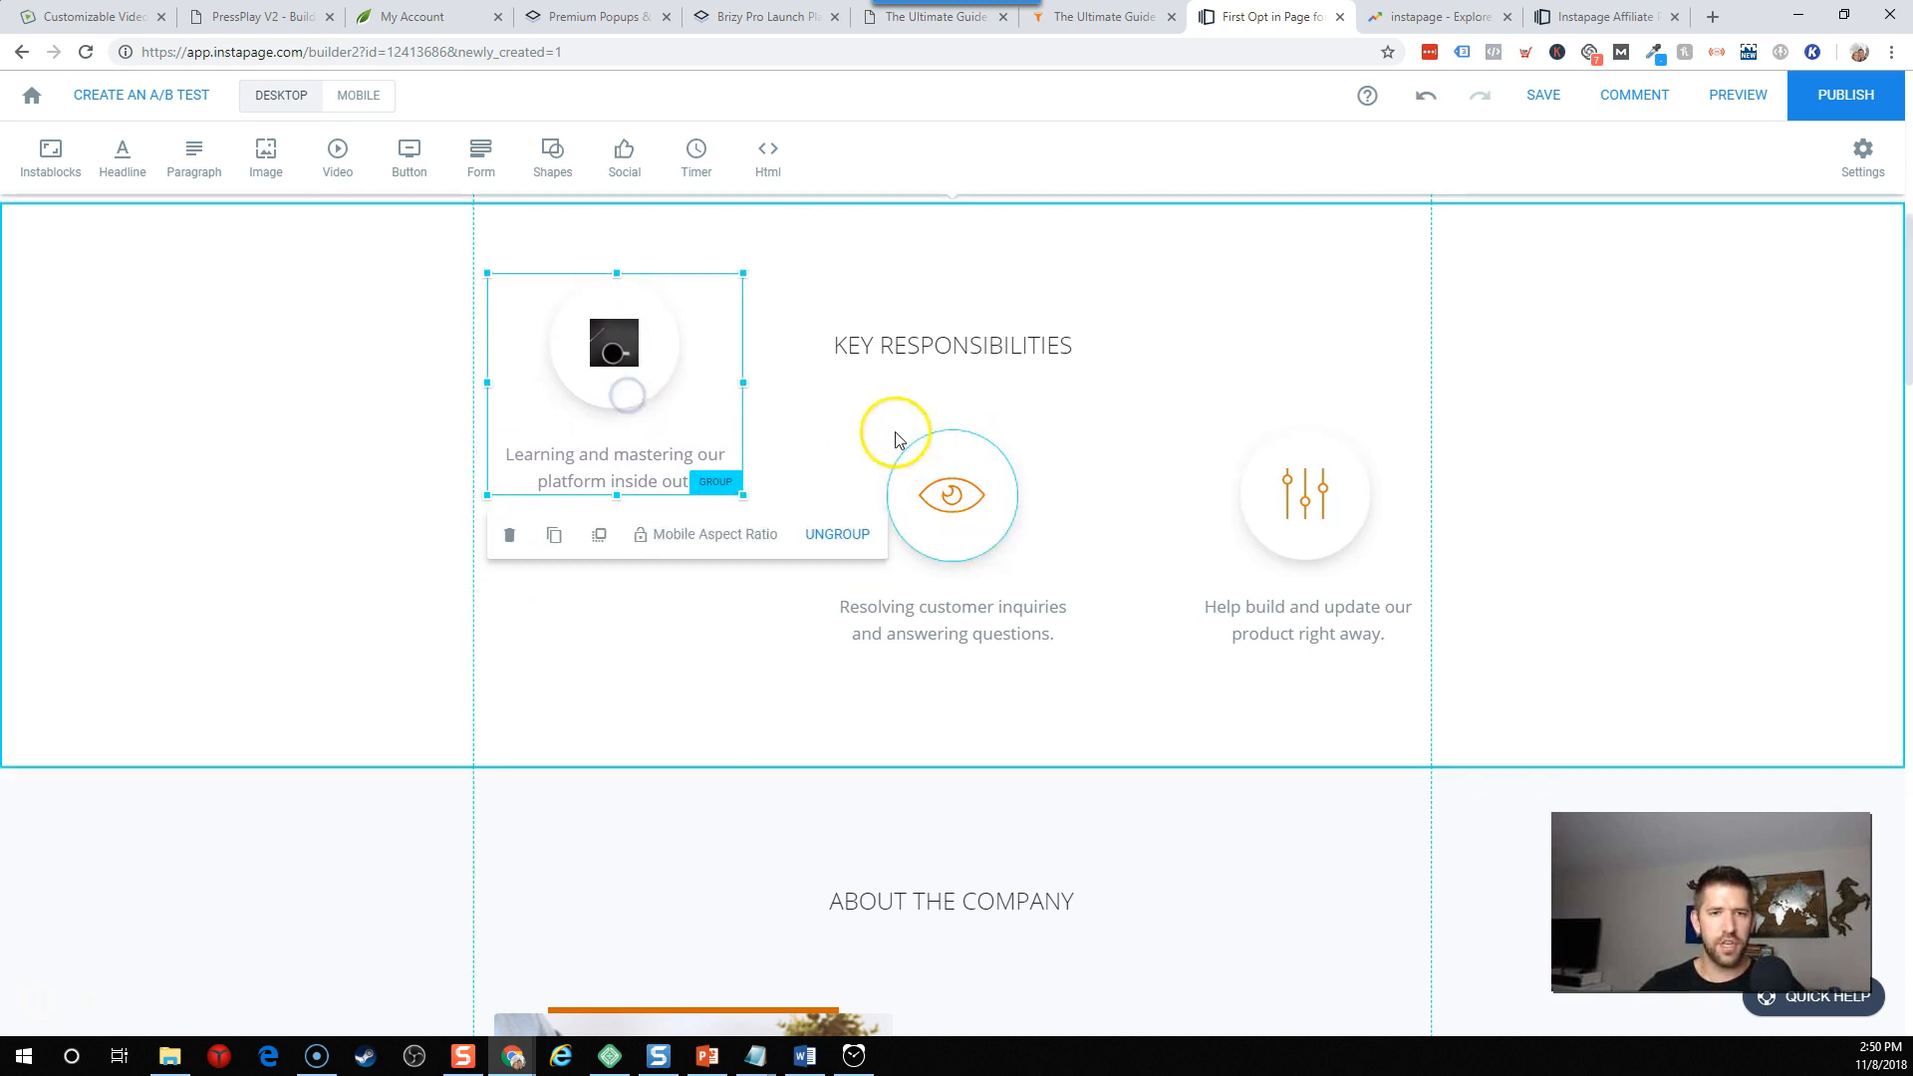
left_click(951, 495)
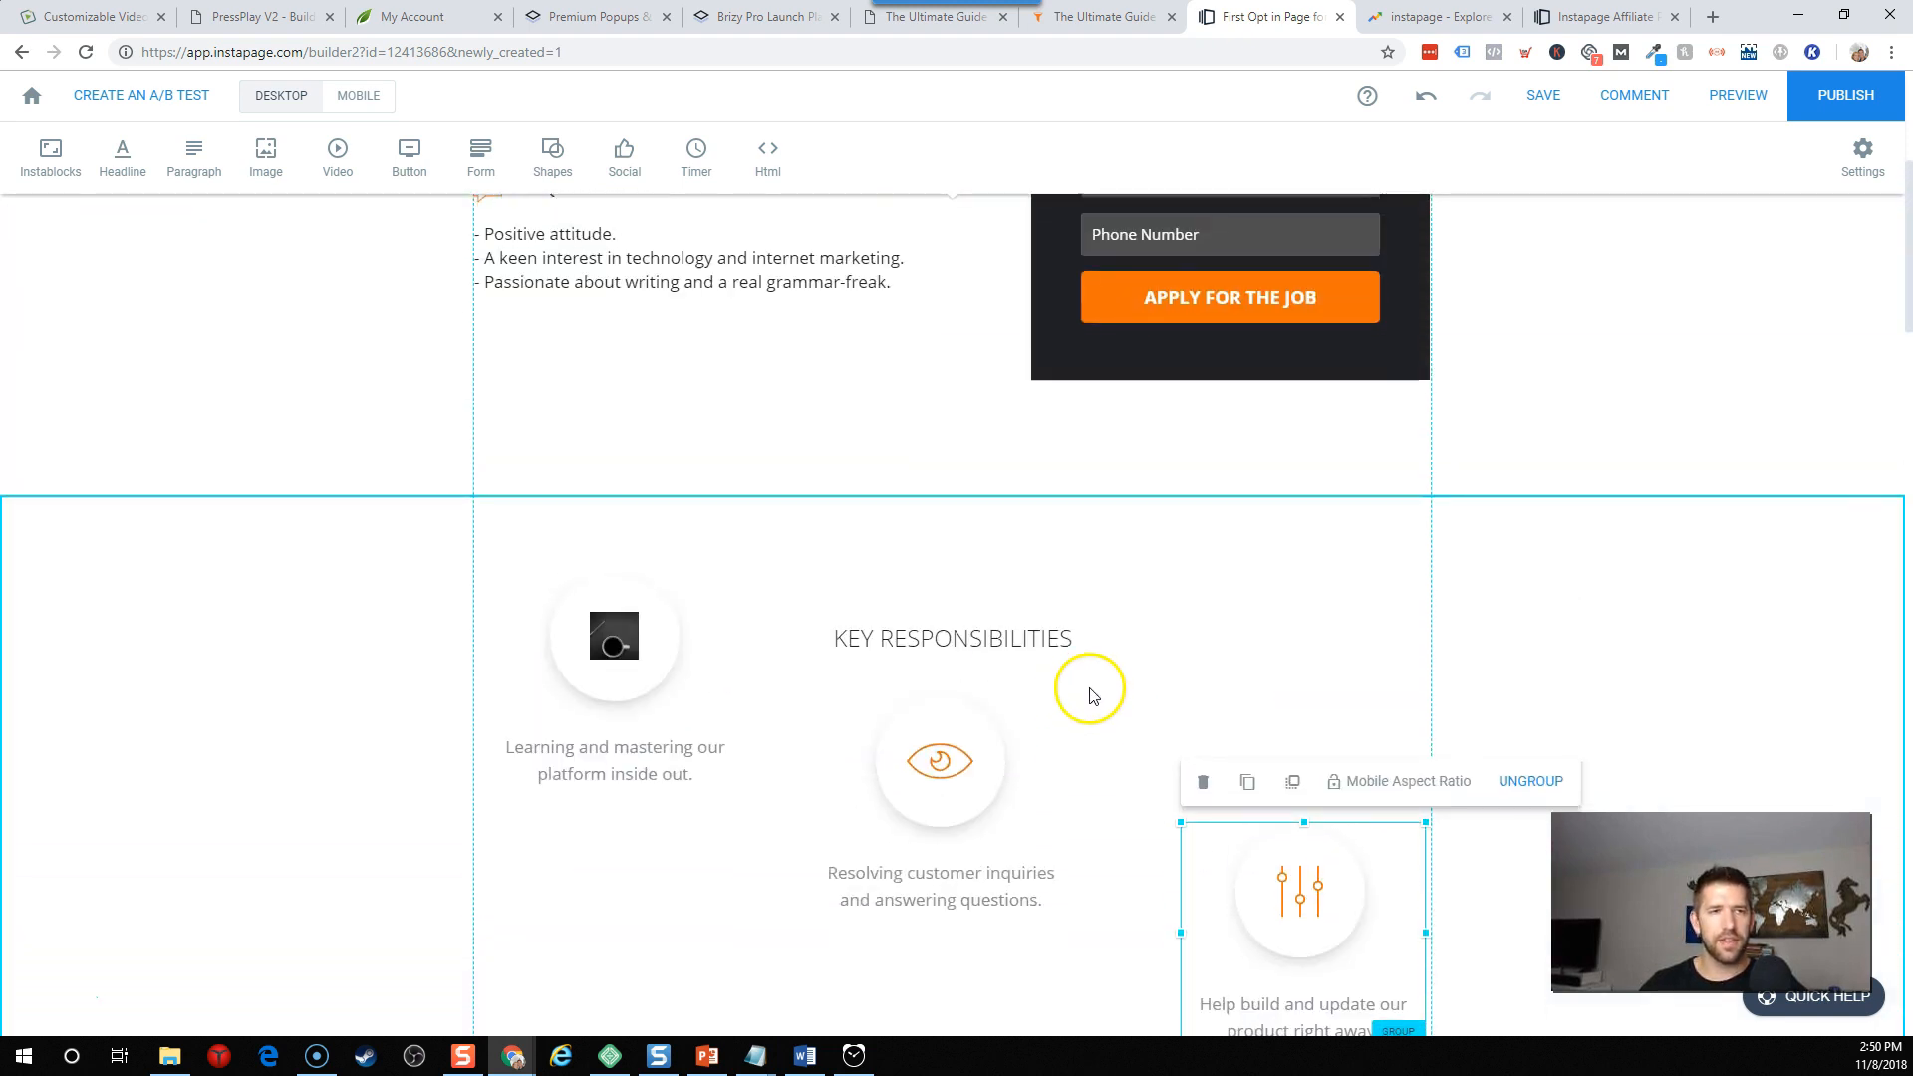
left_click(357, 95)
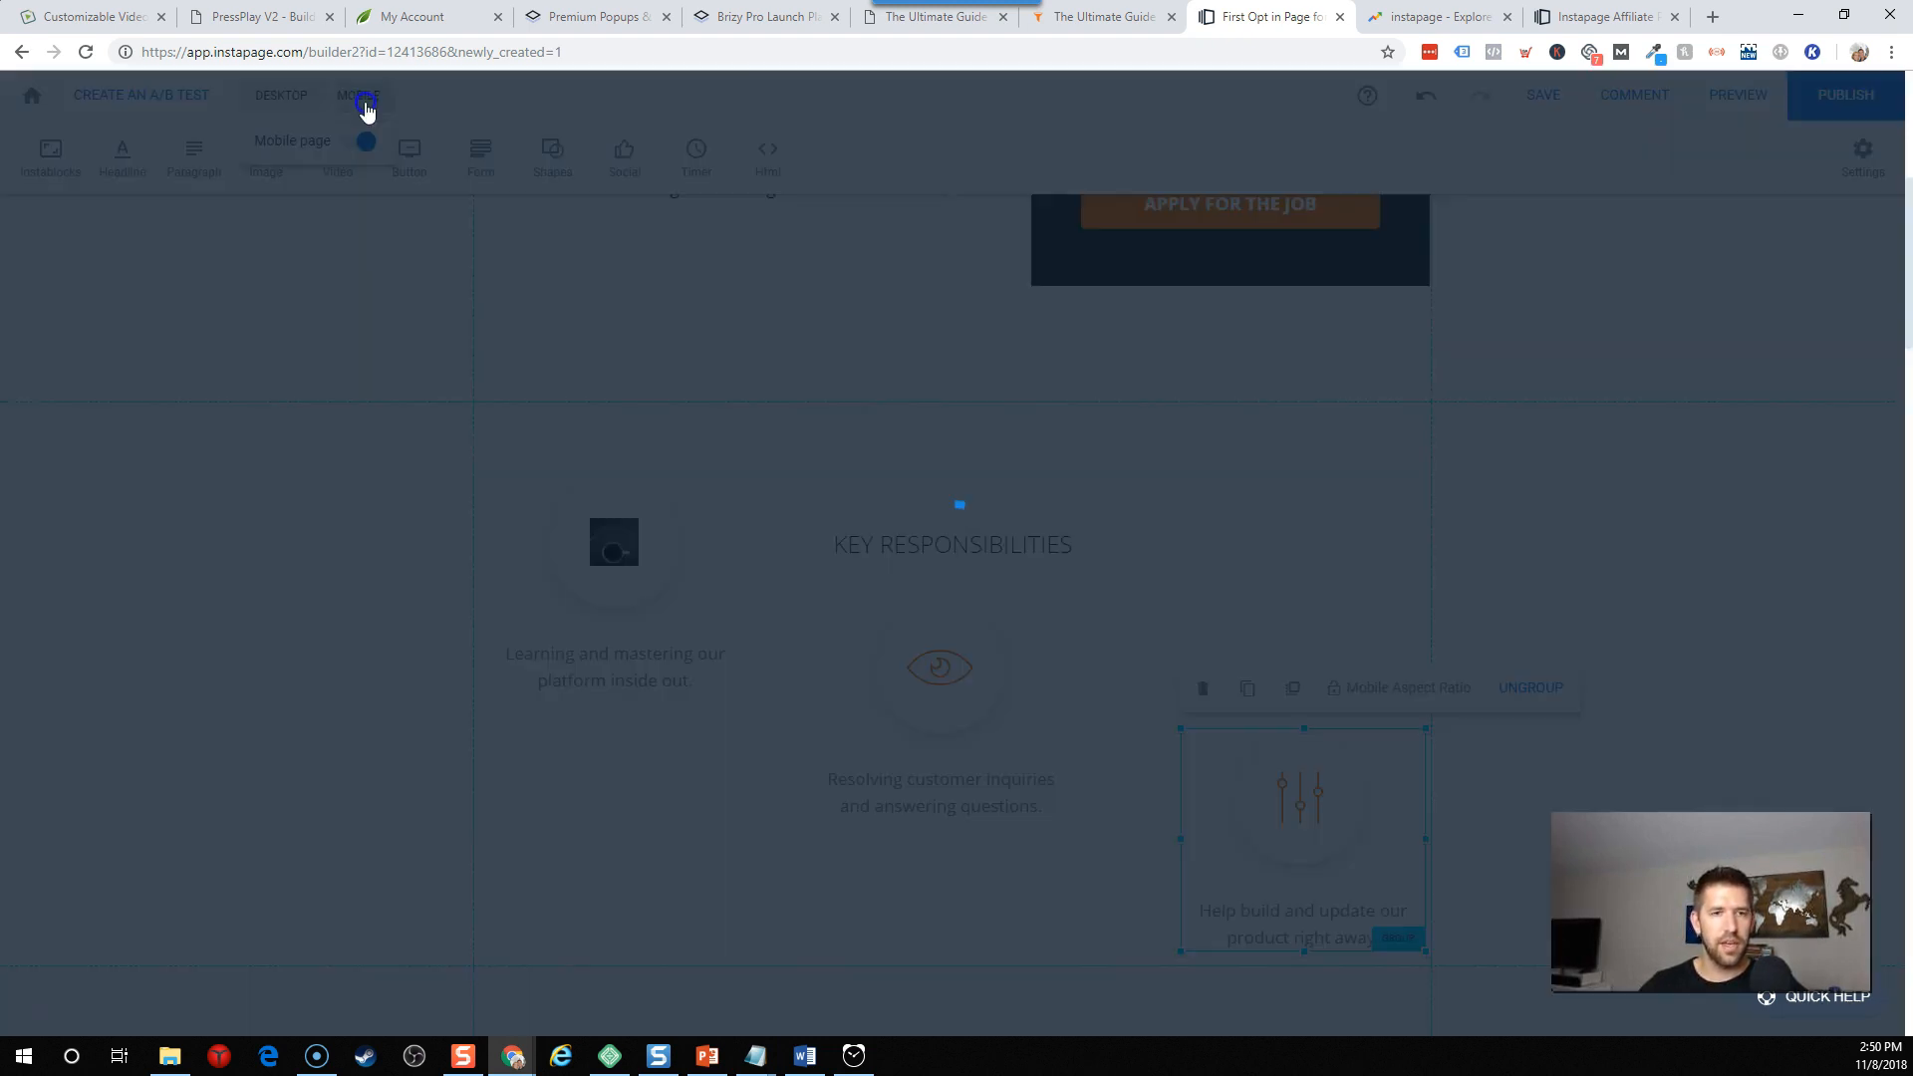
Check and nudge the stacked responsibility items in Mobile view, then return to Desktop.
left_click(358, 96)
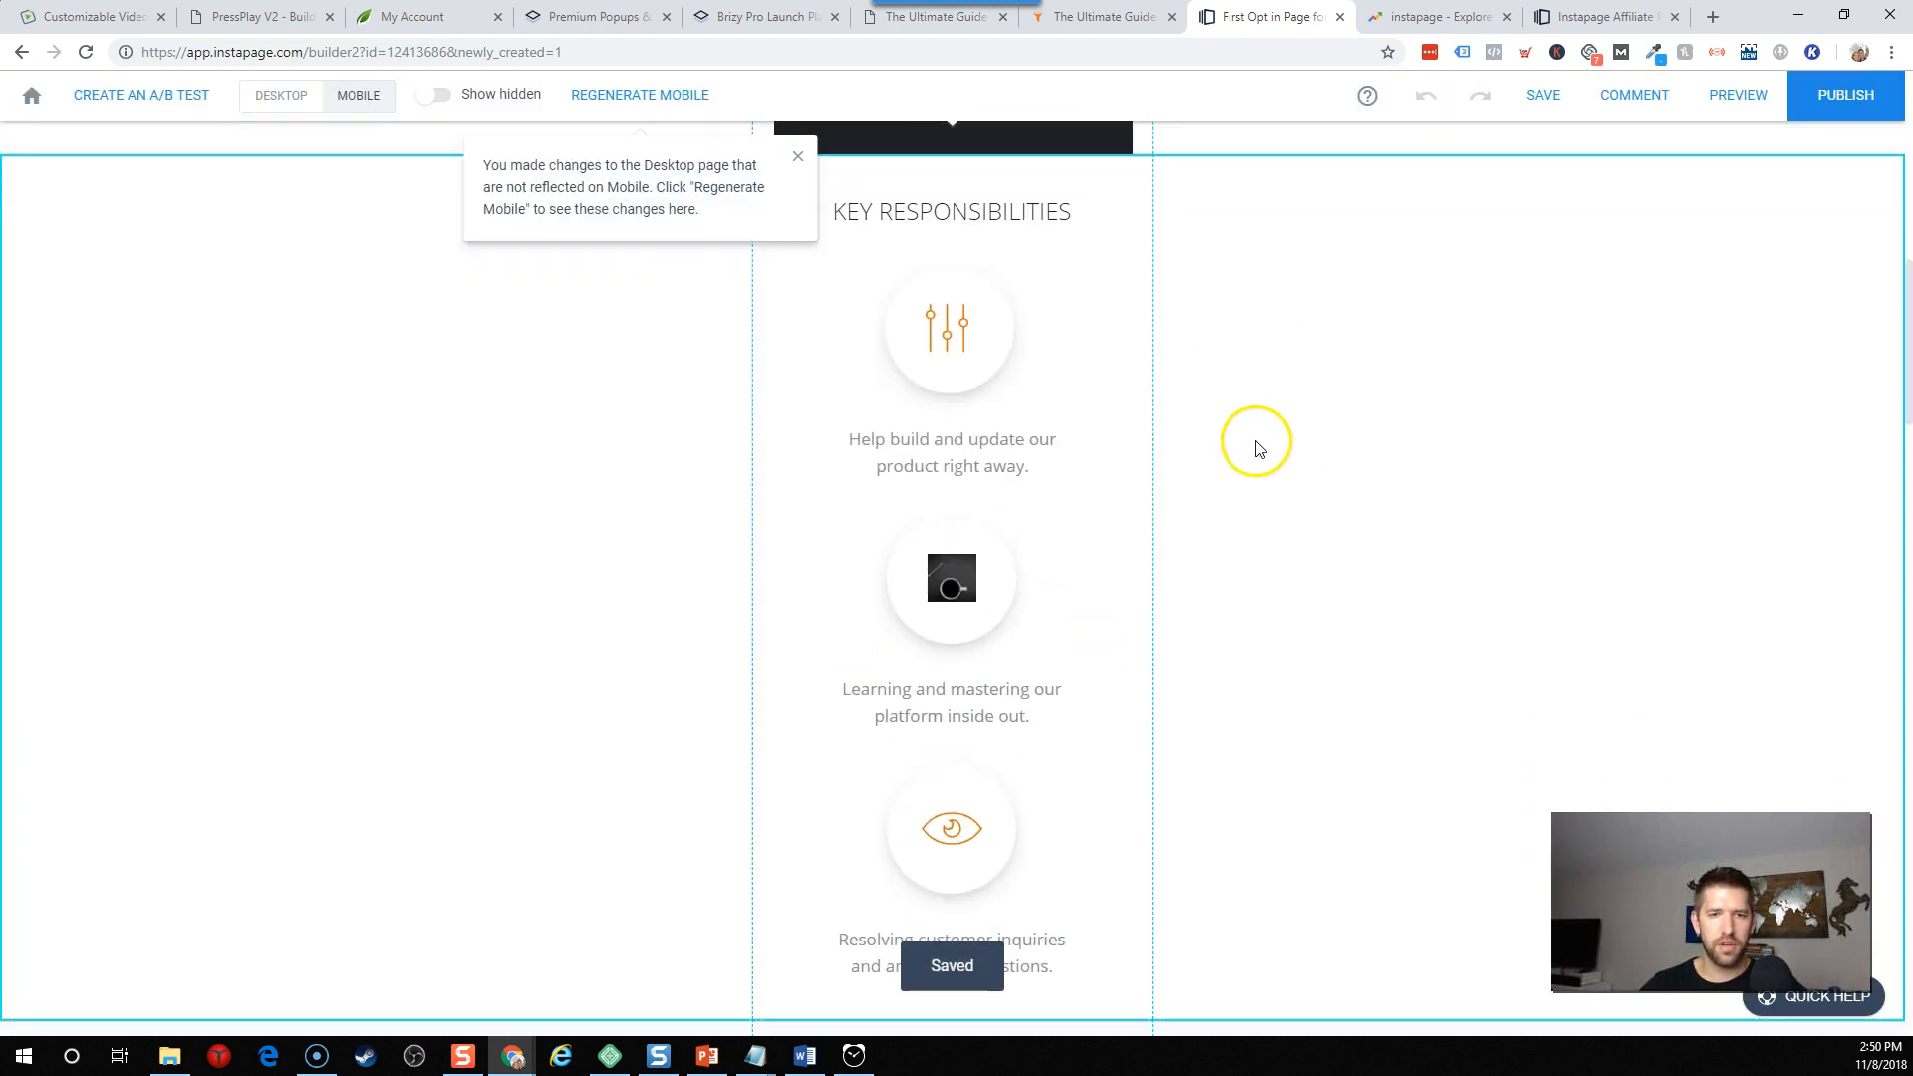
scroll("up", 3)
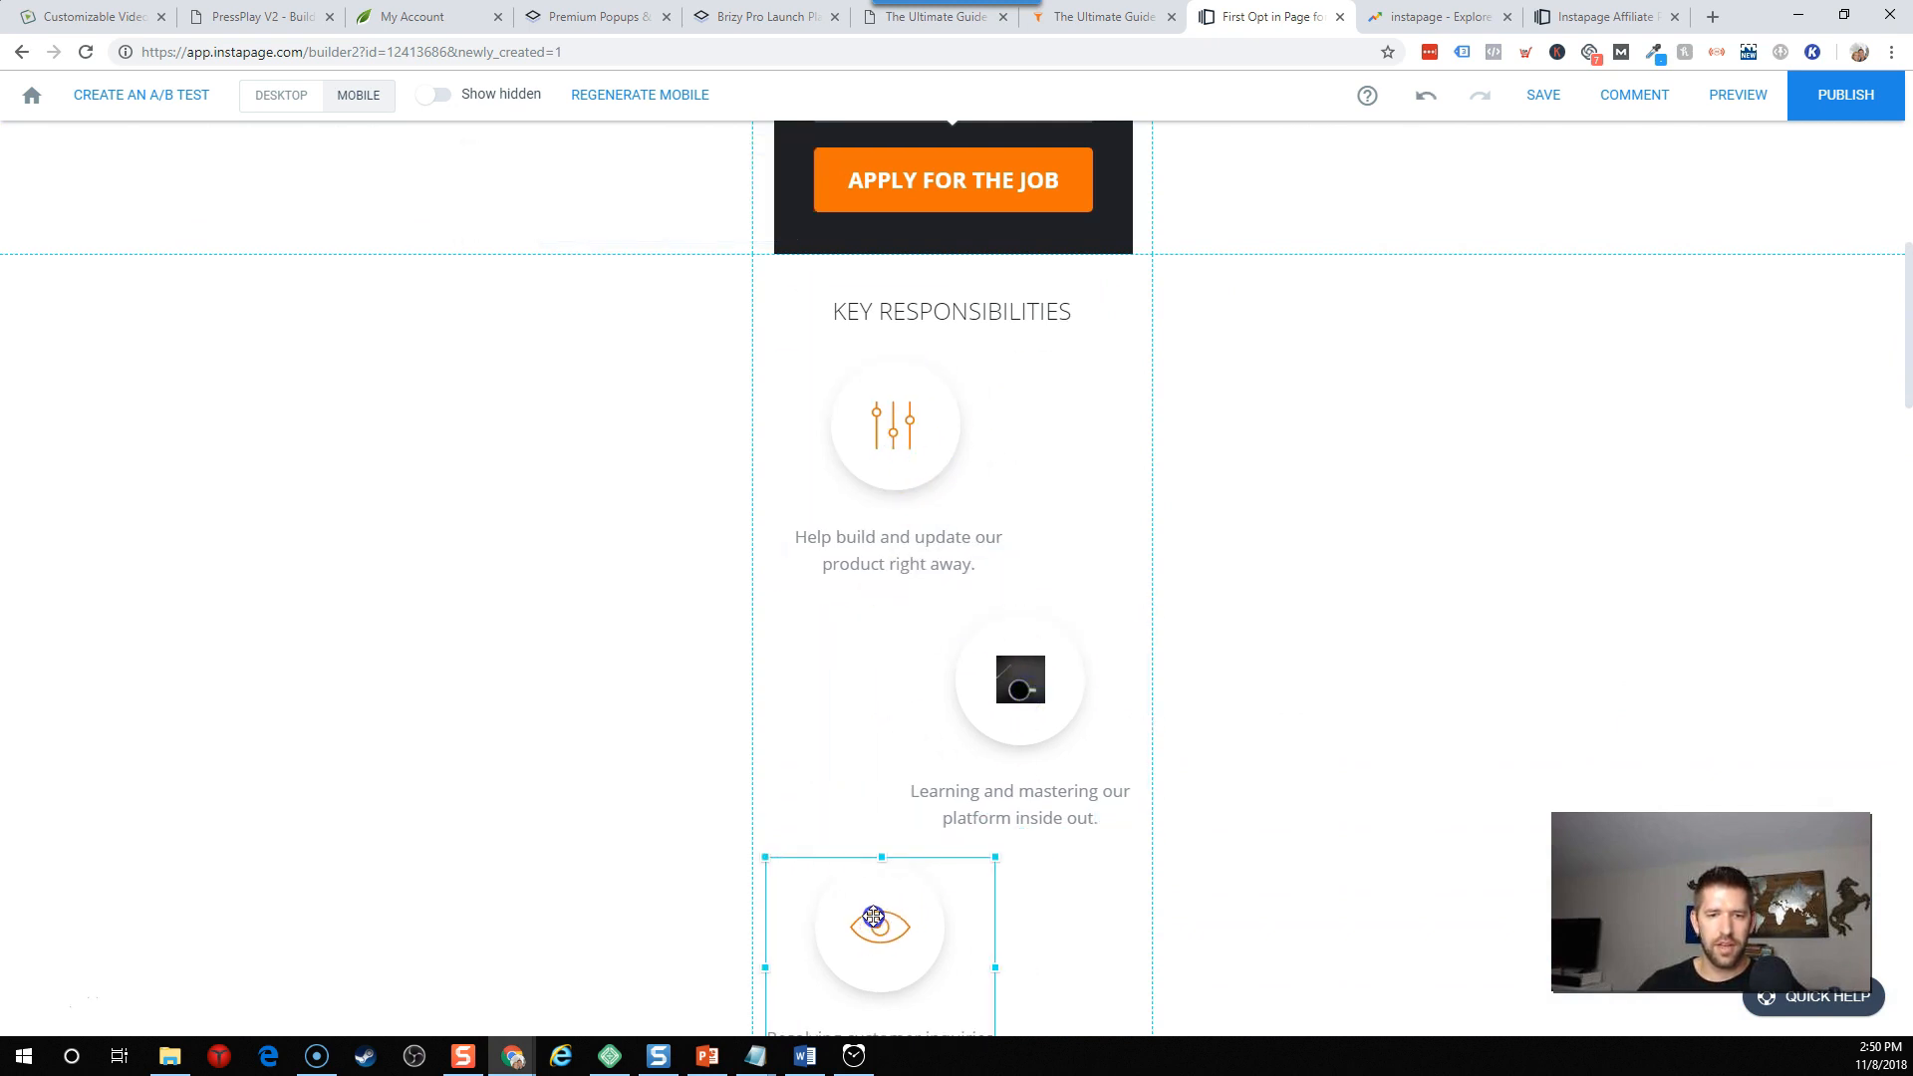
scroll("down", 3)
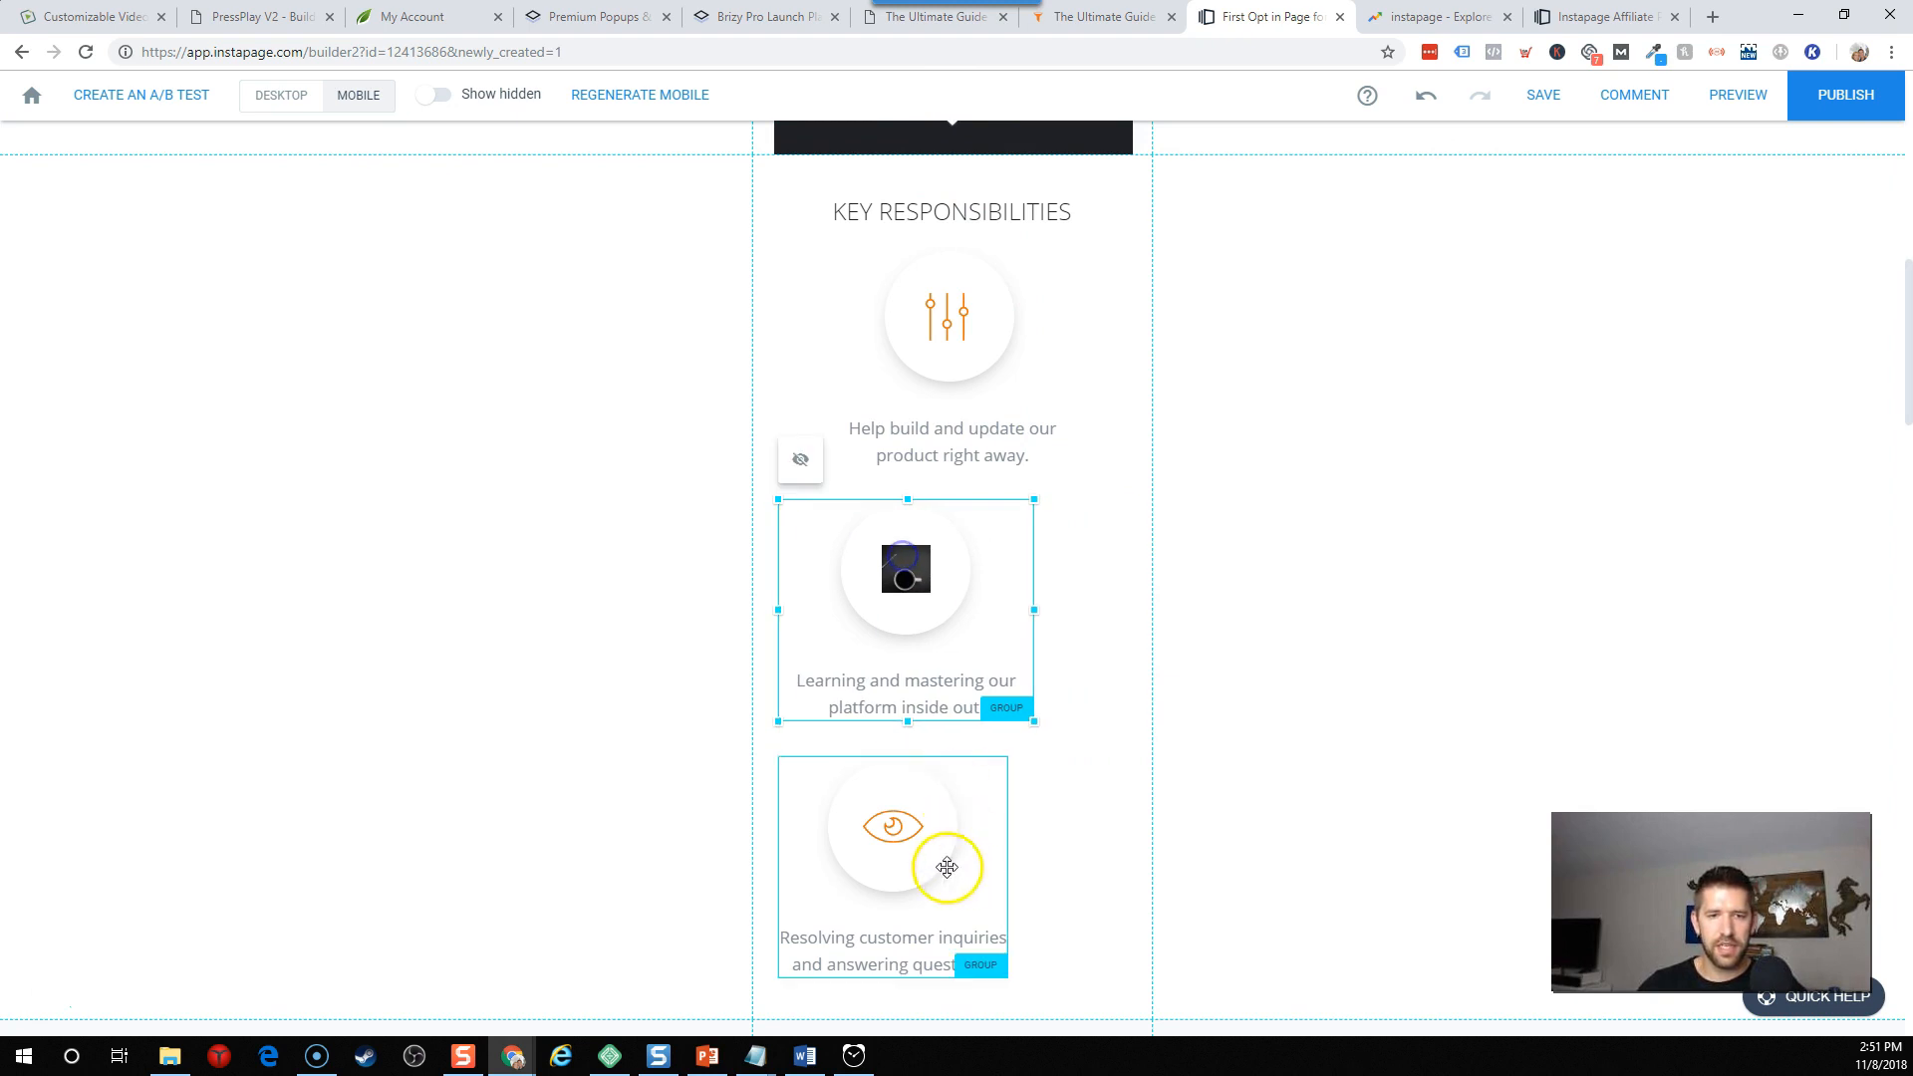
scroll("down", 3)
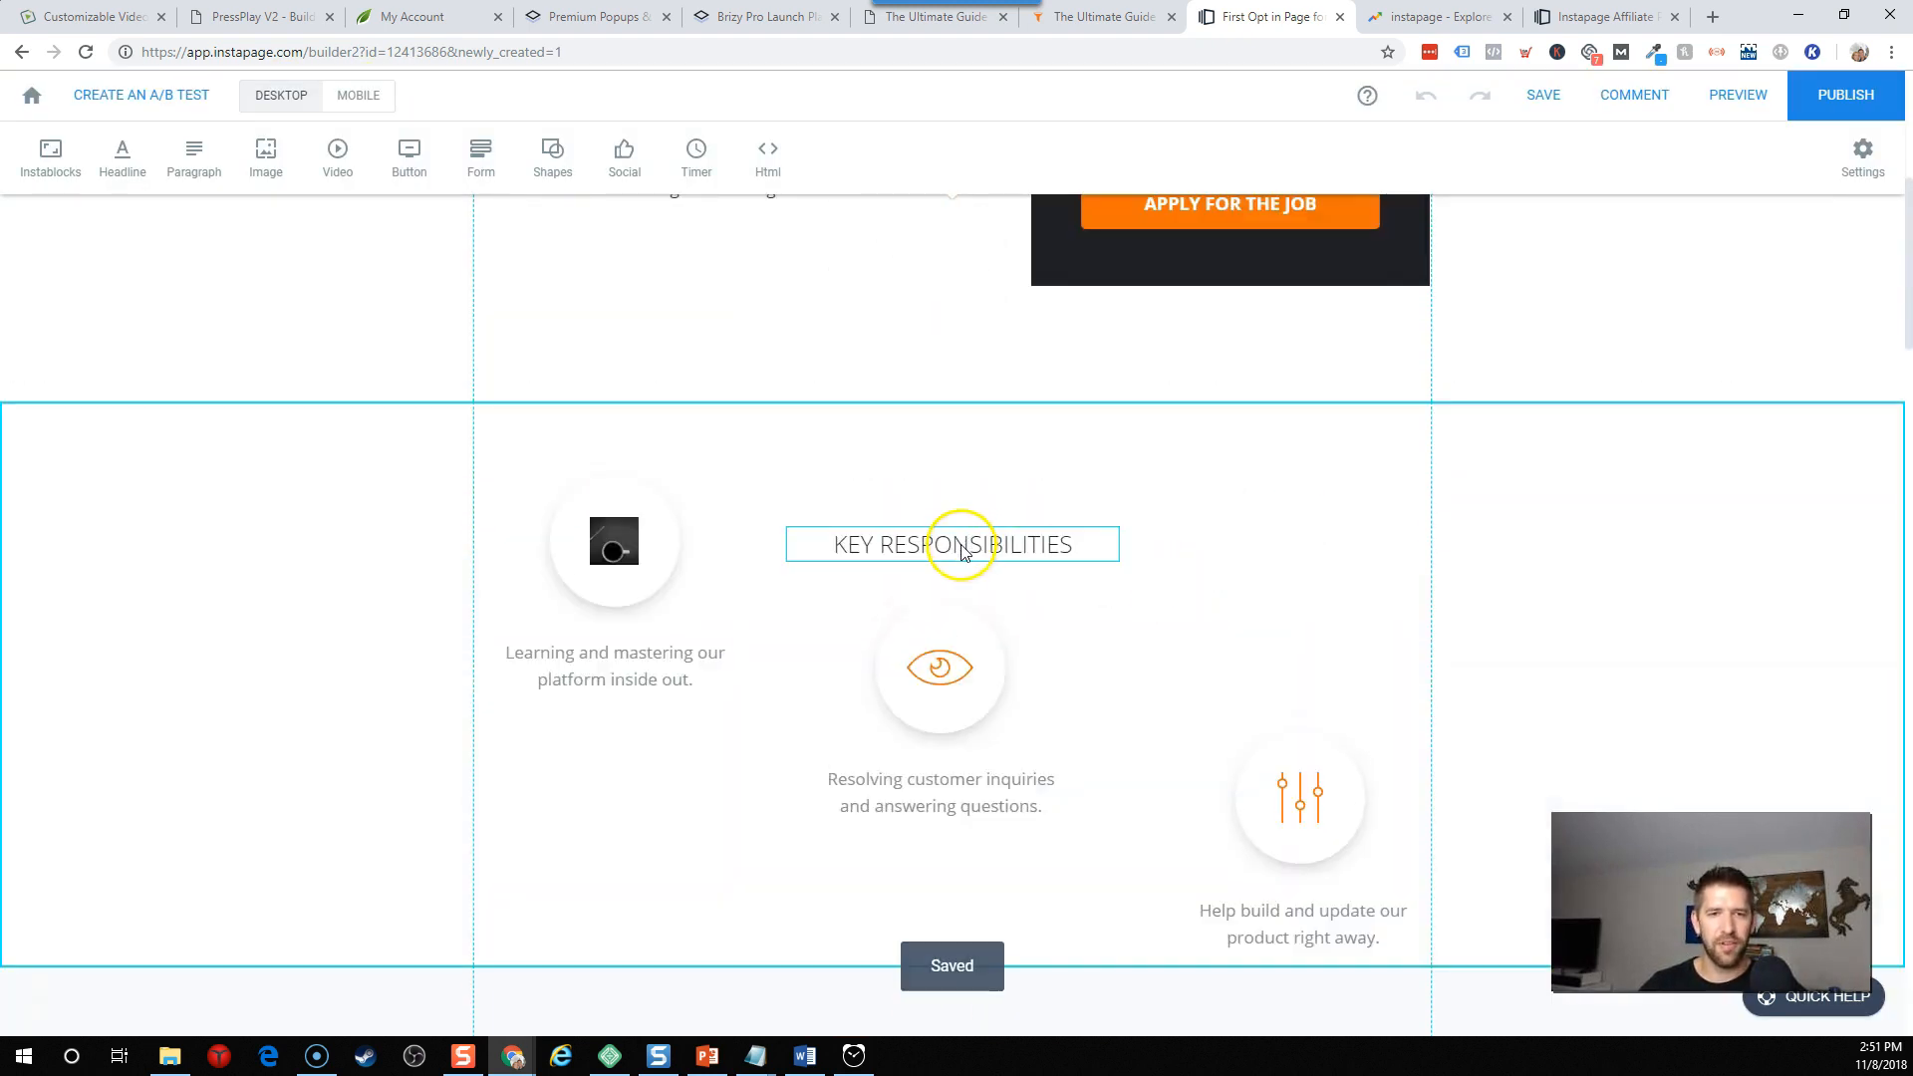
Move the Key Responsibilities heading above the icons and add an H1 headline under the hero title.
left_click(951, 544)
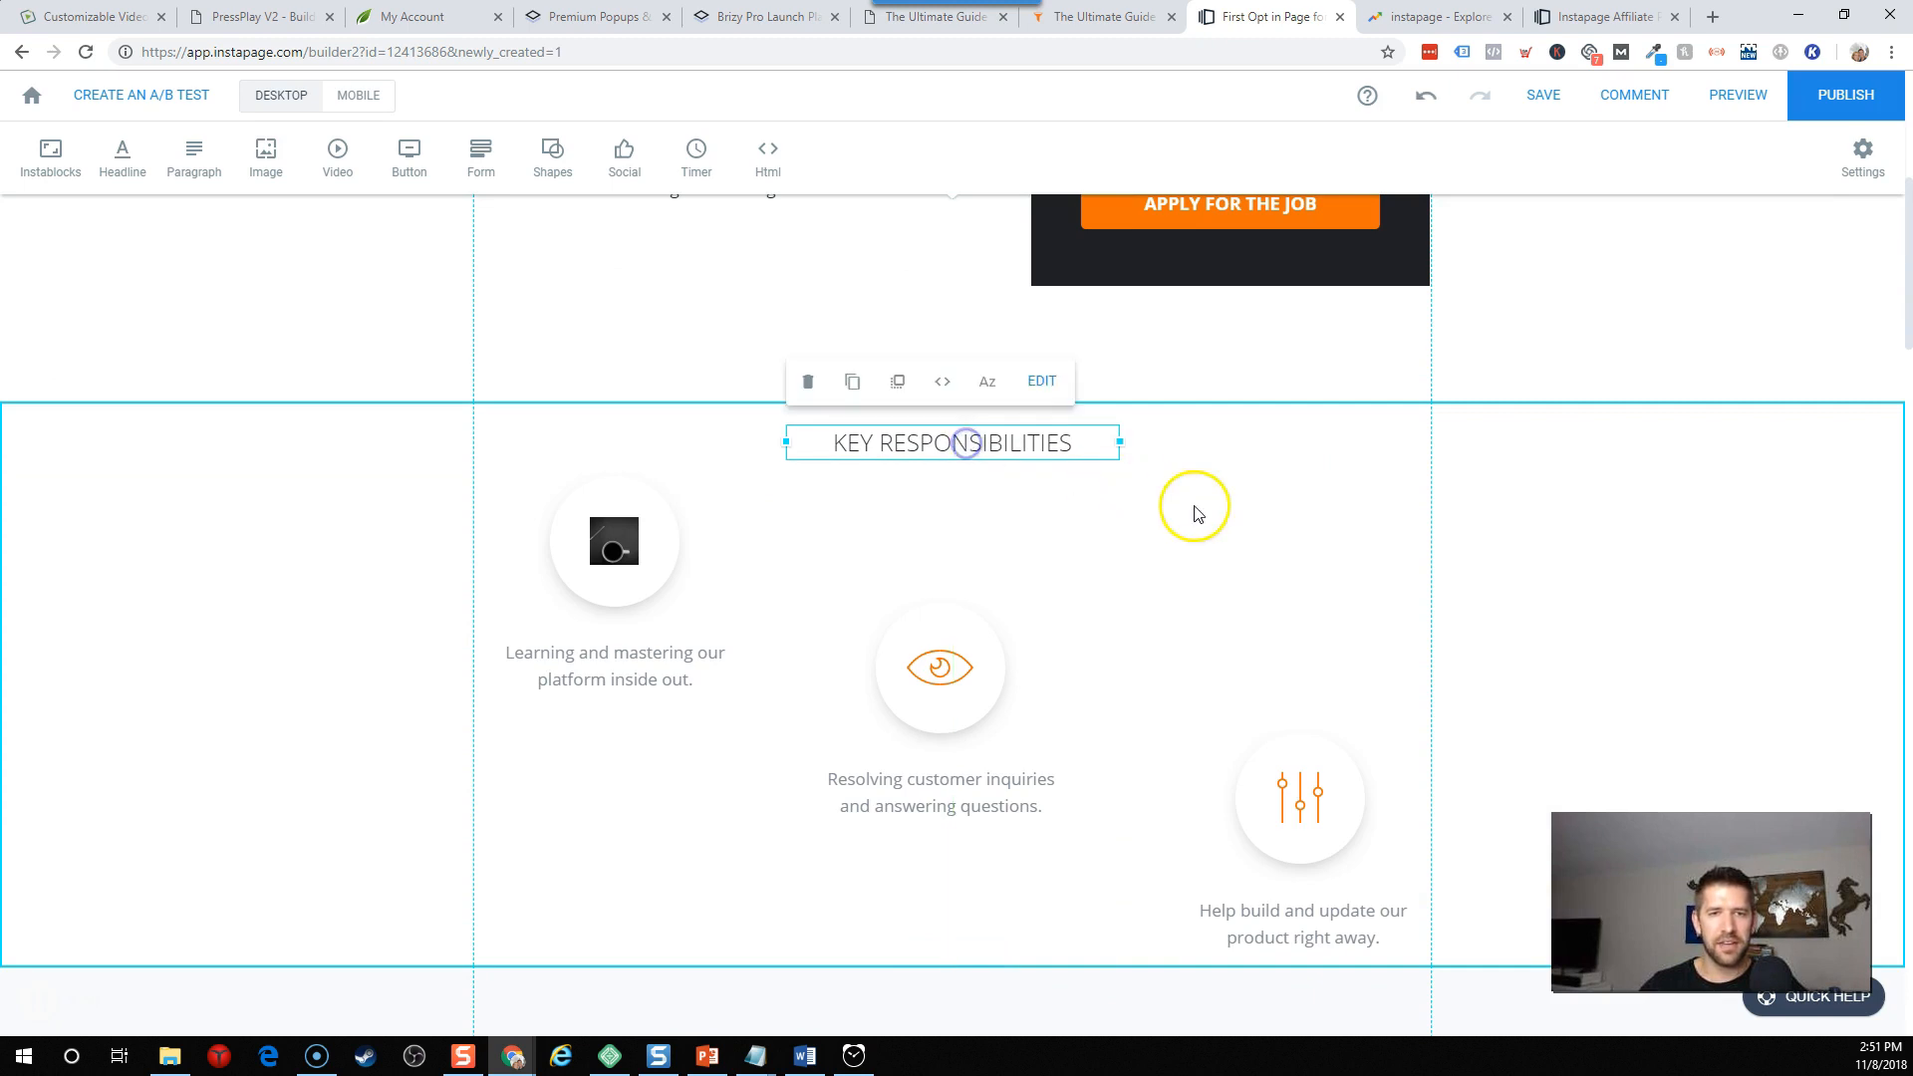
mouse_move(1239, 525)
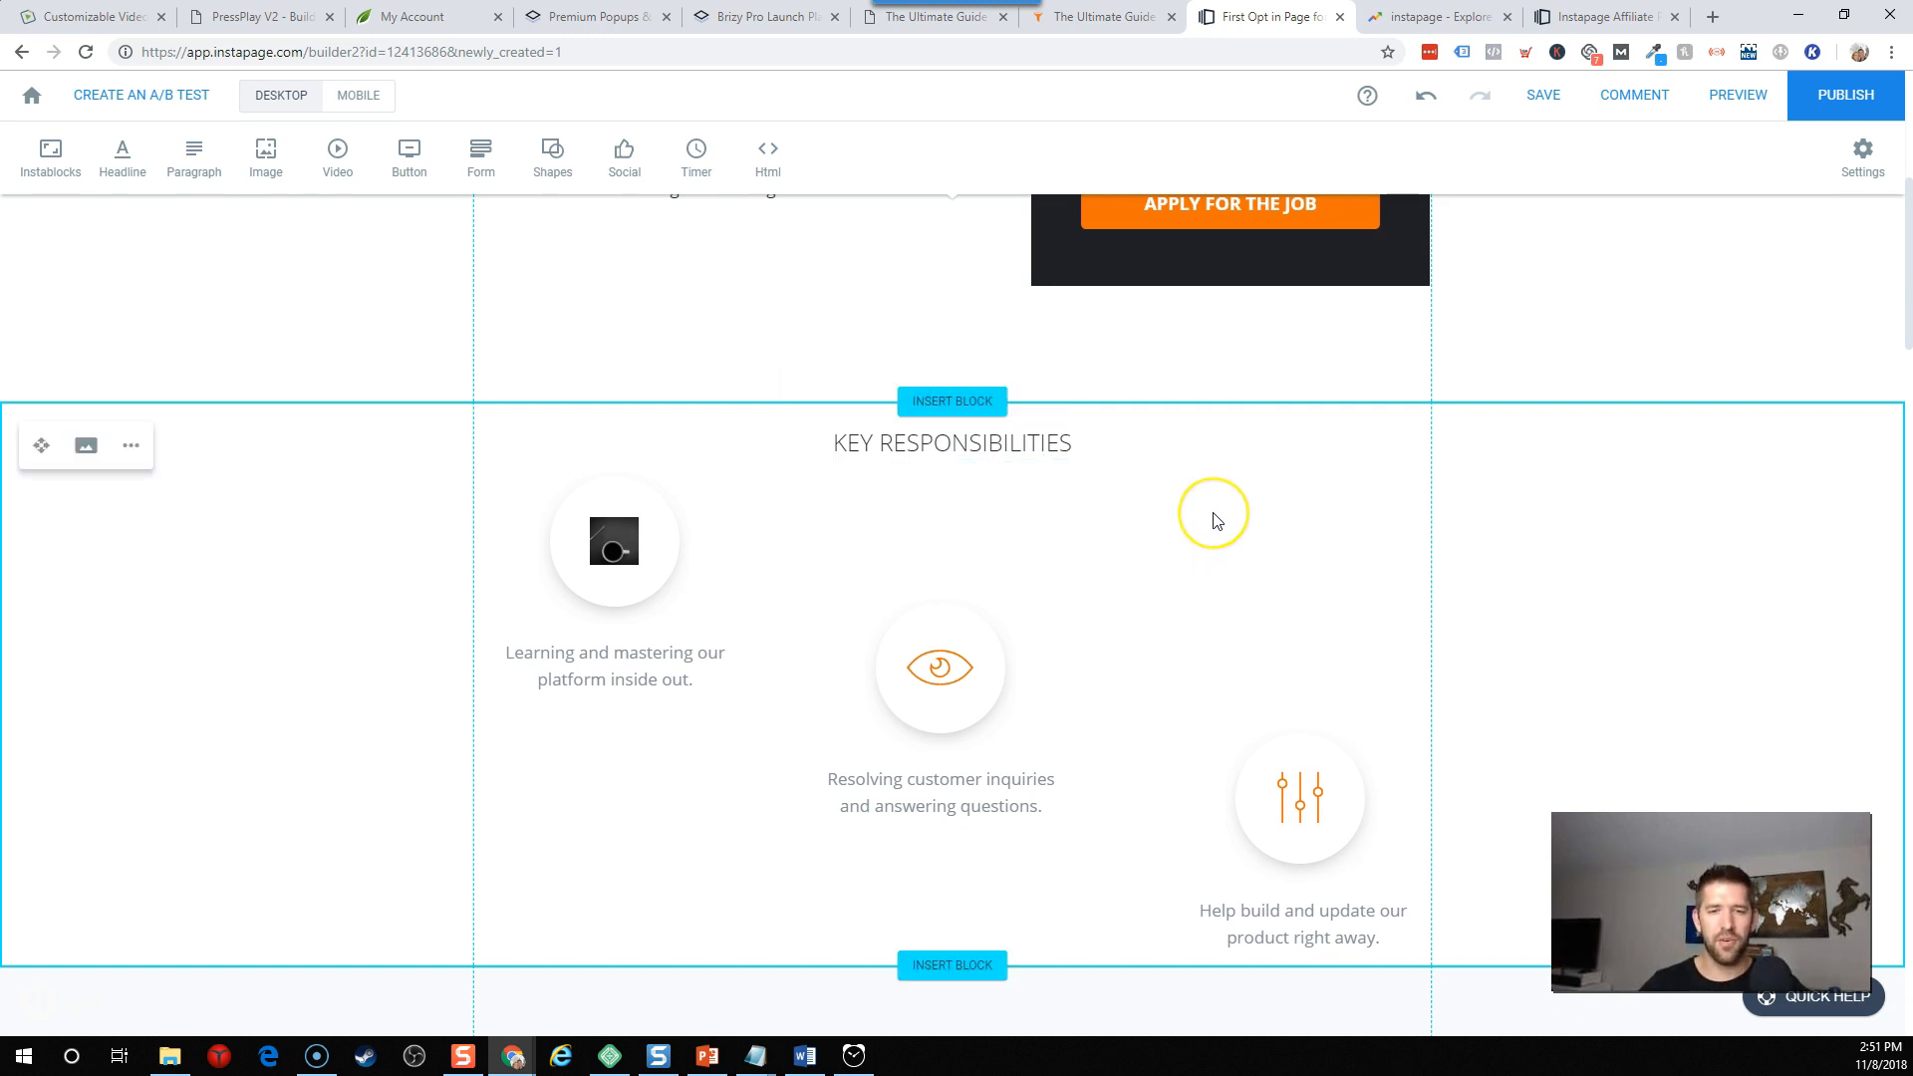
scroll("down", 3)
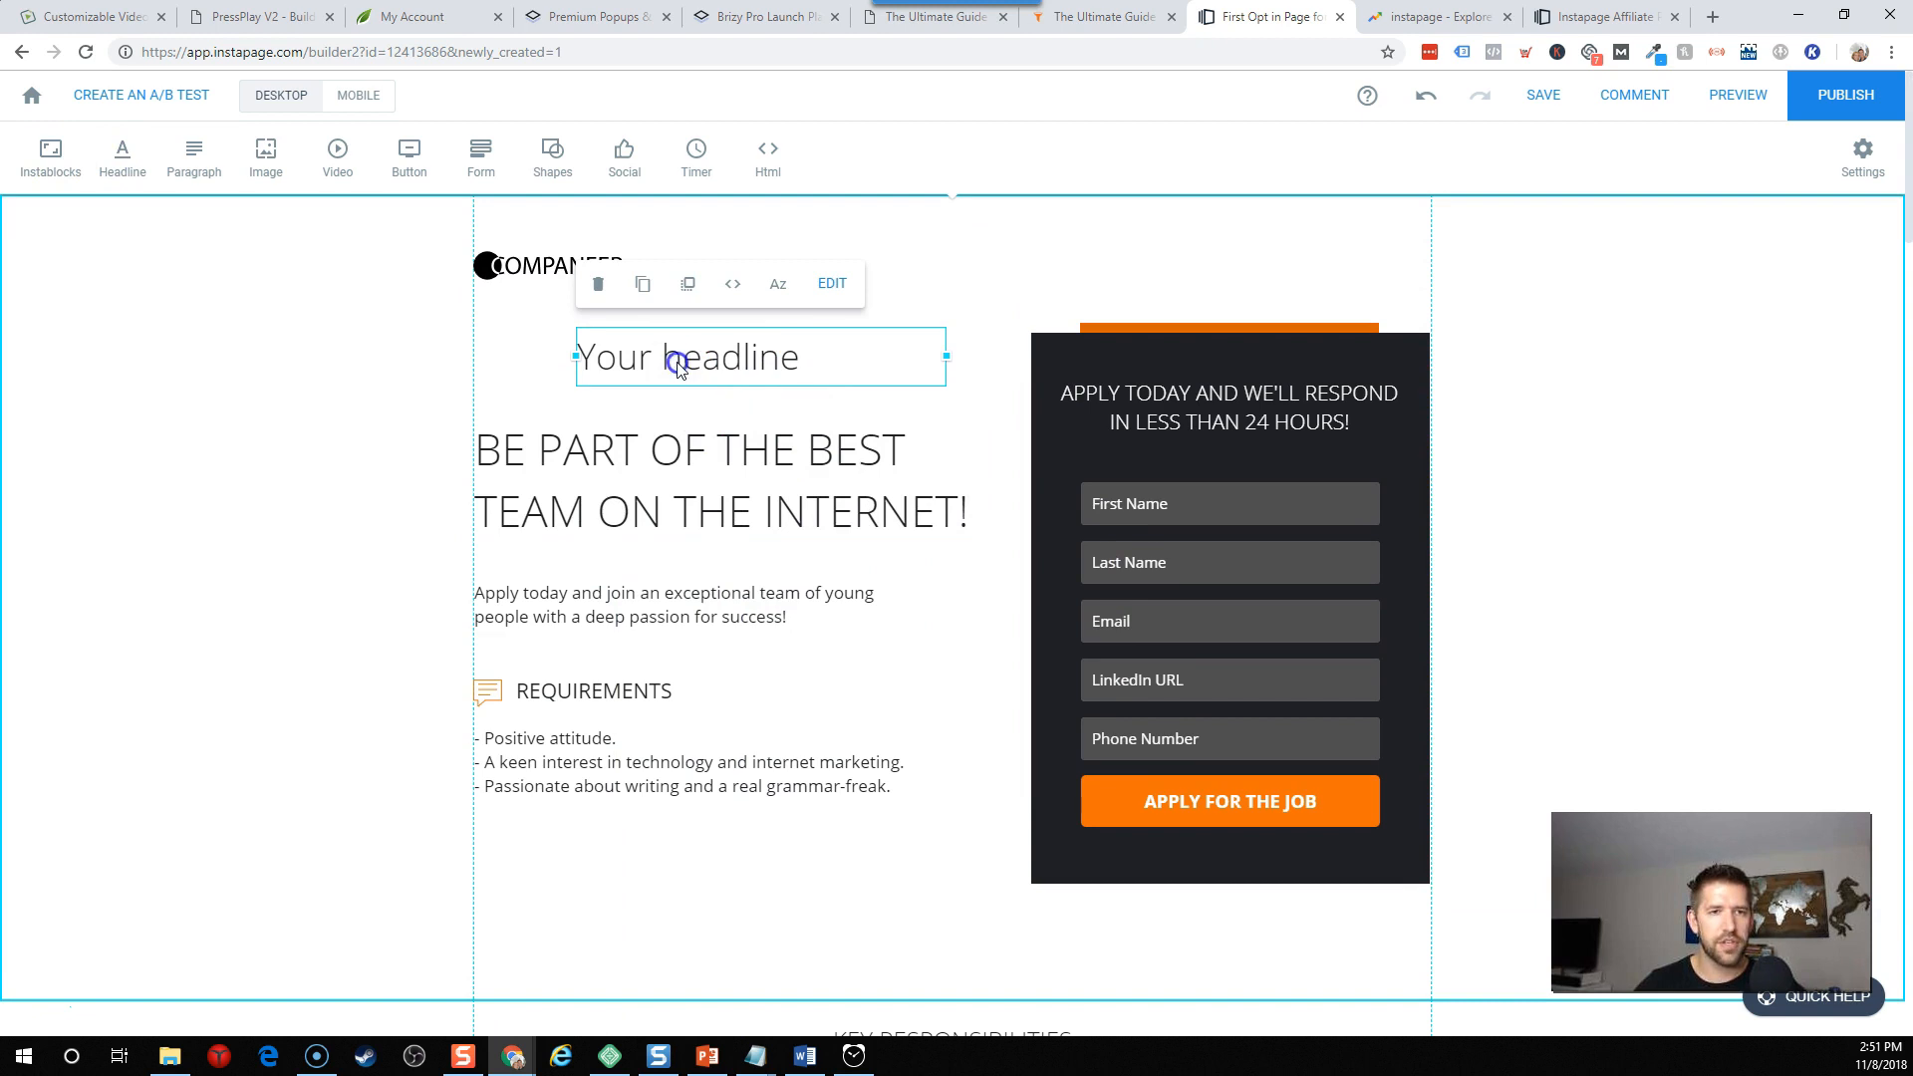
left_click(711, 283)
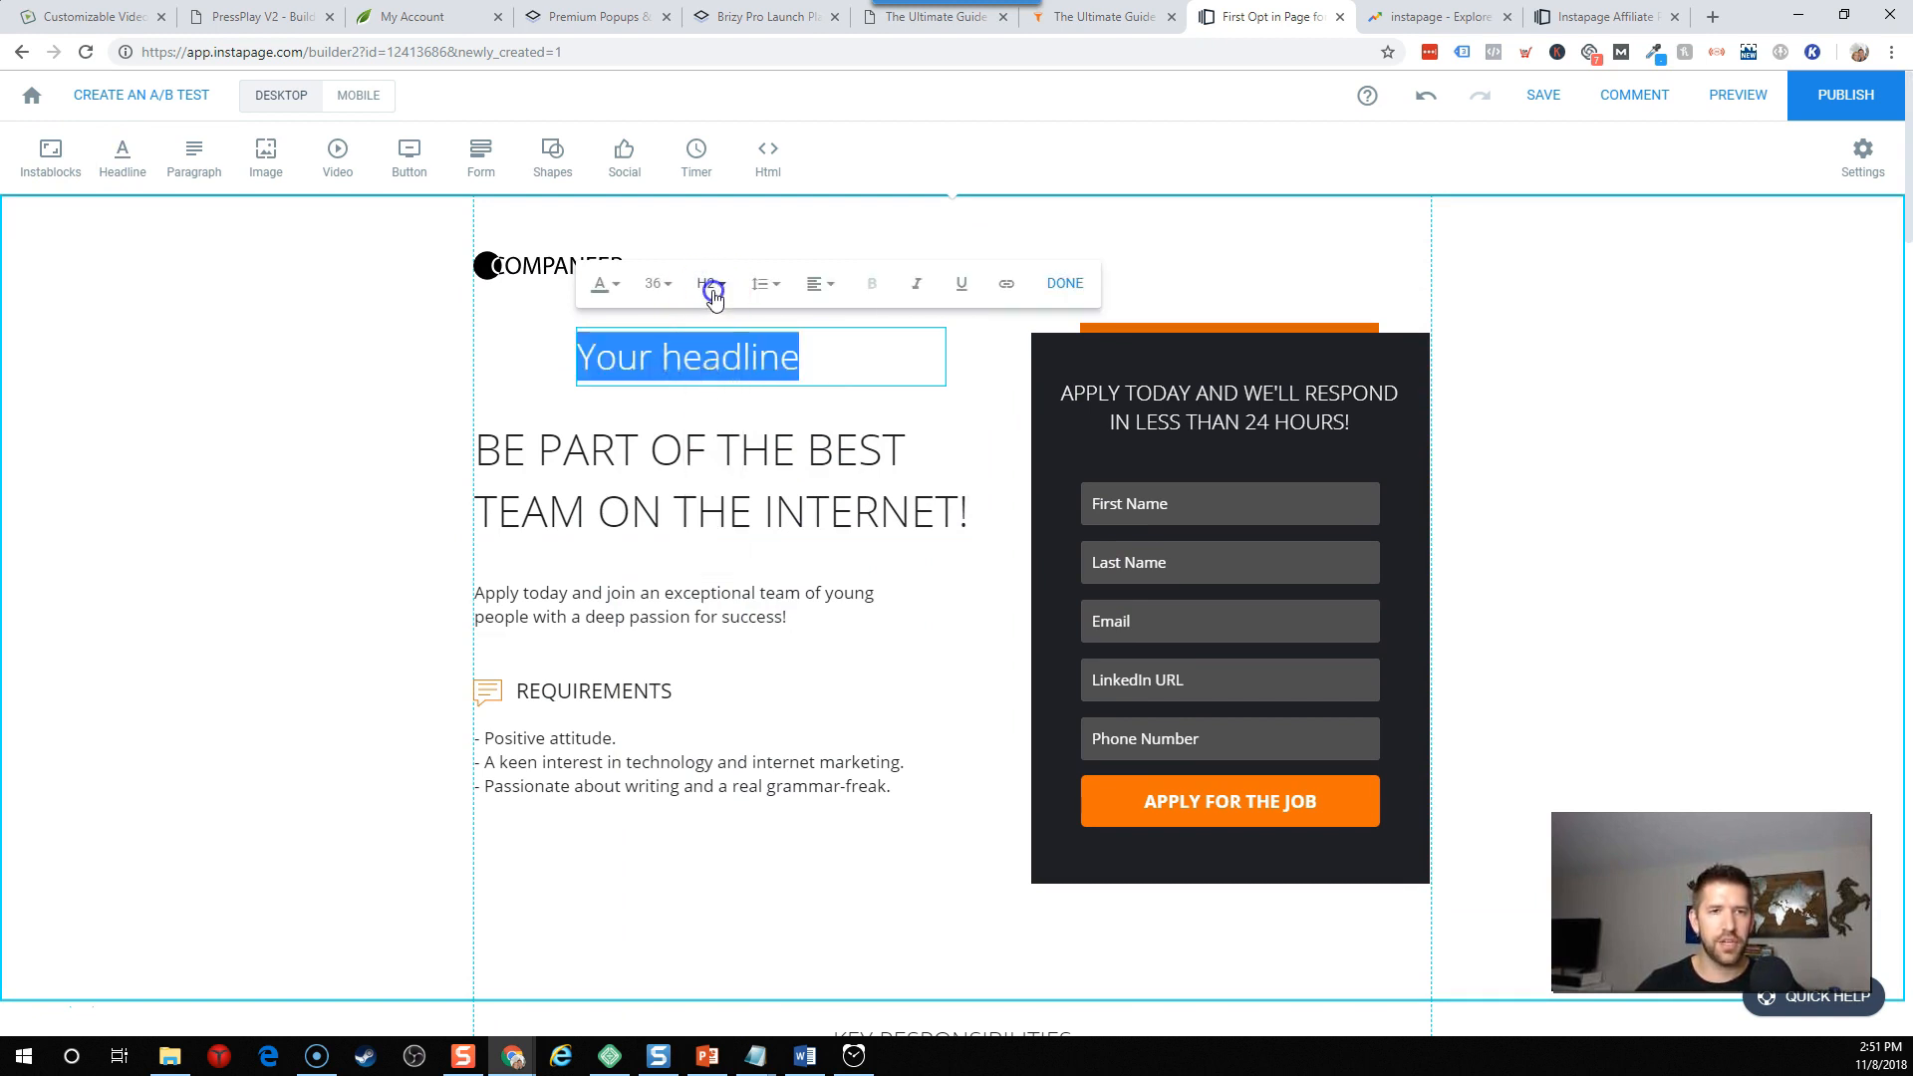
left_click(711, 283)
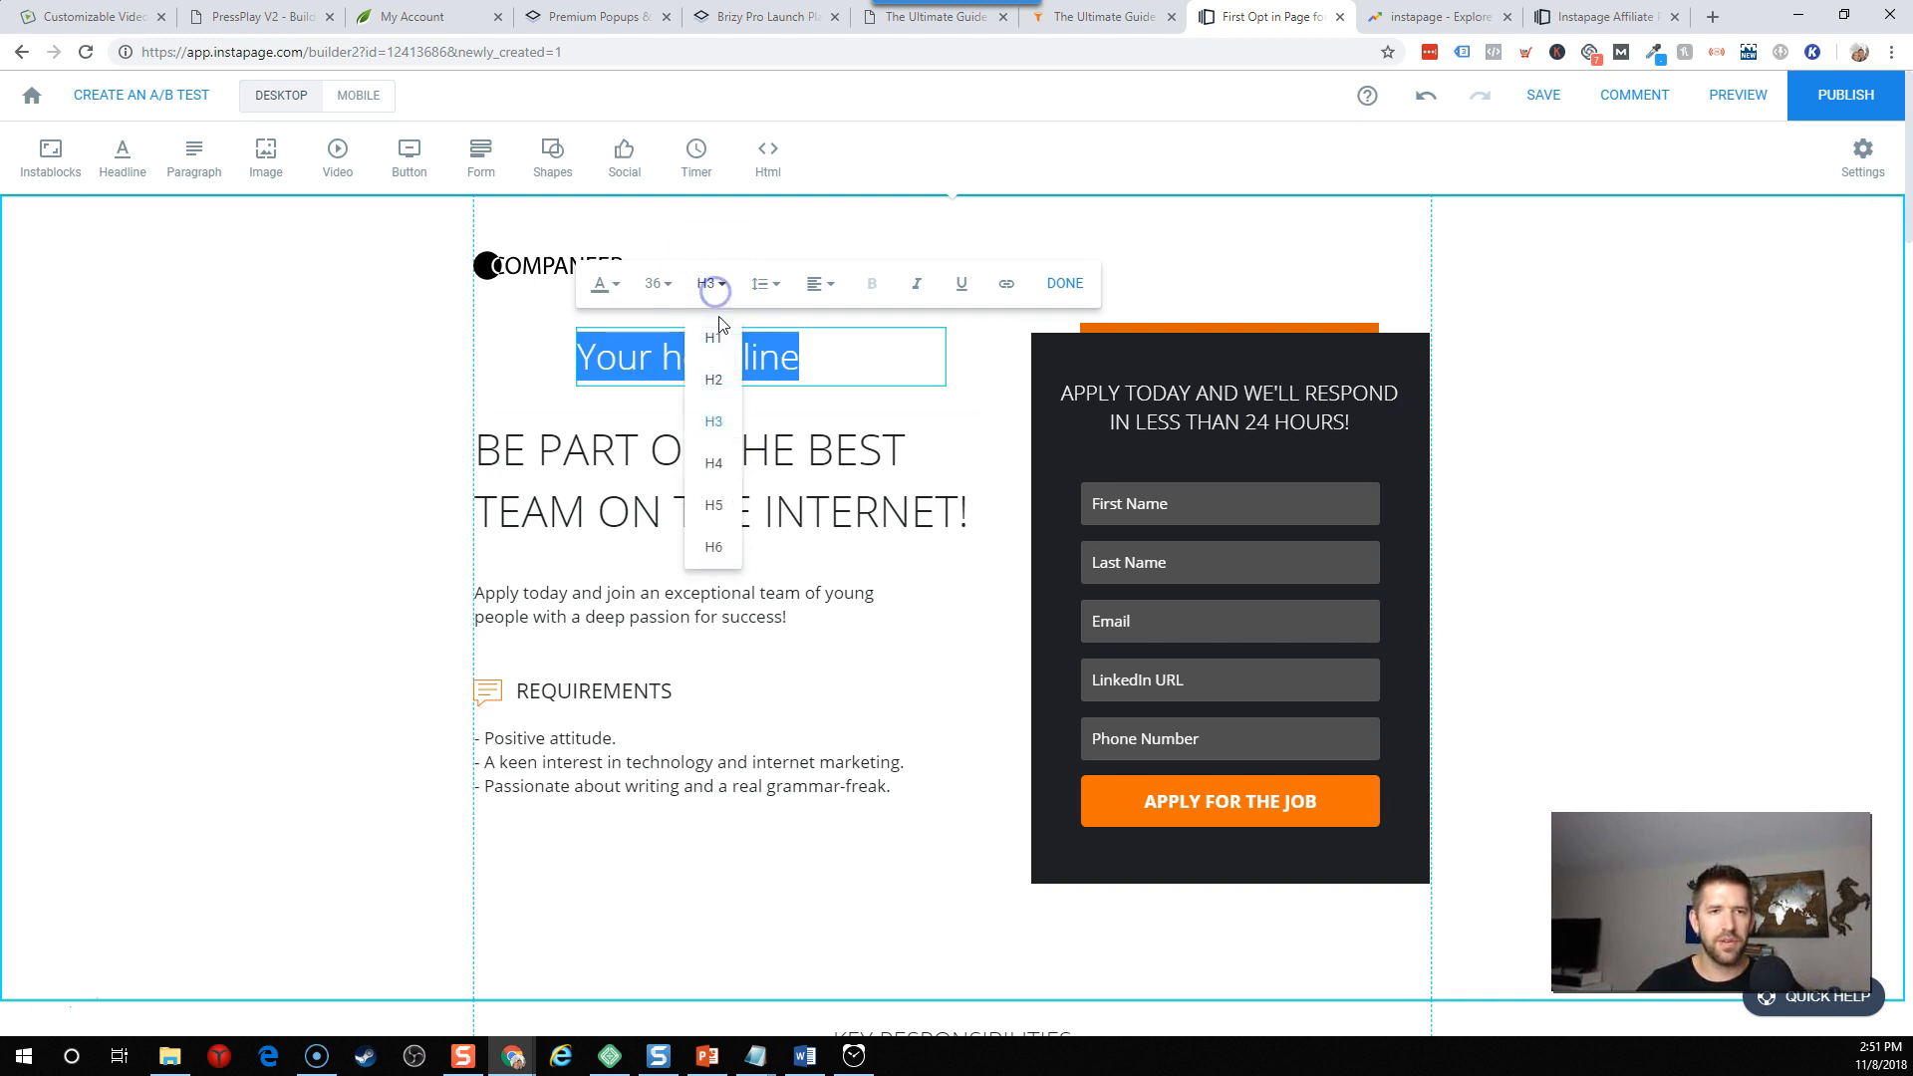
left_click(712, 338)
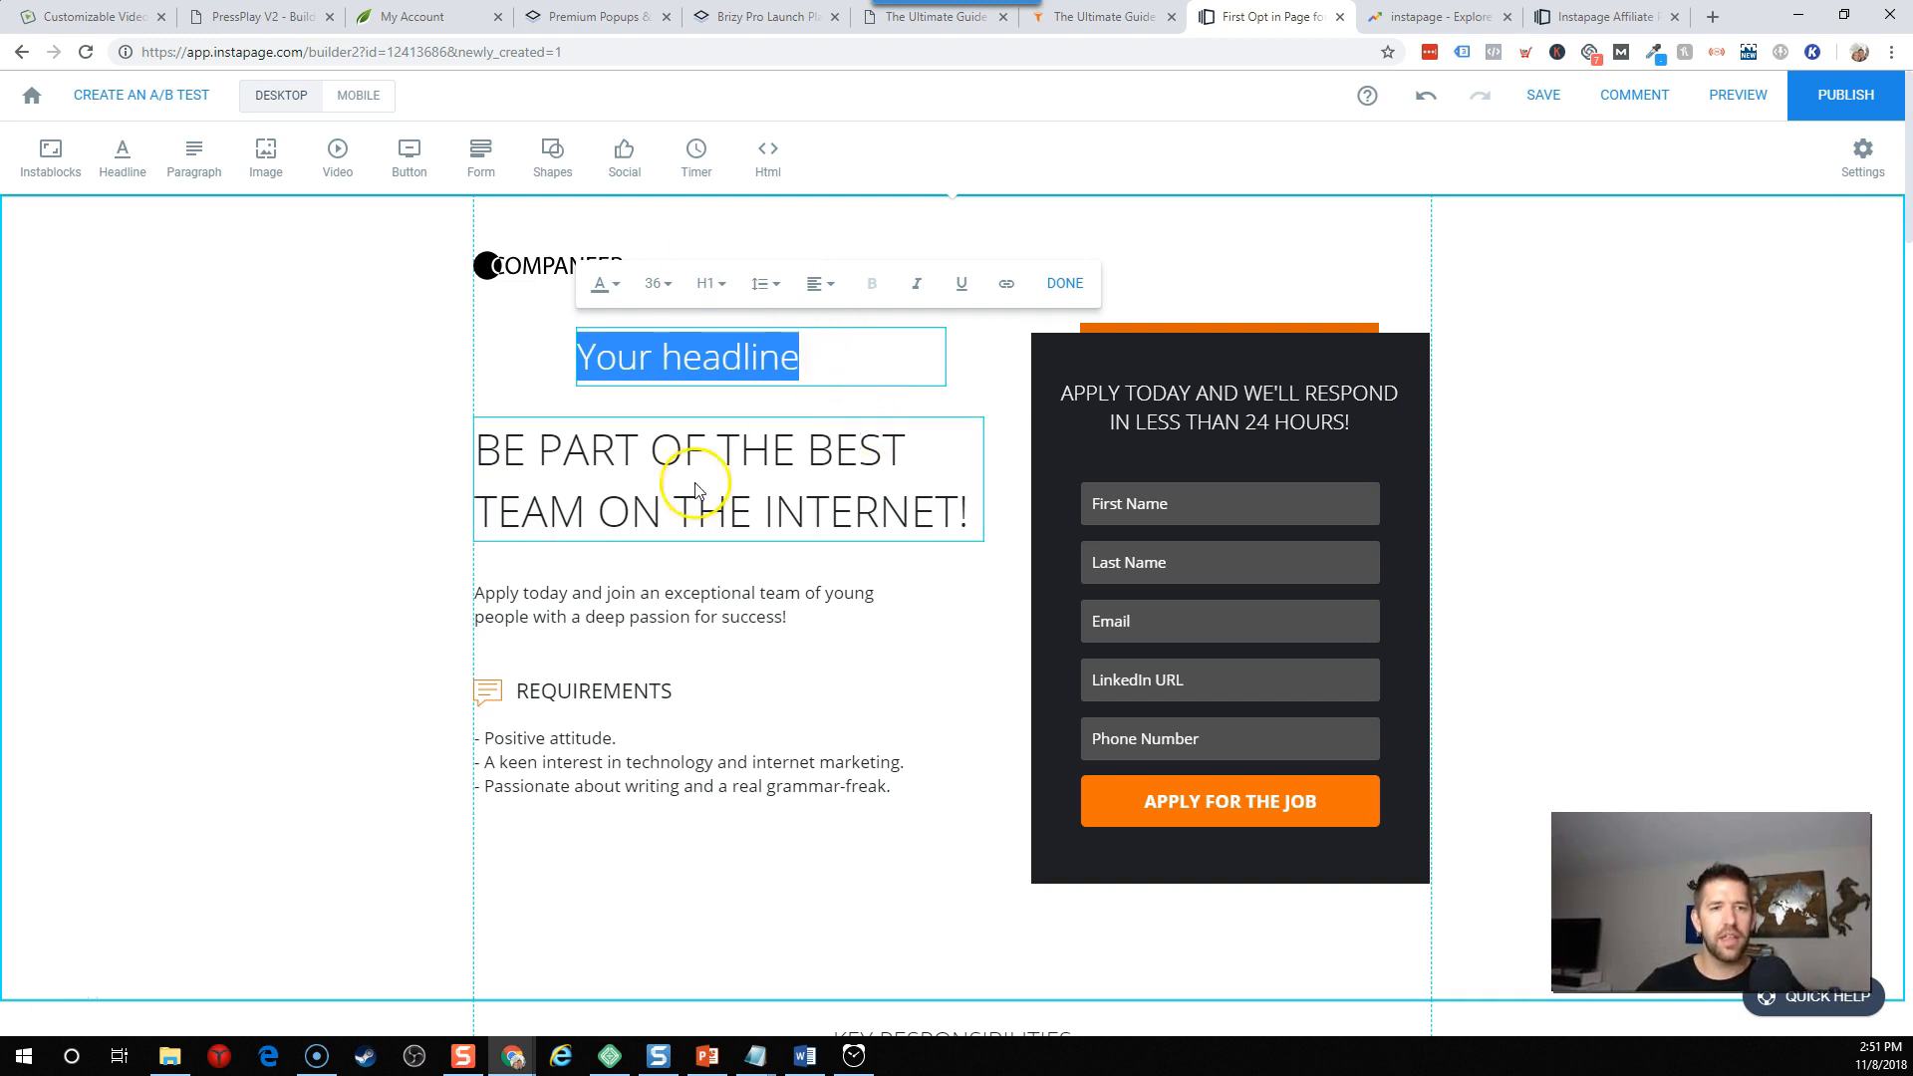
left_click(726, 480)
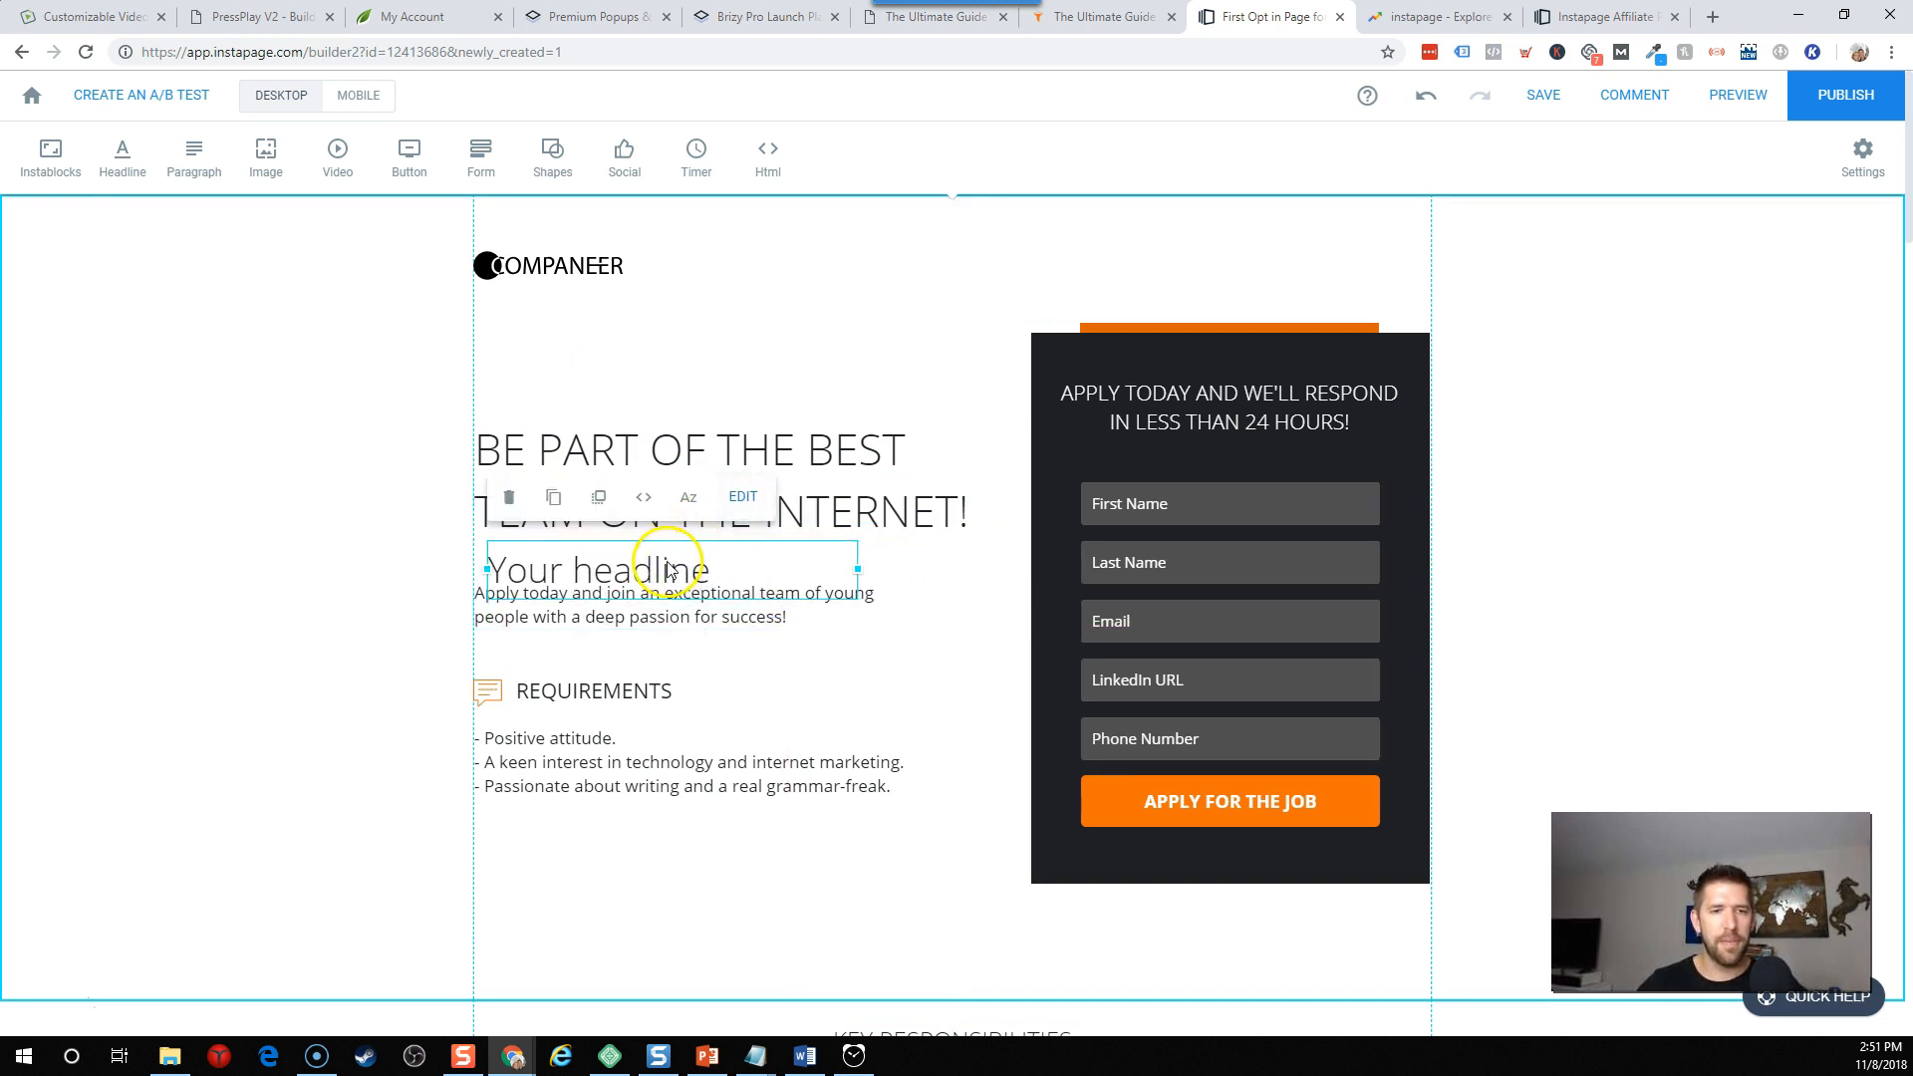
right_click(695, 366)
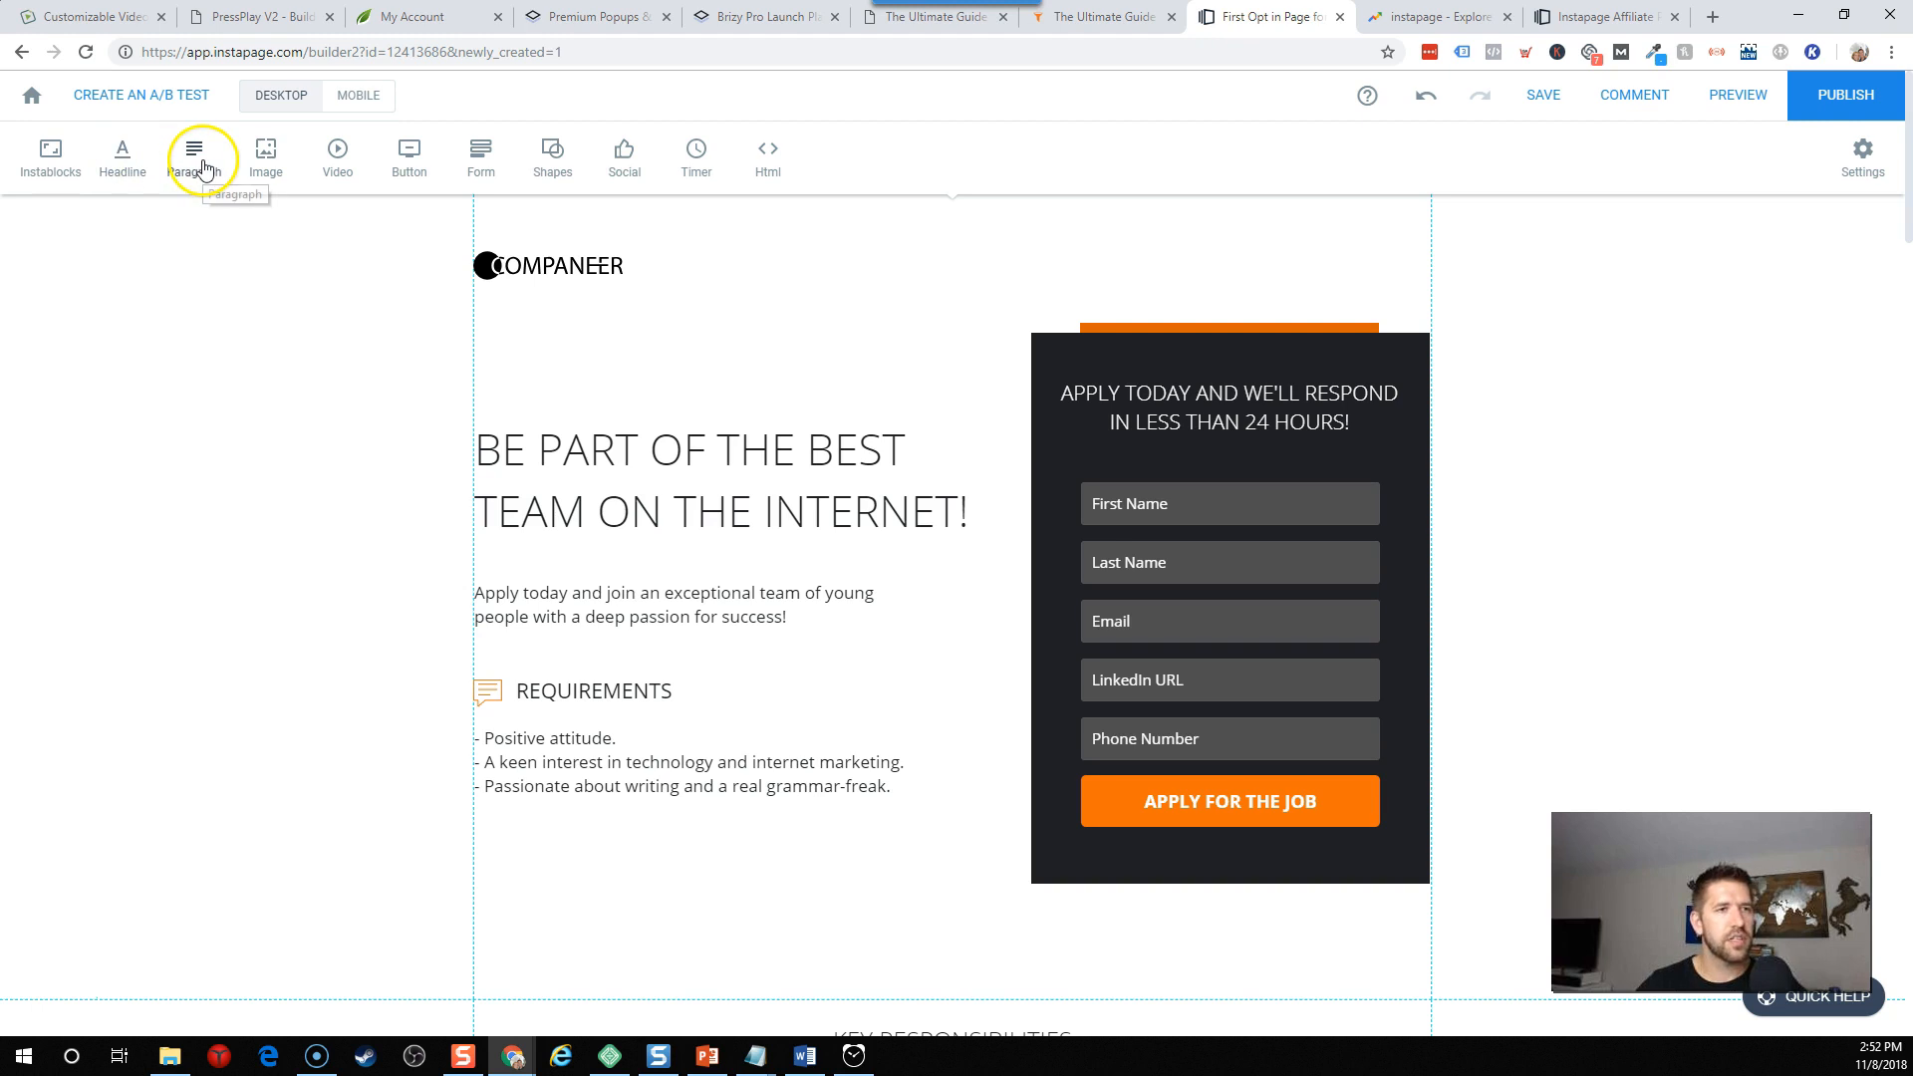
Add a placeholder paragraph and drag it just below the Key Responsibilities heading.
left_click(192, 153)
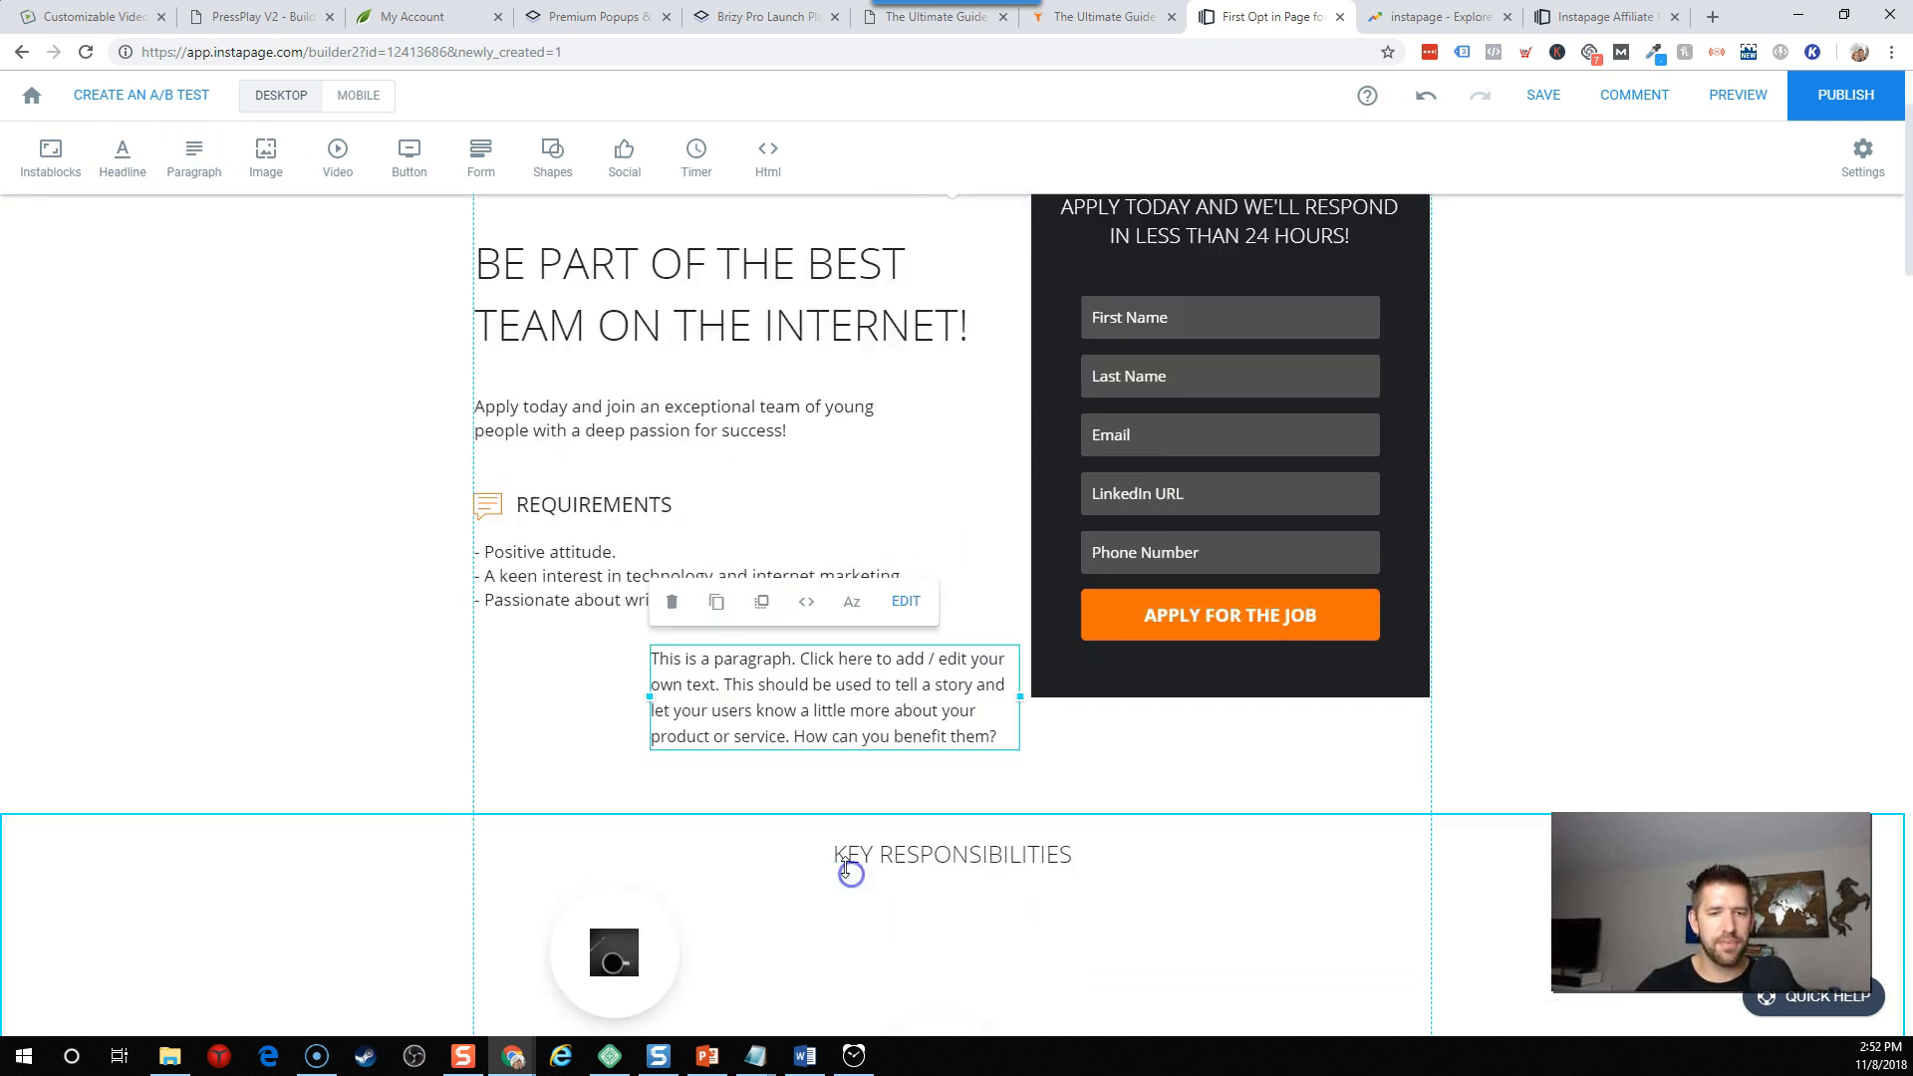
scroll("down", 3)
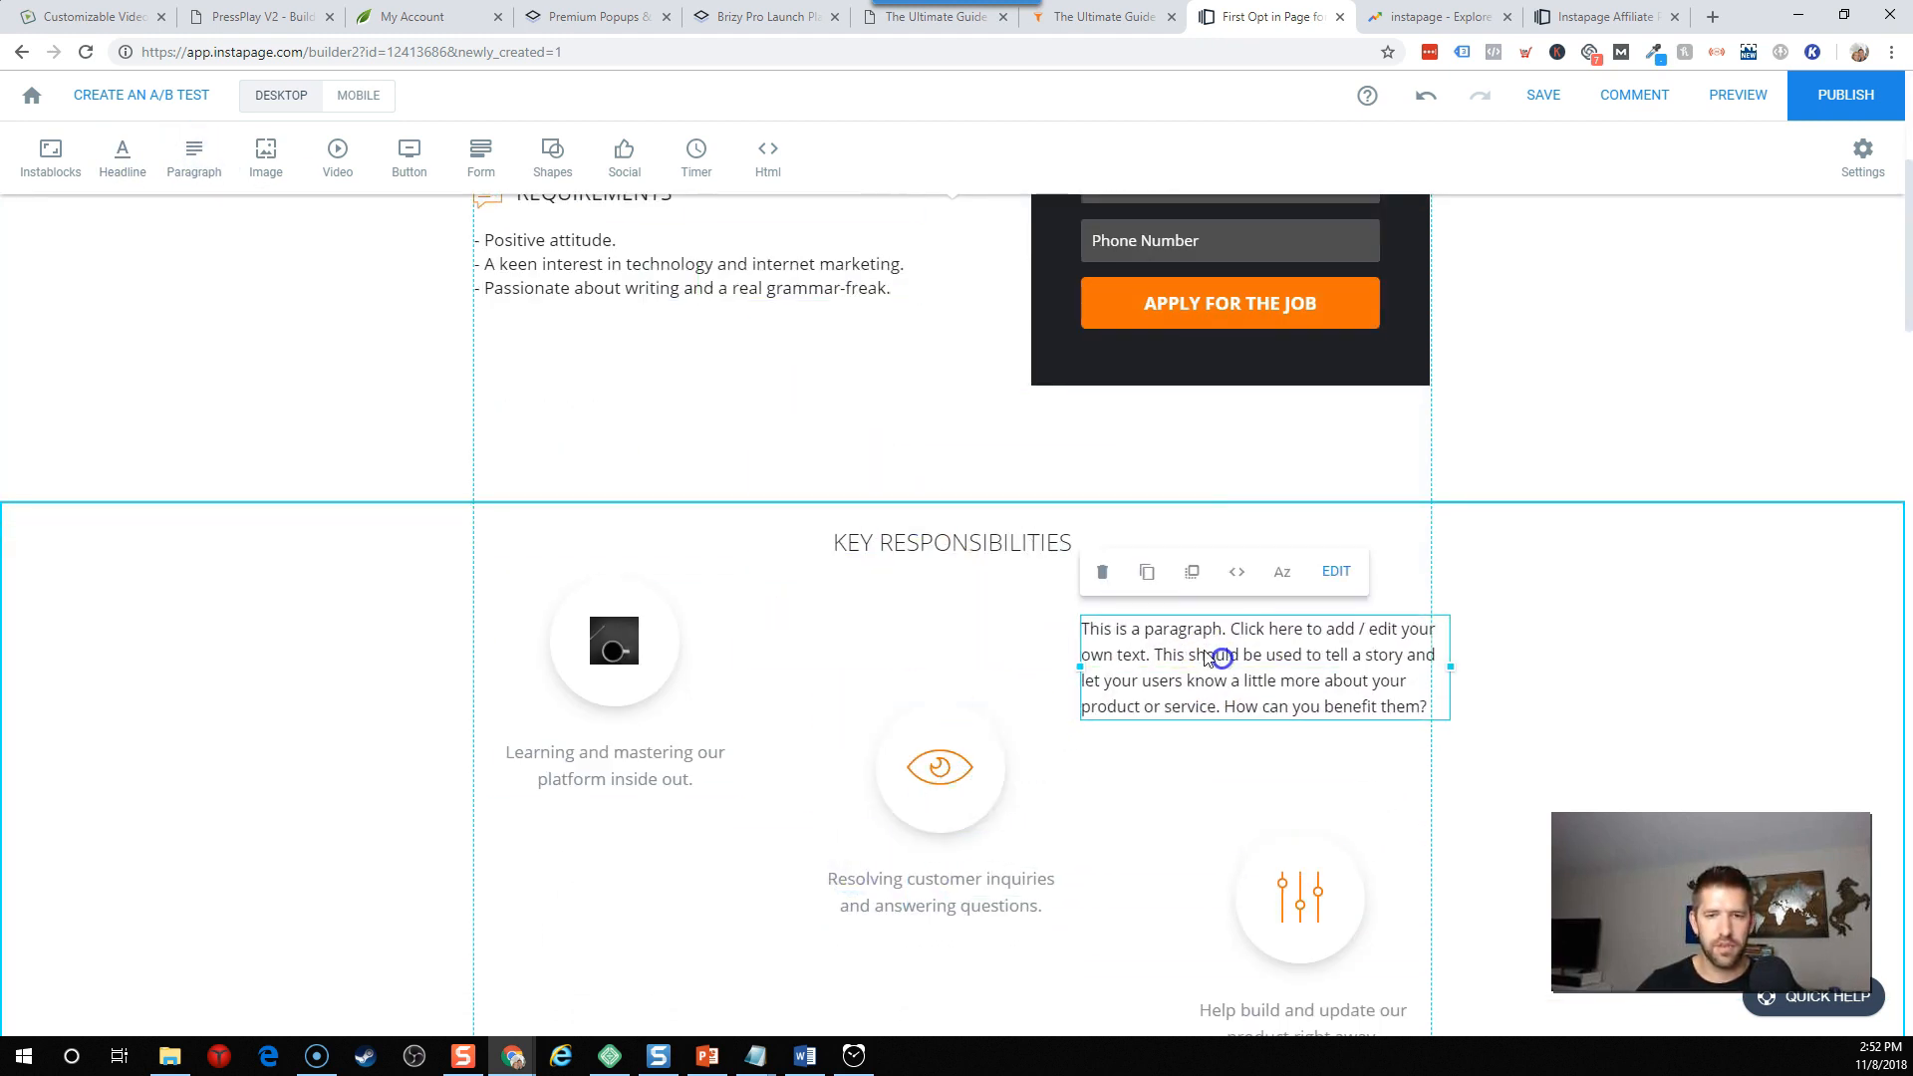
left_click(1335, 571)
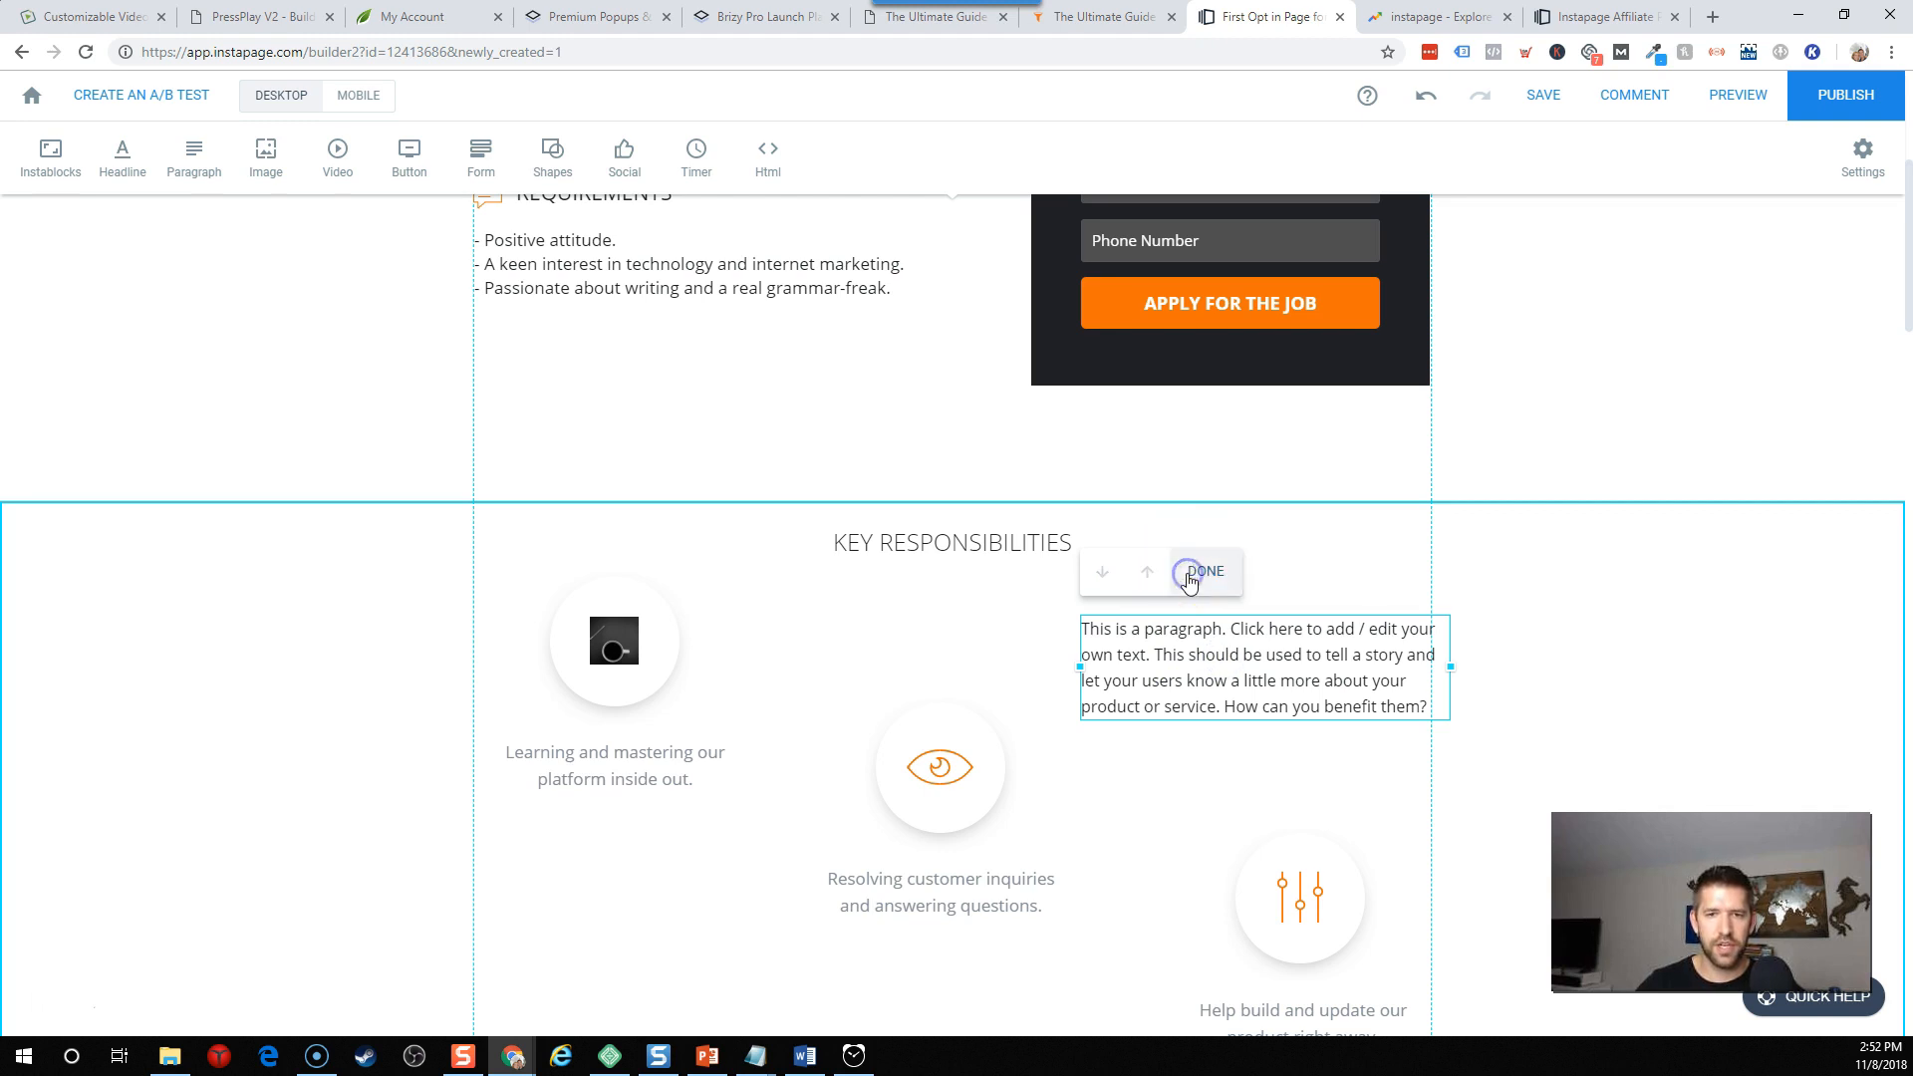
left_click(1205, 572)
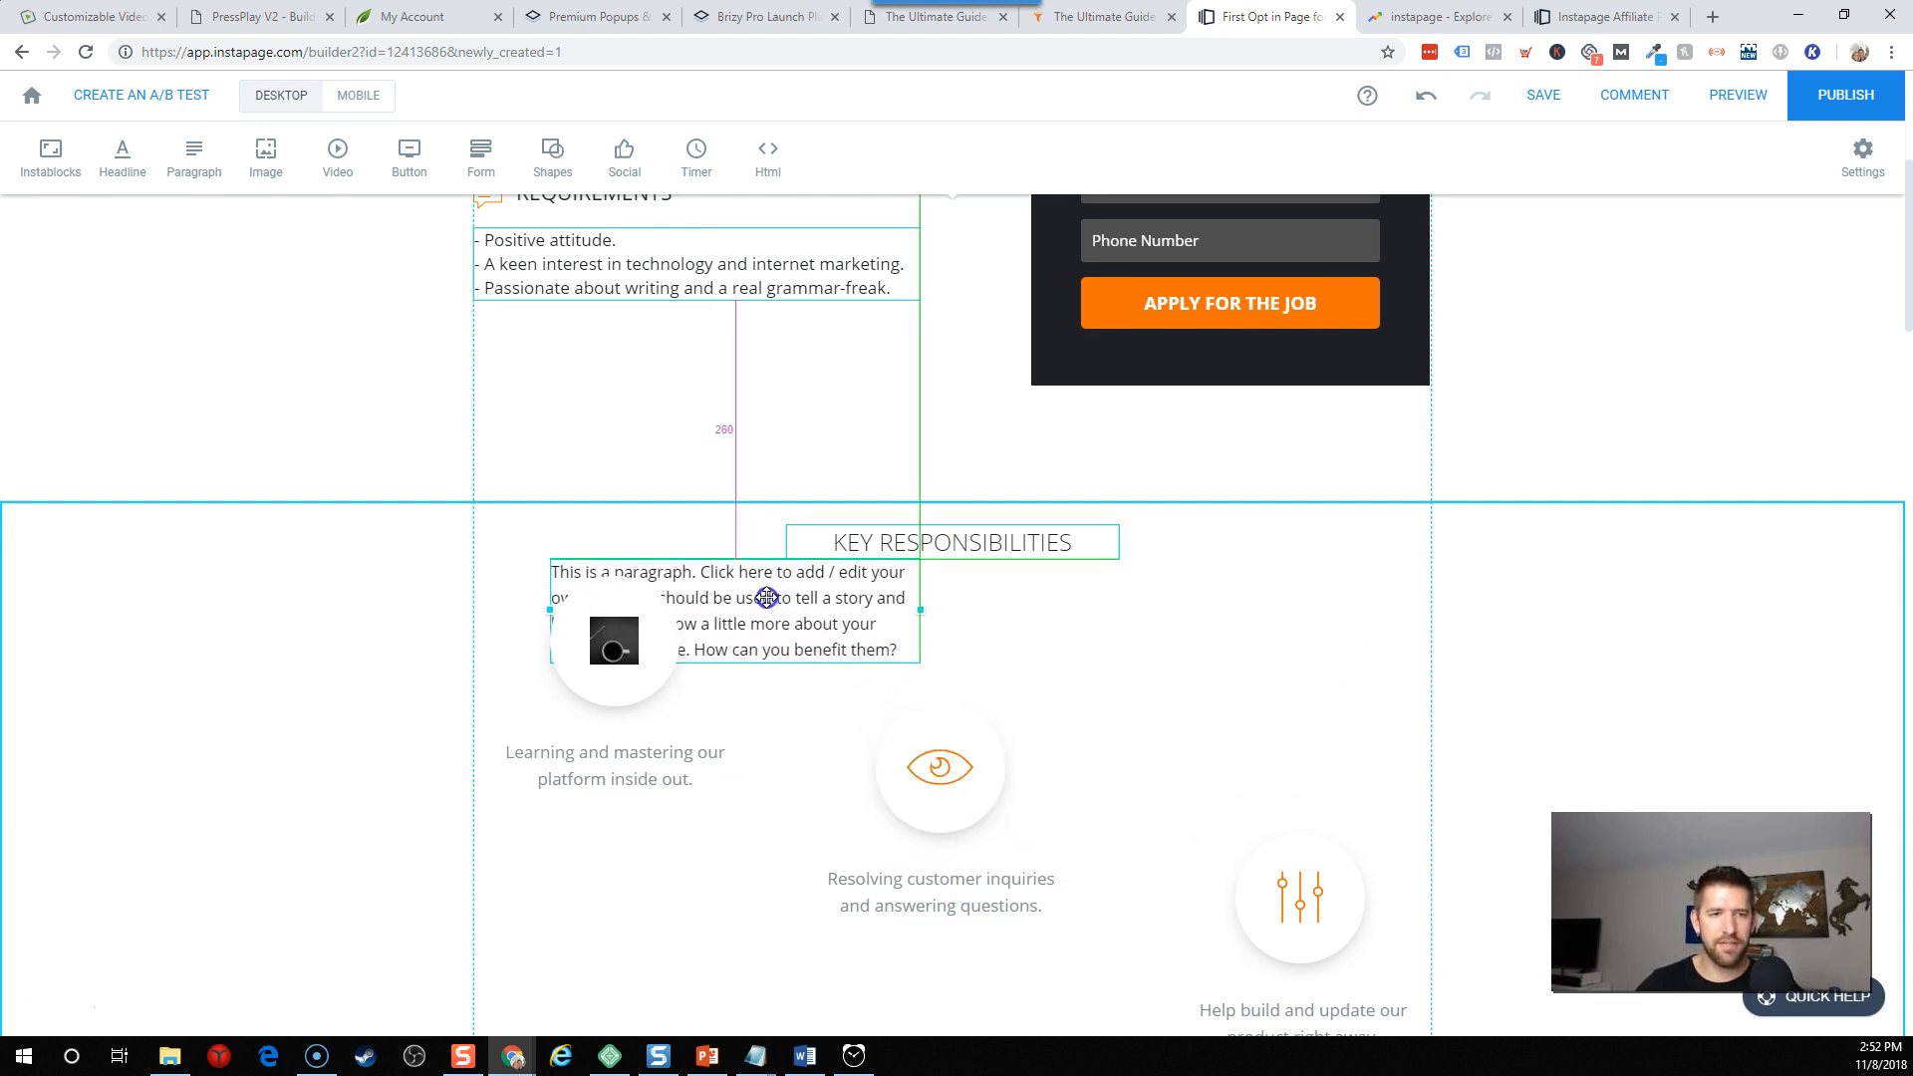
left_click(732, 610)
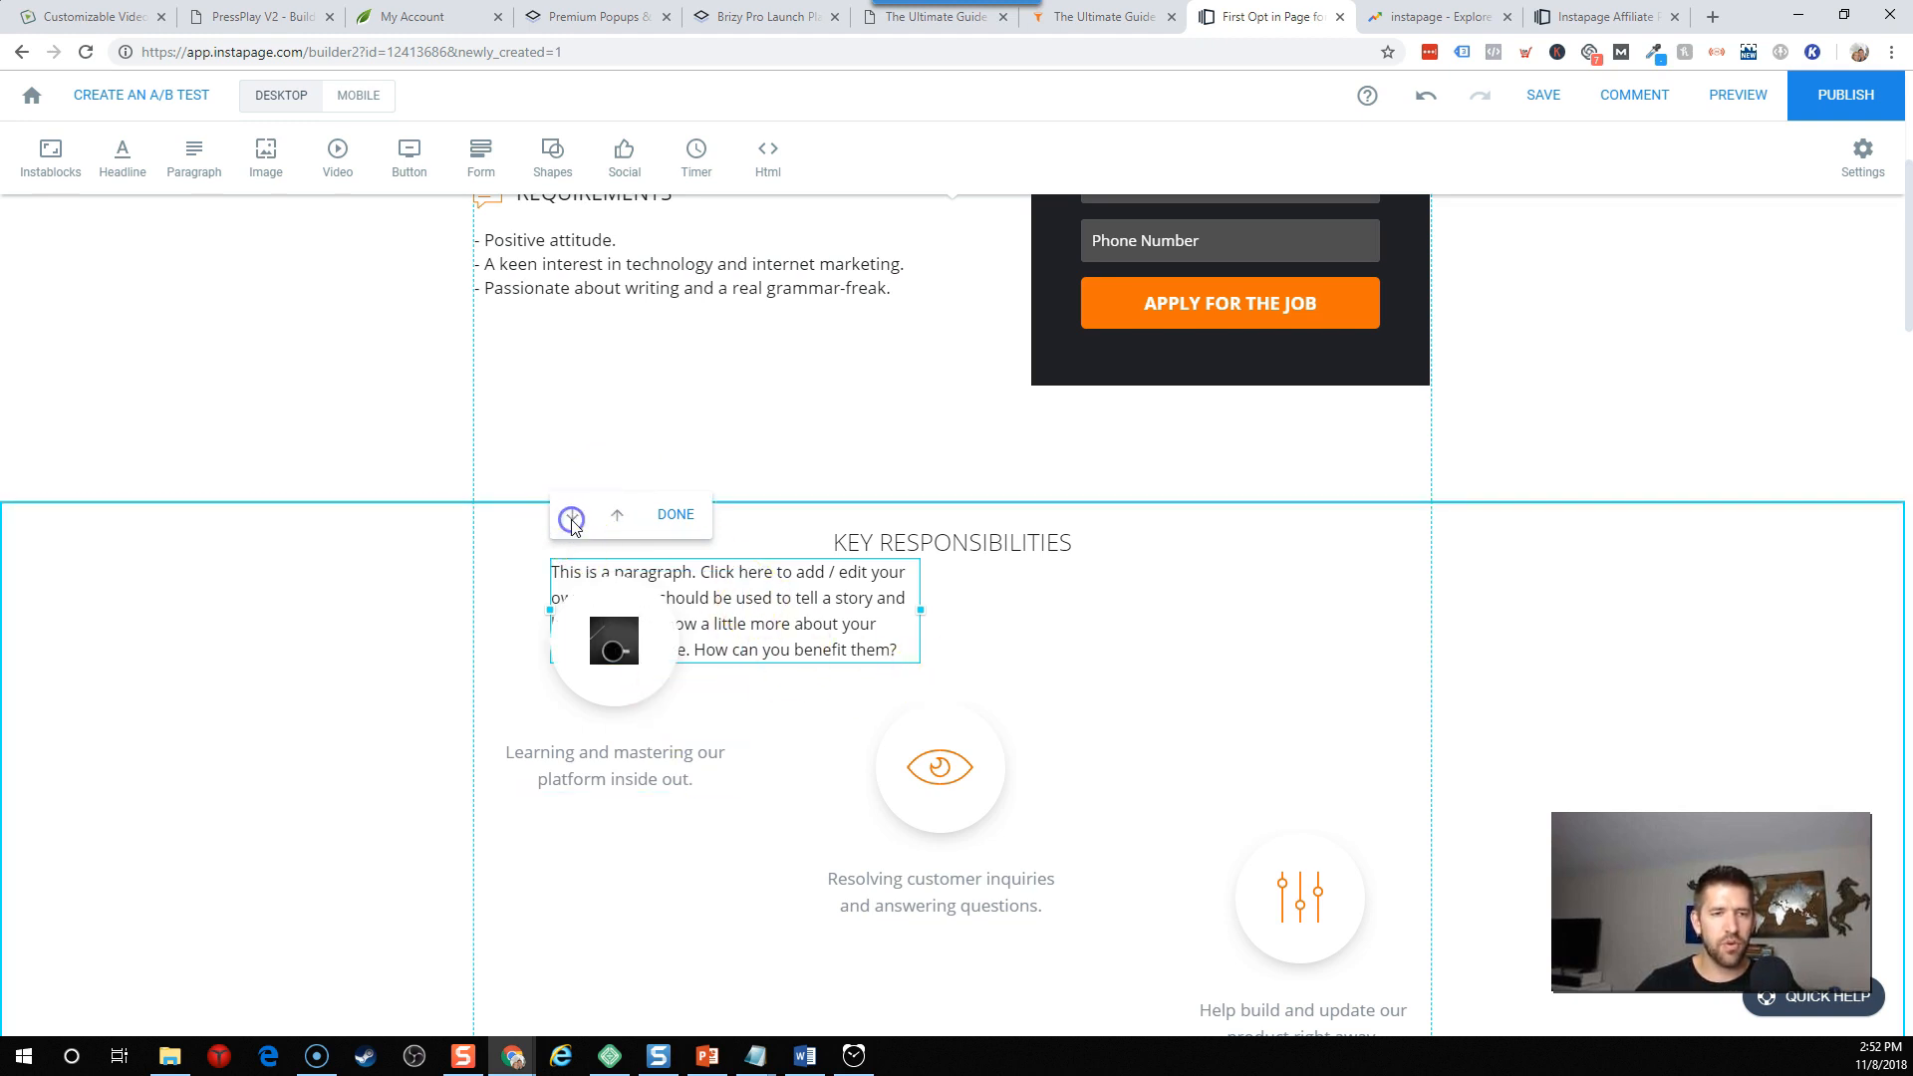
left_click_drag(610, 609, 939, 621)
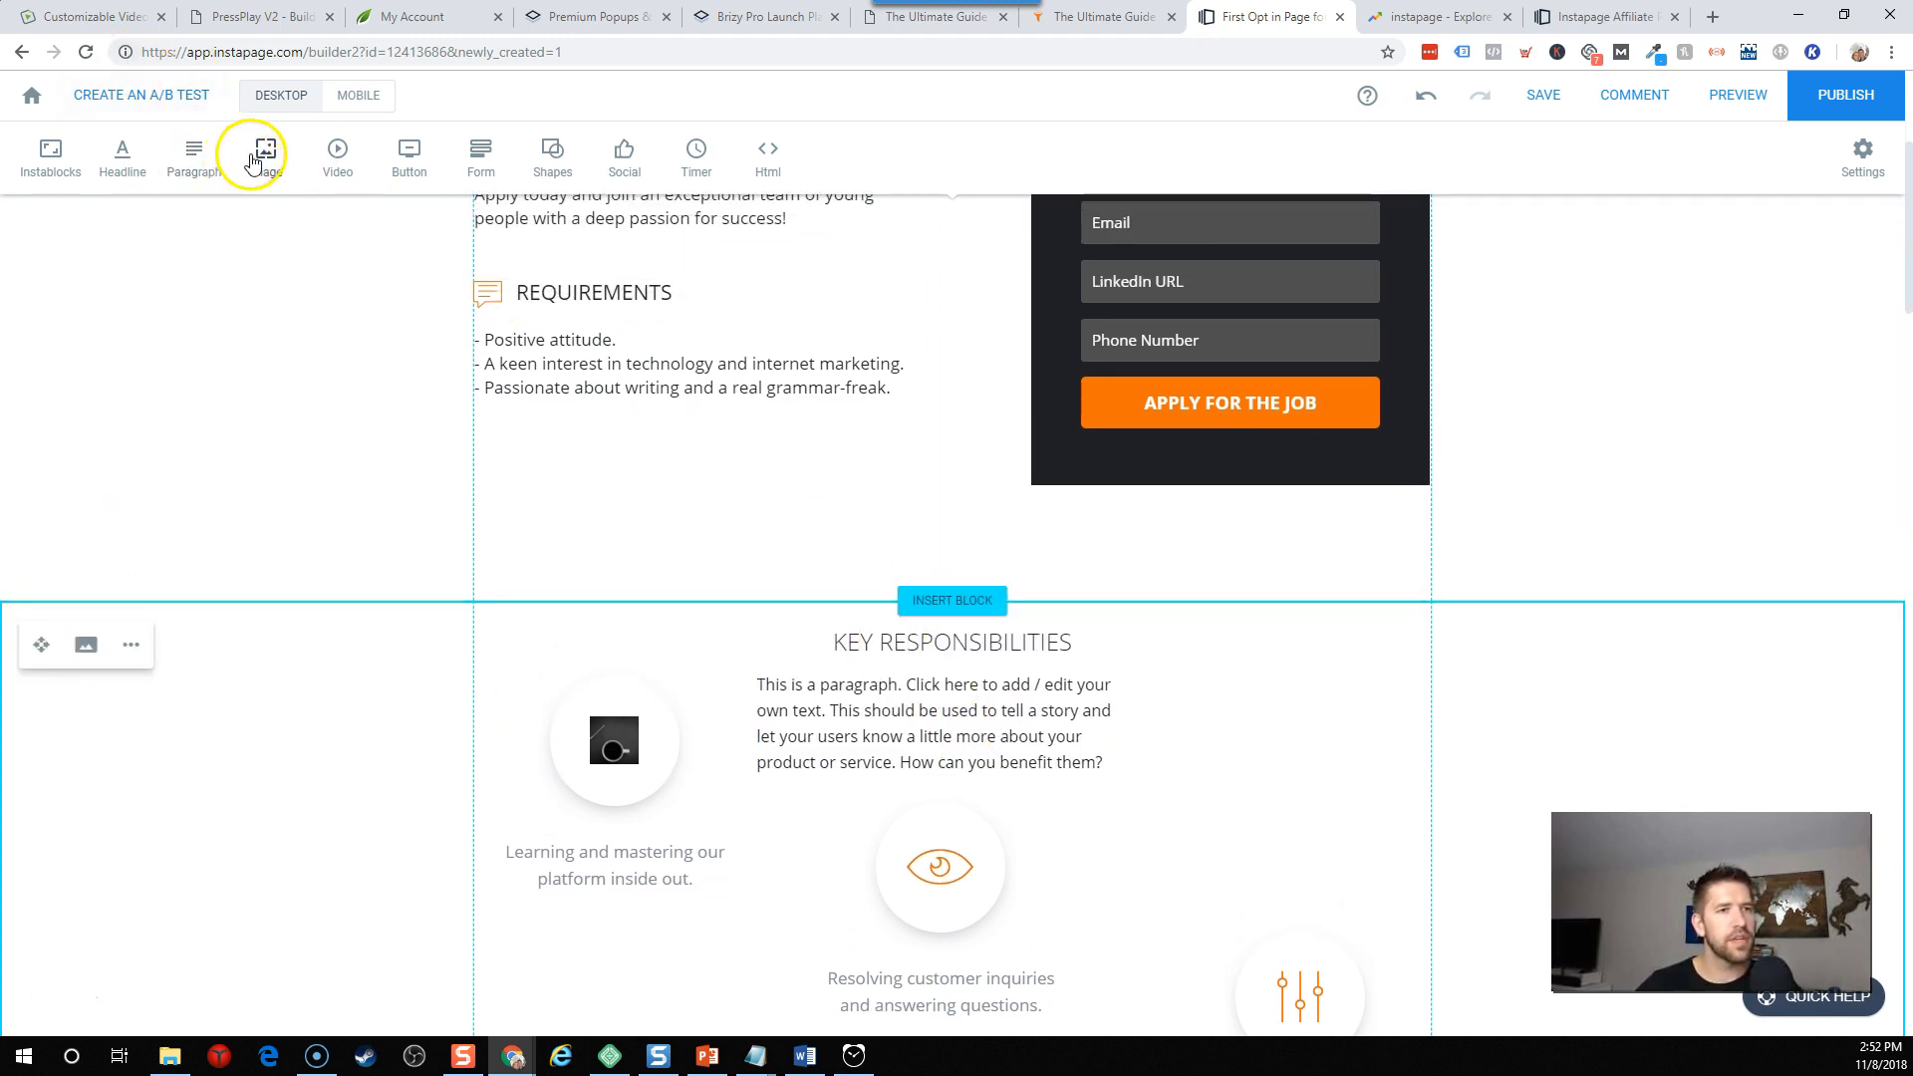
Dismiss the image library and place a video at the lower left of Key Responsibilities.
left_click(265, 156)
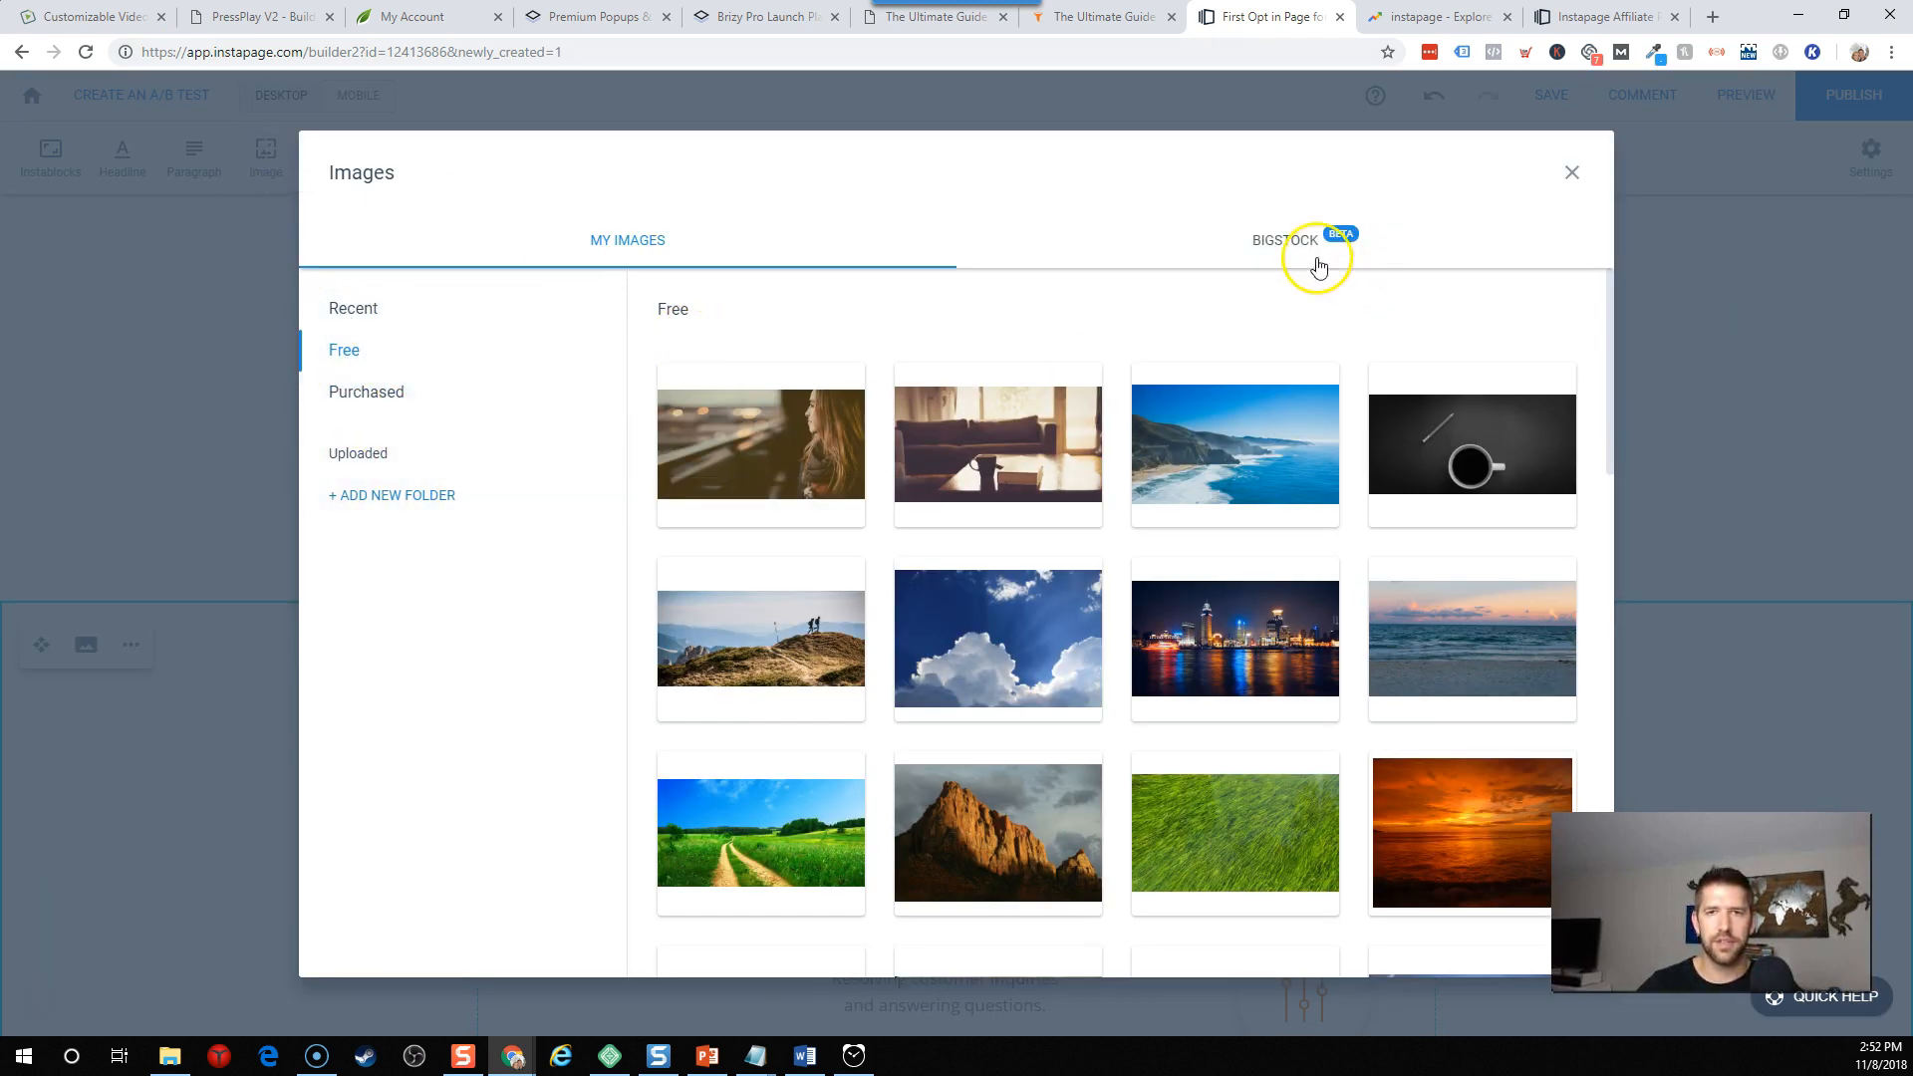
left_click(1571, 173)
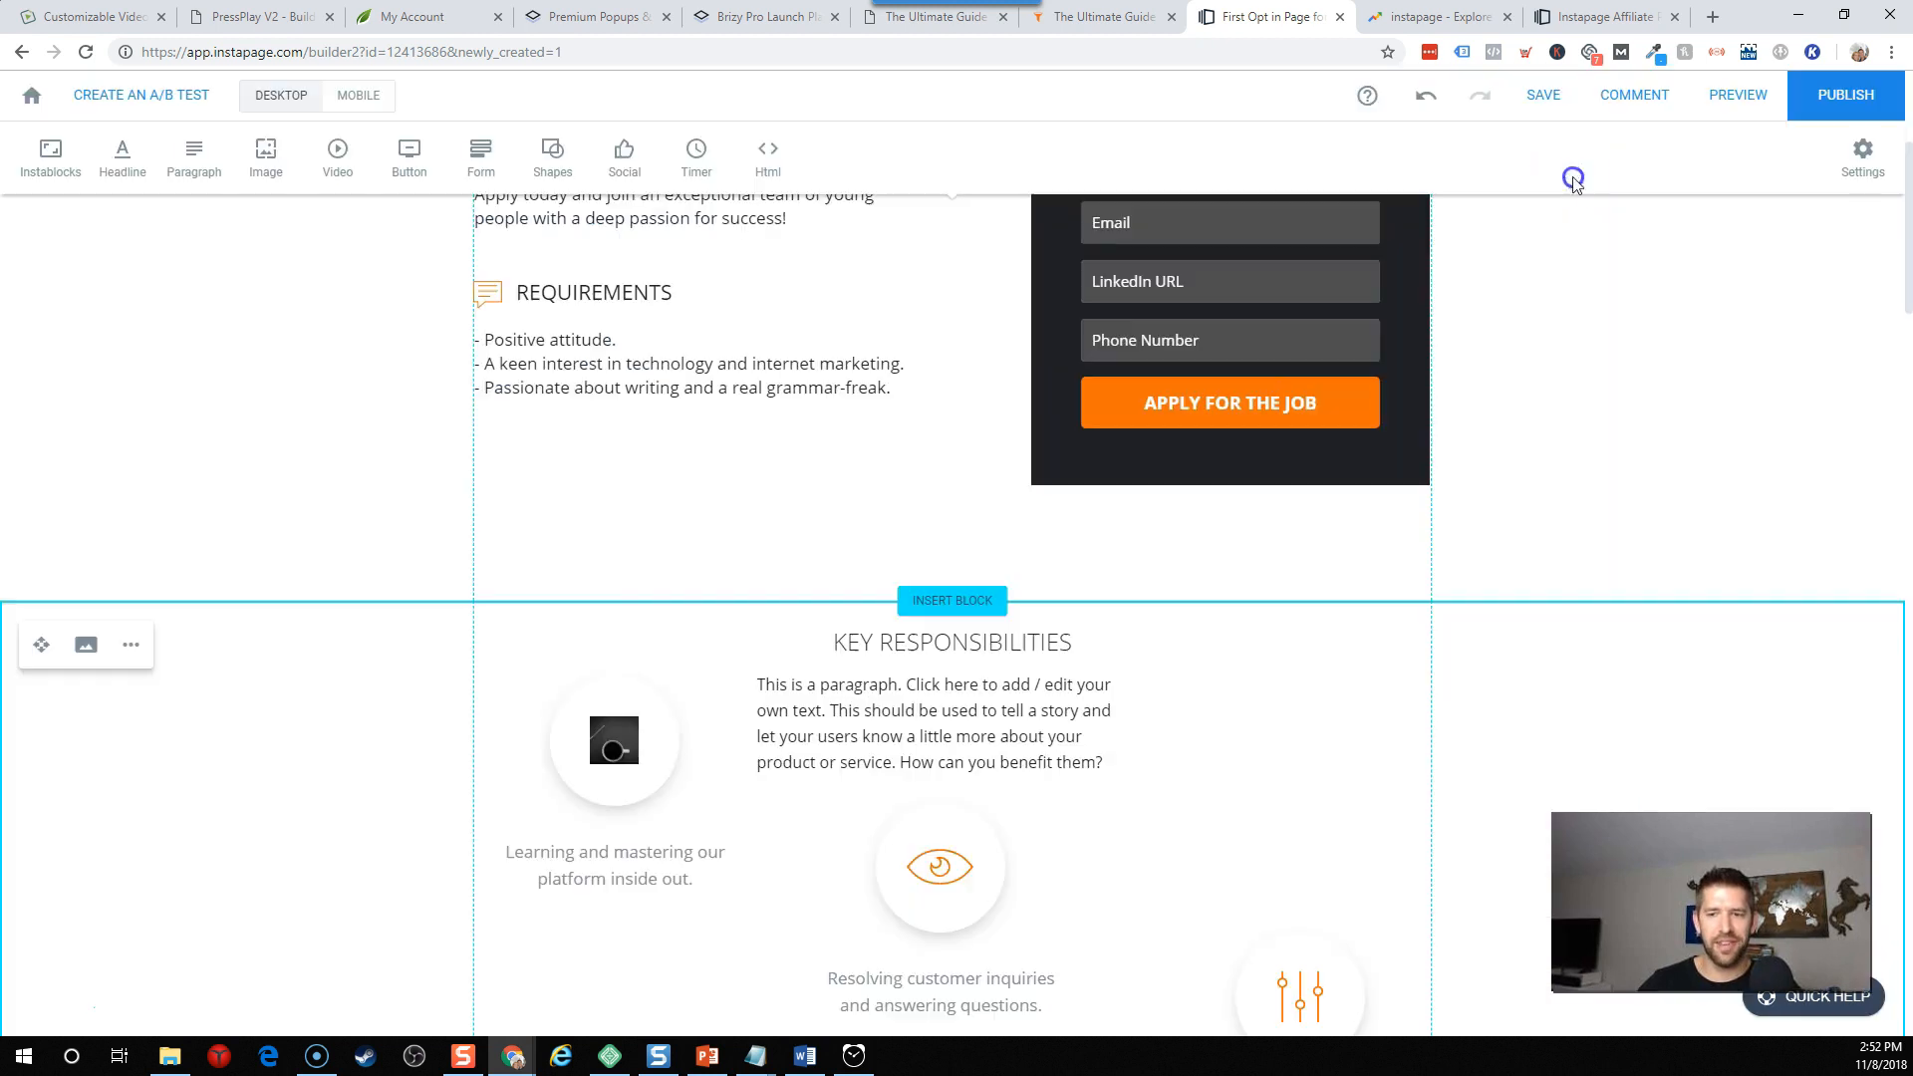
mouse_move(359, 193)
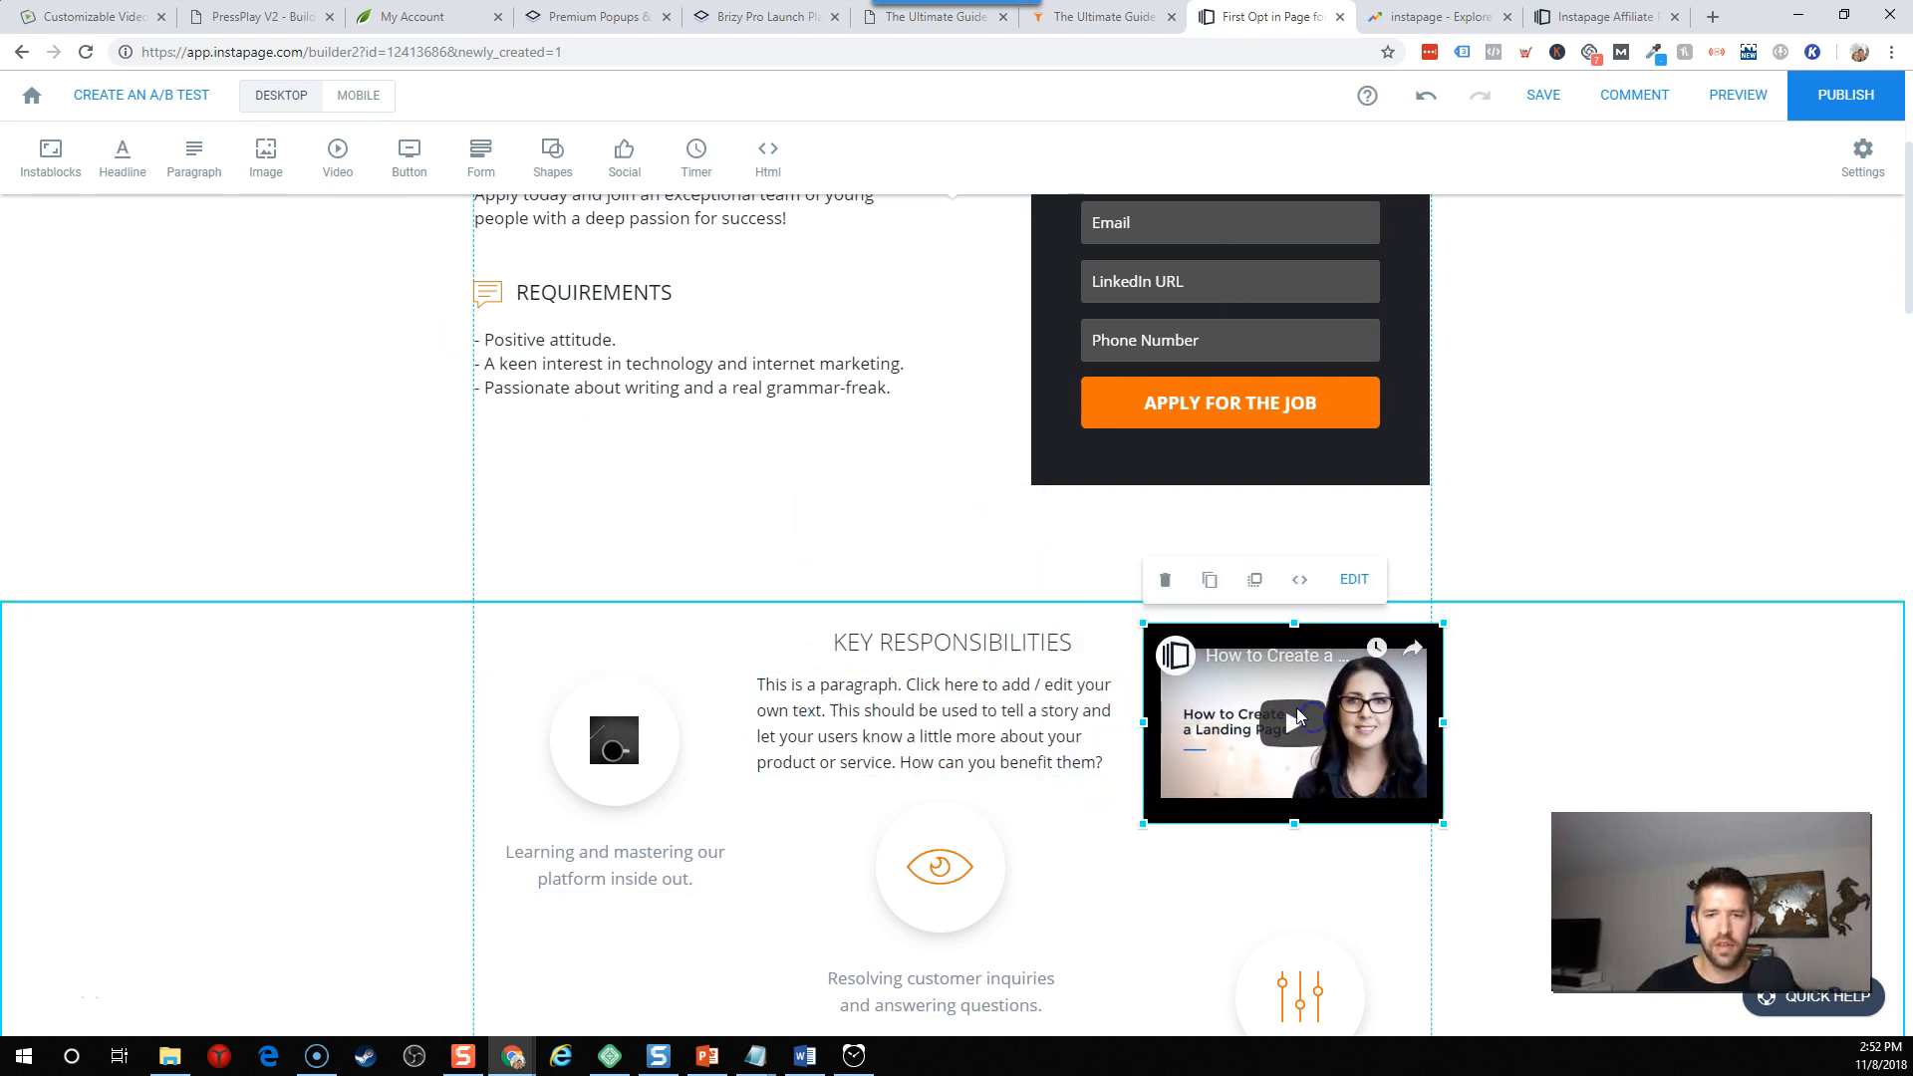
left_click(1353, 578)
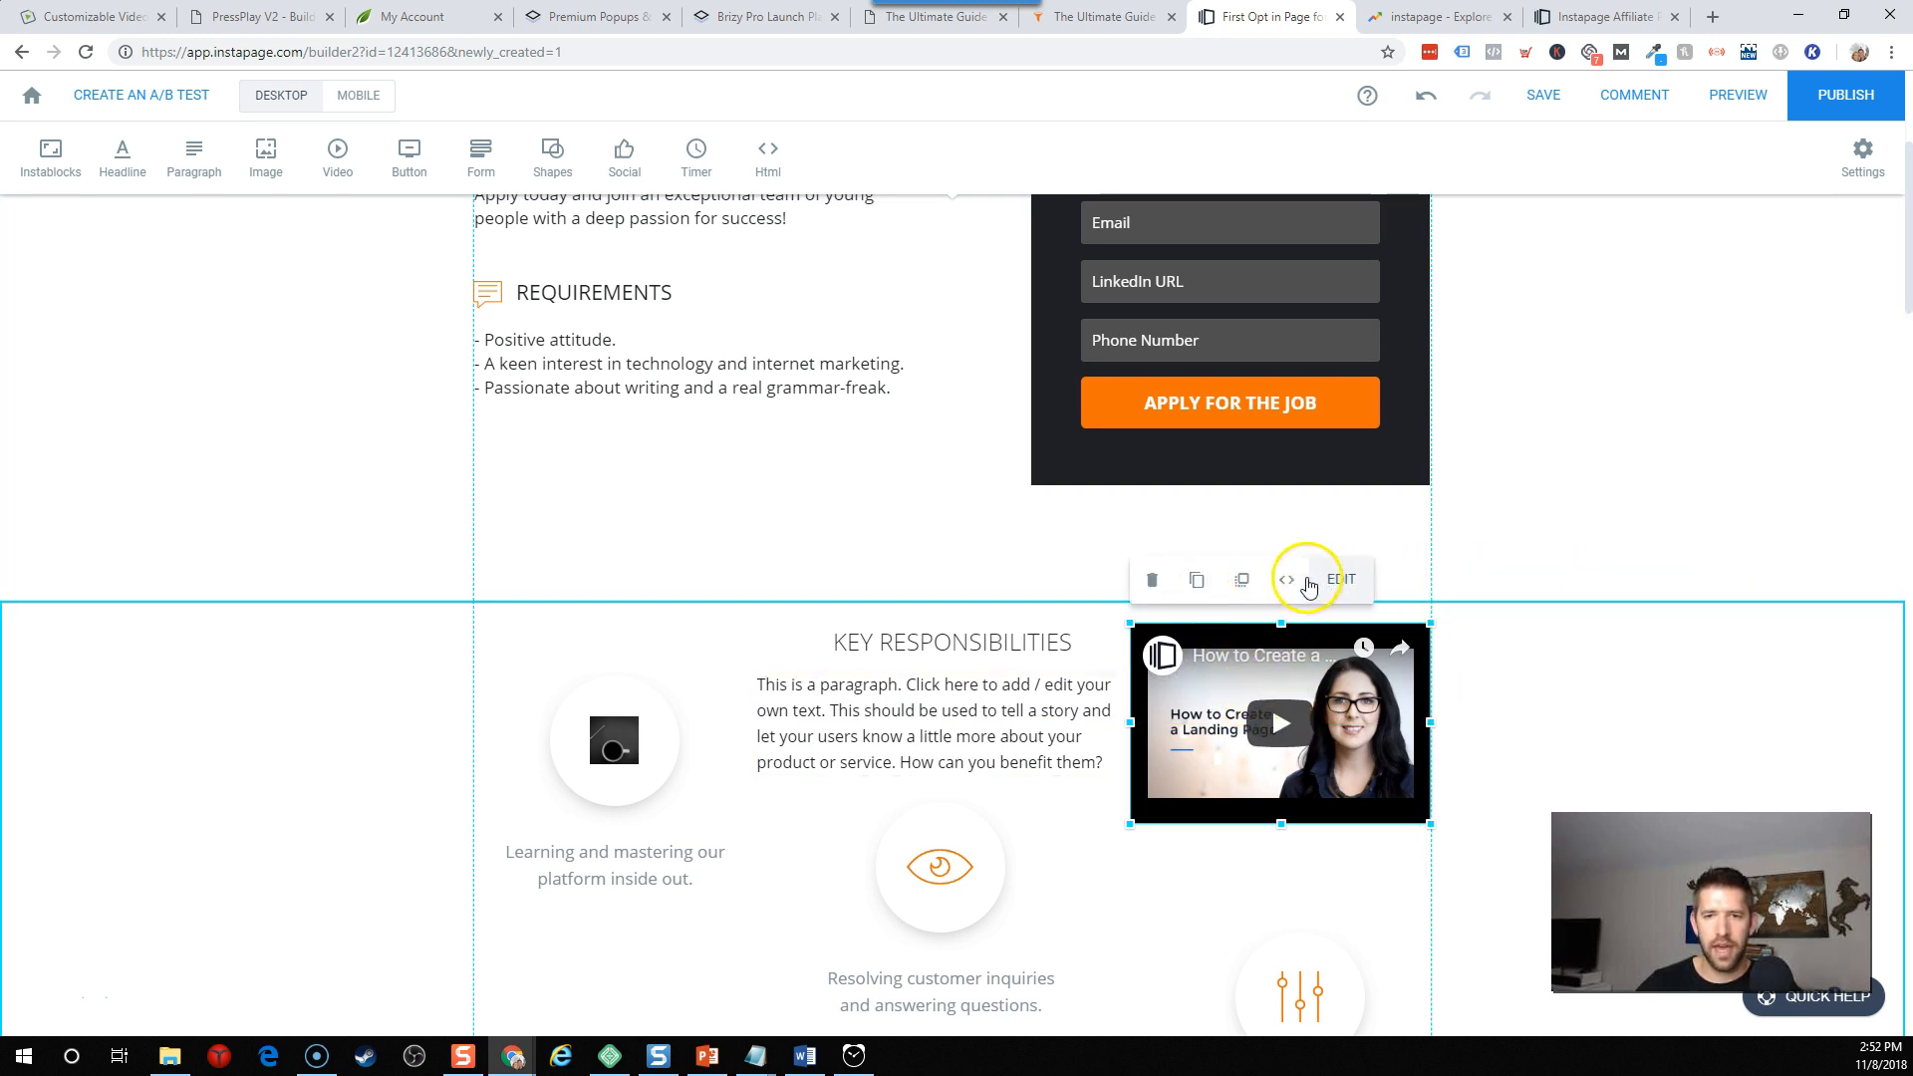
left_click(1339, 580)
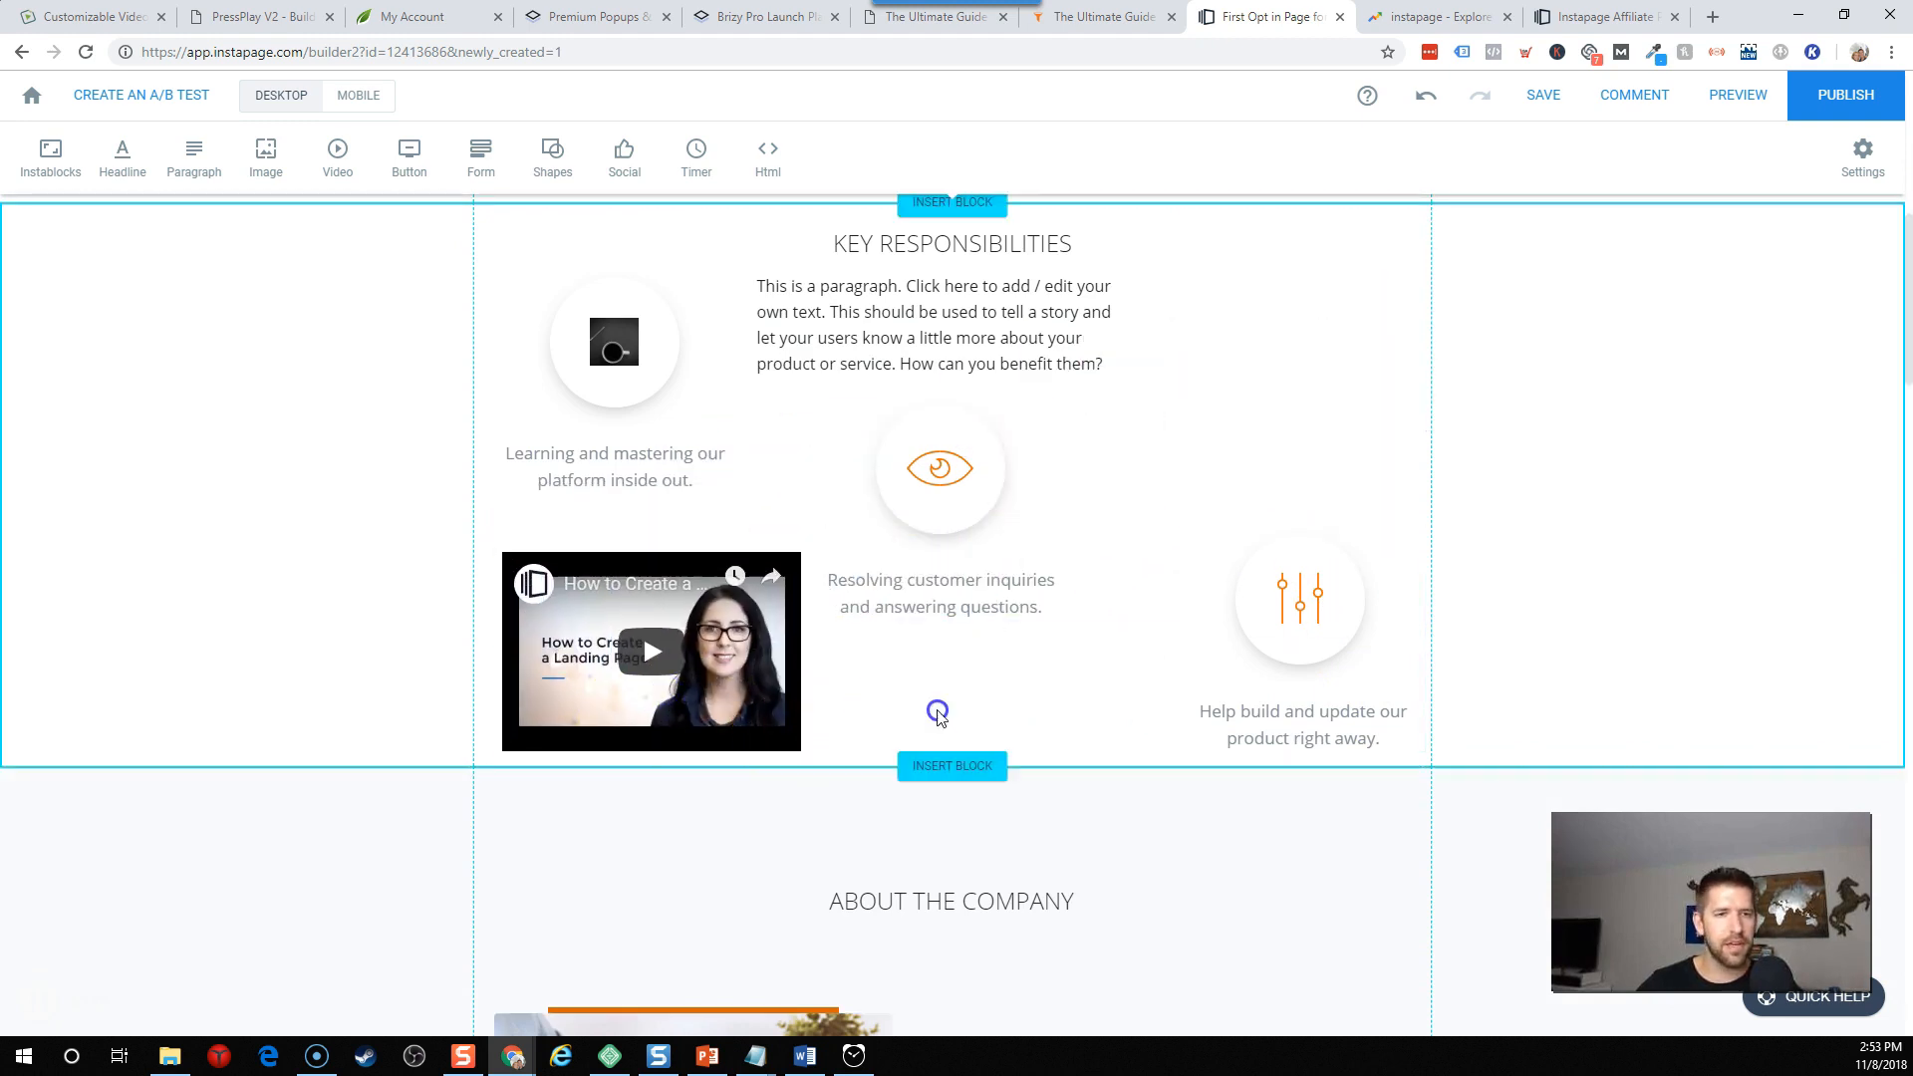
left_click(650, 650)
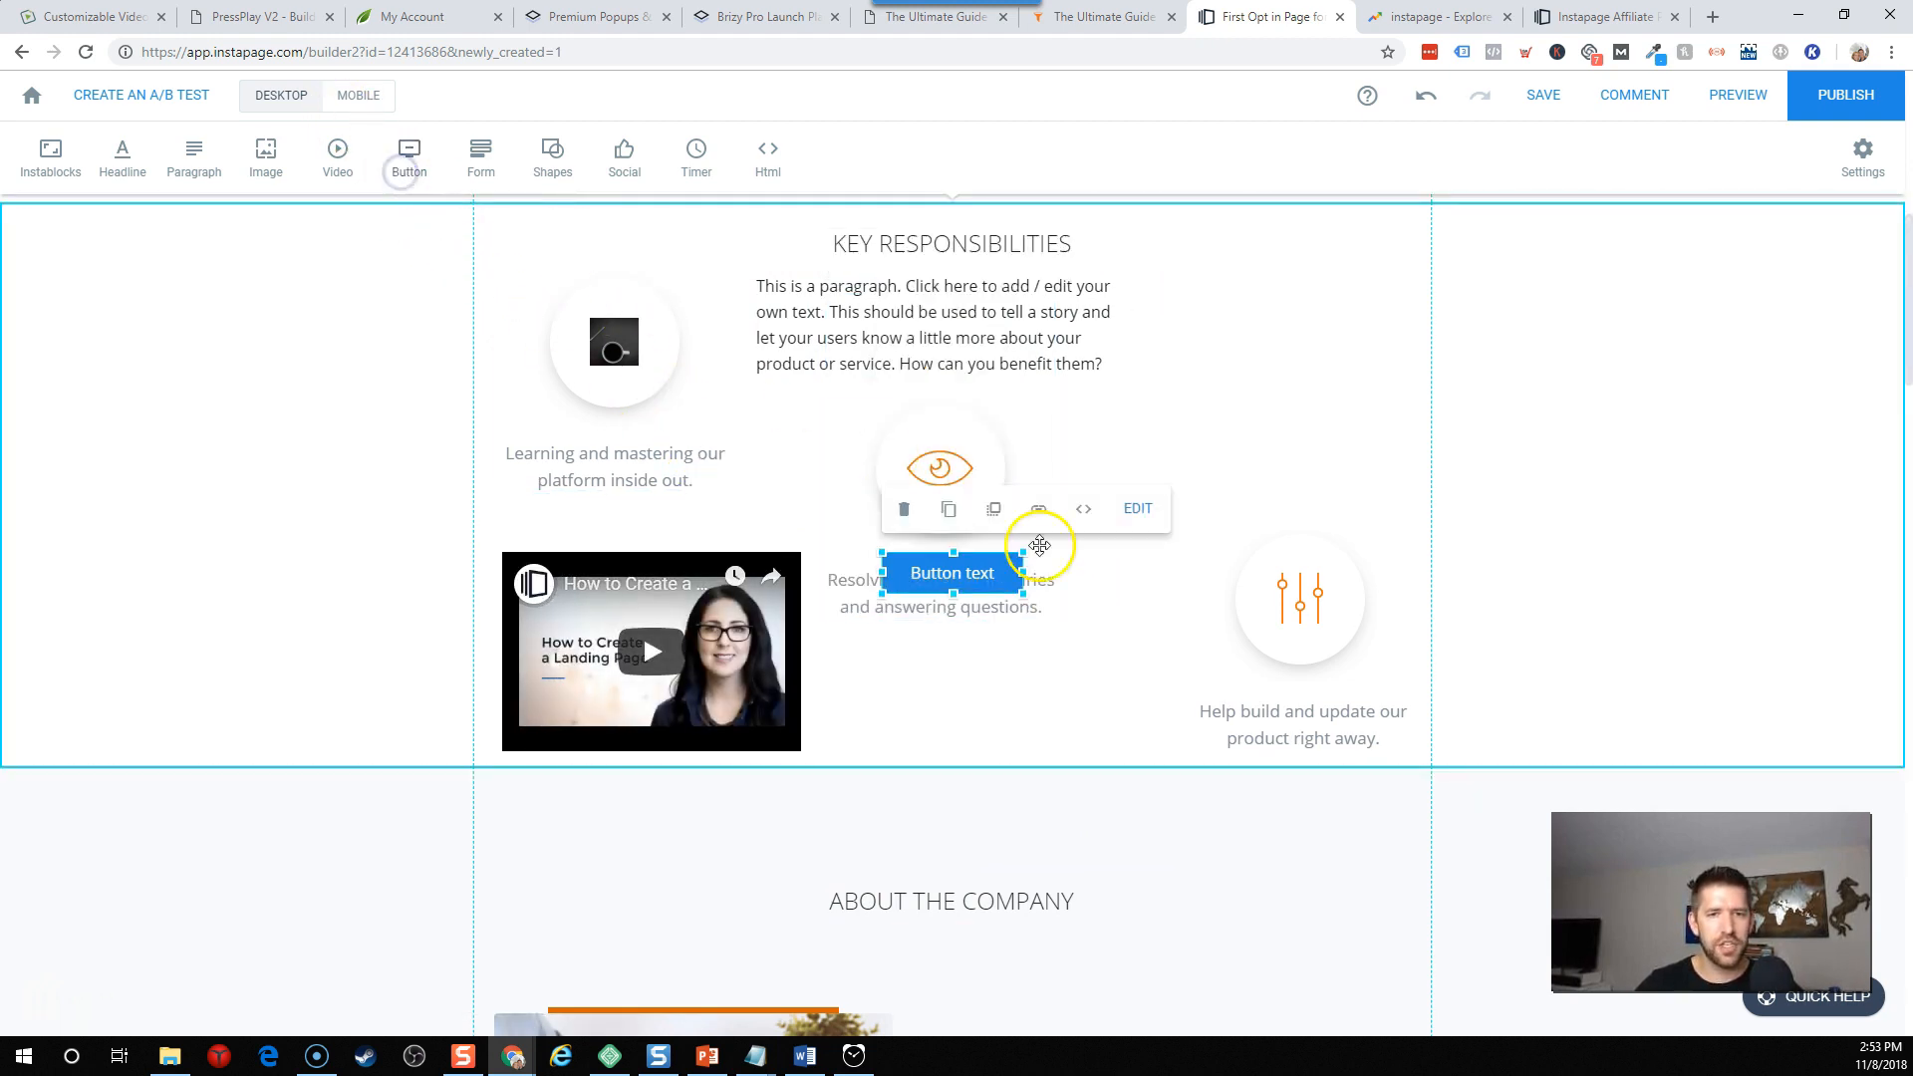
Add two buttons to Key Responsibilities and link the lower one to a landing page.
left_click(1034, 664)
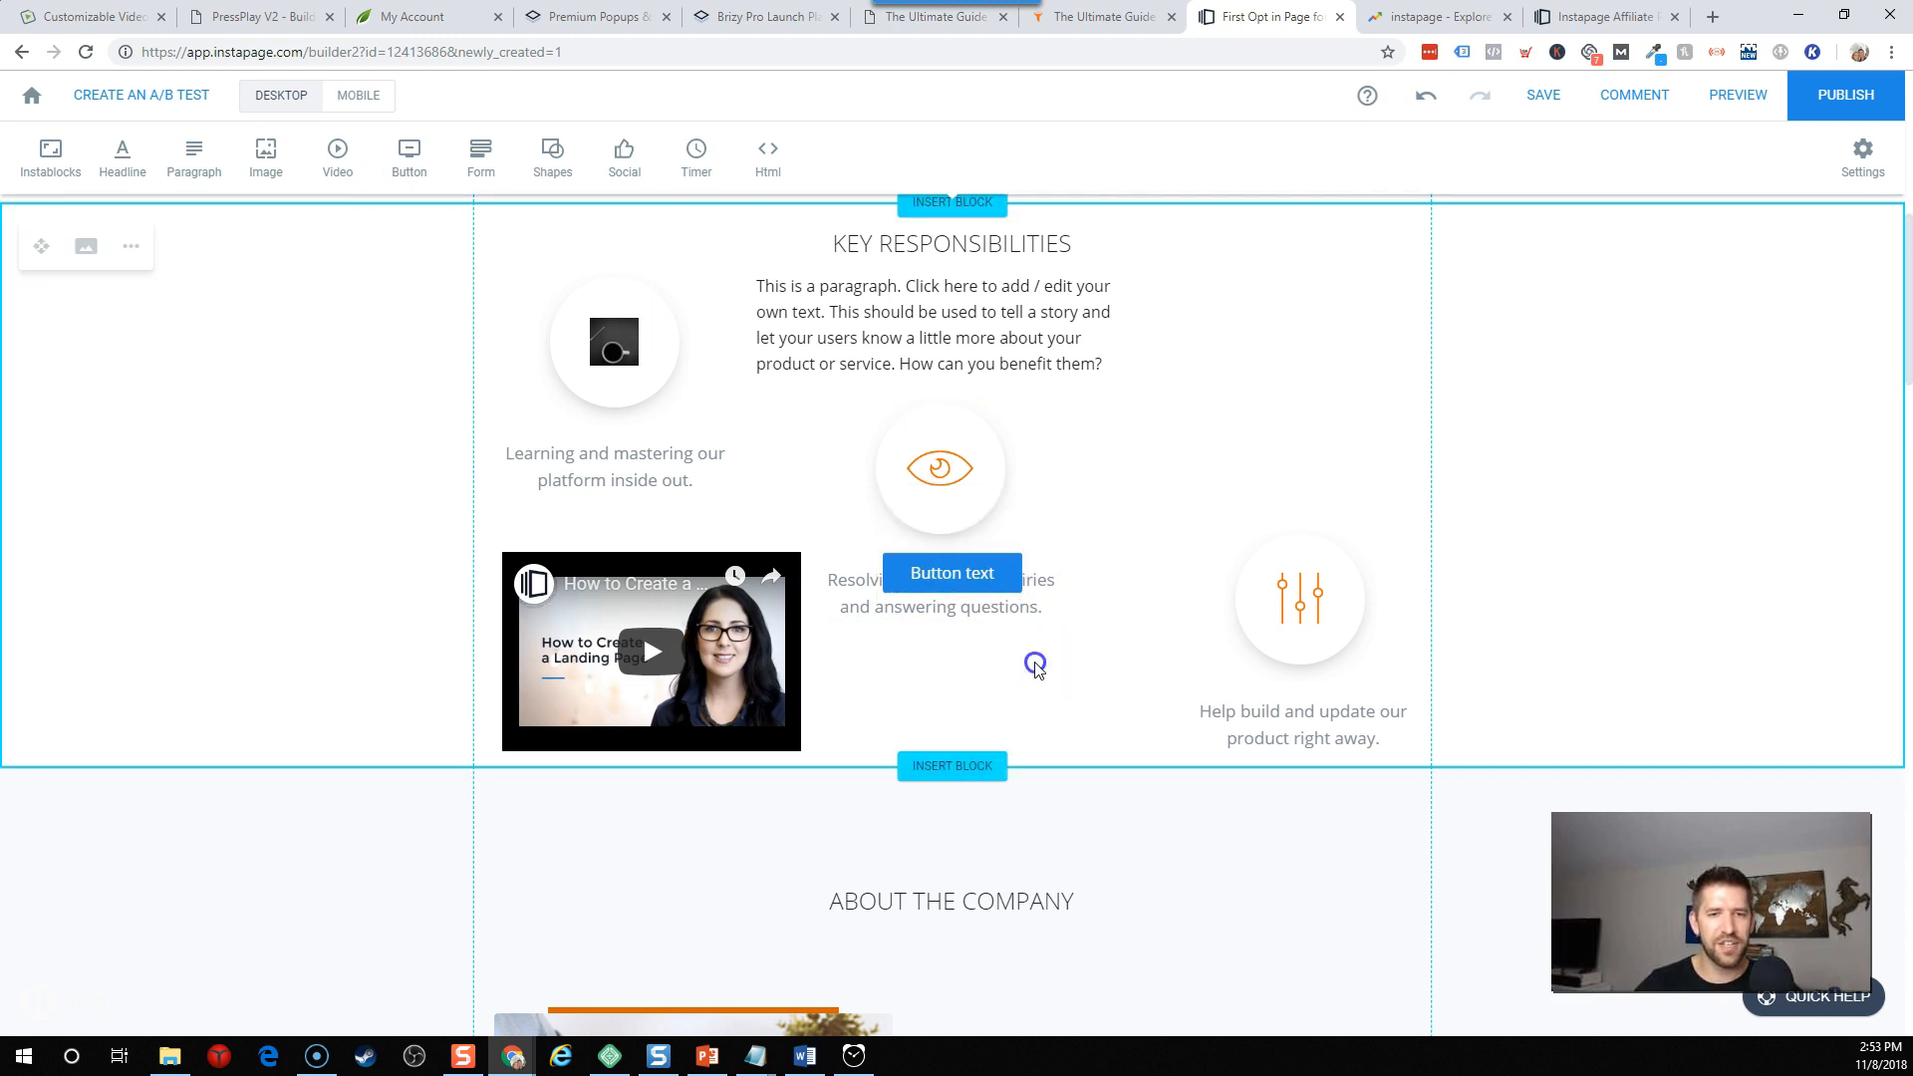
left_click_drag(951, 574, 1031, 549)
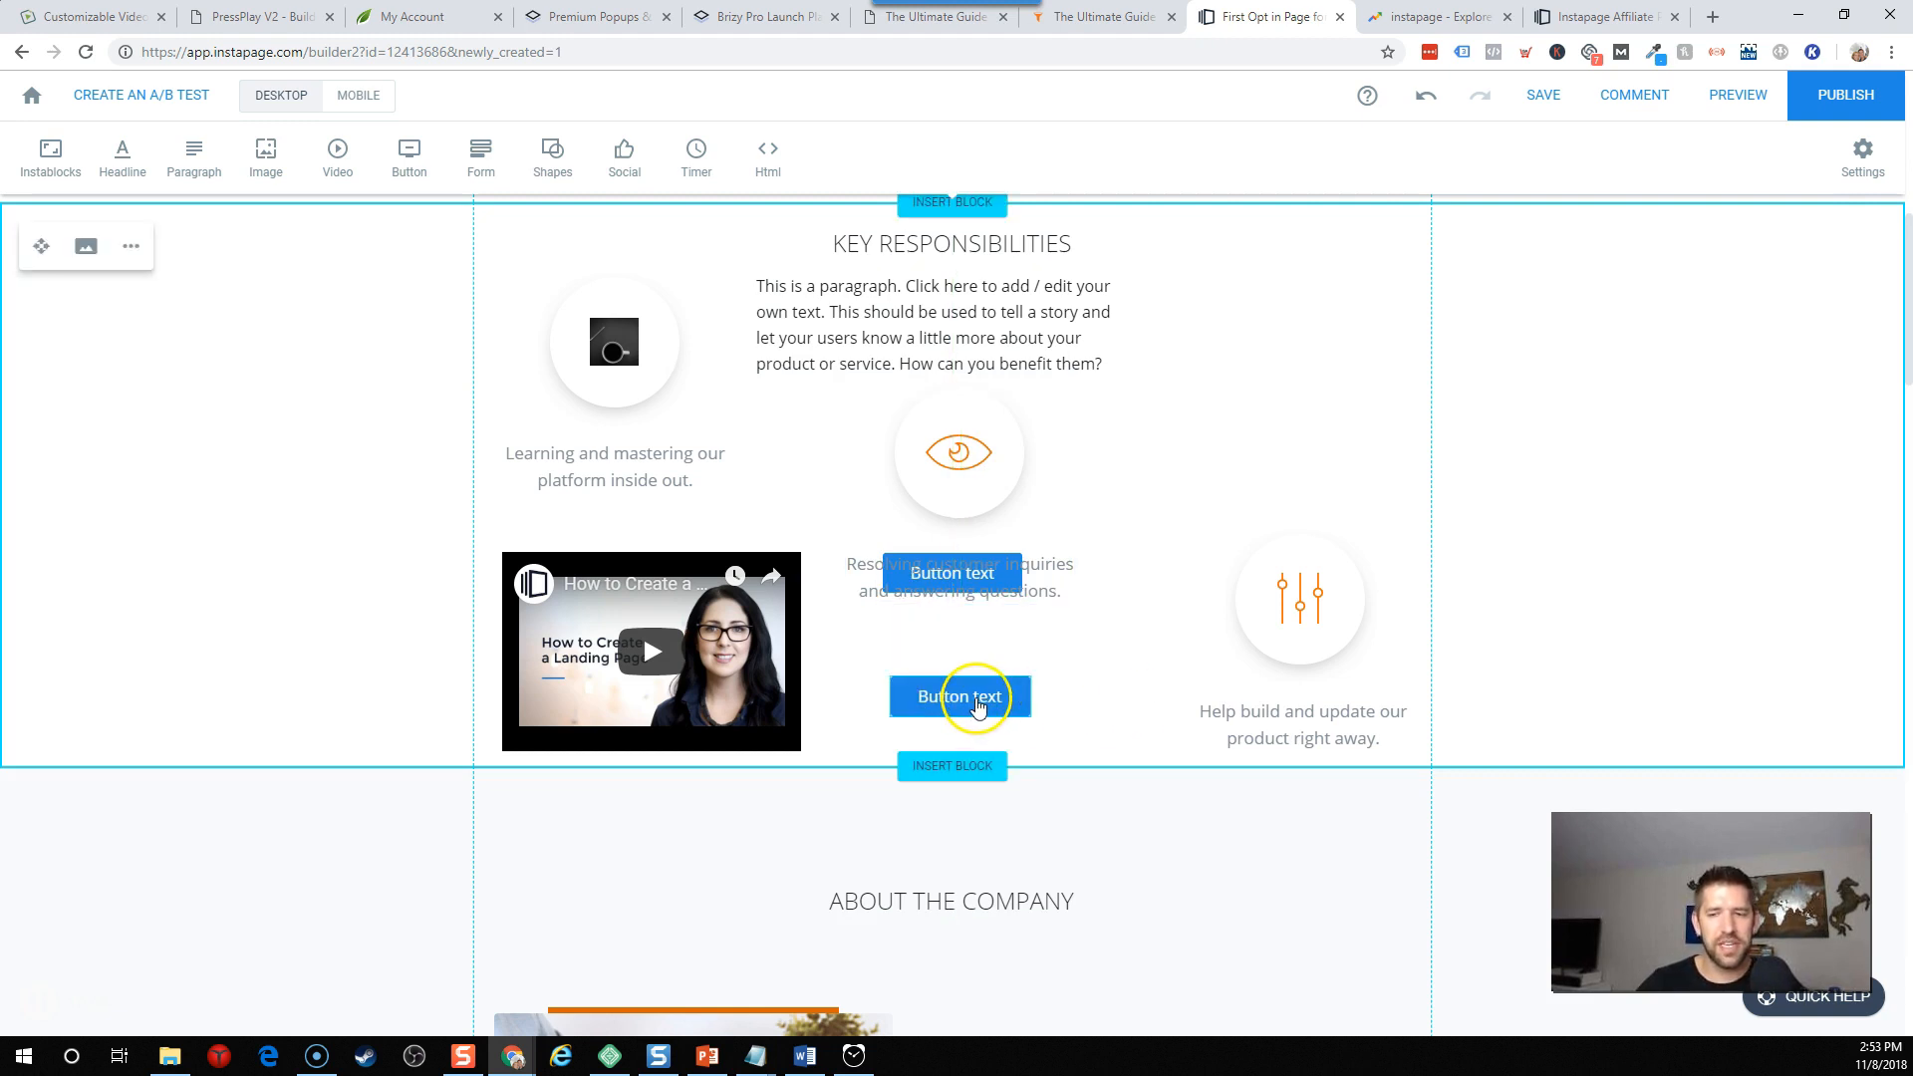
left_click(959, 696)
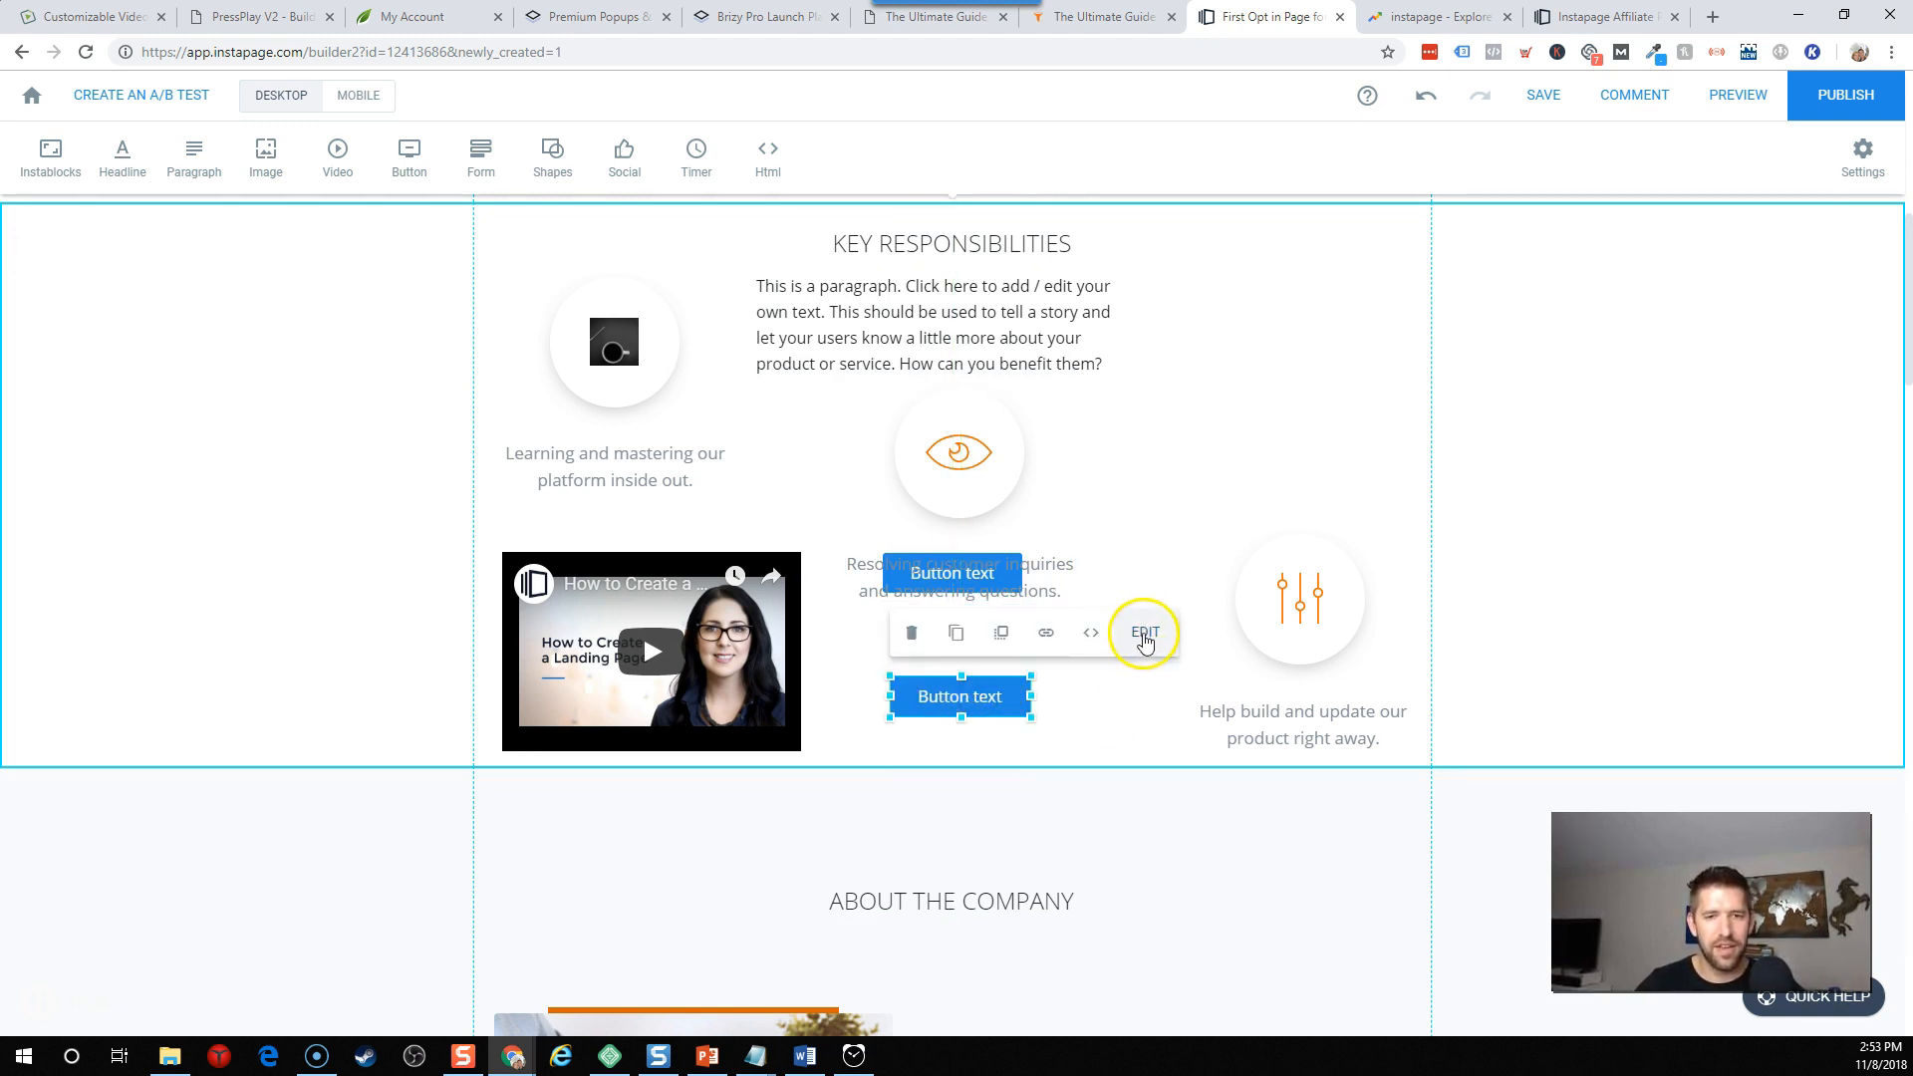
left_click(1144, 631)
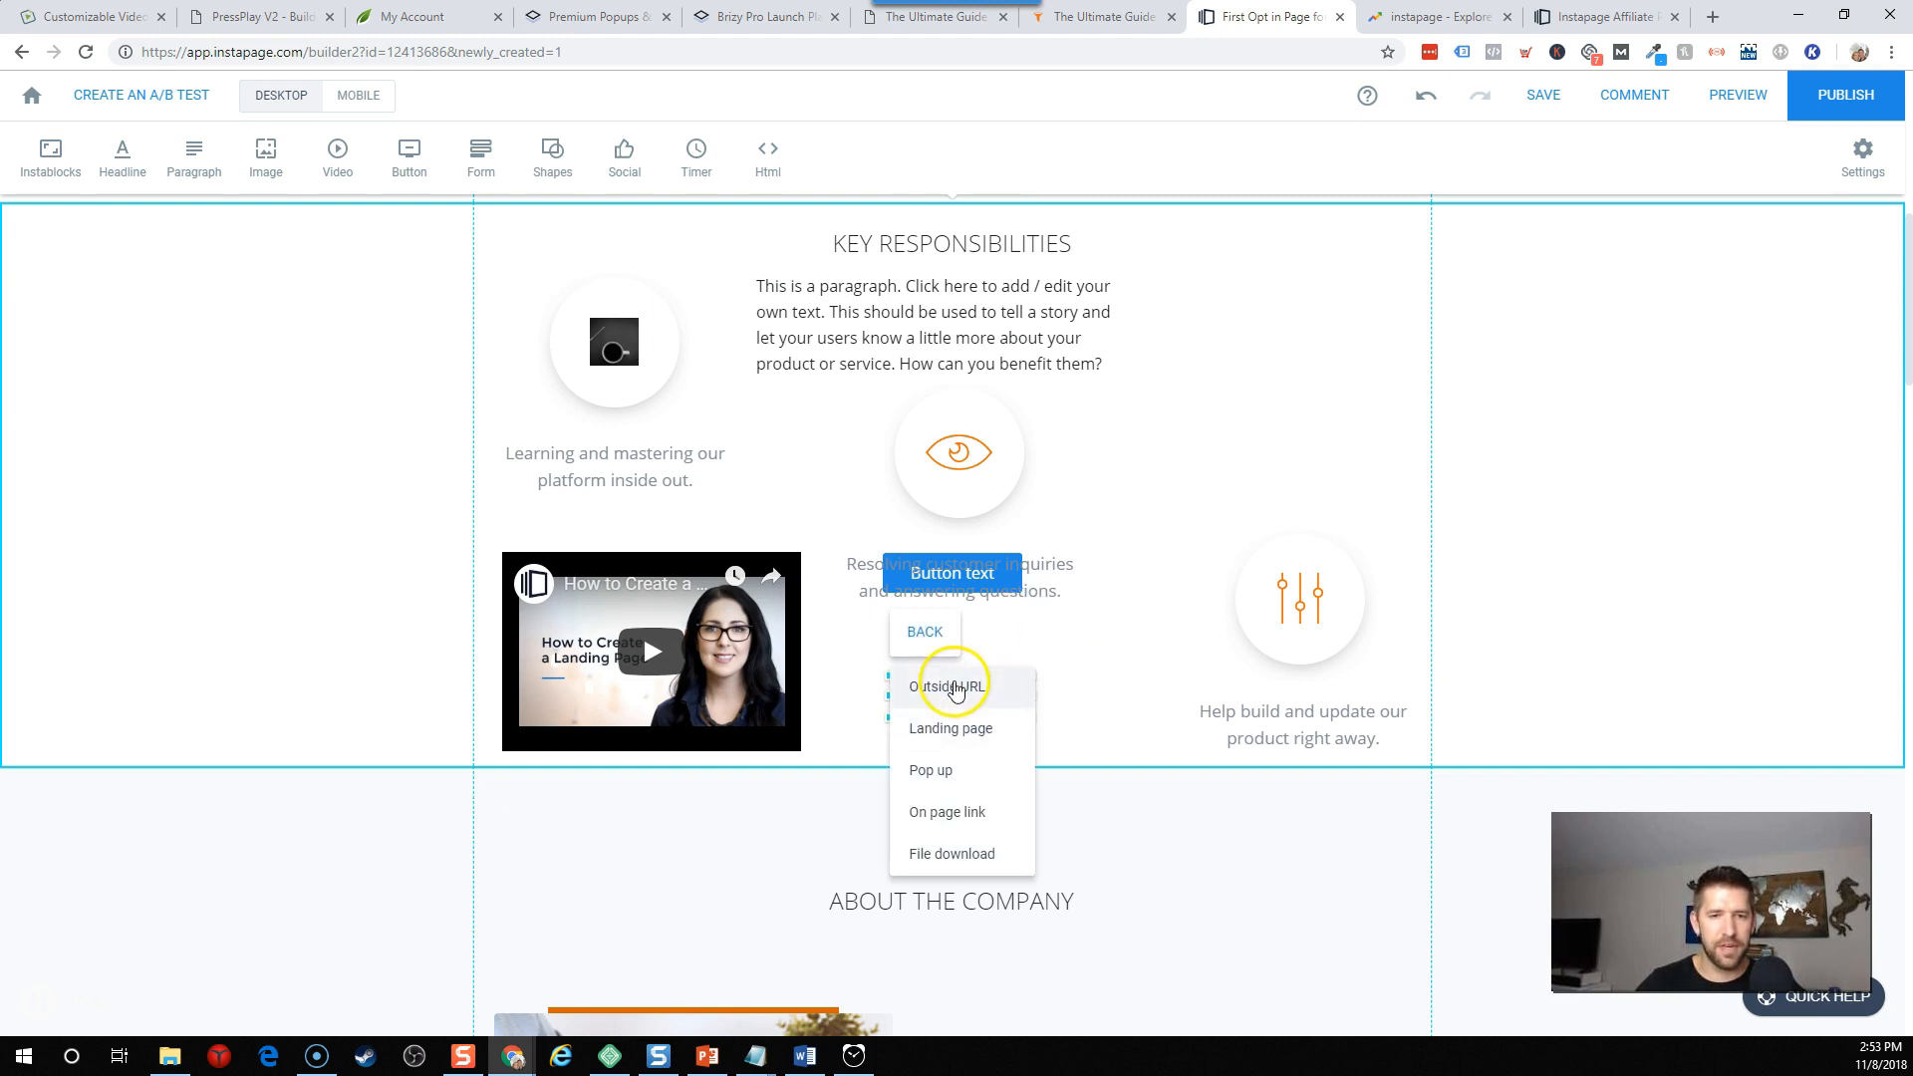
left_click(949, 729)
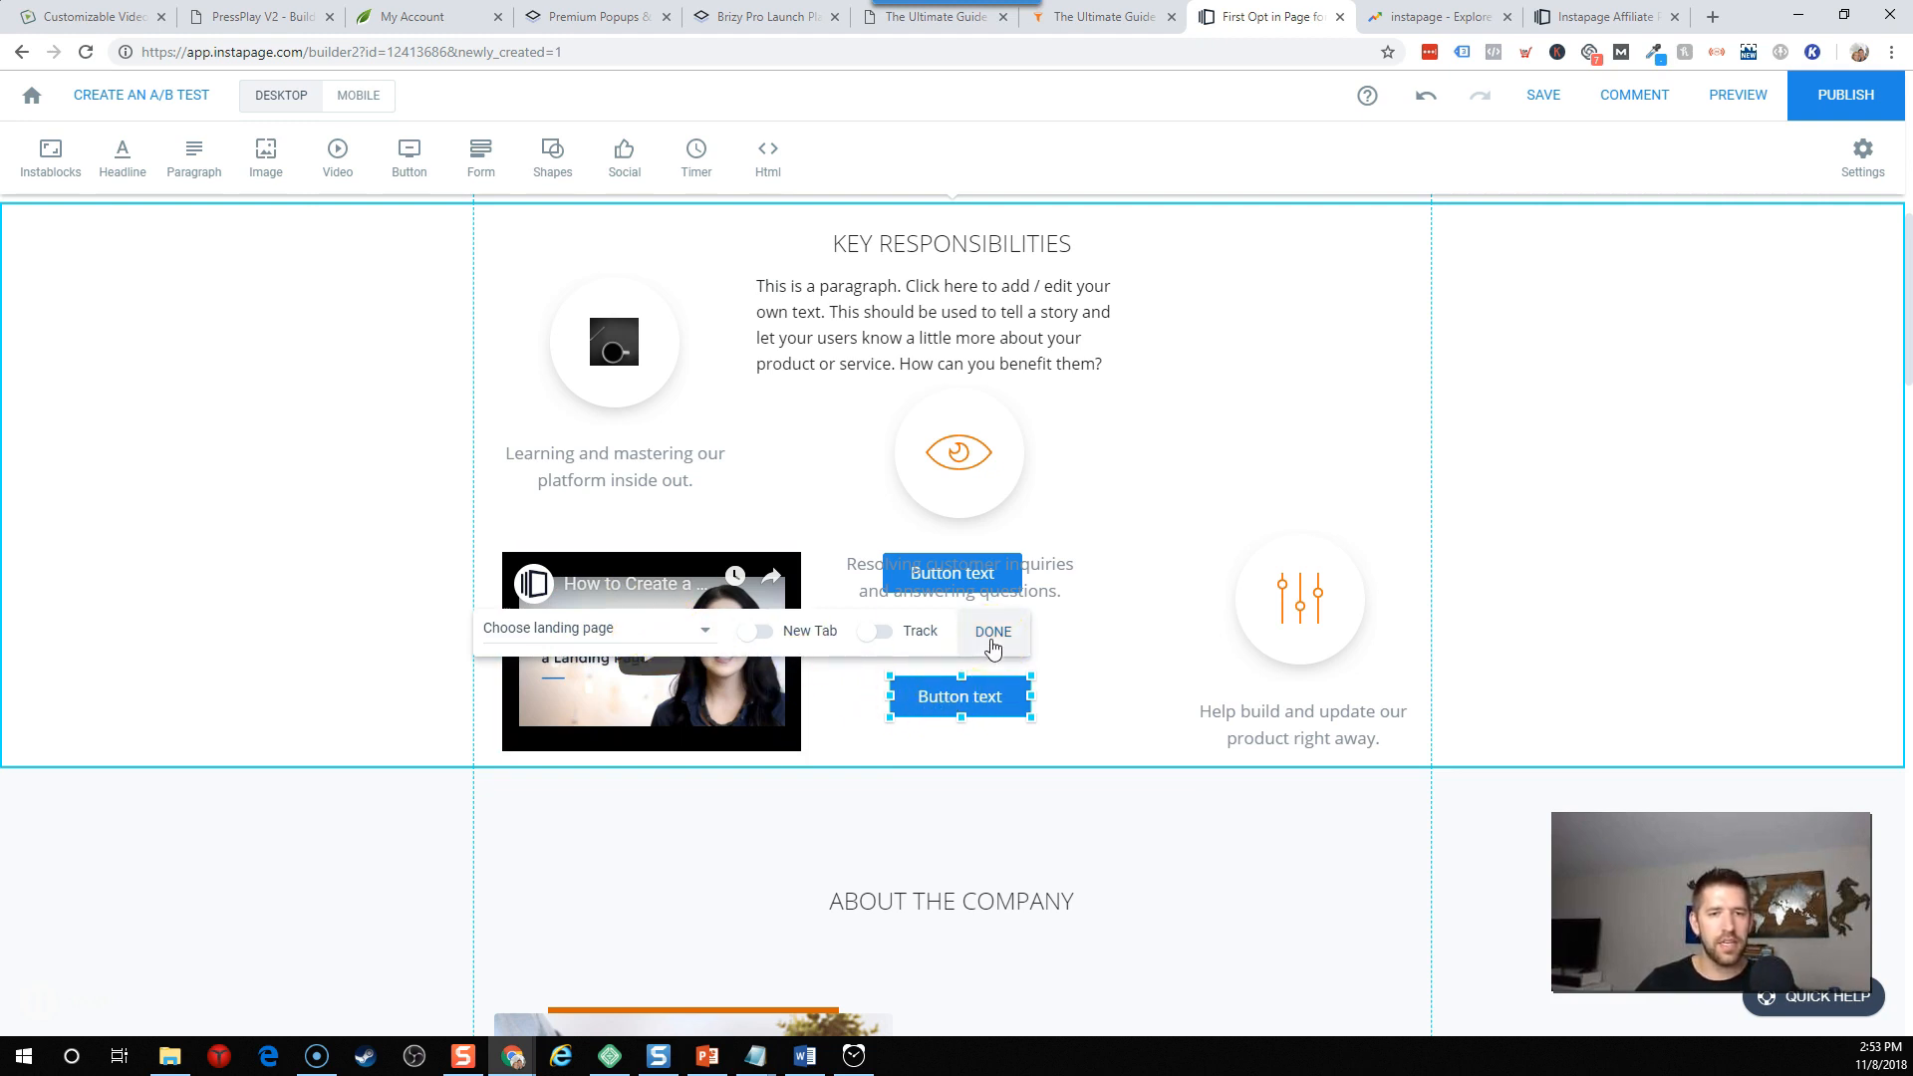
left_click(992, 636)
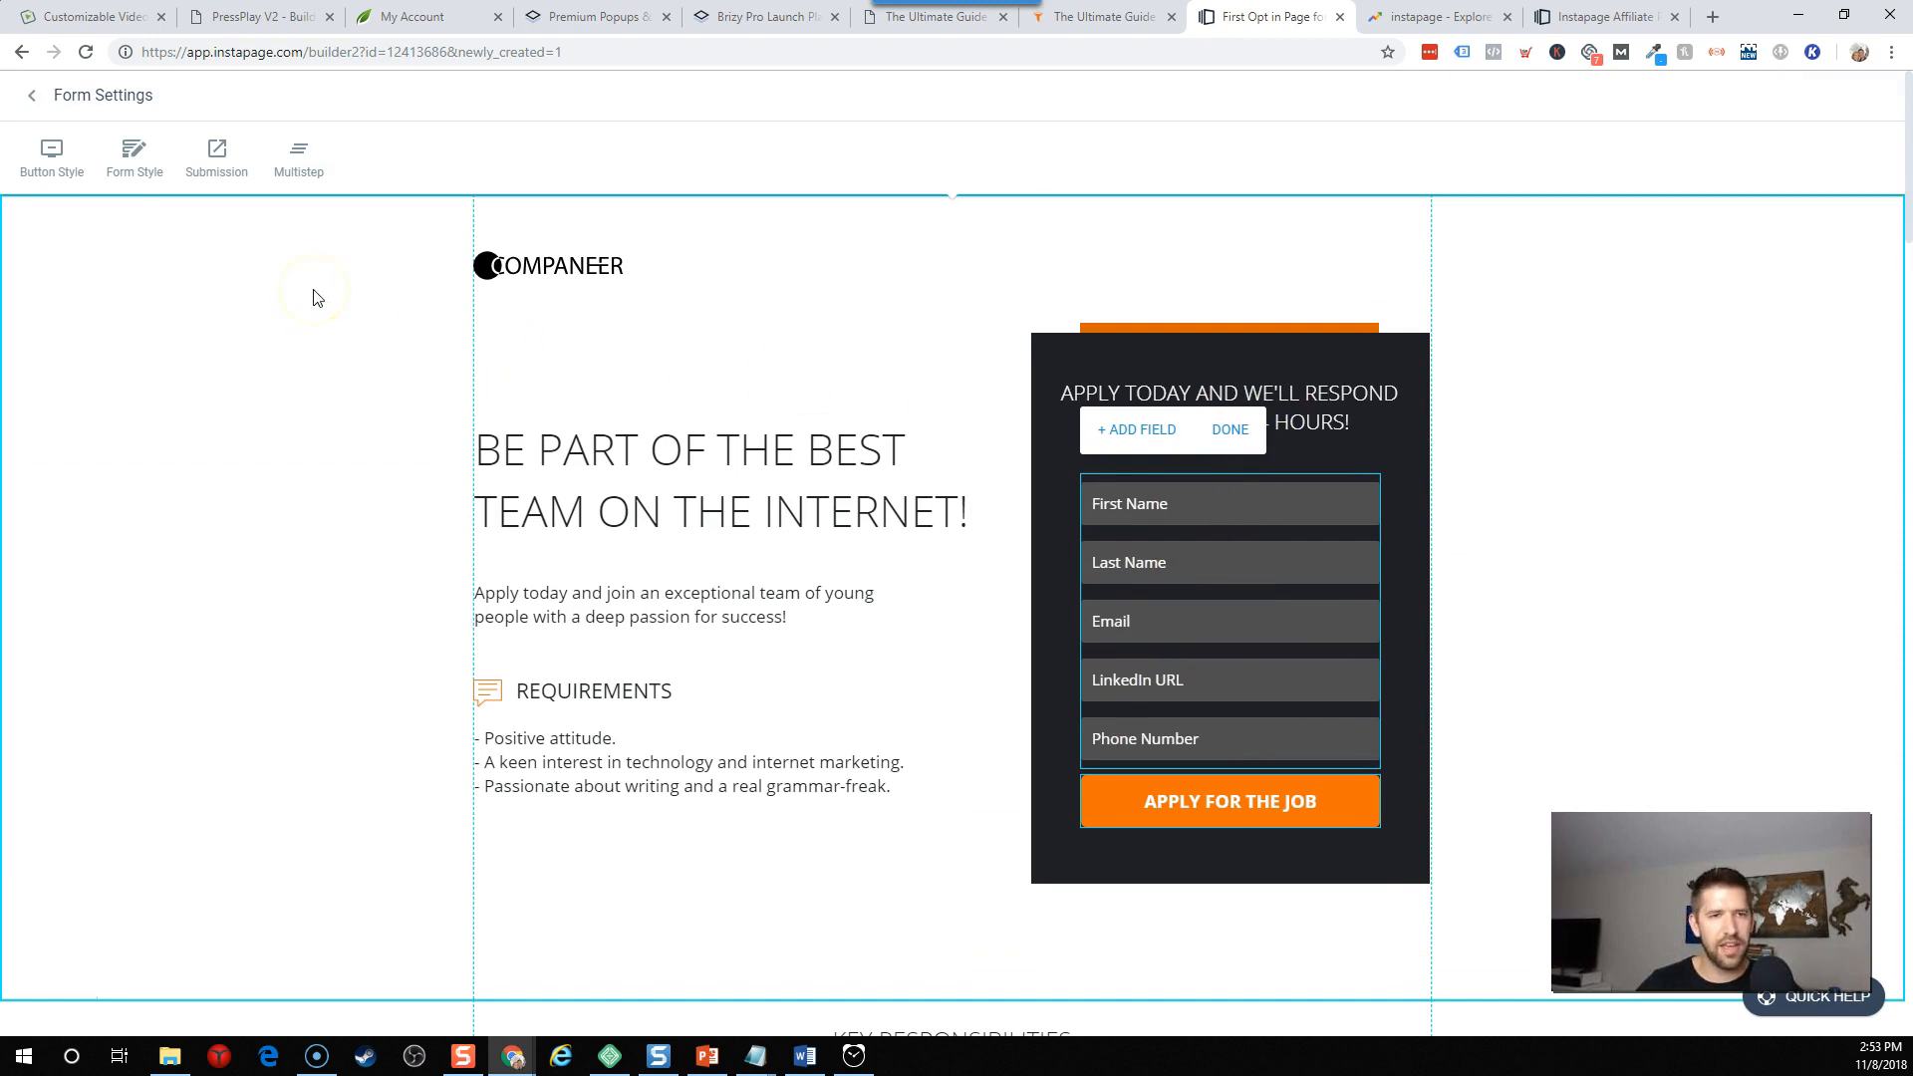
Set the form's submit button text to 'Subscribe' and adjust its corner radius.
left_click(51, 155)
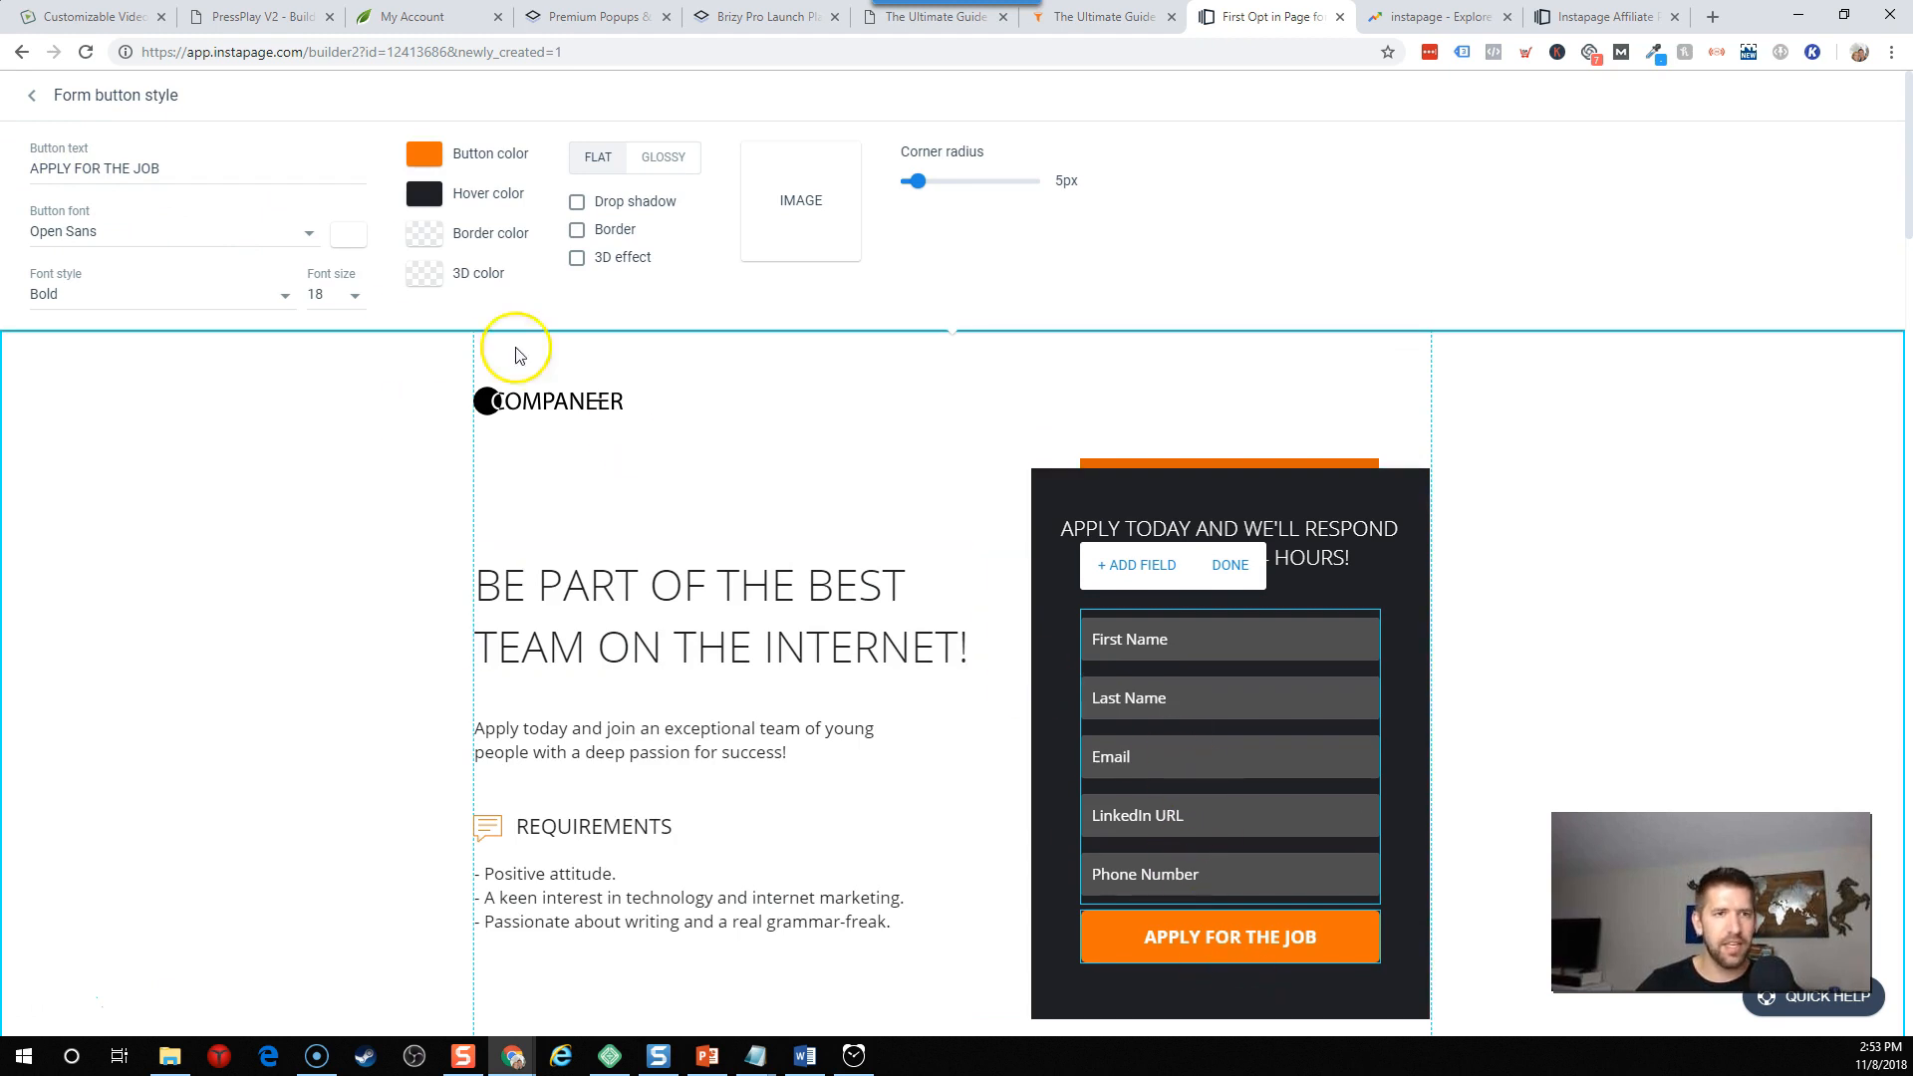
type("S")
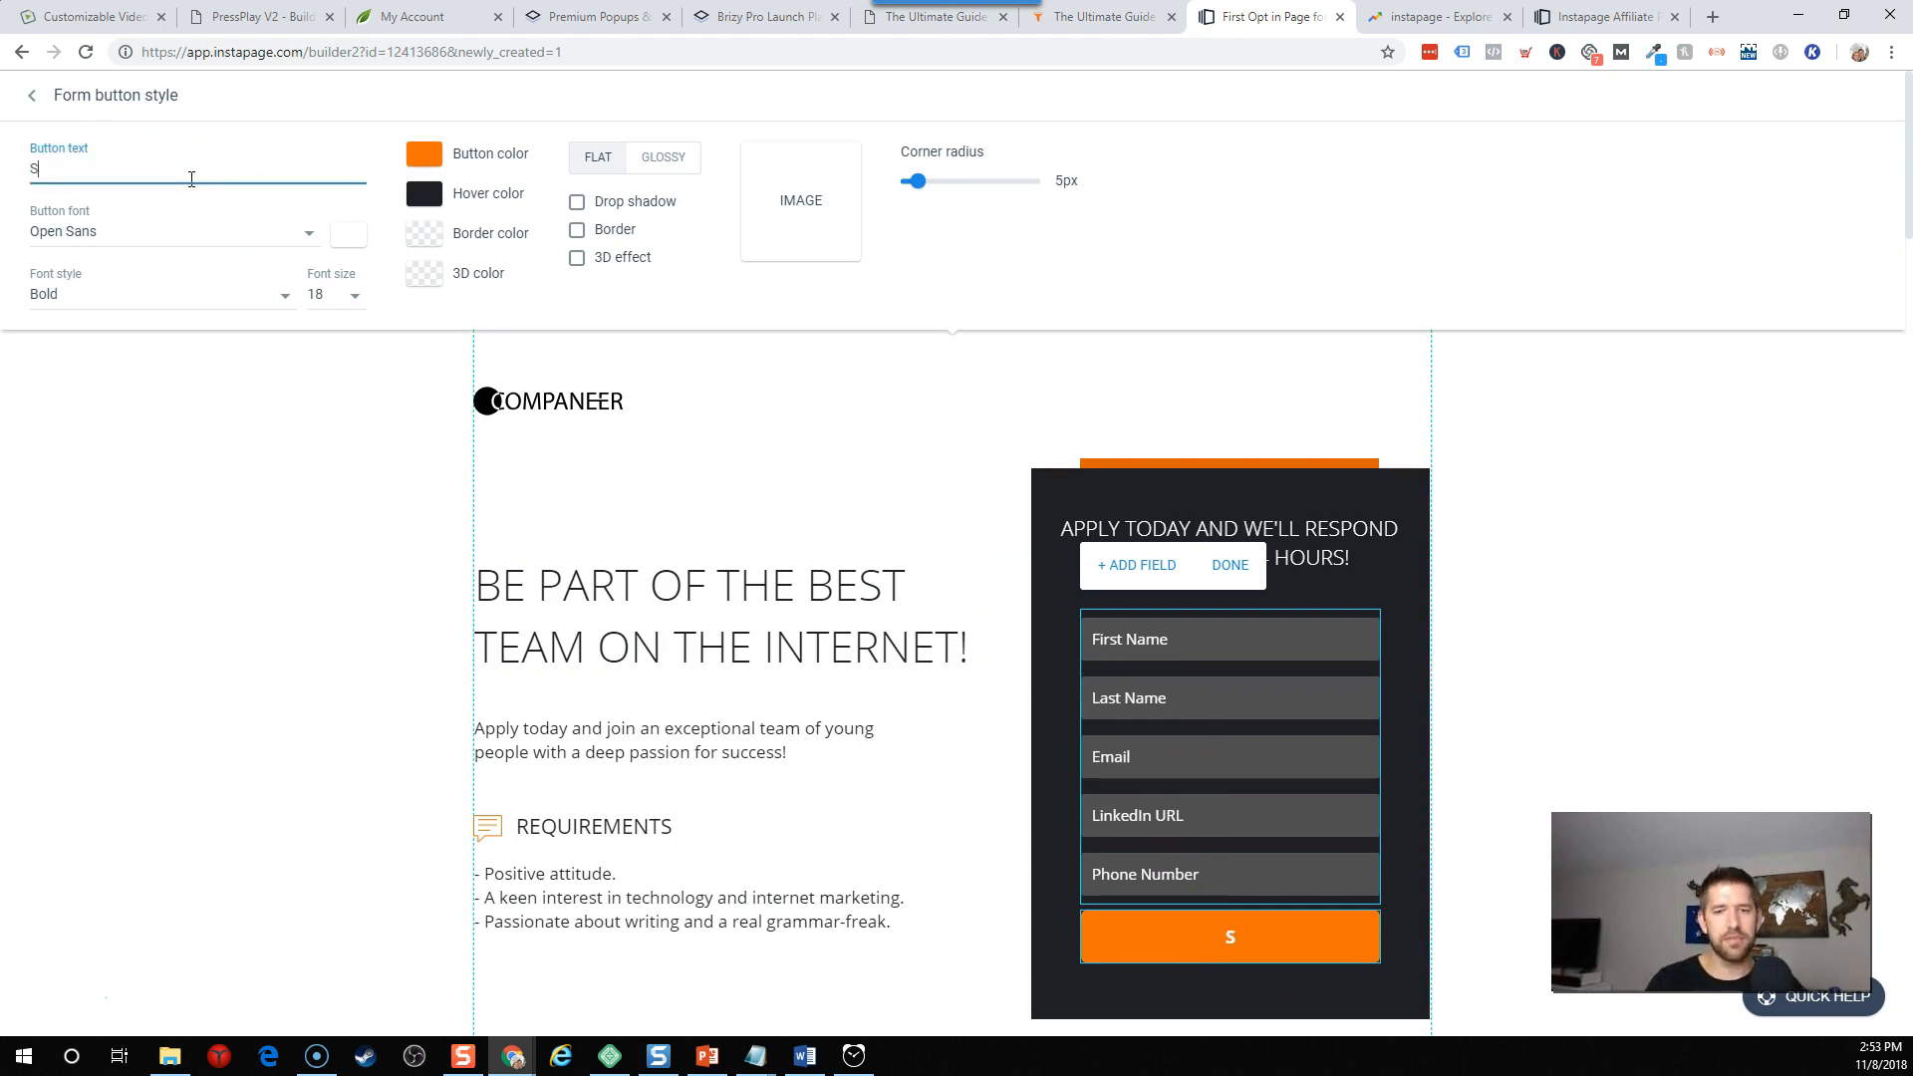
type("ubscribe")
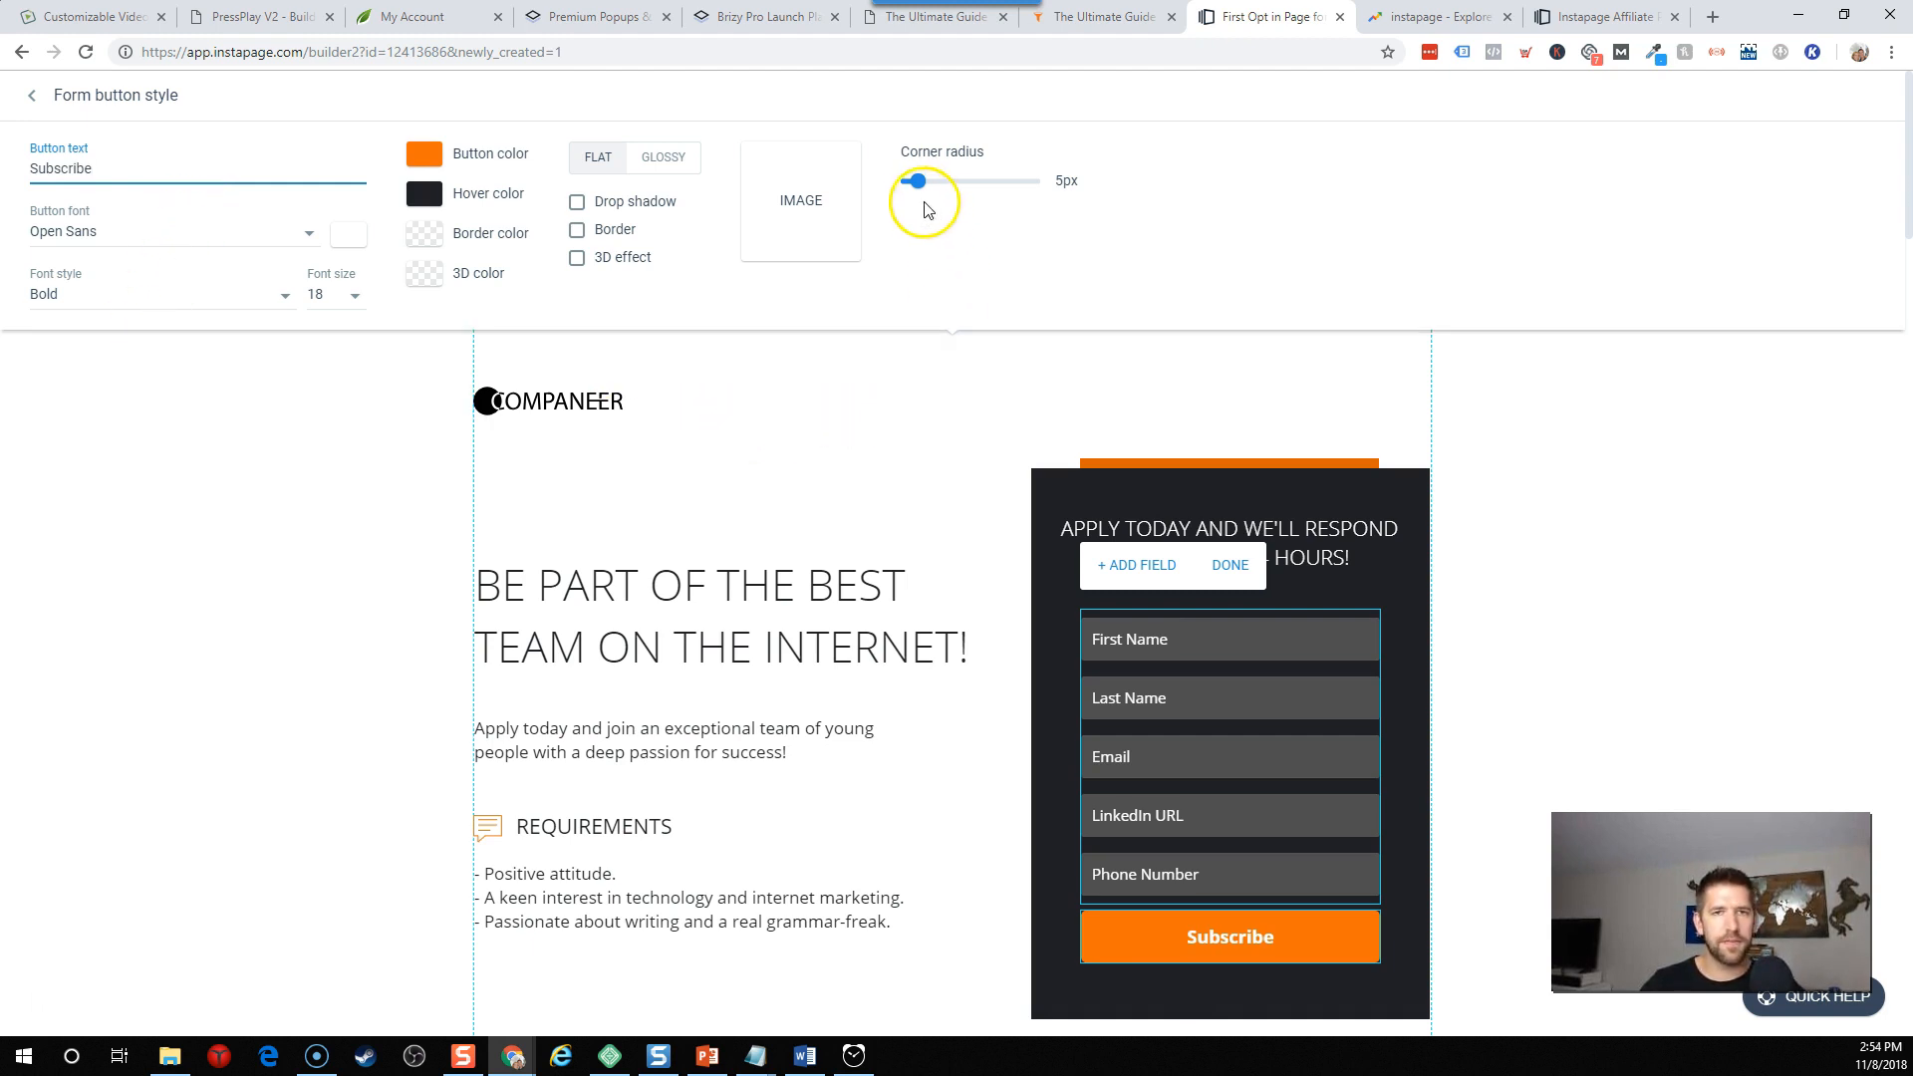
left_click_drag(916, 180, 1039, 180)
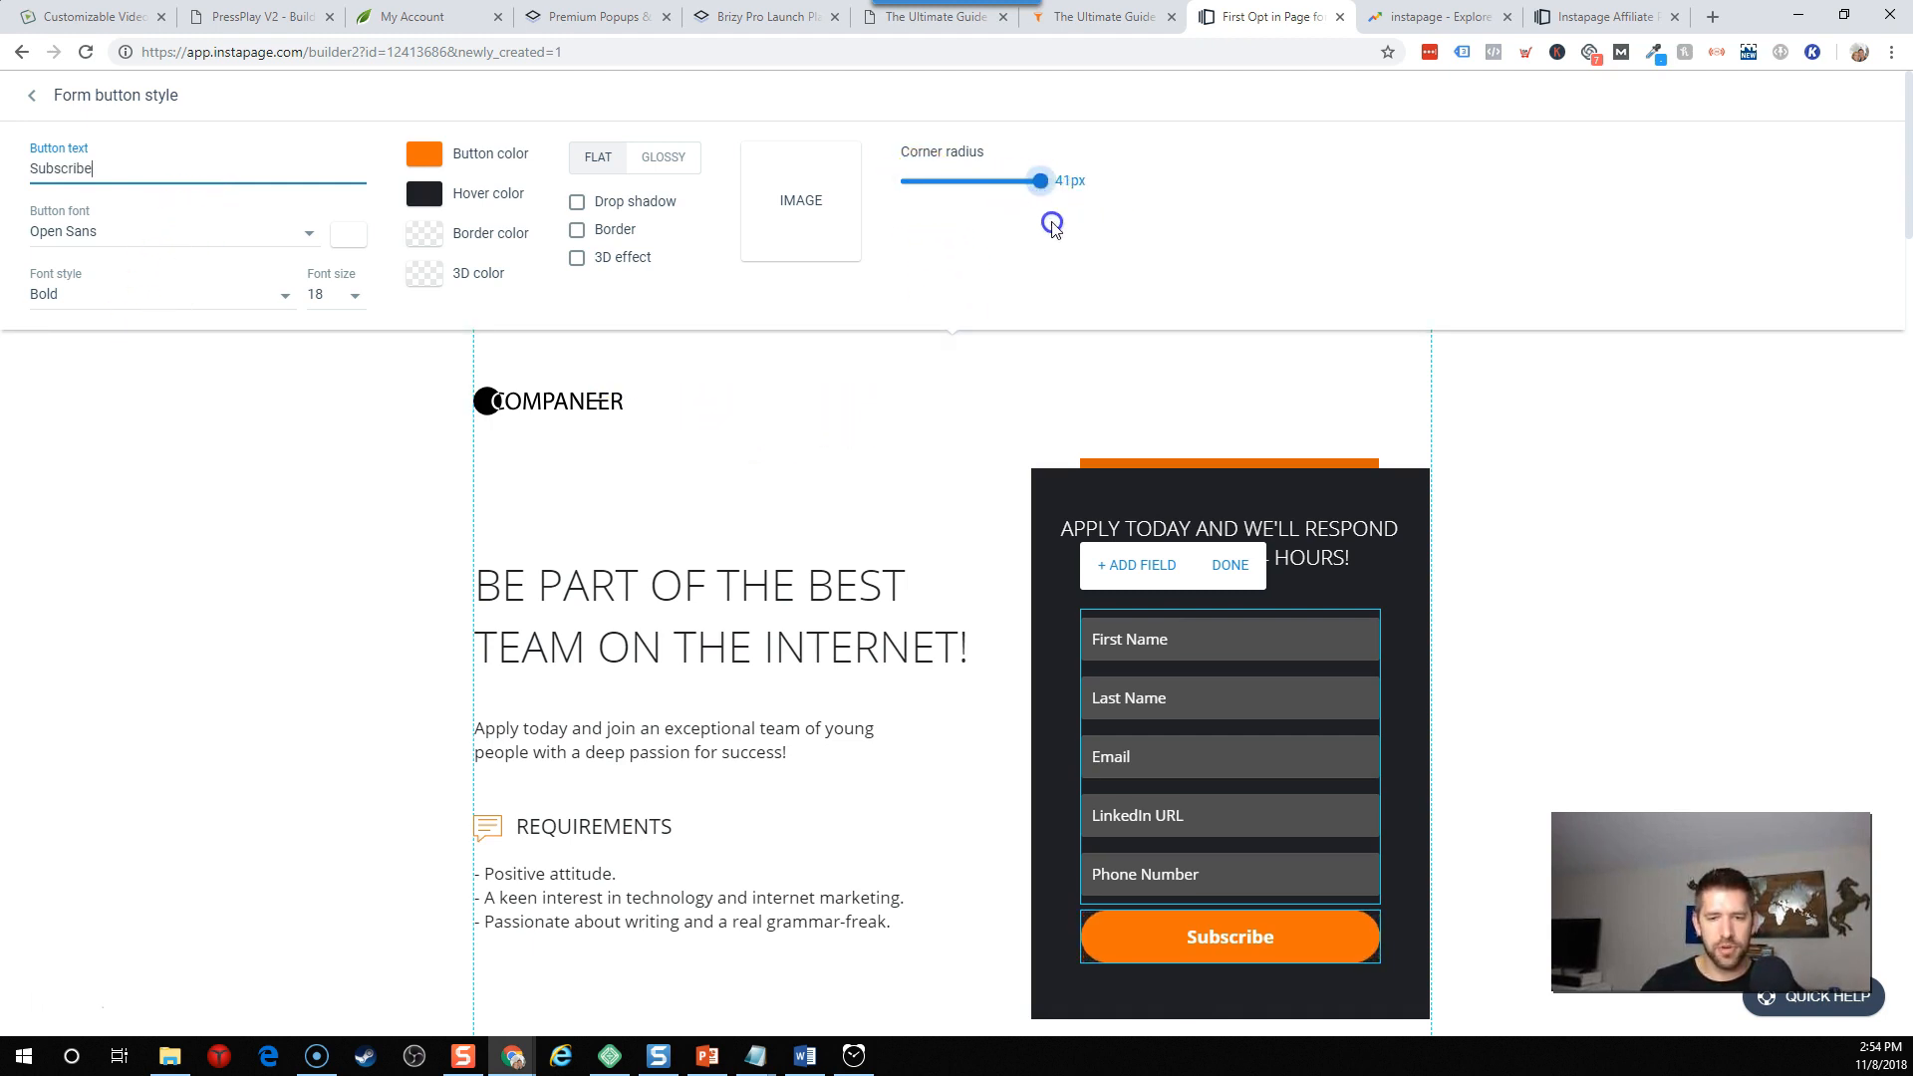
left_click_drag(1039, 180, 909, 180)
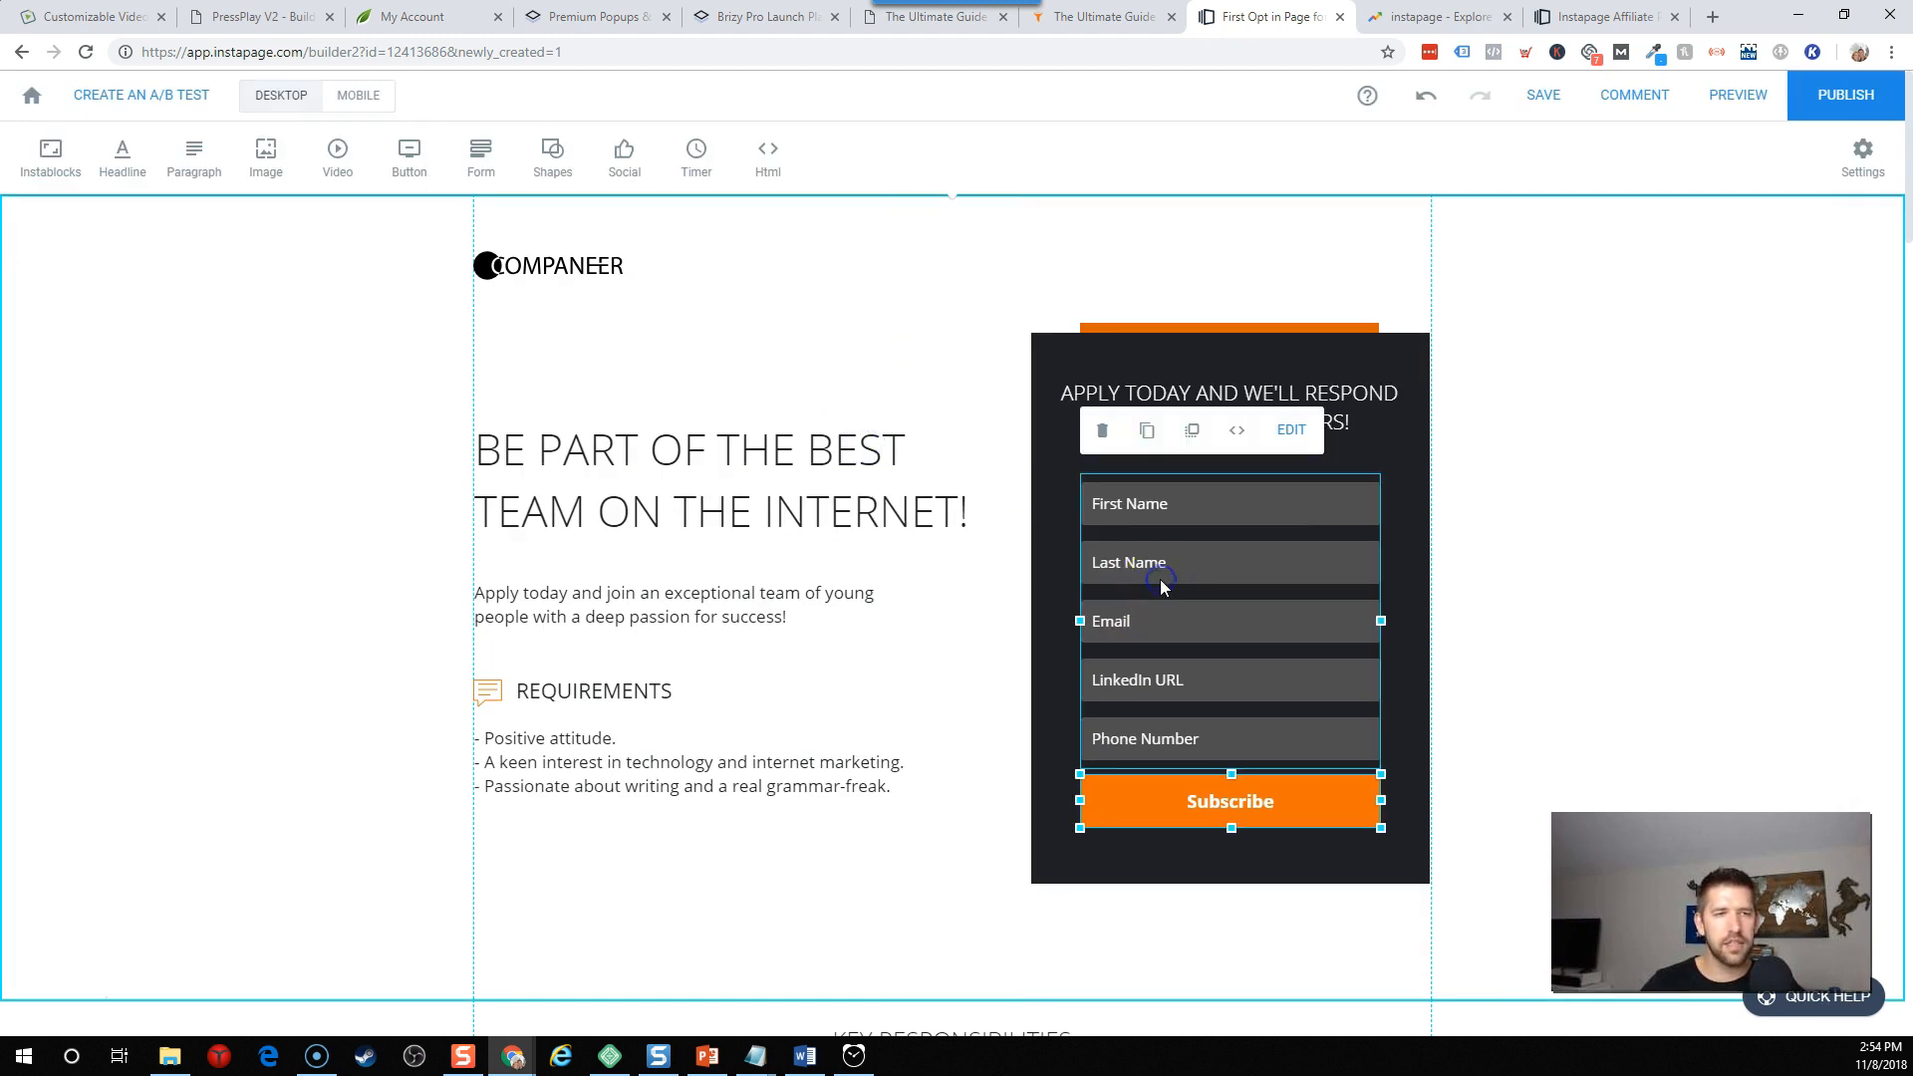
left_click(1288, 429)
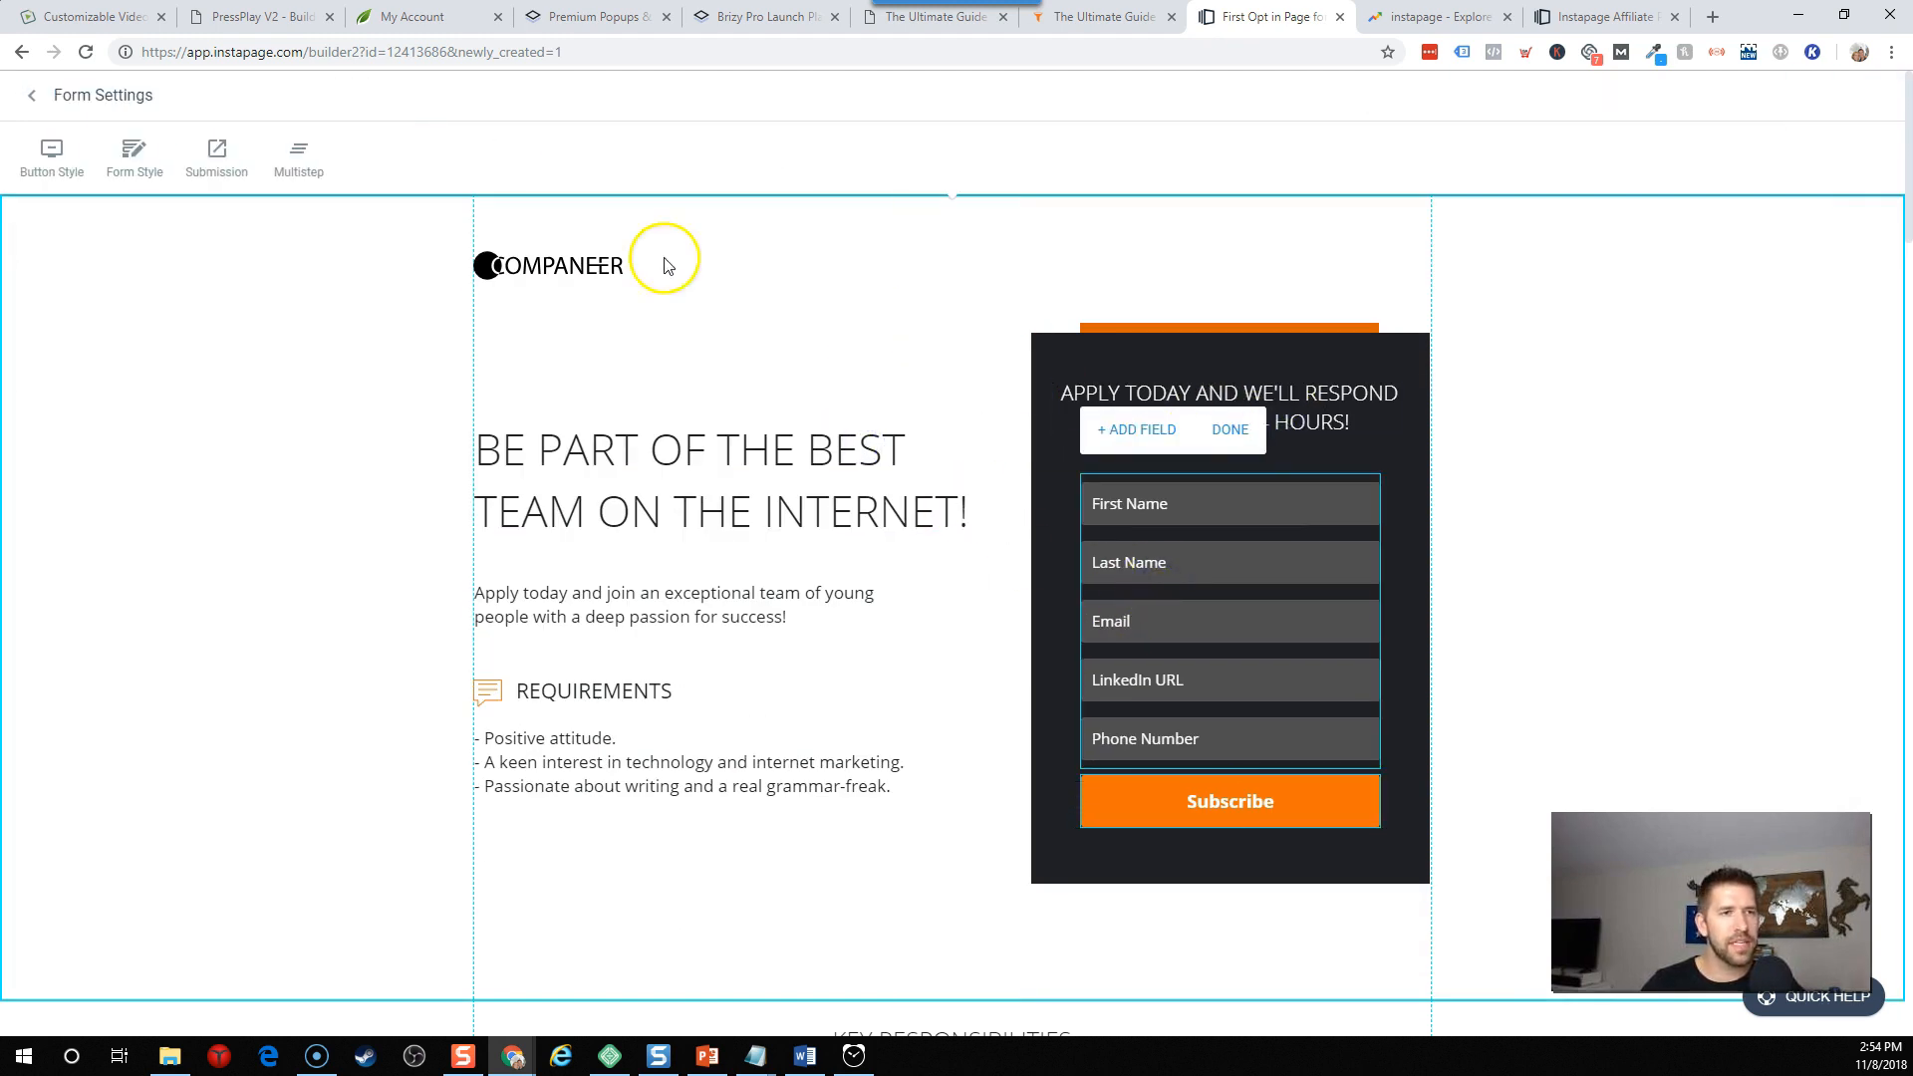
left_click(135, 156)
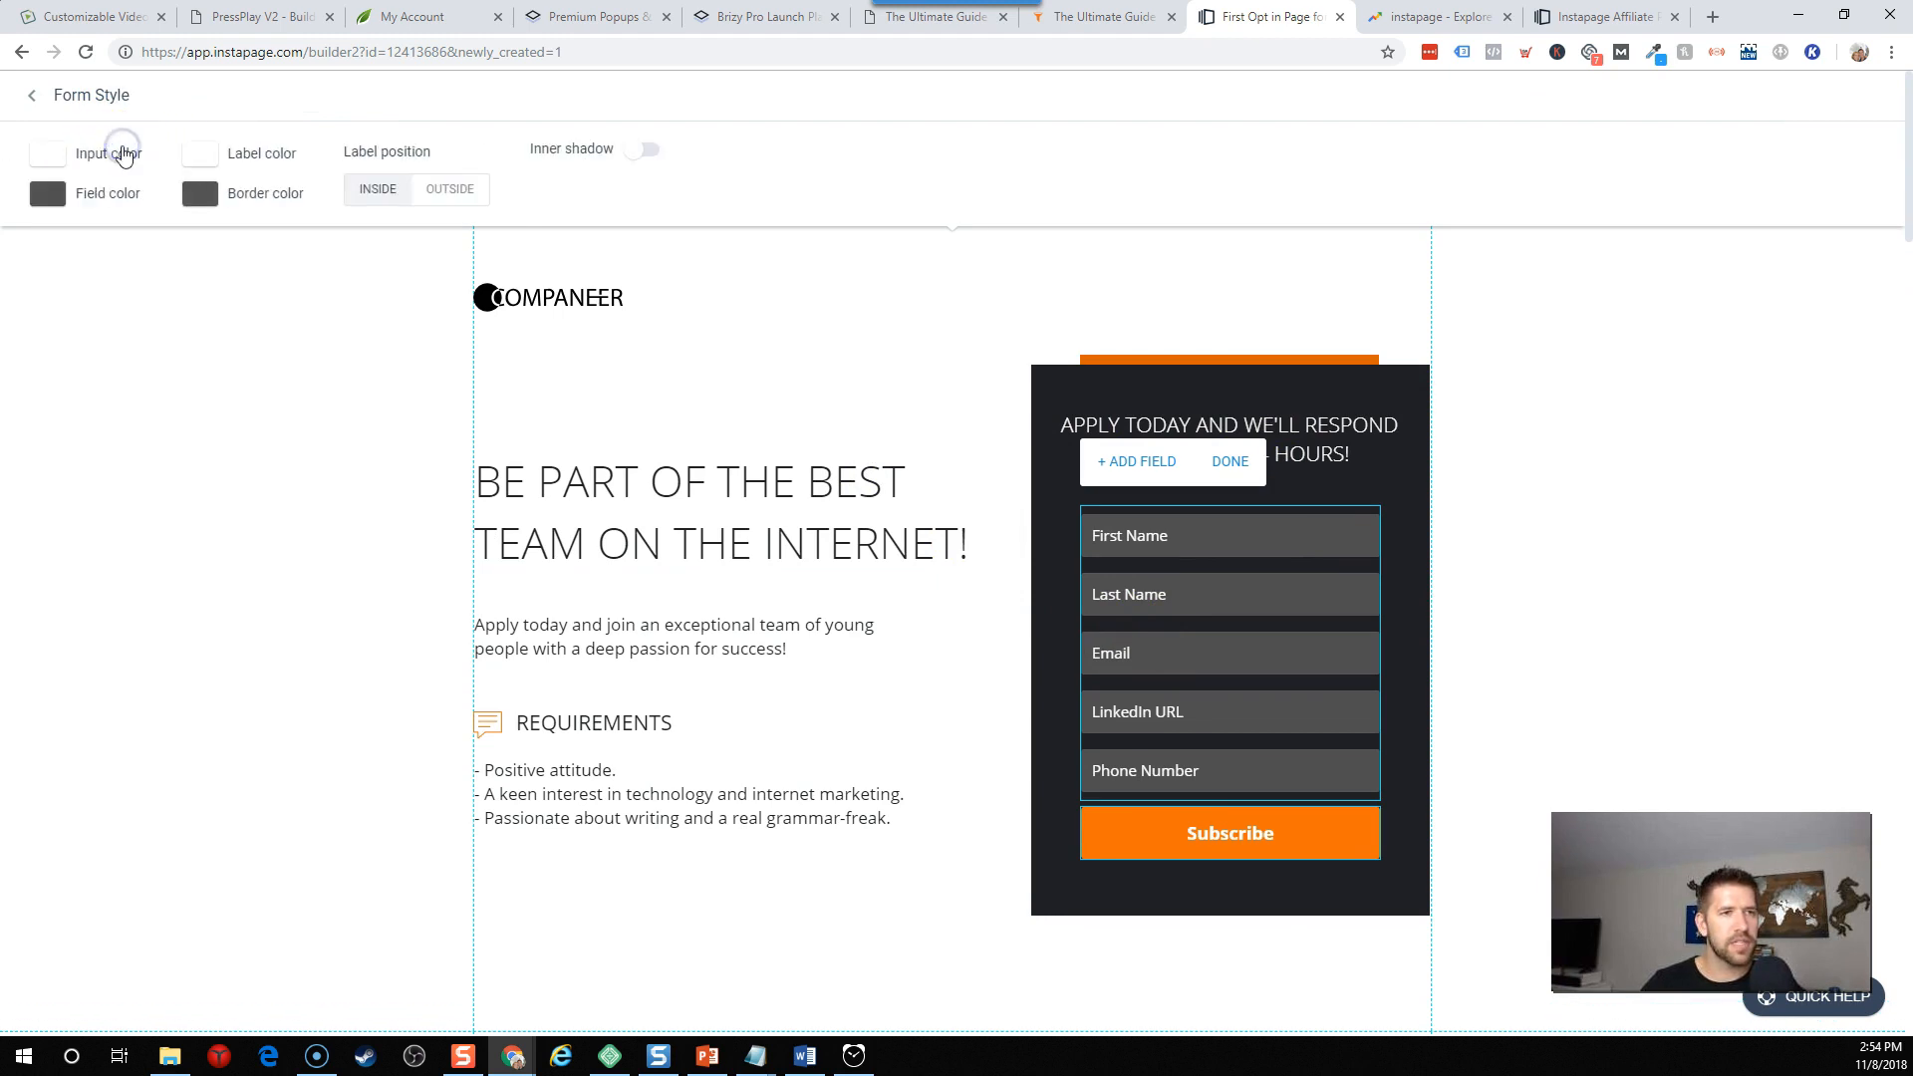
left_click(449, 189)
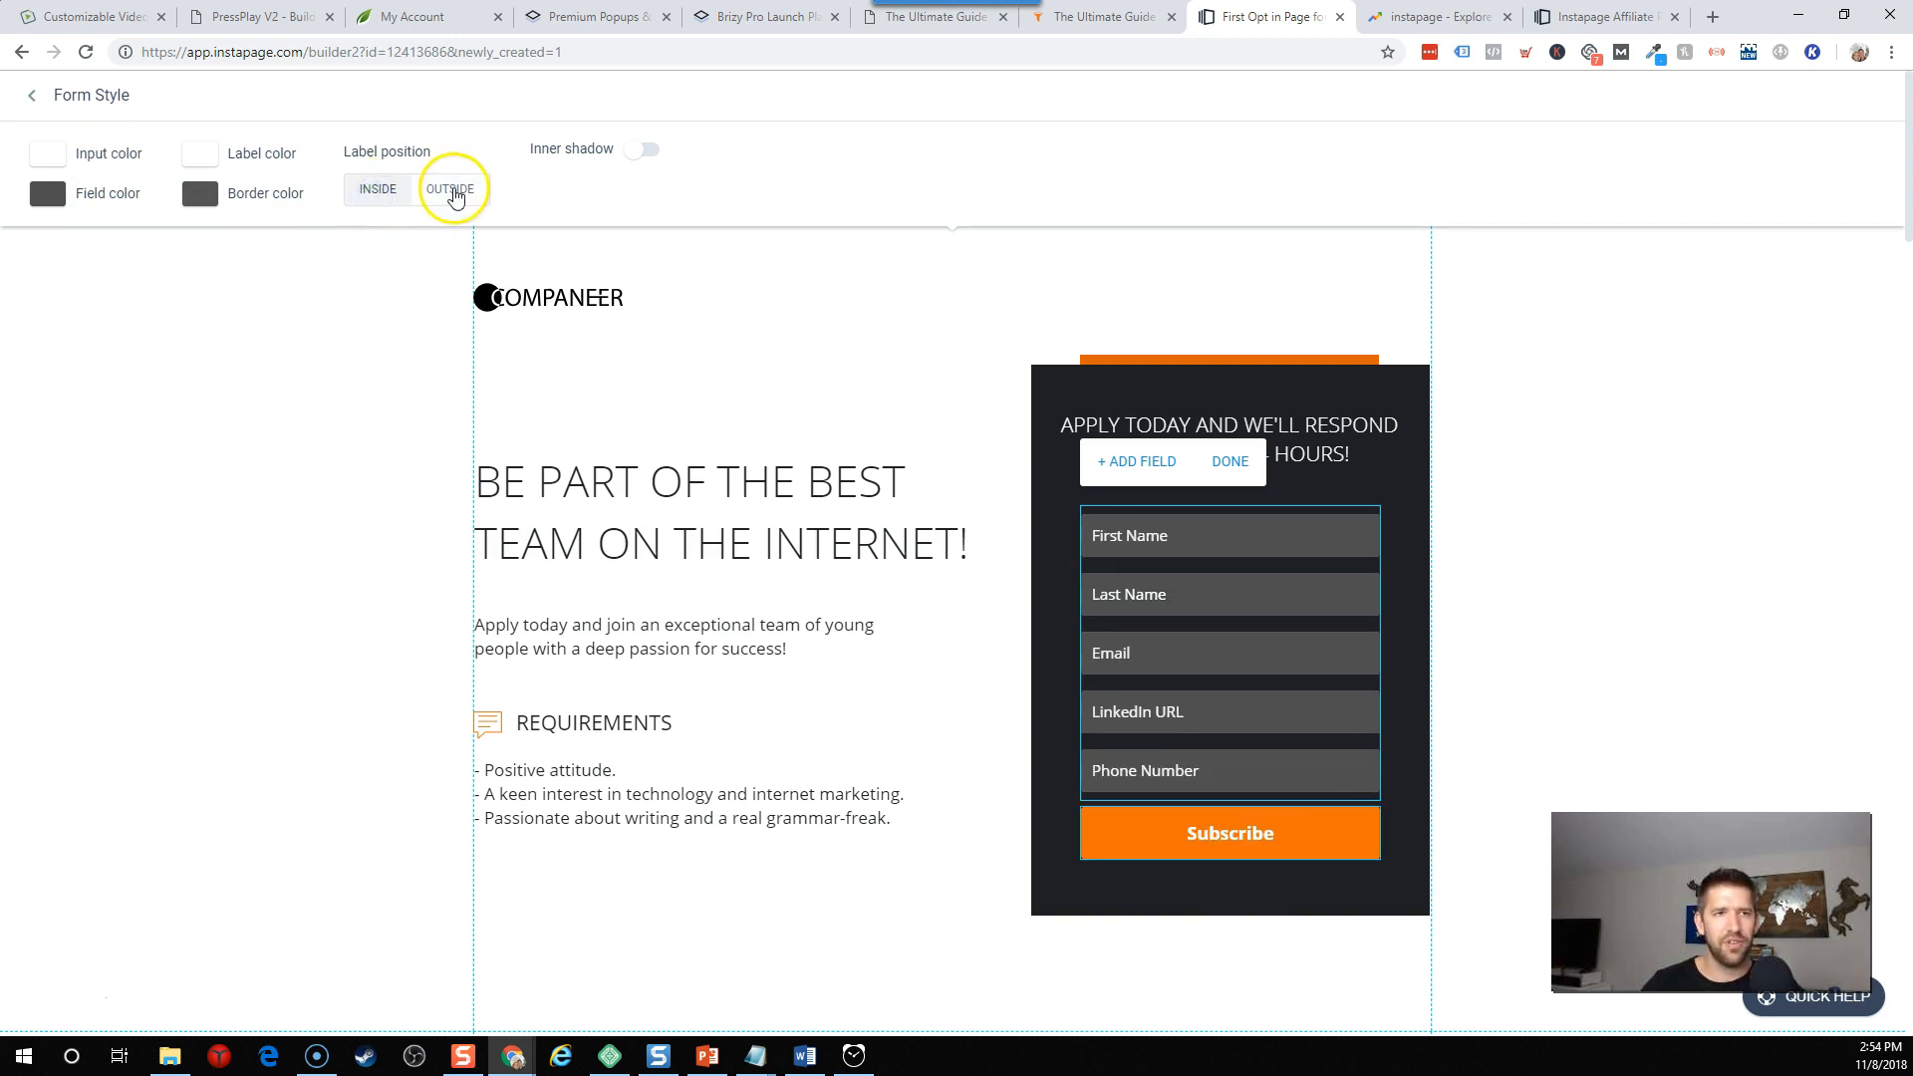
left_click(449, 189)
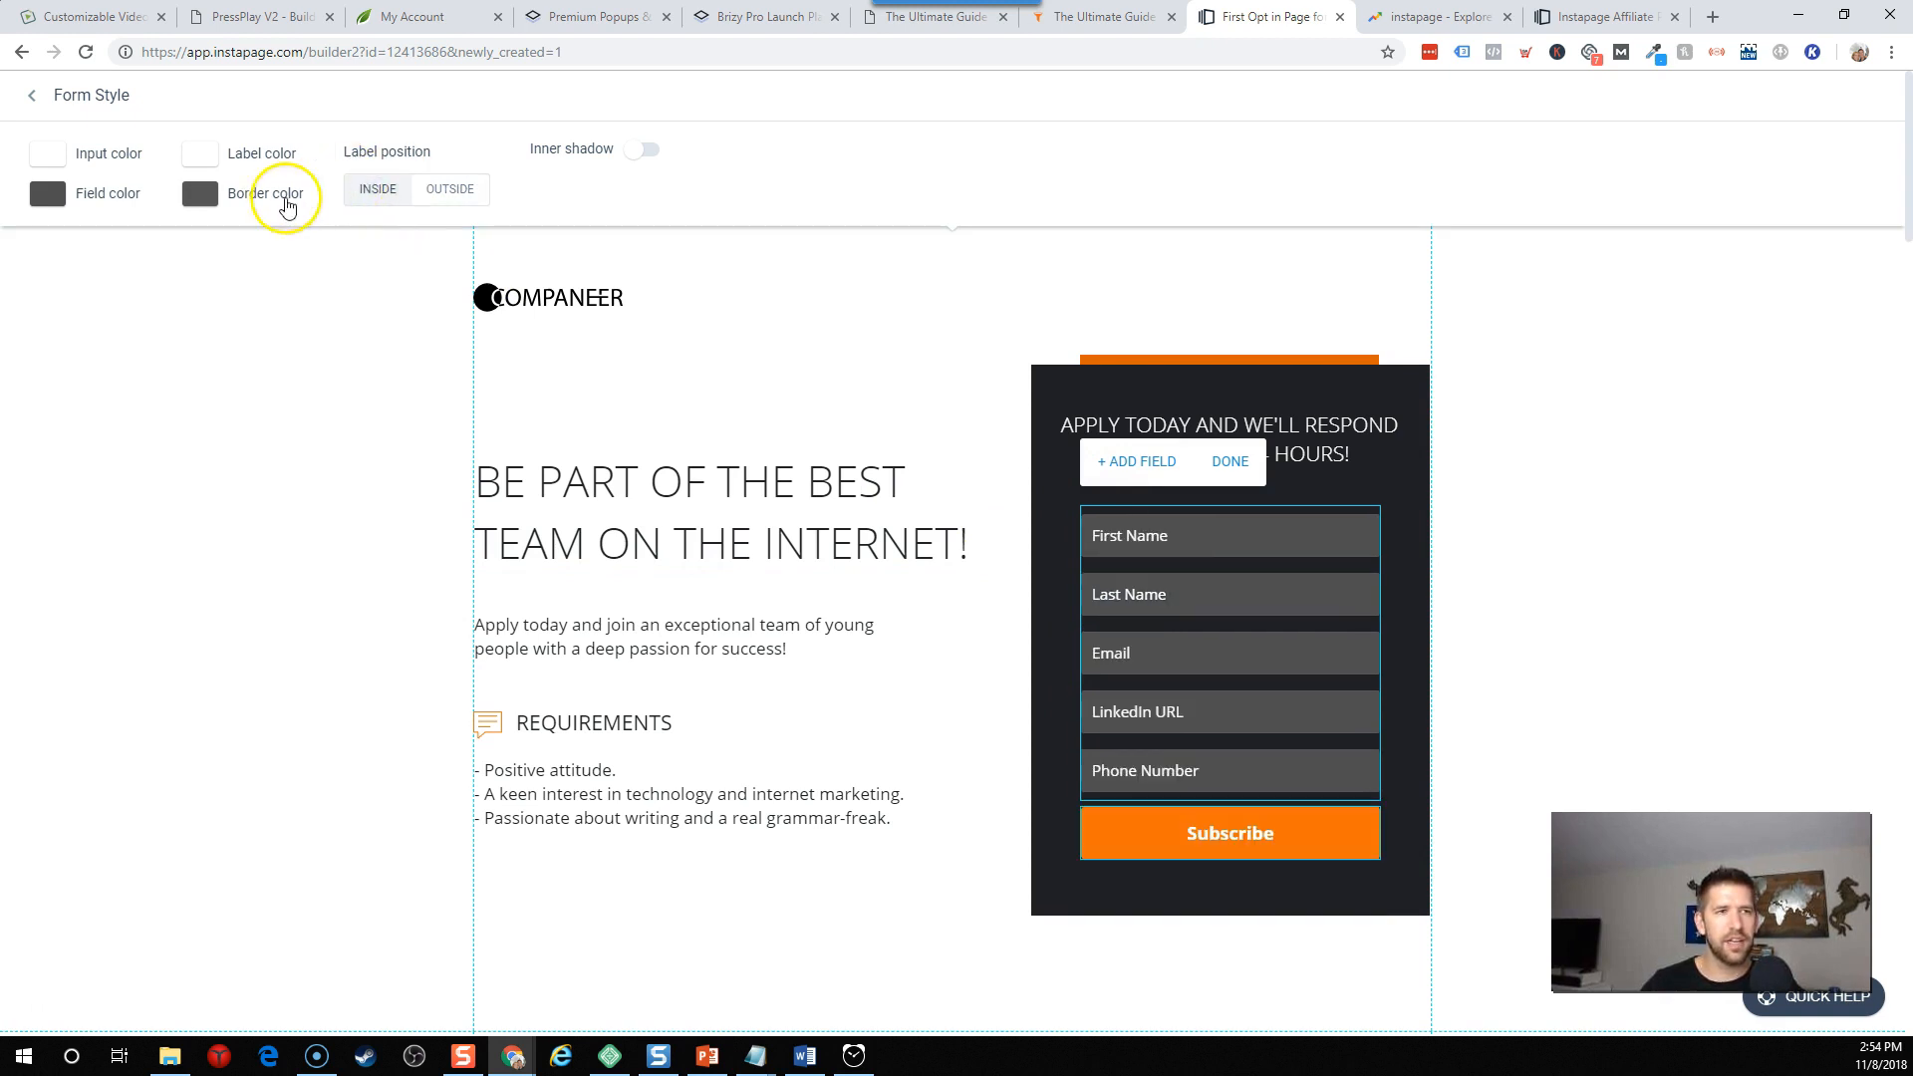
left_click(33, 96)
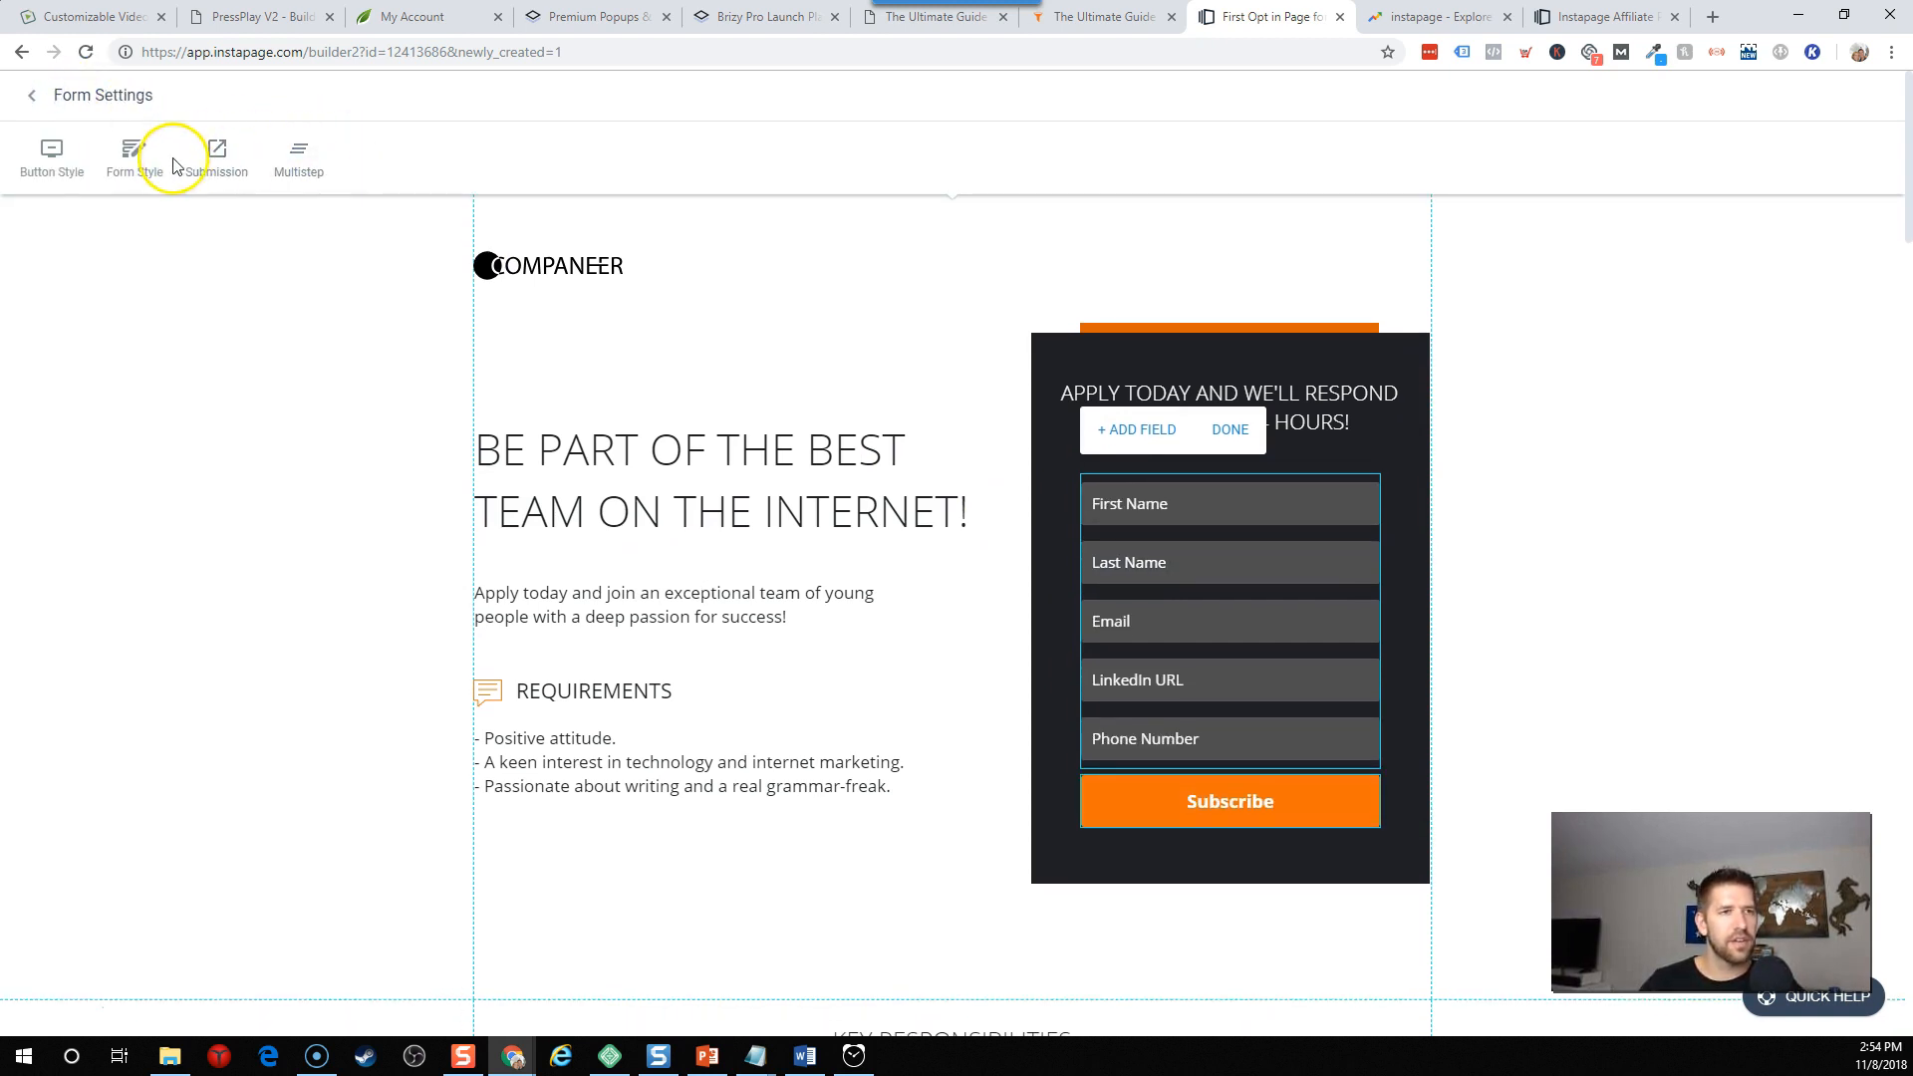
Try the form's submission options: Download, redirect to an external URL, and another Instapage page.
left_click(218, 157)
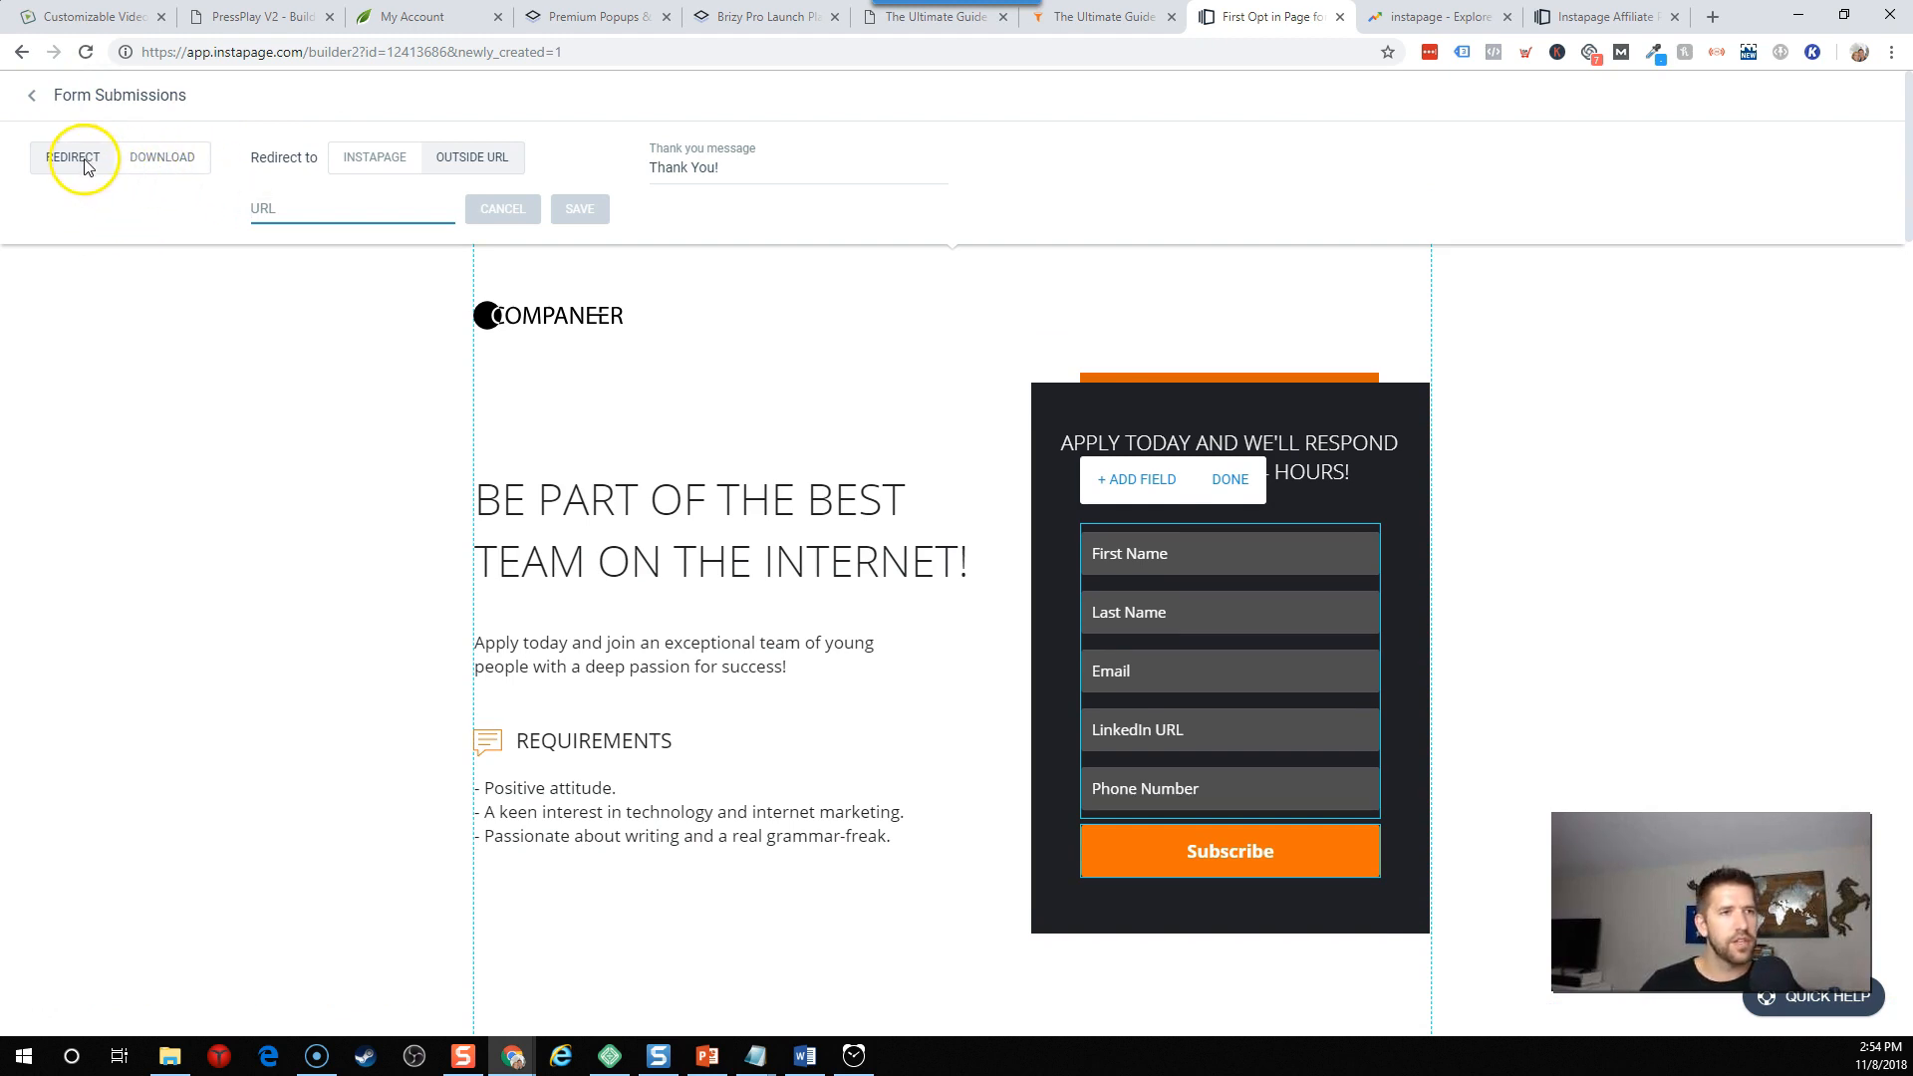
left_click(161, 156)
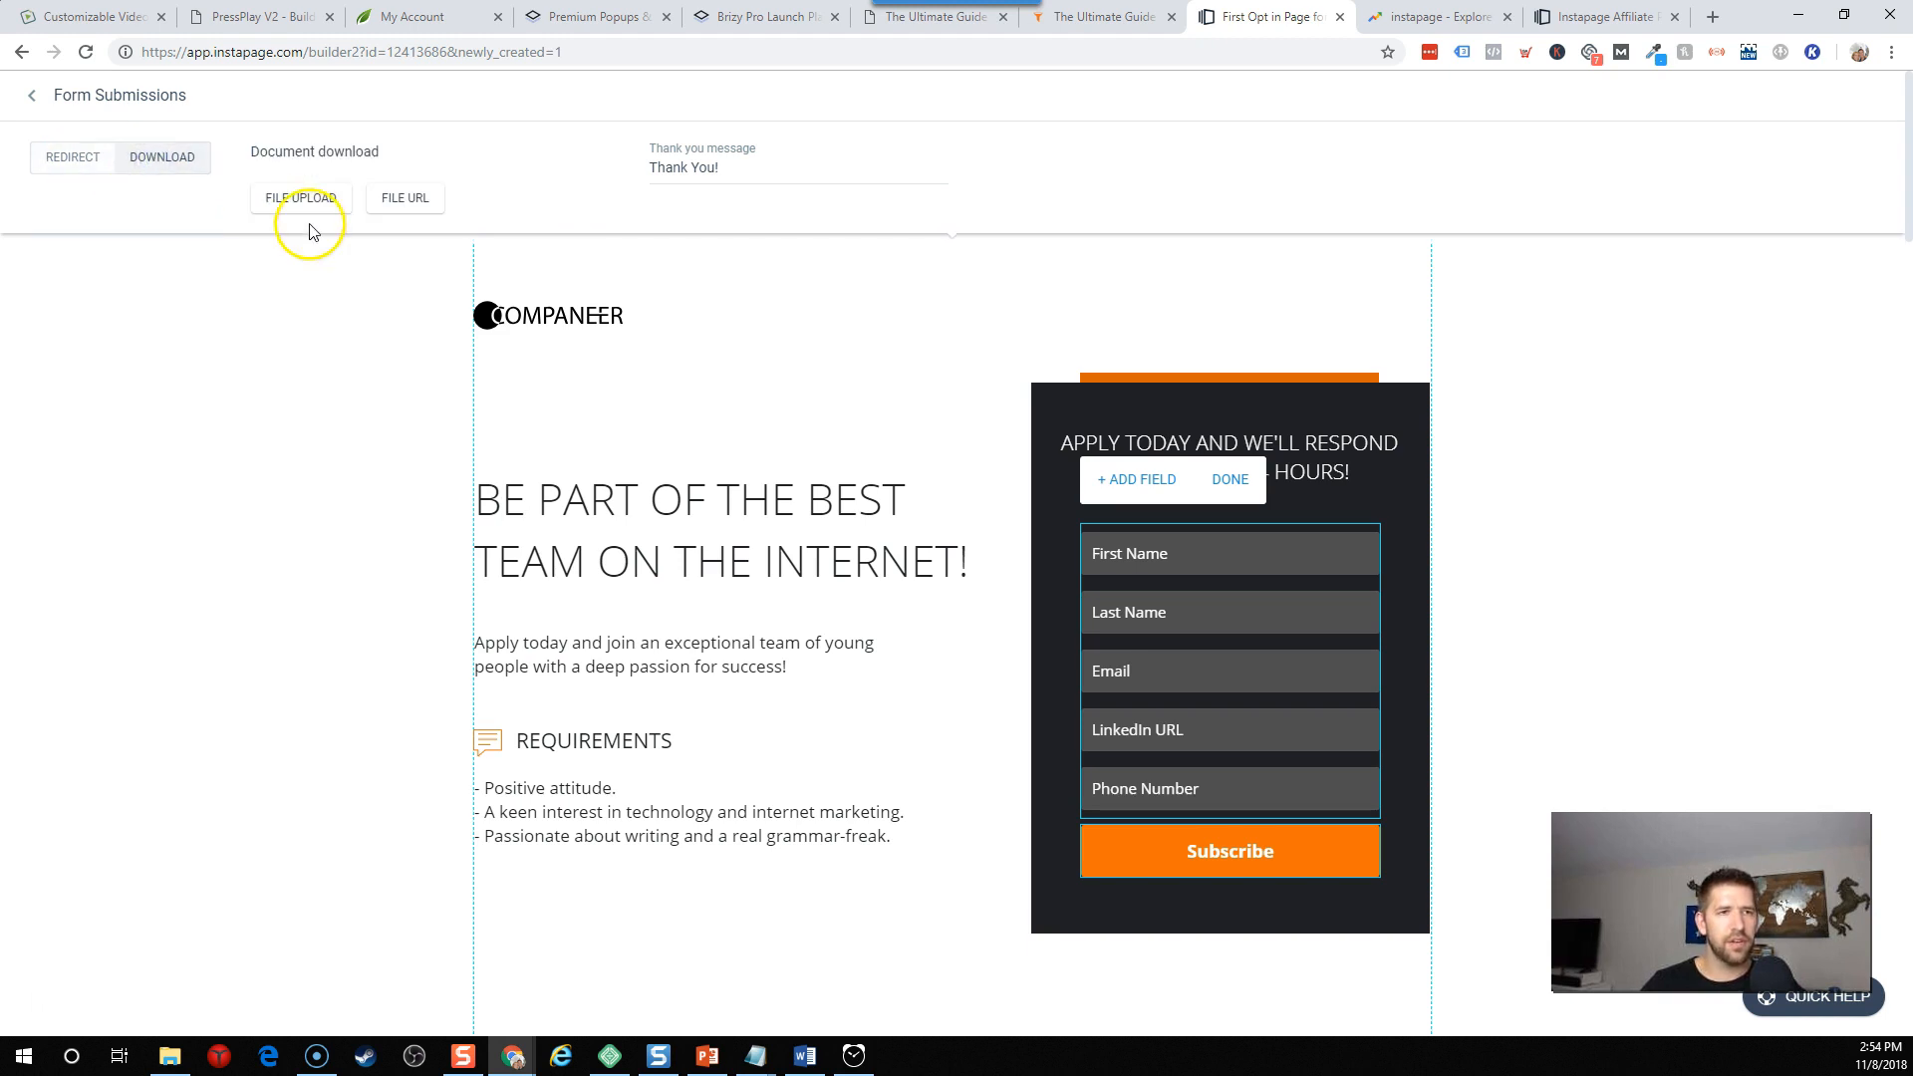
left_click(71, 156)
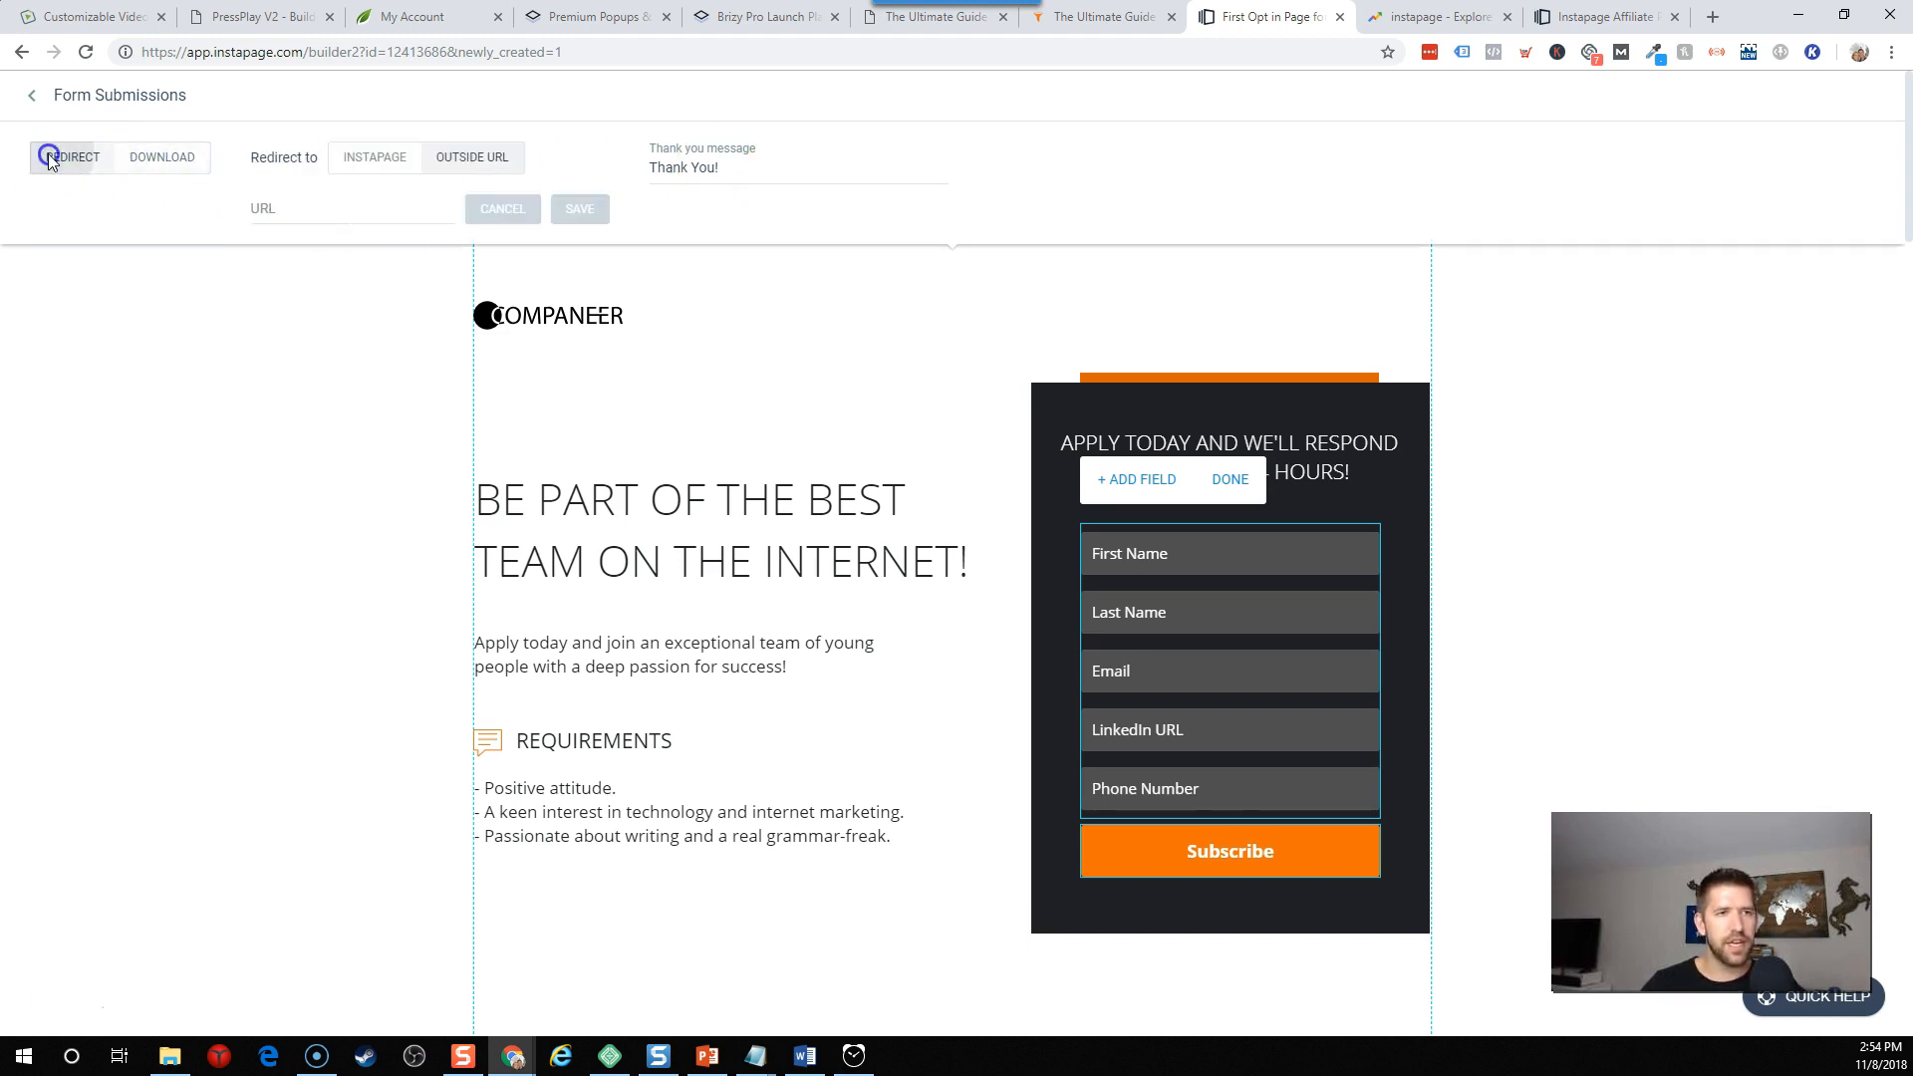
left_click(352, 207)
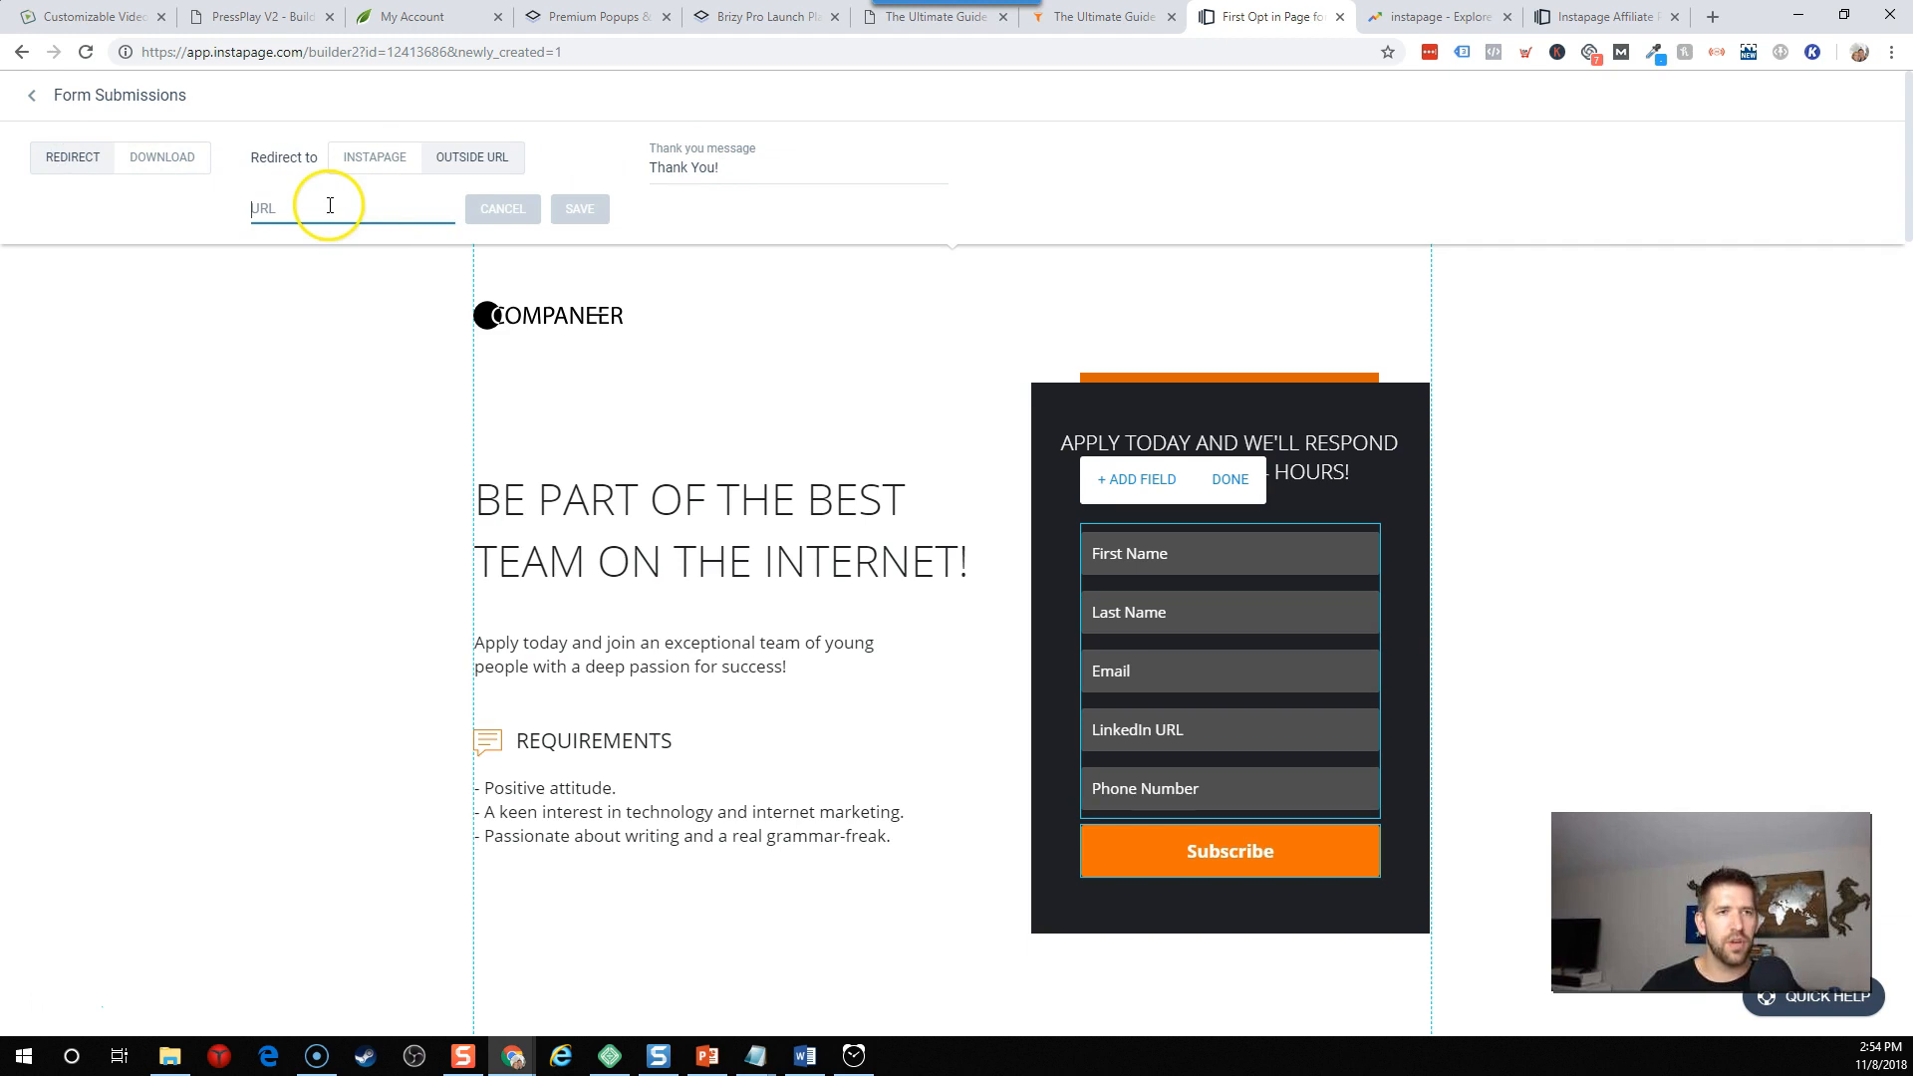
left_click(375, 157)
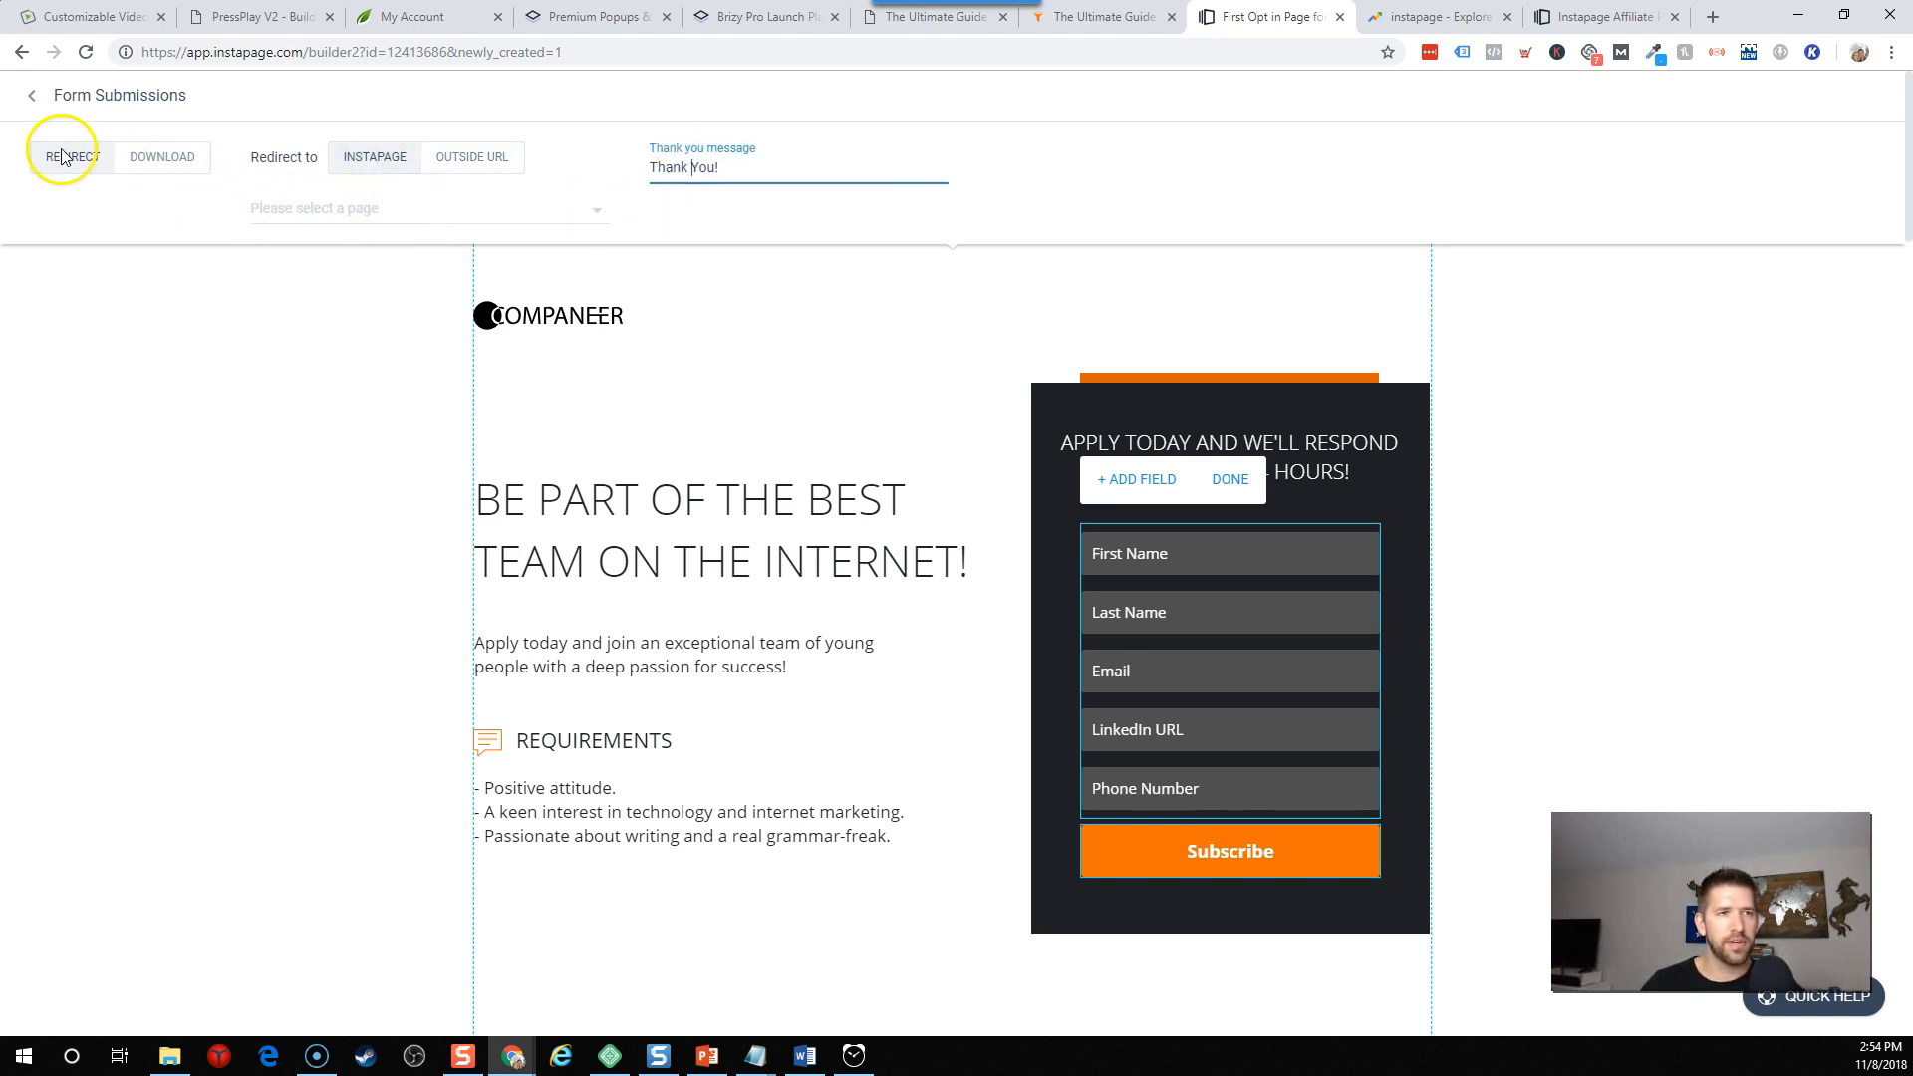
Choose Download, upload the document for visitors, and return to Form Settings.
left_click(161, 156)
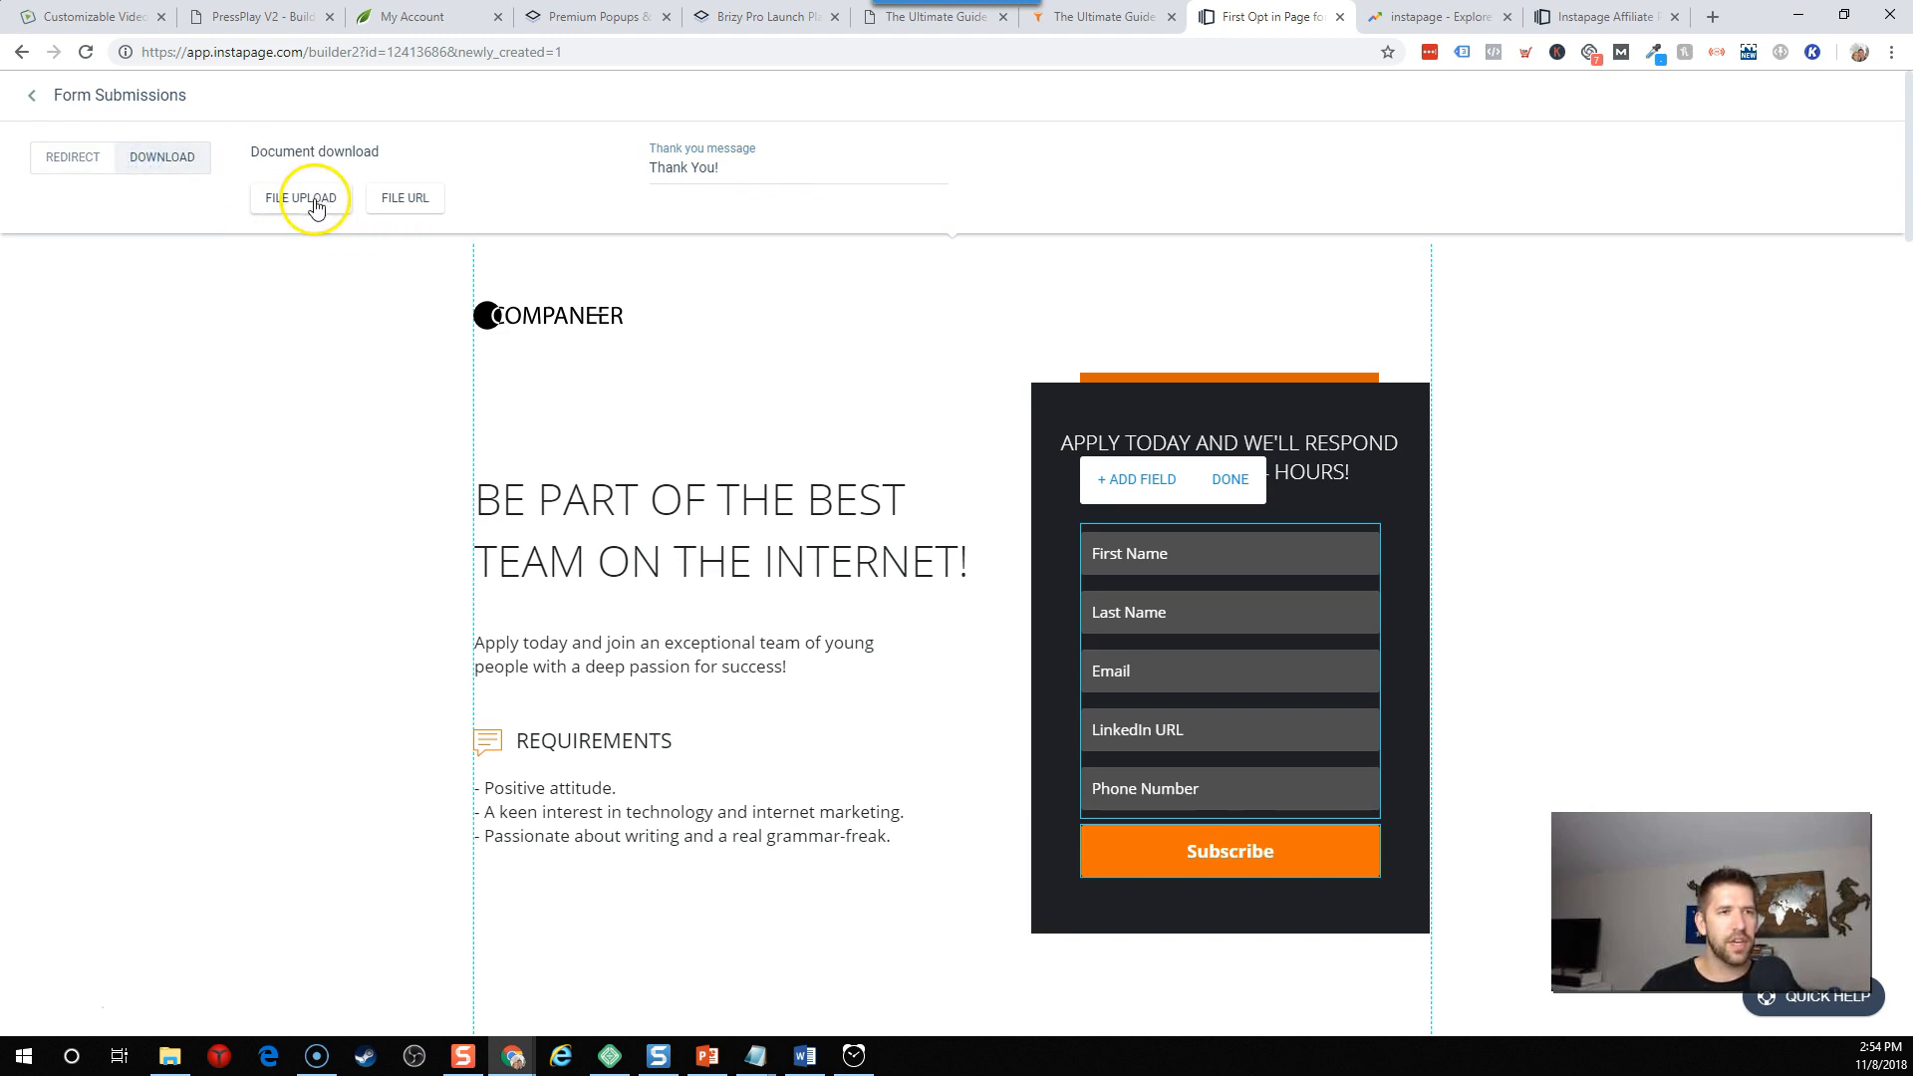
left_click(301, 197)
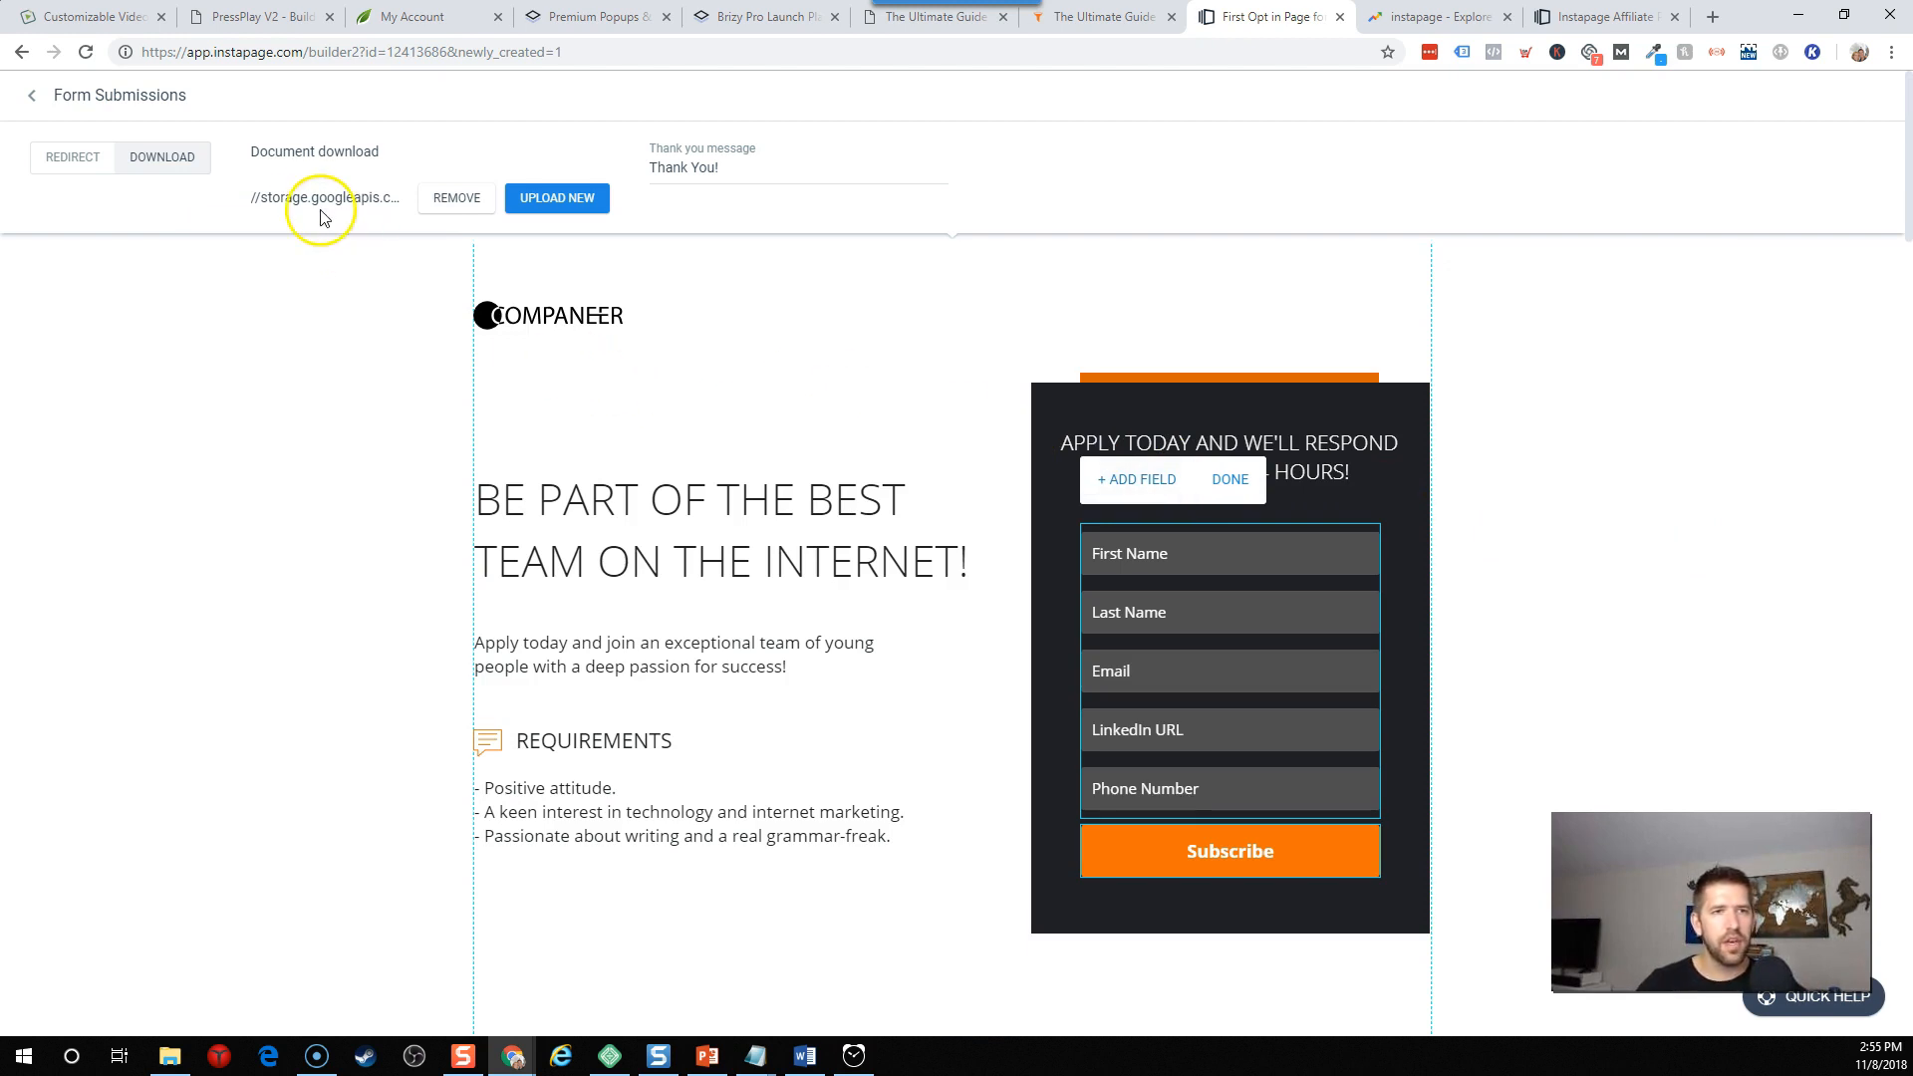
mouse_move(756, 260)
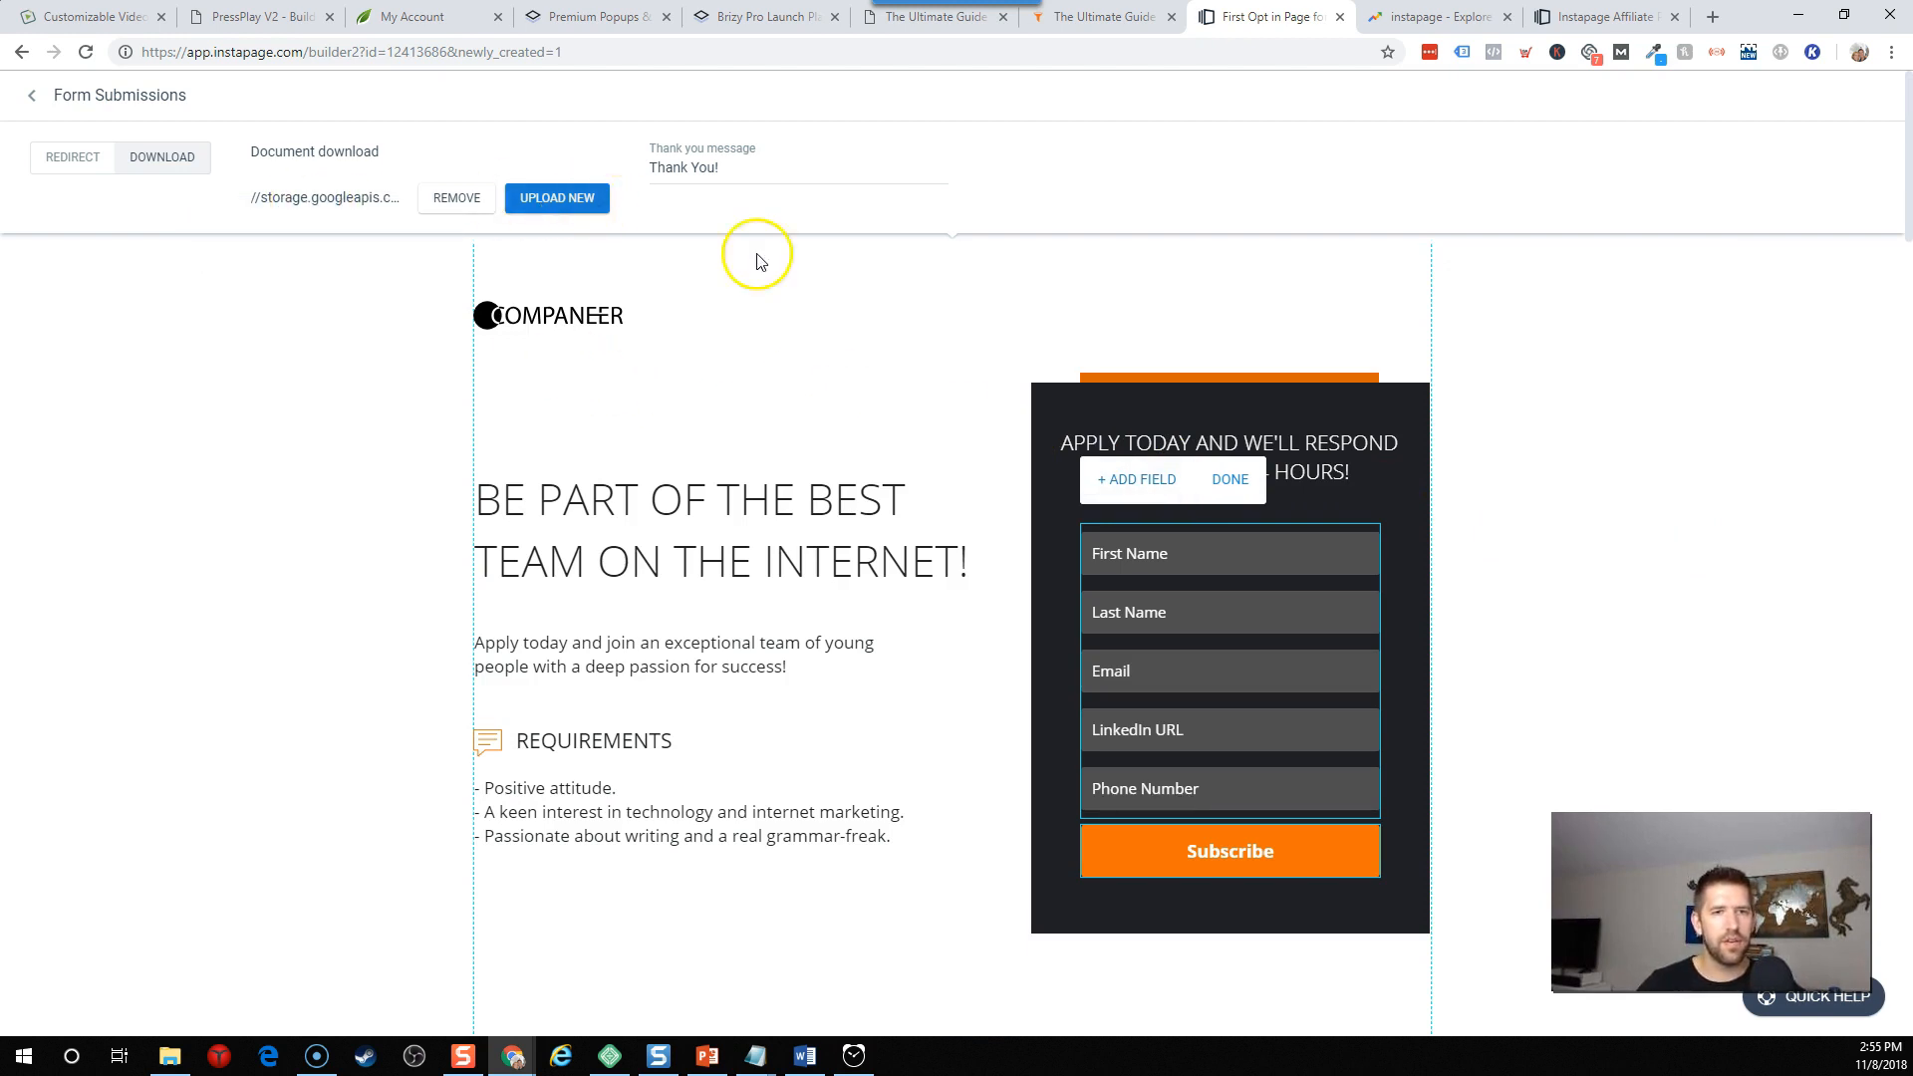
scroll("down", 3)
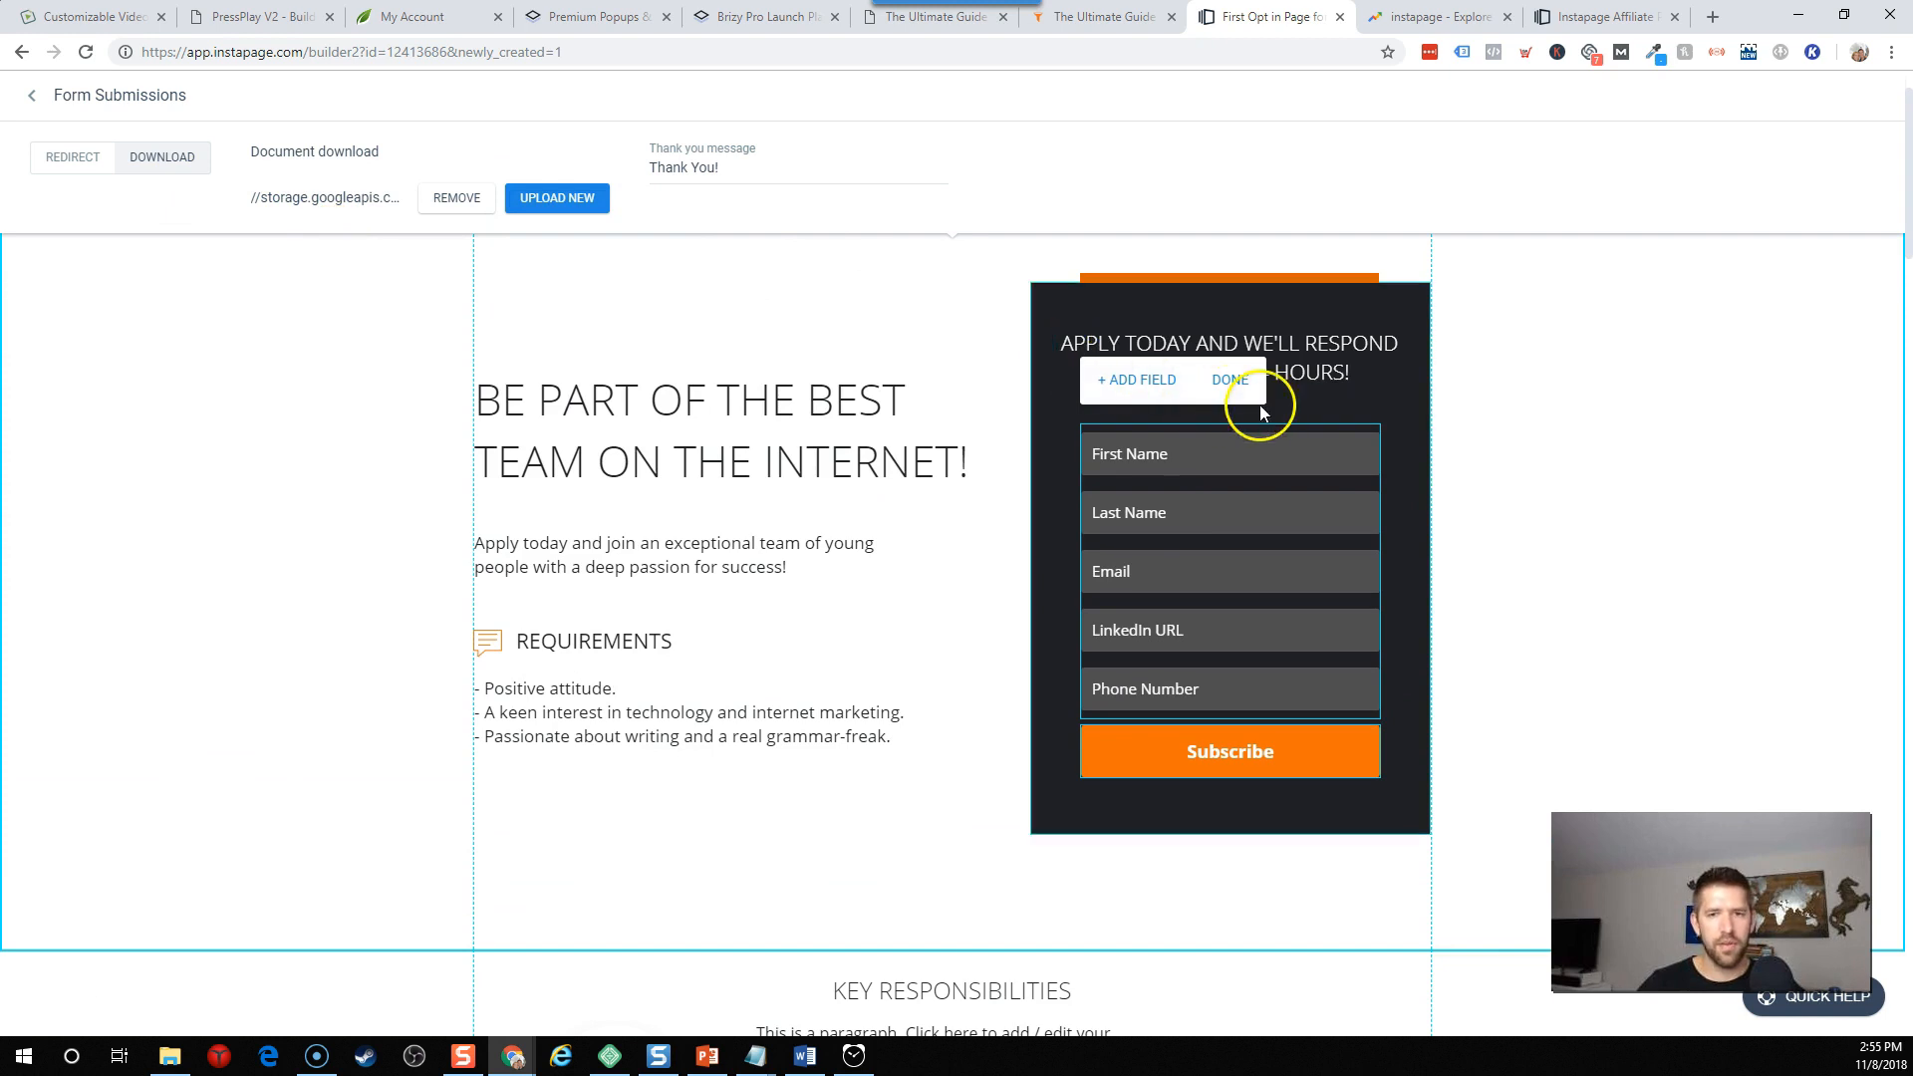
left_click(1231, 379)
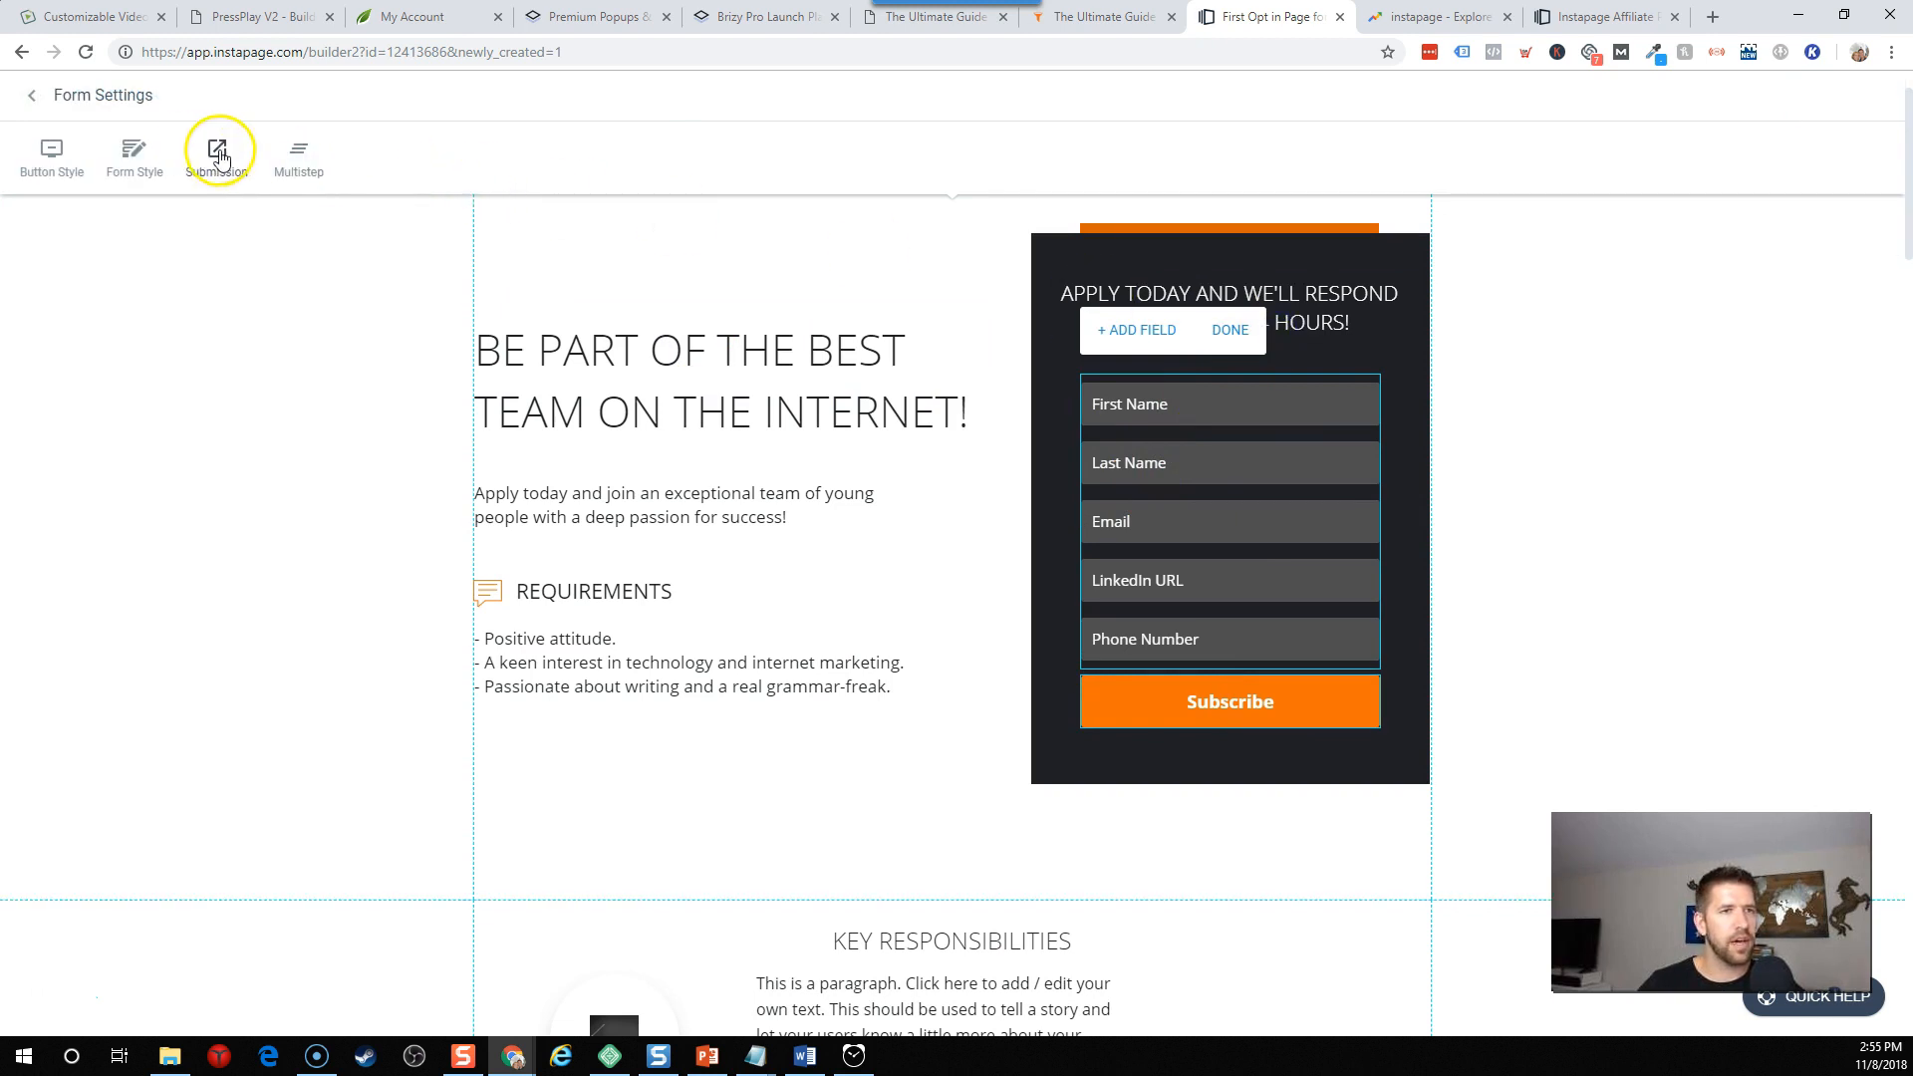
Convert the opt-in form to a multistep form and leave Step 2's settings.
left_click(217, 150)
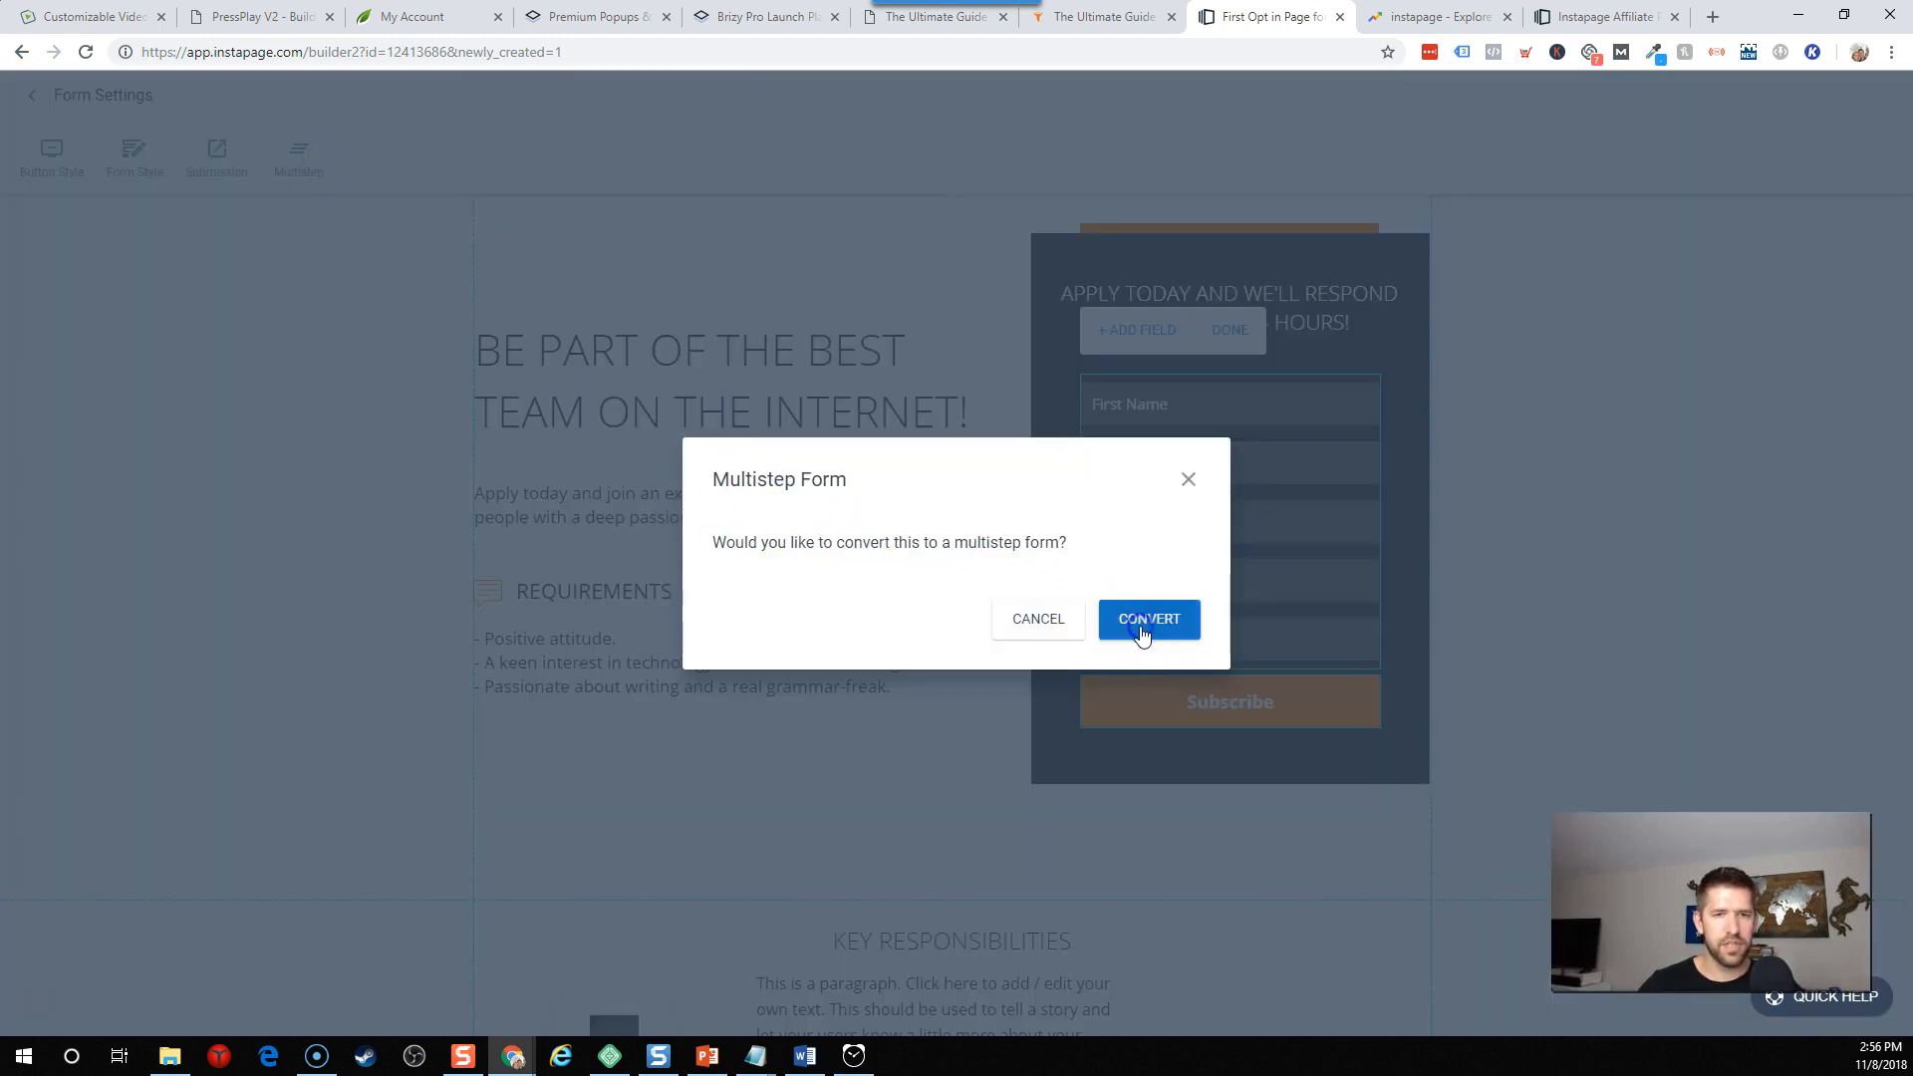
left_click(1147, 618)
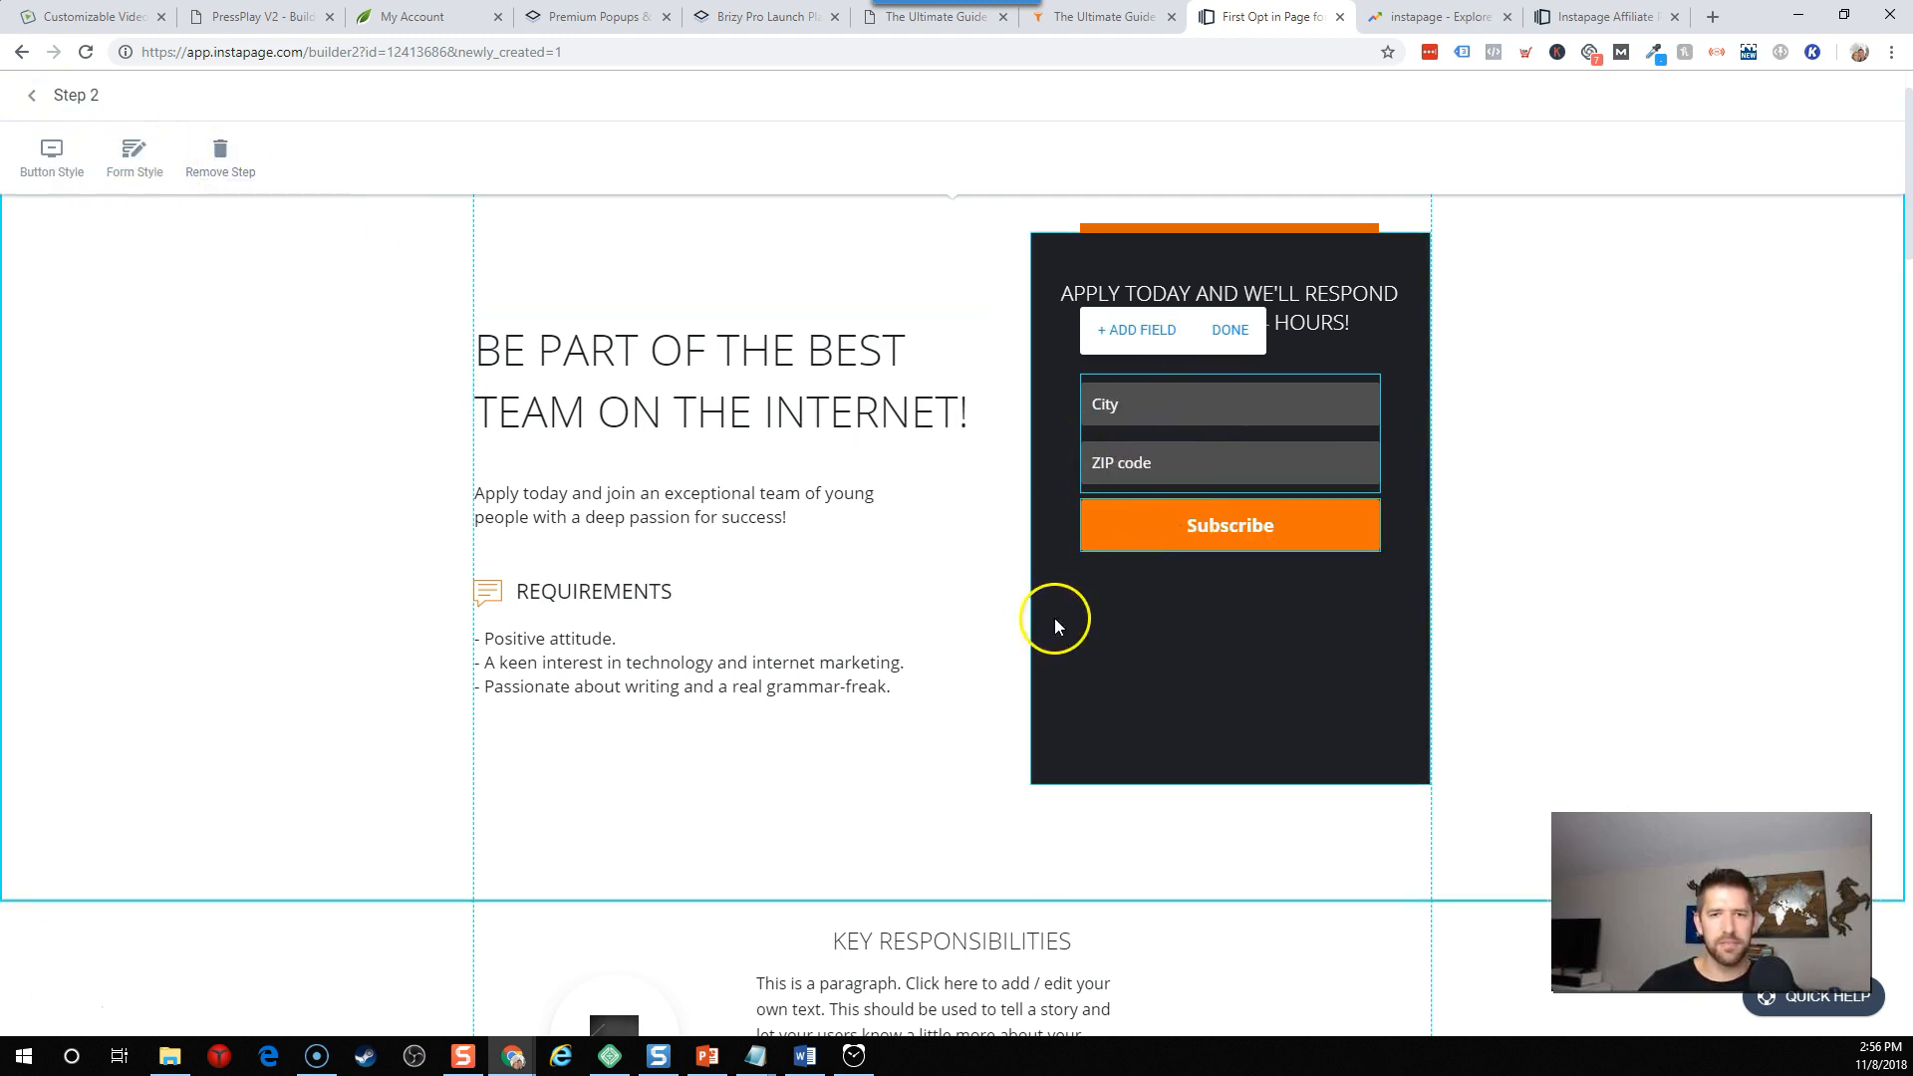
left_click(842, 366)
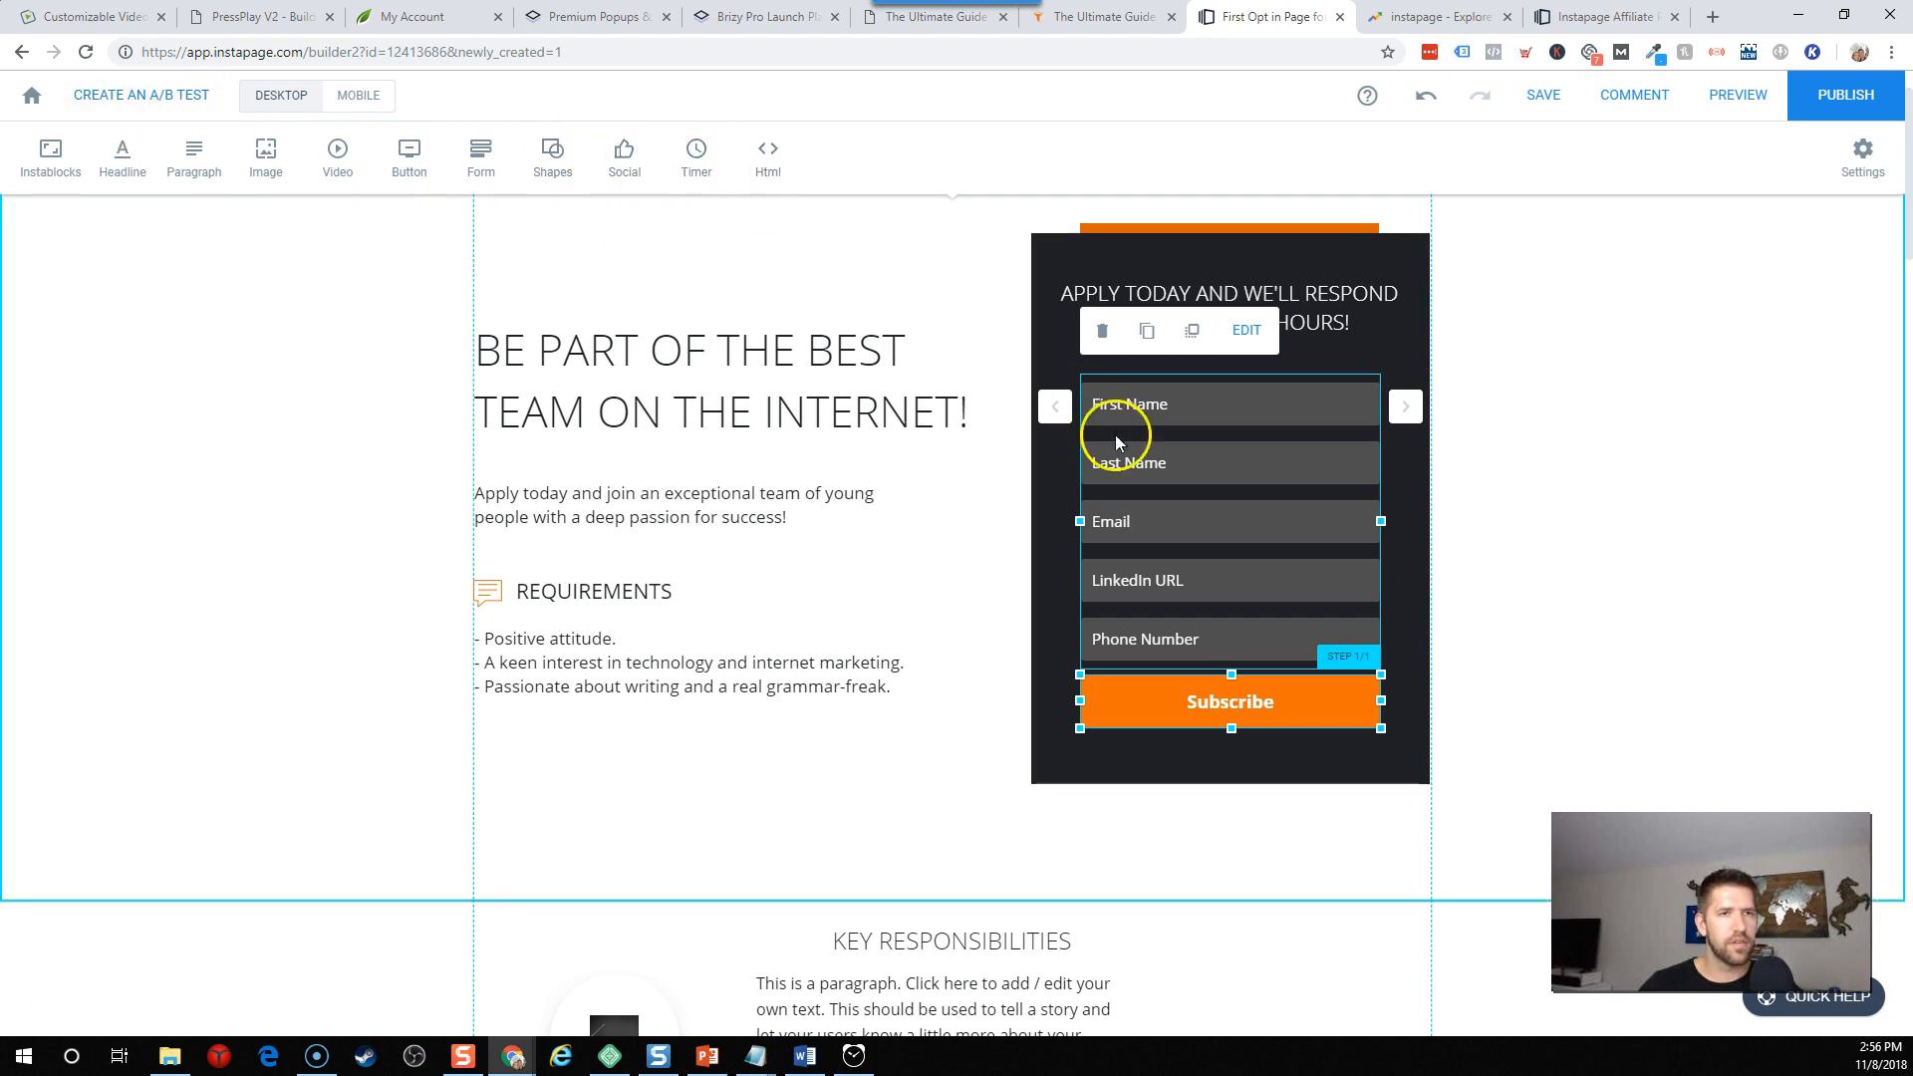
Review Step 1 settings and button styling of the multistep form, then exit to the editor.
left_click(1245, 329)
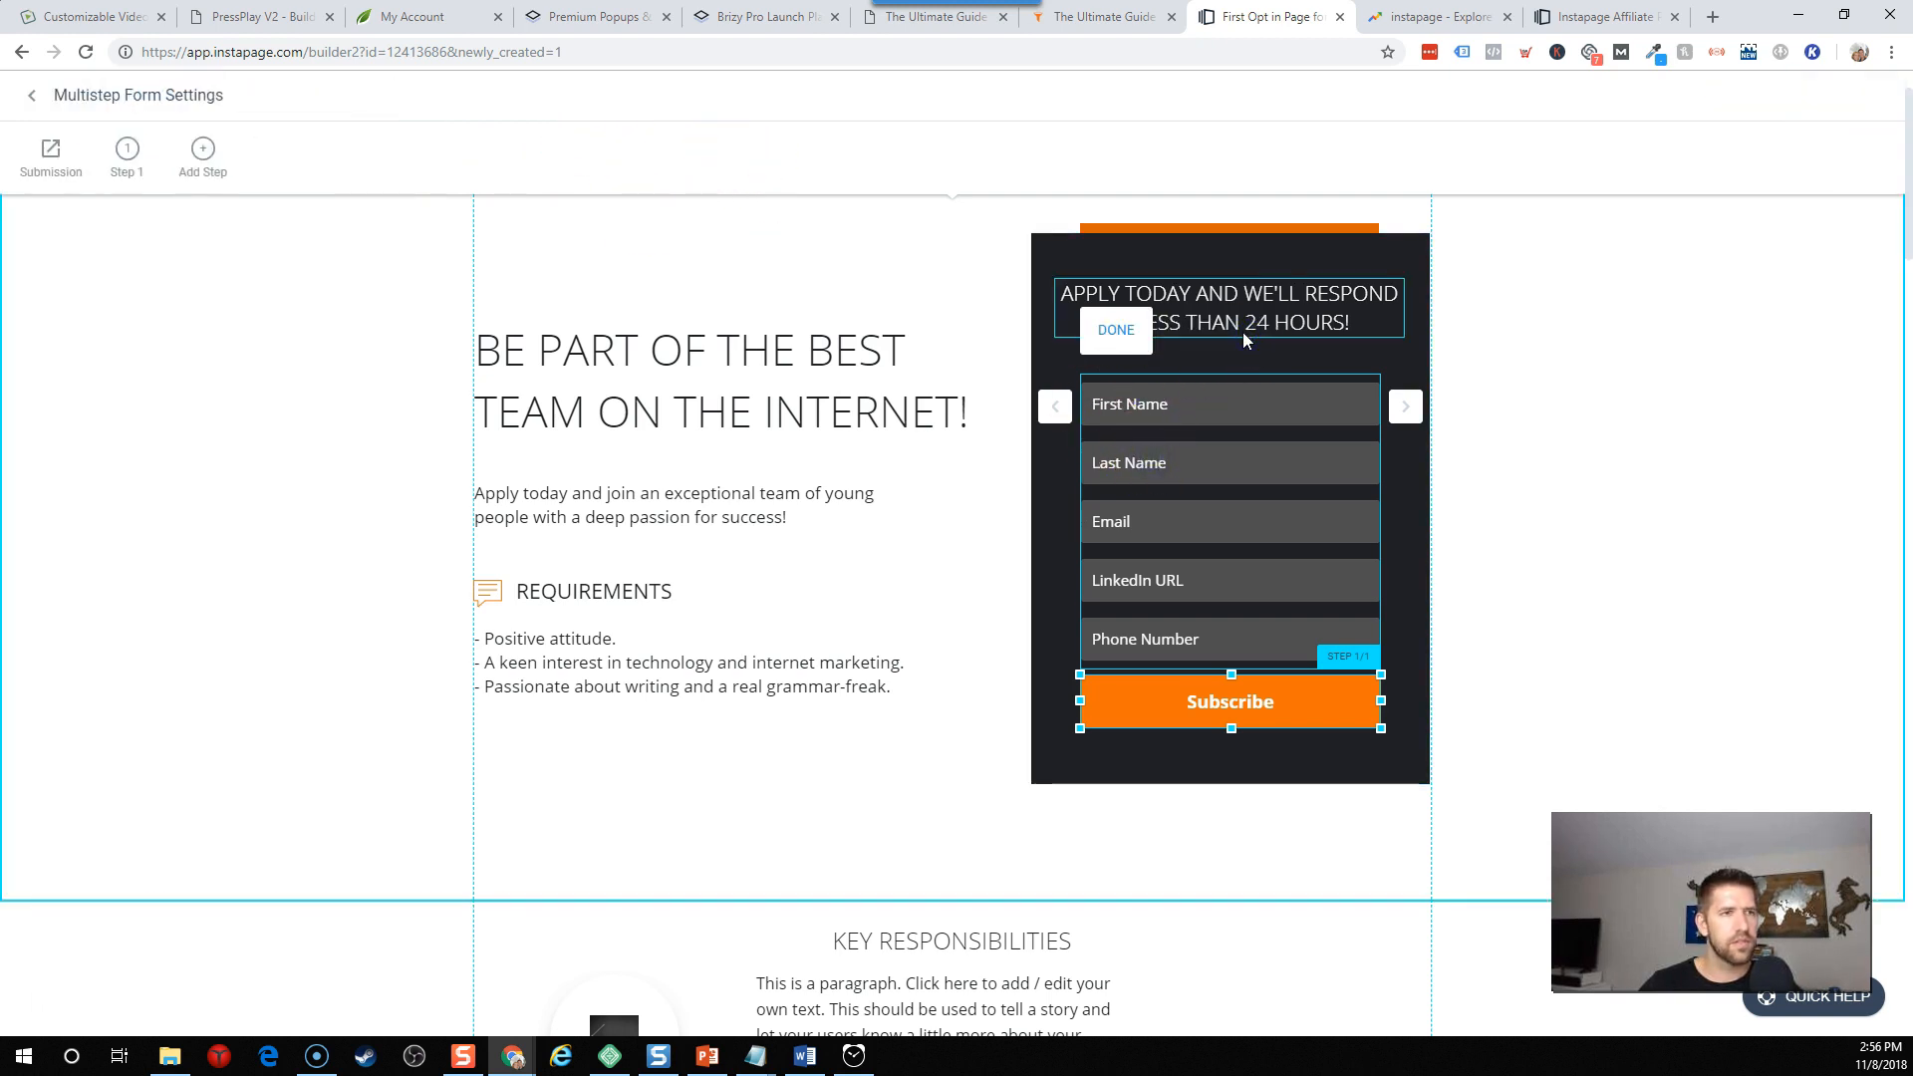
left_click(125, 147)
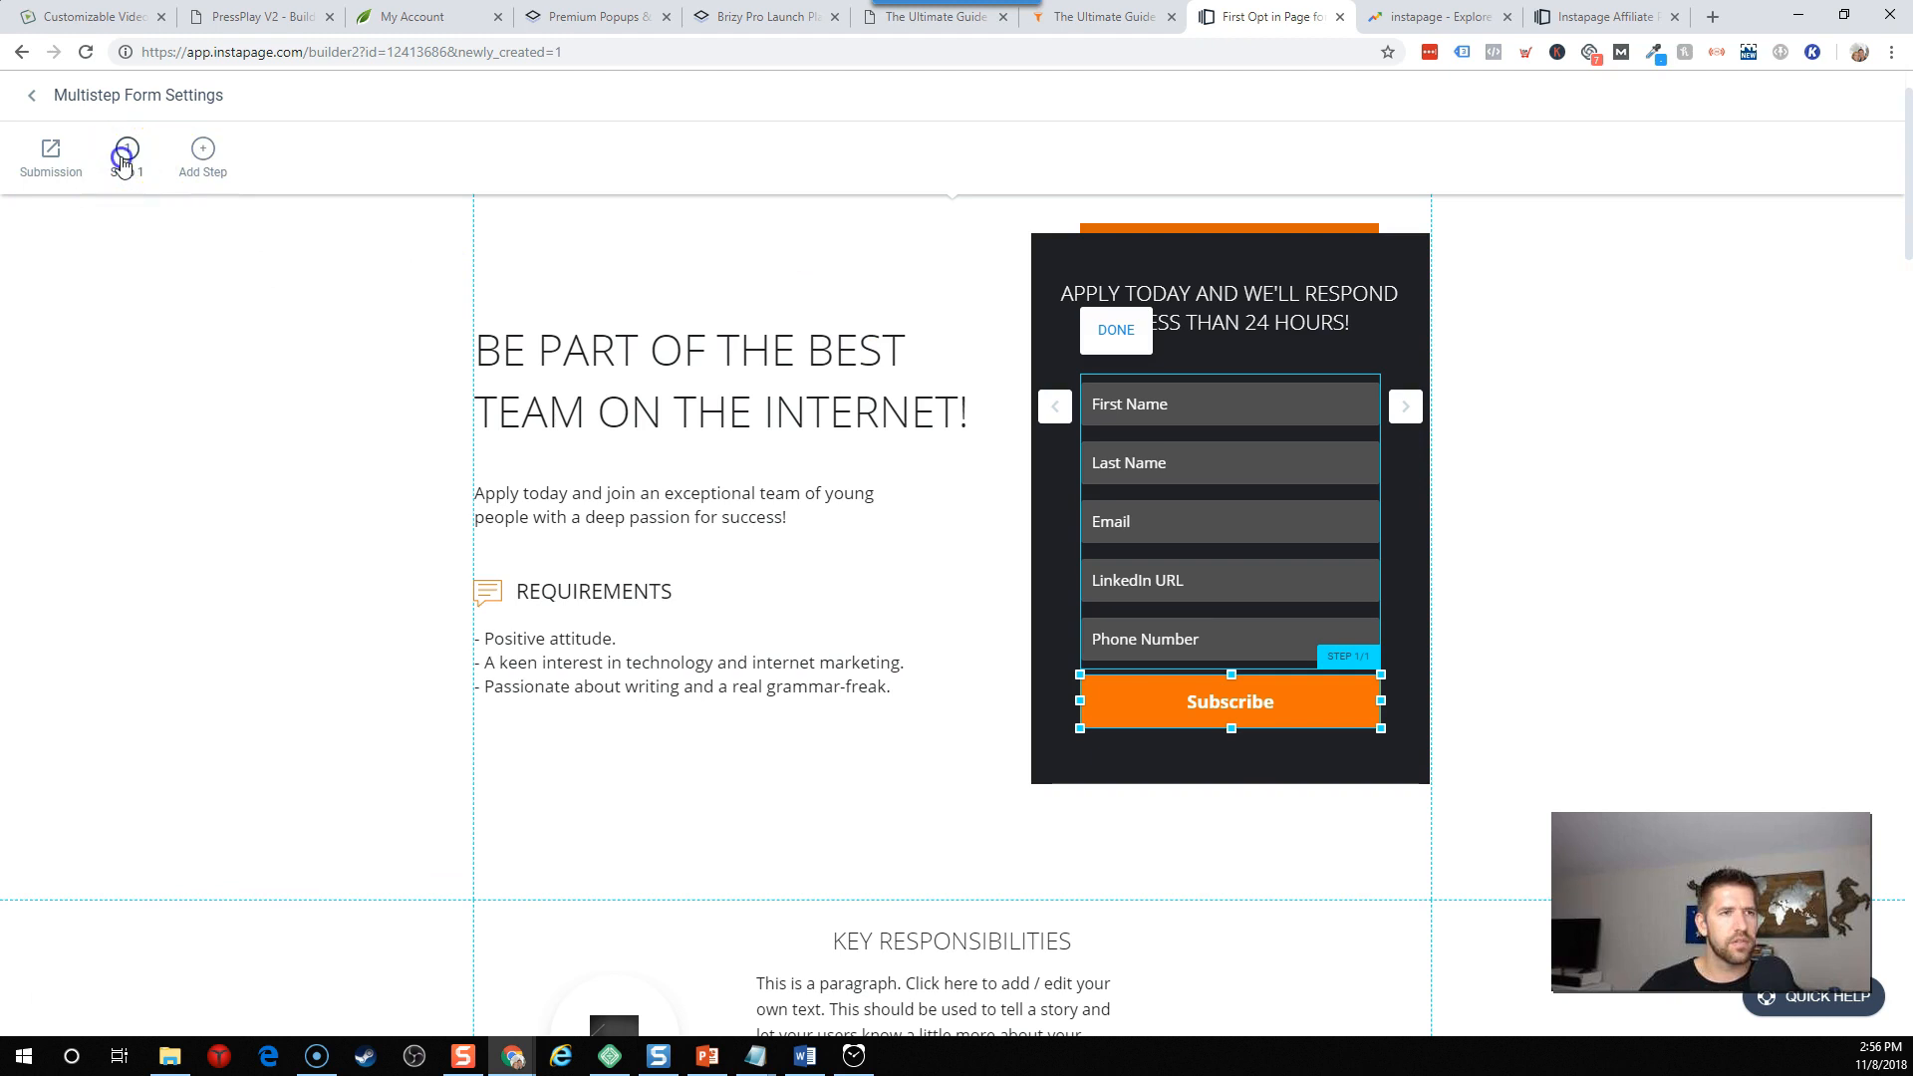
left_click(125, 152)
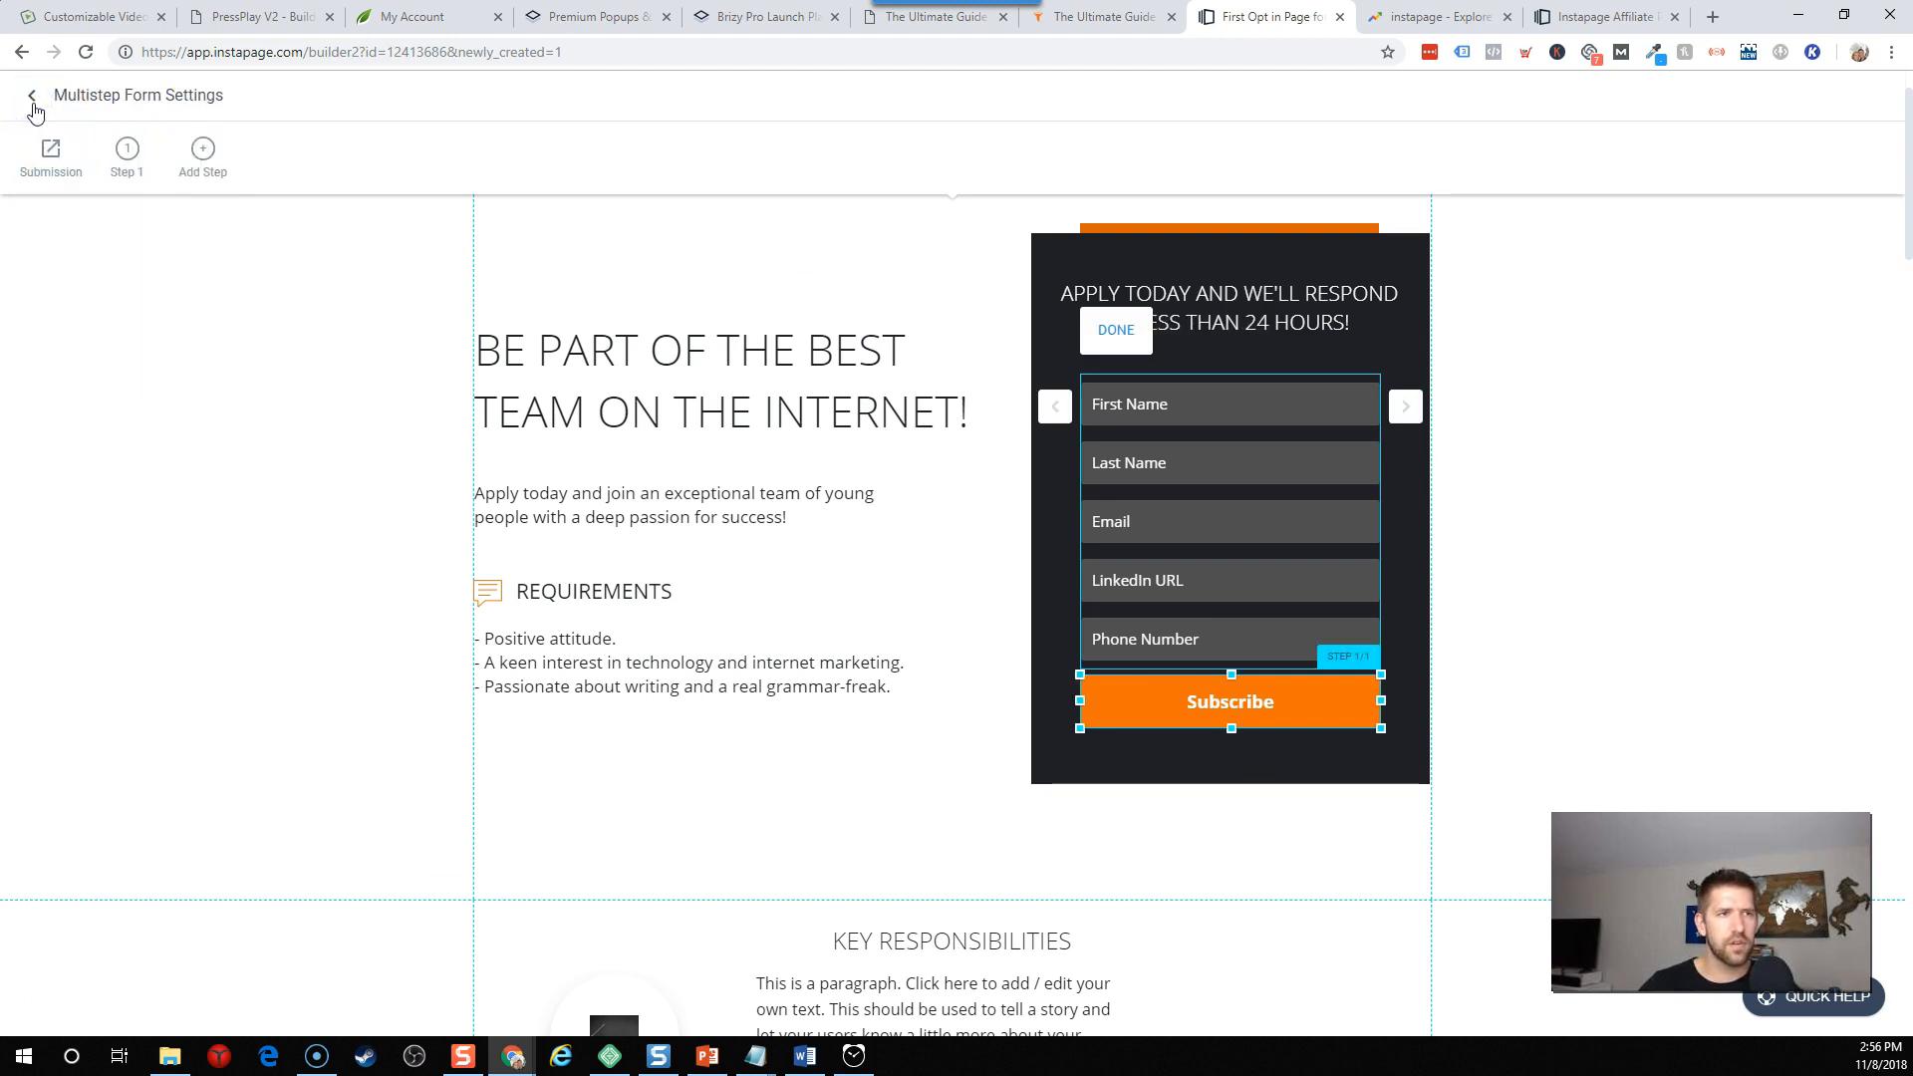
left_click(32, 95)
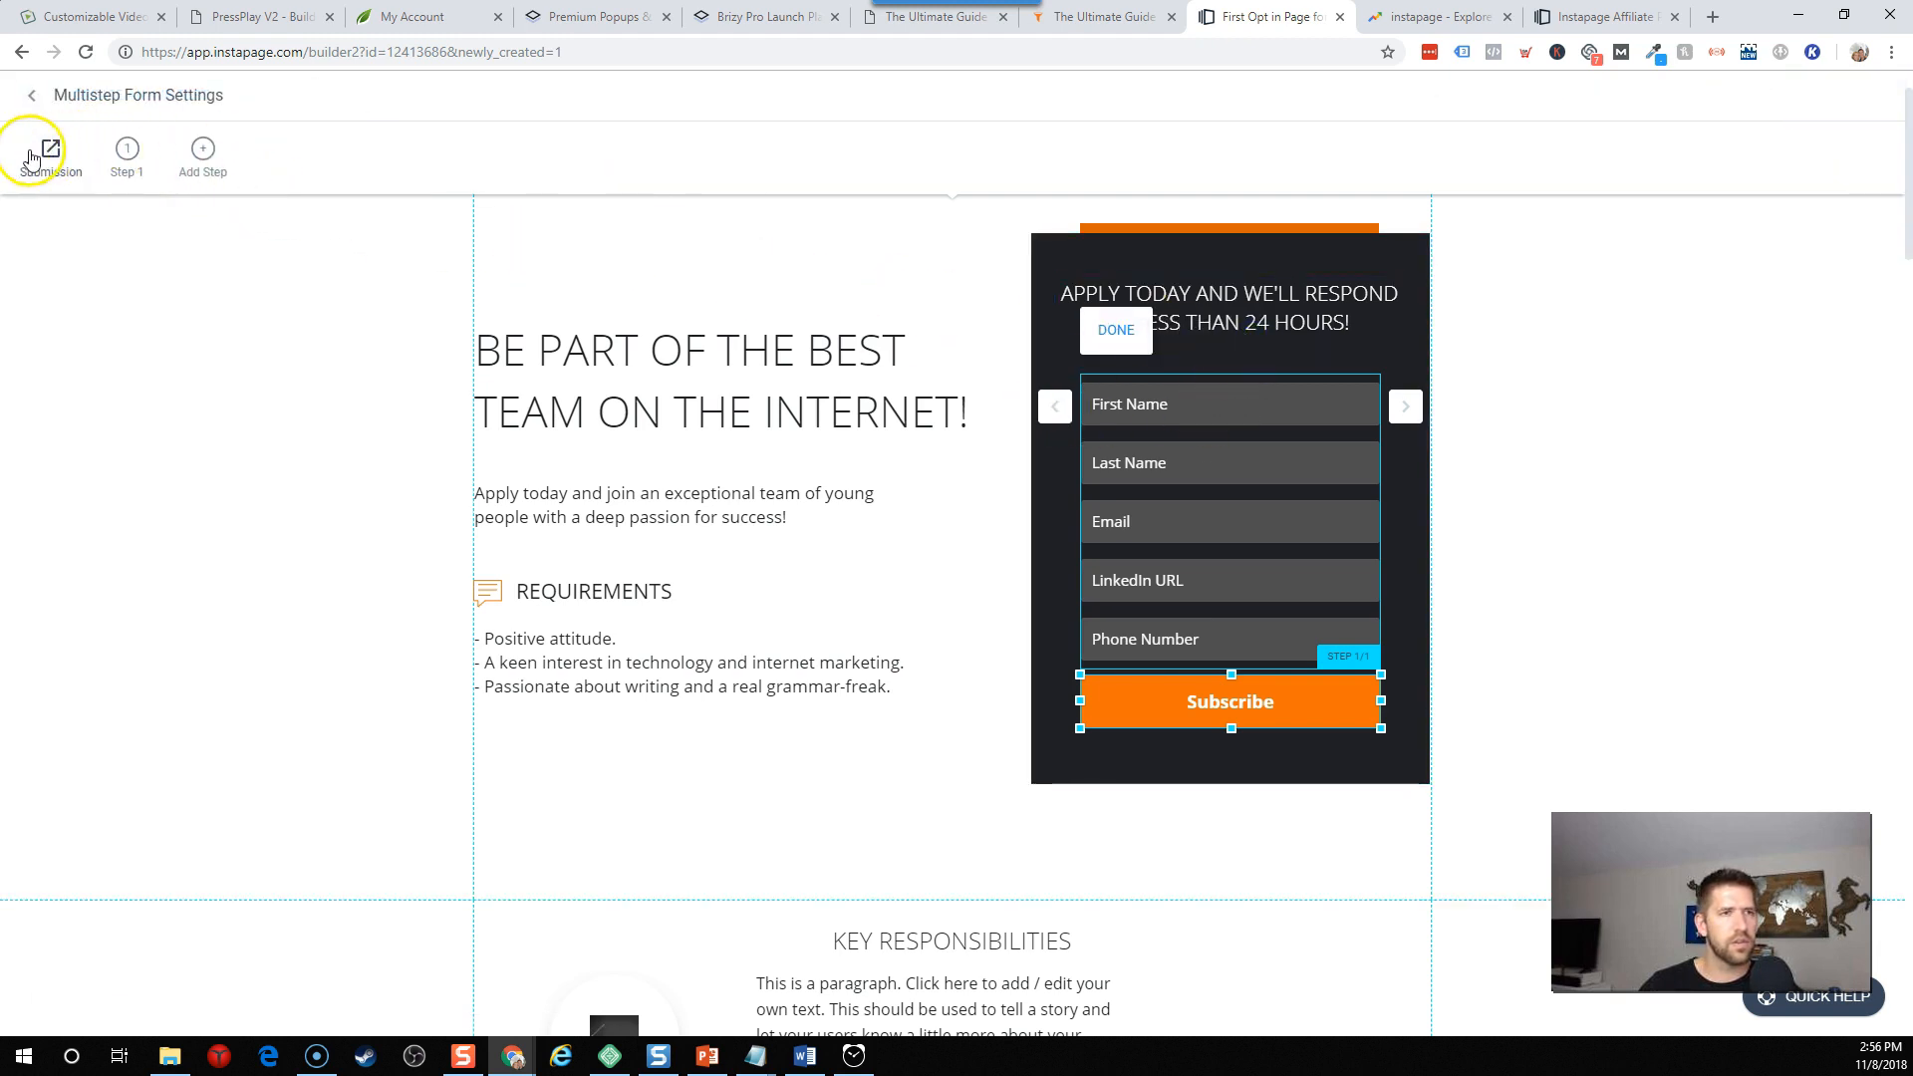
left_click(49, 152)
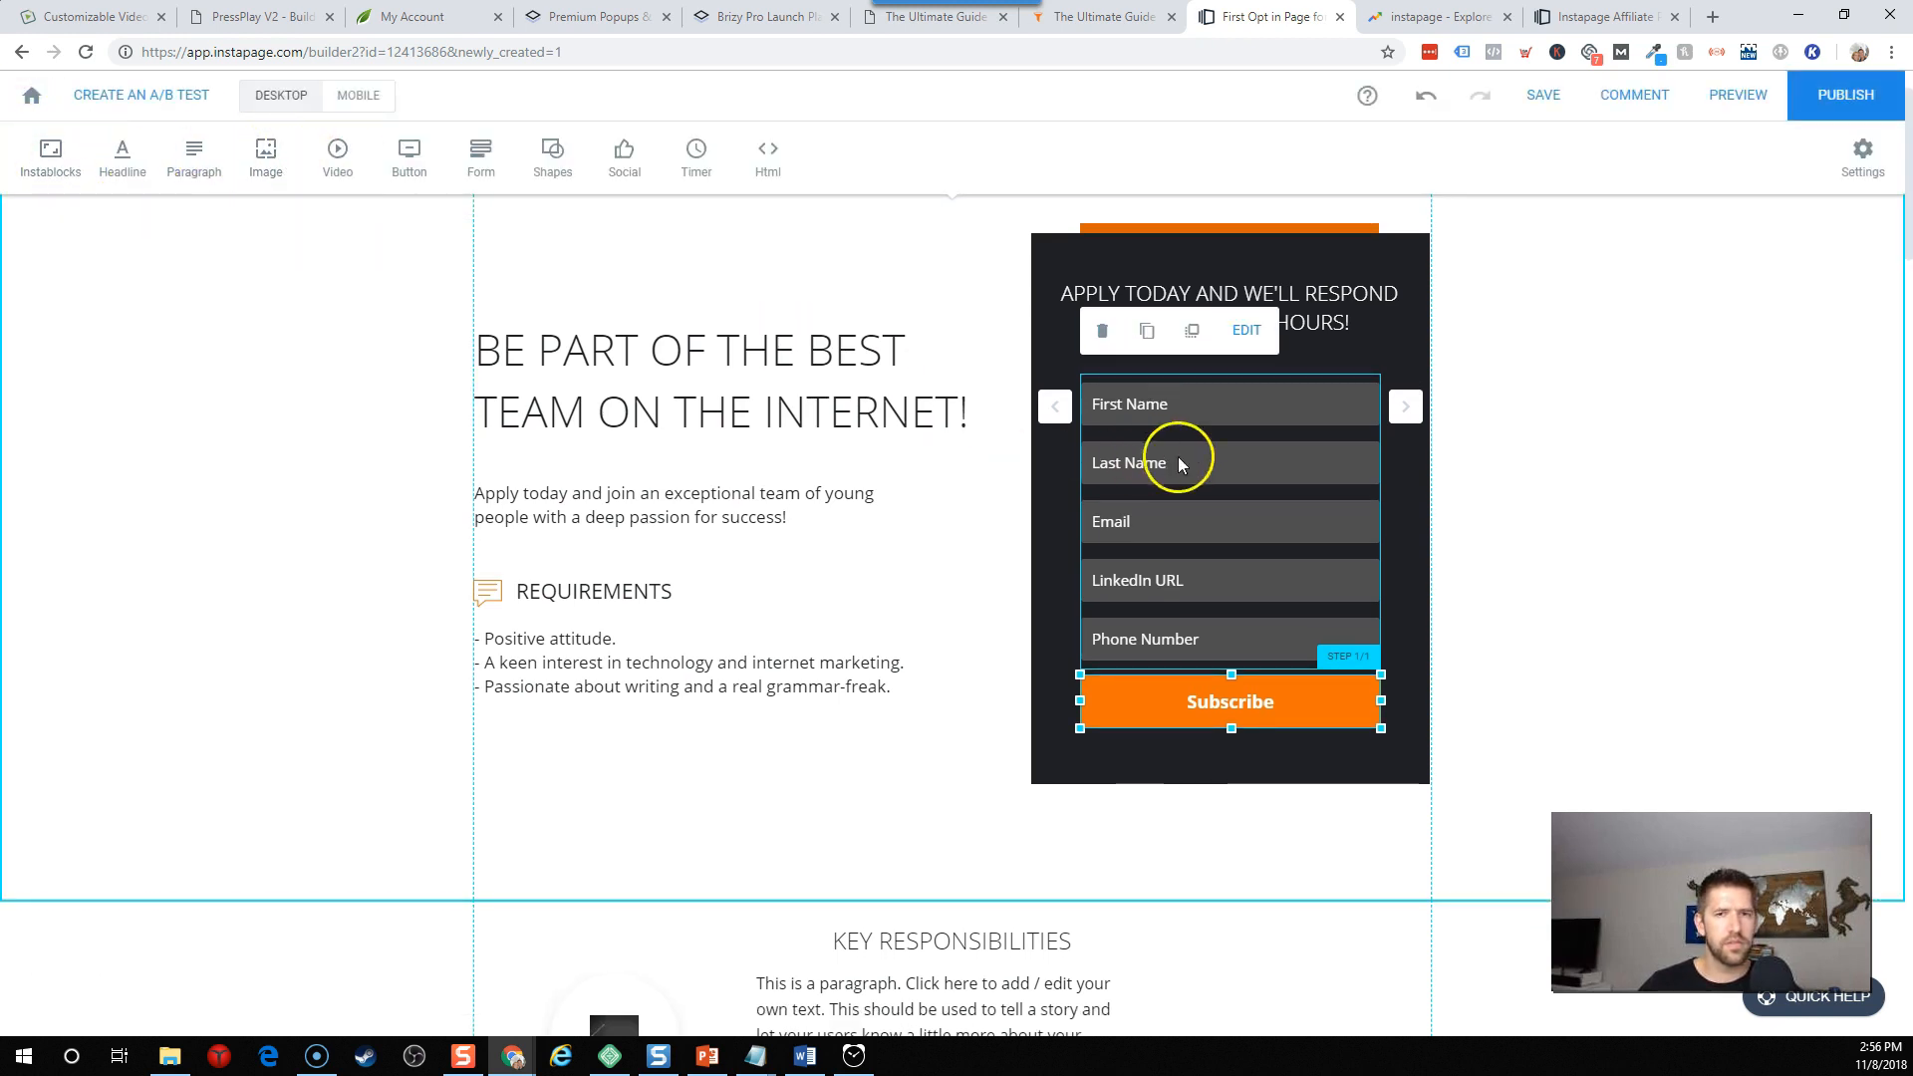
left_click(1245, 331)
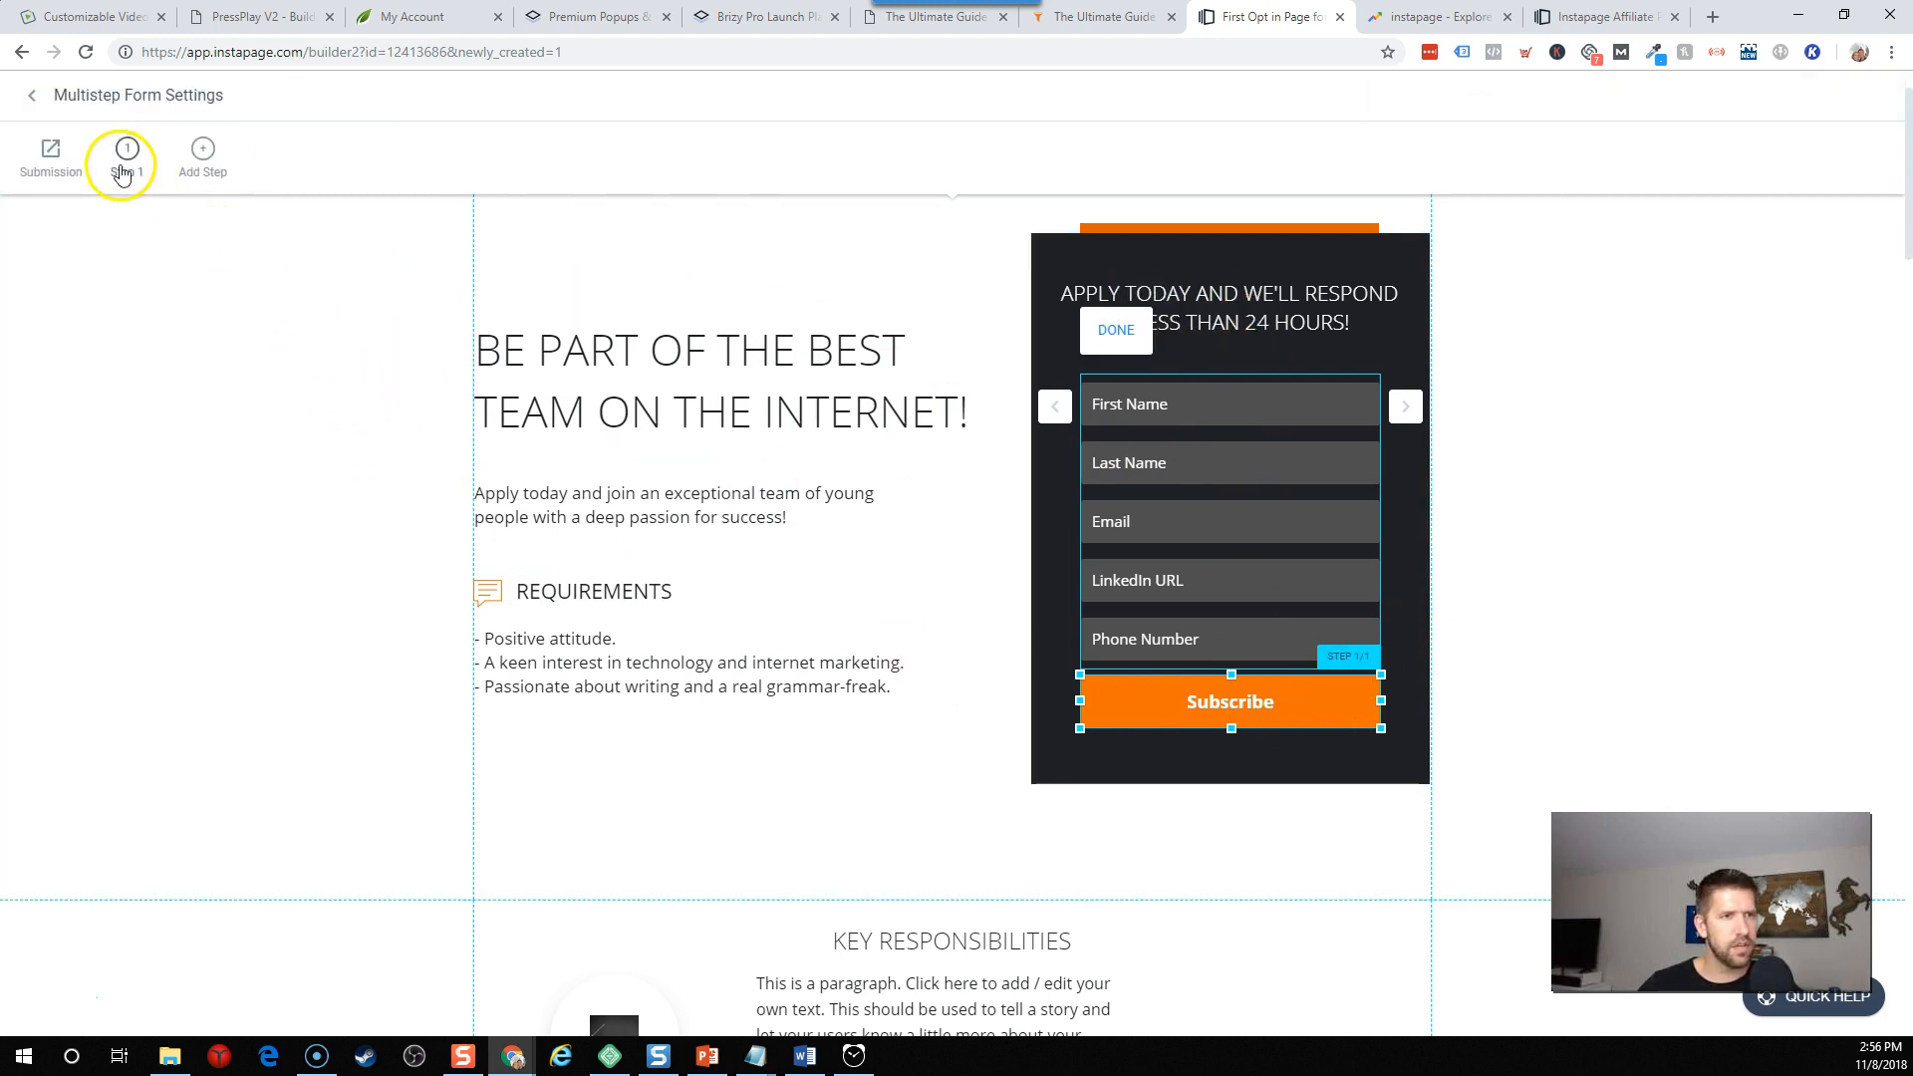
left_click(126, 156)
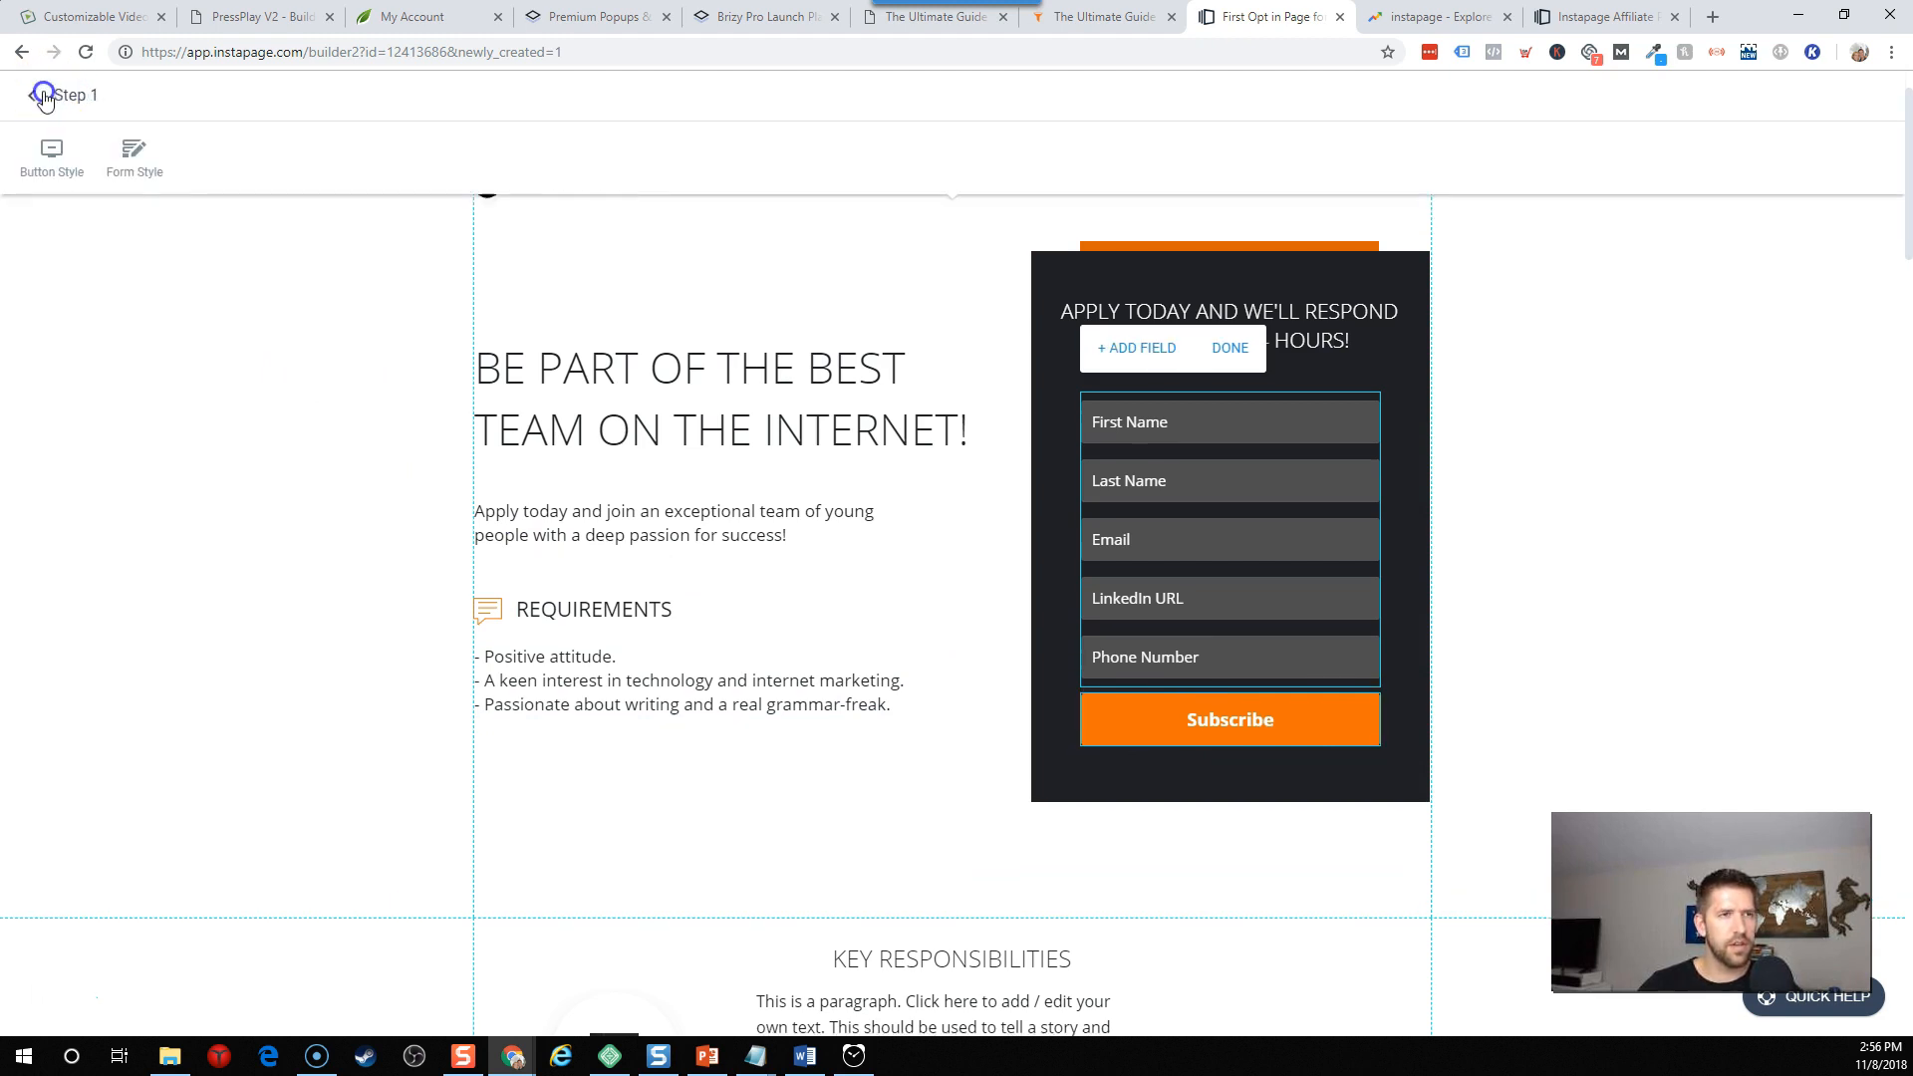
left_click(51, 156)
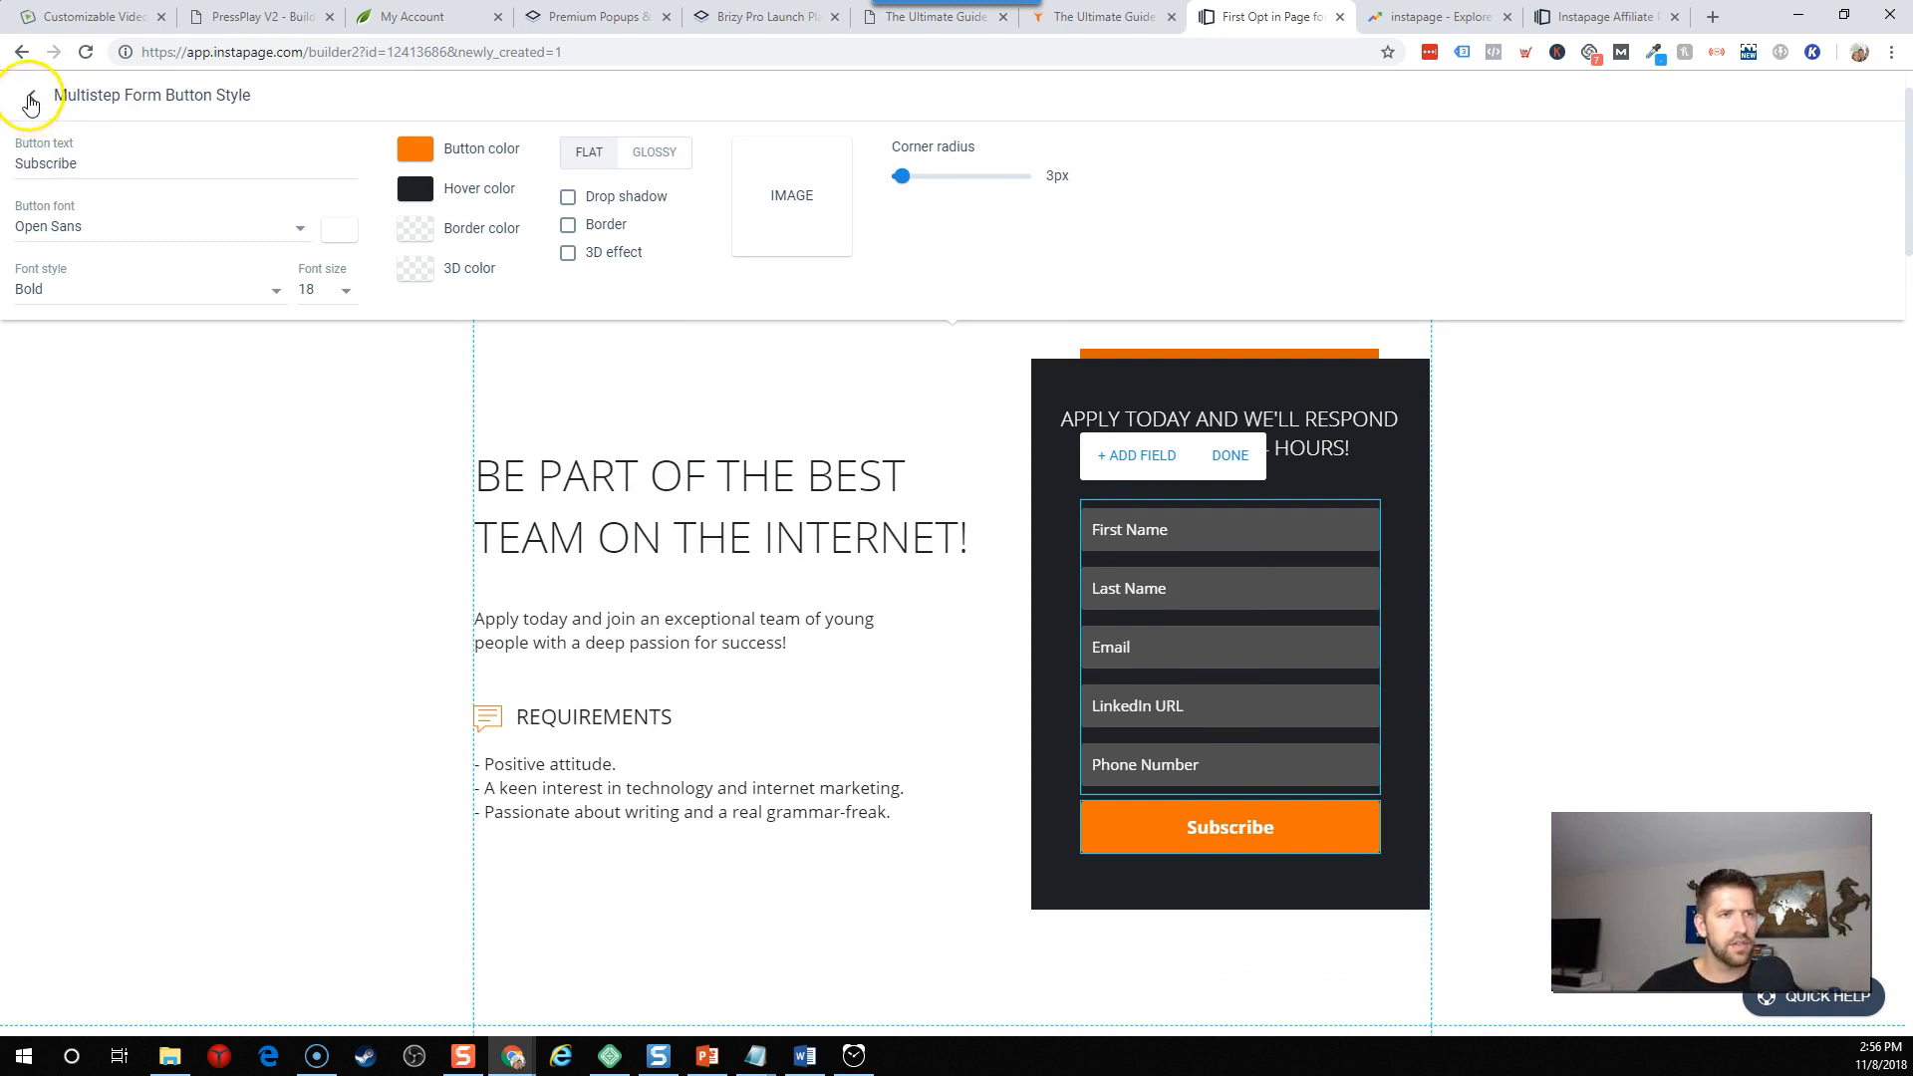
left_click(31, 96)
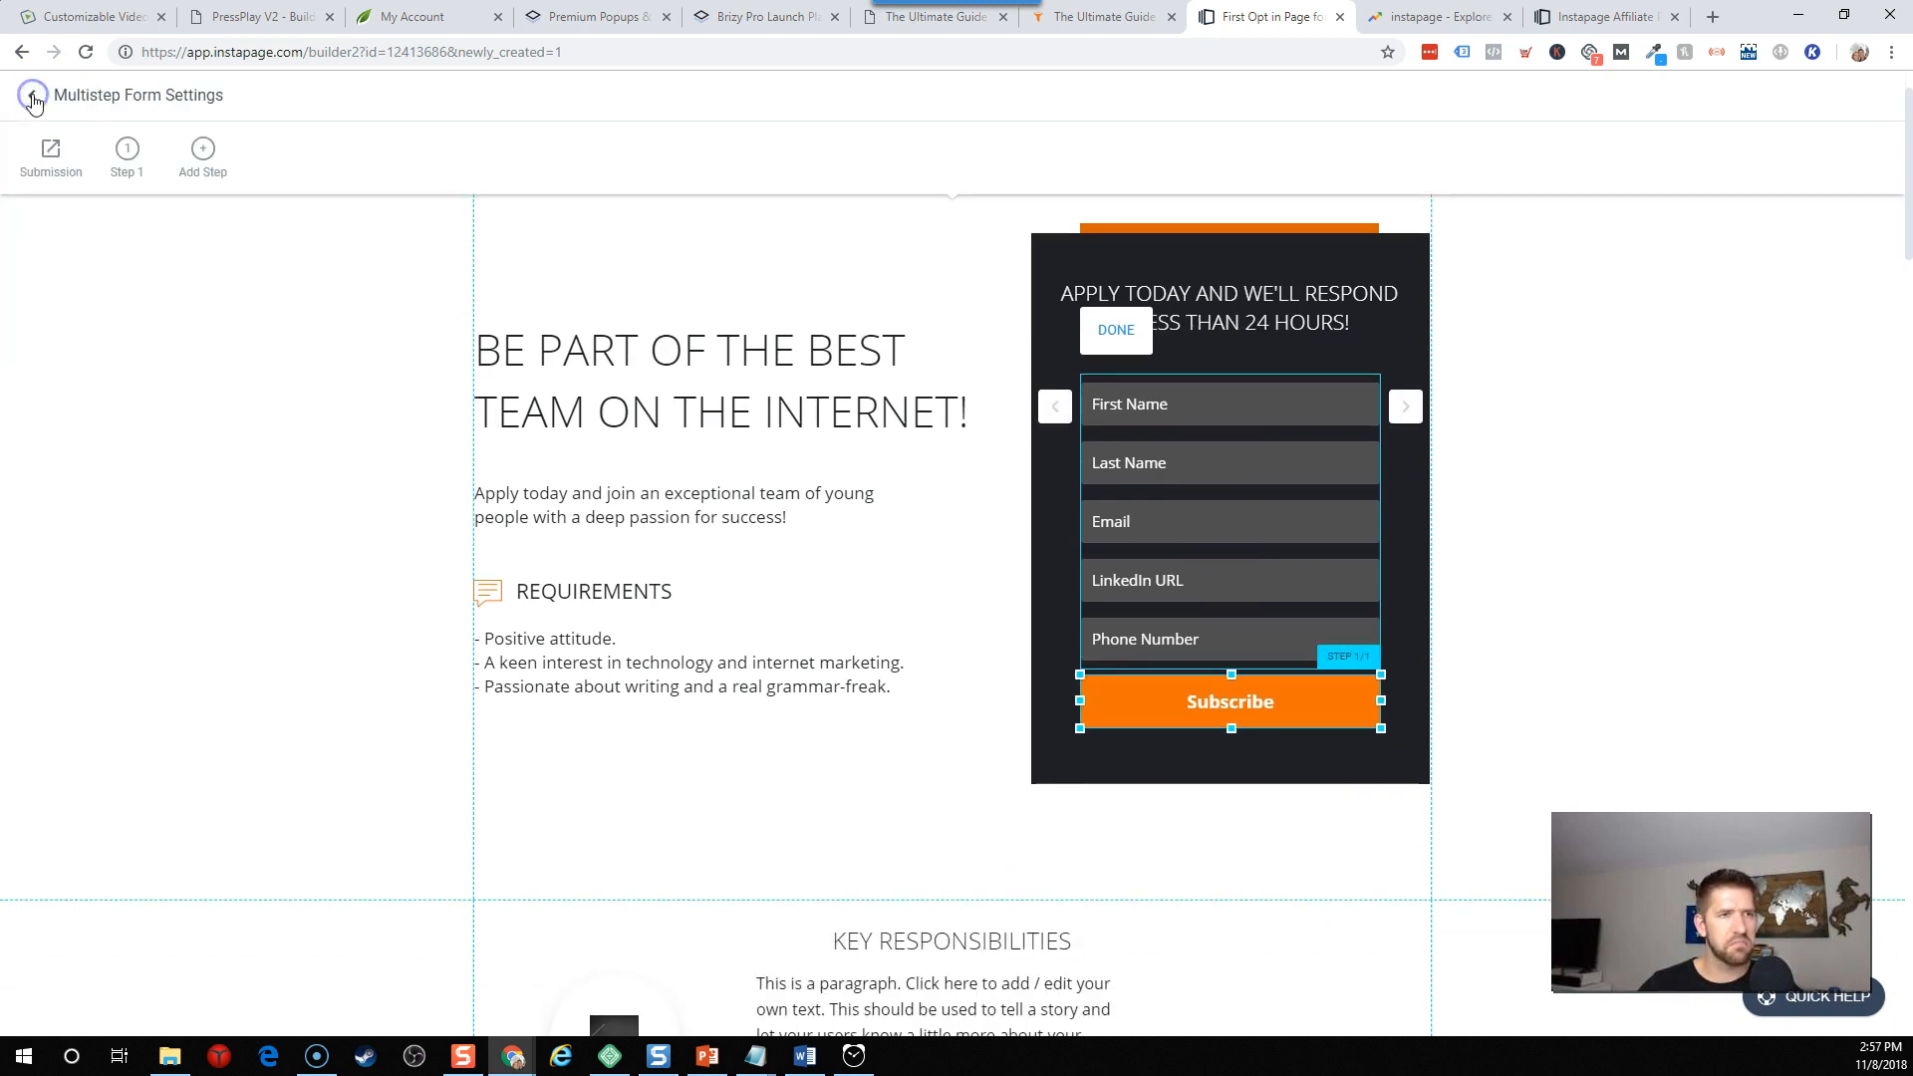
left_click(32, 96)
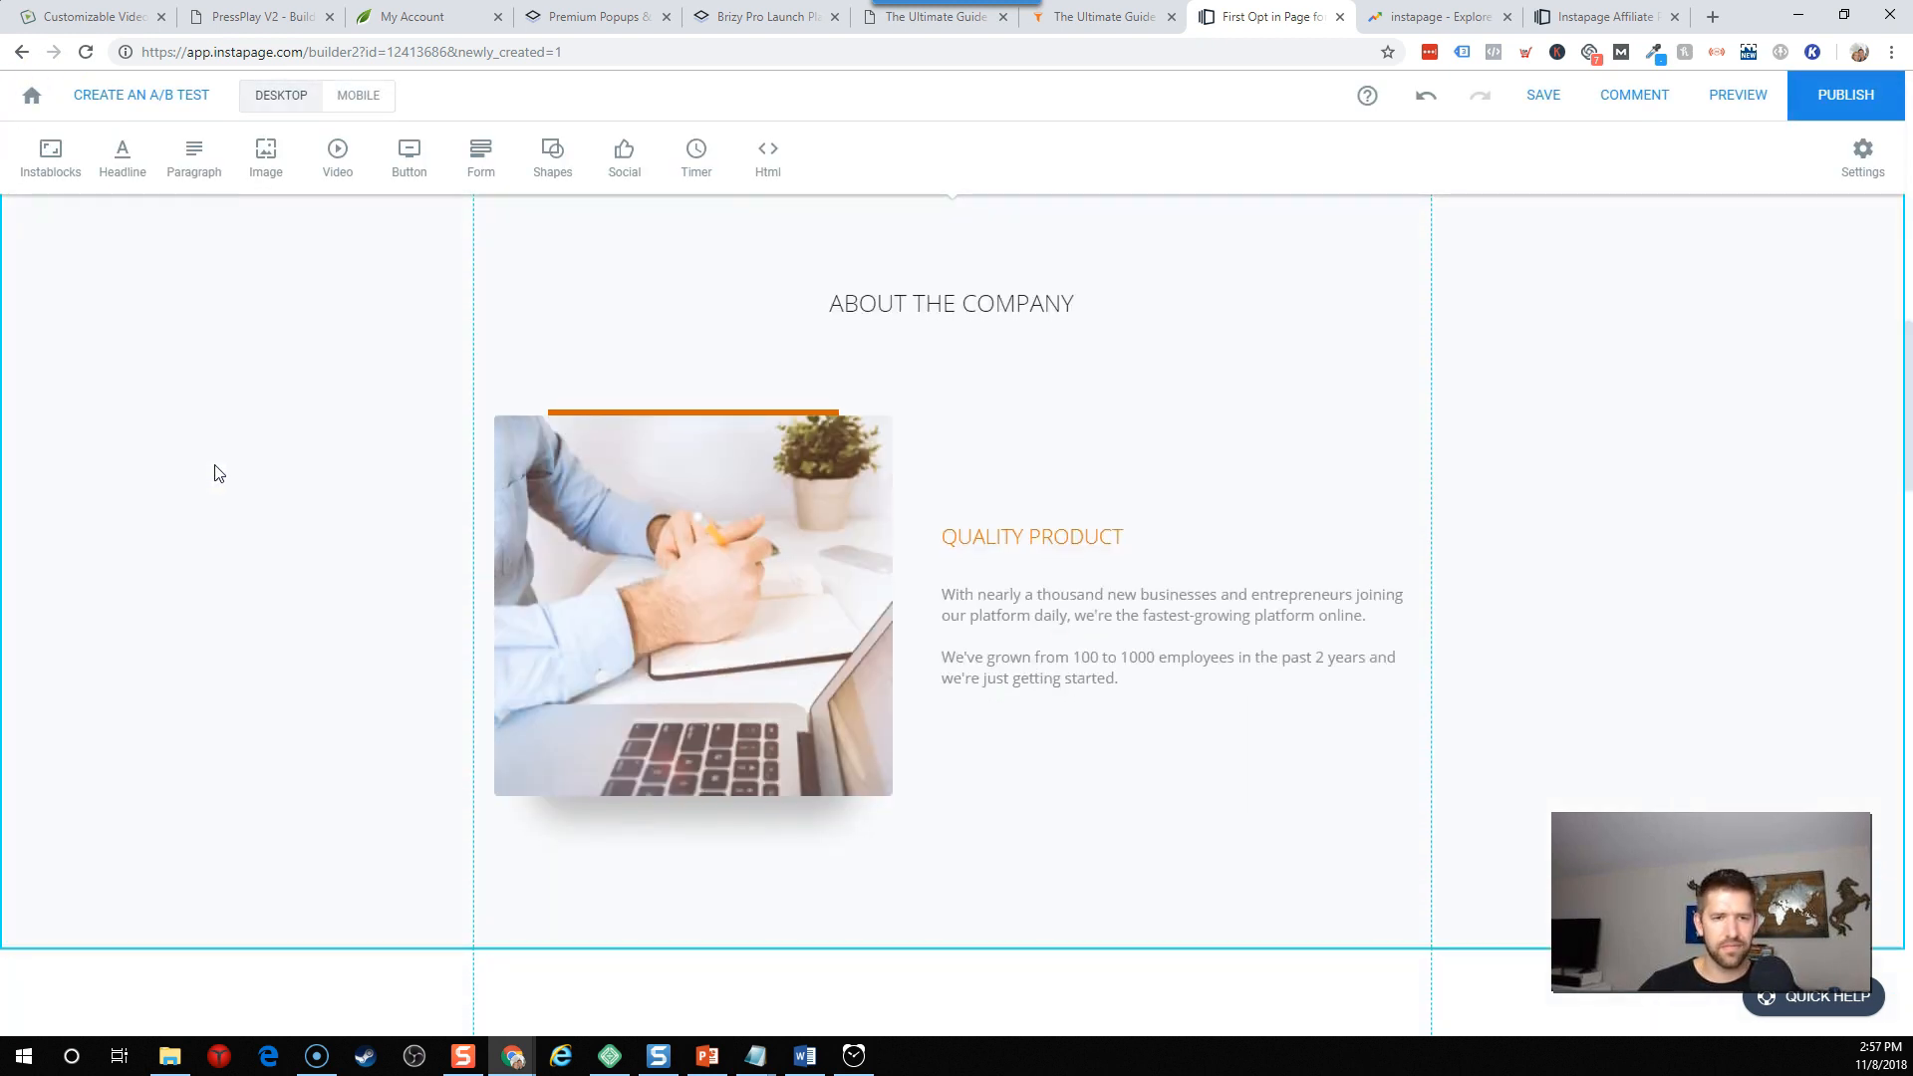
Open and close the image library for the money icon above SALARY, then enlarge the icon.
scroll("down", 3)
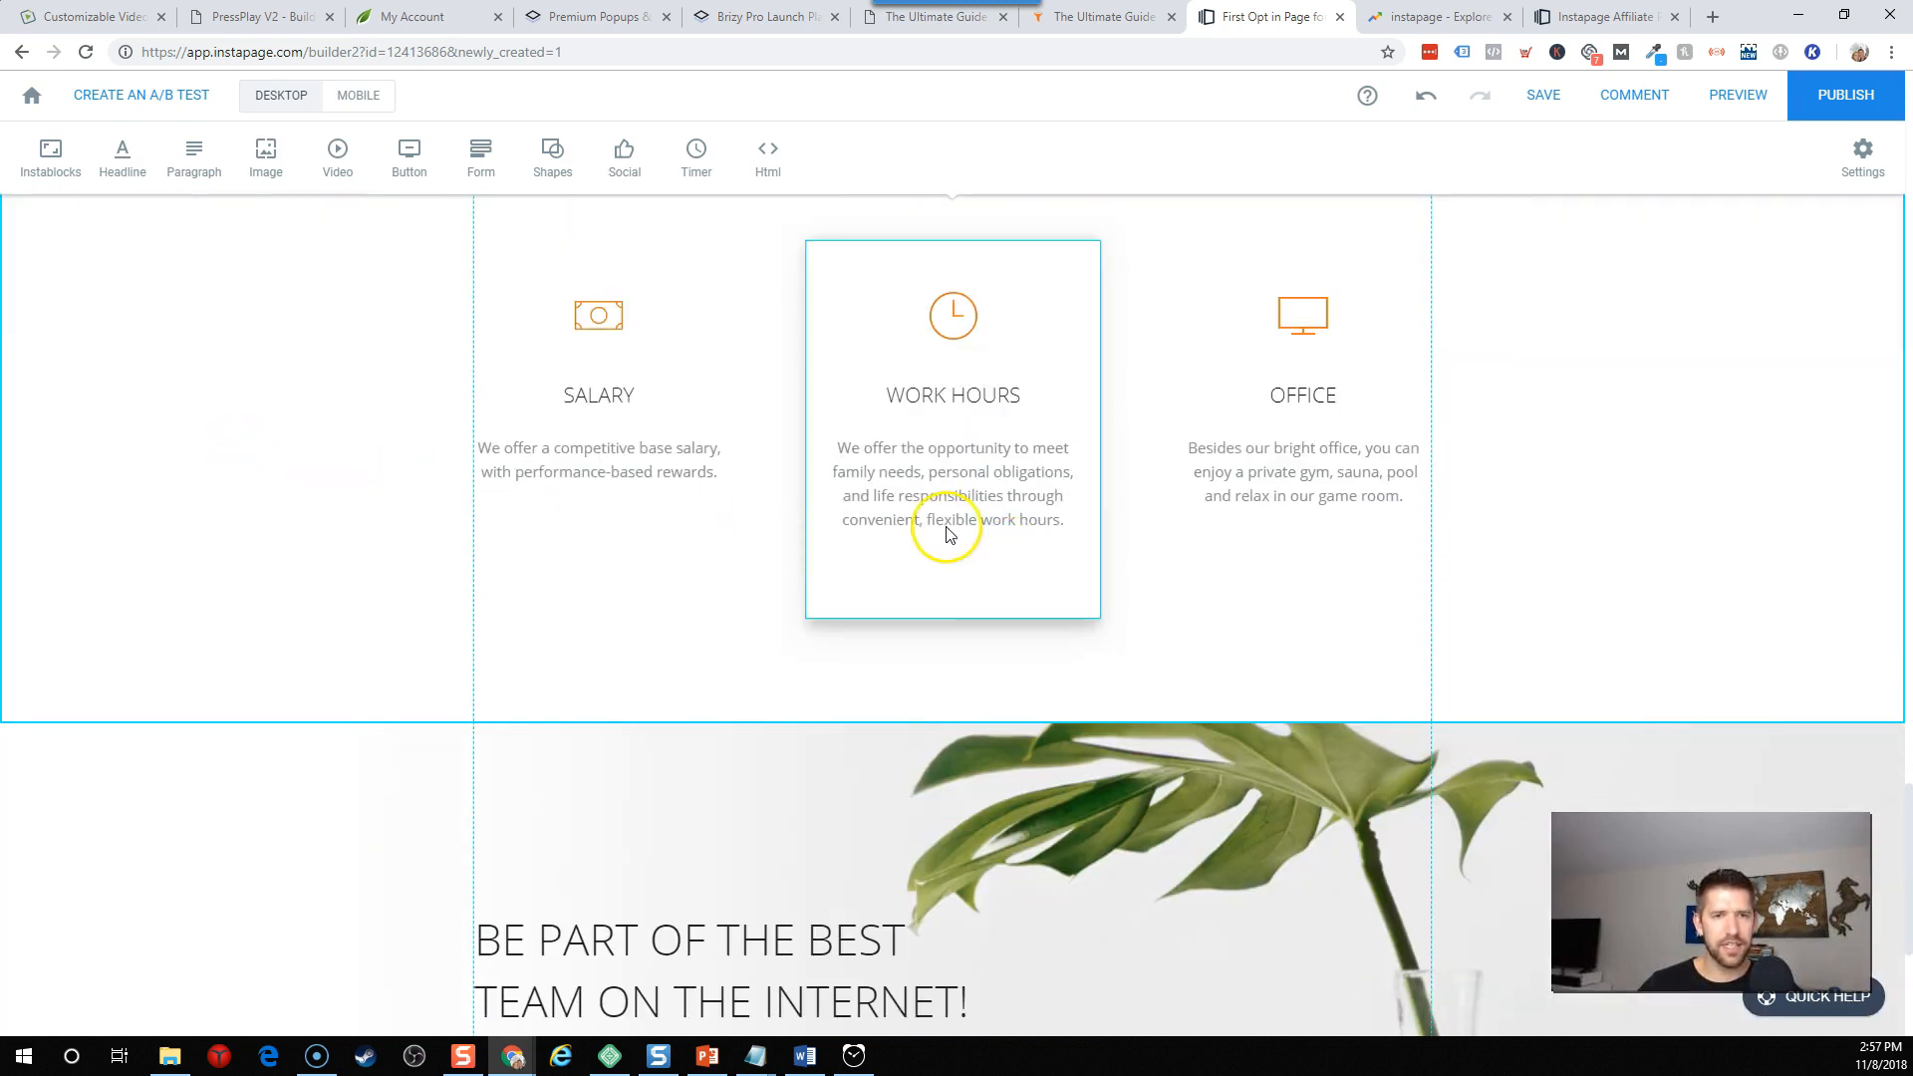
left_click(598, 316)
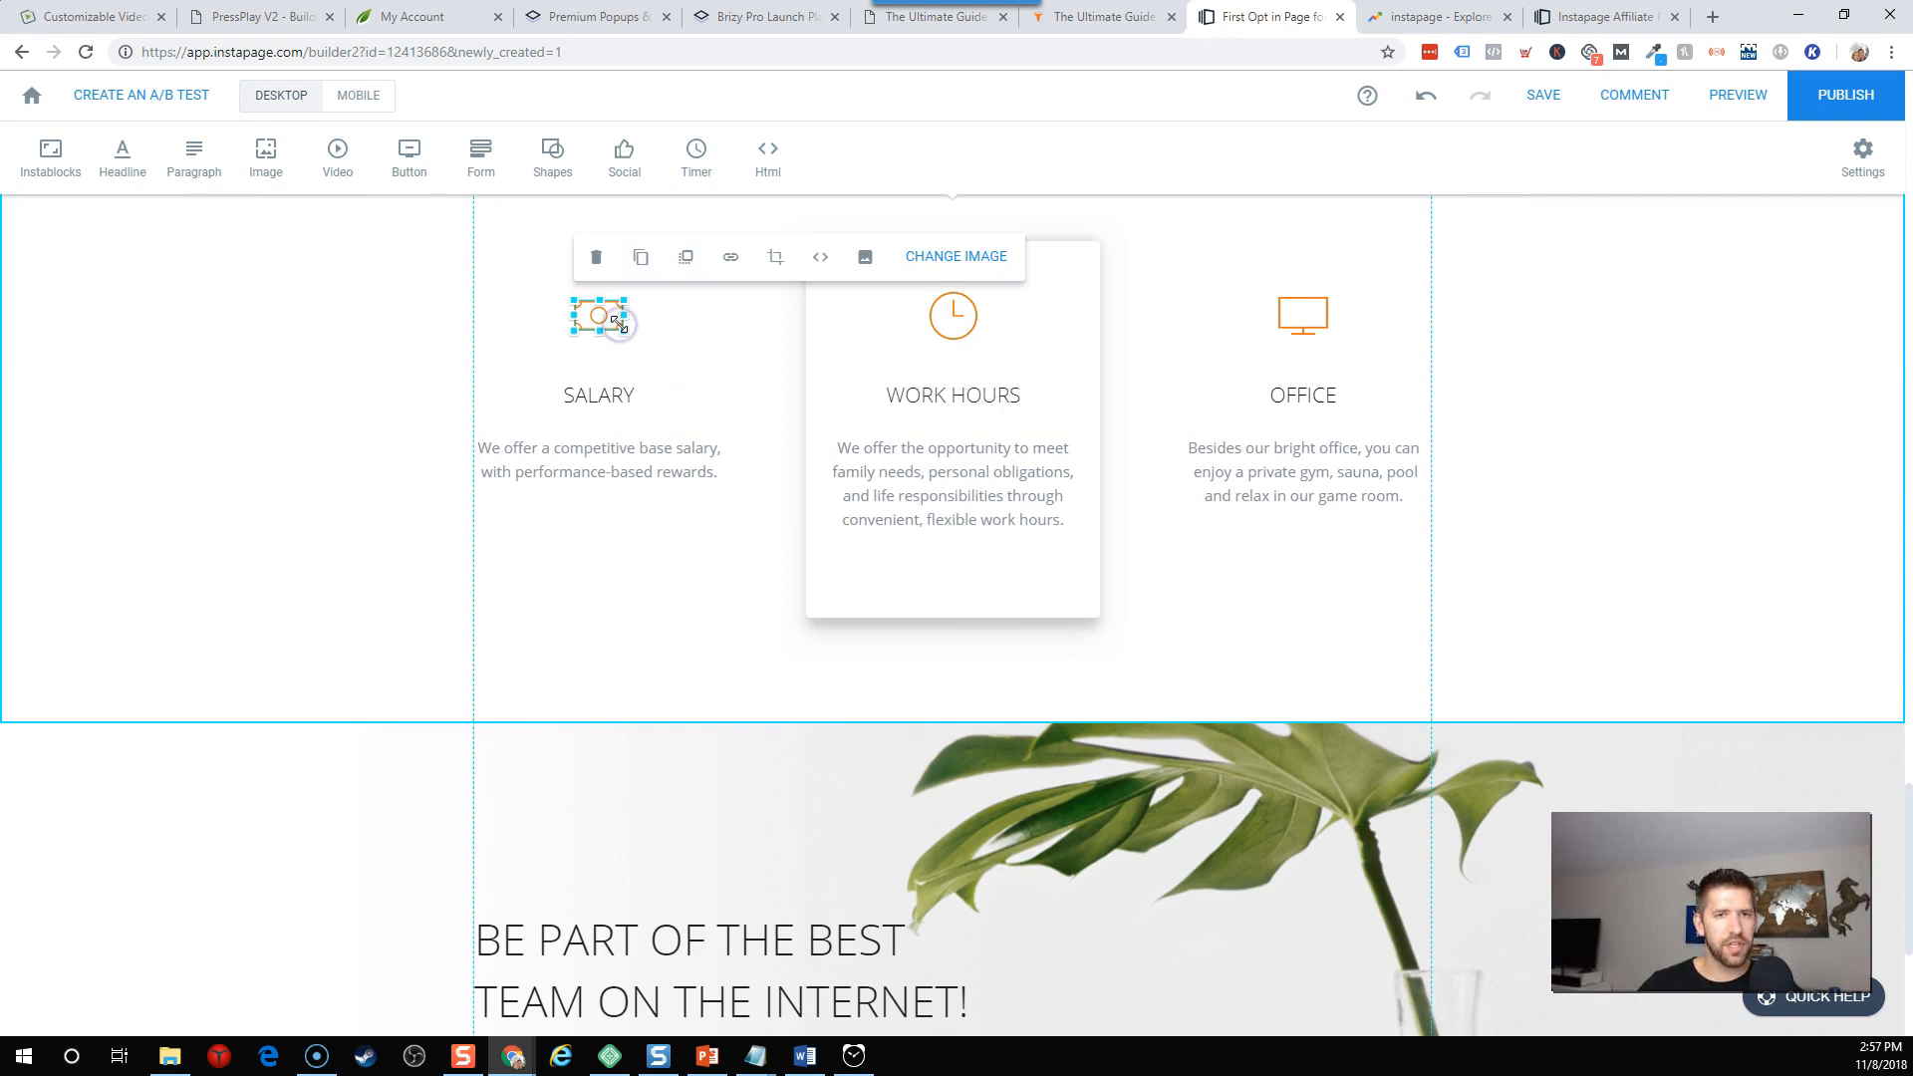
mouse_move(865, 256)
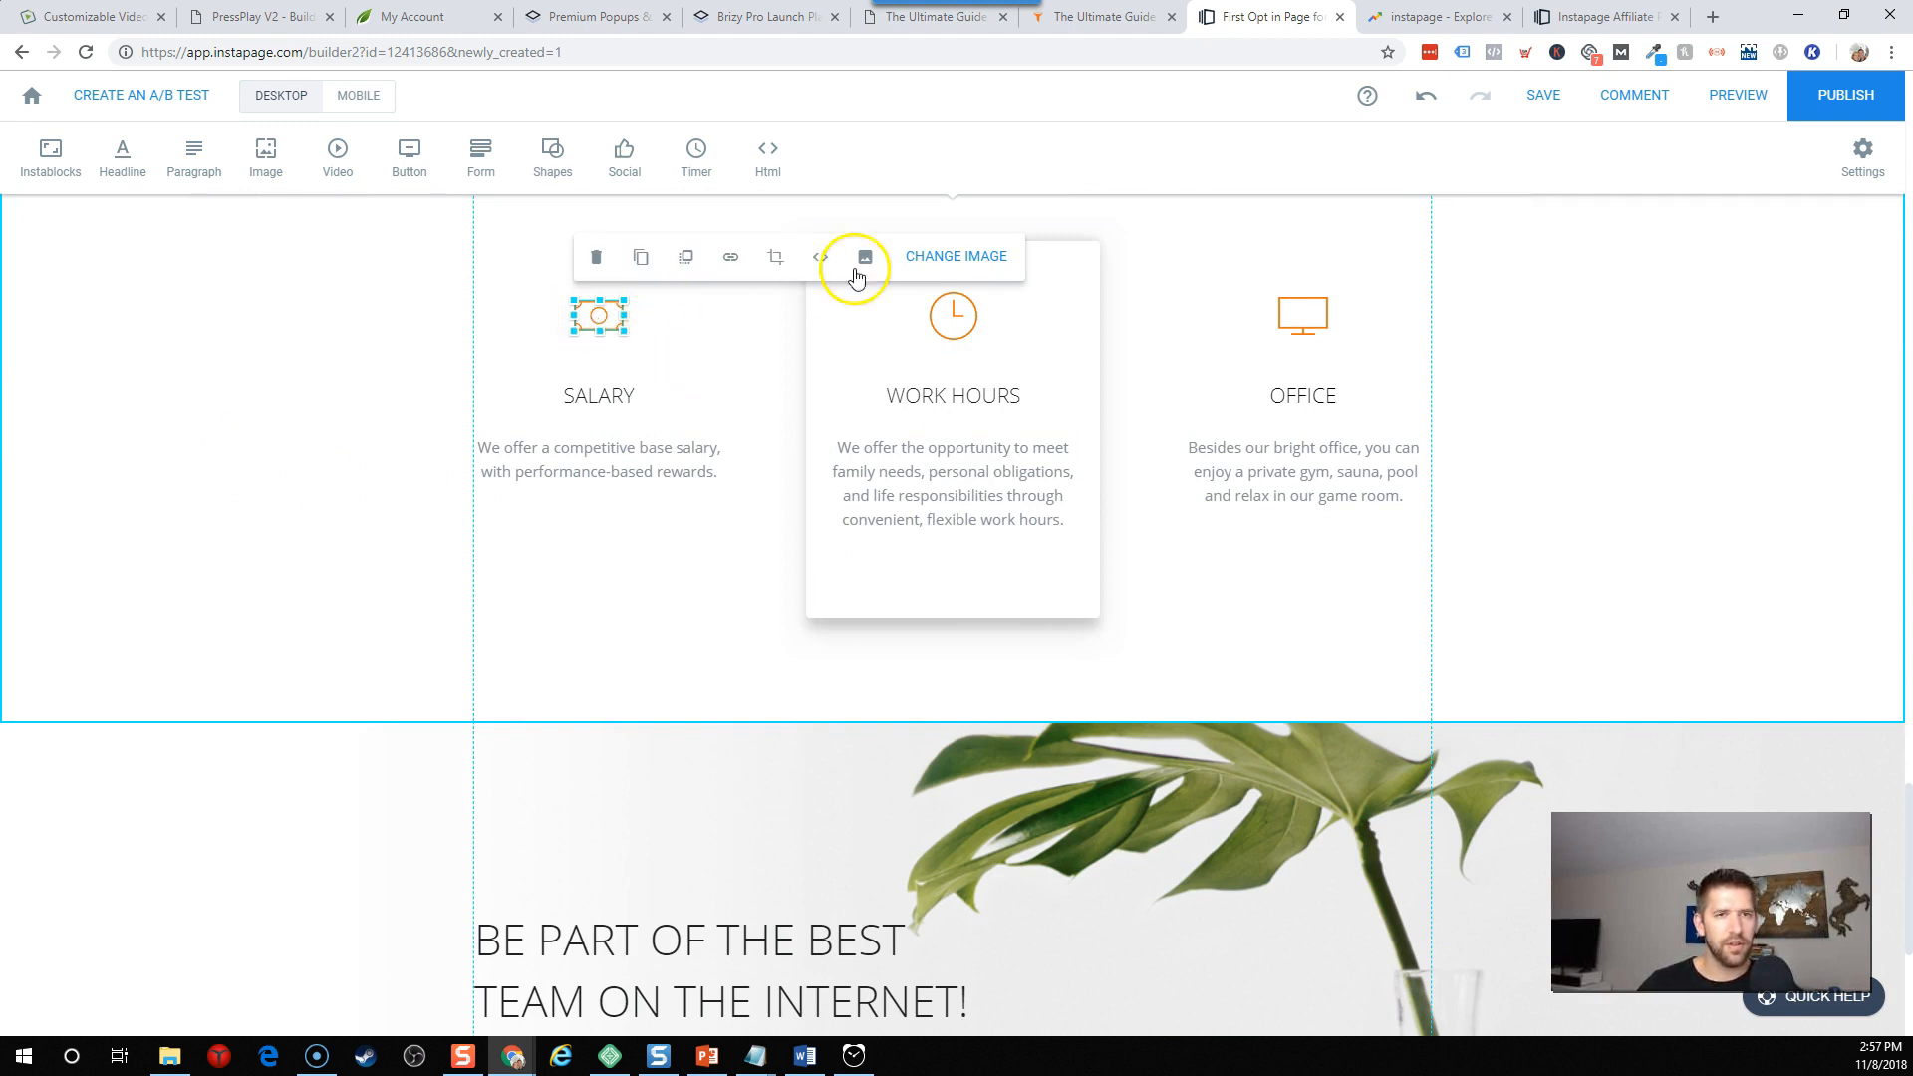
left_click(956, 256)
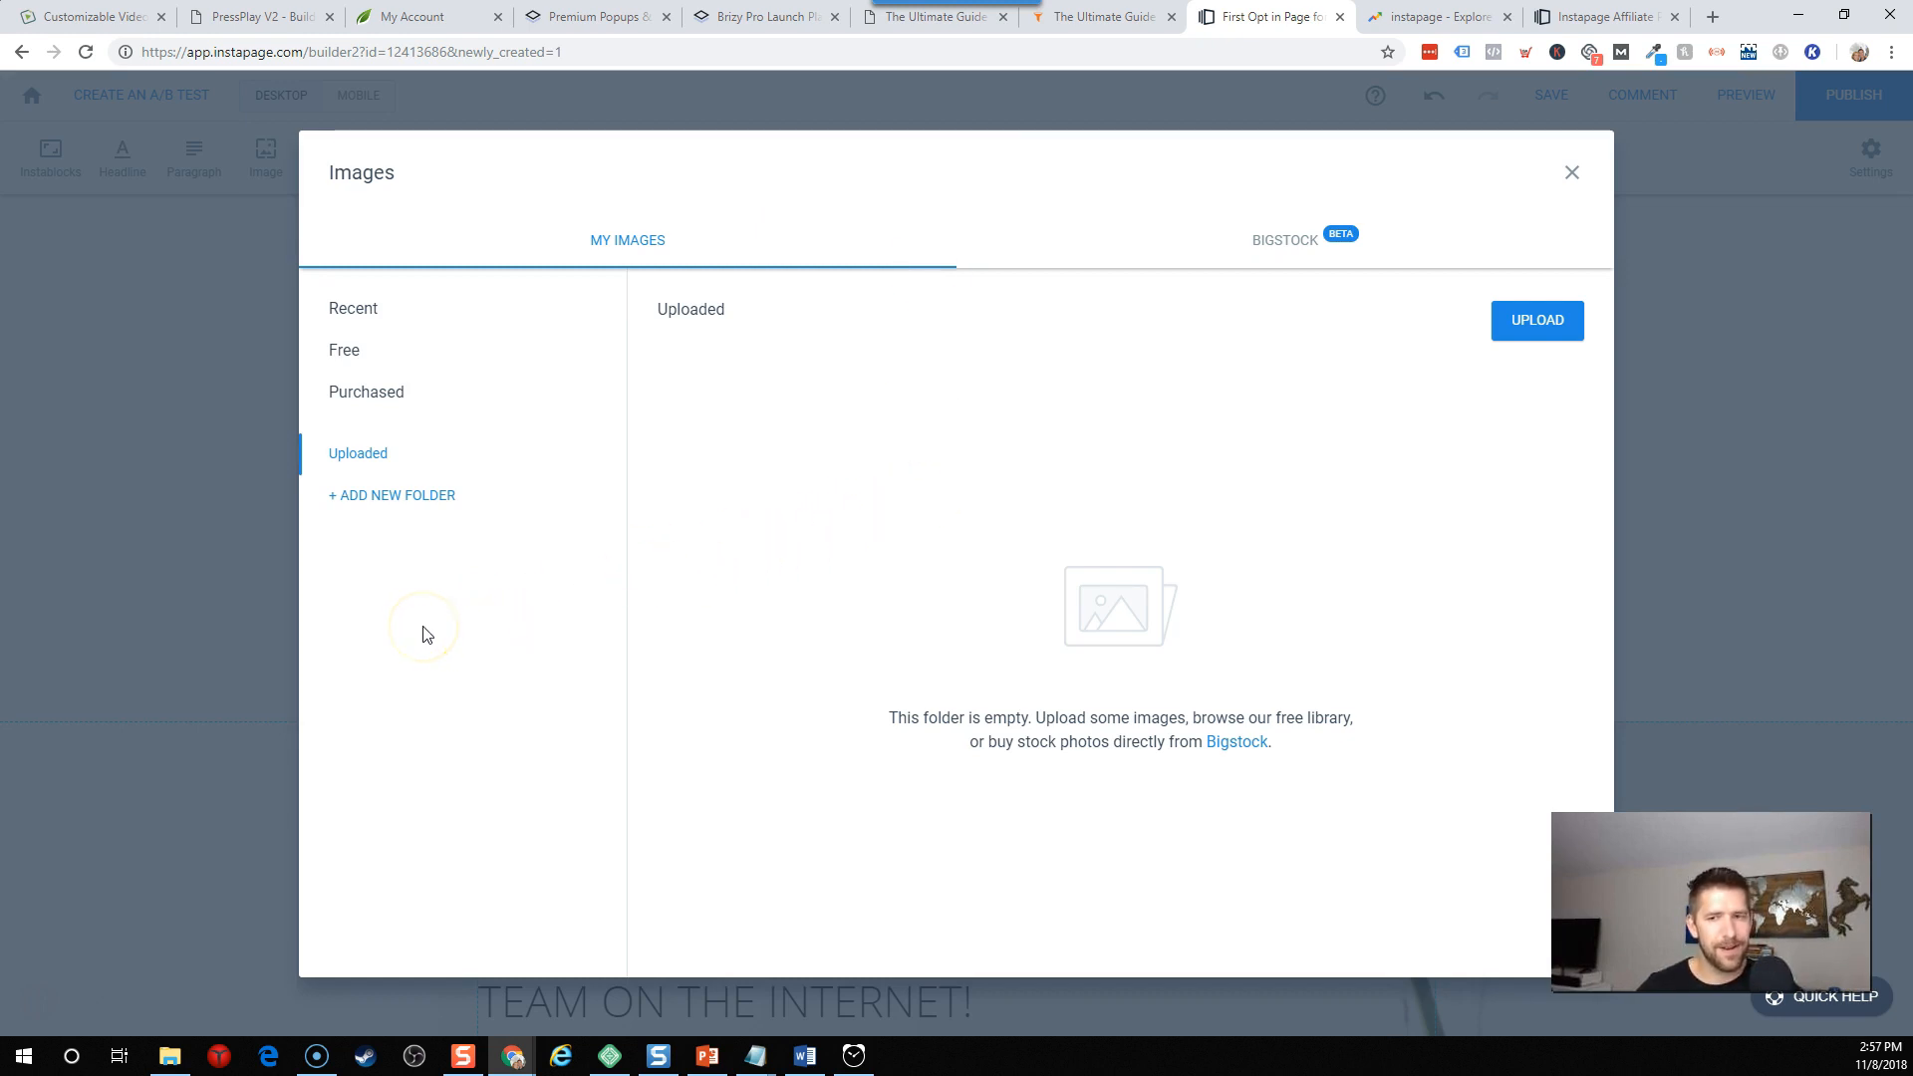
mouse_move(912, 446)
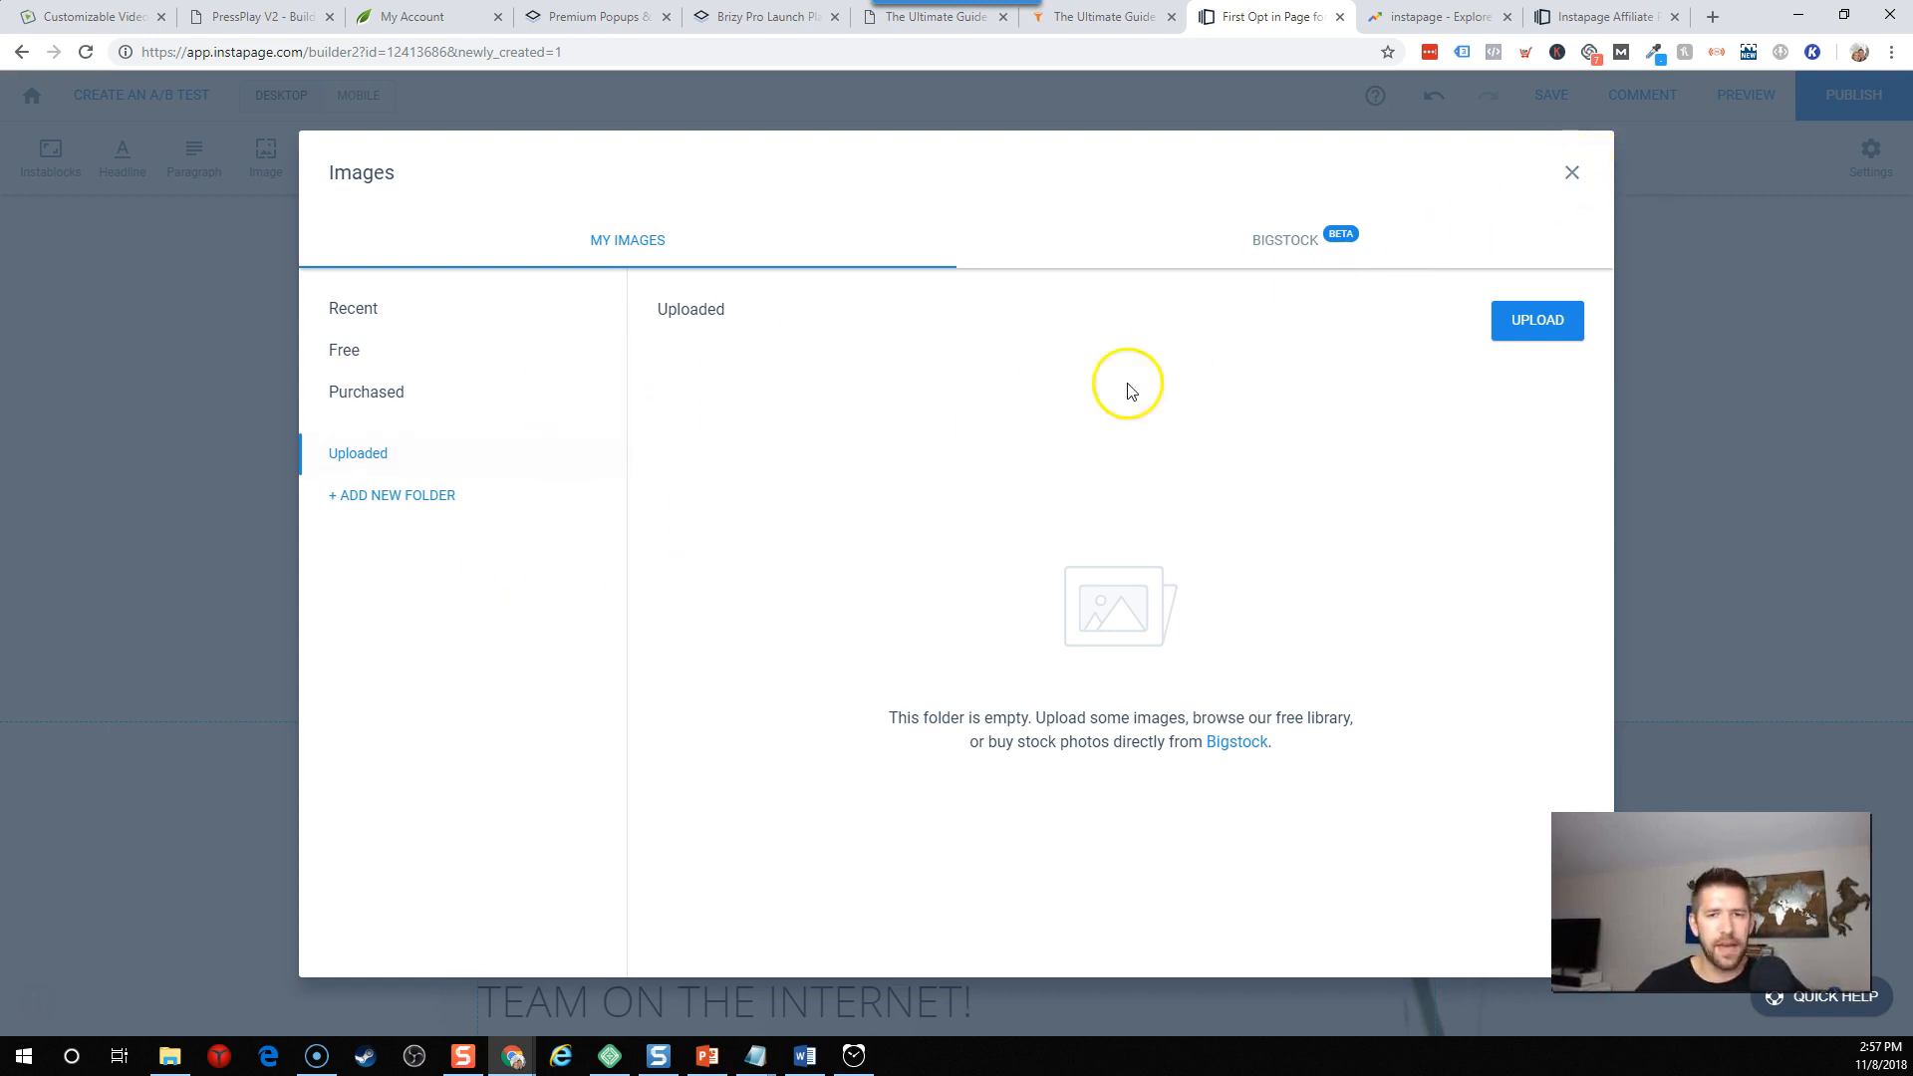
left_click(1571, 172)
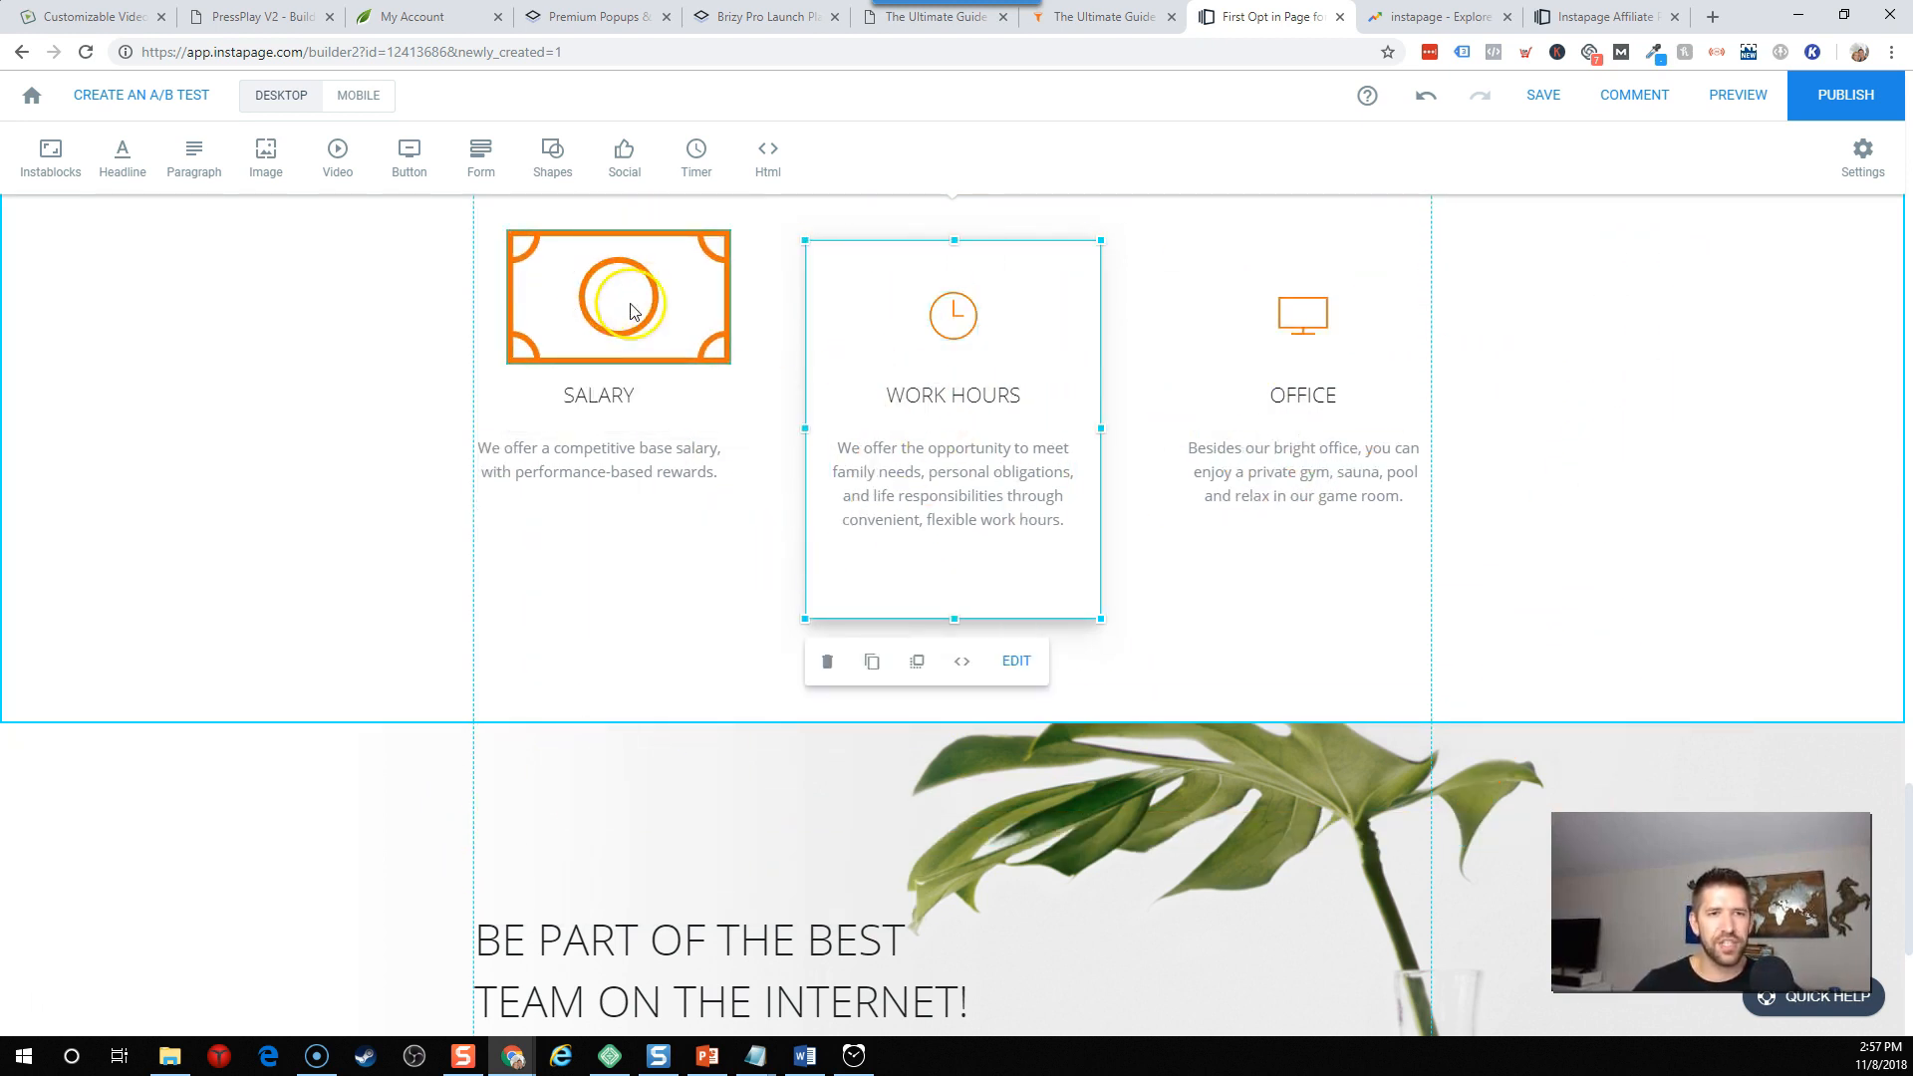
left_click(1250, 391)
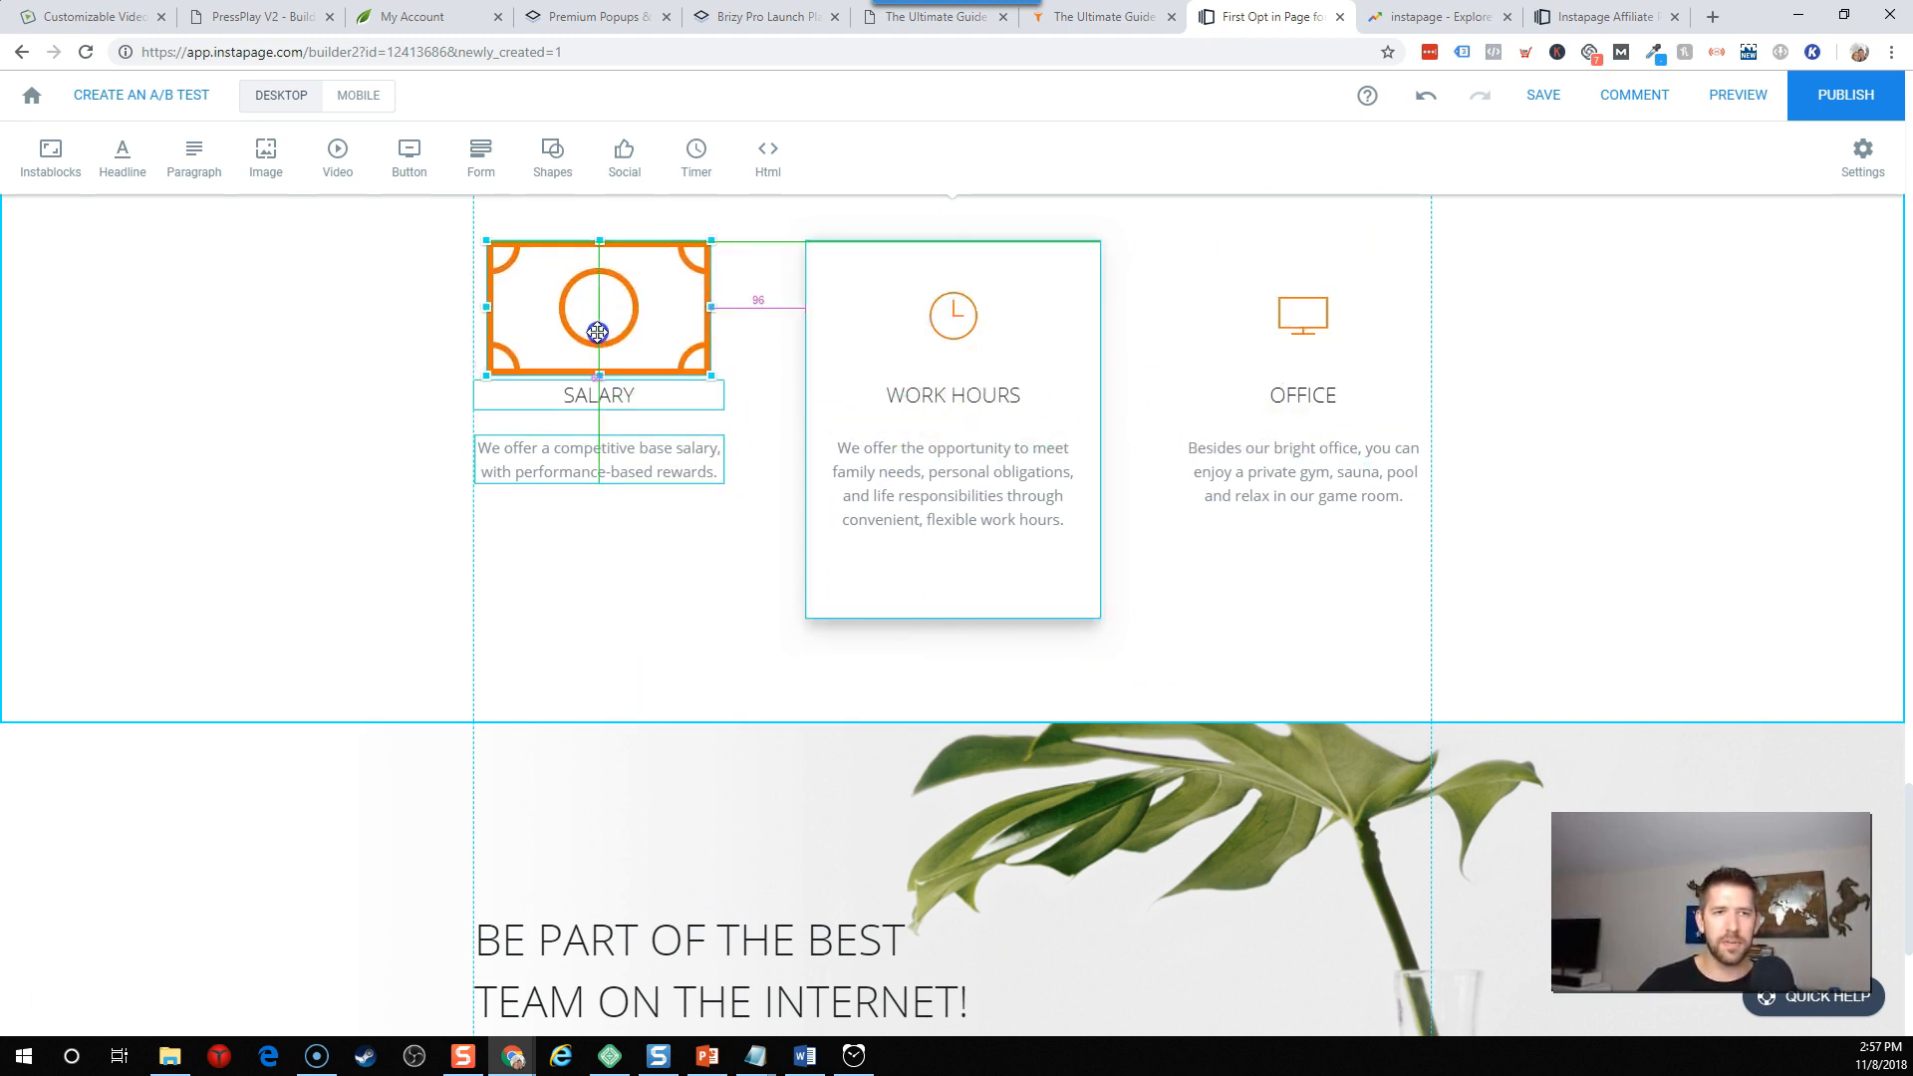
scroll("down", 3)
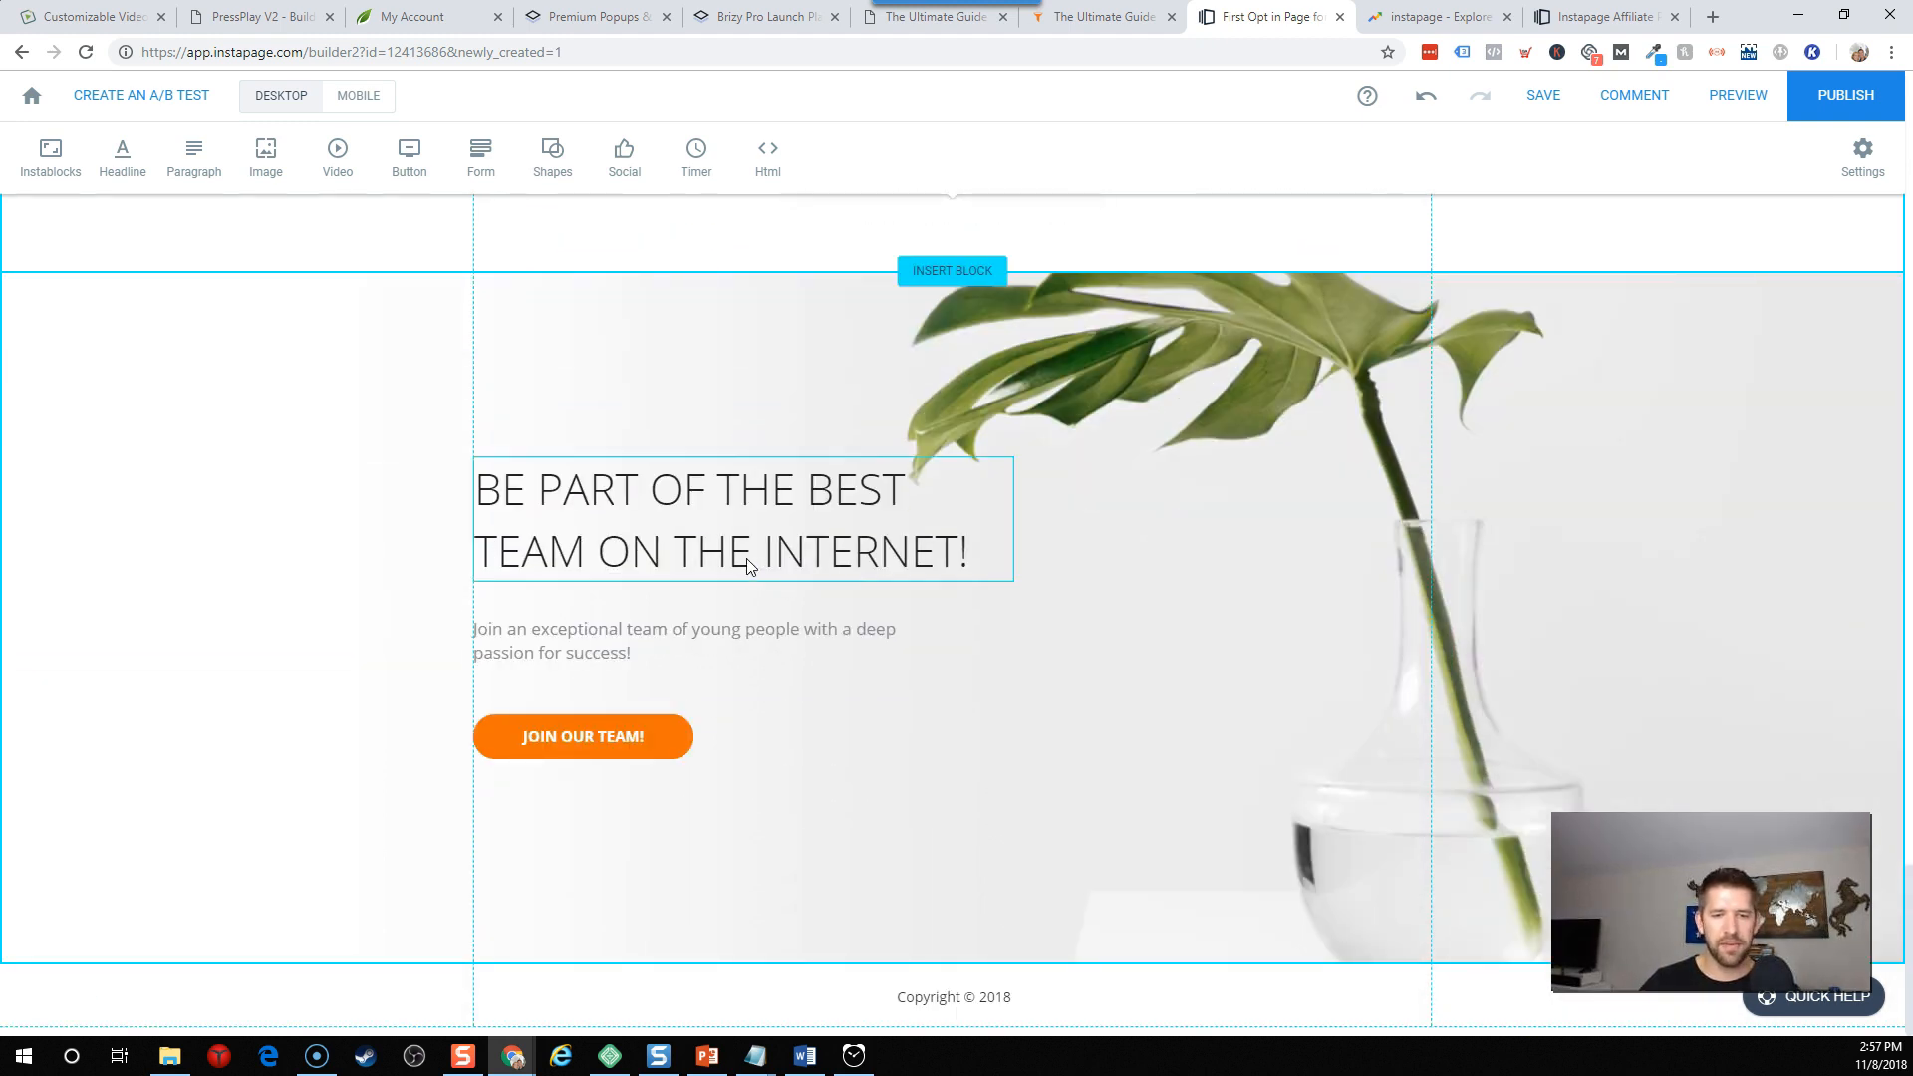
Set Conversion Goals in page settings to Internal tracking and return to the page.
scroll("down", 3)
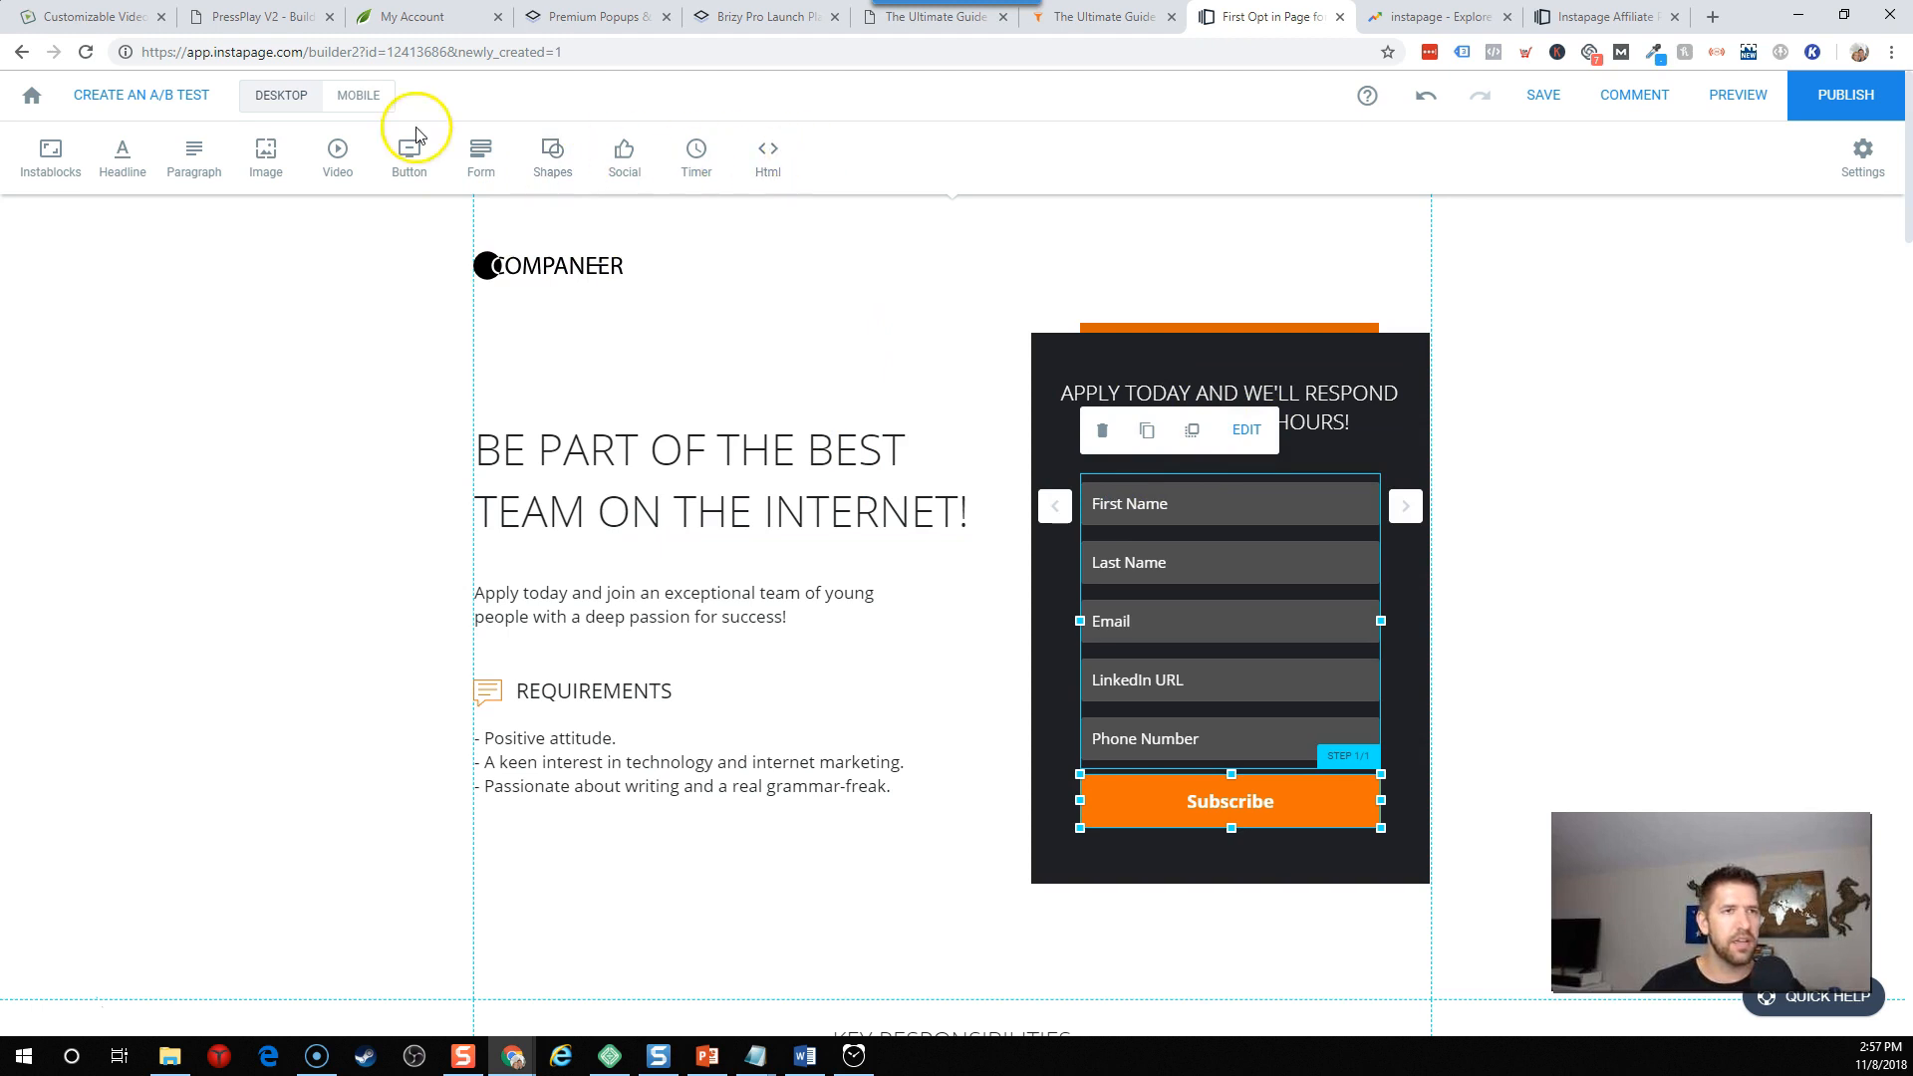
left_click(1861, 157)
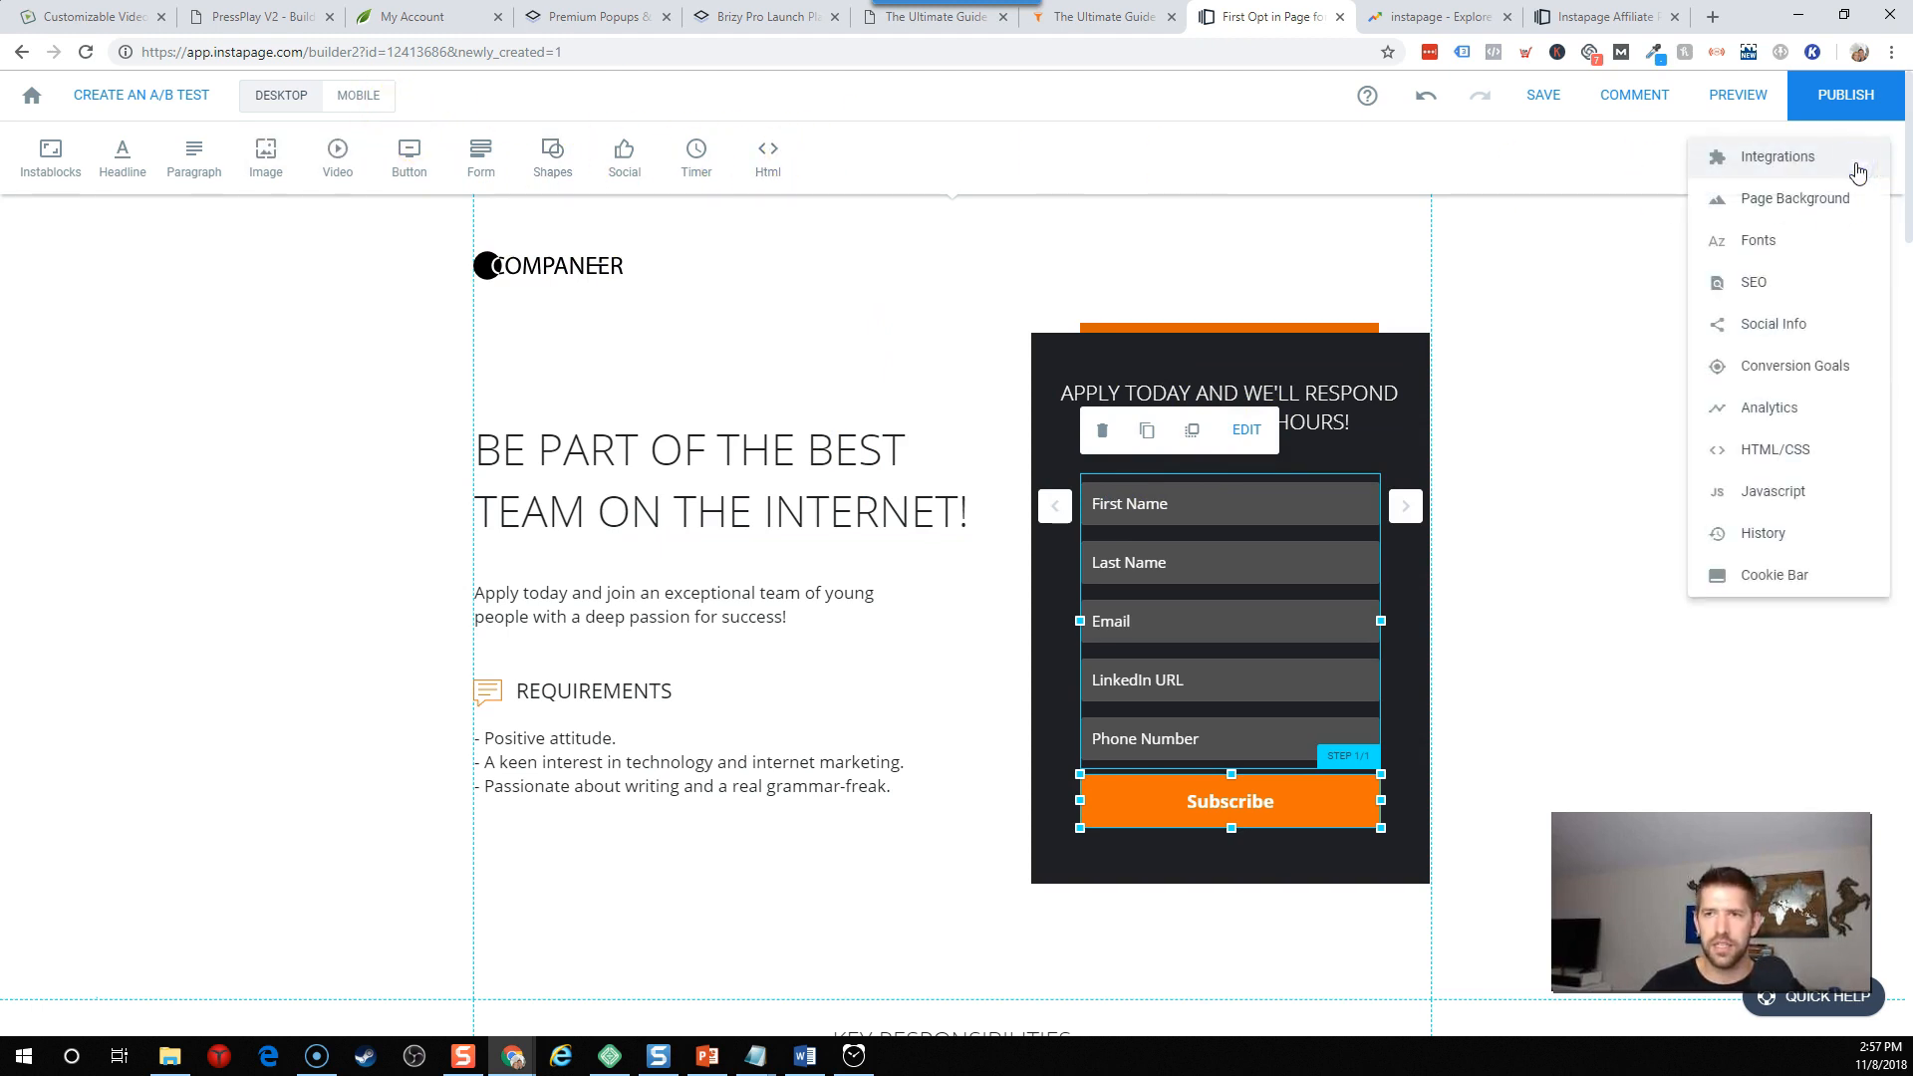
mouse_move(1806, 366)
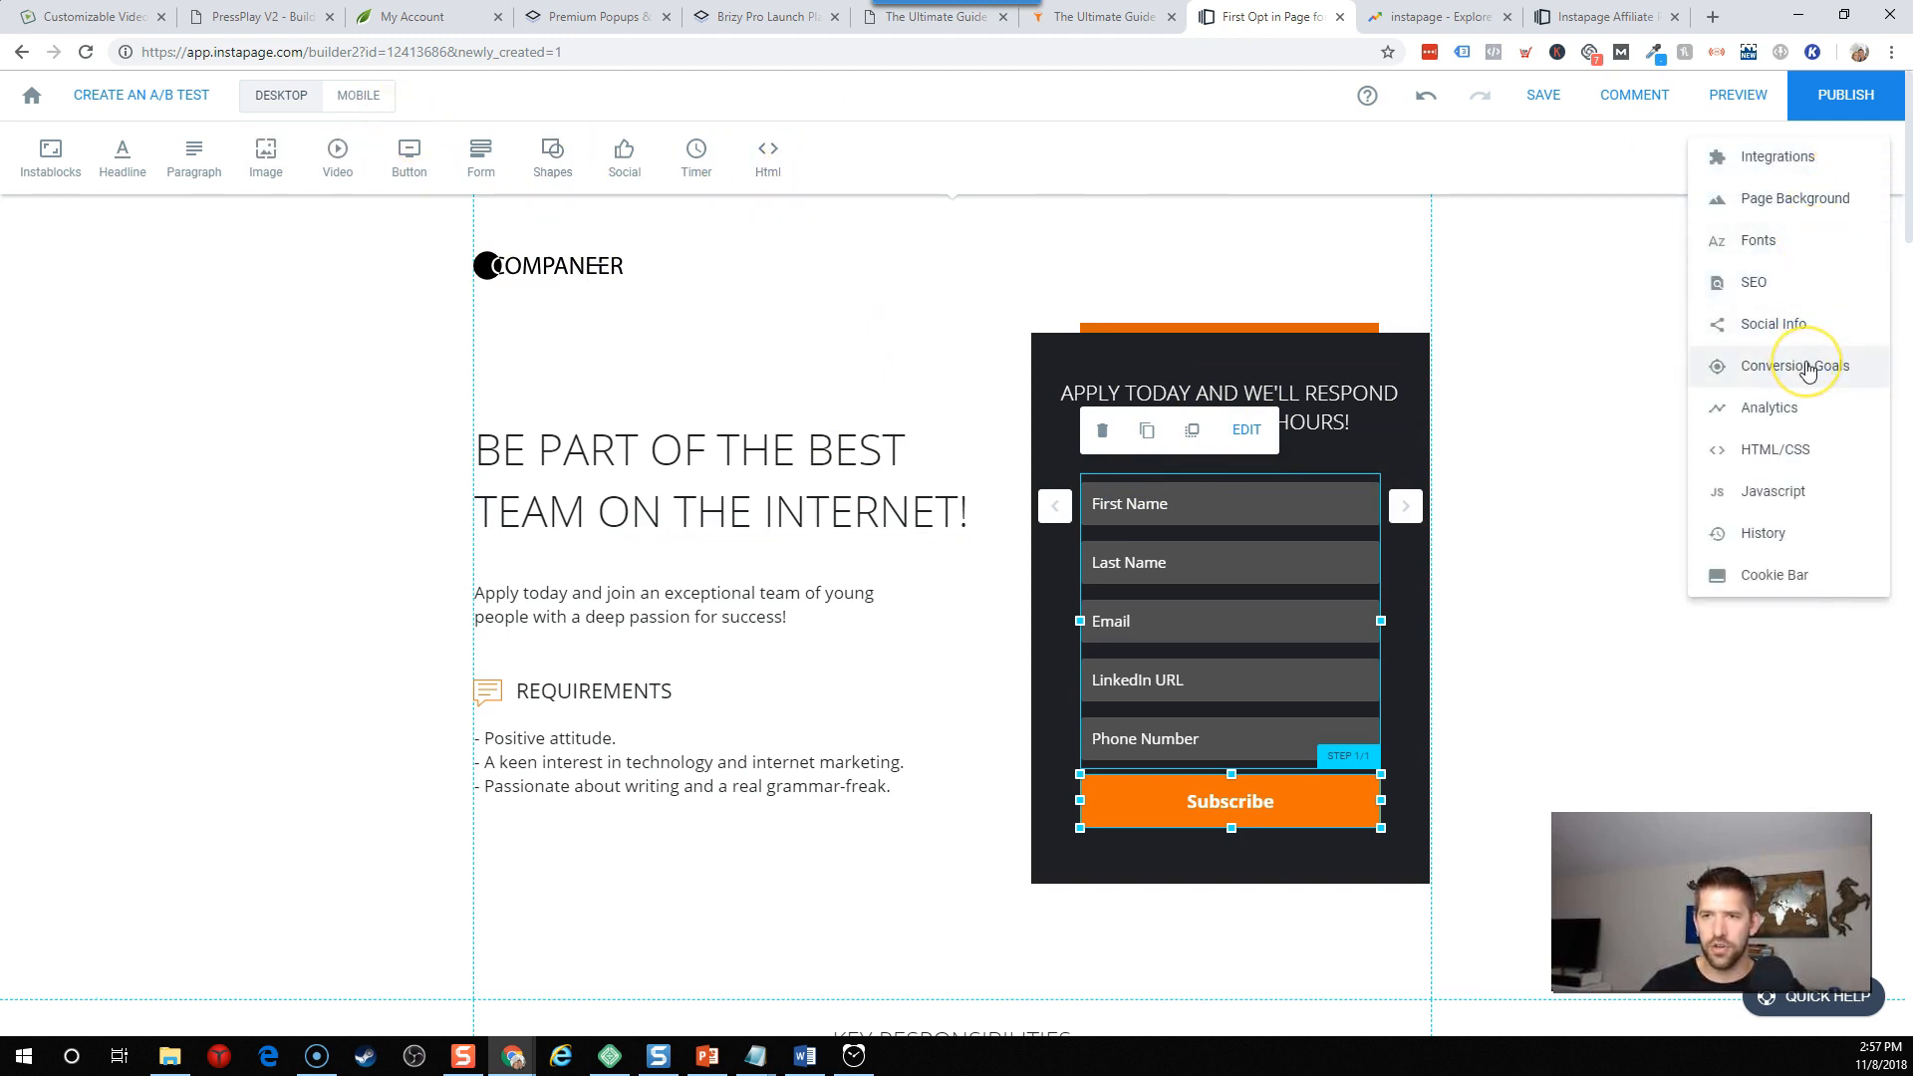
left_click(1789, 364)
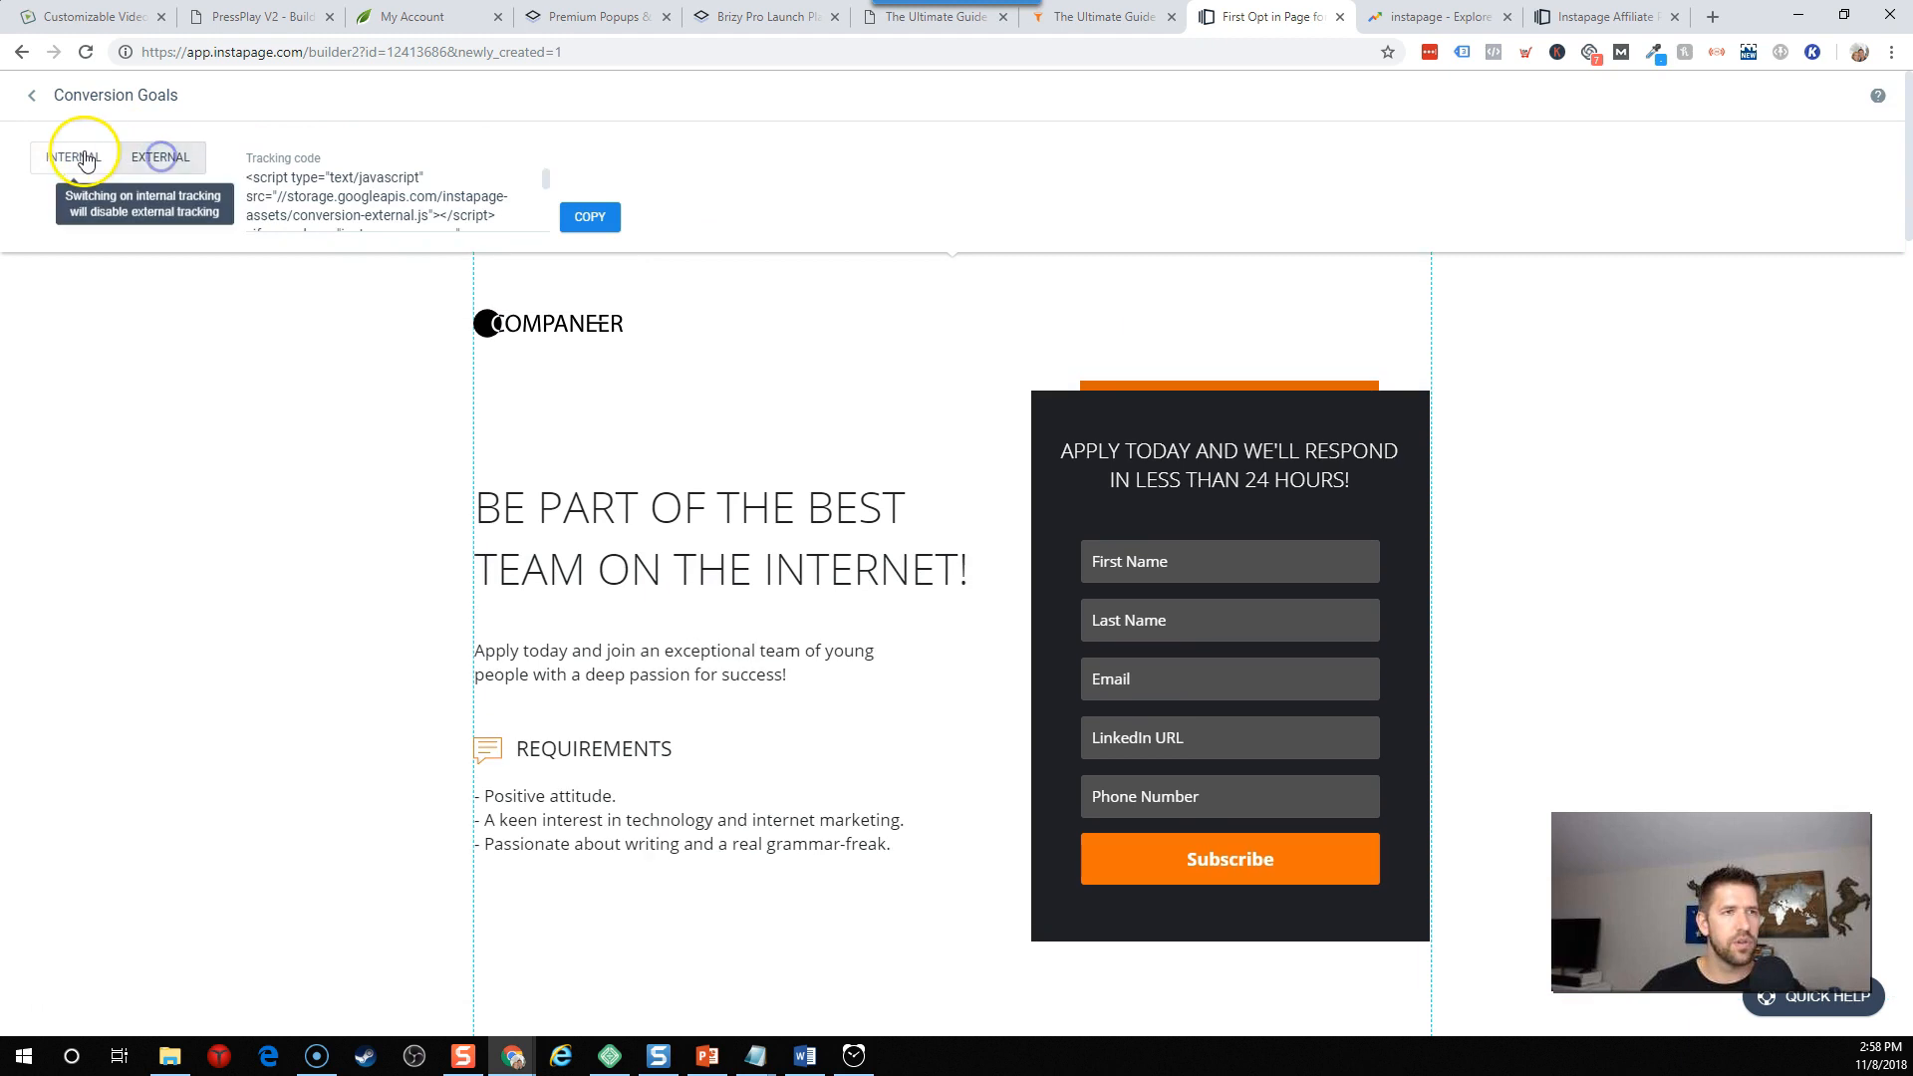
left_click(73, 157)
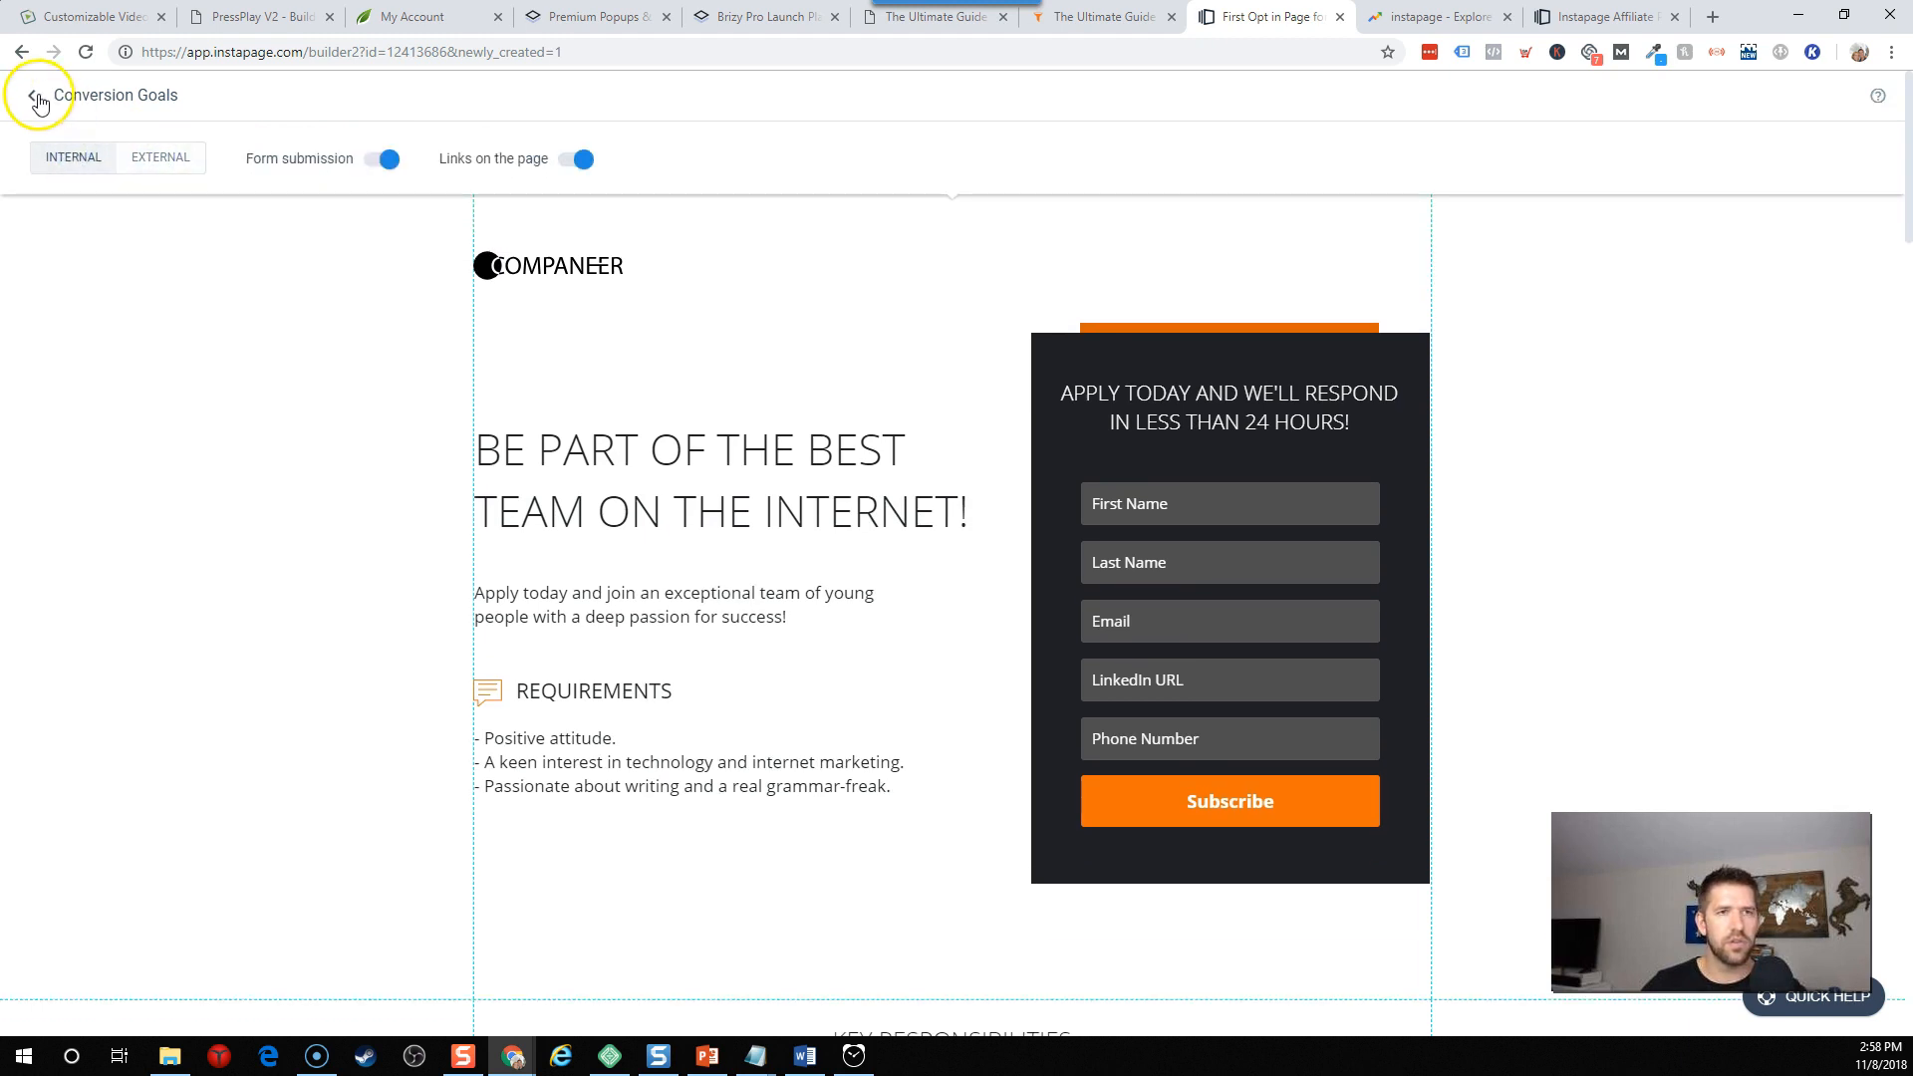
left_click(31, 96)
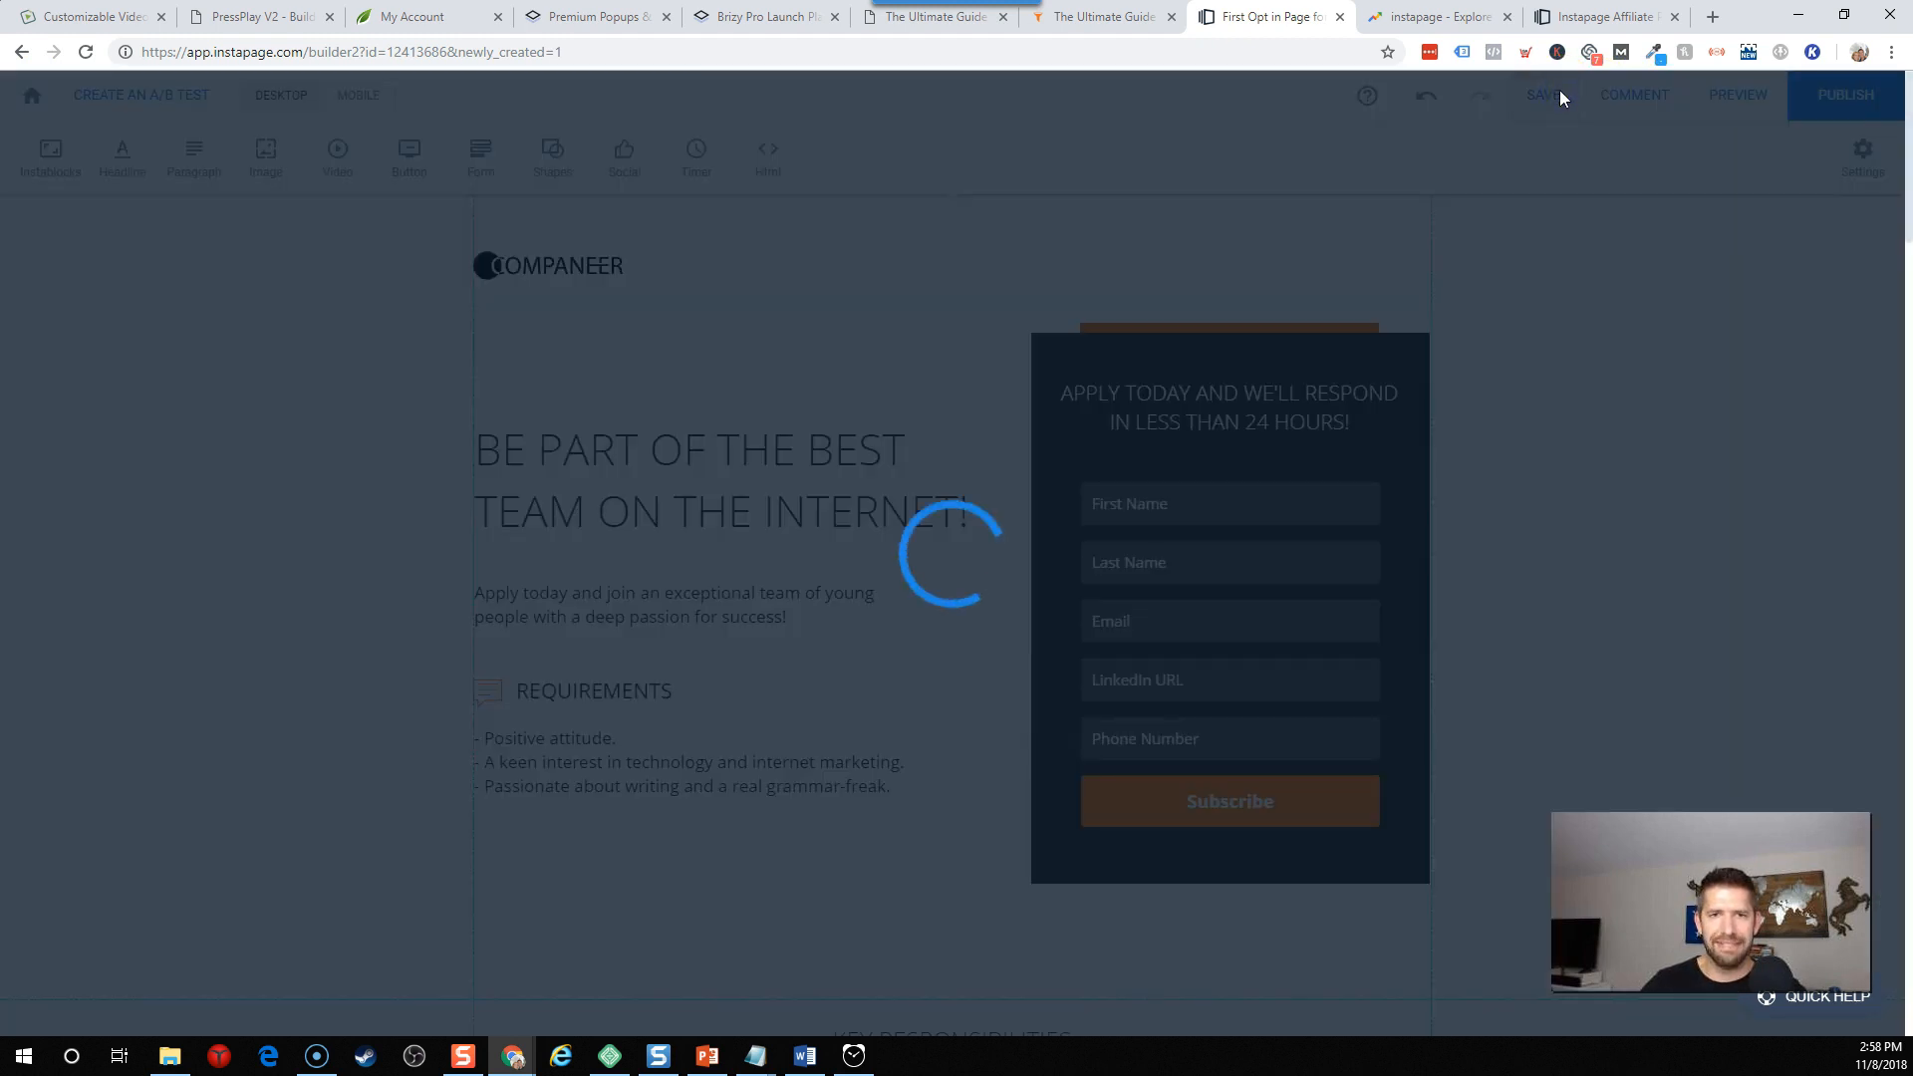
Save the page, open its preview, and dismiss the collaboration announcement.
left_click(1542, 96)
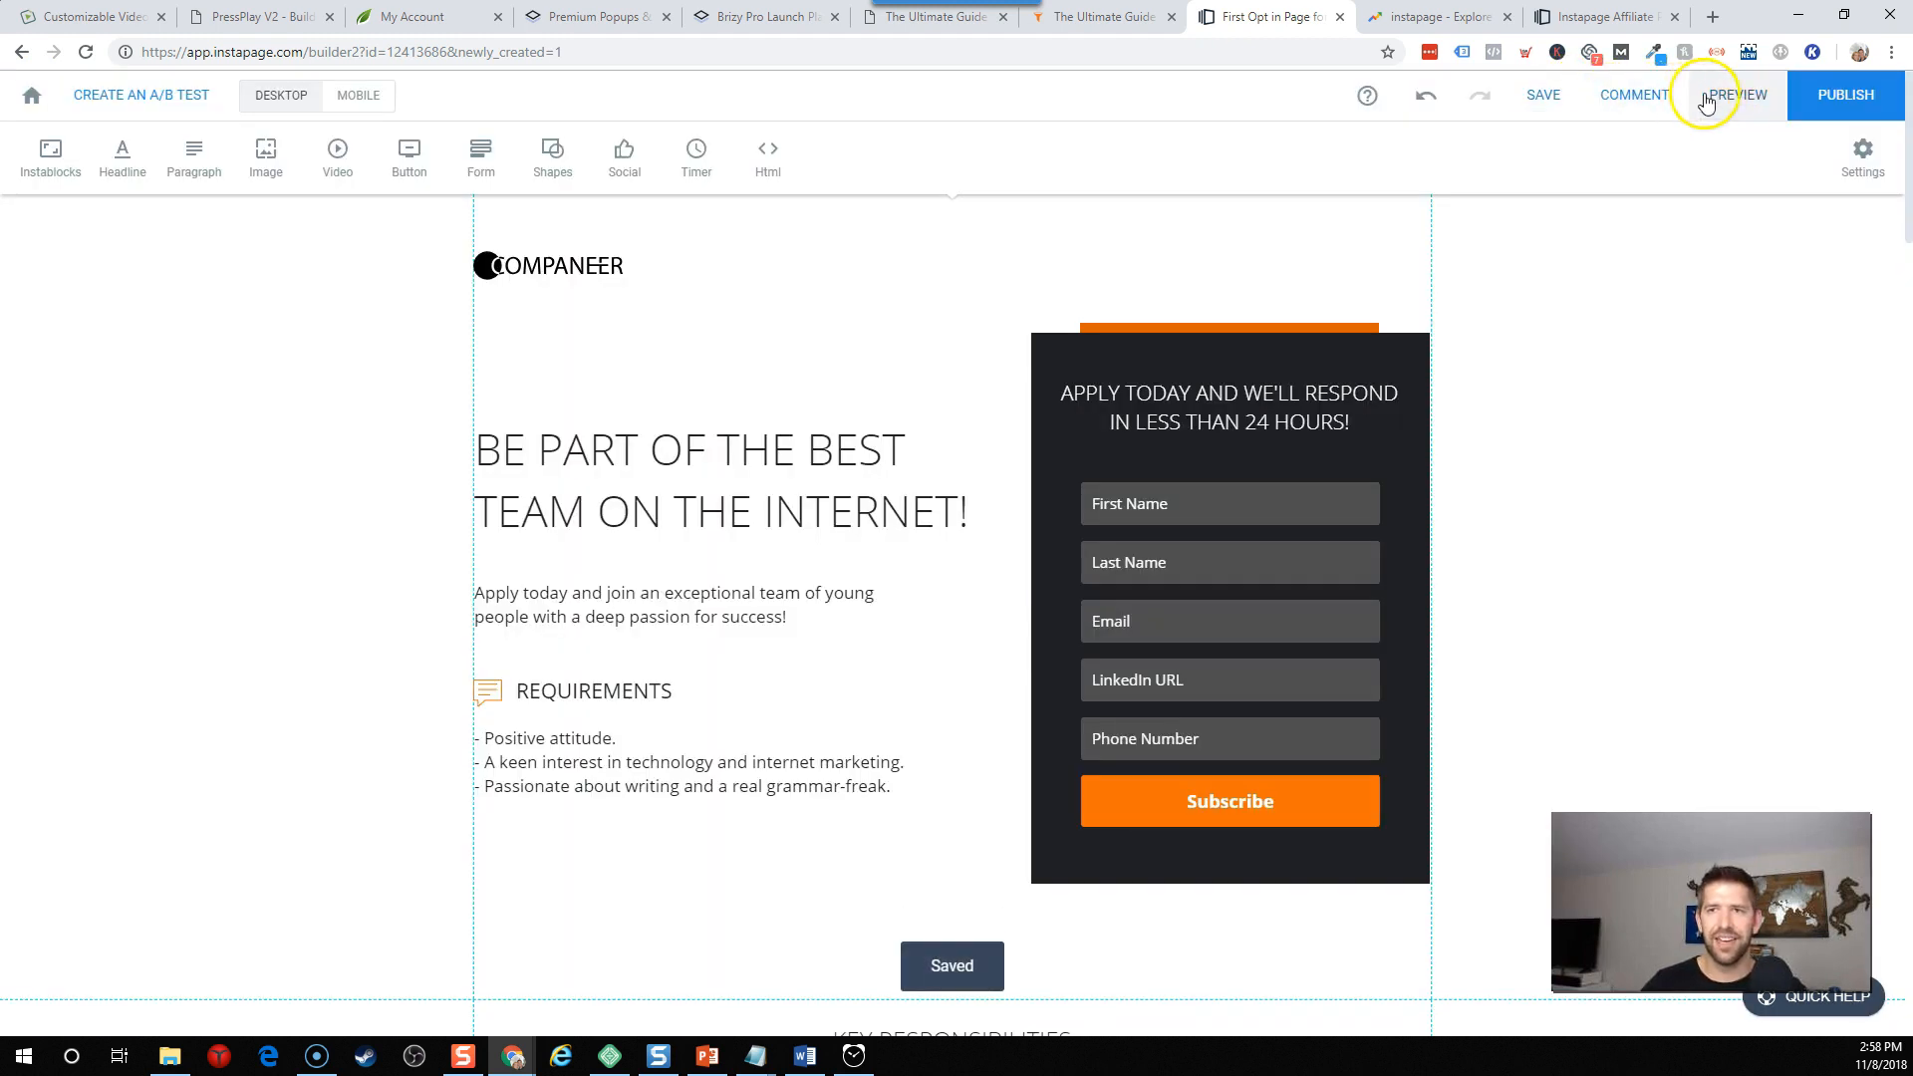
left_click(1737, 96)
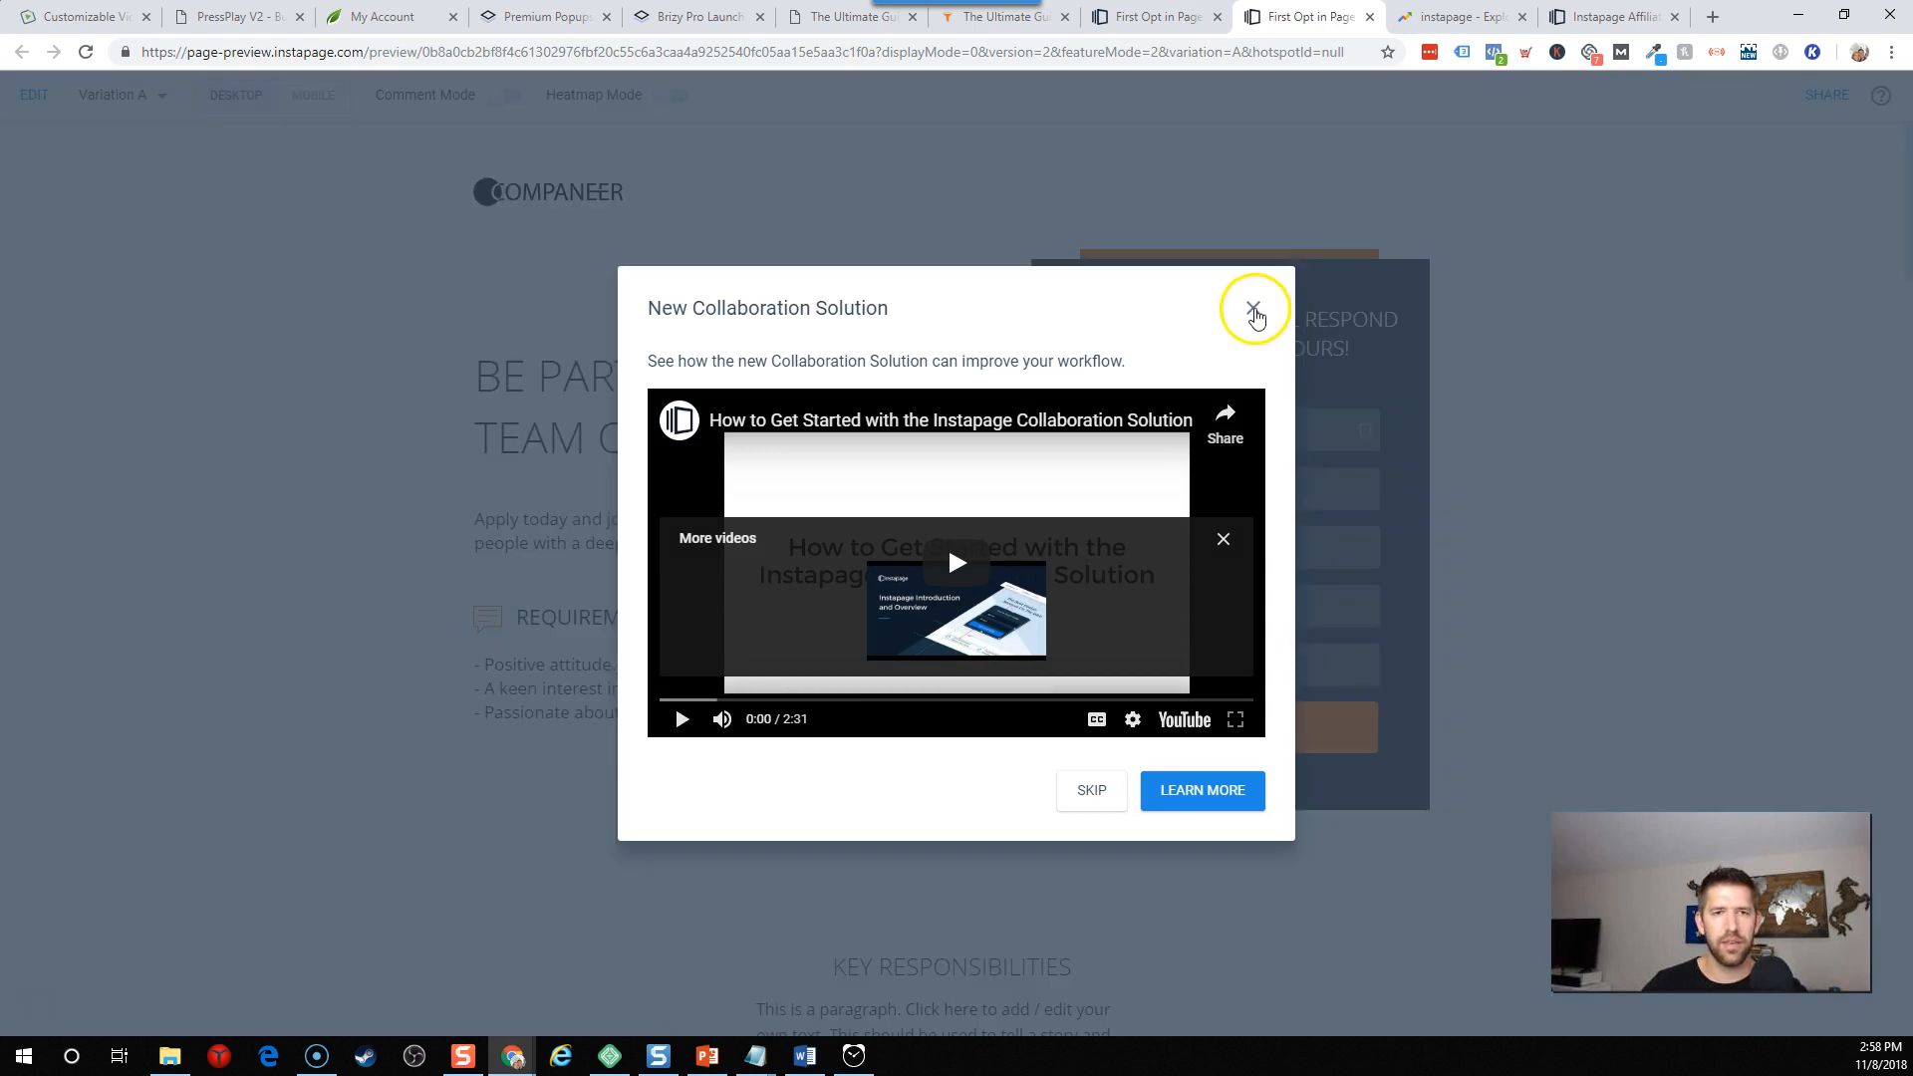
left_click(1254, 312)
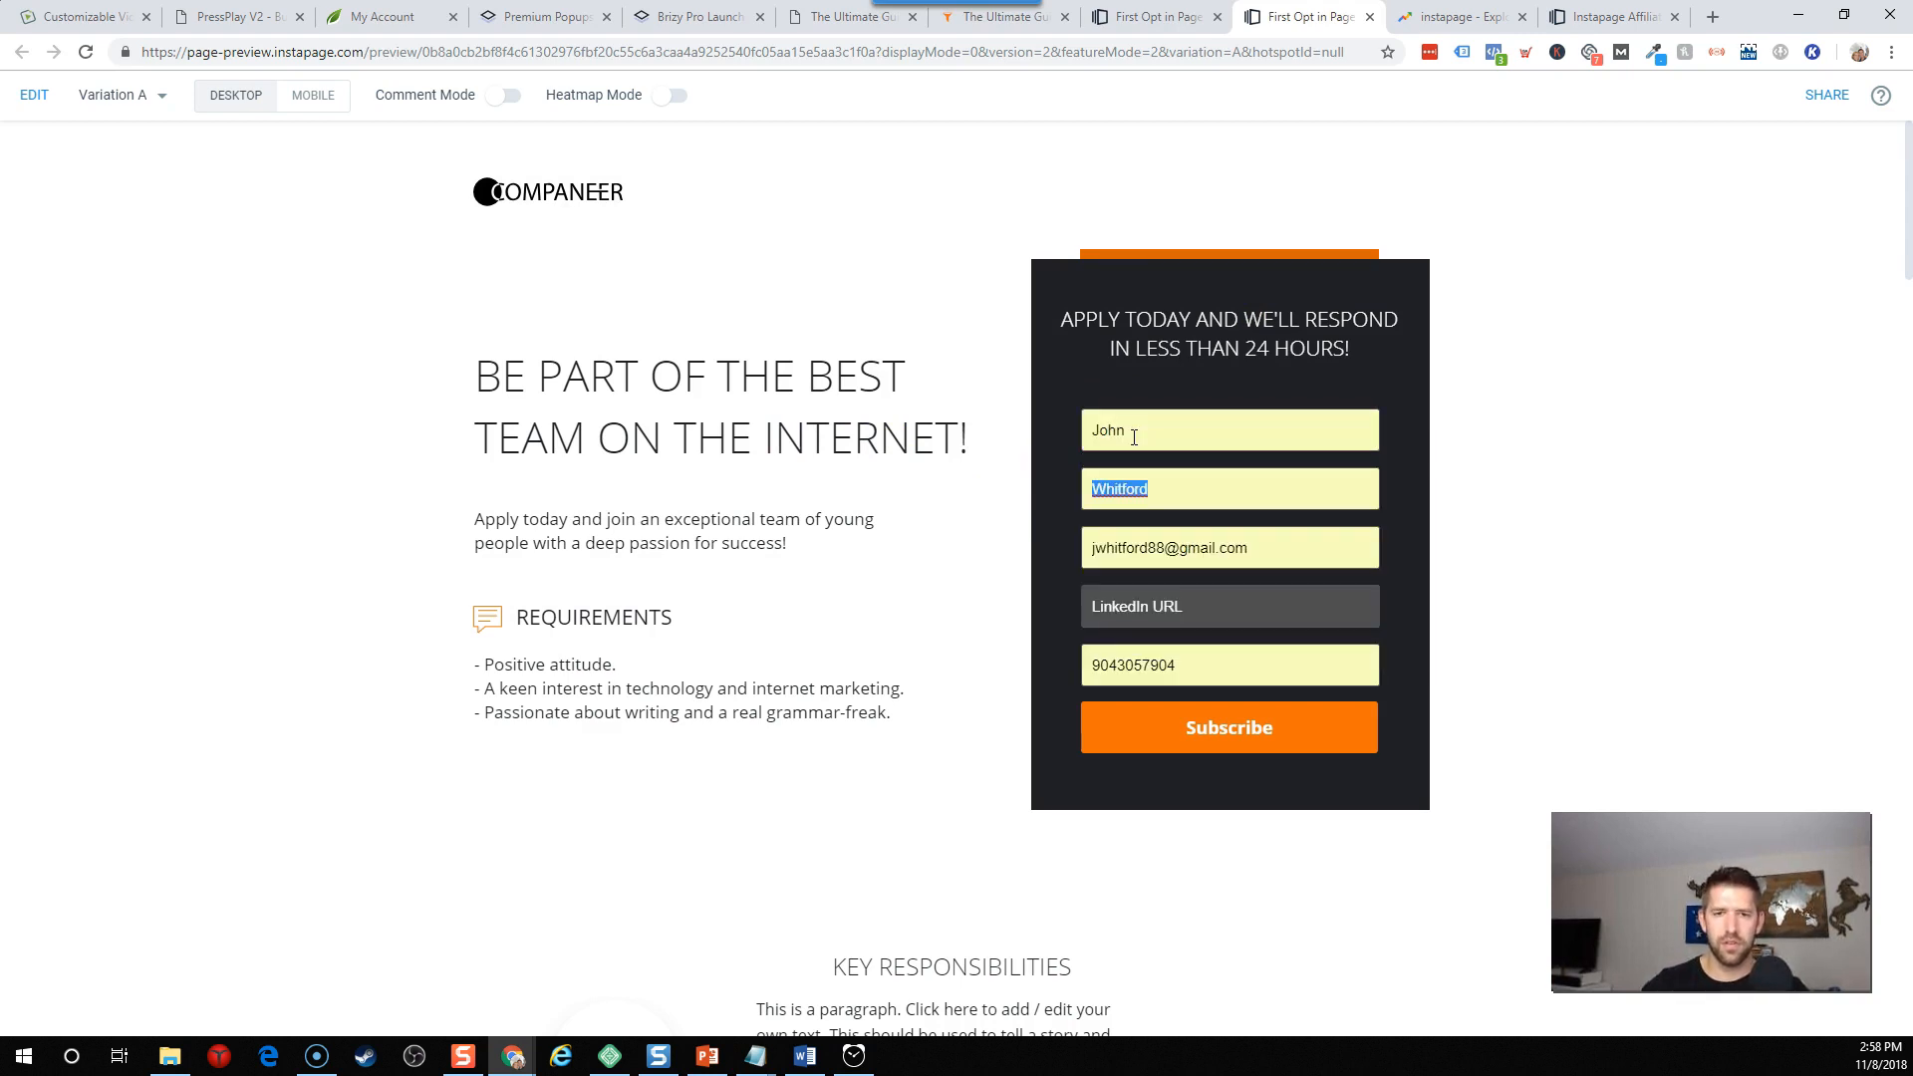
Fill the preview form with test details including 'asdf' and submit it.
left_click(1229, 727)
type("asedfasd")
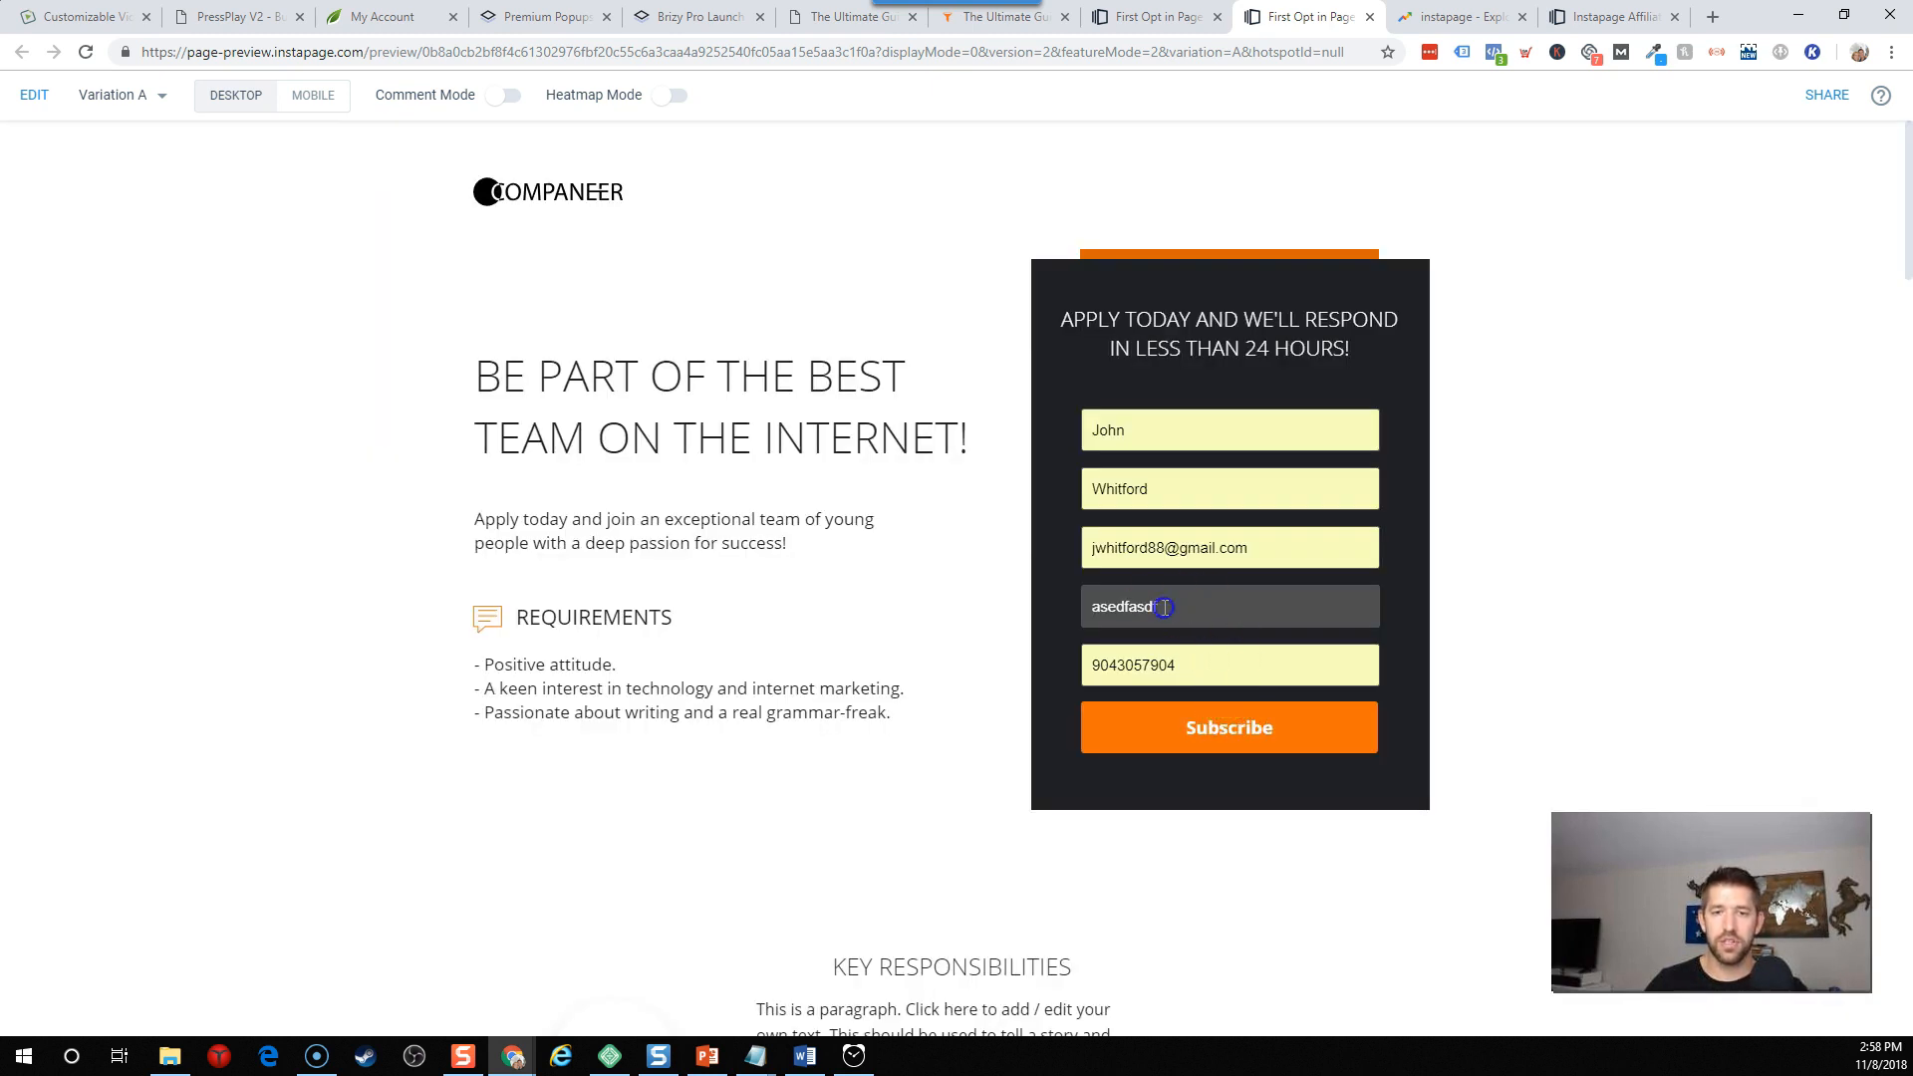
left_click(1229, 726)
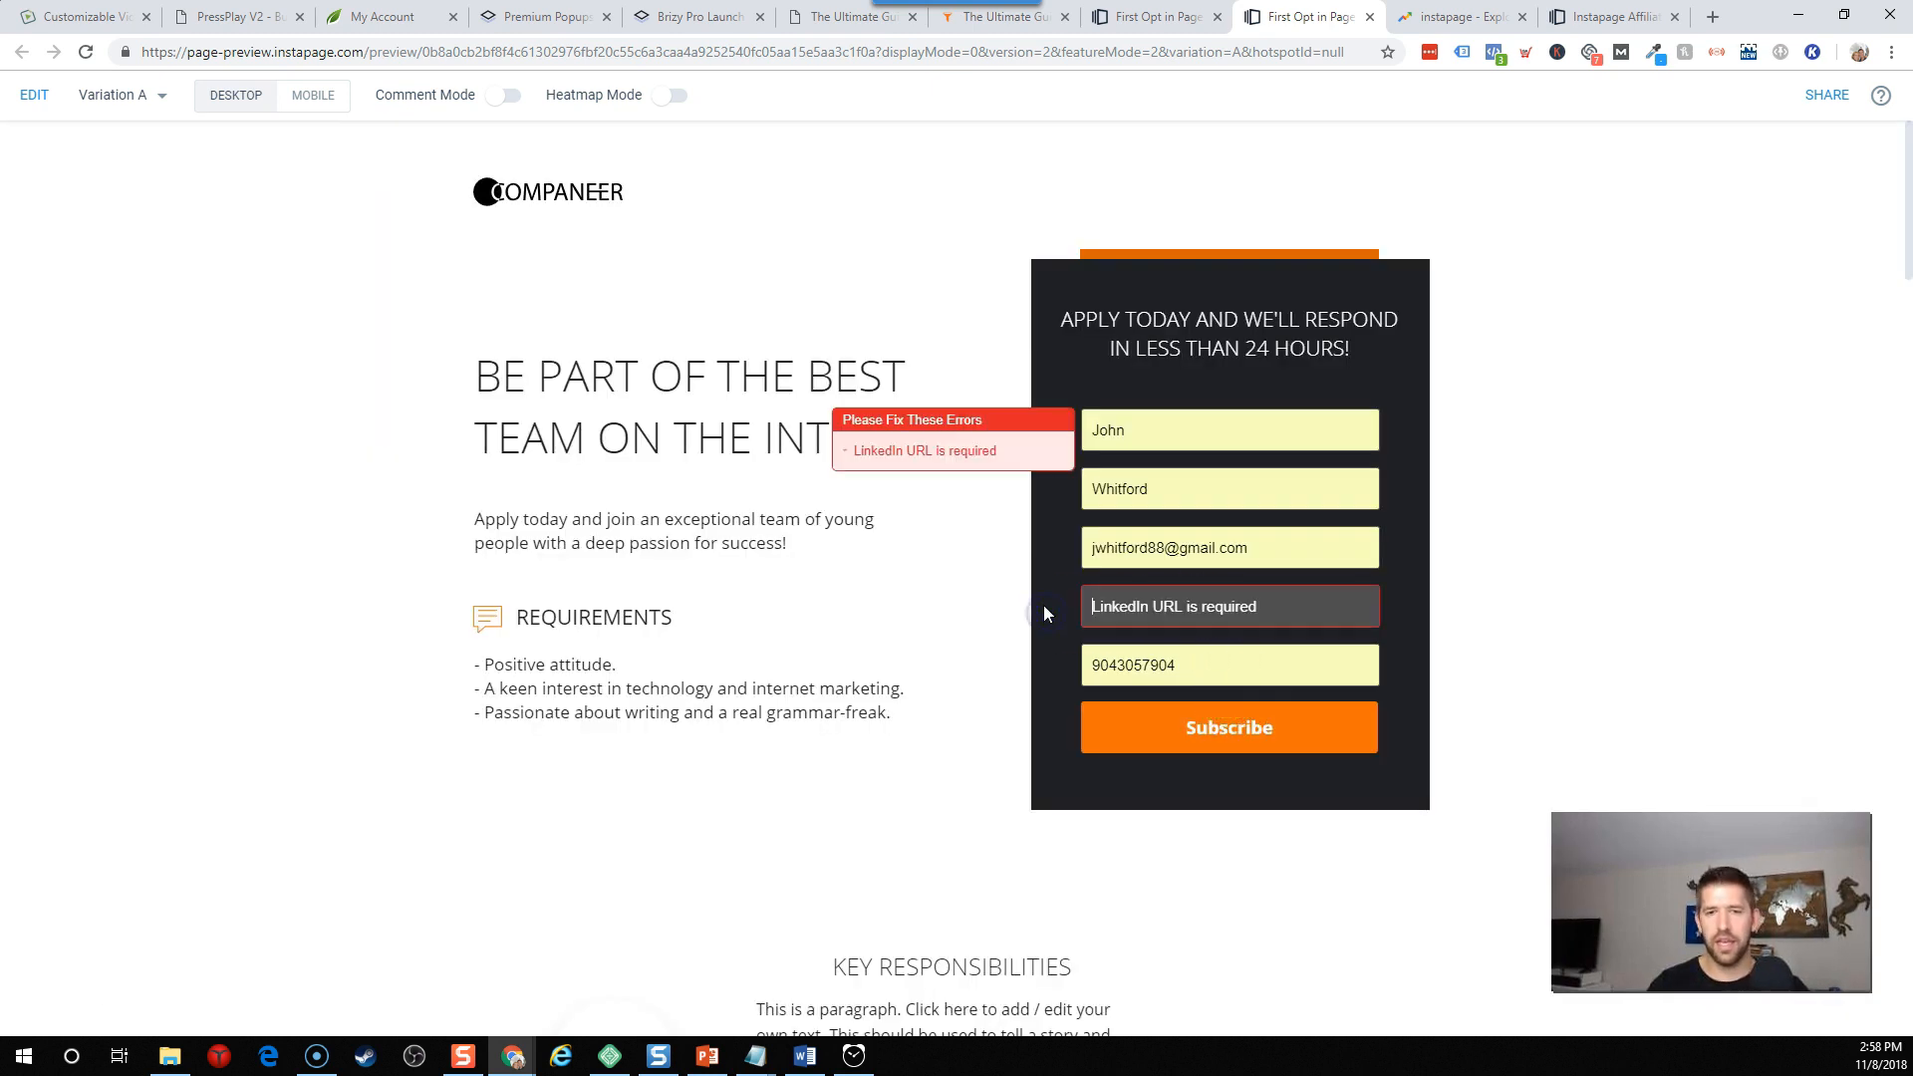
type("asdf")
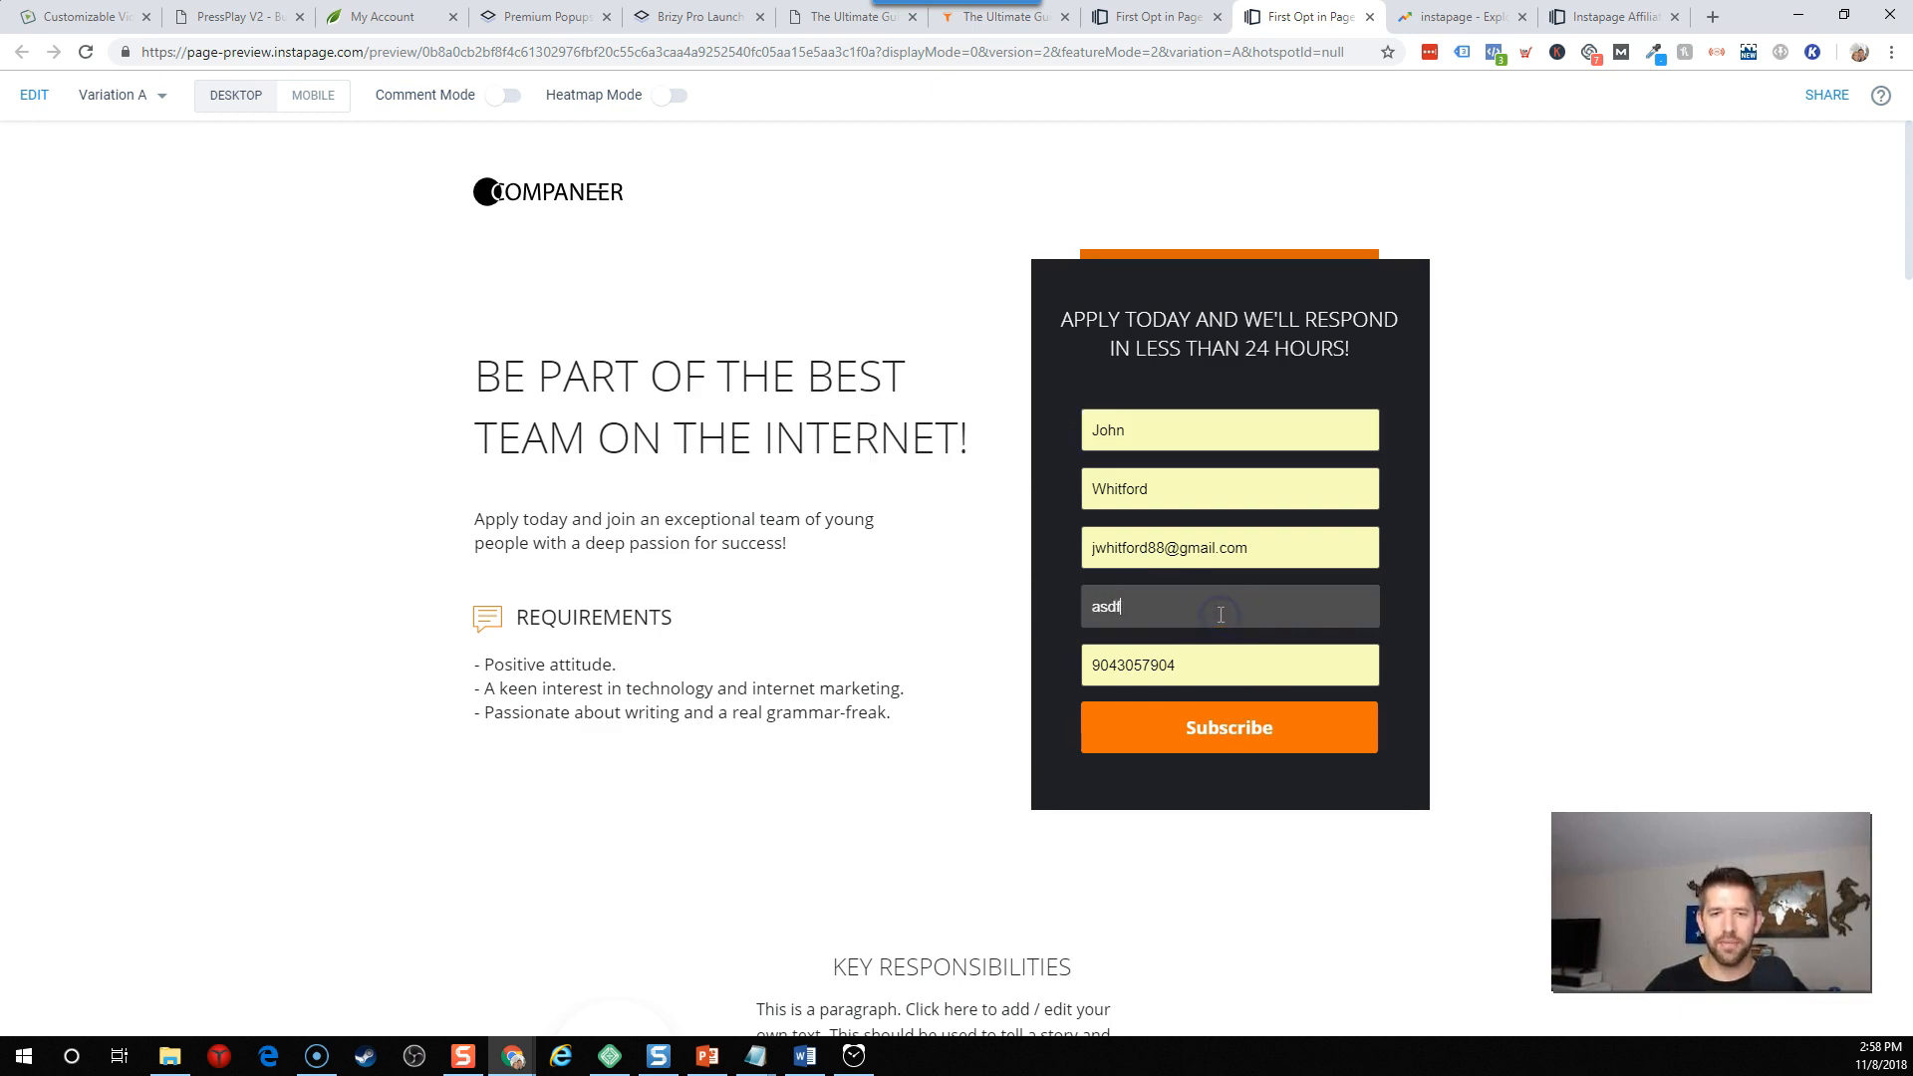
left_click(1228, 727)
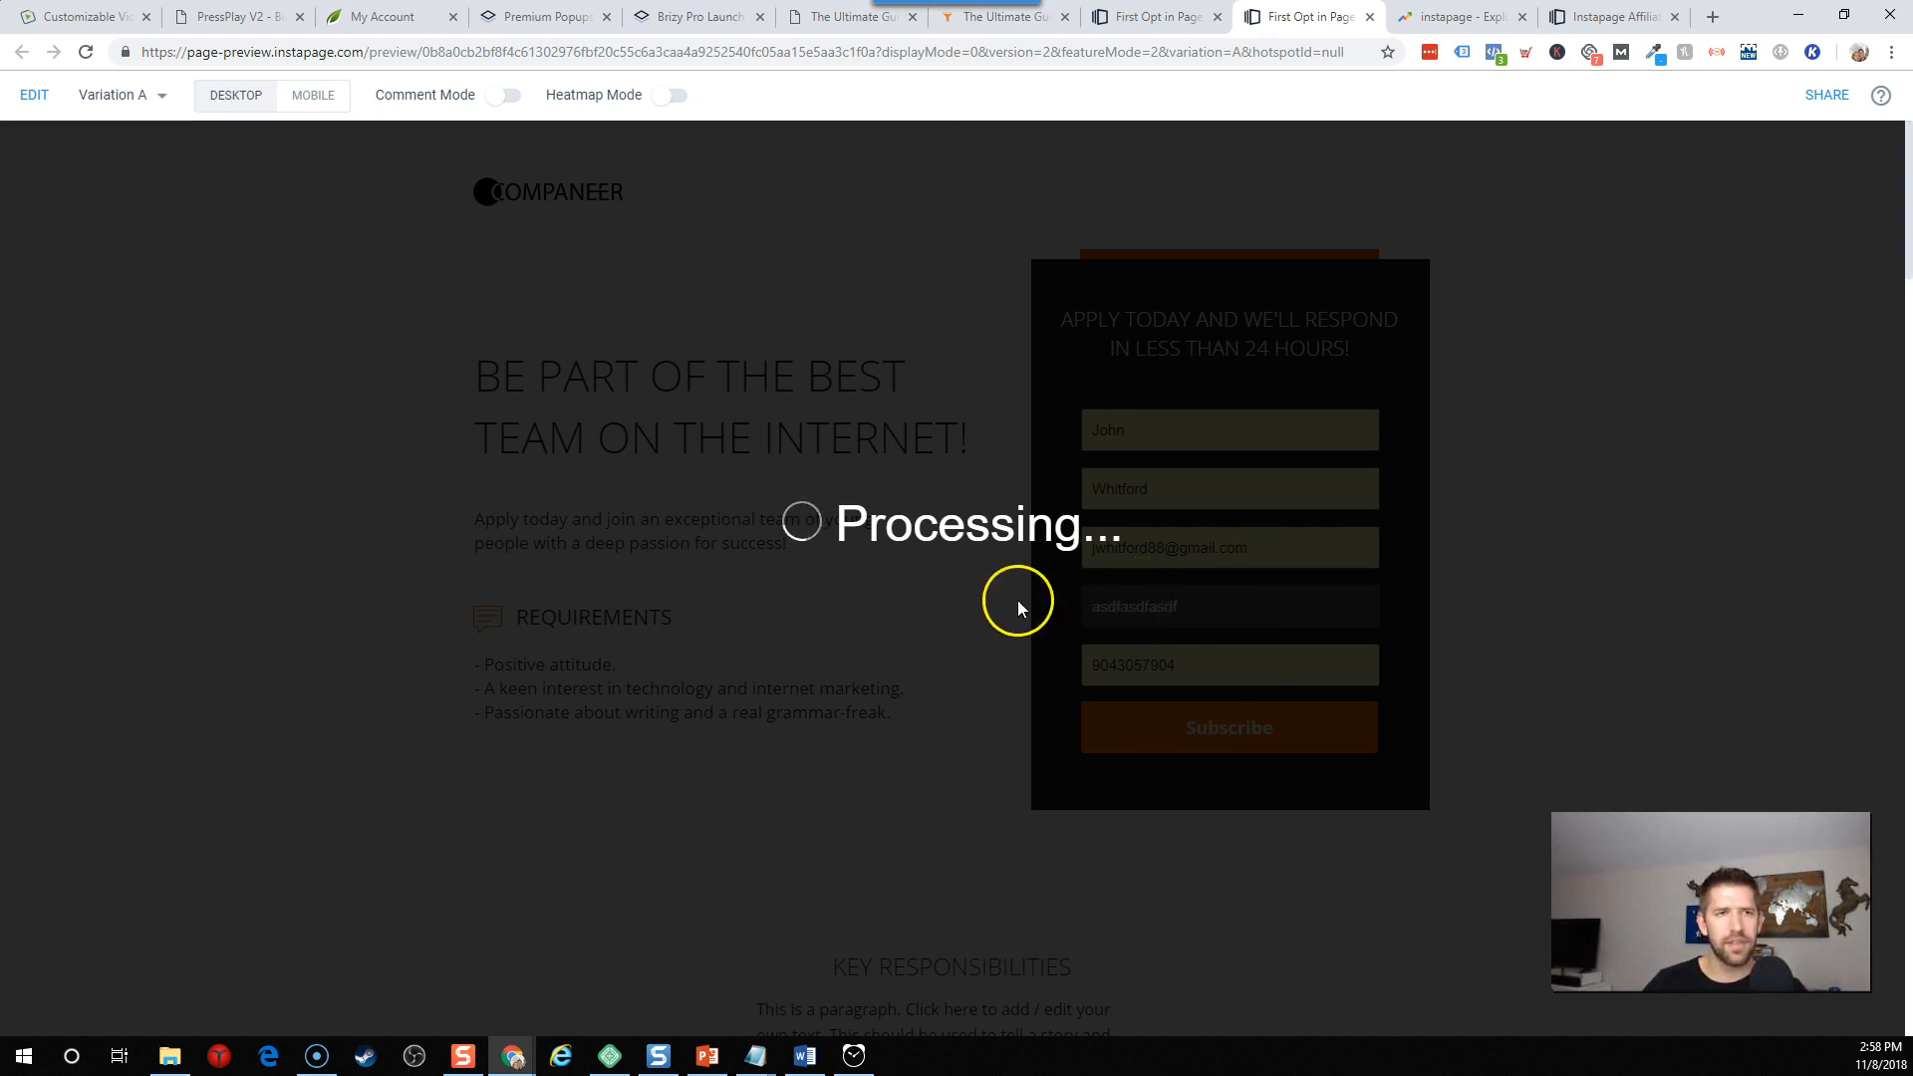
mouse_move(903, 641)
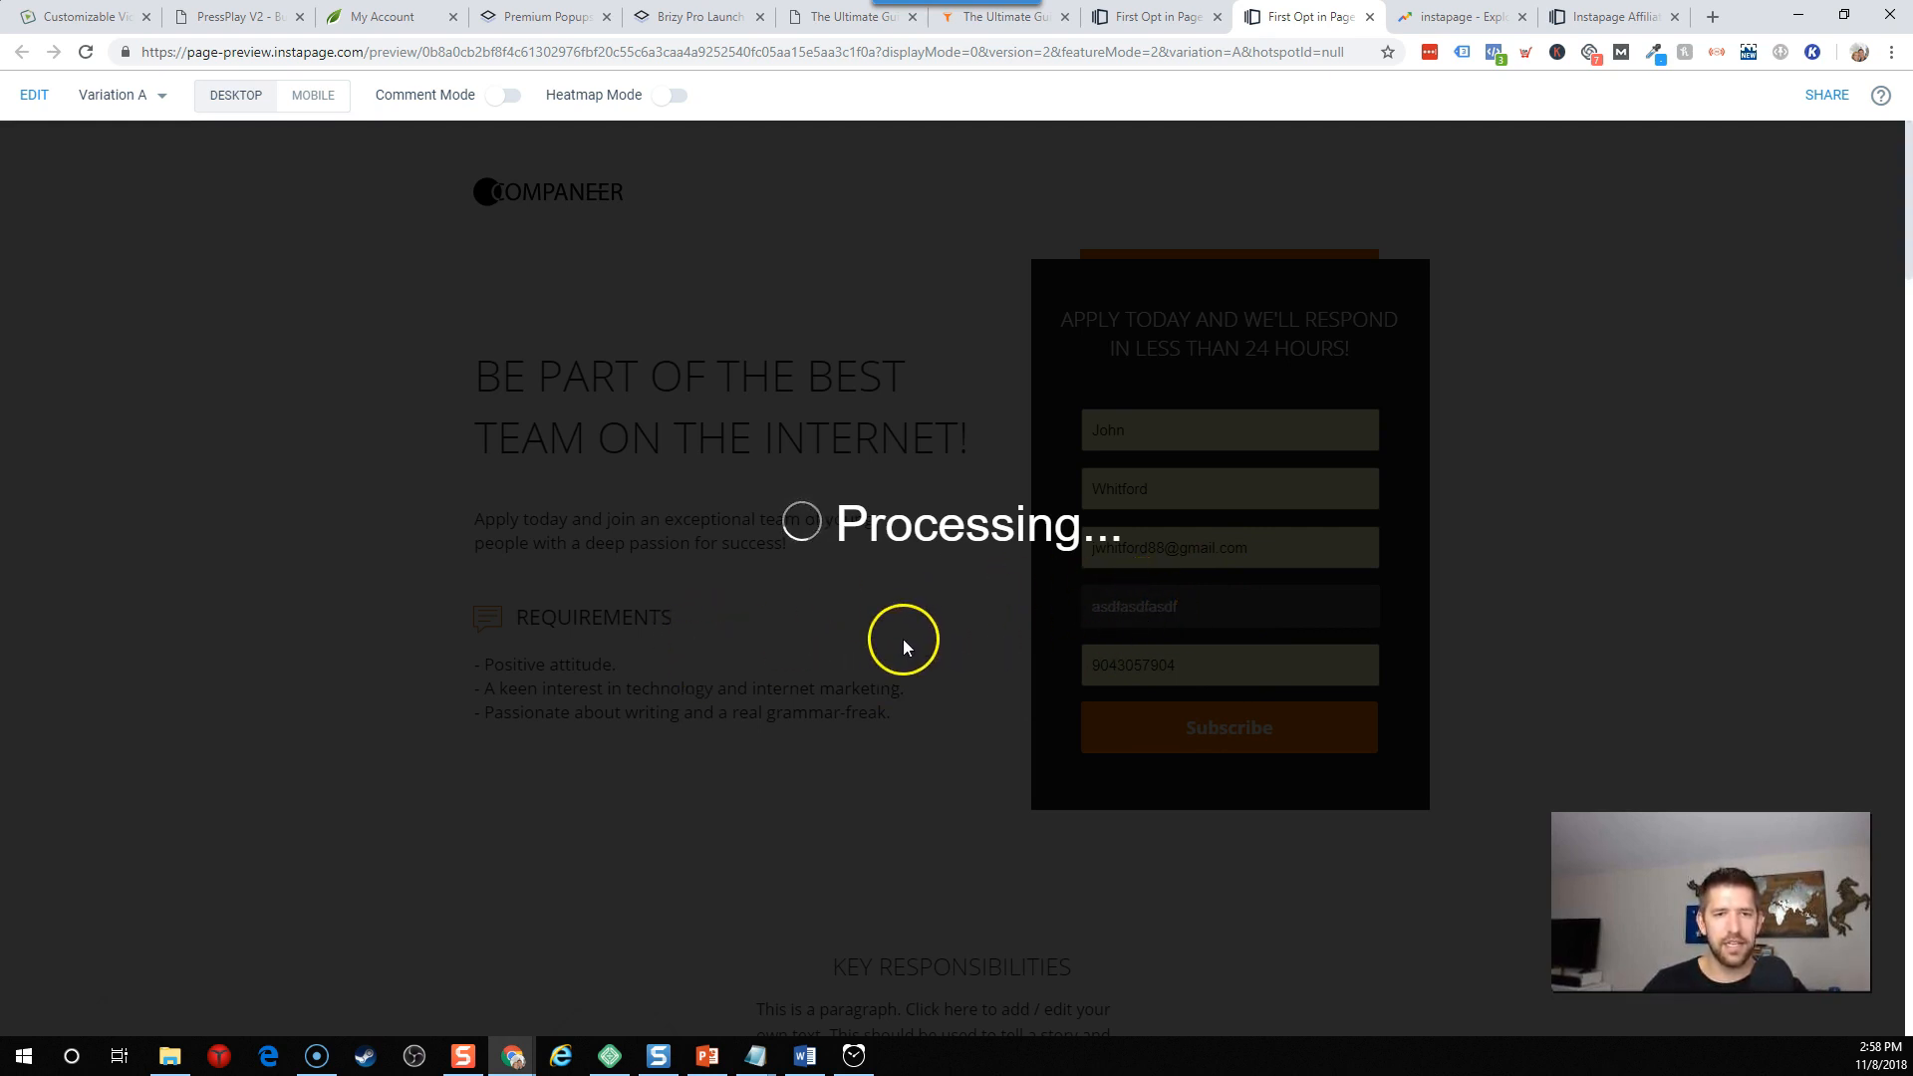
mouse_move(923, 560)
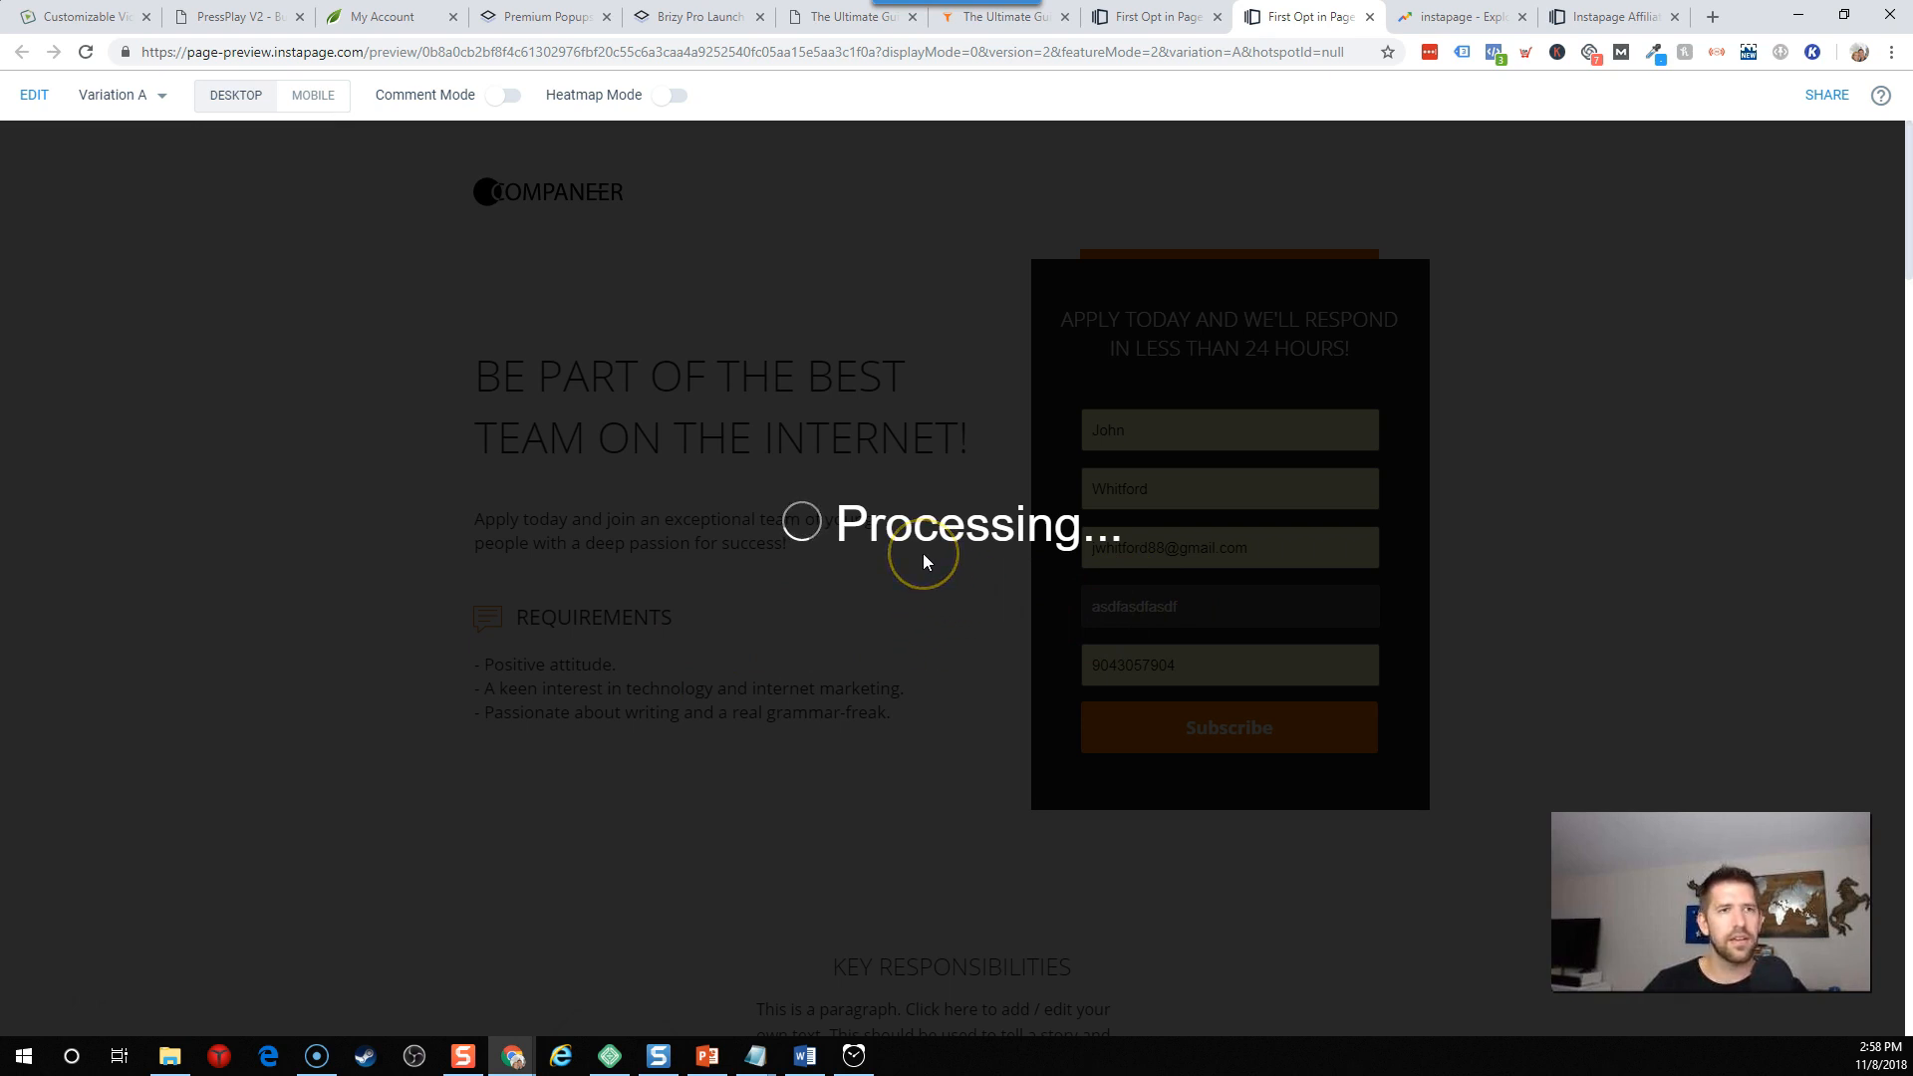
mouse_move(1477, 275)
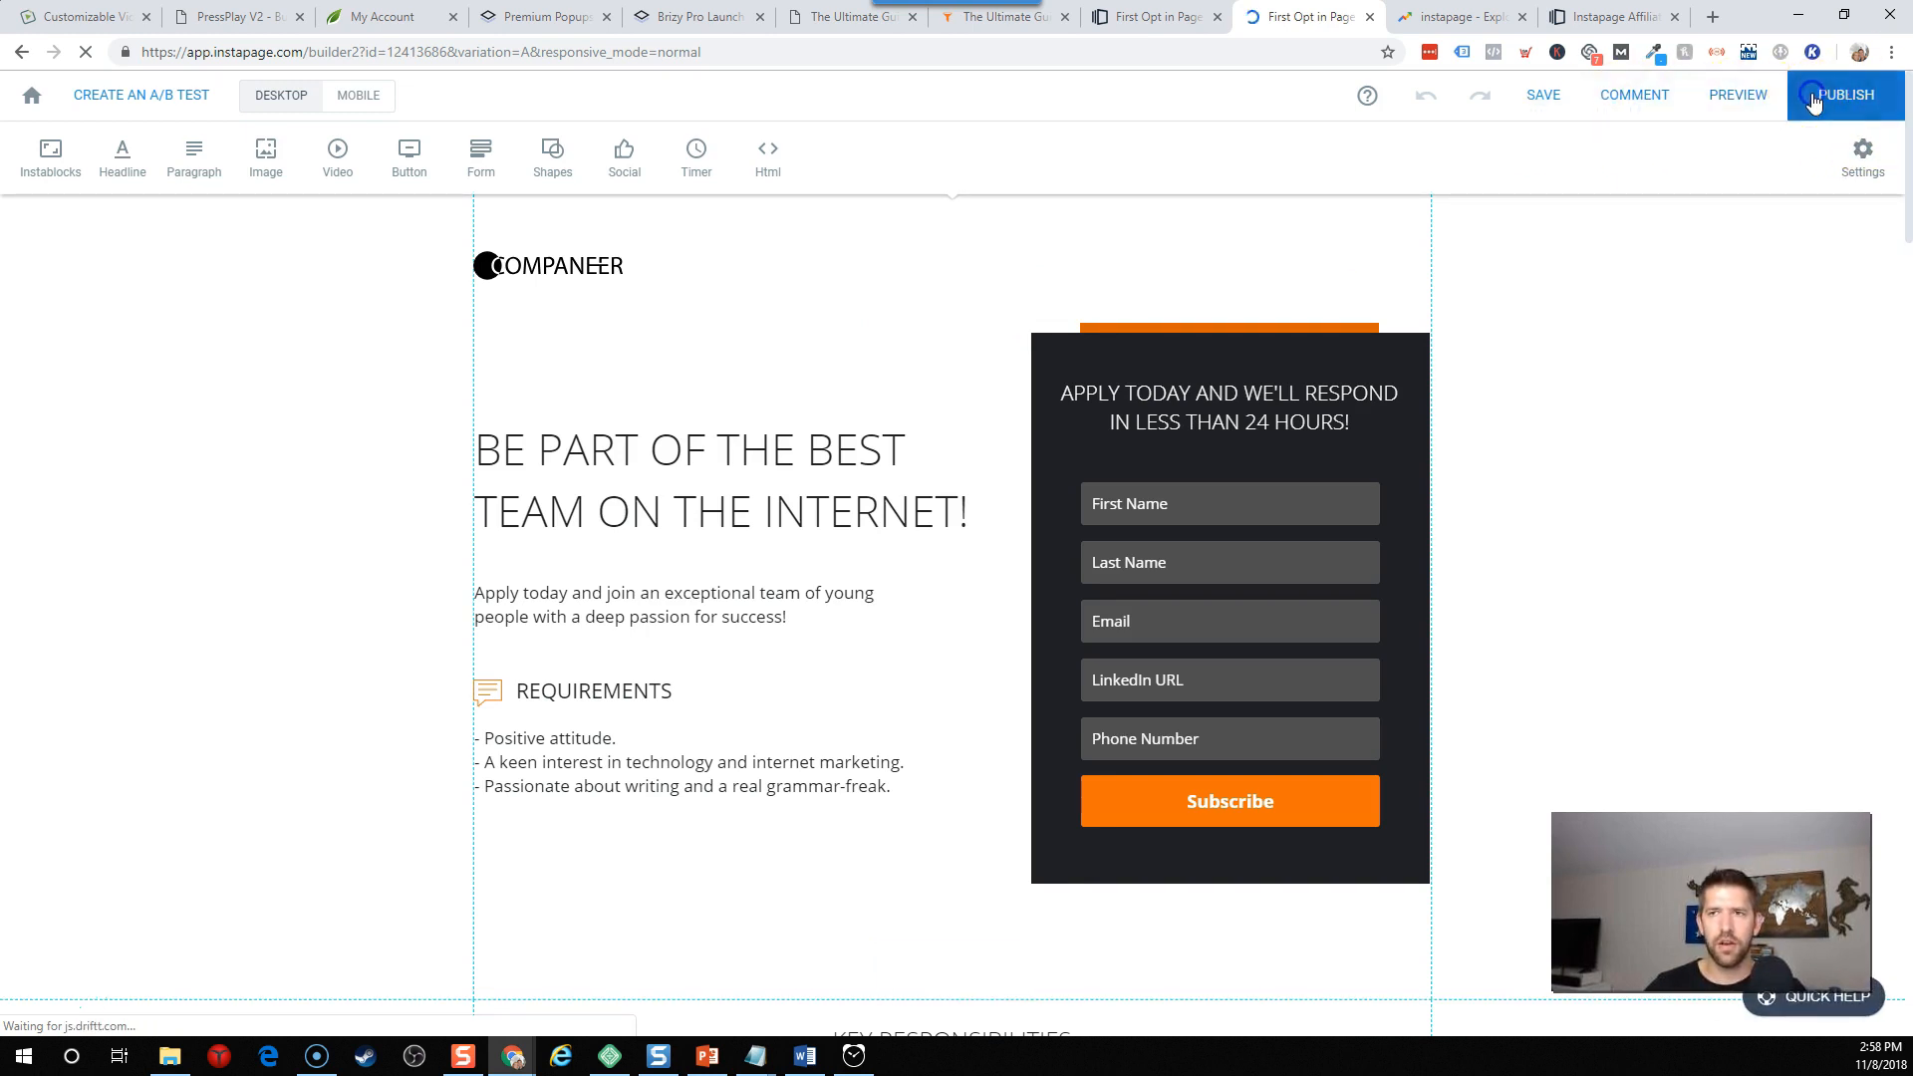
Add Variation B with headline 'Change the page for better conversions', then select Variation A.
left_click(1848, 96)
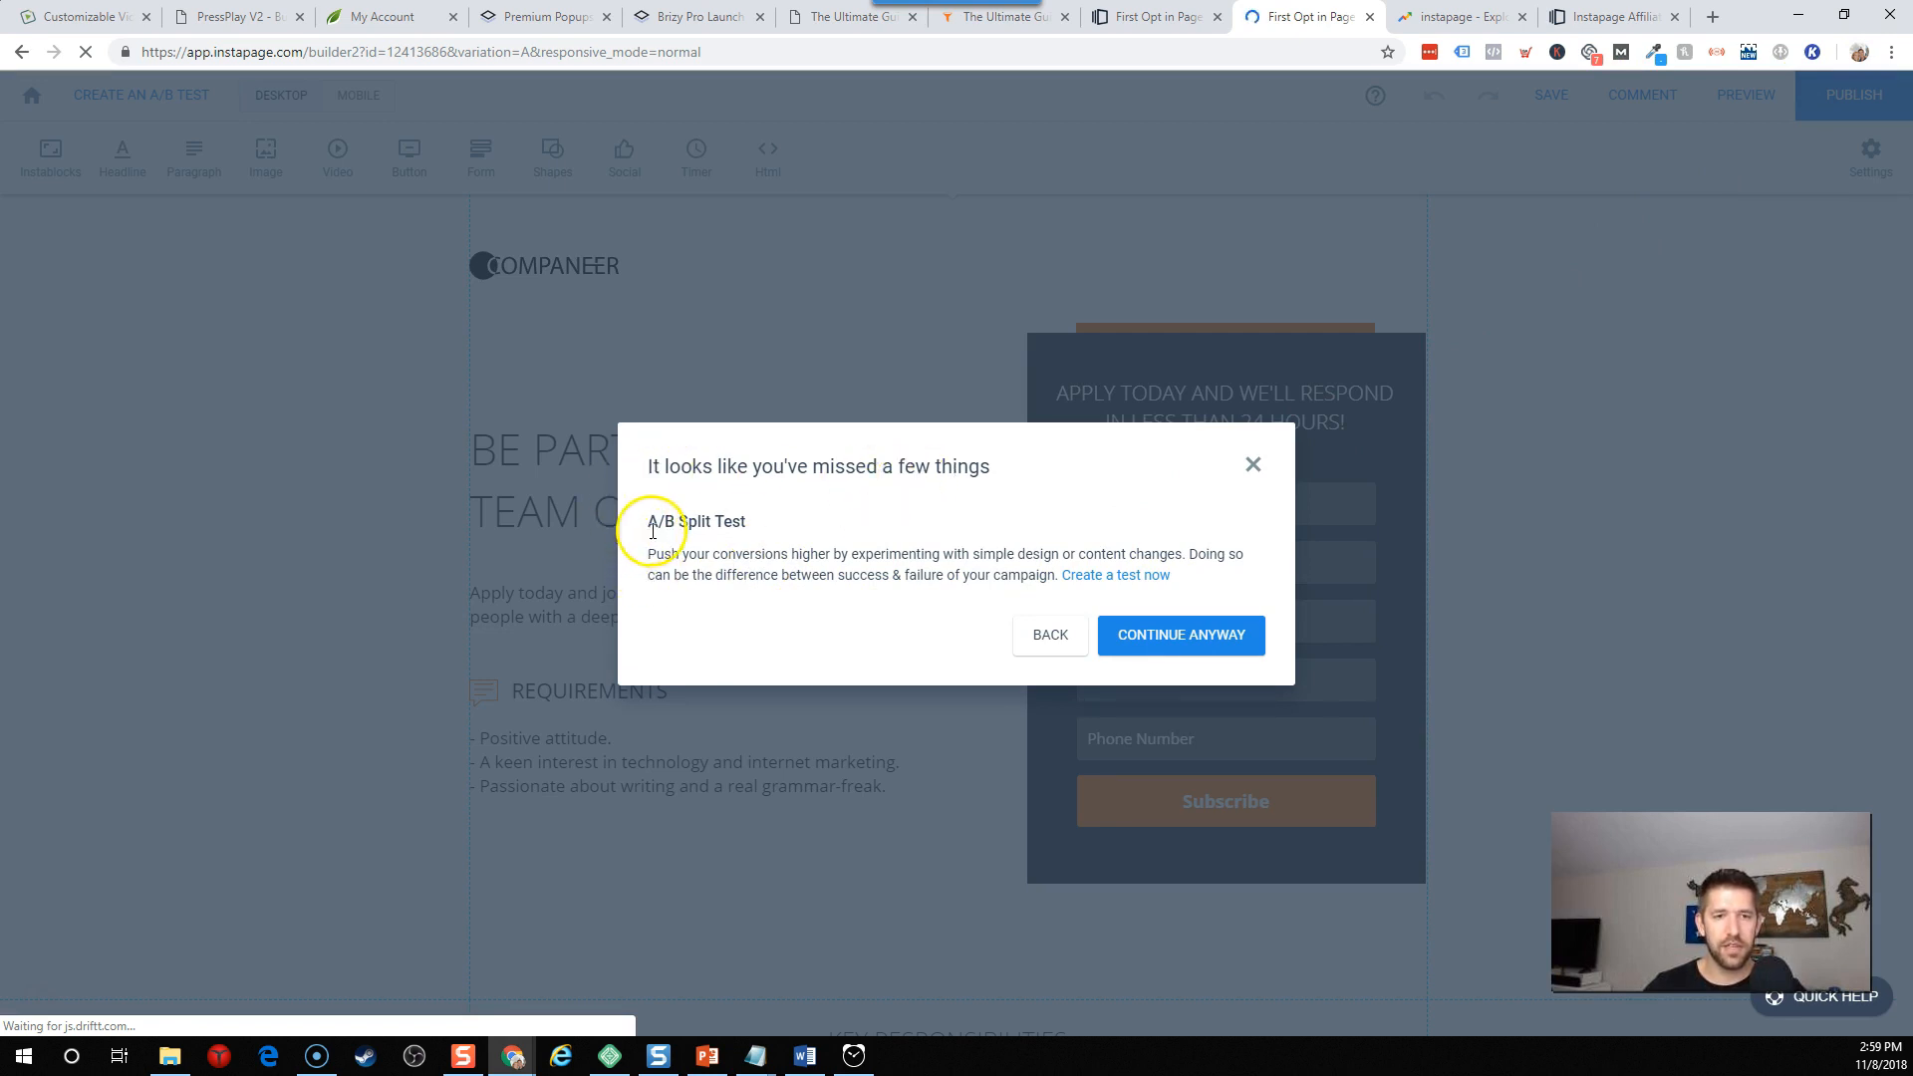
mouse_move(1107, 576)
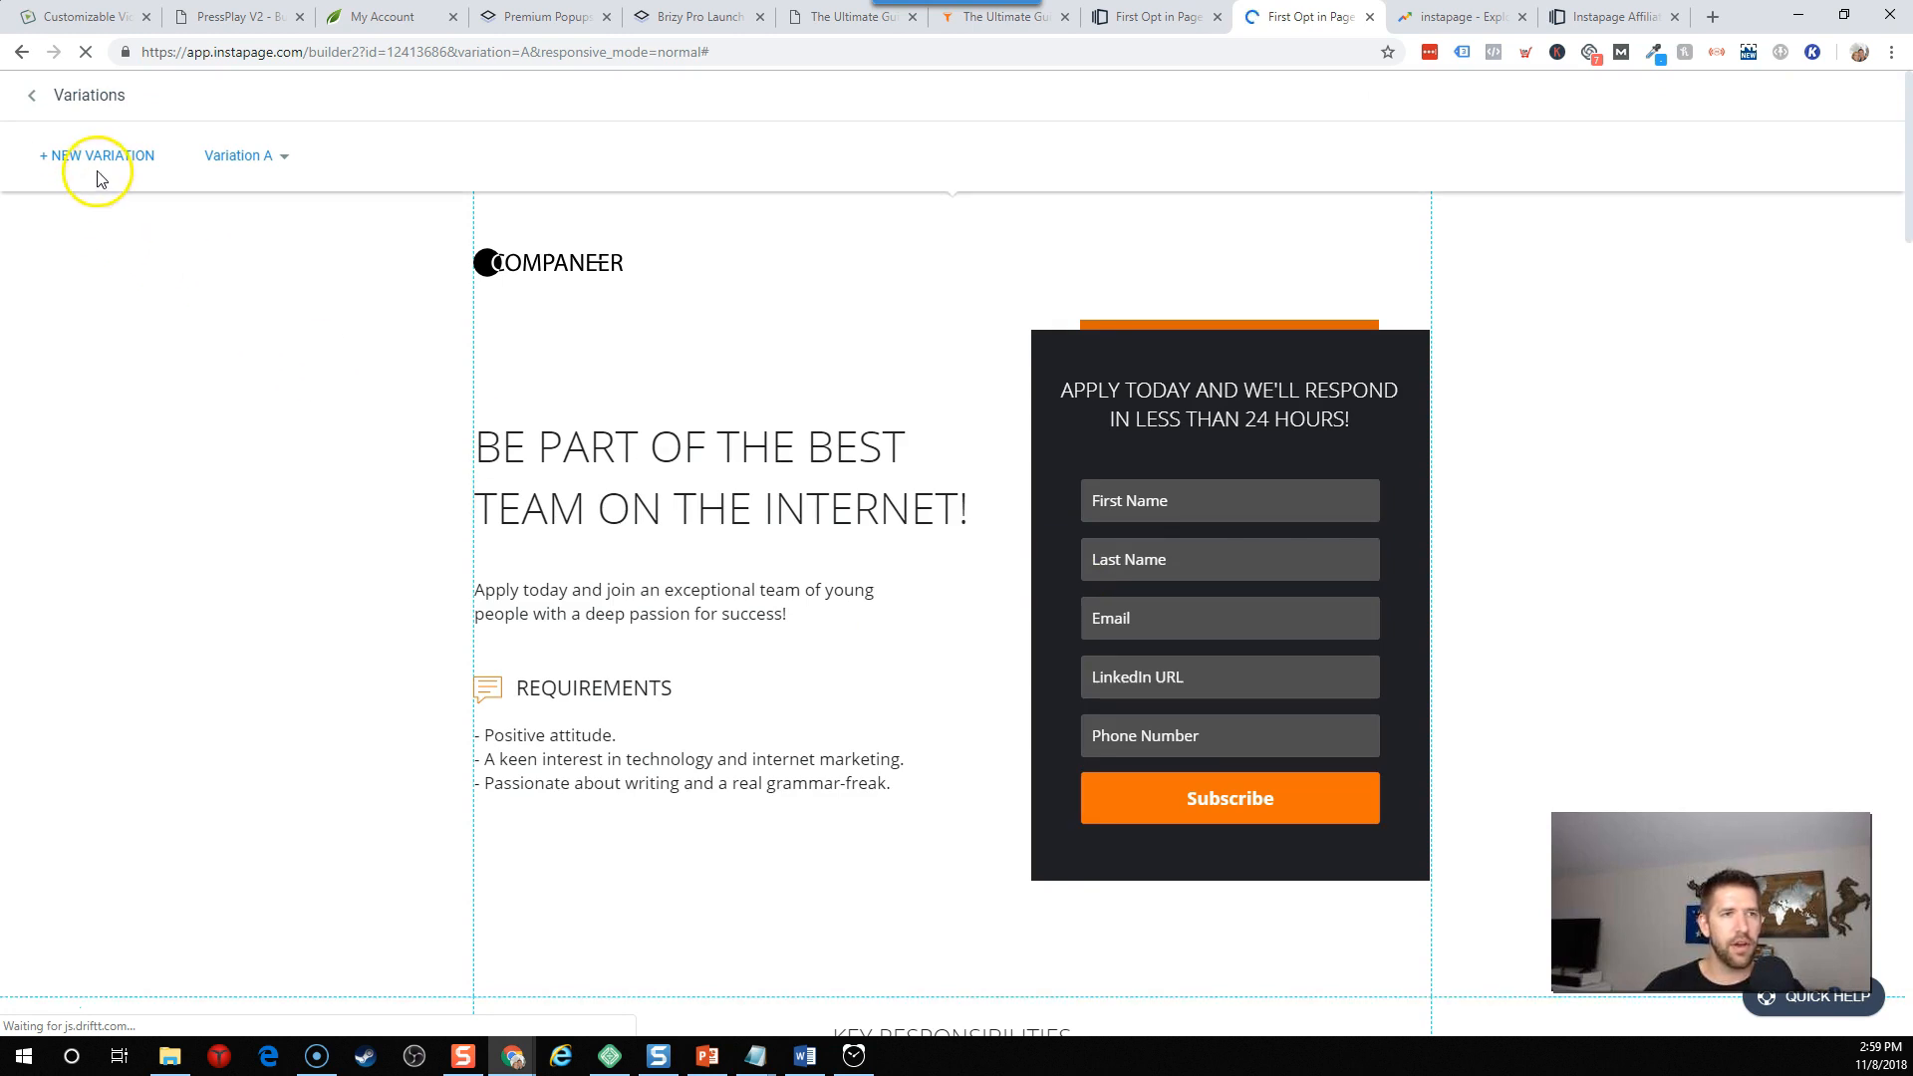
left_click(98, 156)
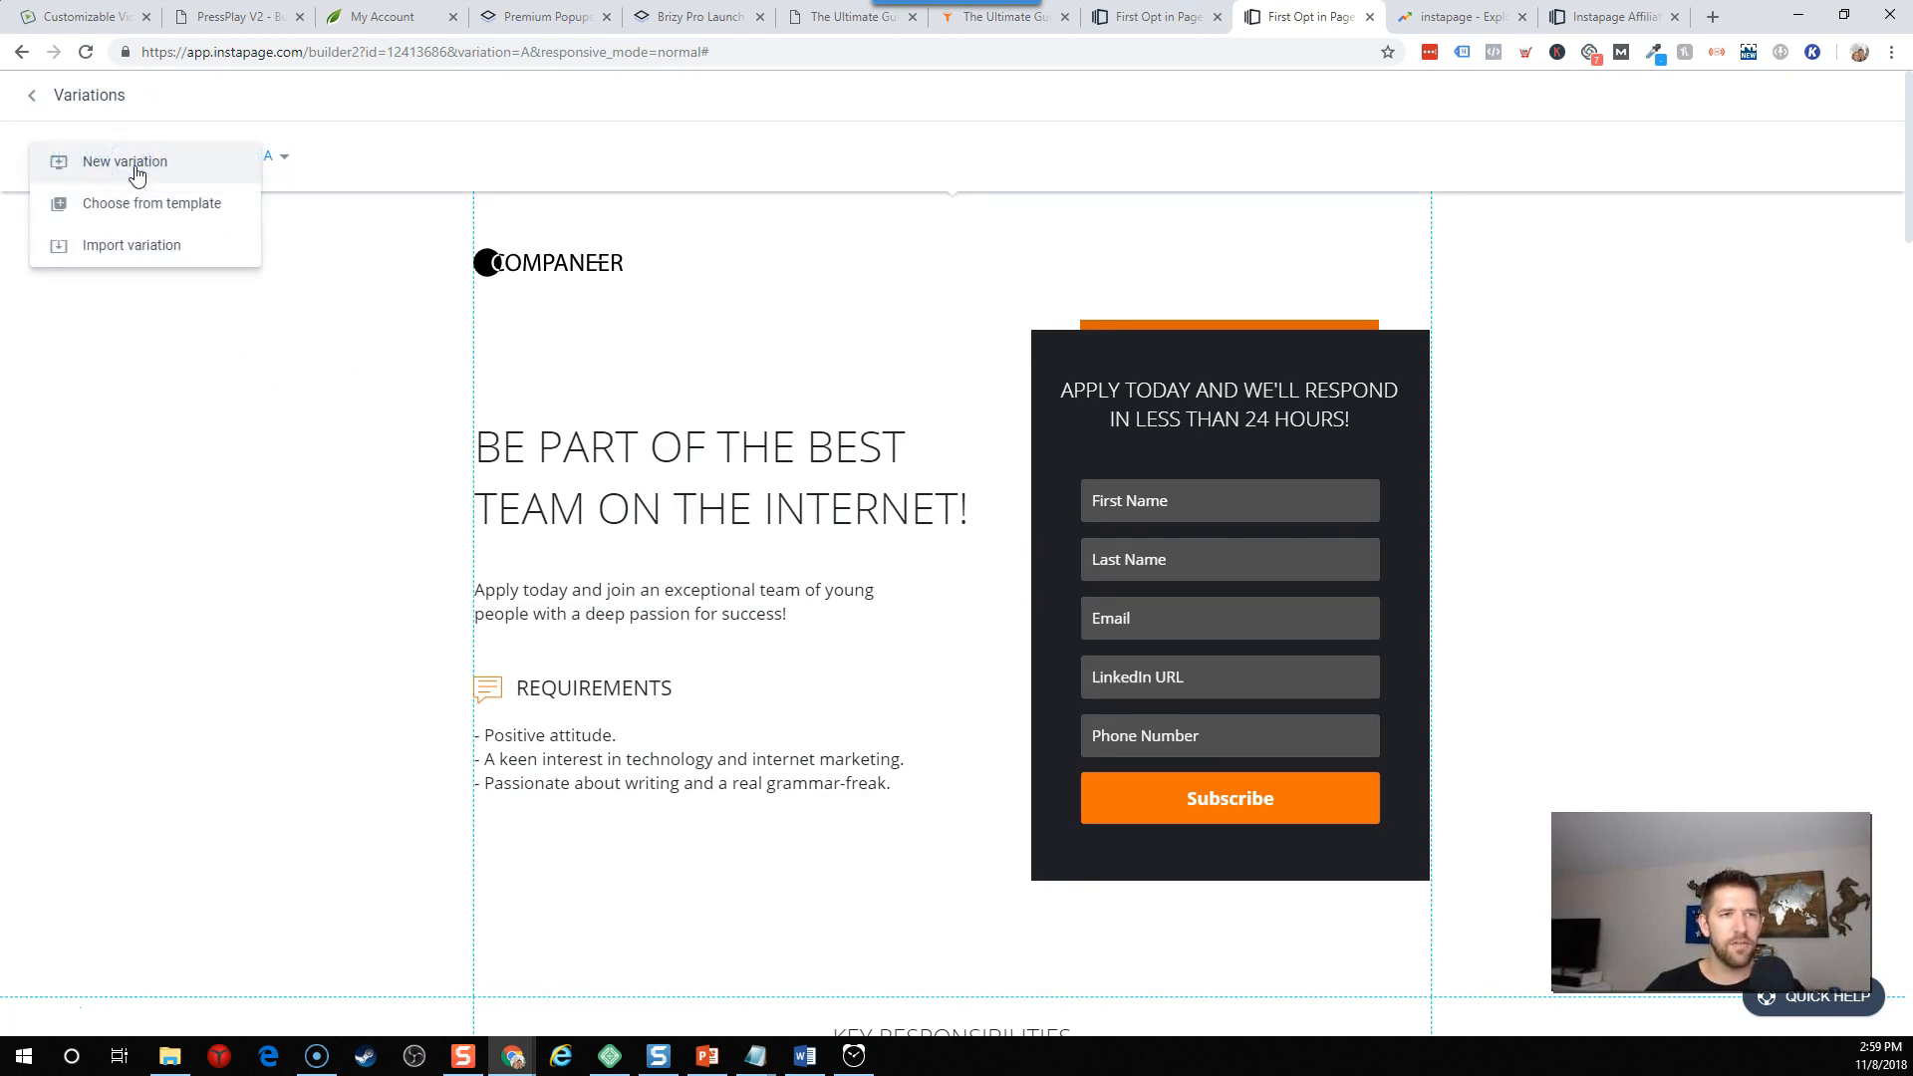
mouse_move(133, 206)
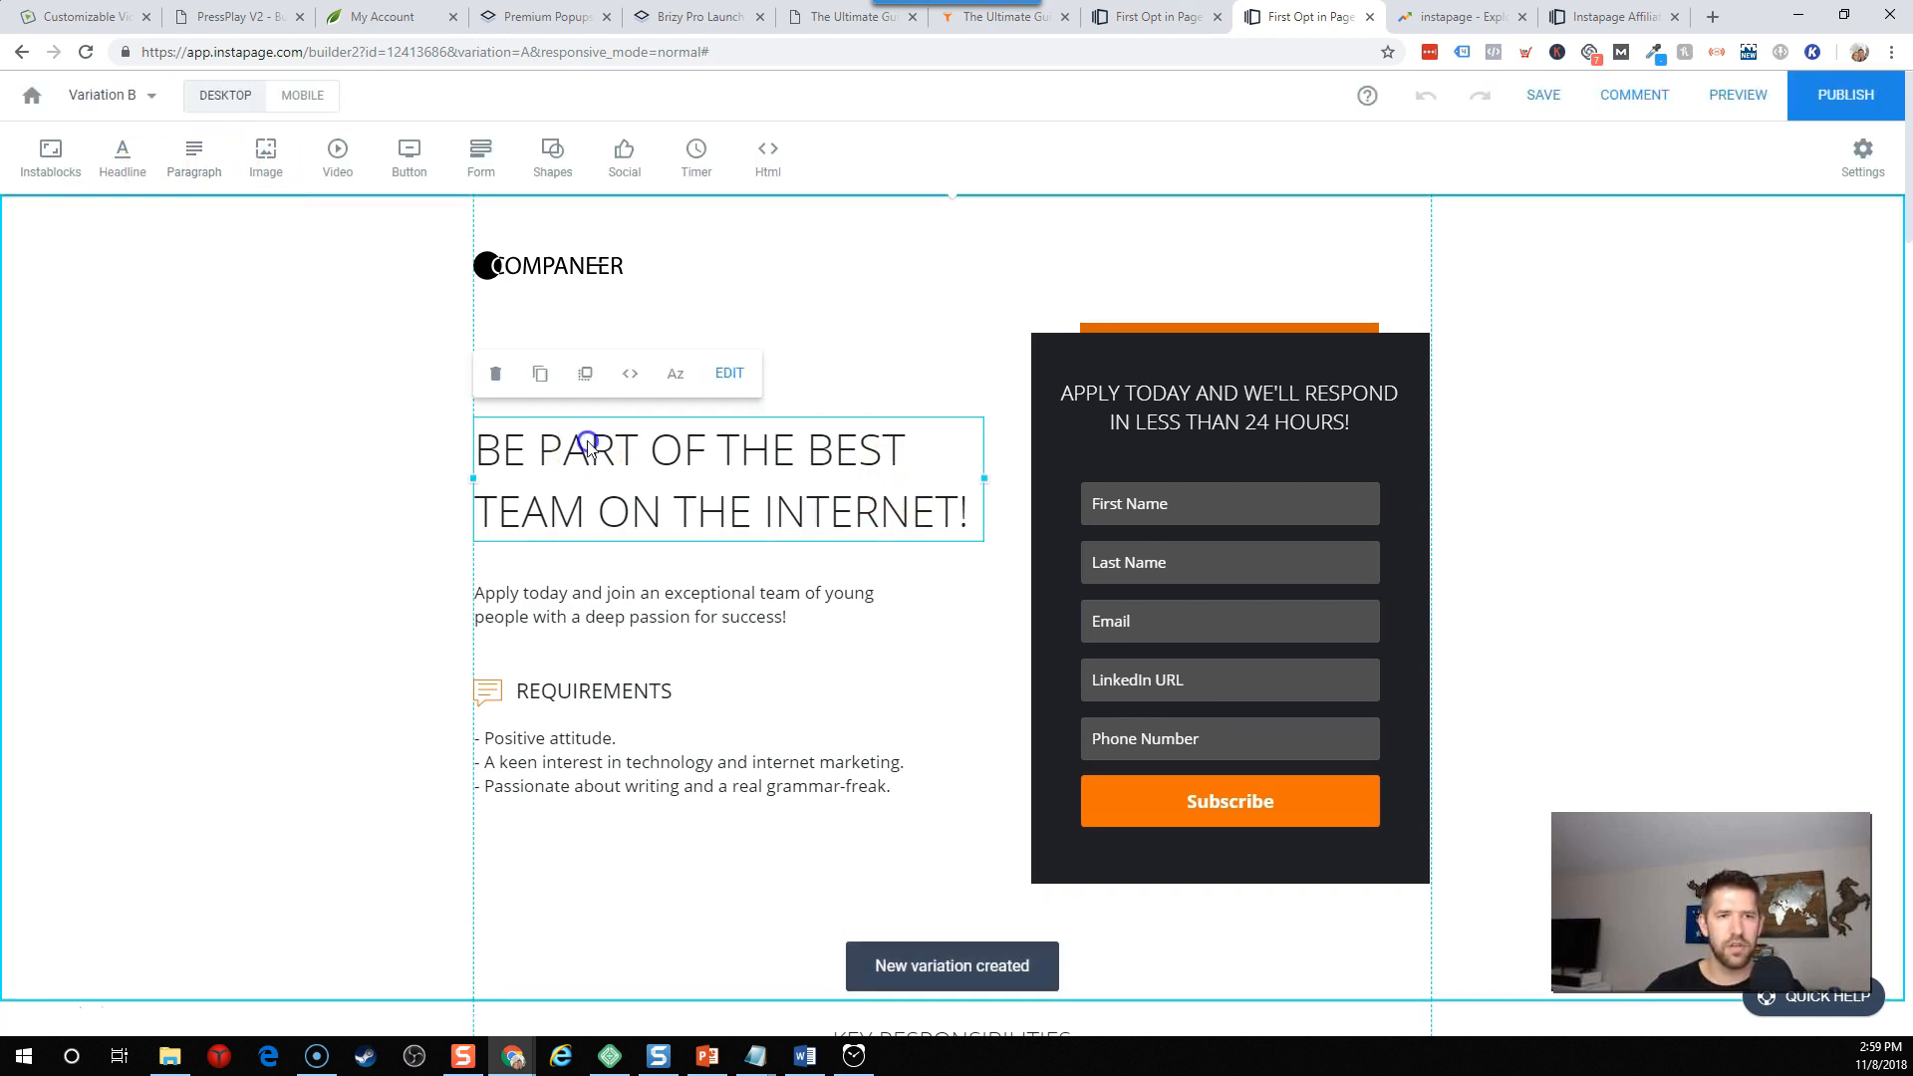
type("Cha")
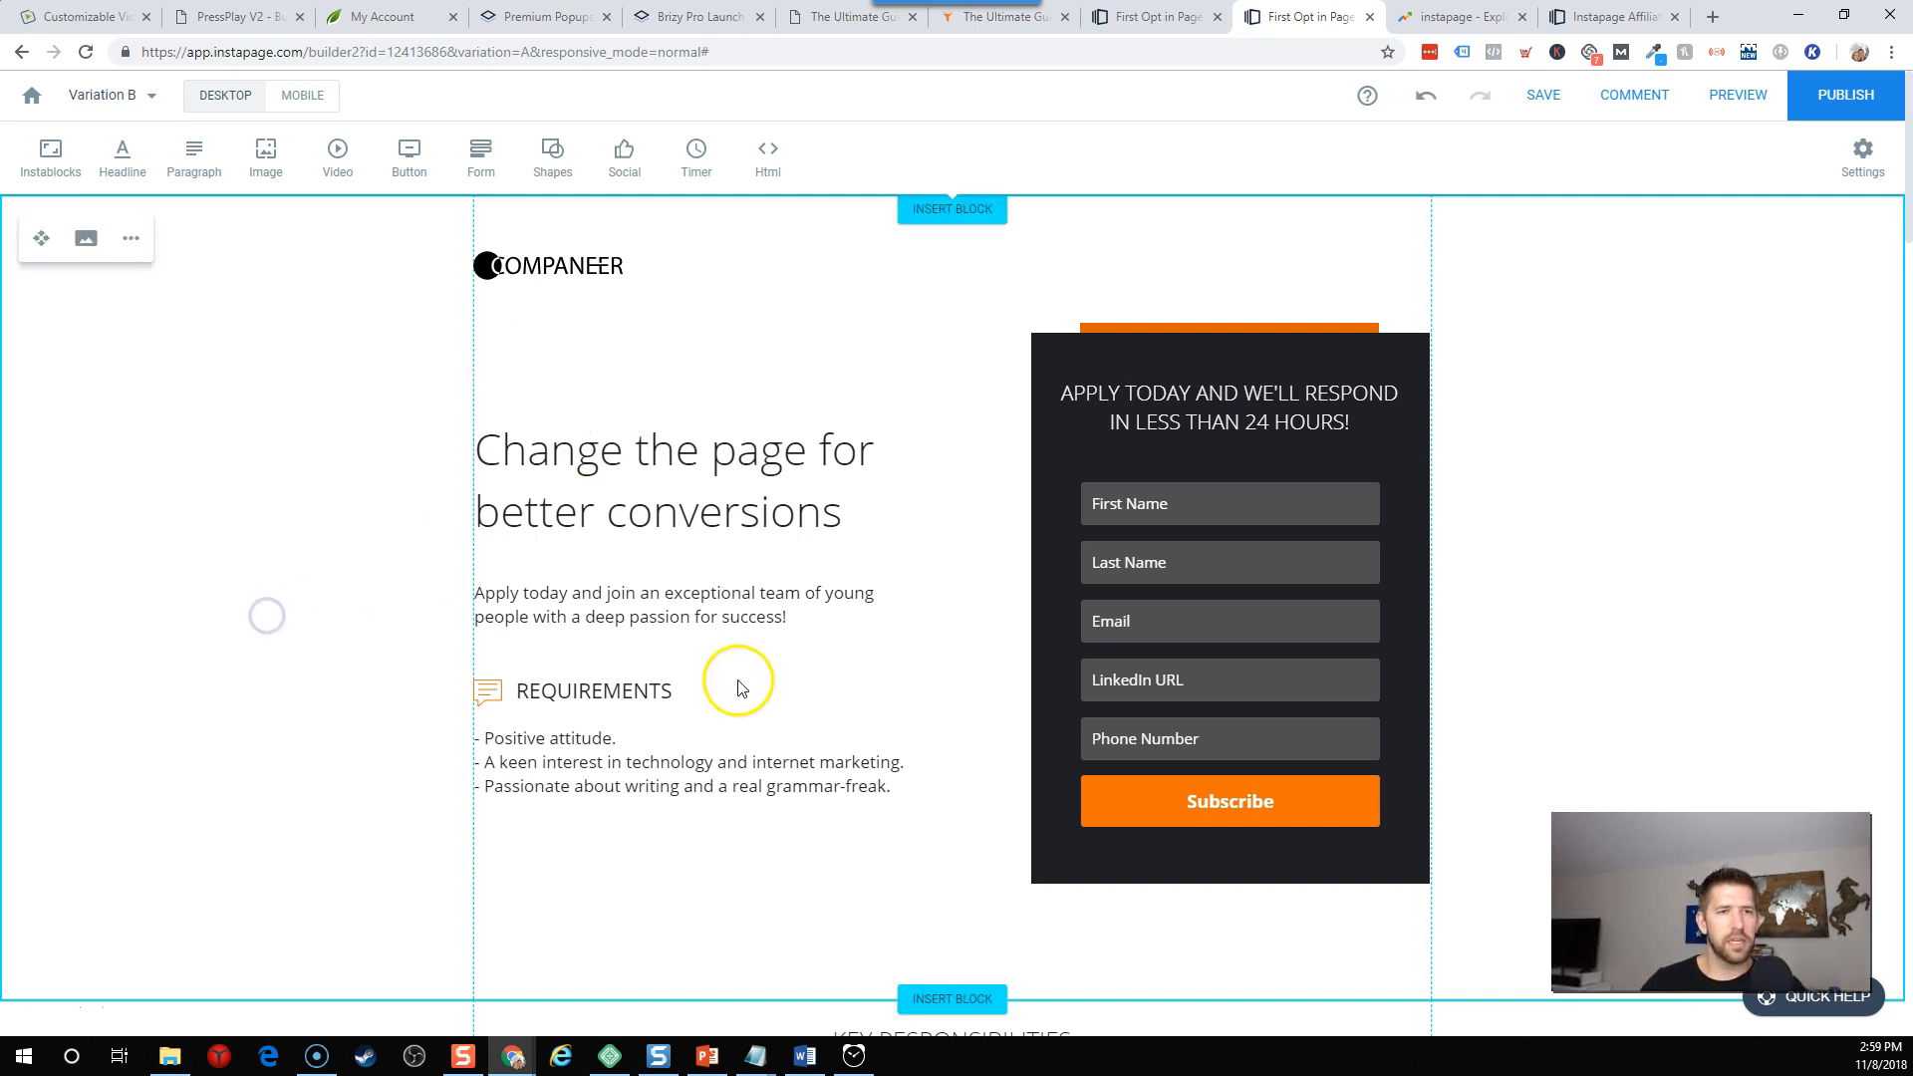
left_click(102, 96)
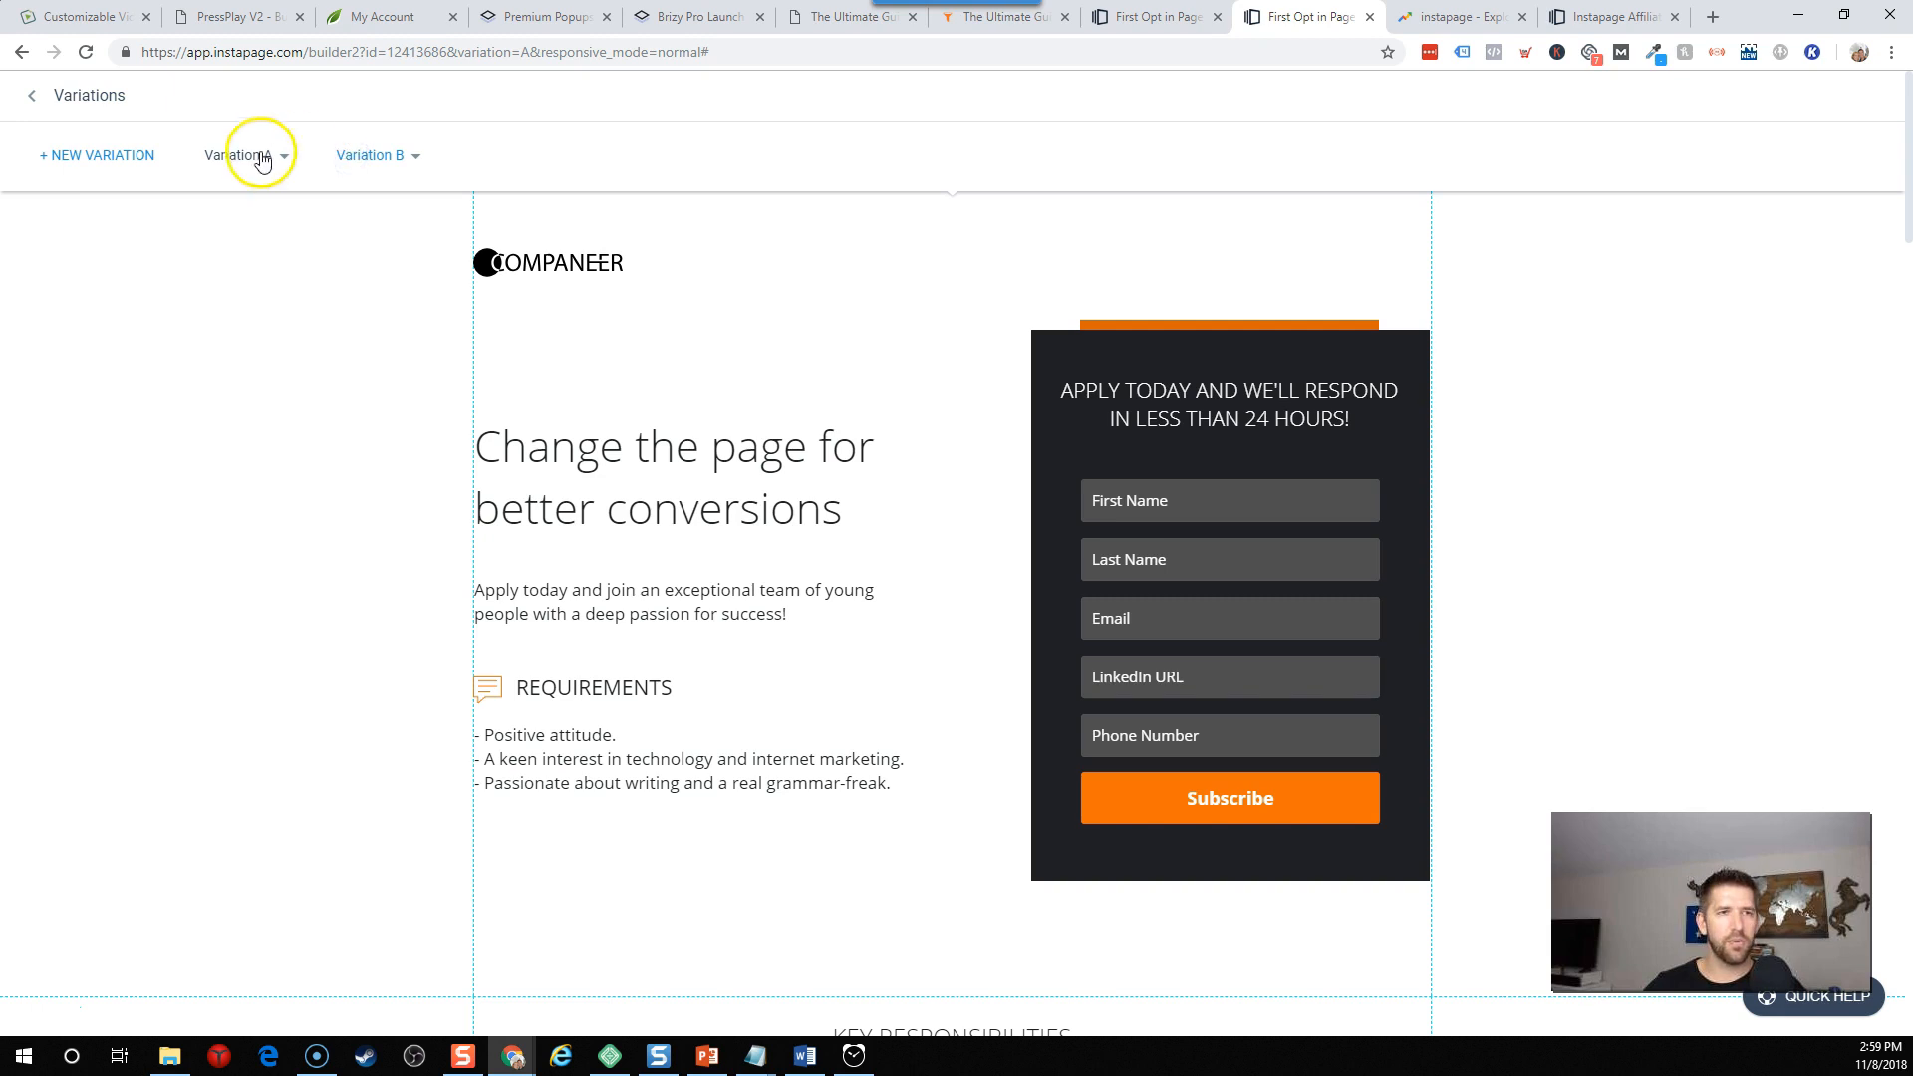
left_click(239, 156)
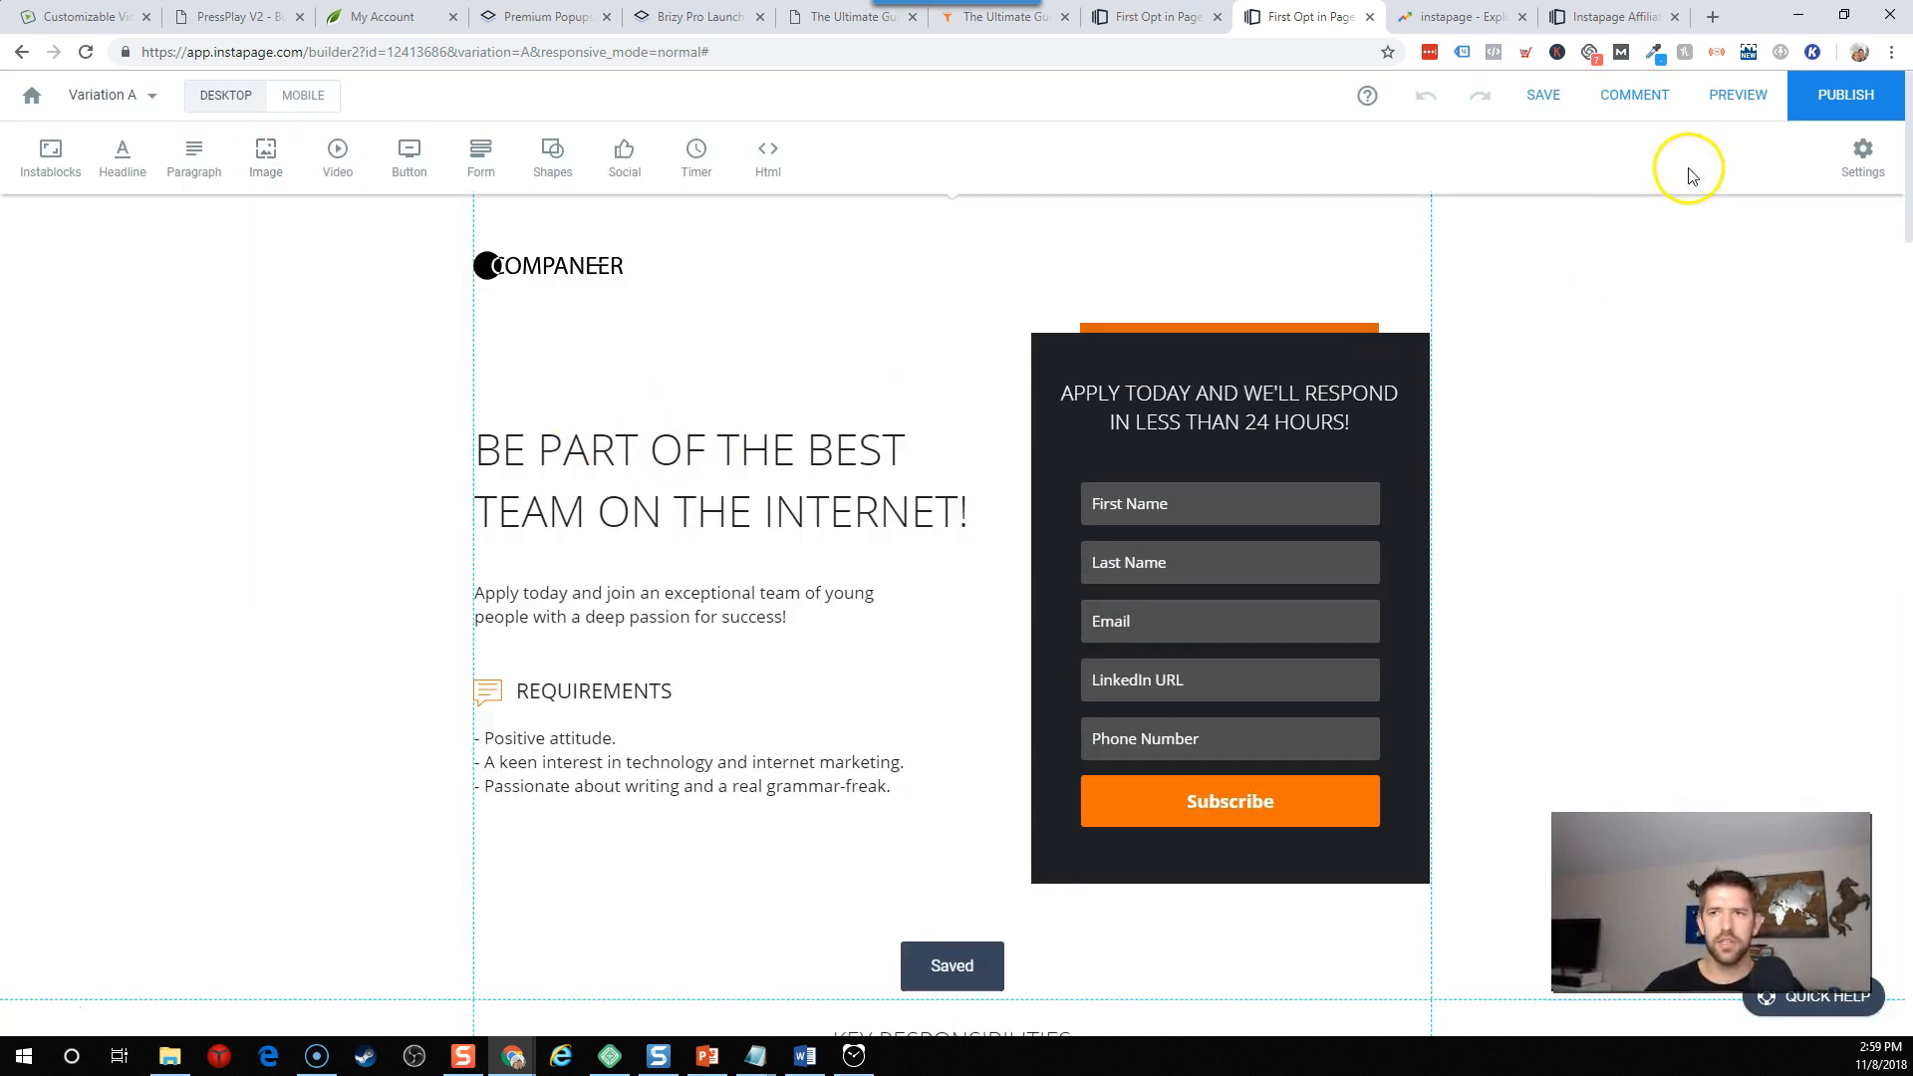
Start publishing, then go back to review the unfinished mobile layout.
left_click(1843, 96)
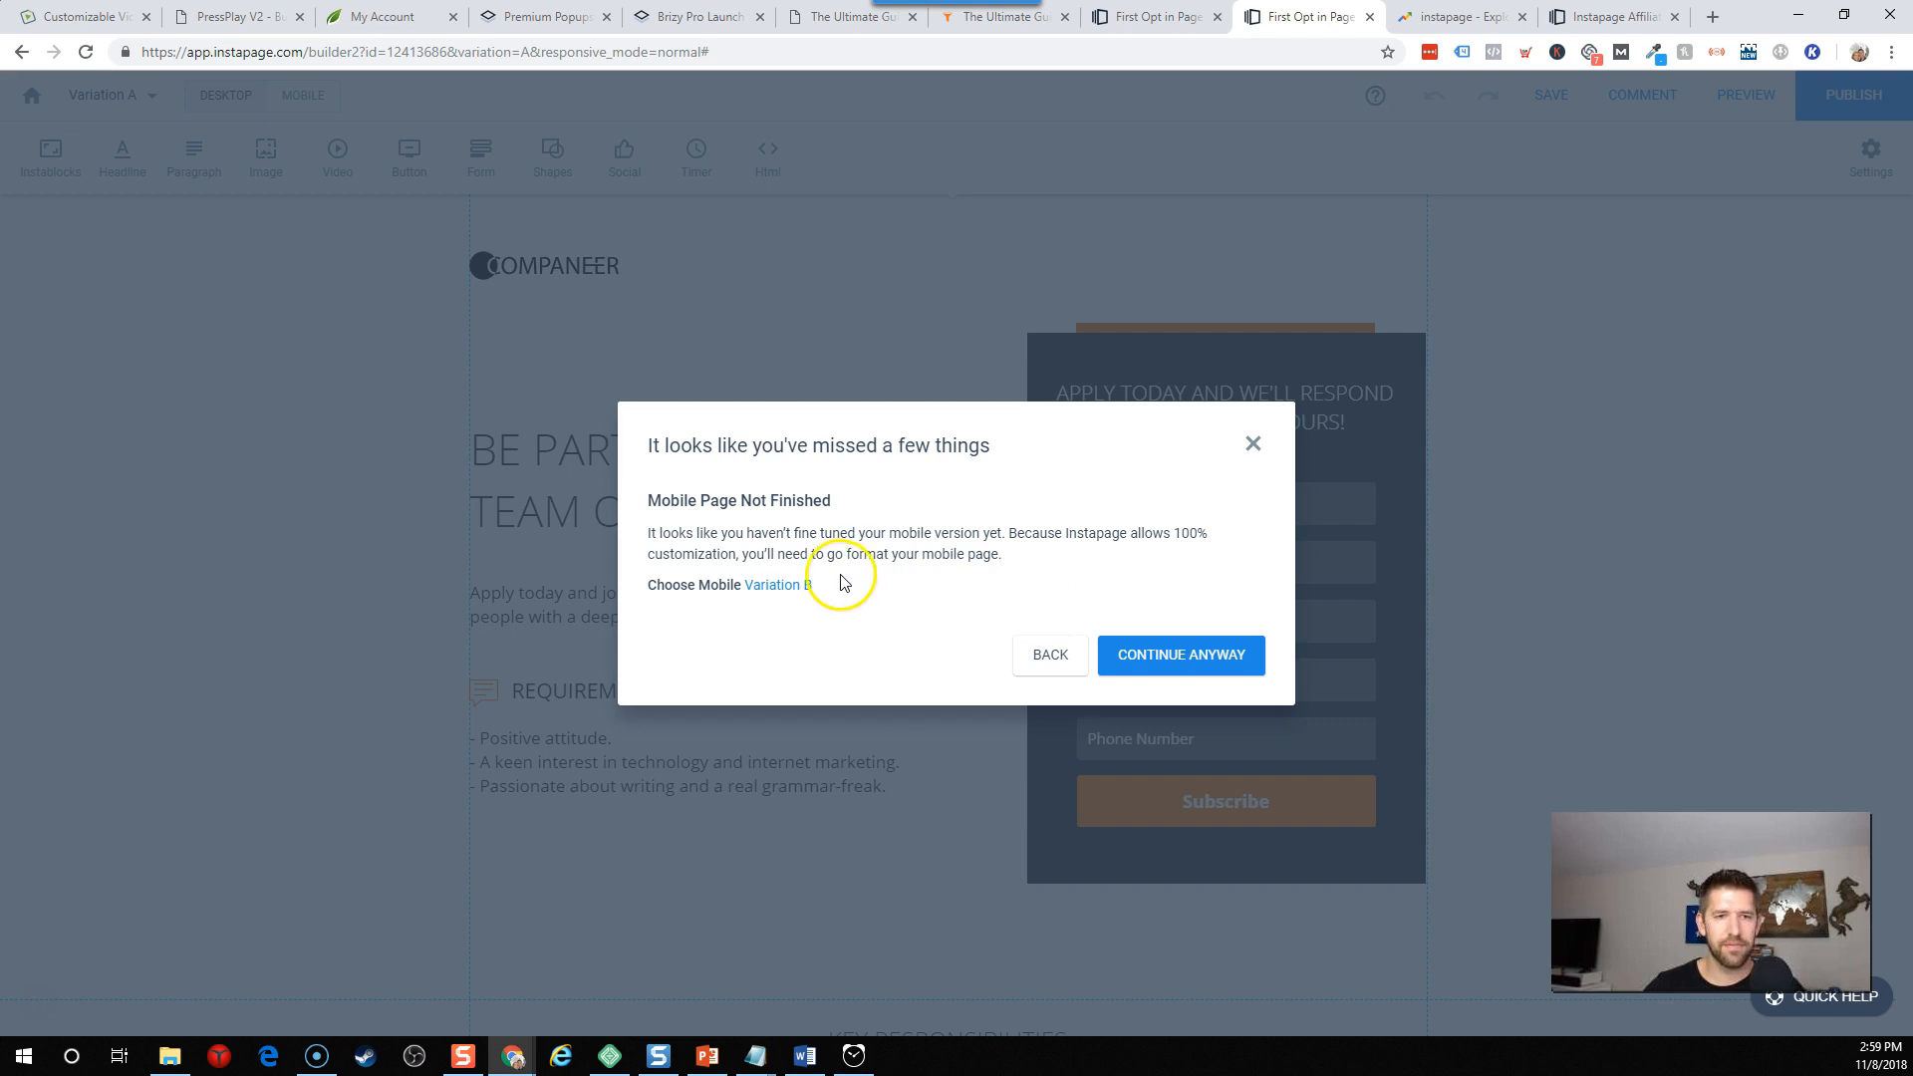
mouse_move(717, 583)
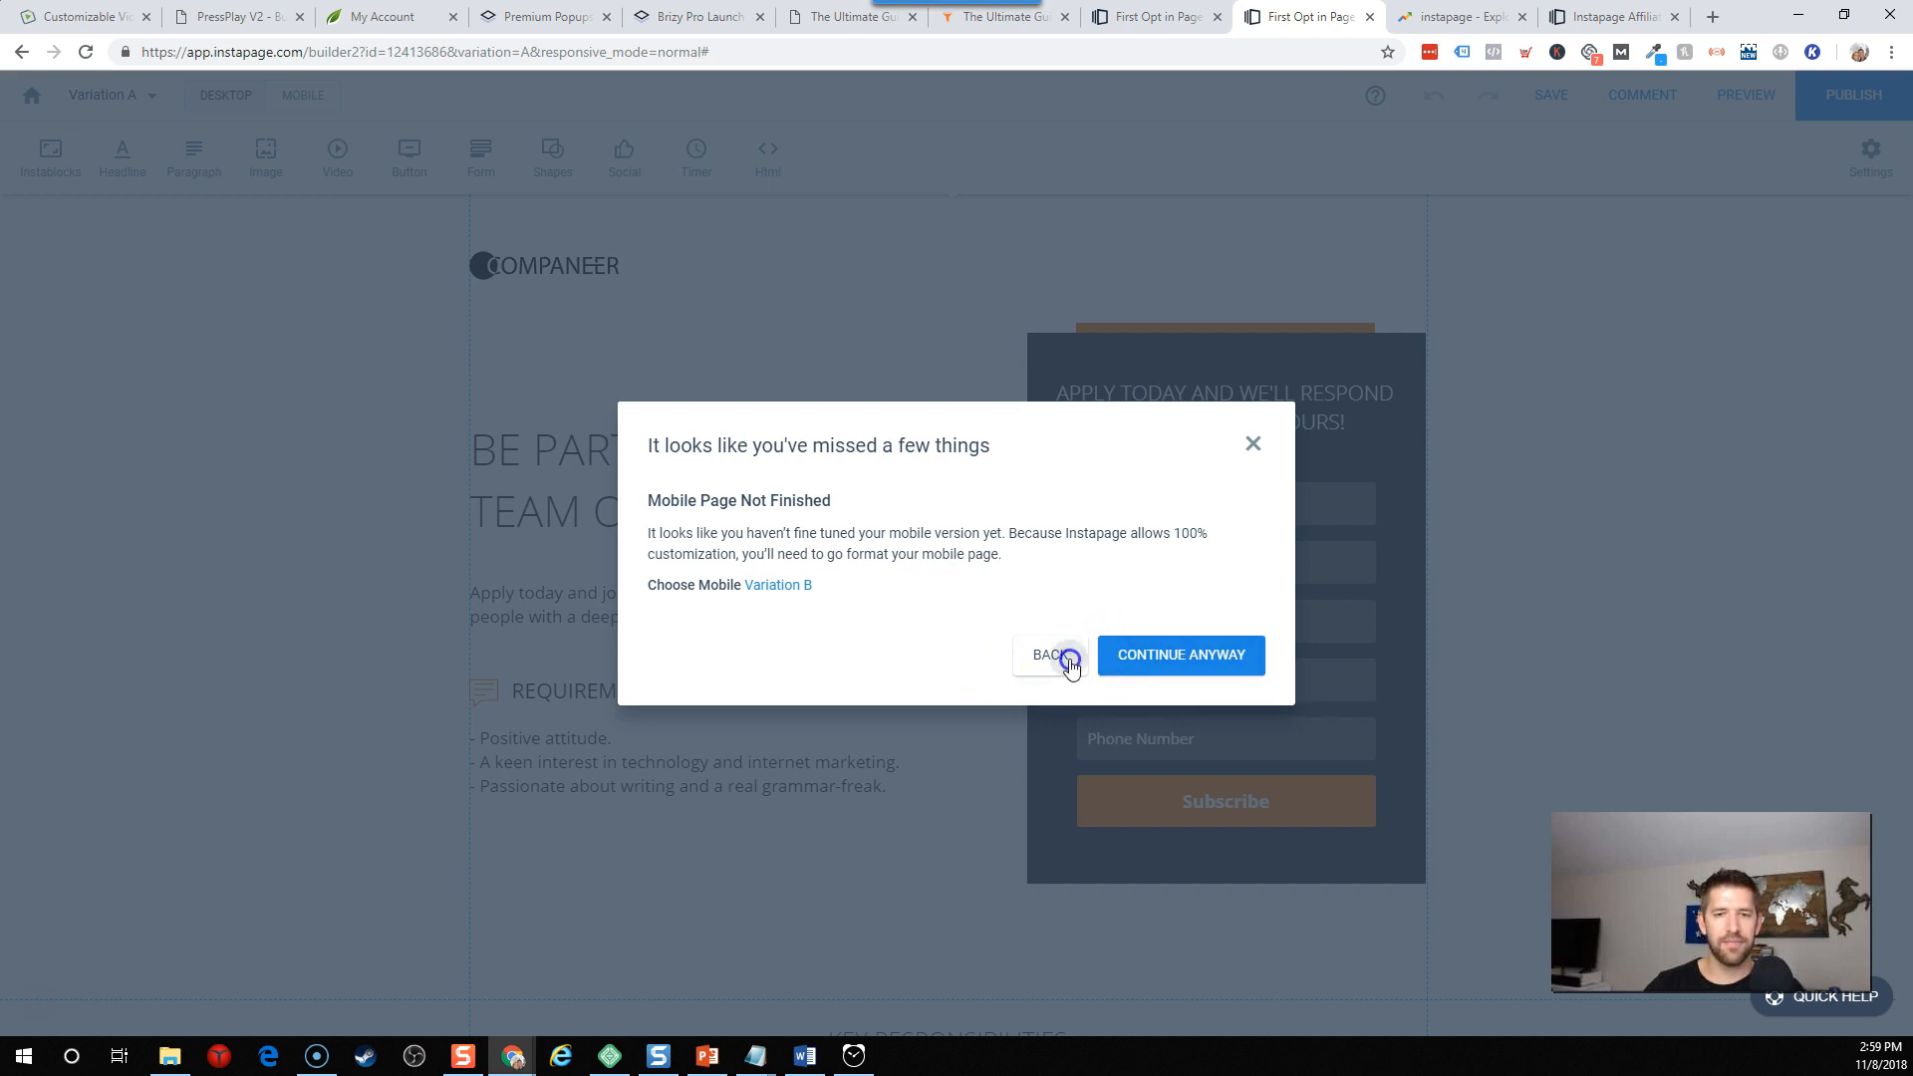
left_click(1047, 654)
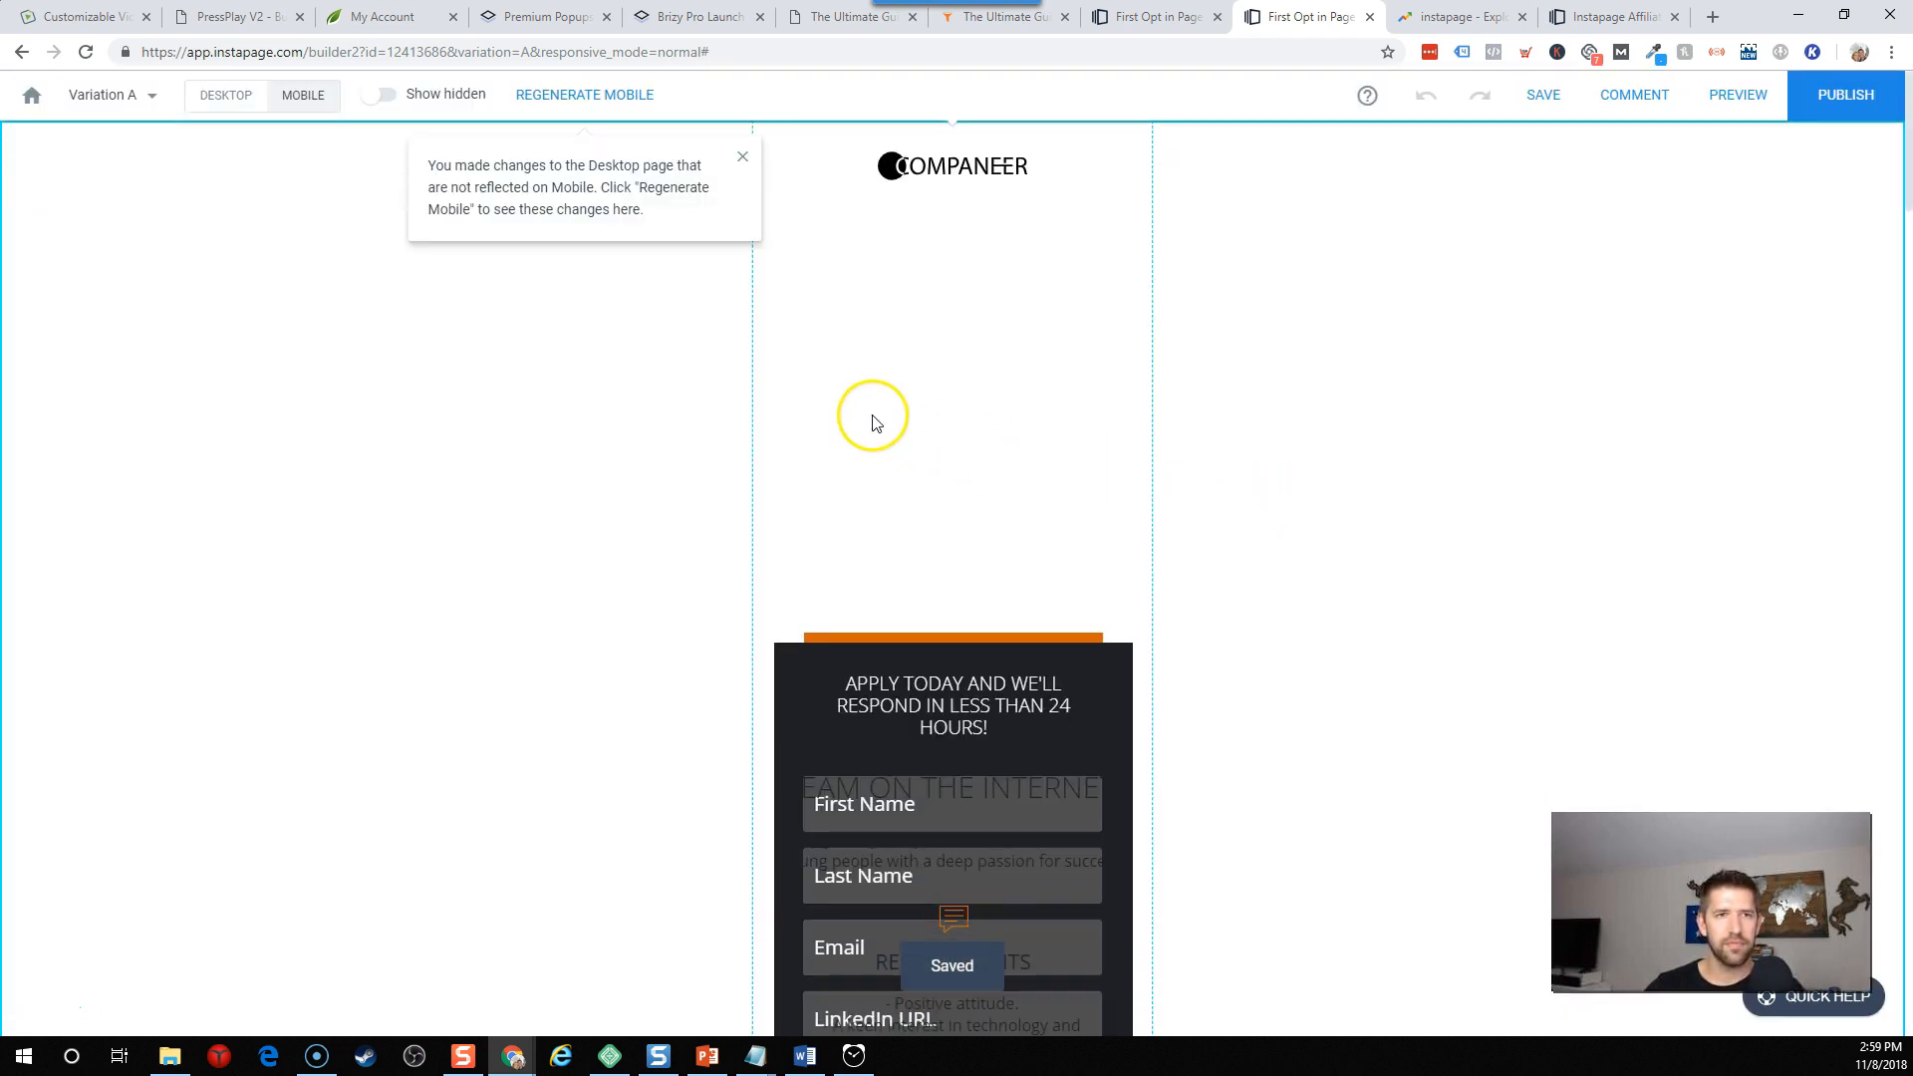
mouse_move(518, 189)
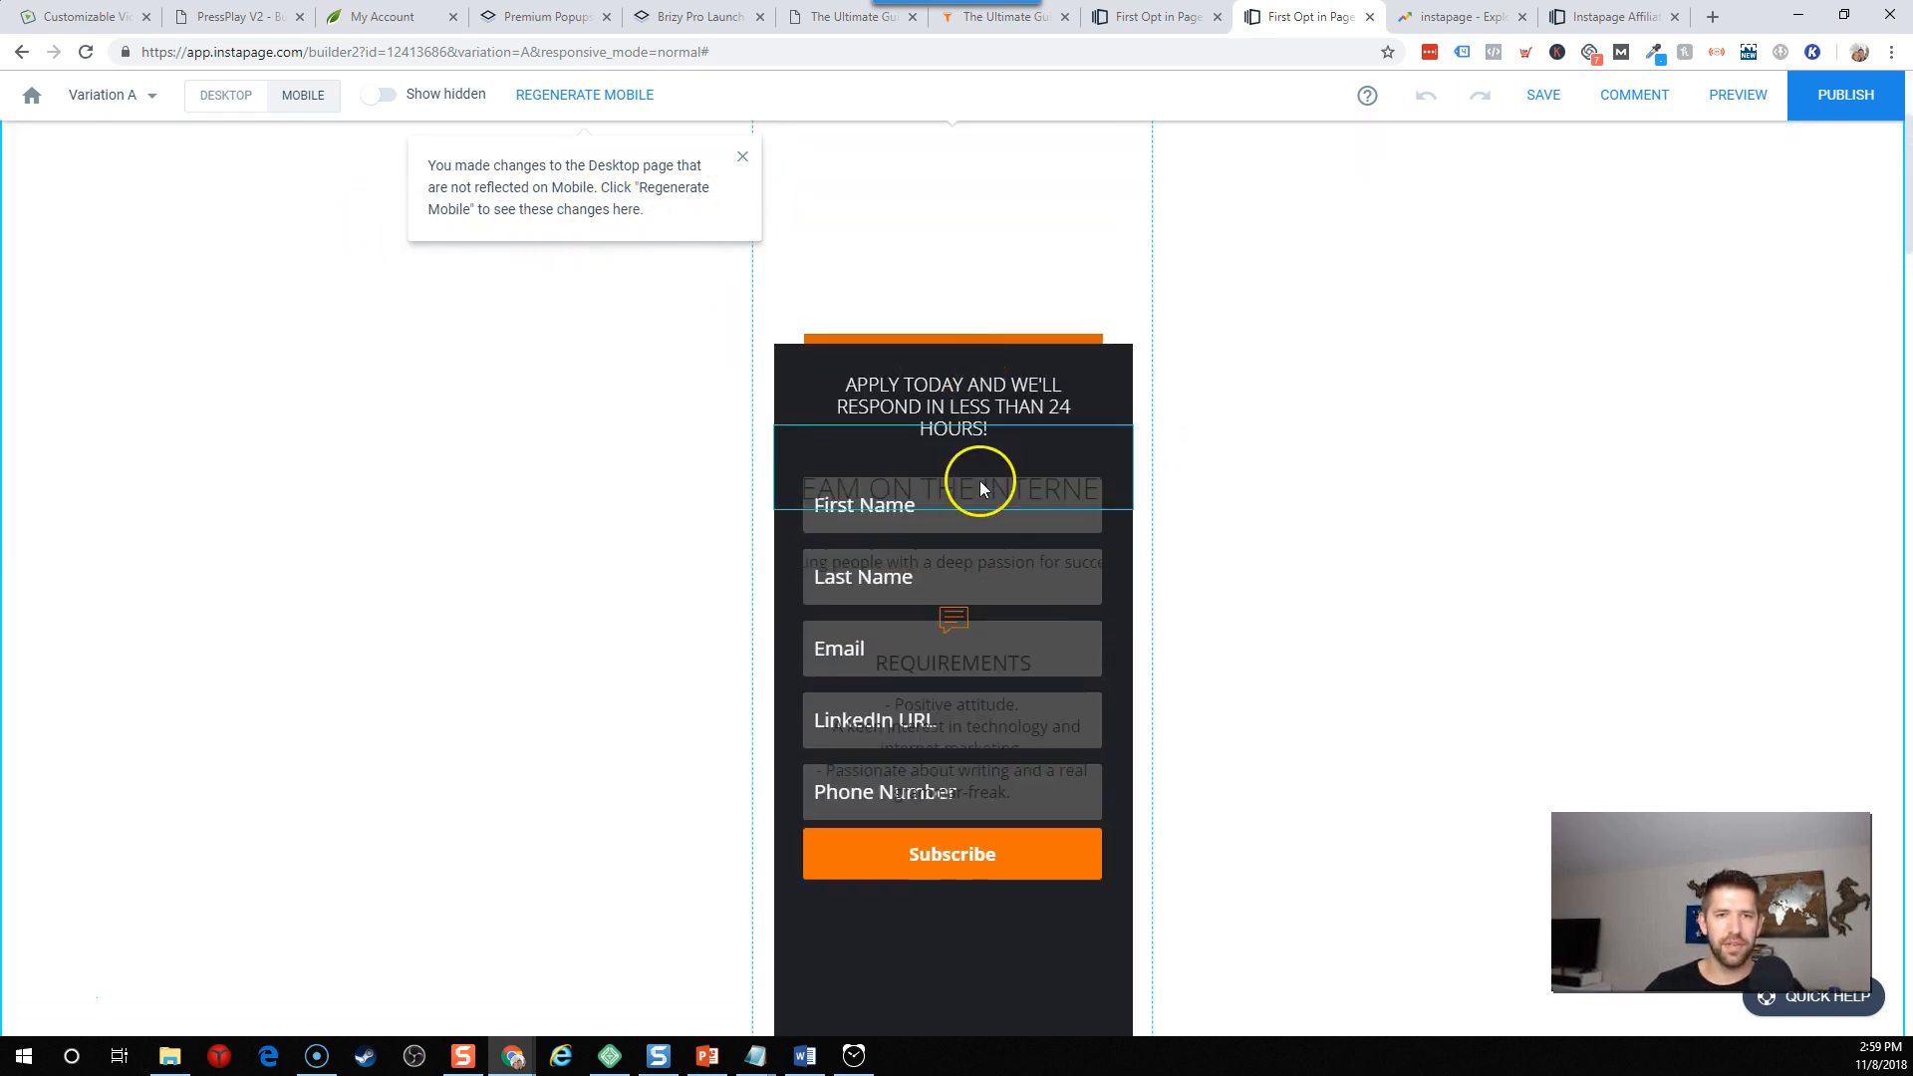
scroll("down", 3)
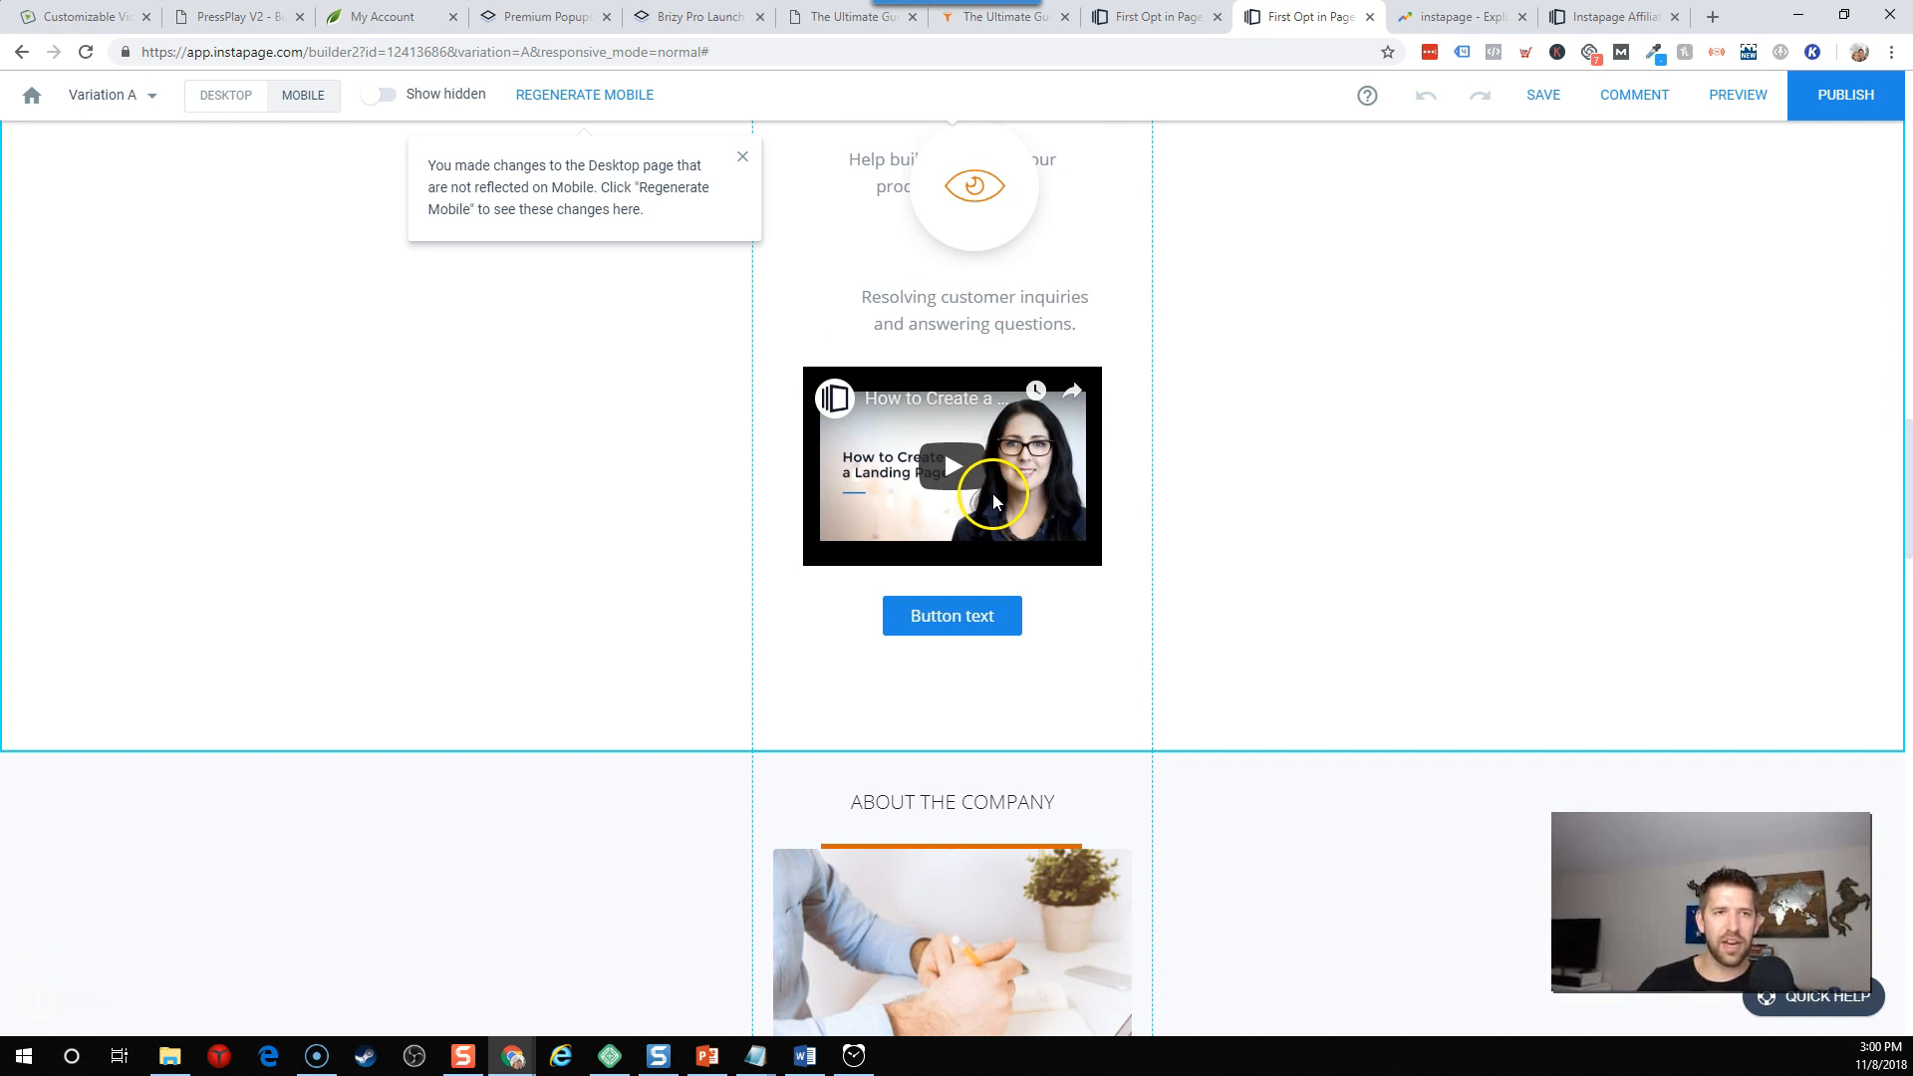
scroll("down", 3)
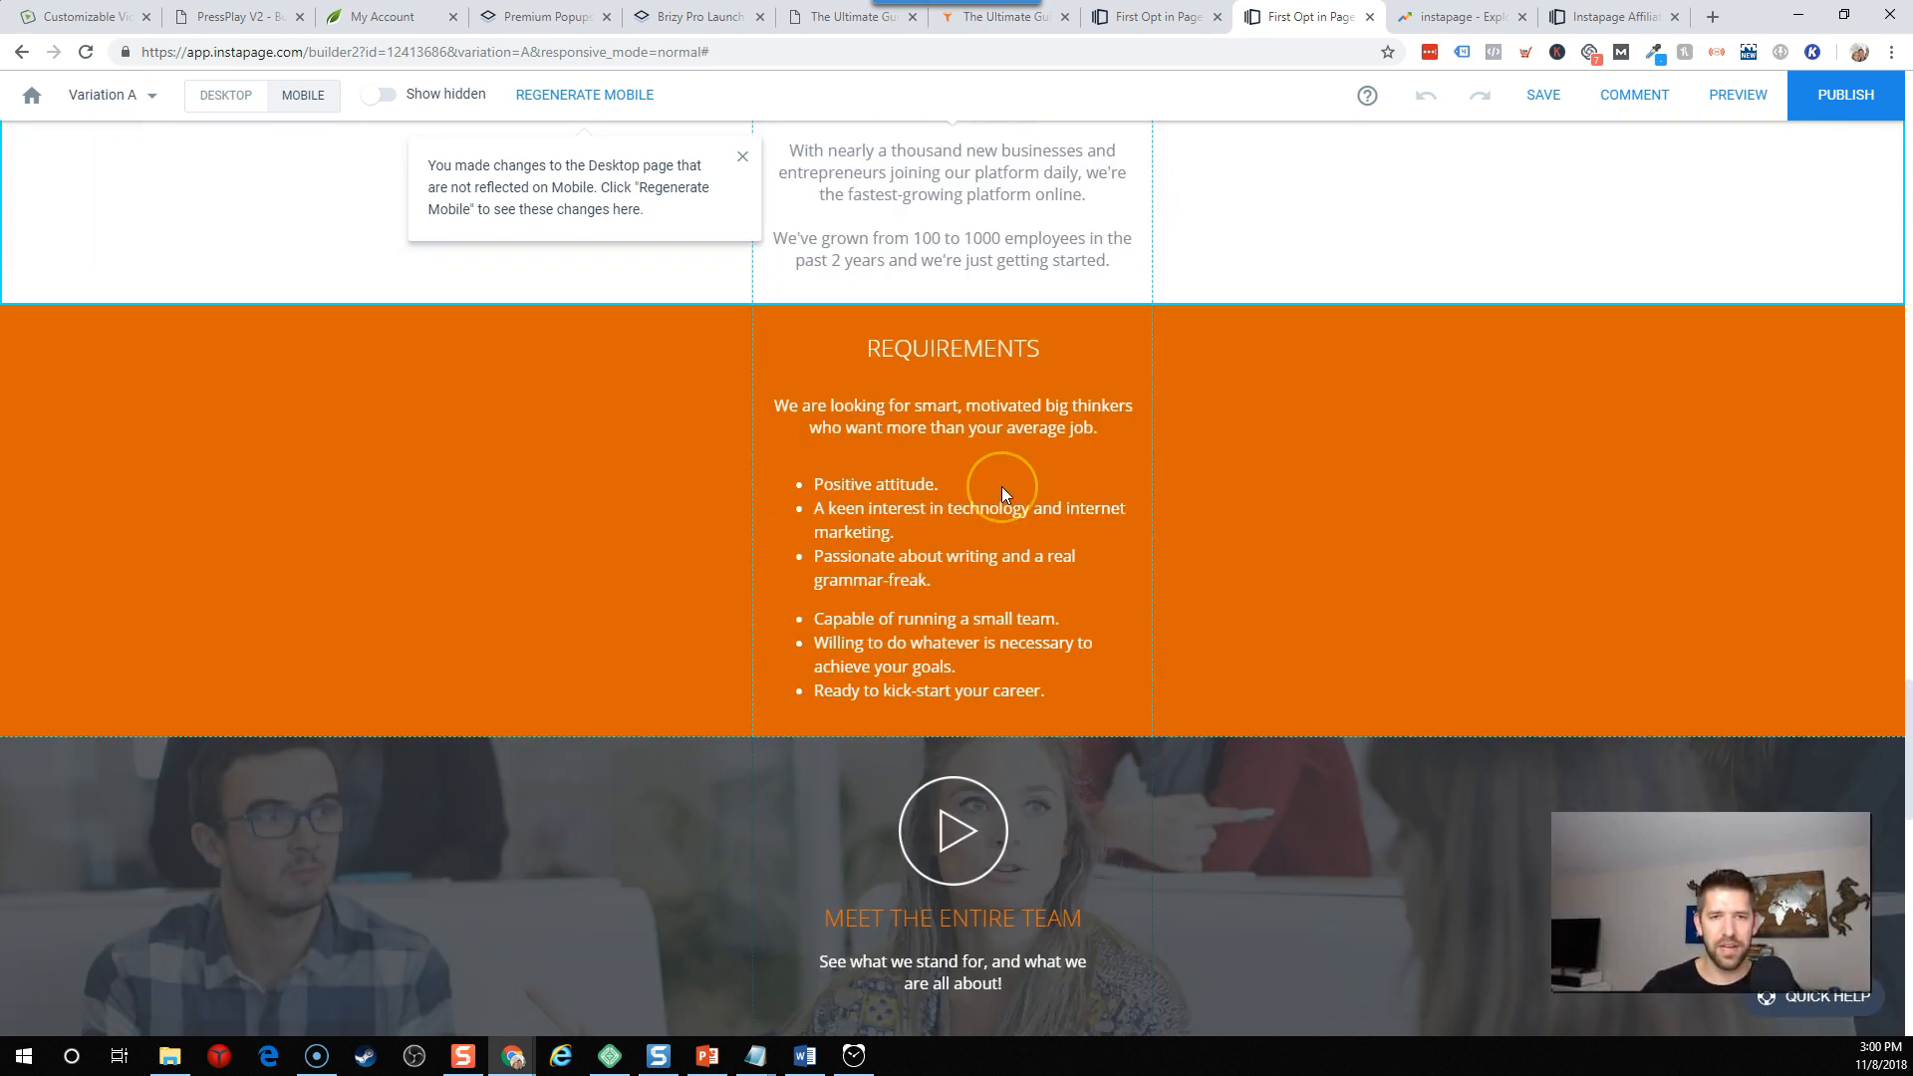
scroll("down", 3)
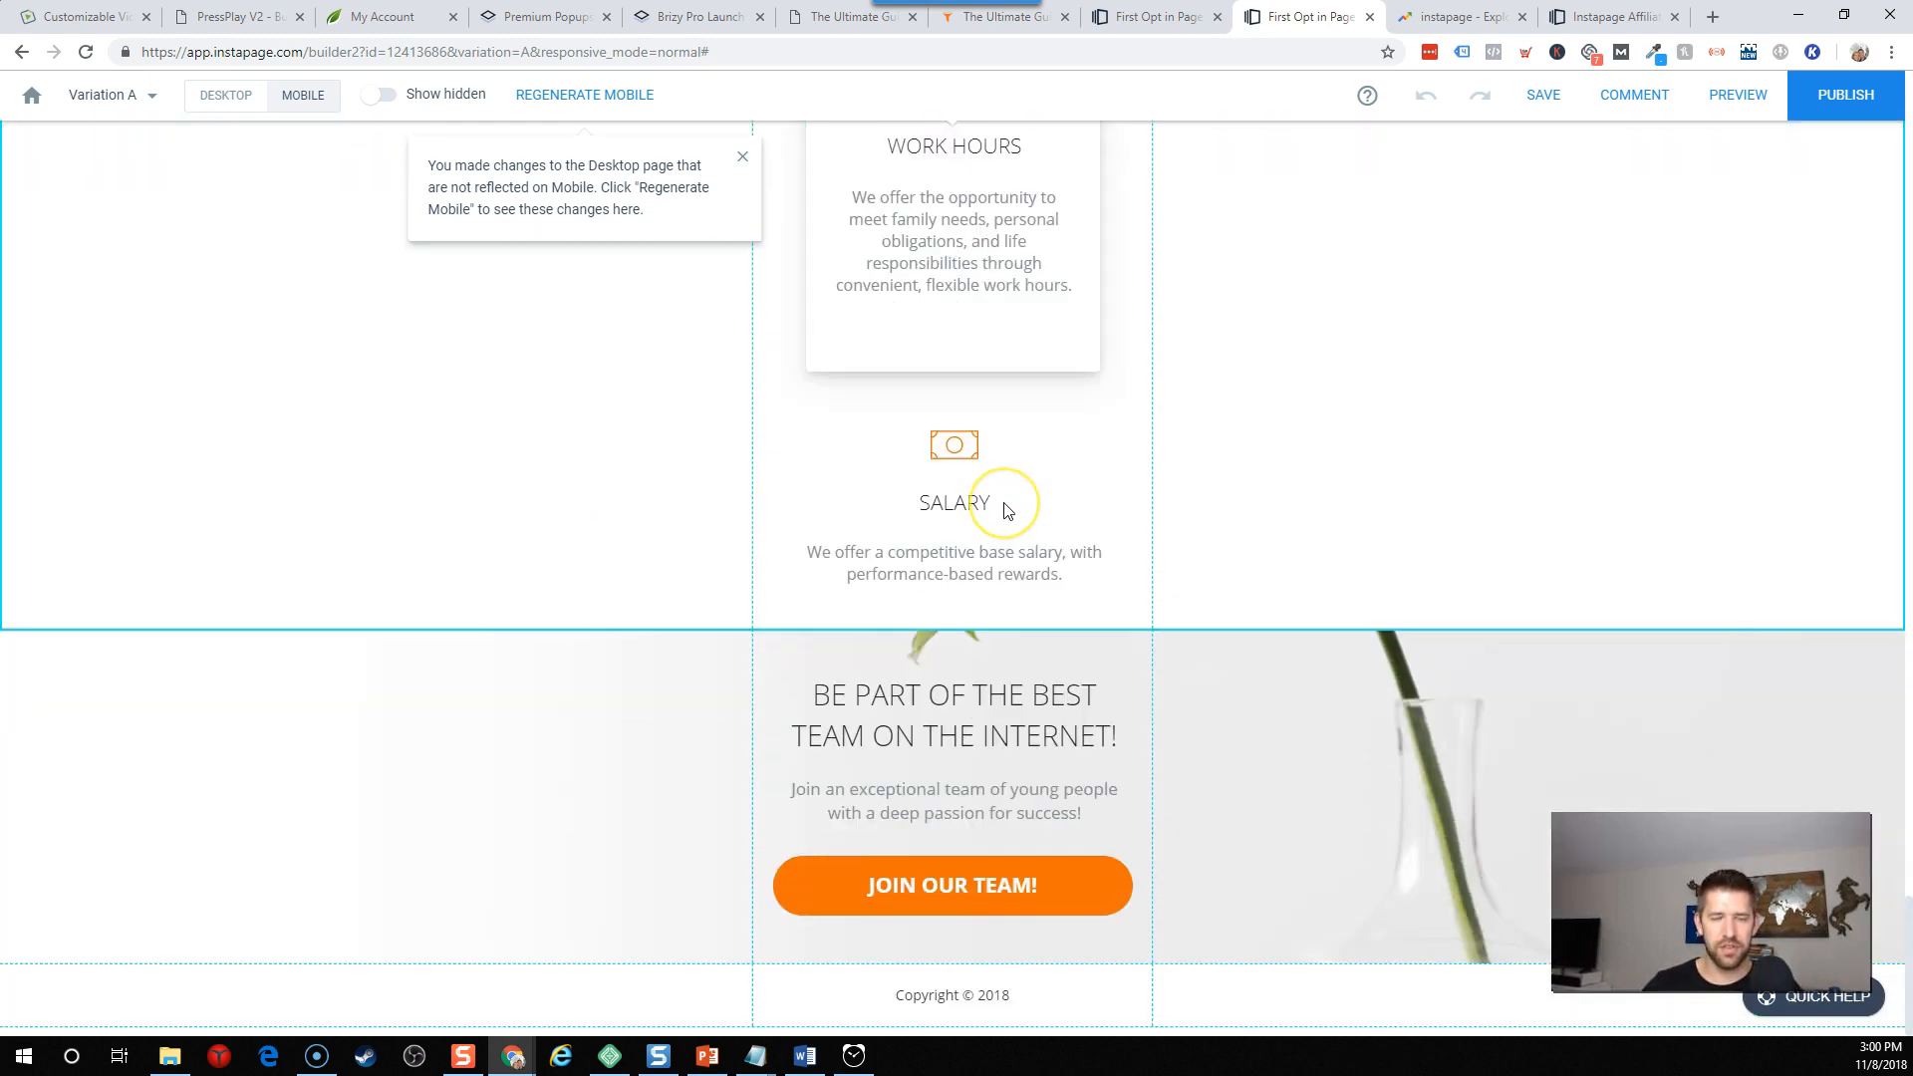
Regenerate the mobile layout from the desktop design, dismiss the revert notice, and view Desktop.
left_click(585, 94)
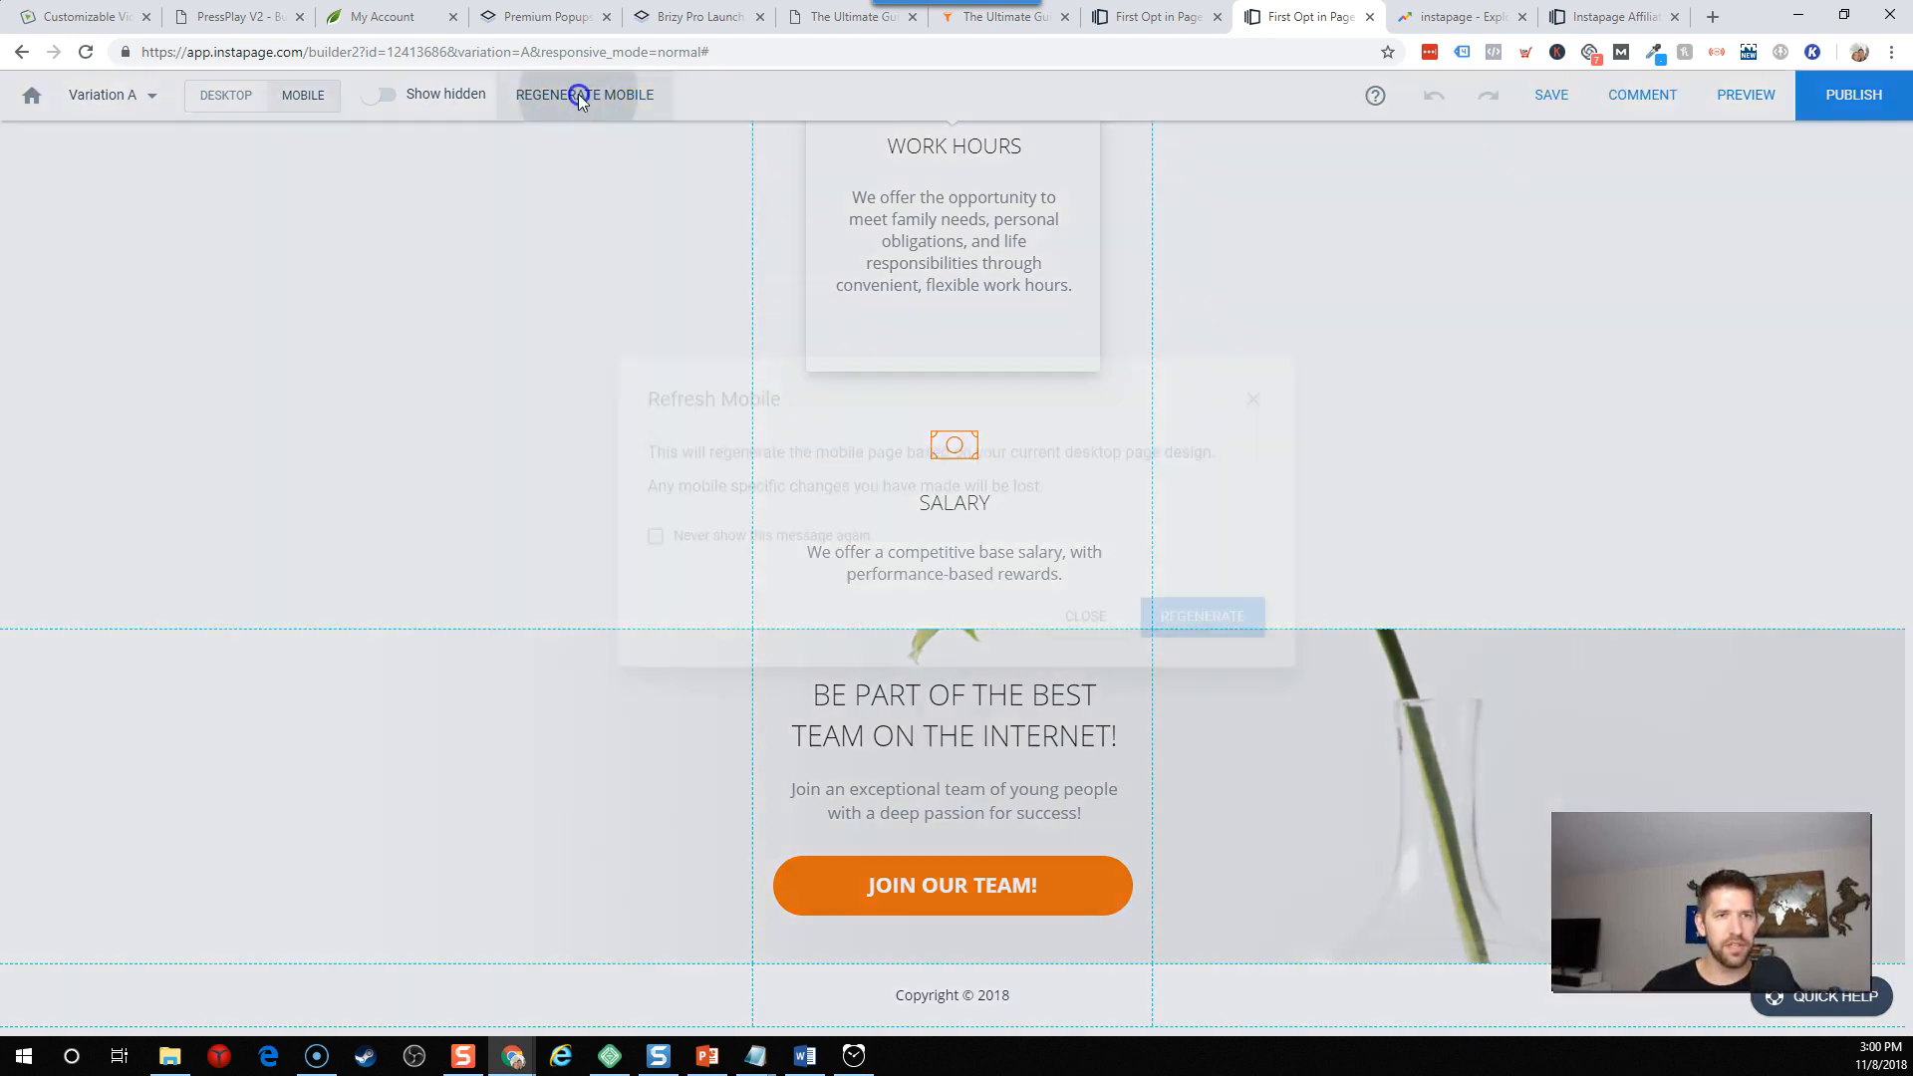
left_click(584, 93)
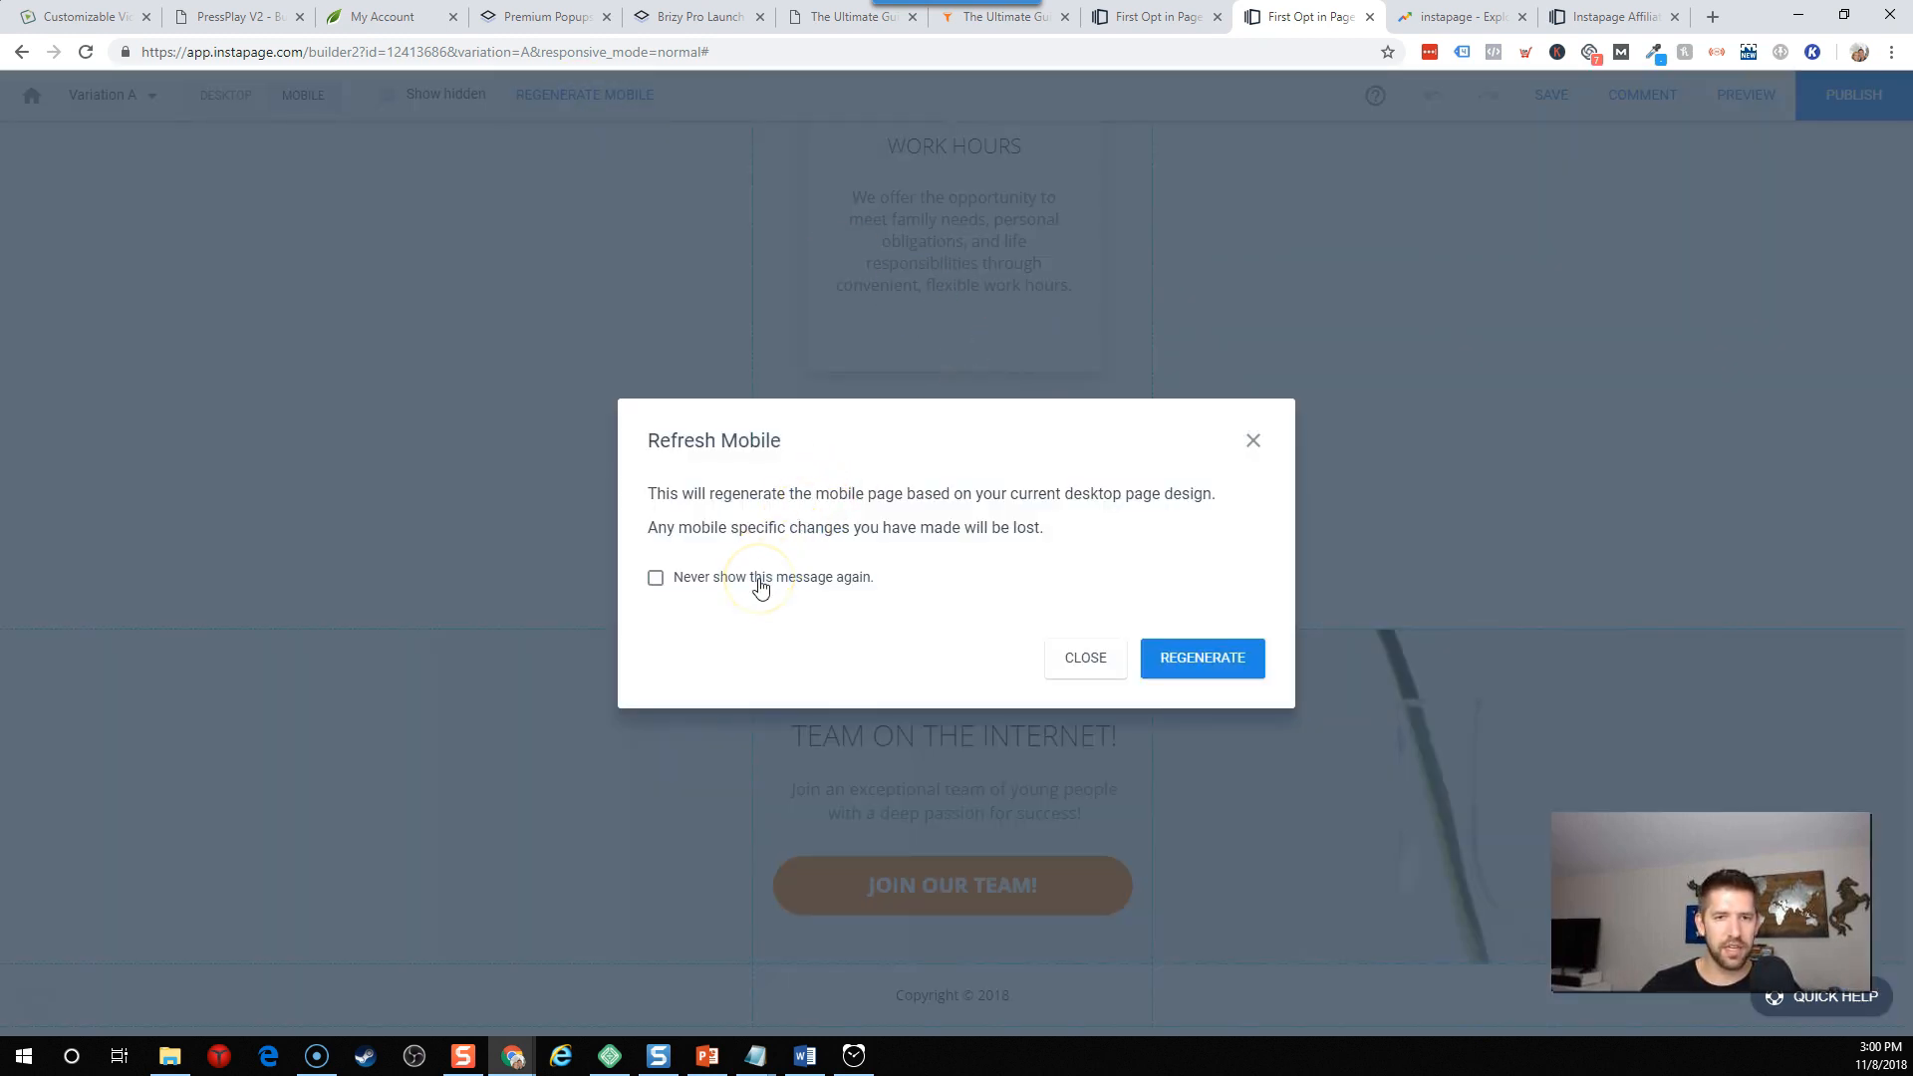
left_click(1201, 657)
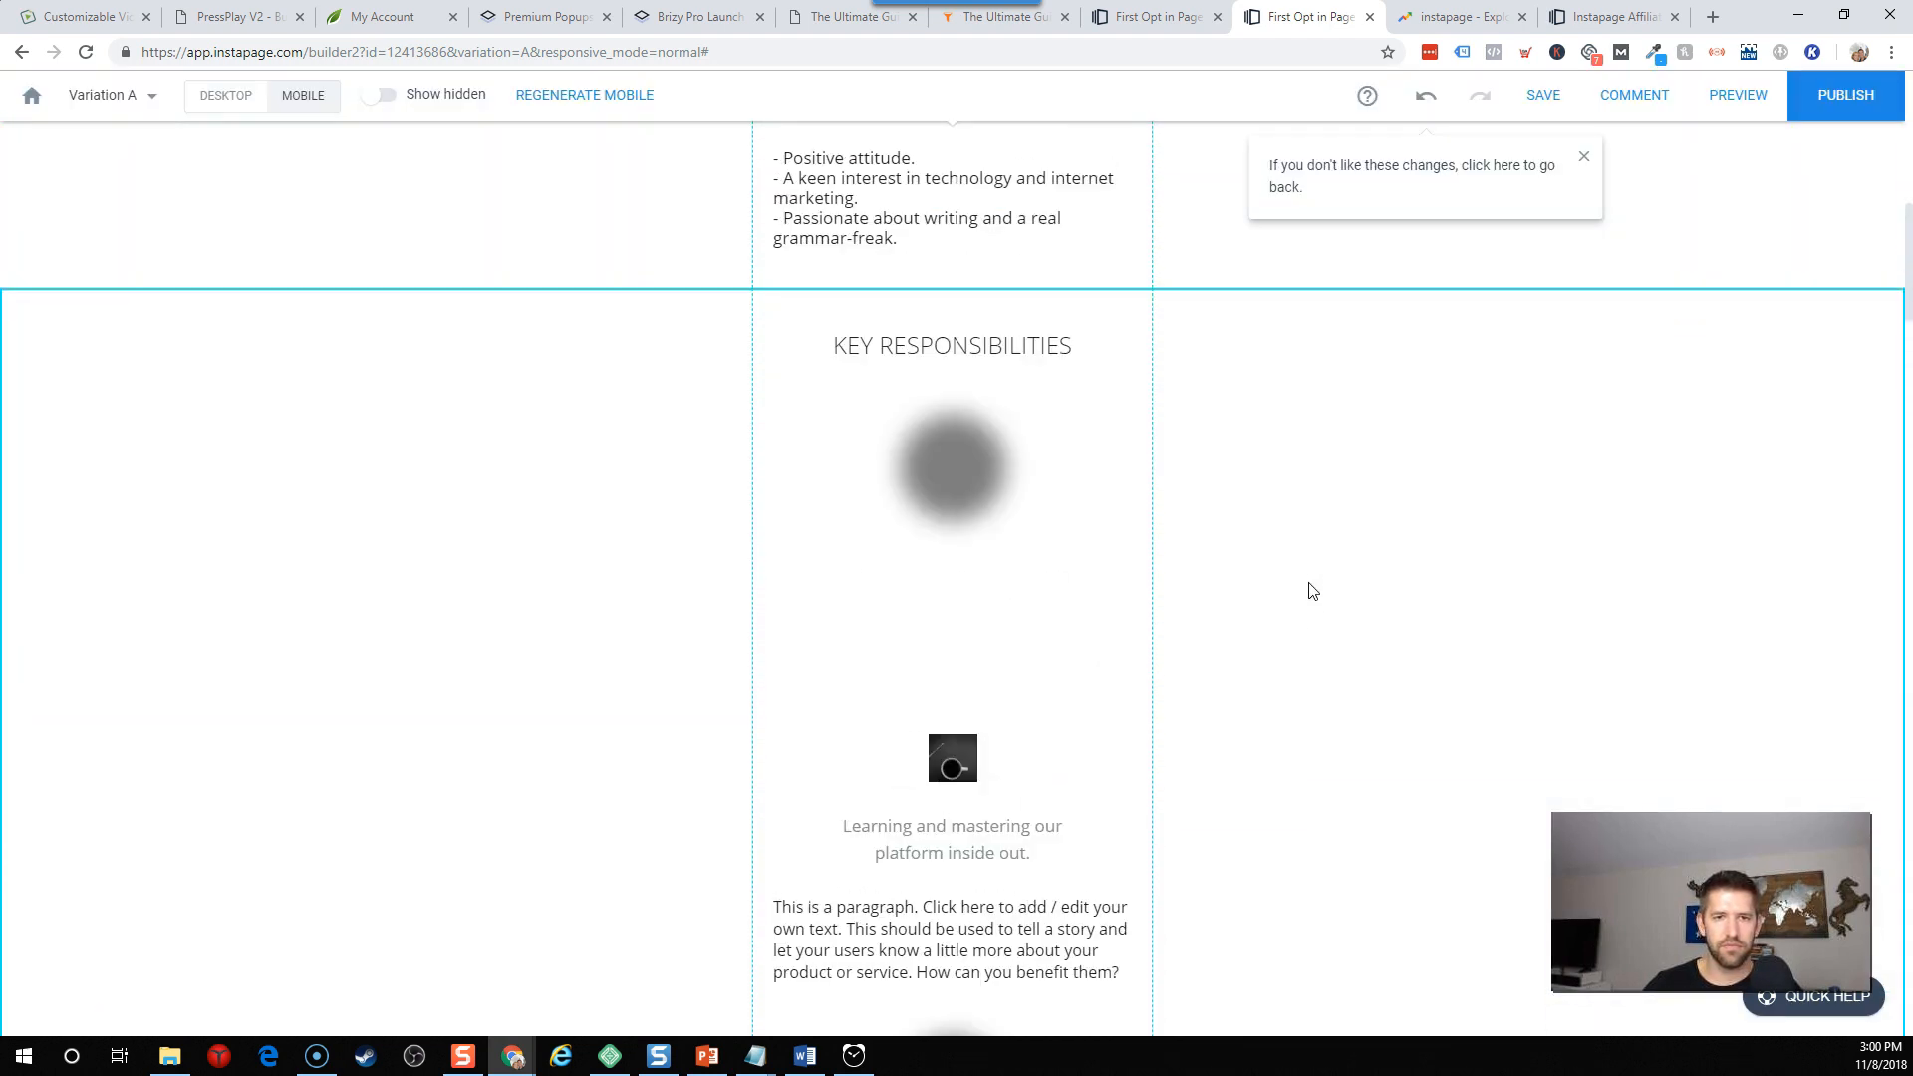
left_click(951, 756)
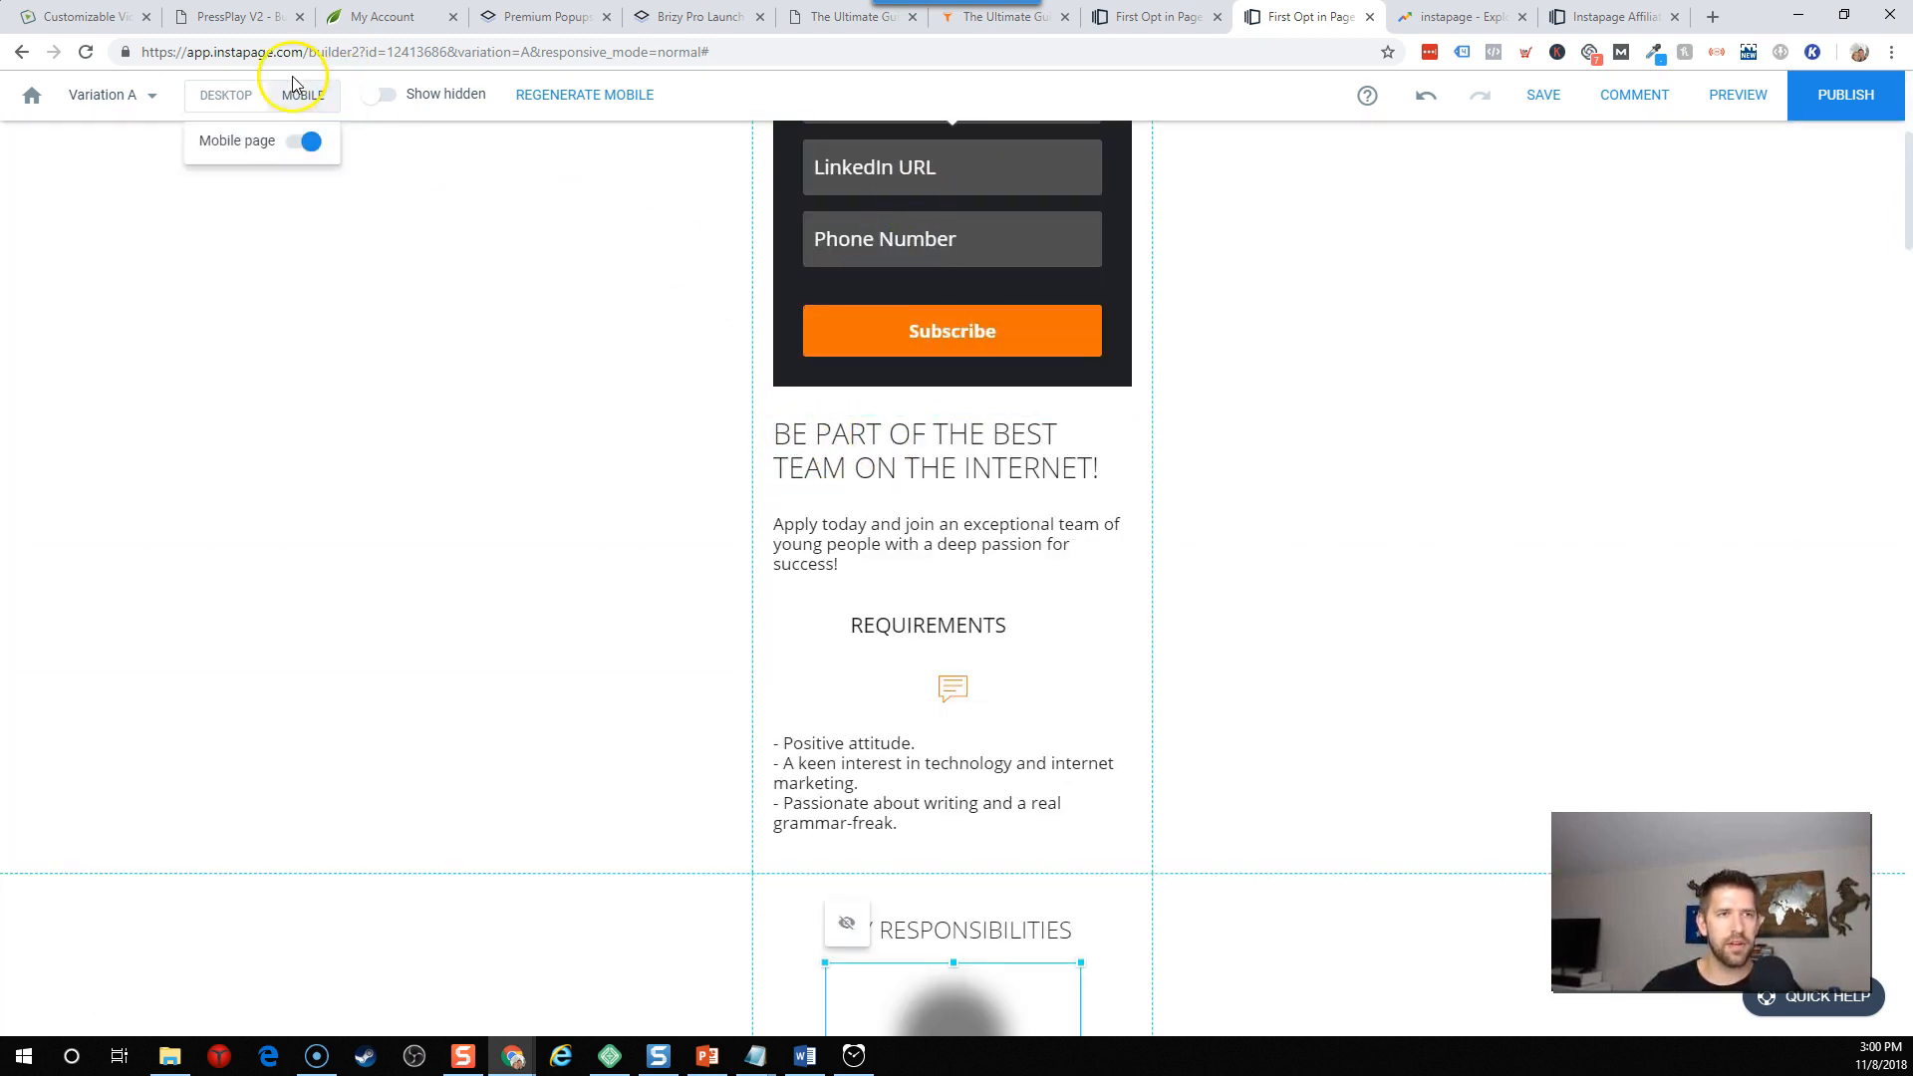
left_click(224, 93)
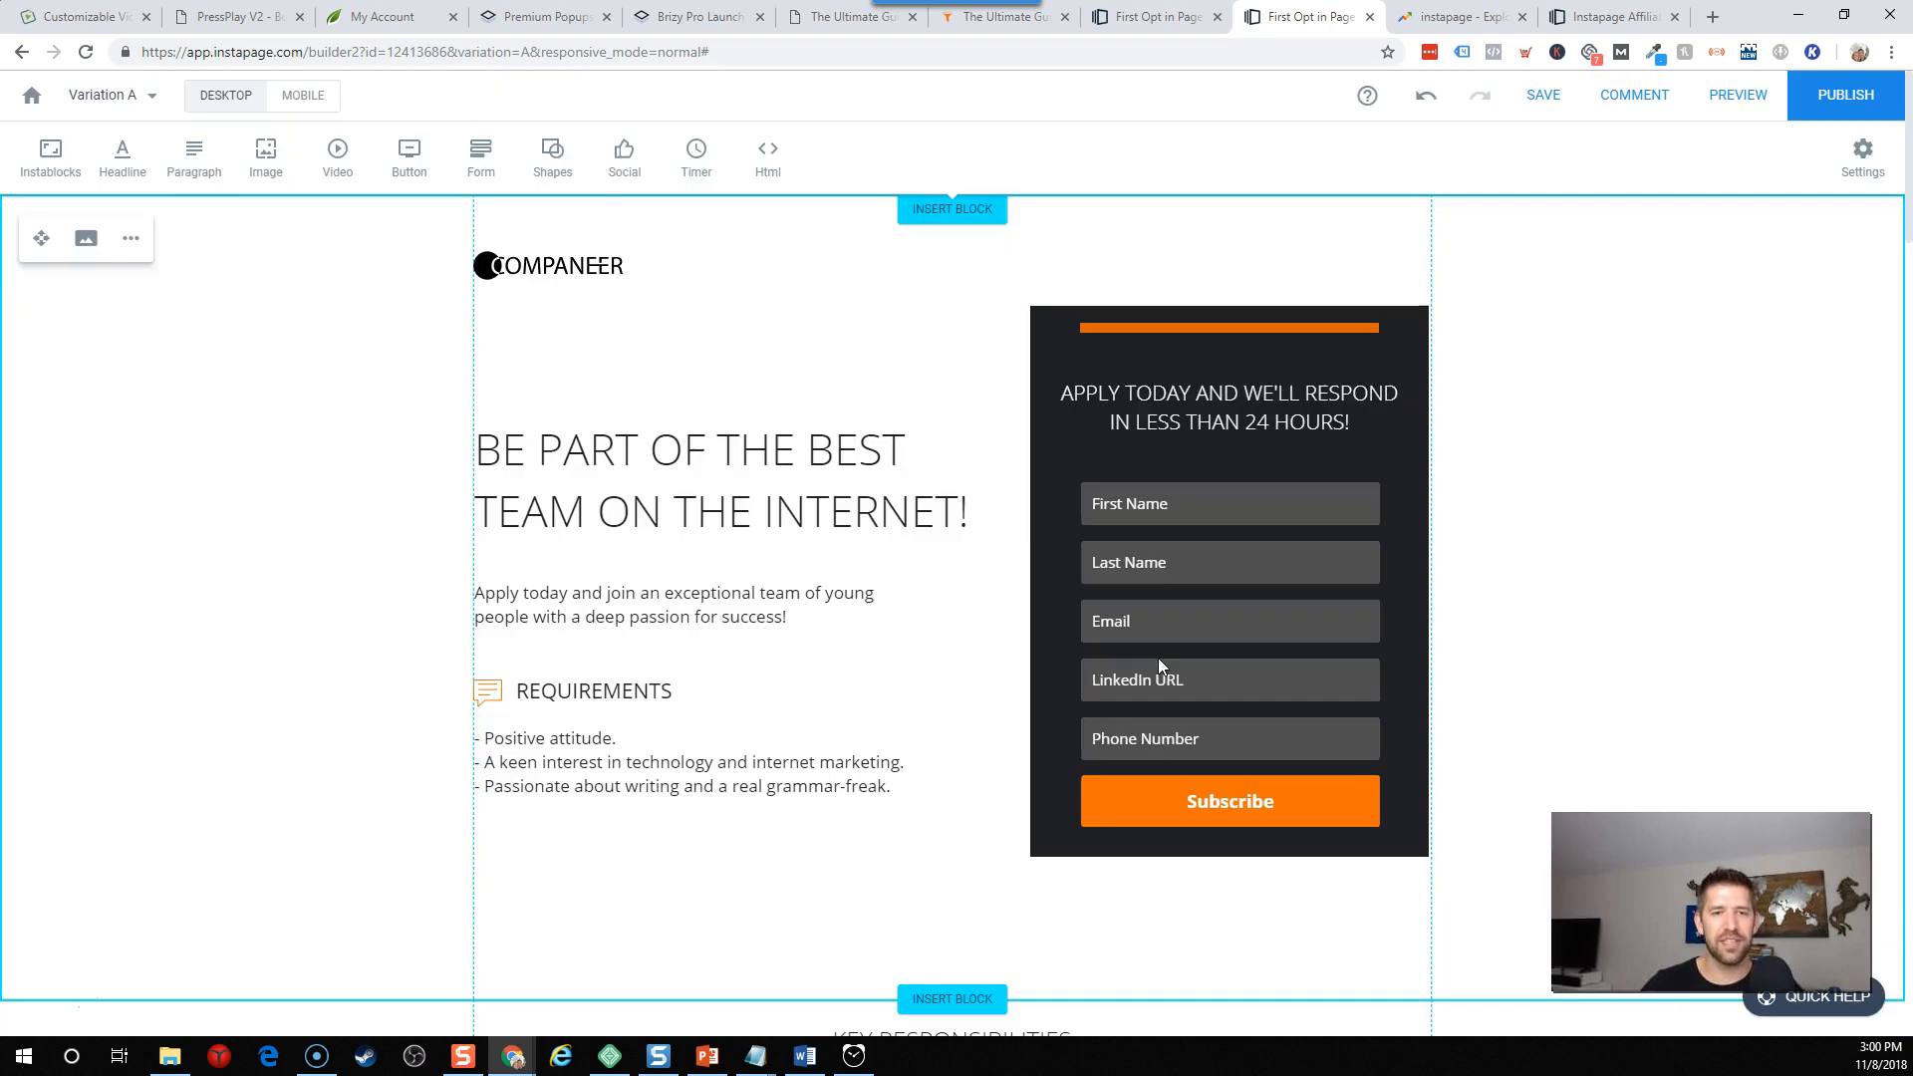
Open the WordPress publishing option from Publish and close its instructions.
left_click(1844, 95)
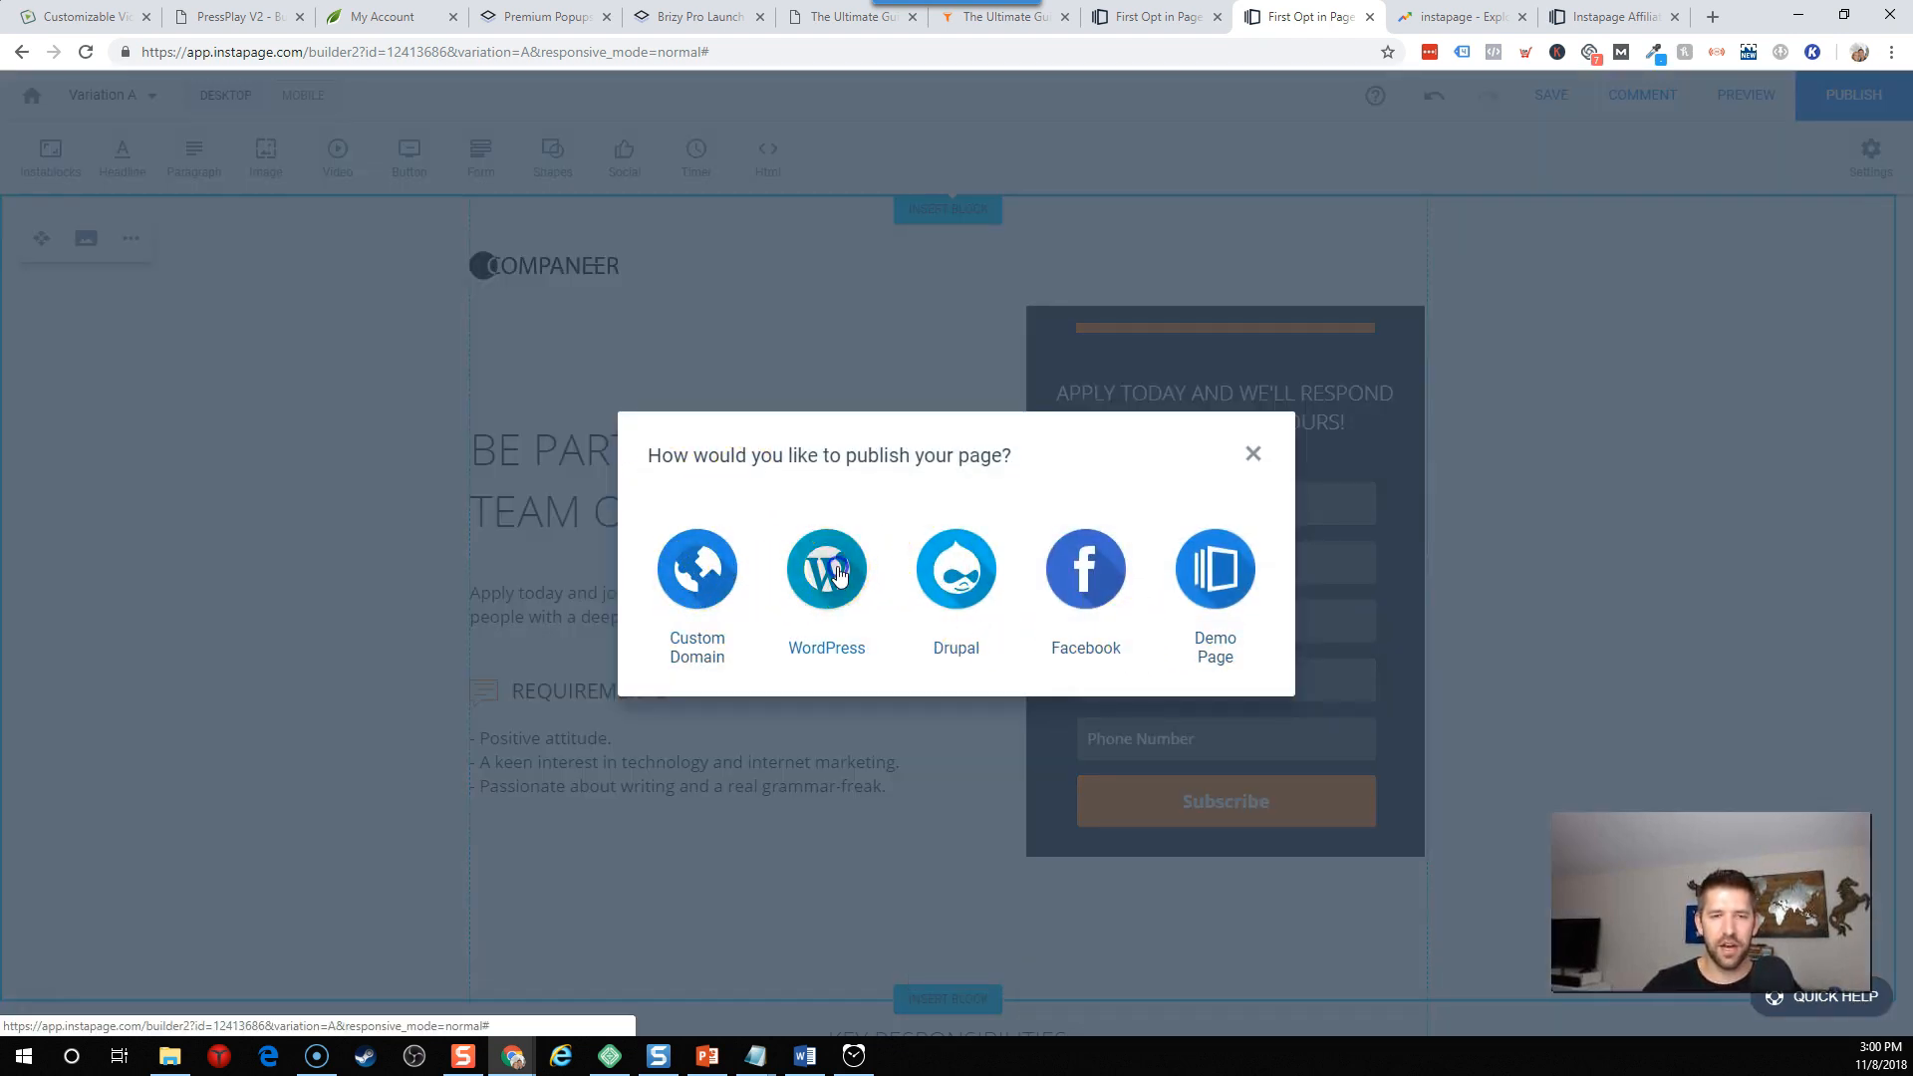
left_click(825, 570)
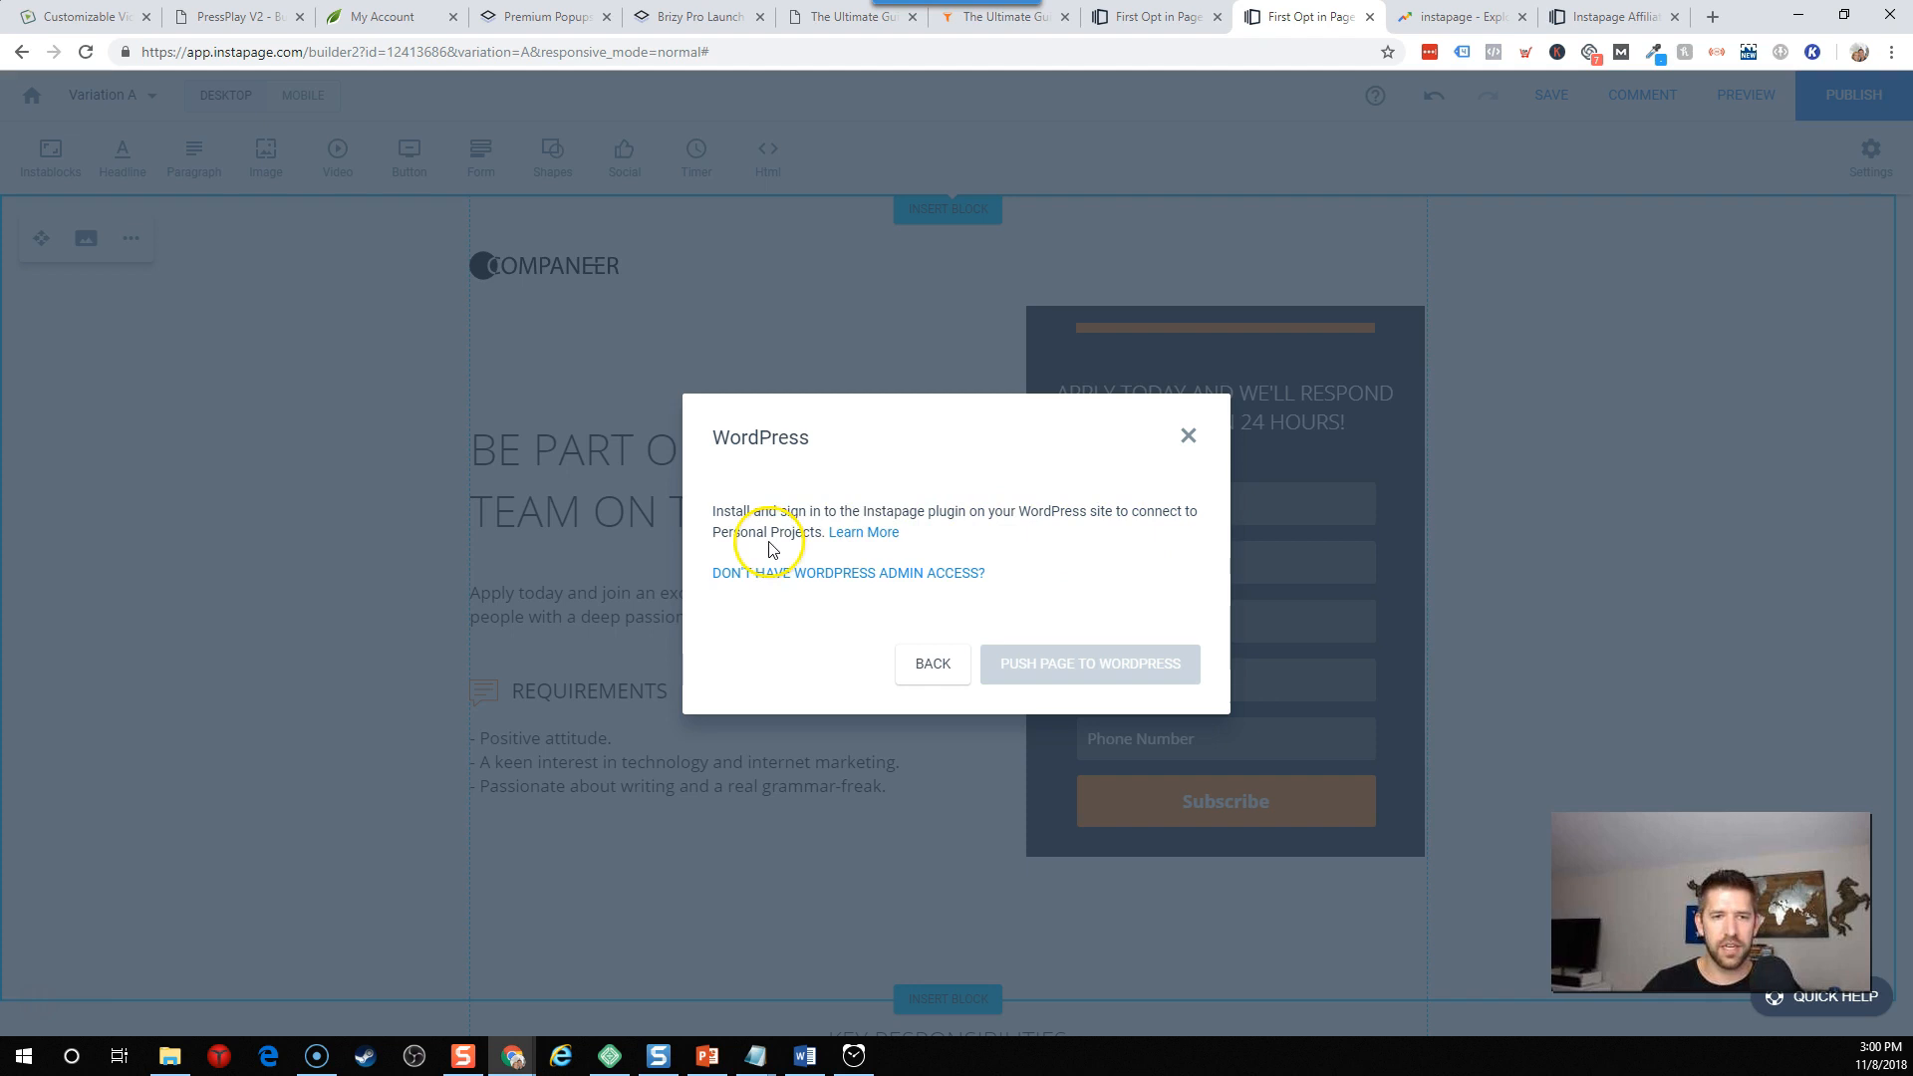
mouse_move(842, 610)
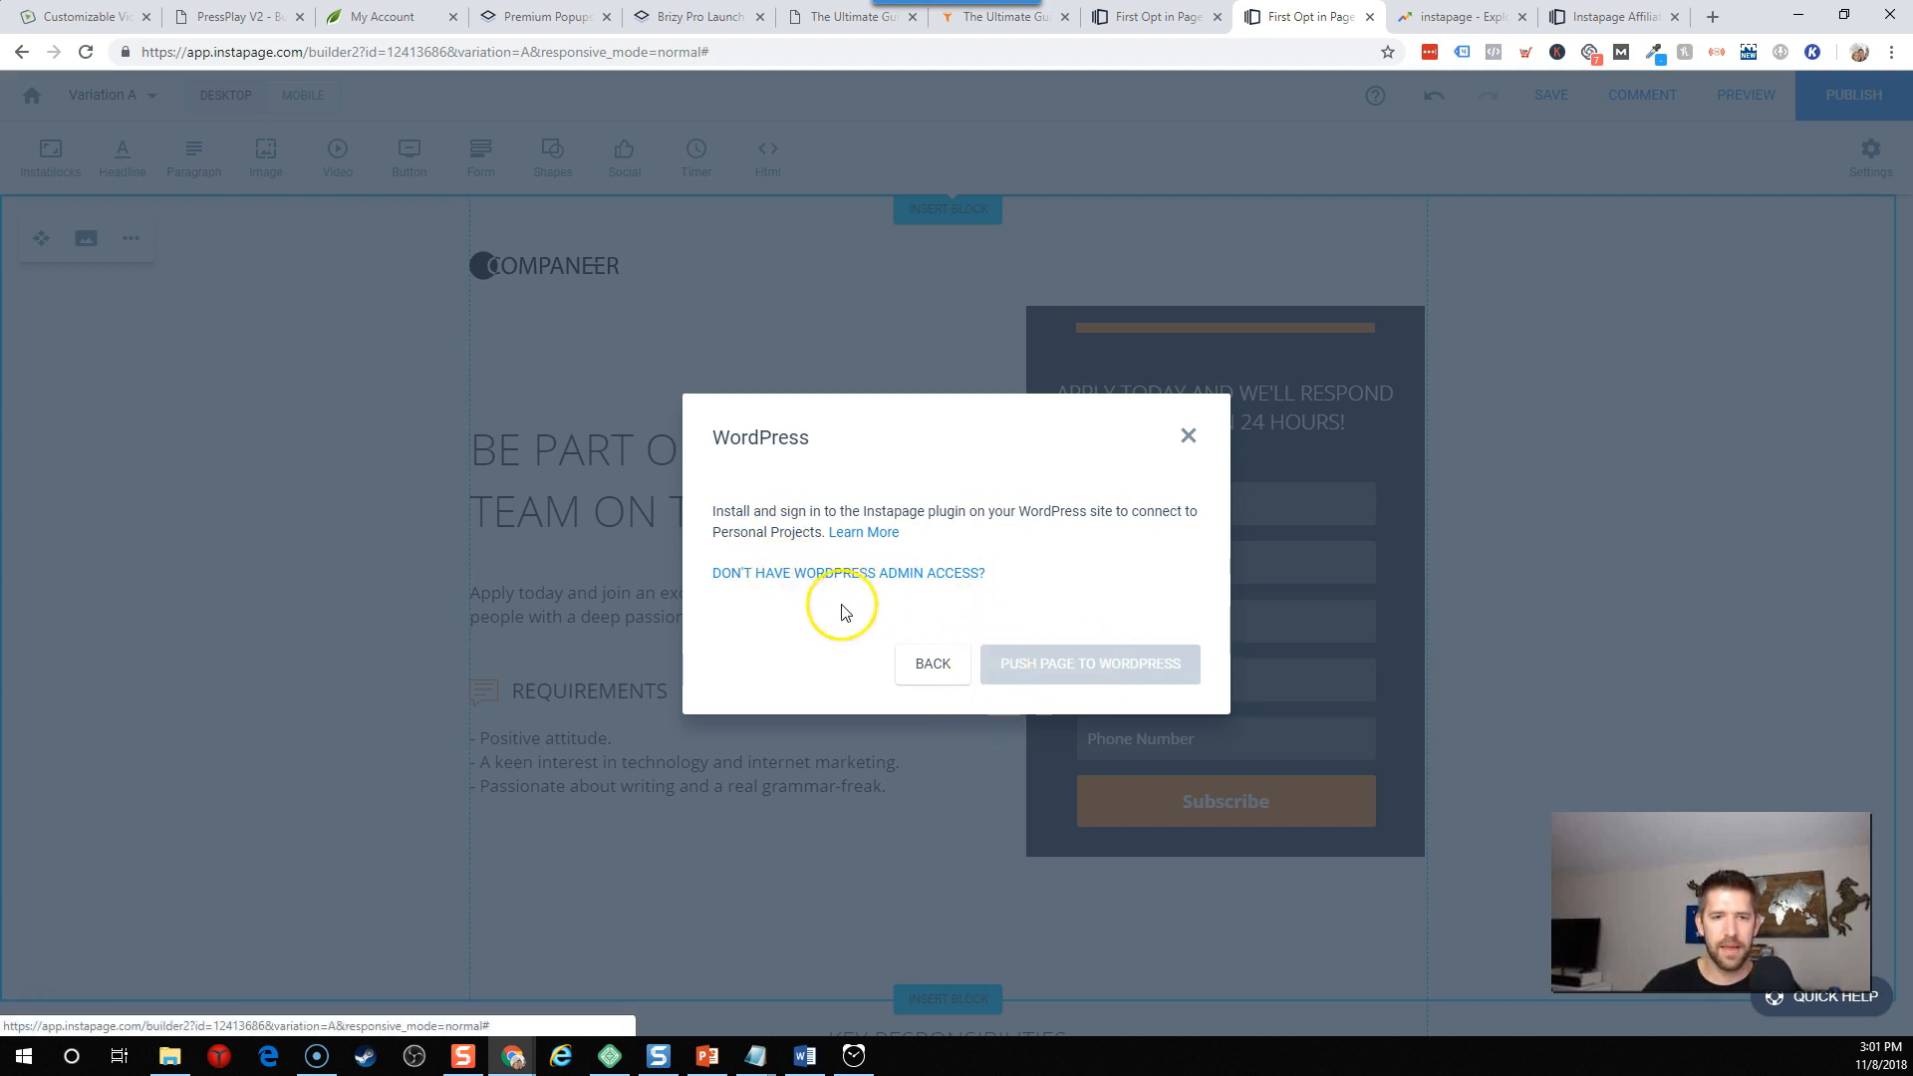
left_click(1186, 435)
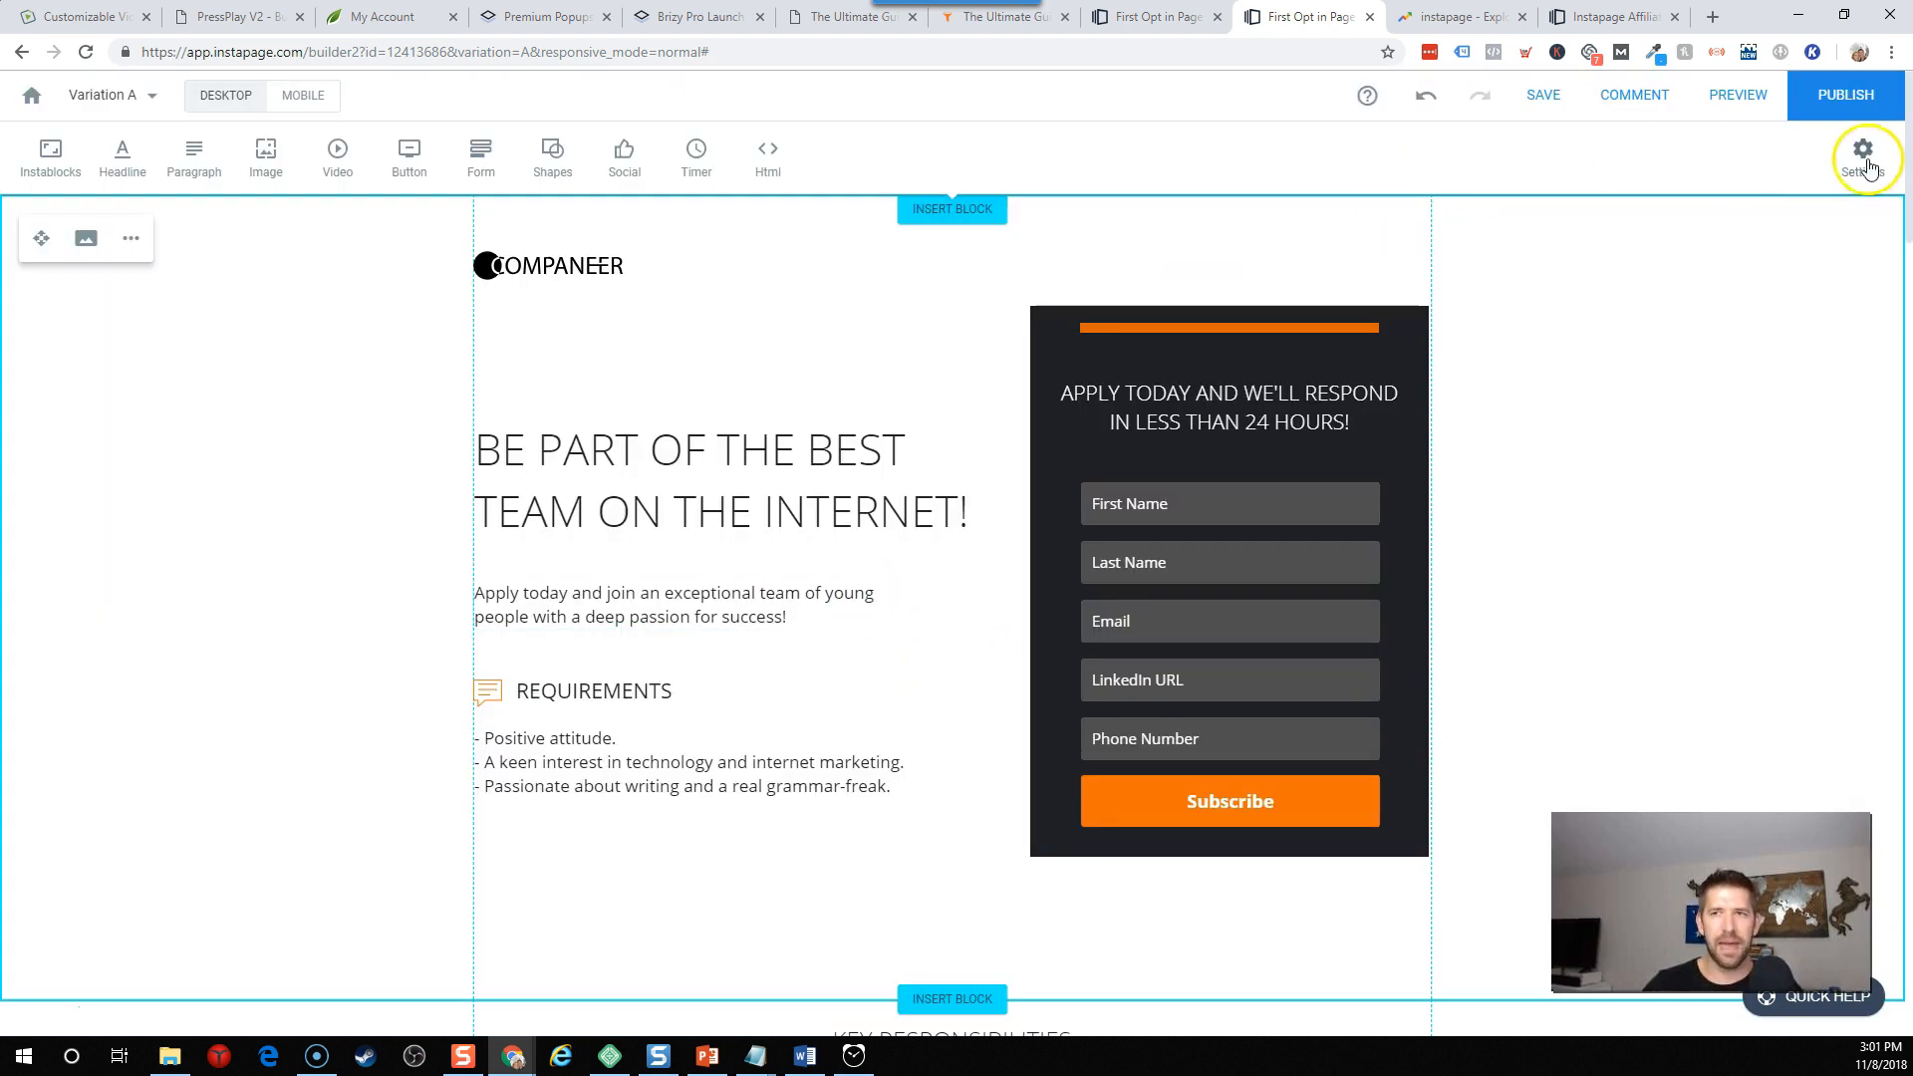
Publish again, continue past the unfinished mobile warning, then go back to it.
left_click(1844, 96)
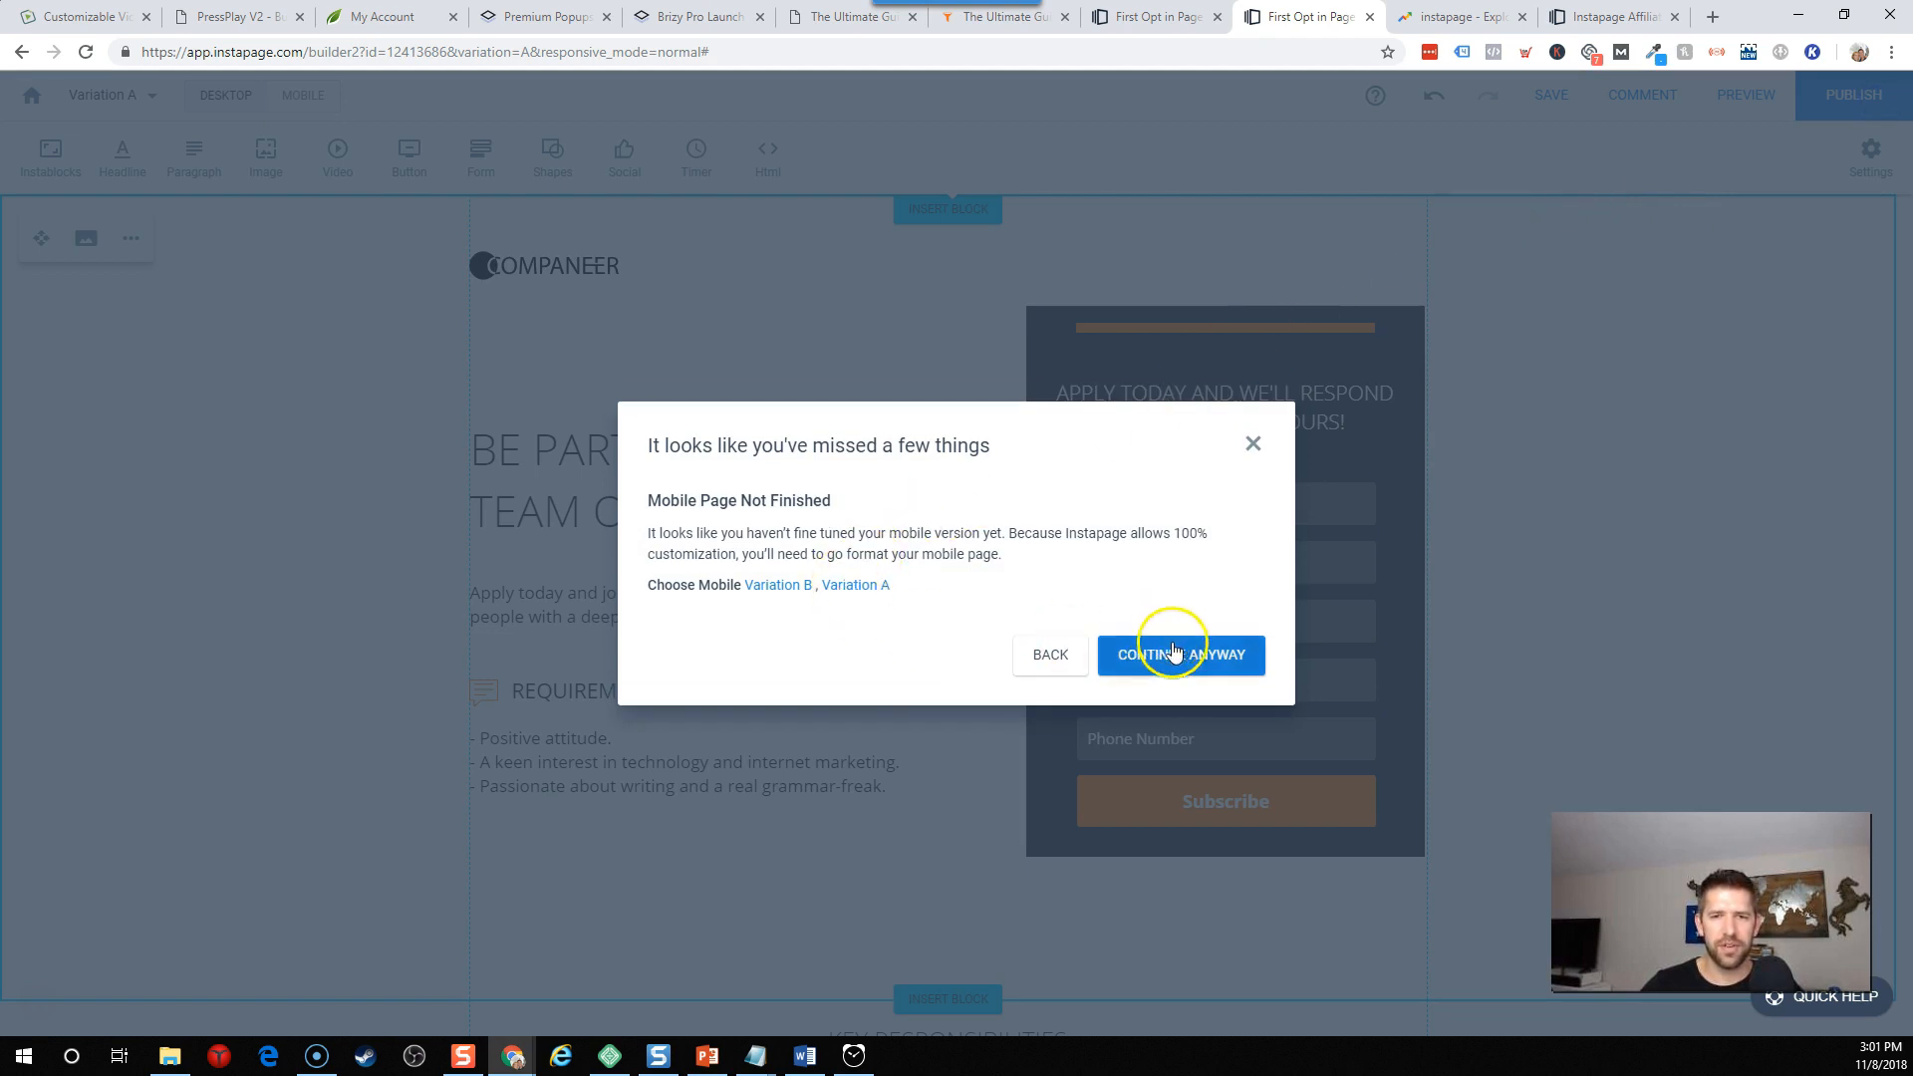
left_click(1178, 653)
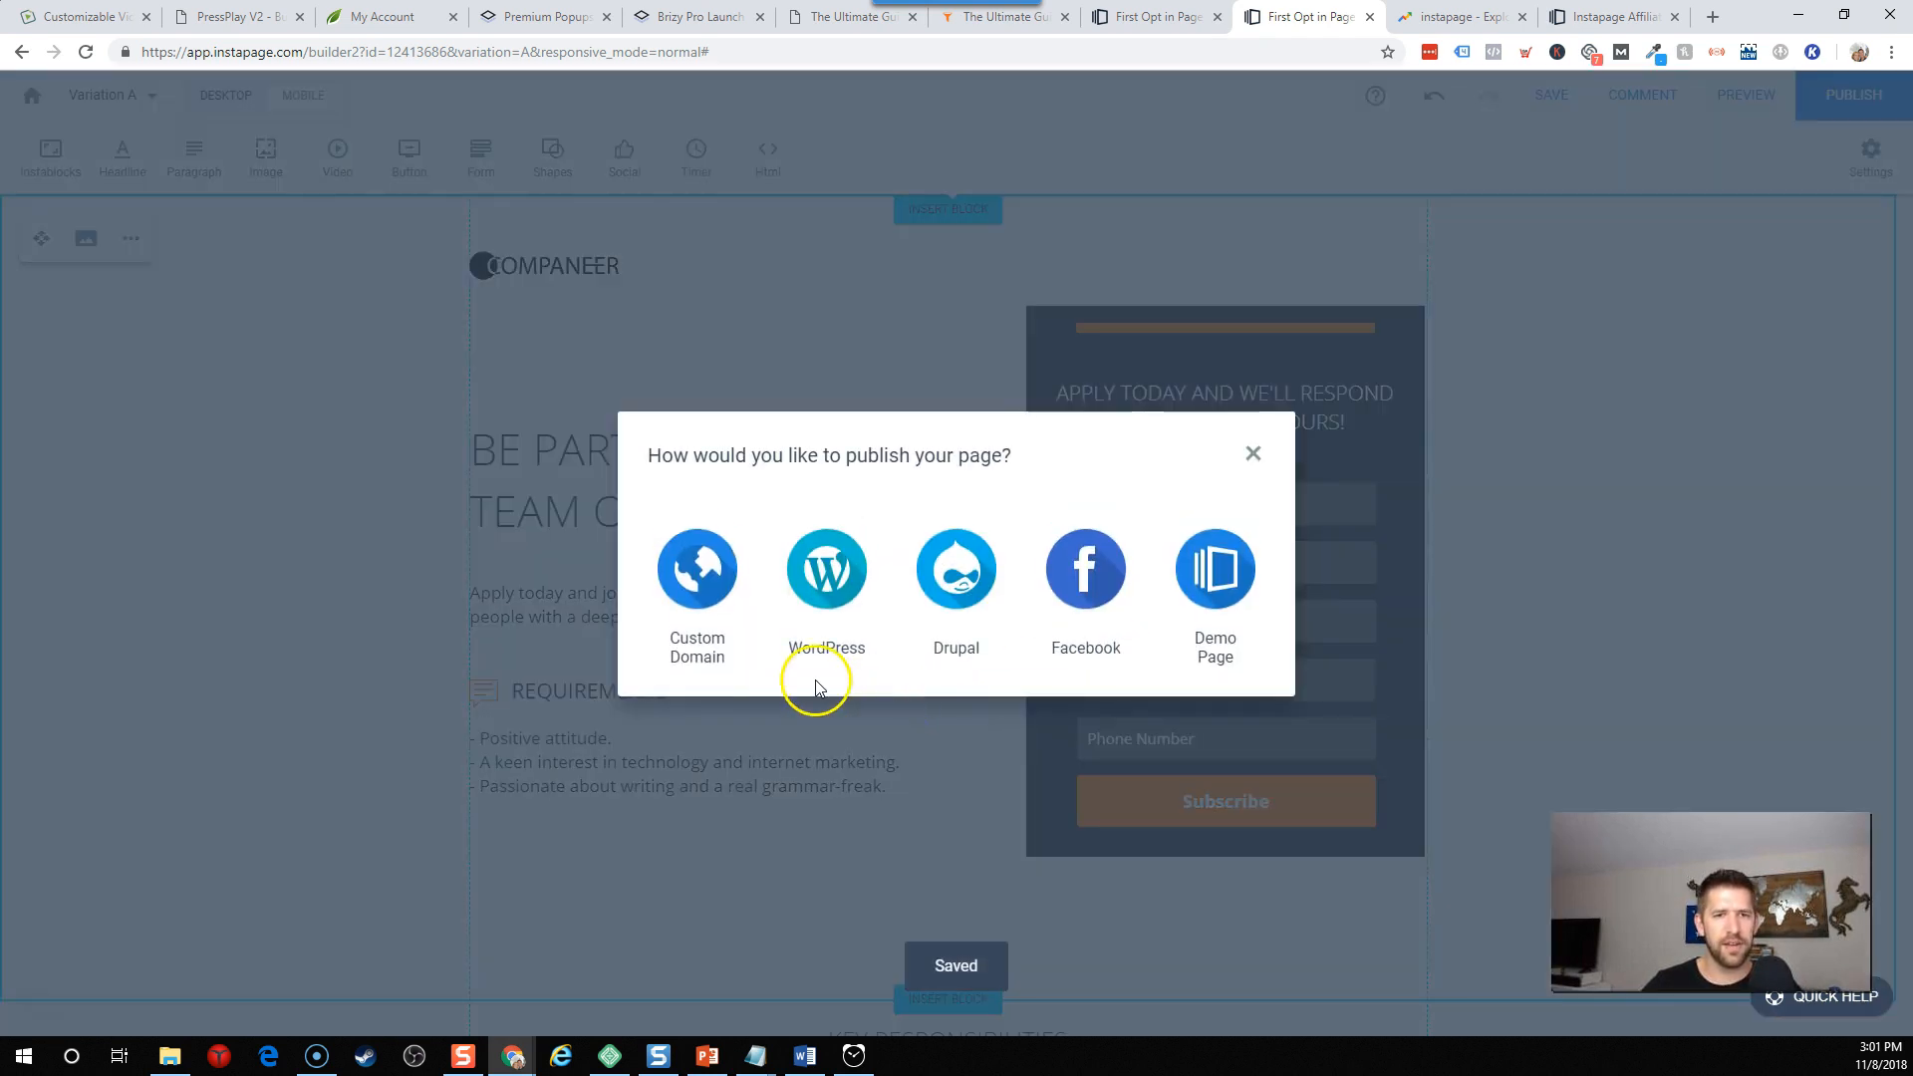
left_click(695, 569)
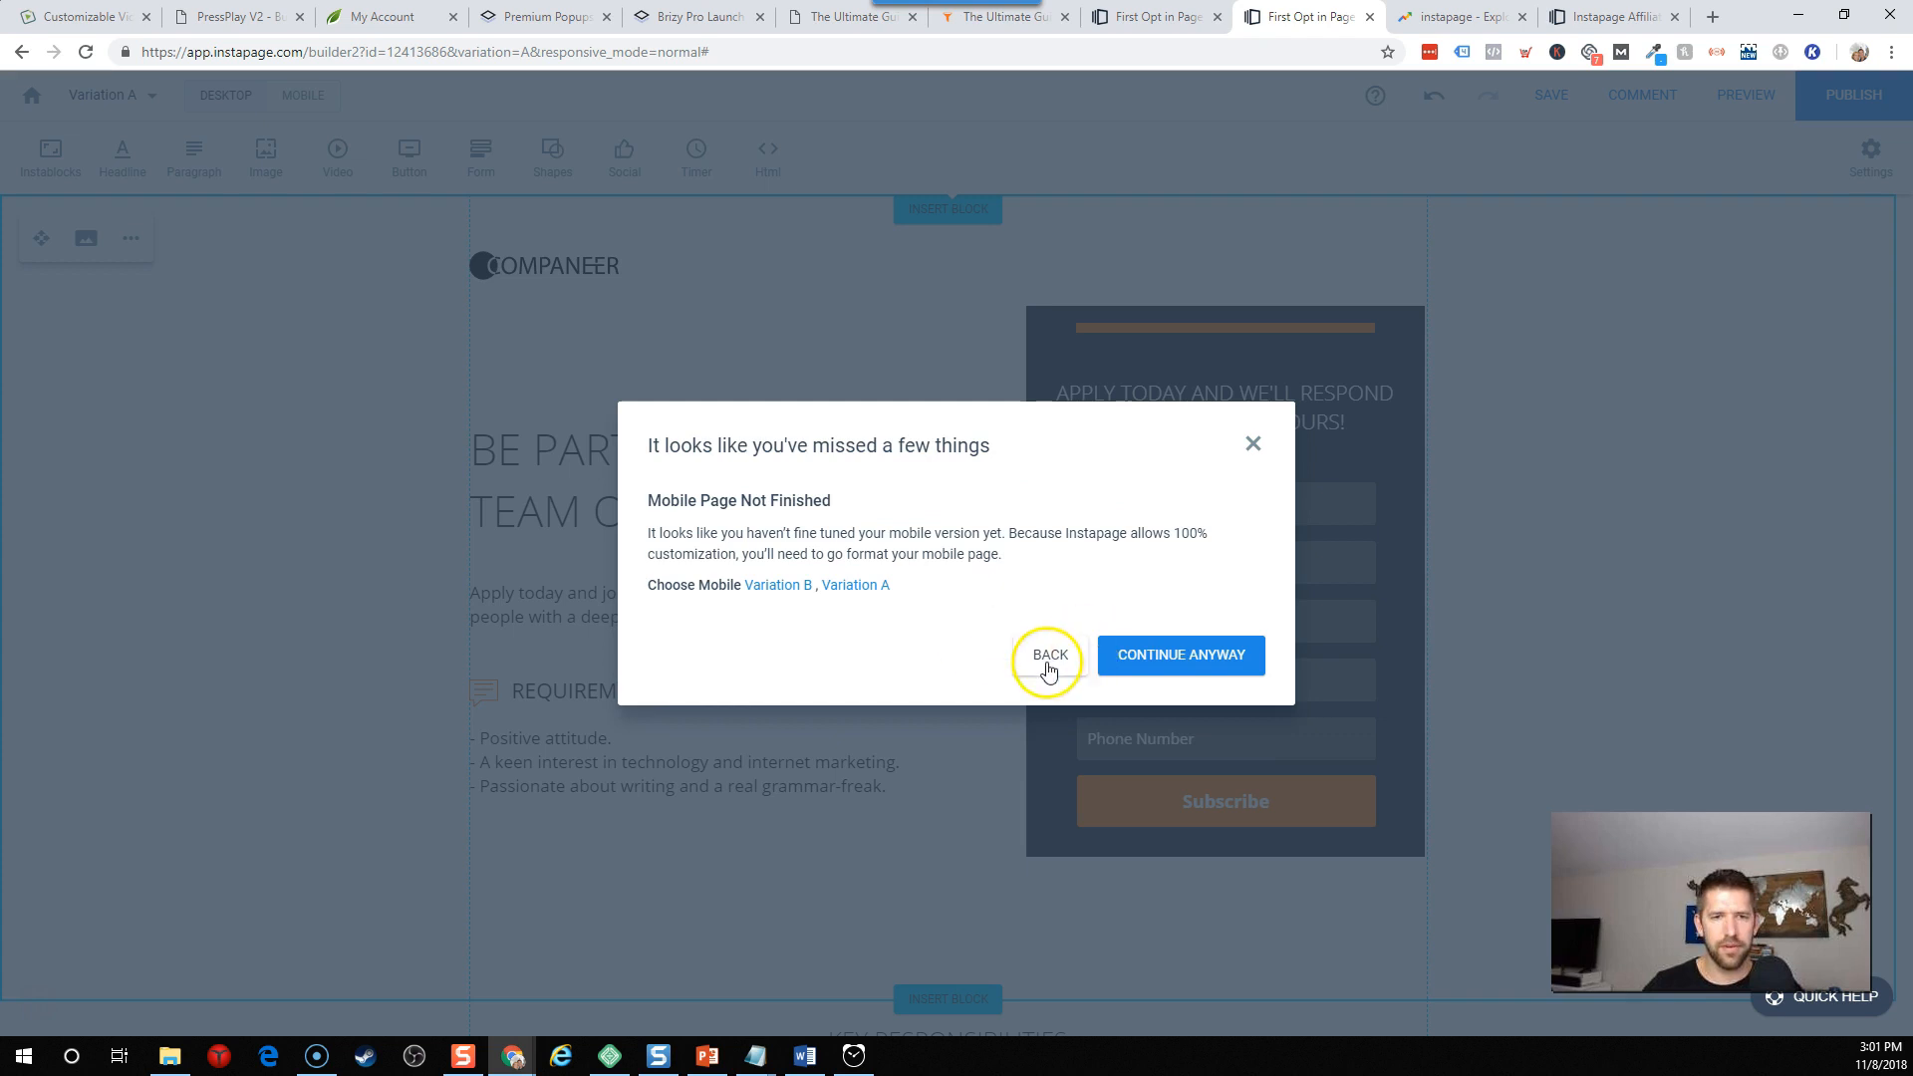
left_click(1049, 653)
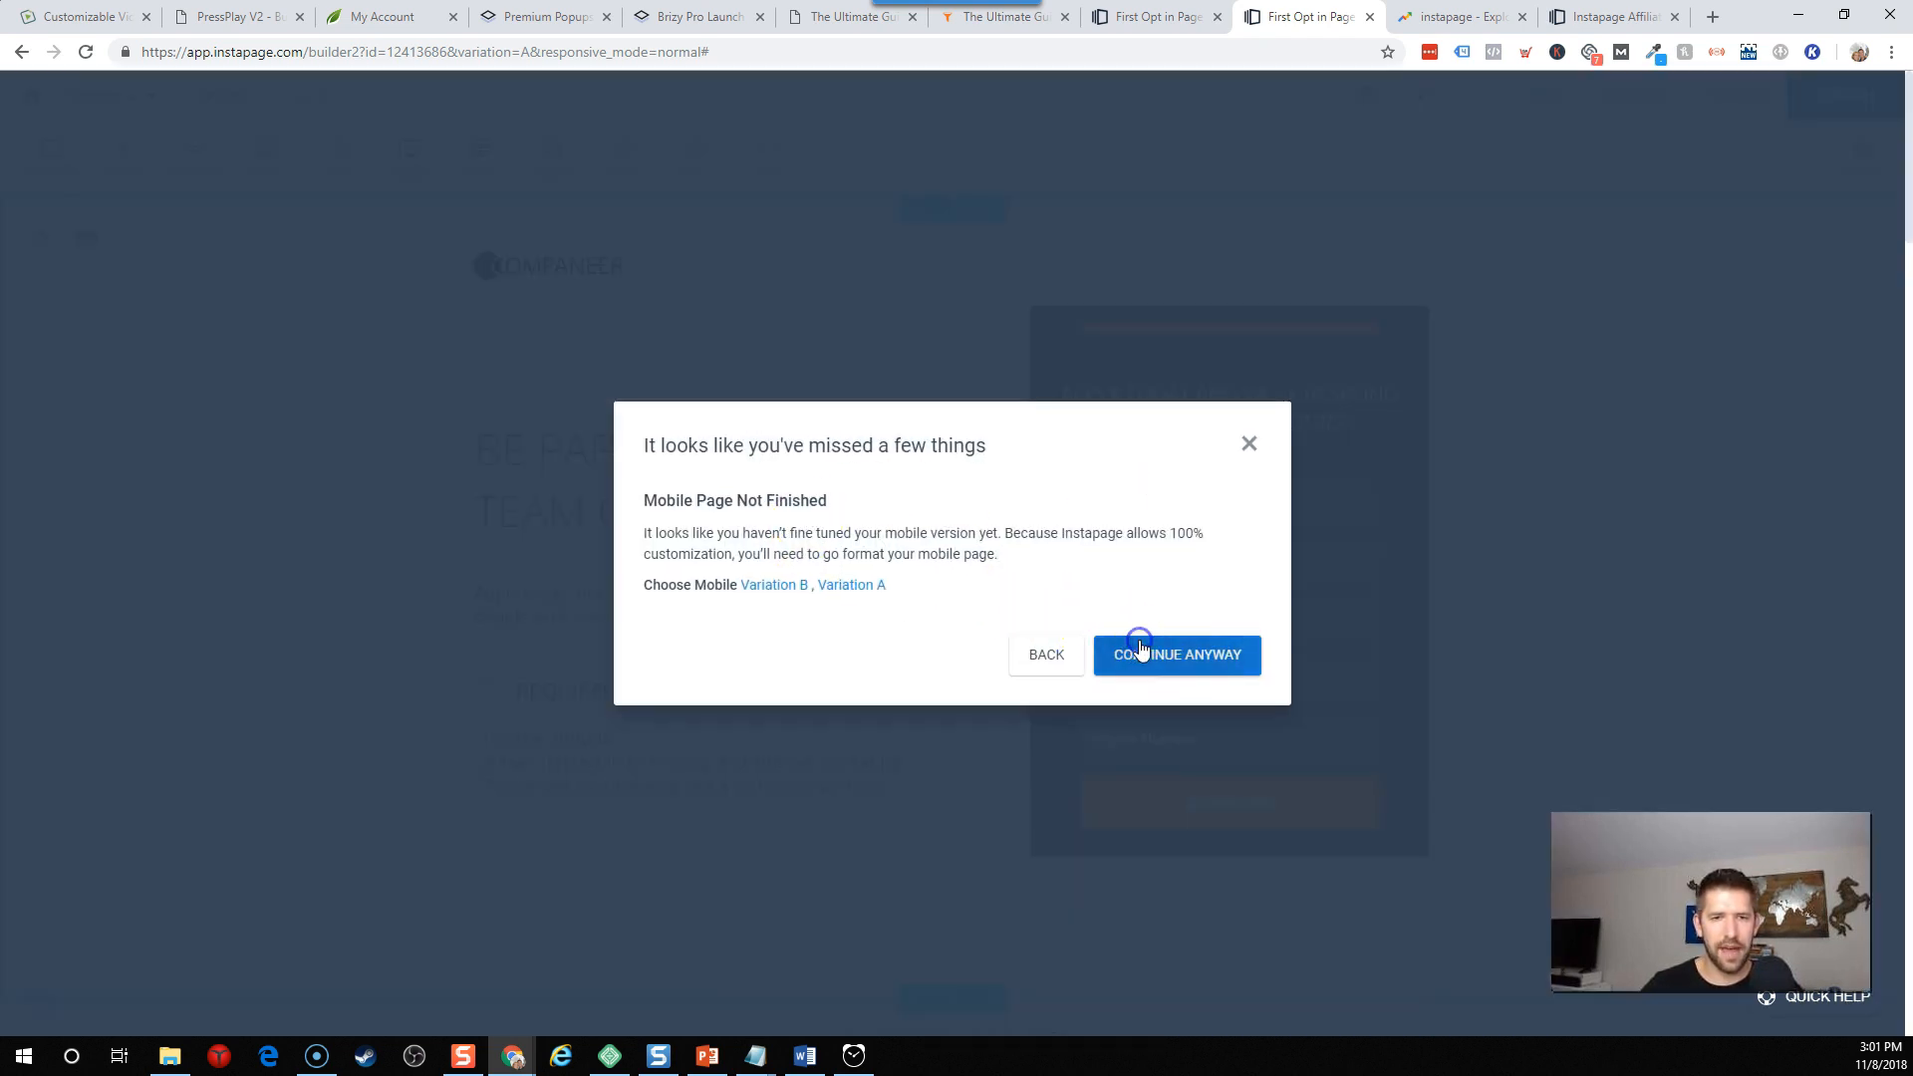
Publish the page as a demo page at thisisincomemeshdemo.pagedemo.co.
left_click(1175, 654)
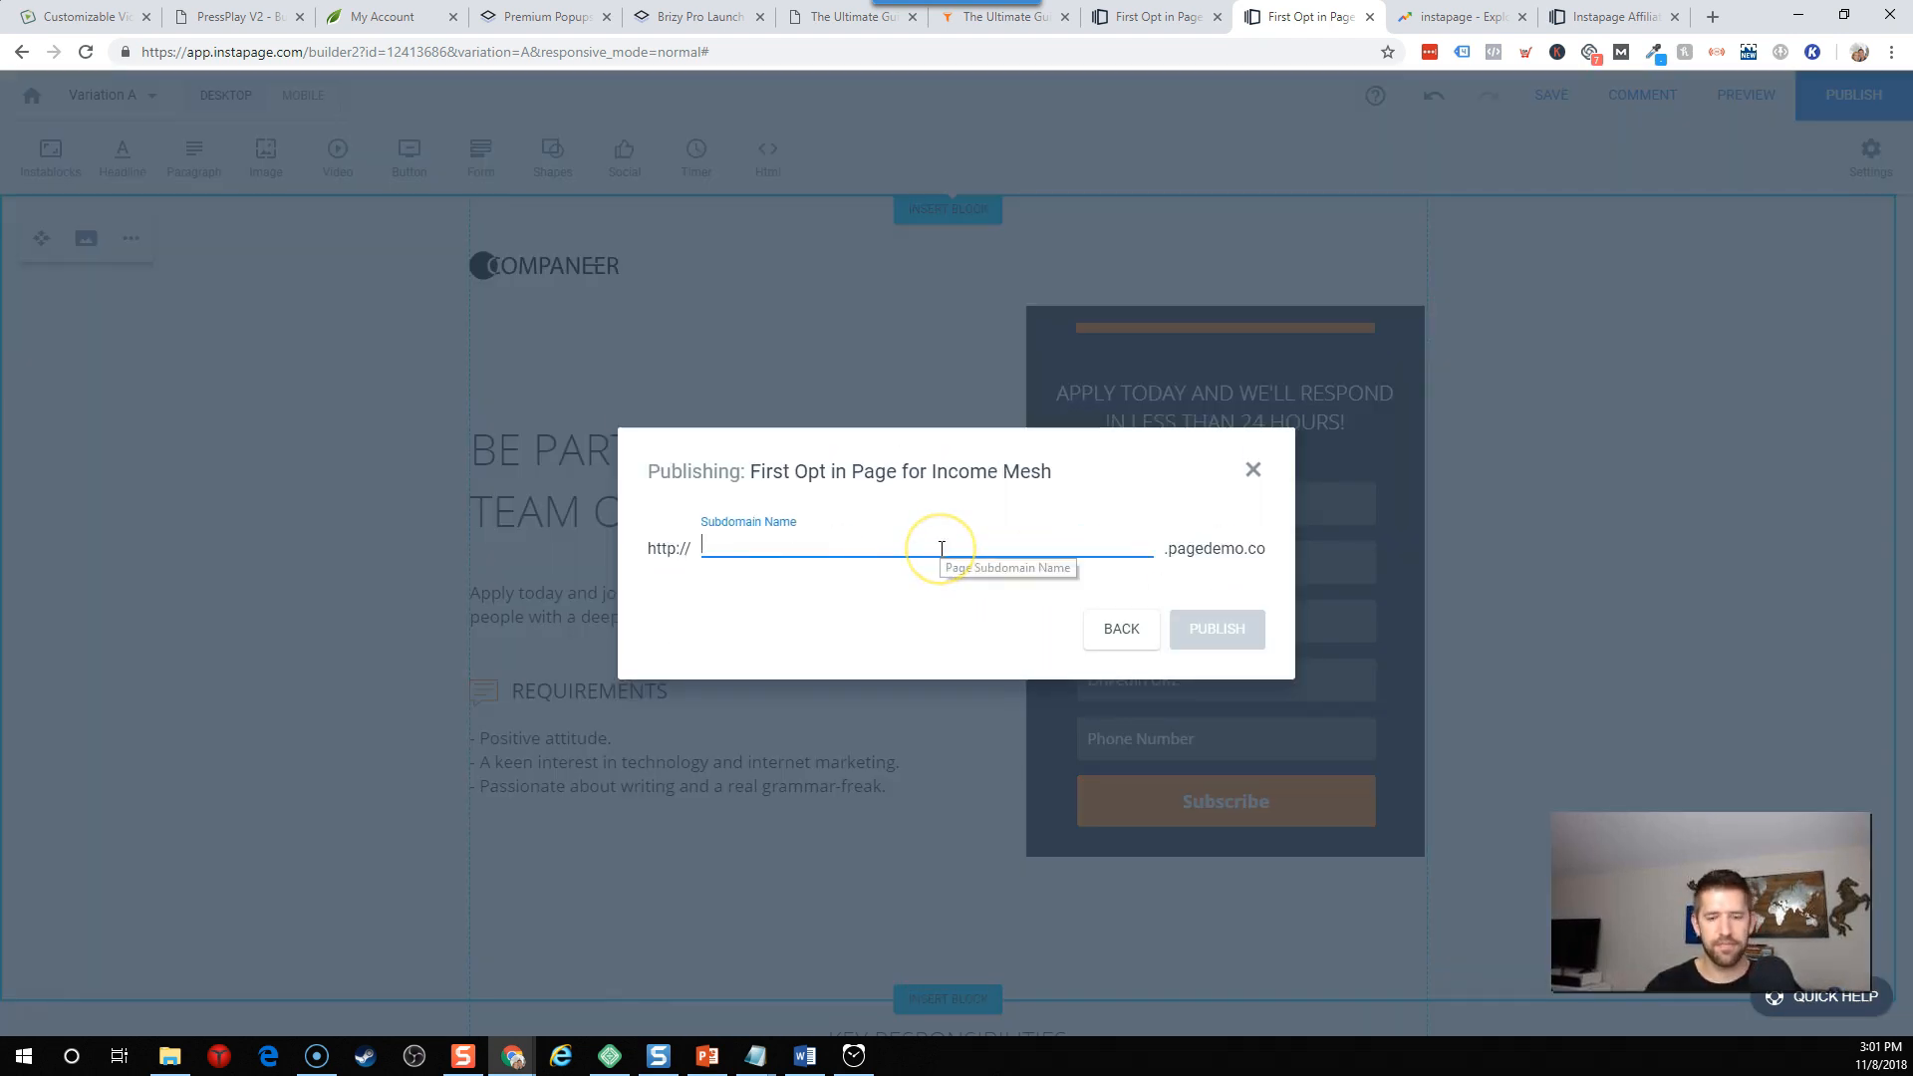
type("thisisincomemeshdemo")
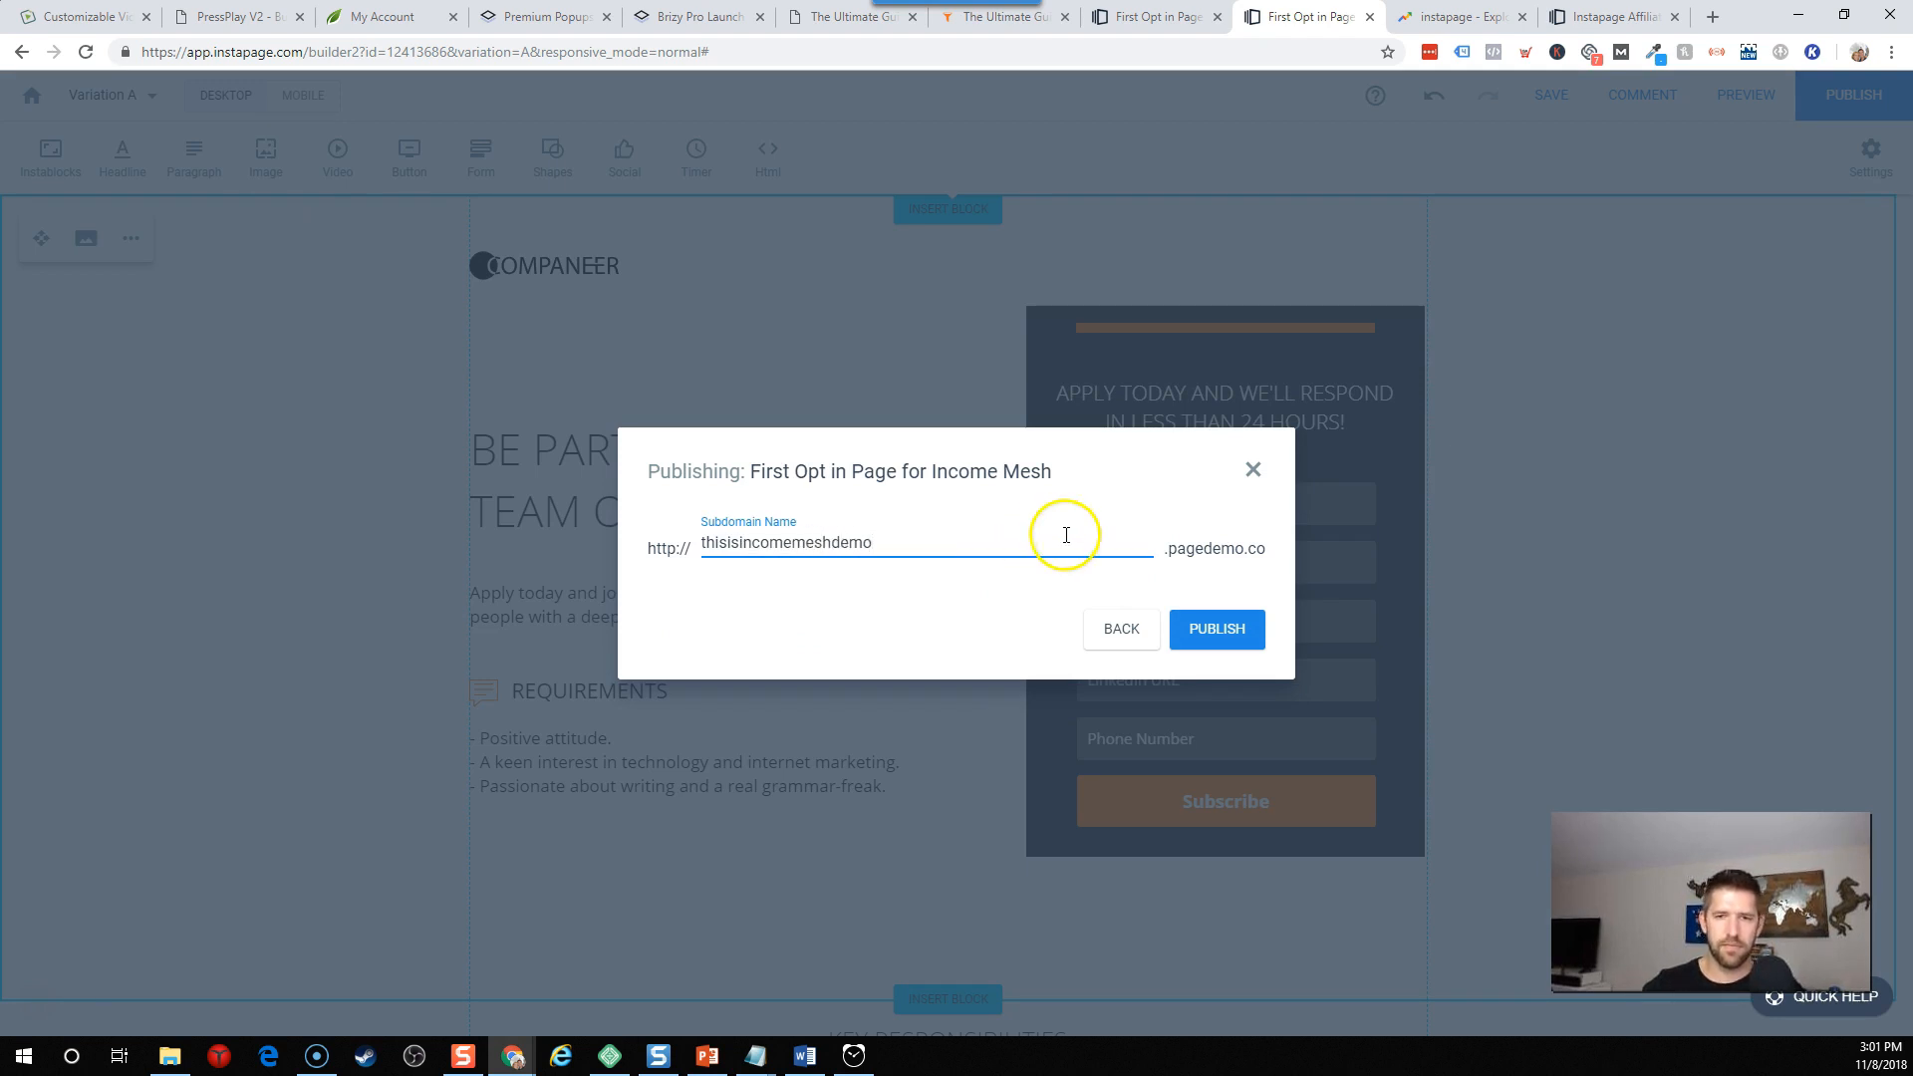
left_click(1215, 629)
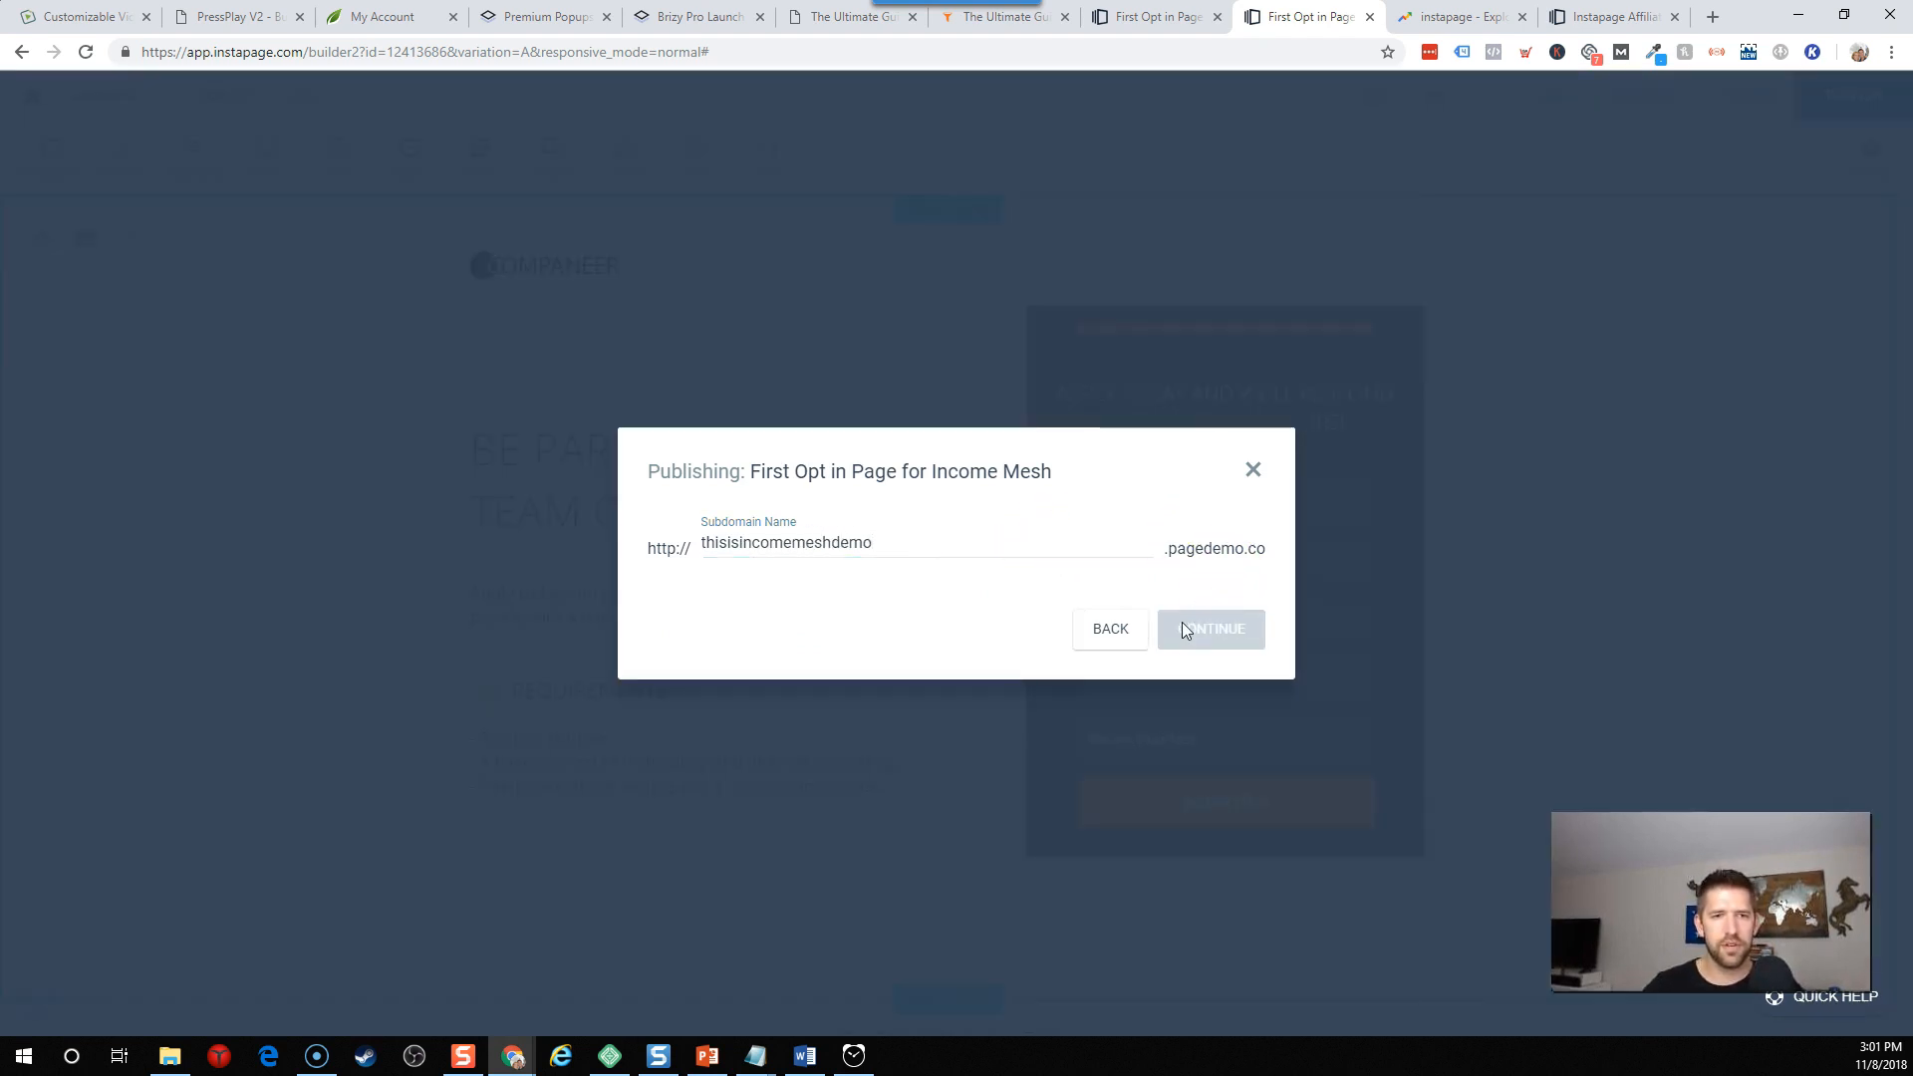
left_click(1210, 629)
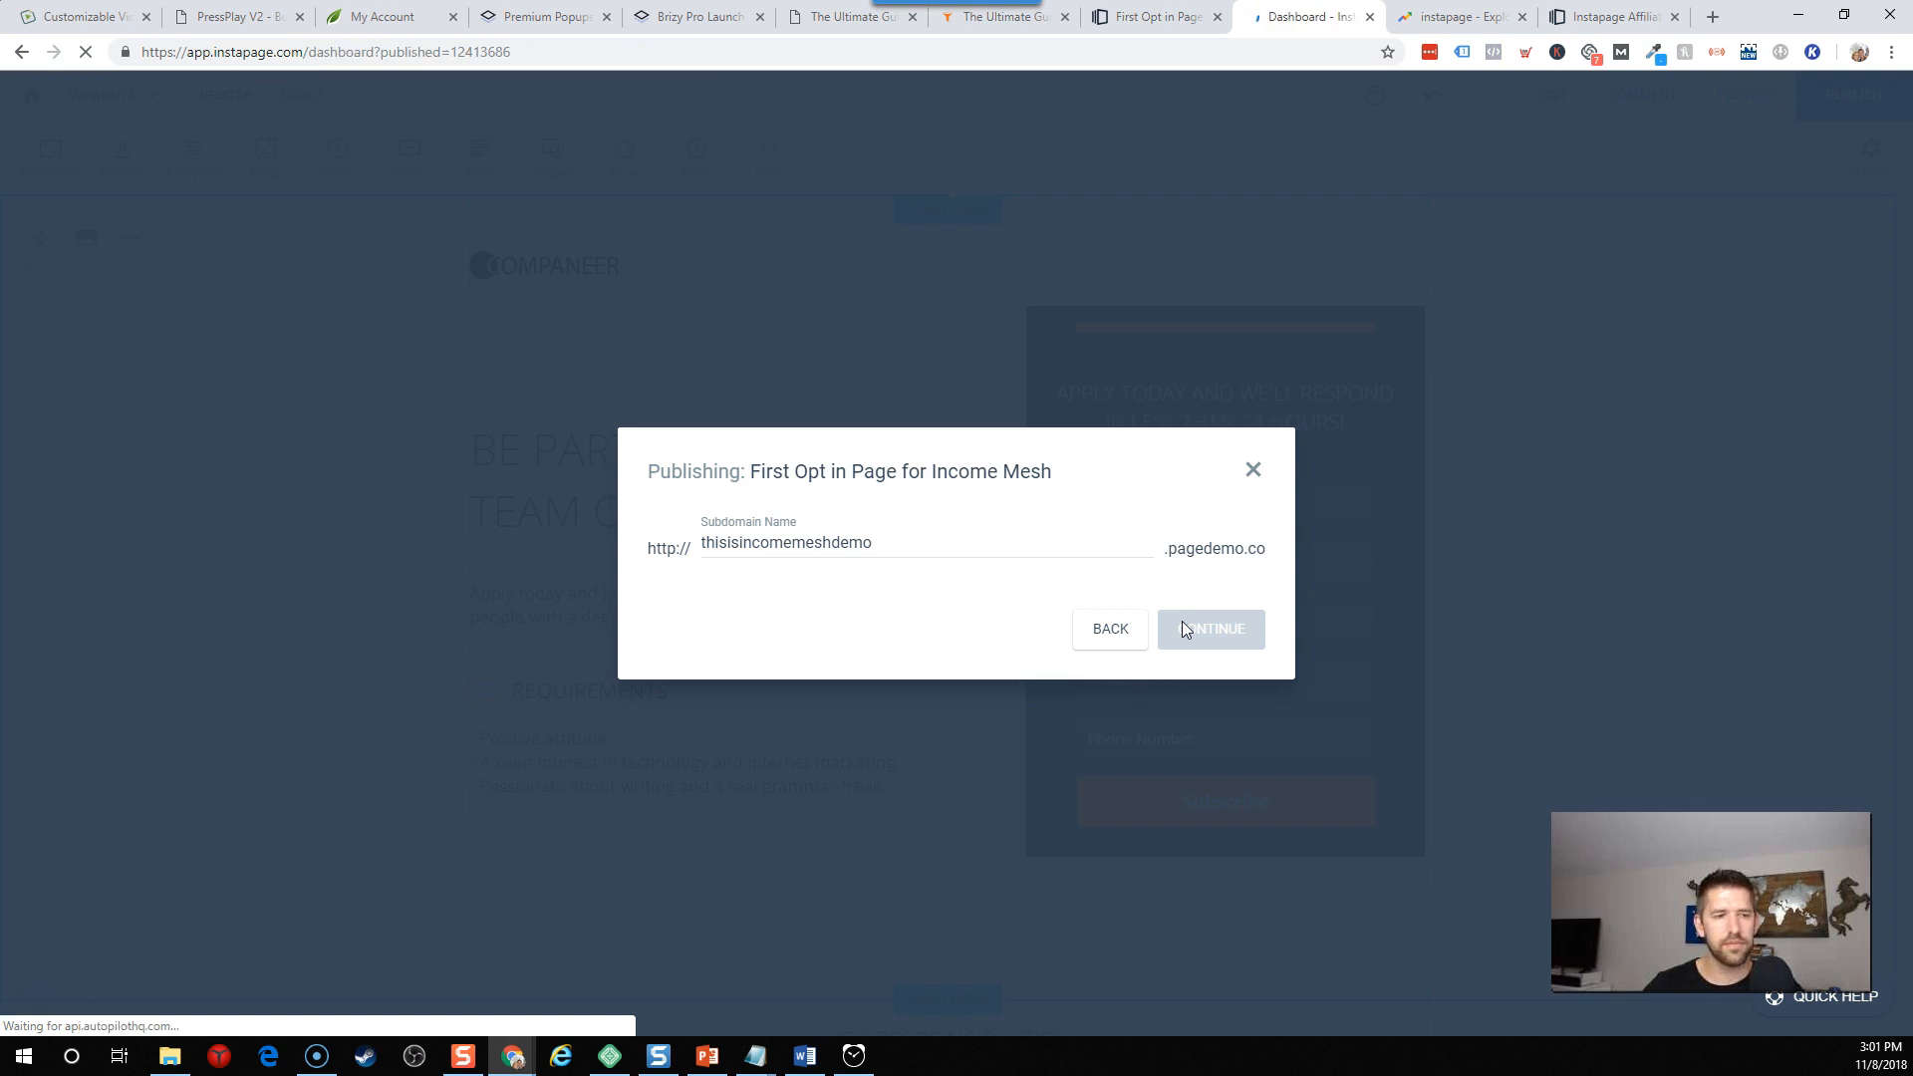
left_click(1208, 628)
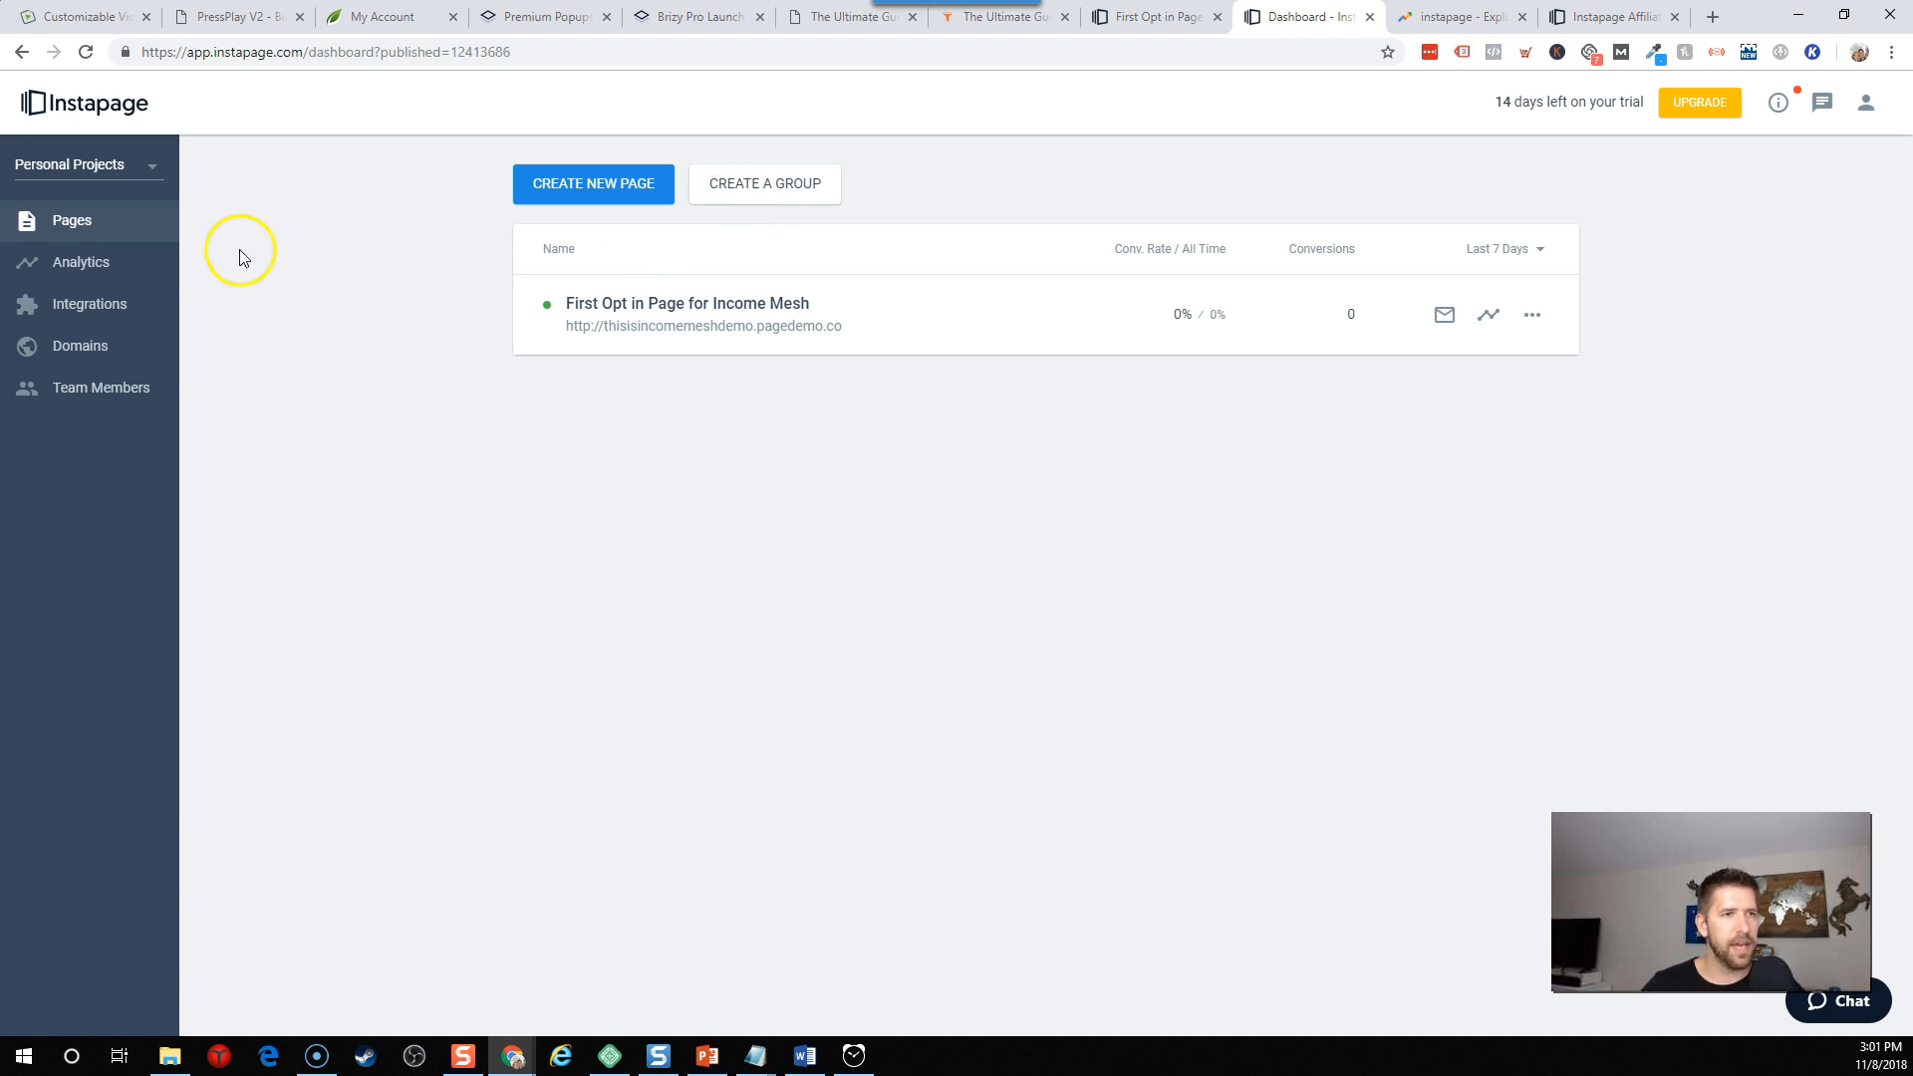
Open Integrations from the sidebar and scroll through the list and back to the top.
left_click(87, 304)
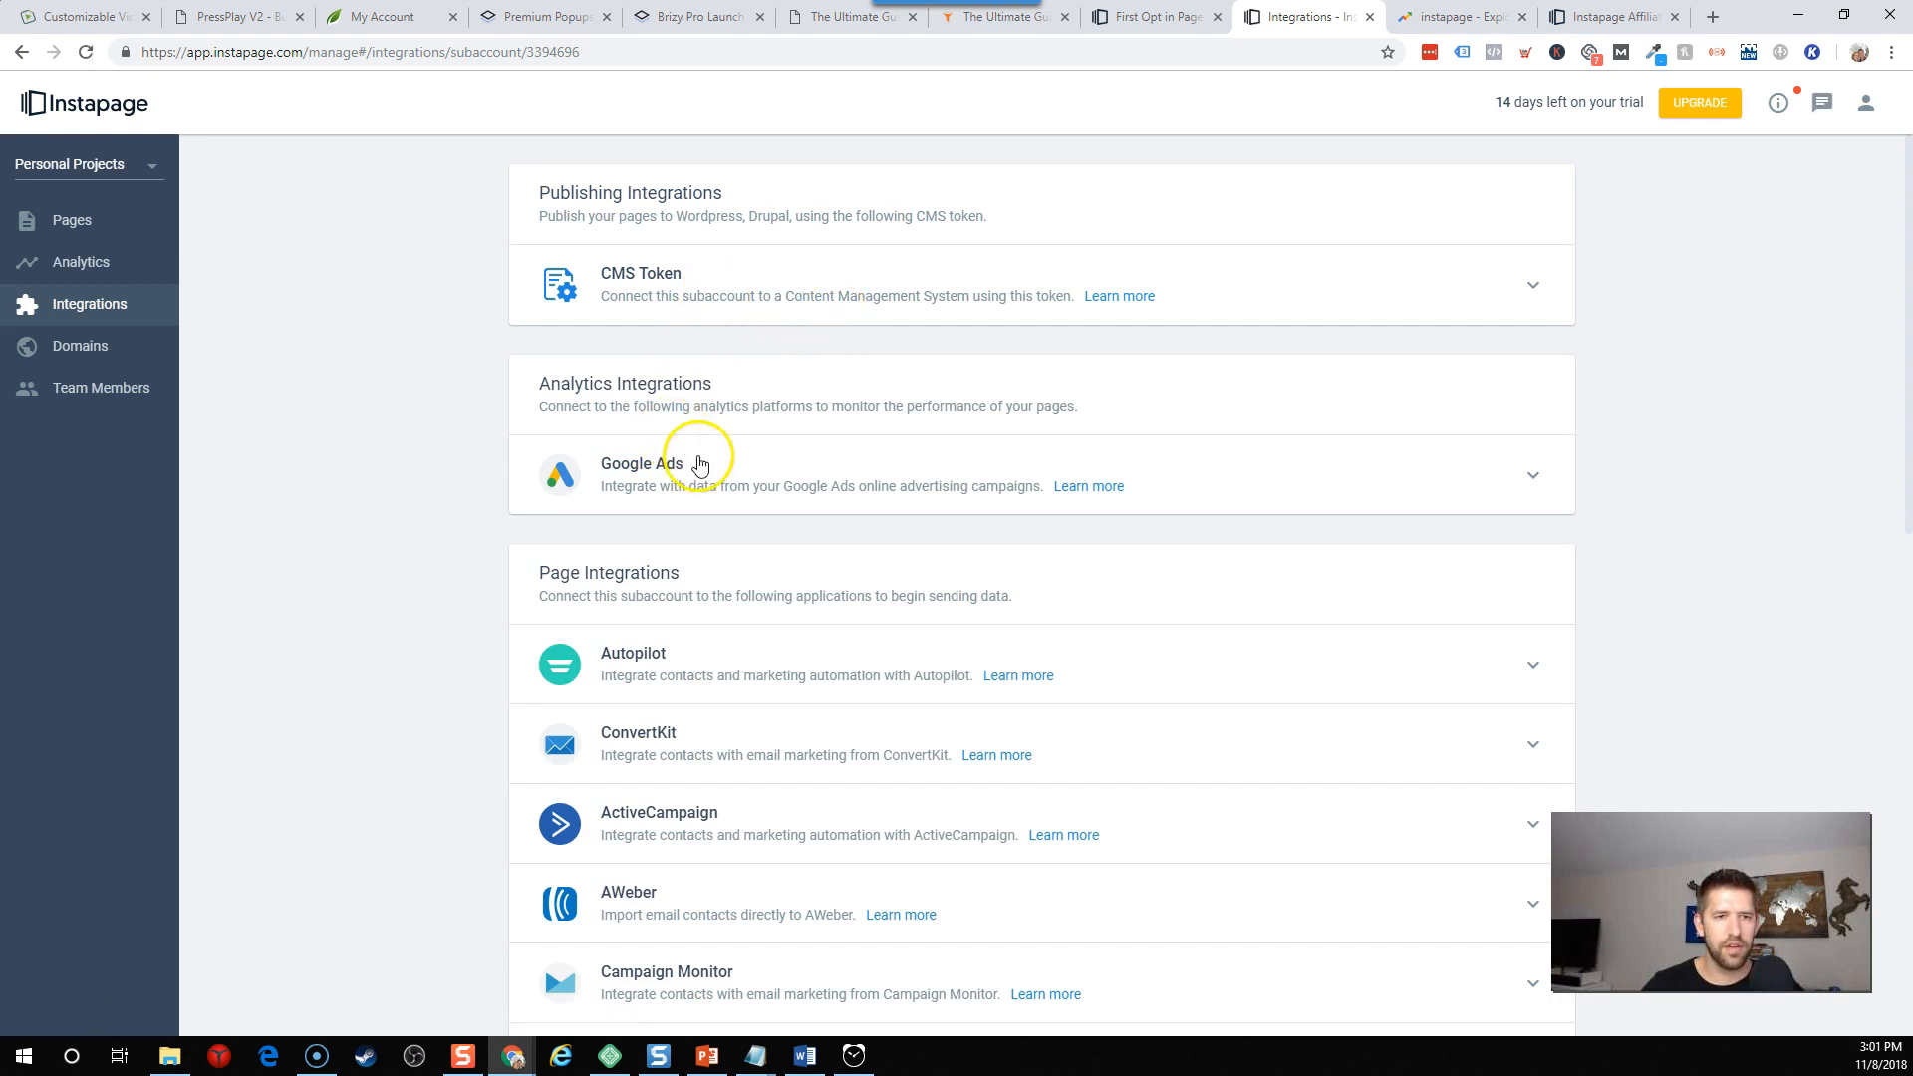
scroll("down", 3)
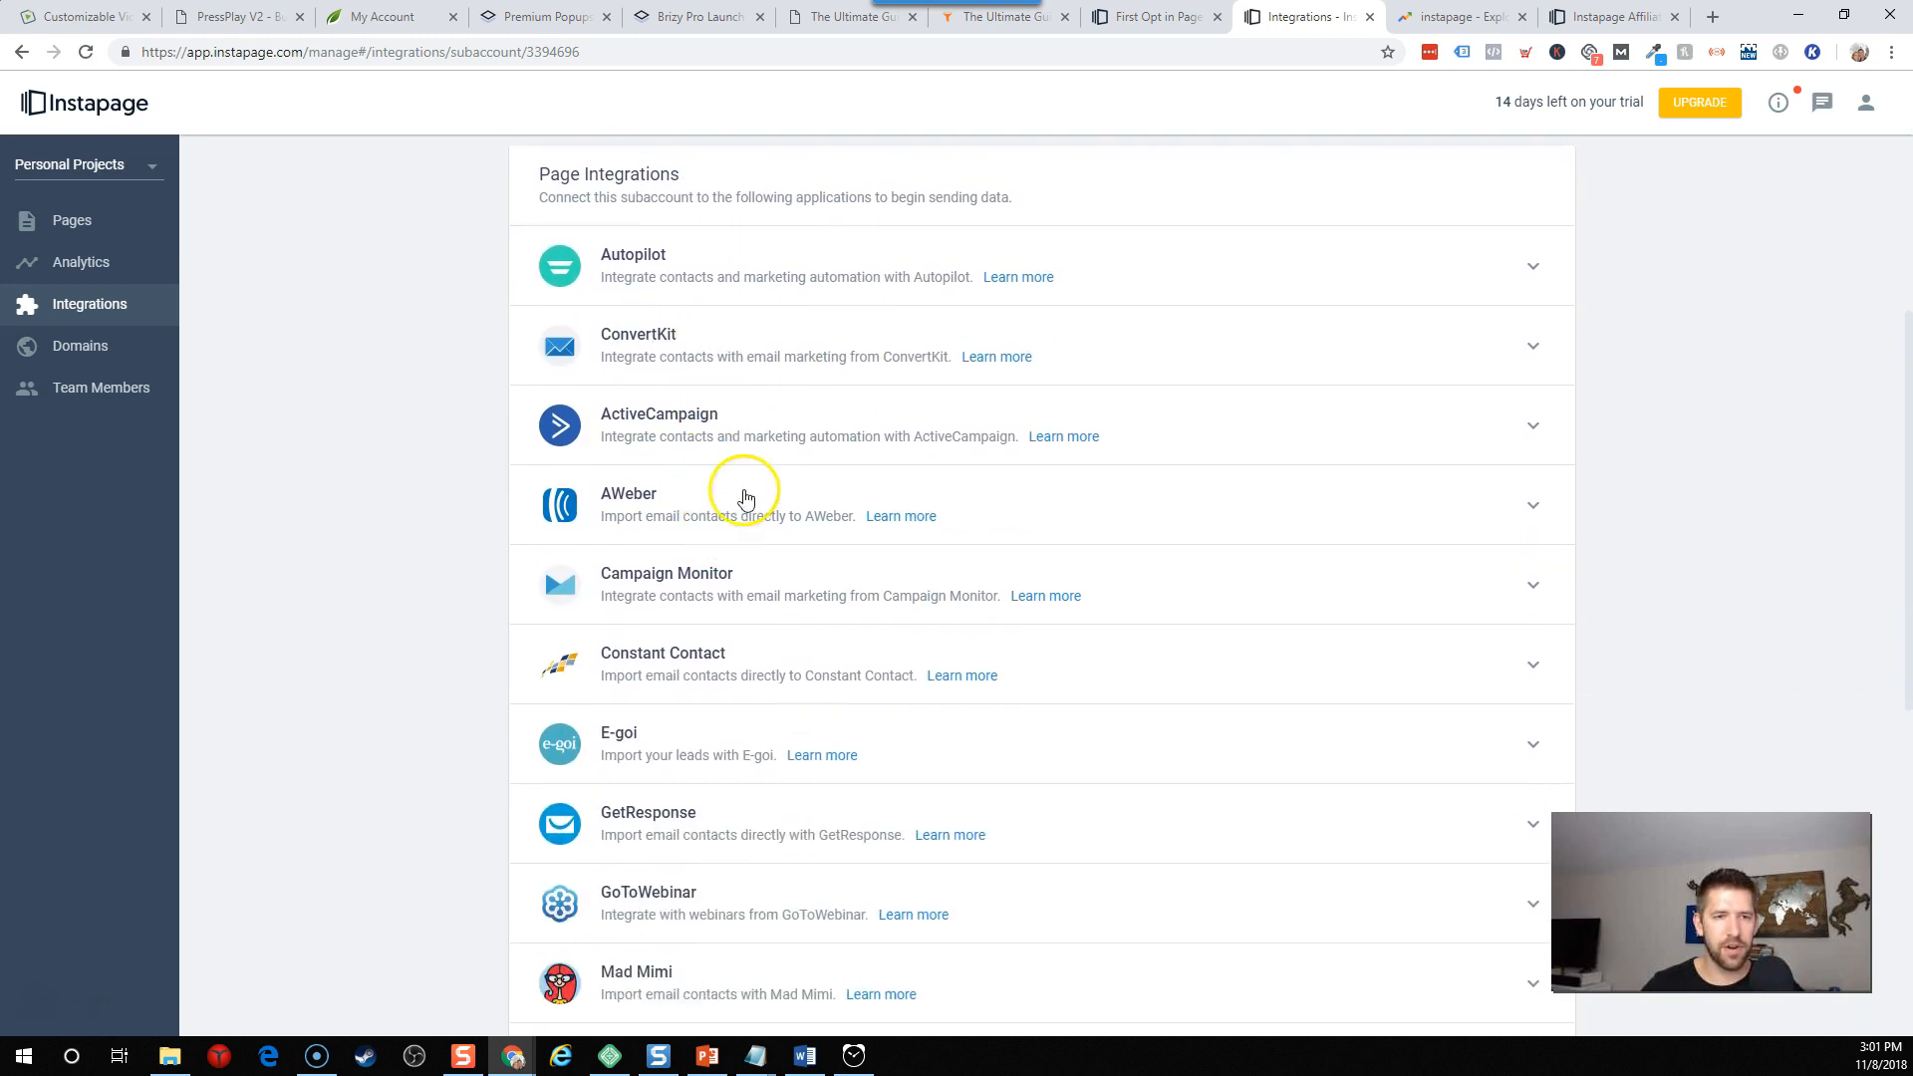
scroll("down", 3)
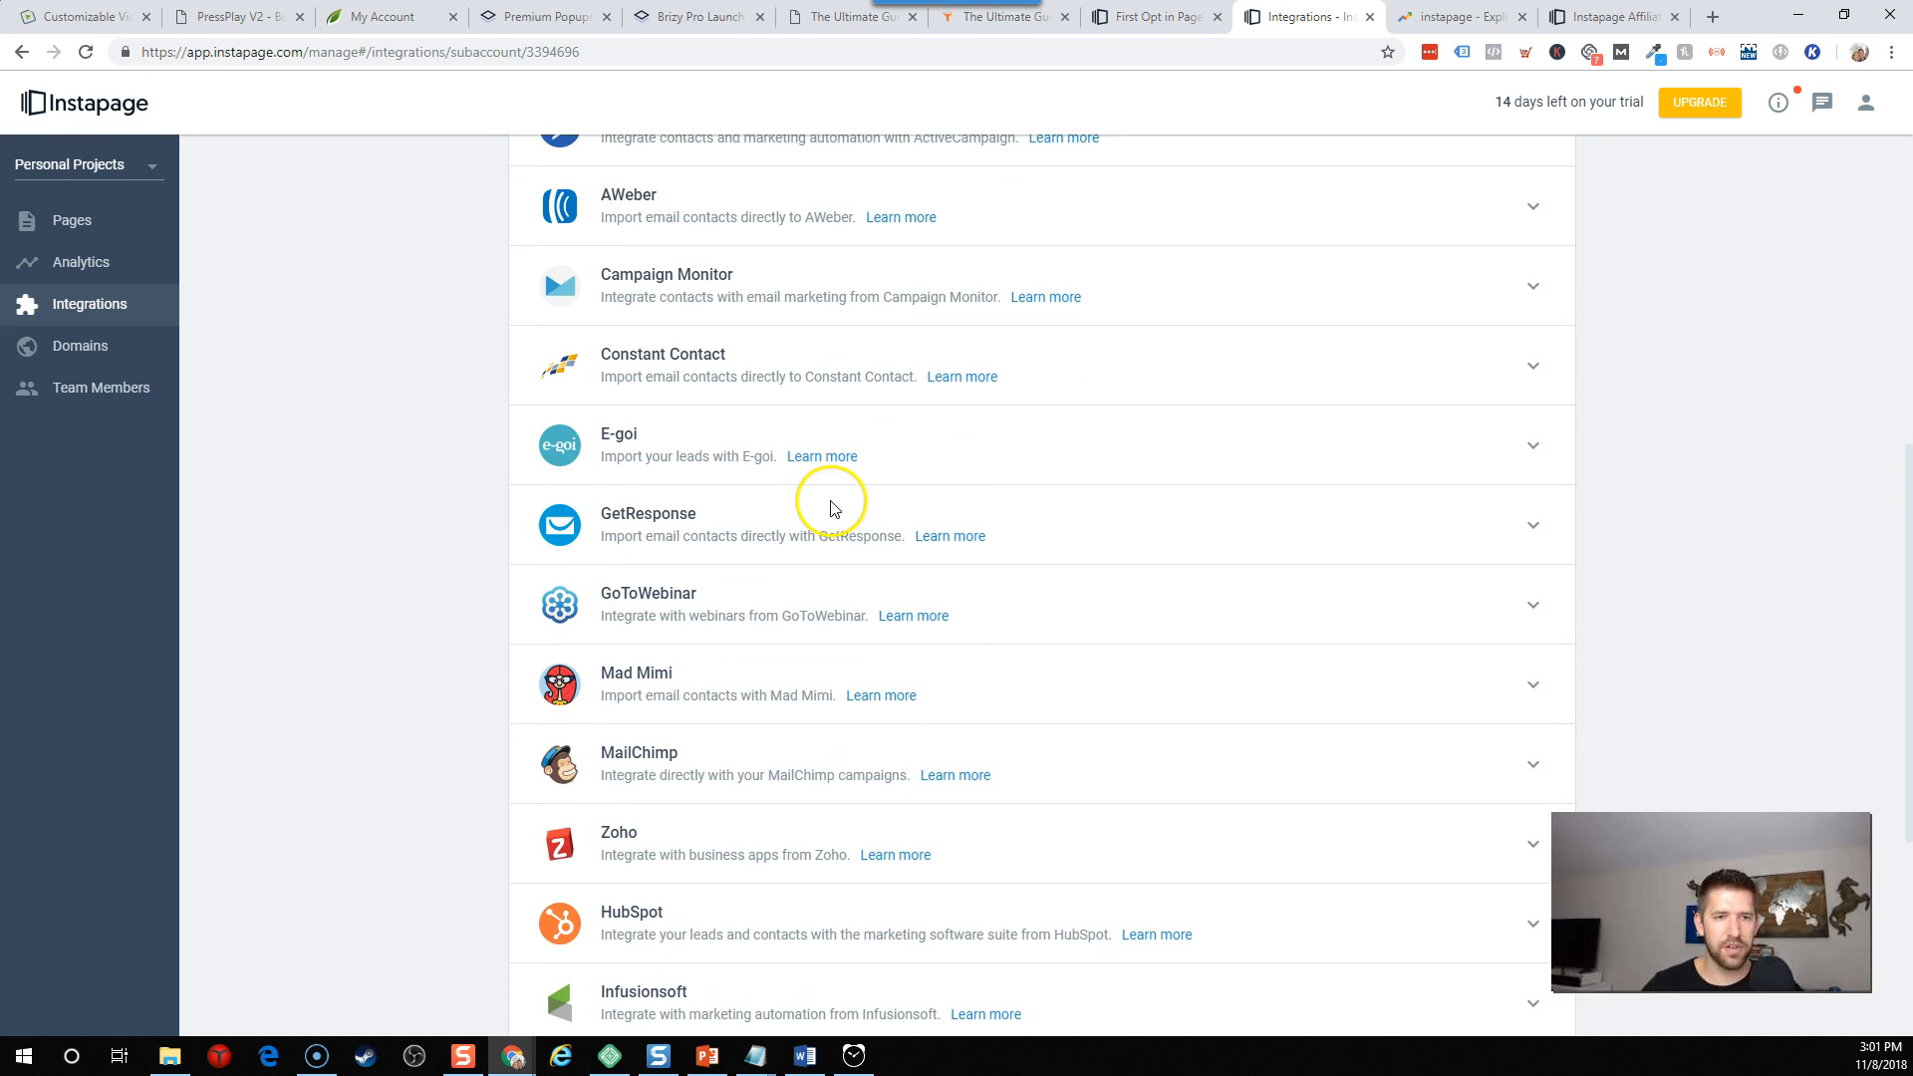
scroll("down", 3)
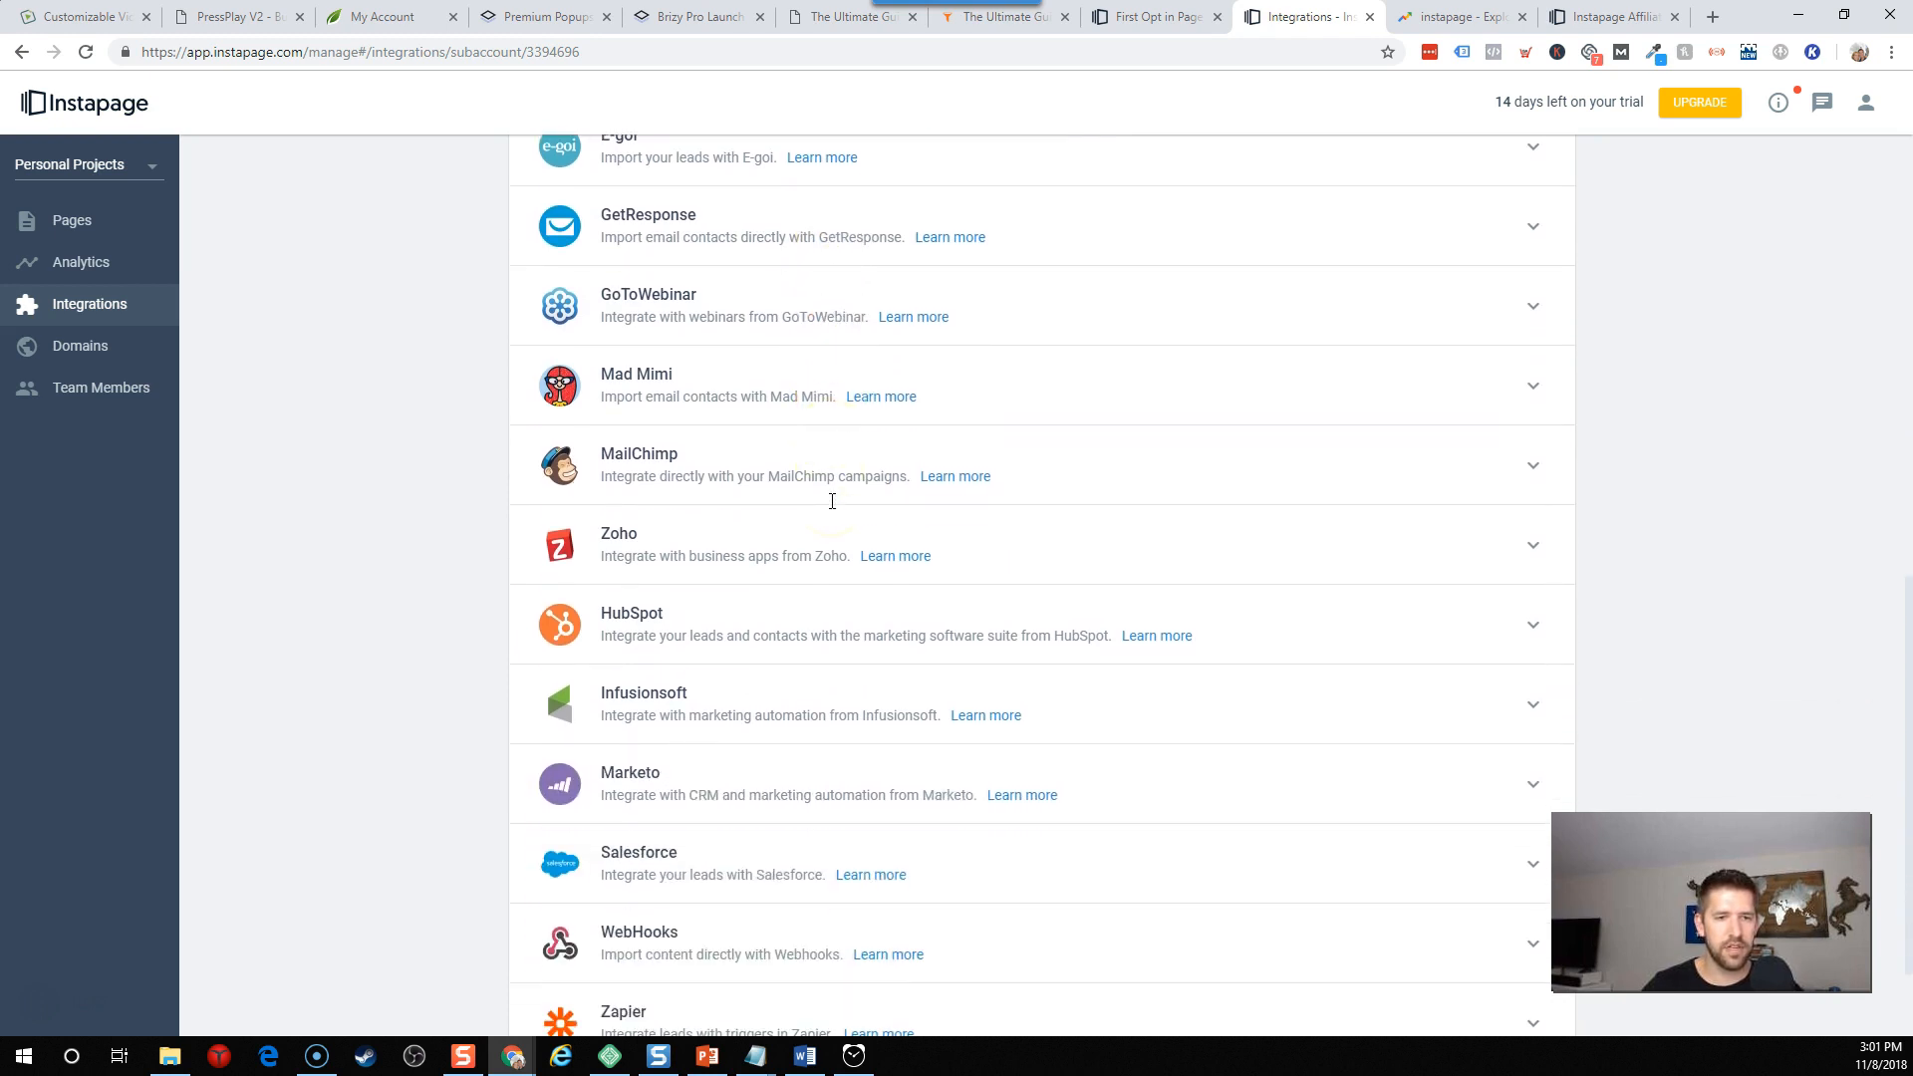
scroll("down", 3)
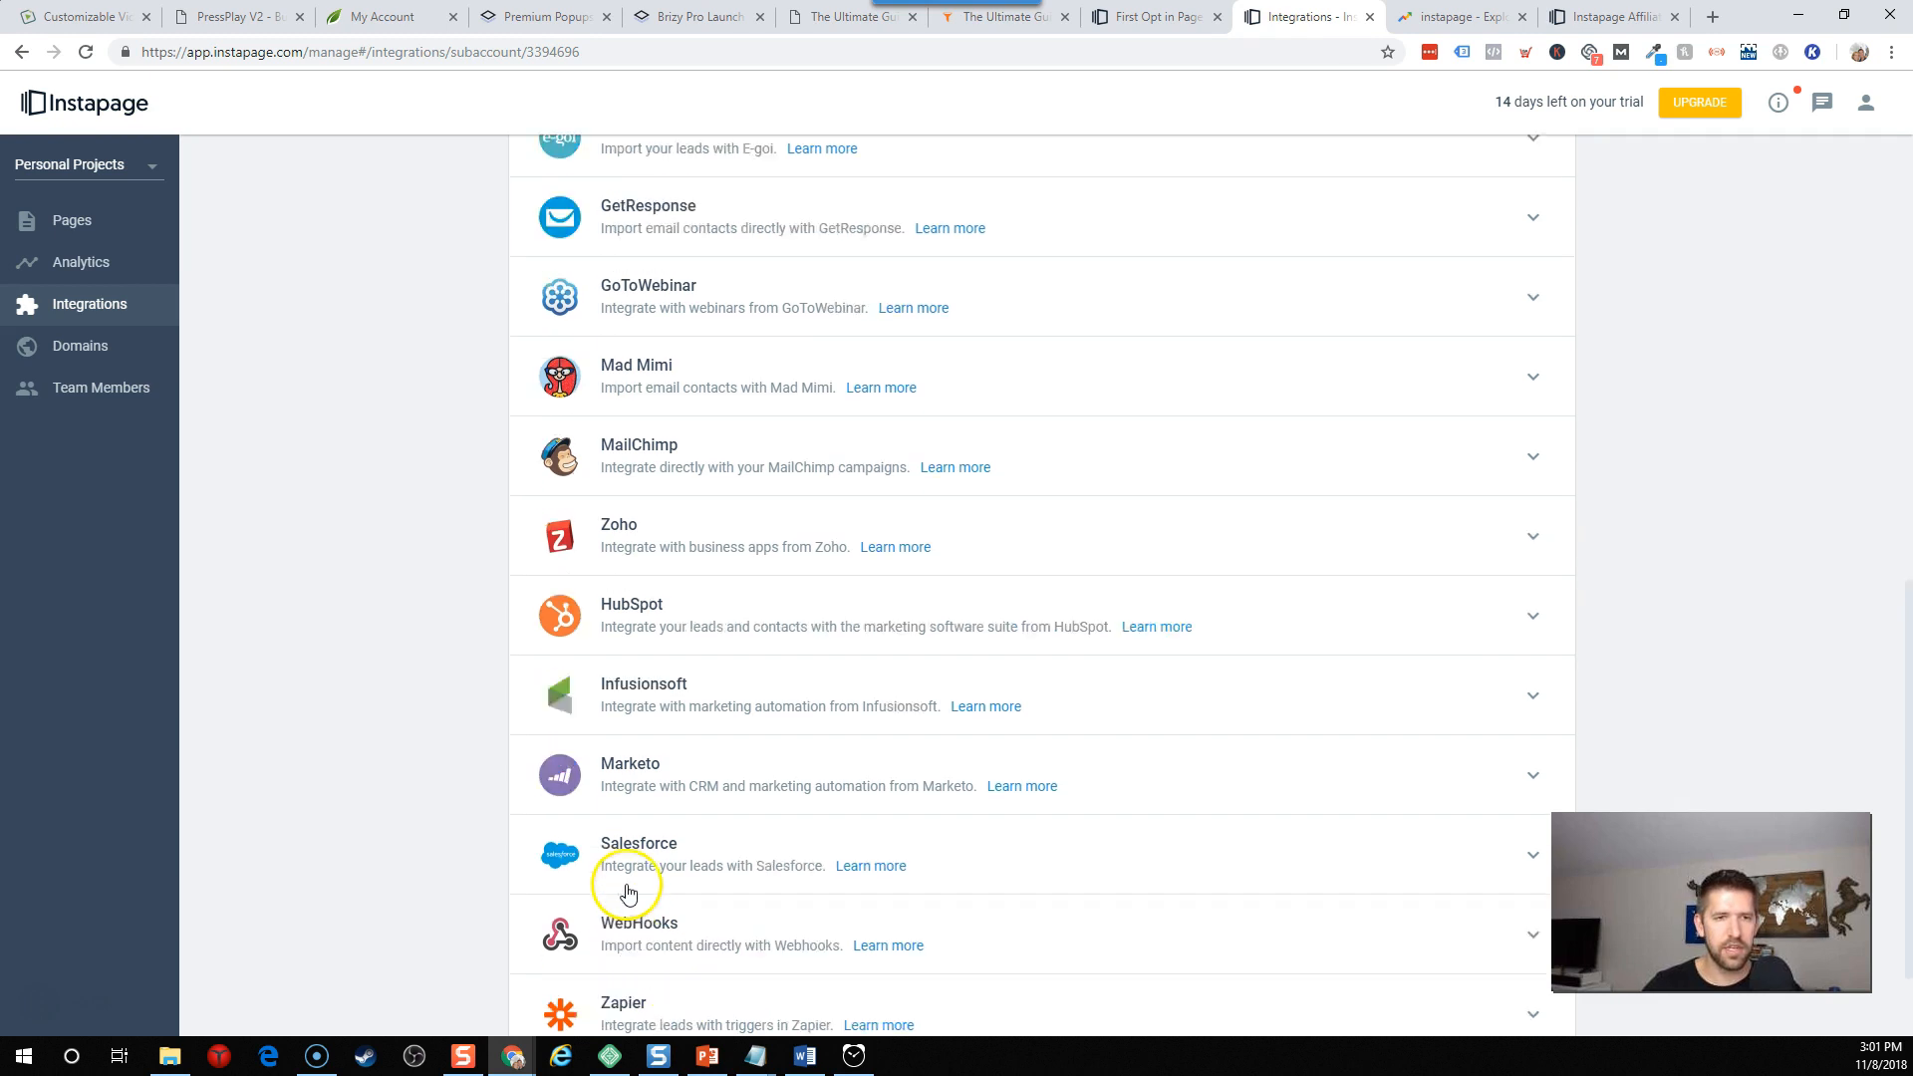
scroll("up", 3)
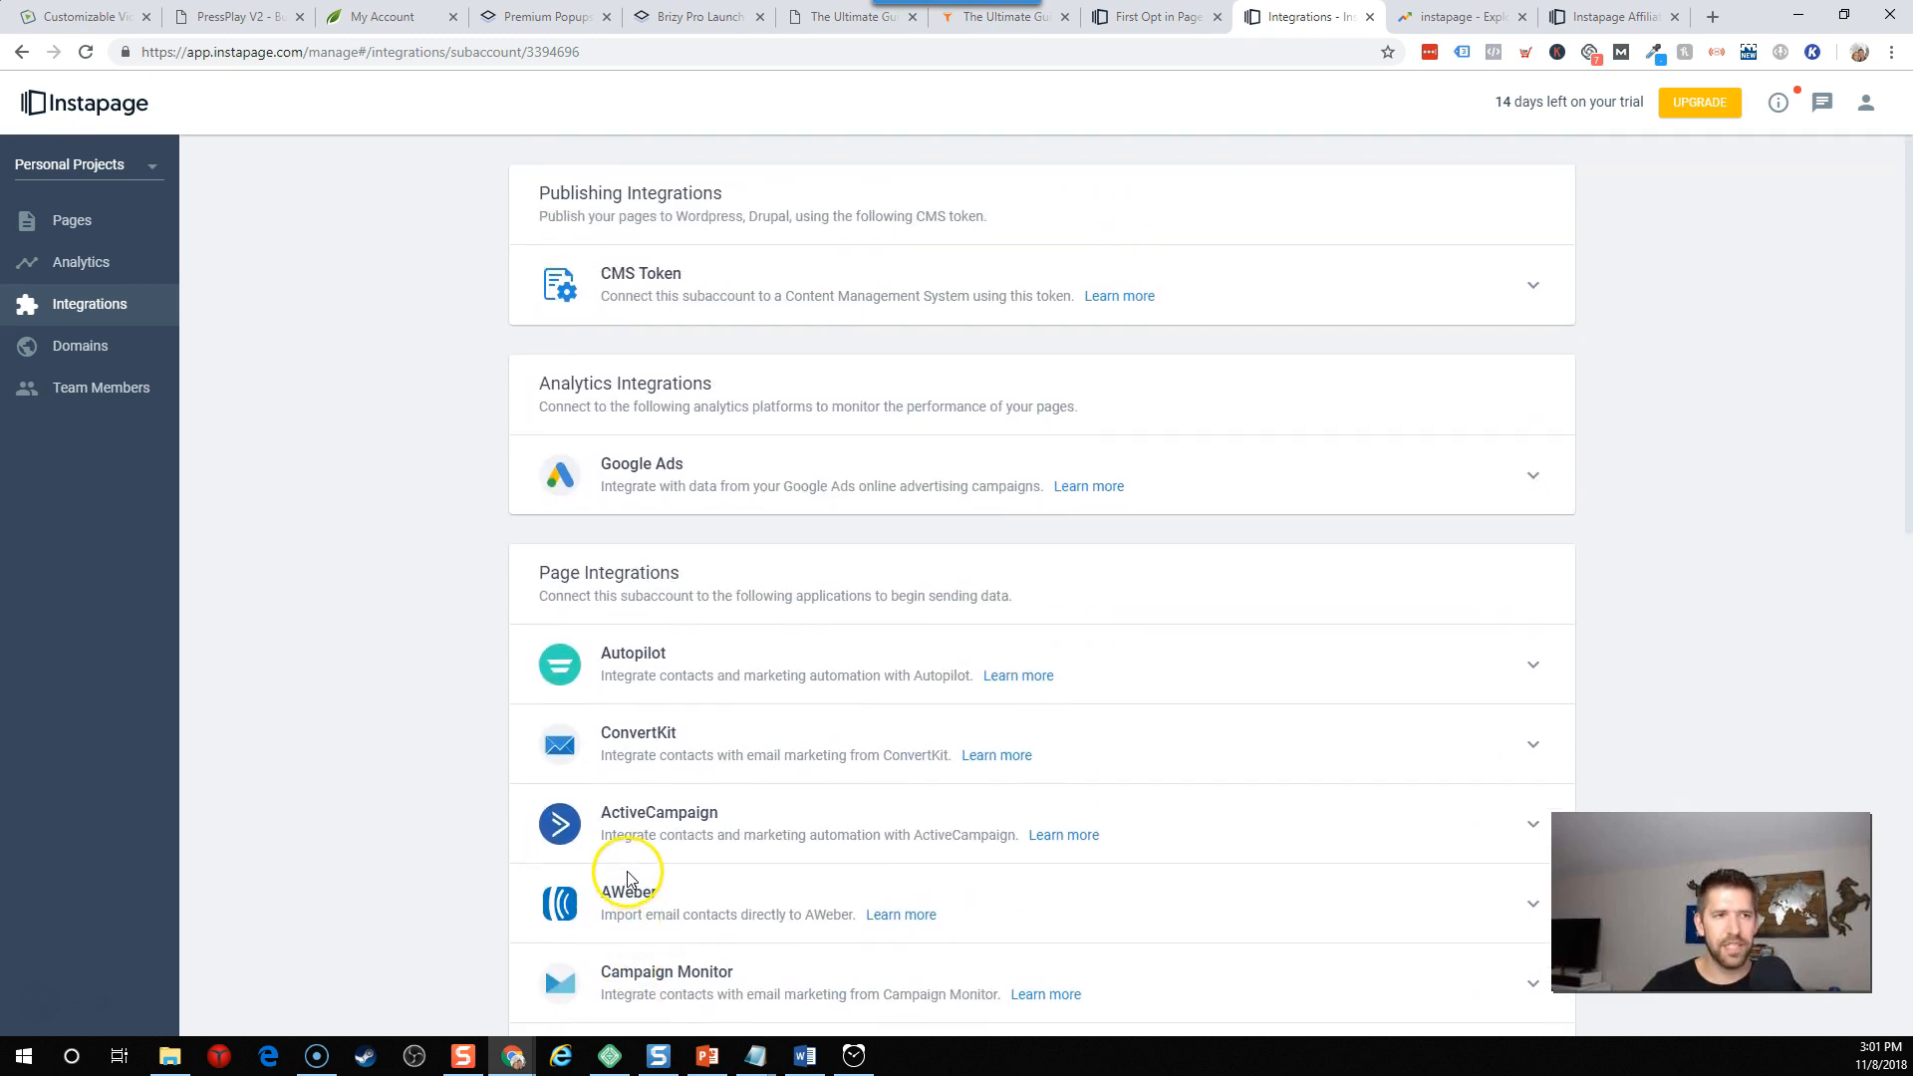